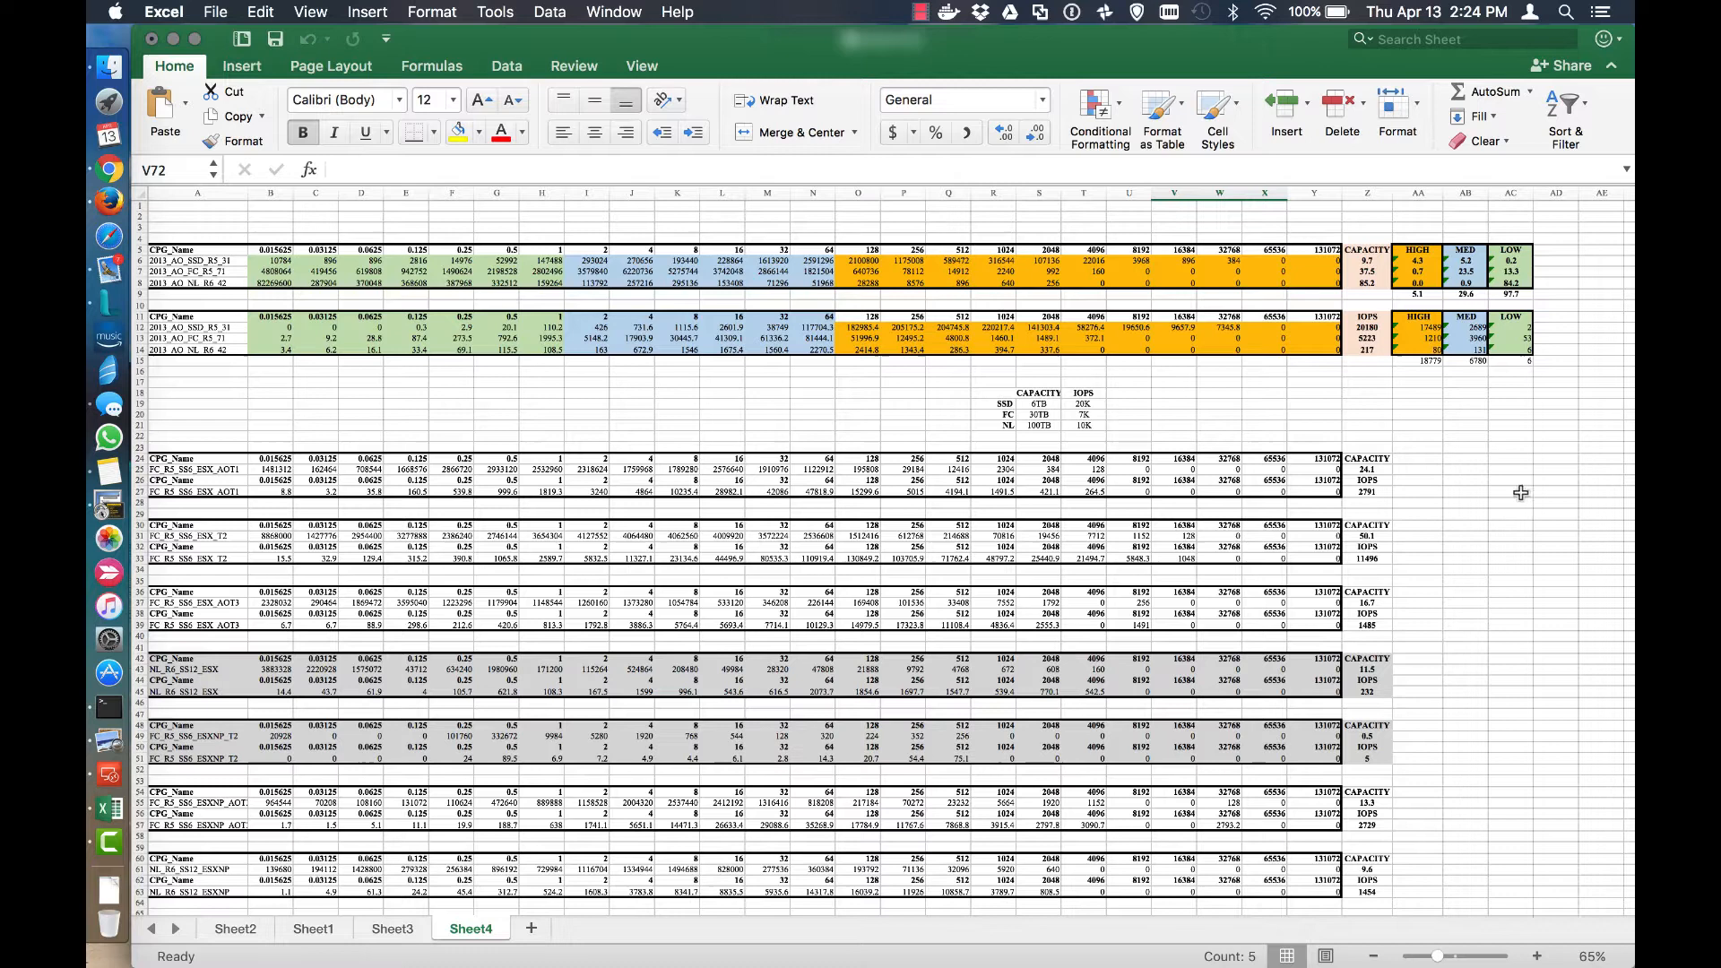
mouse_move(150, 228)
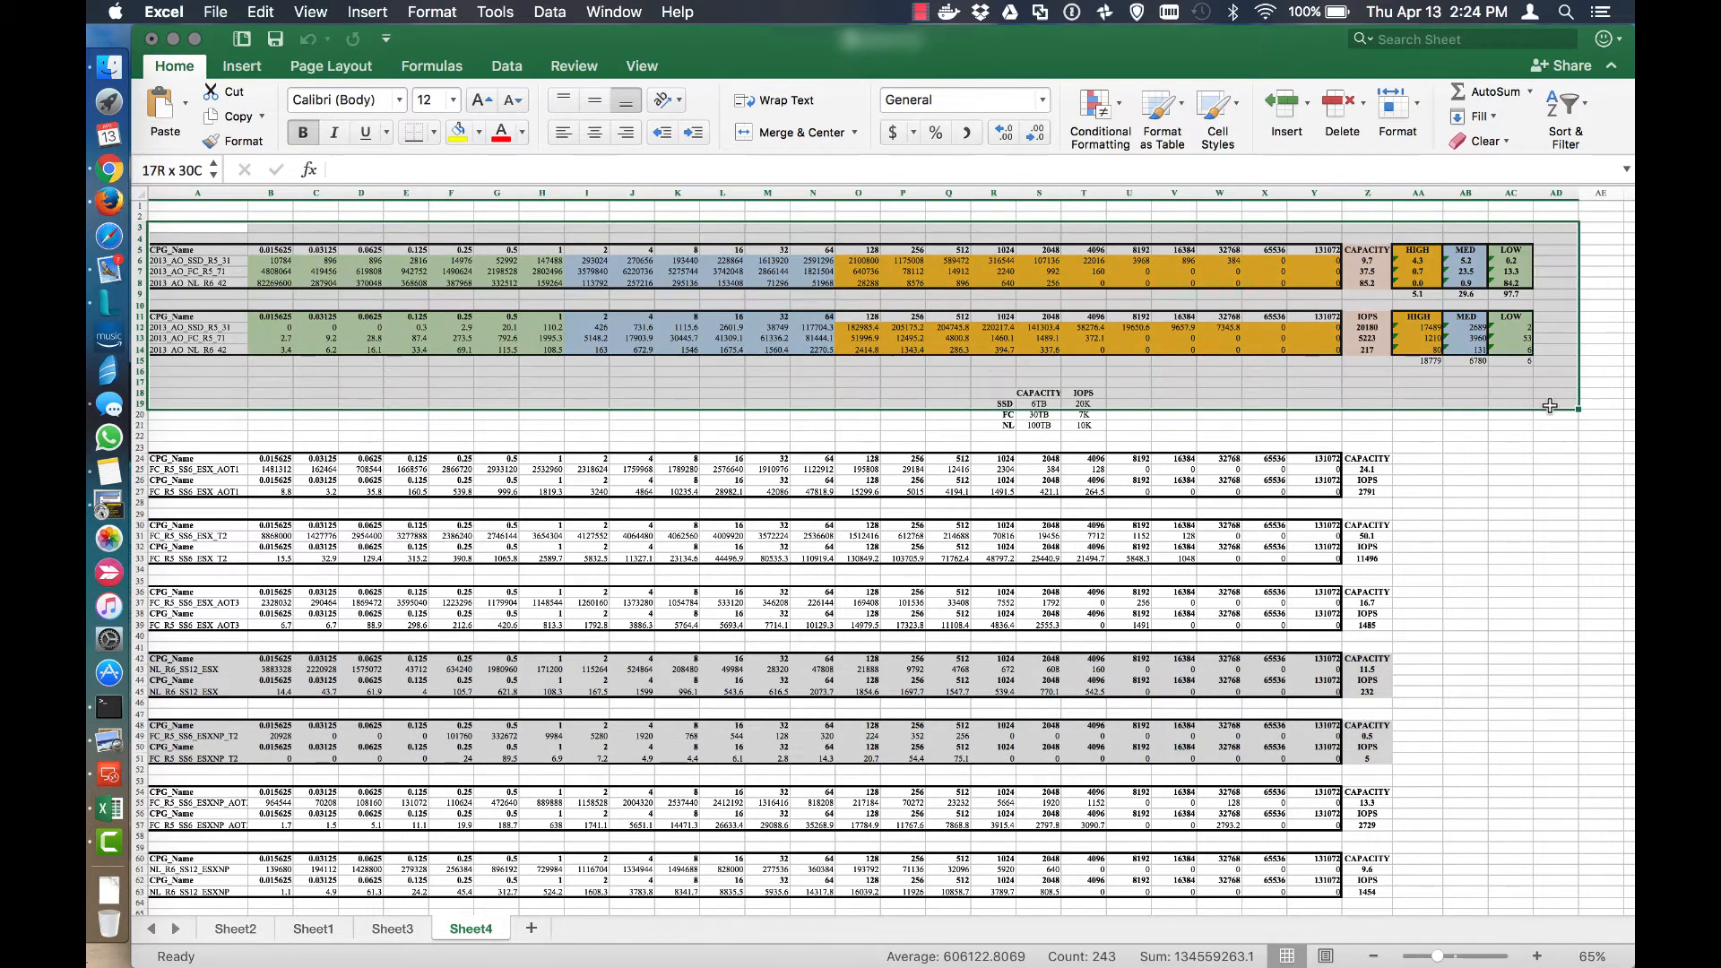
Clear the top-table selection and pick out the VV name 2013_AO_SSD_R5_31.
click(1263, 427)
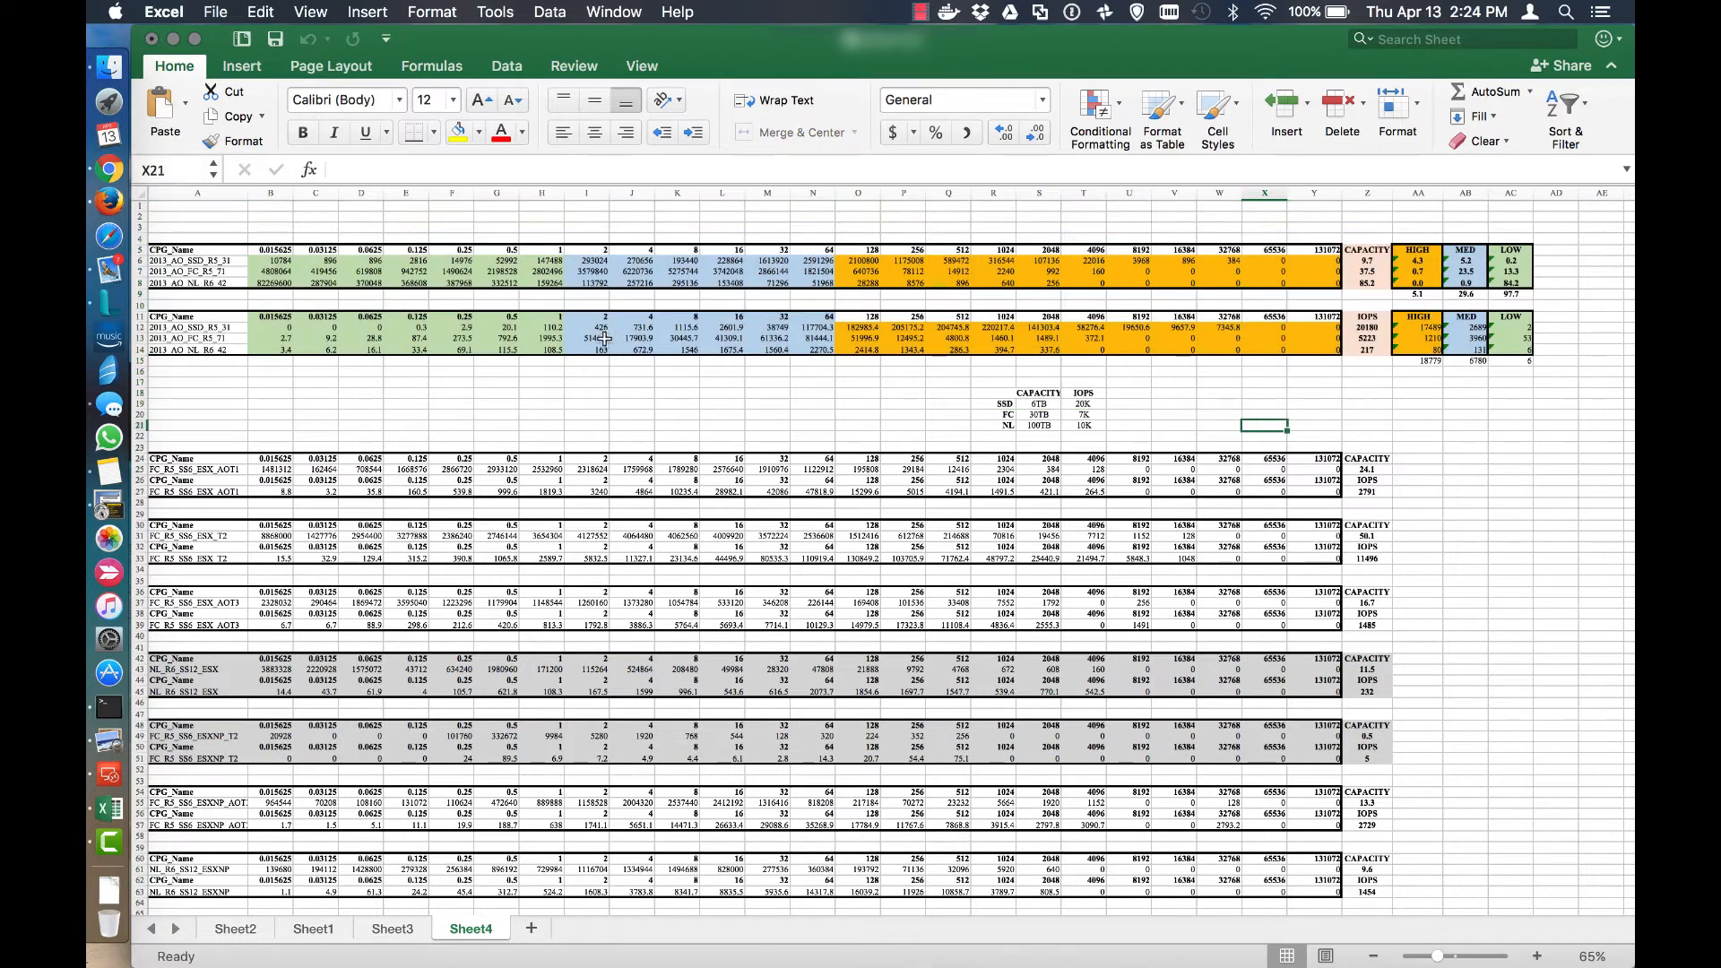
mouse_move(222, 281)
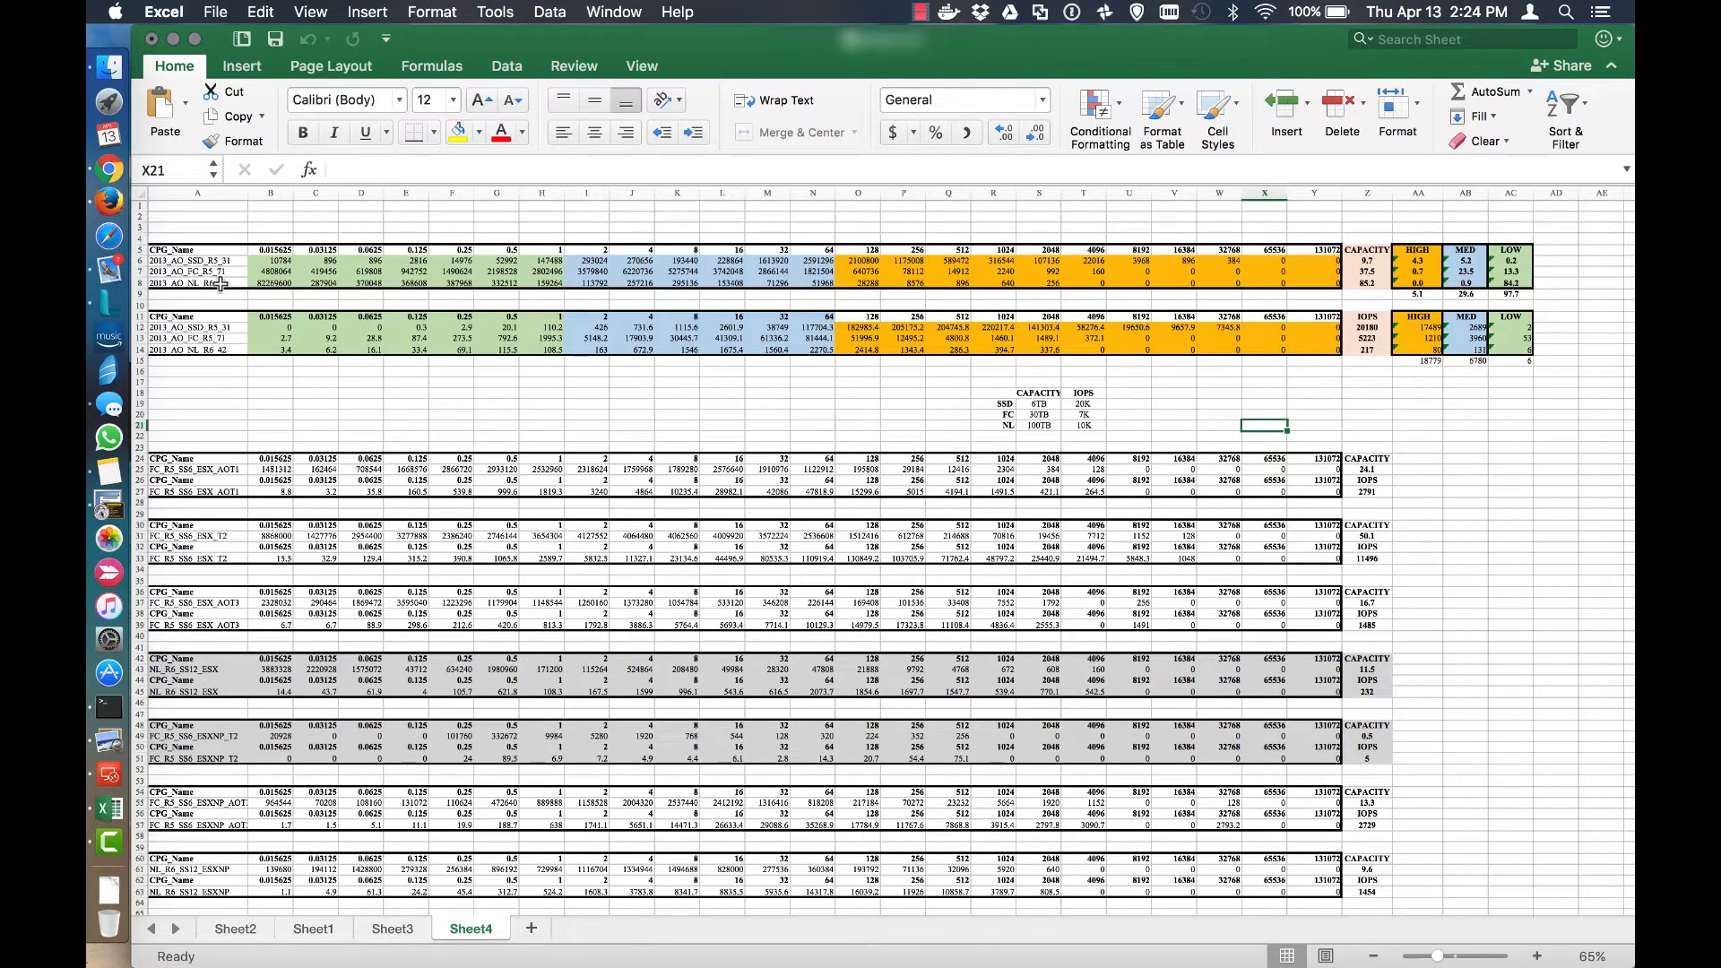
click(197, 260)
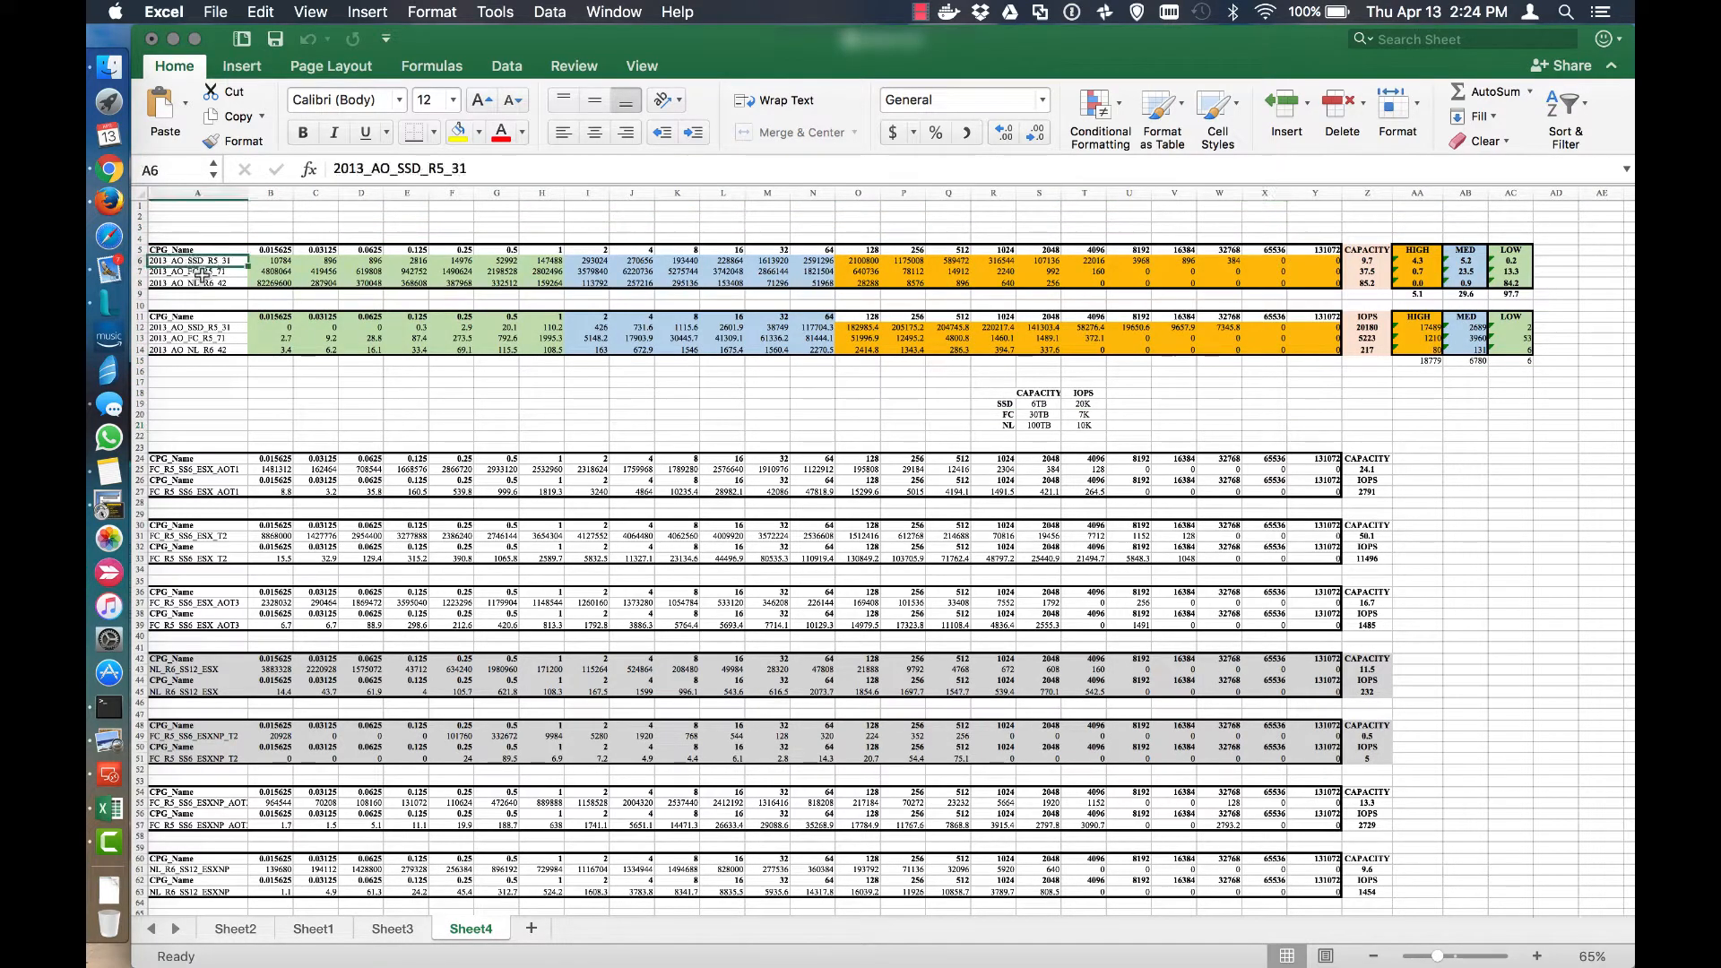
click(406, 380)
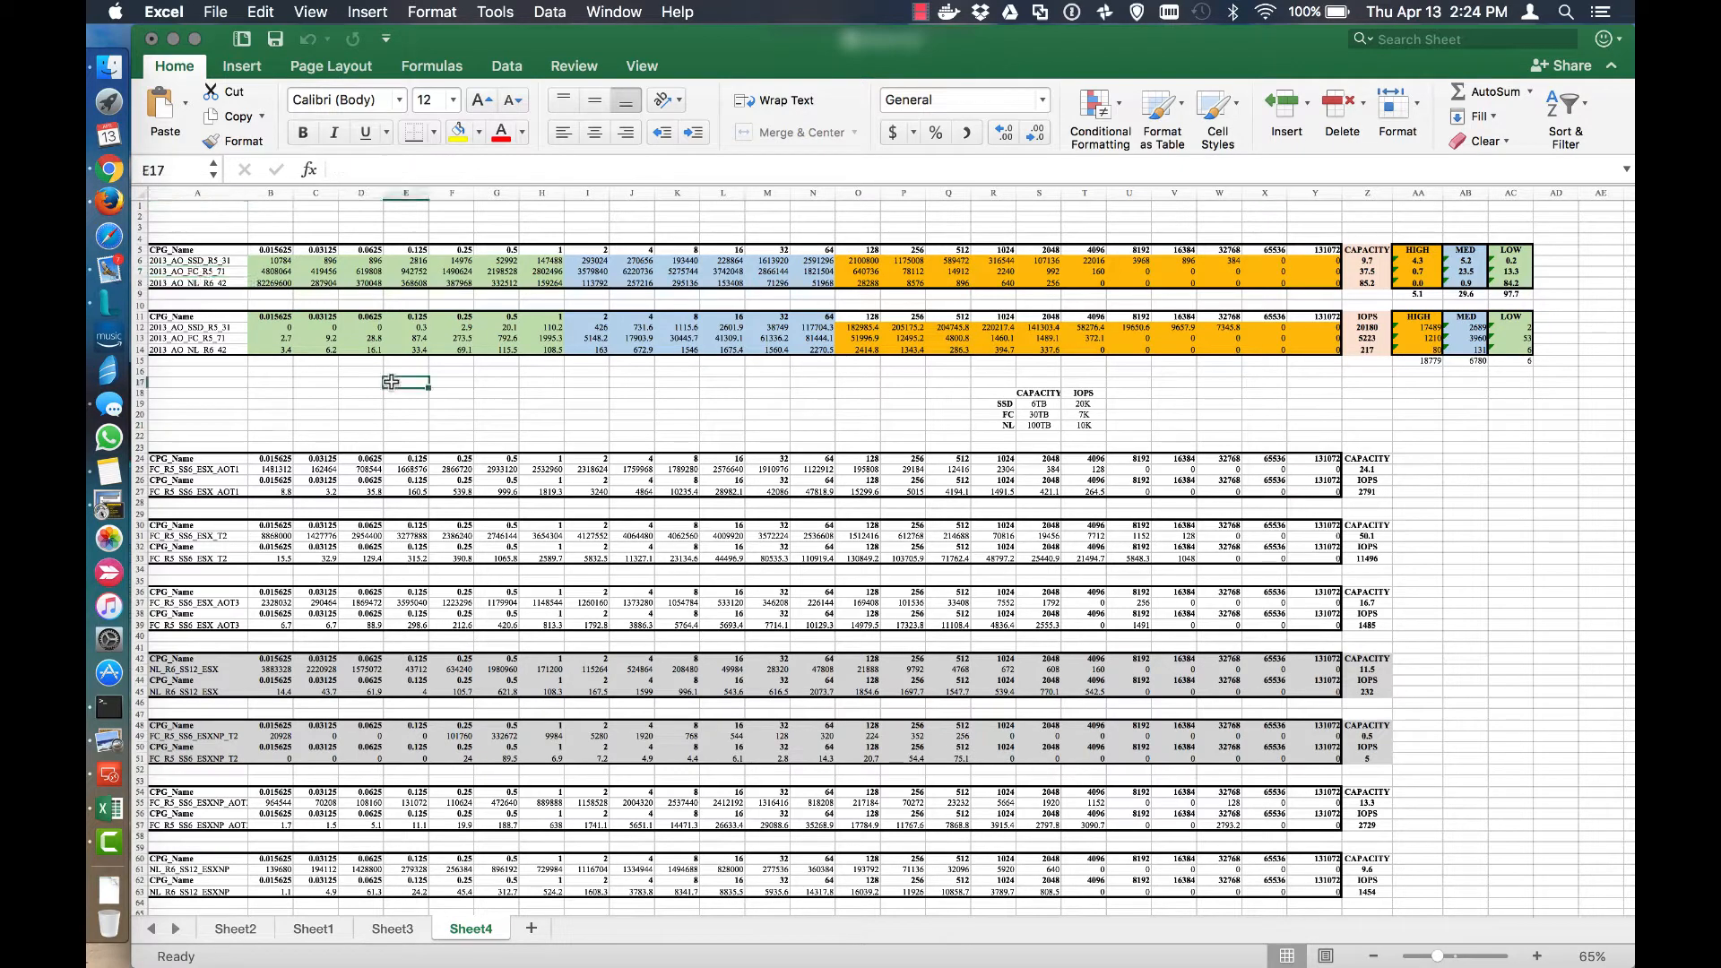
mouse_move(556, 408)
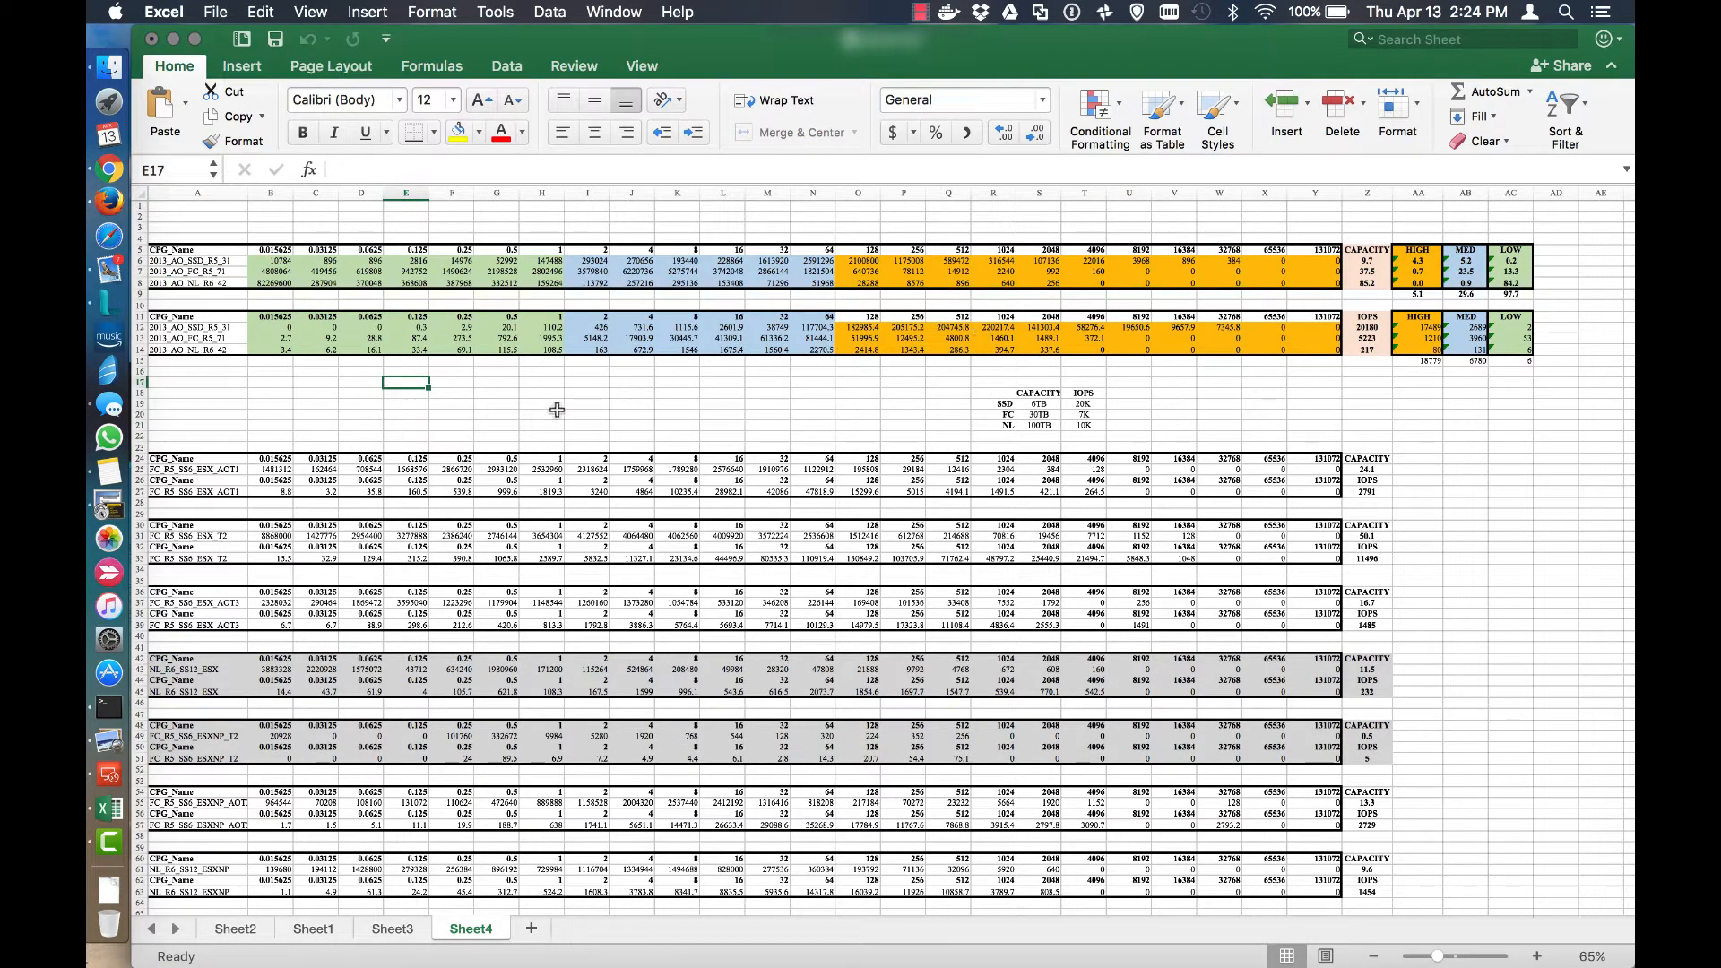
mouse_move(1499, 367)
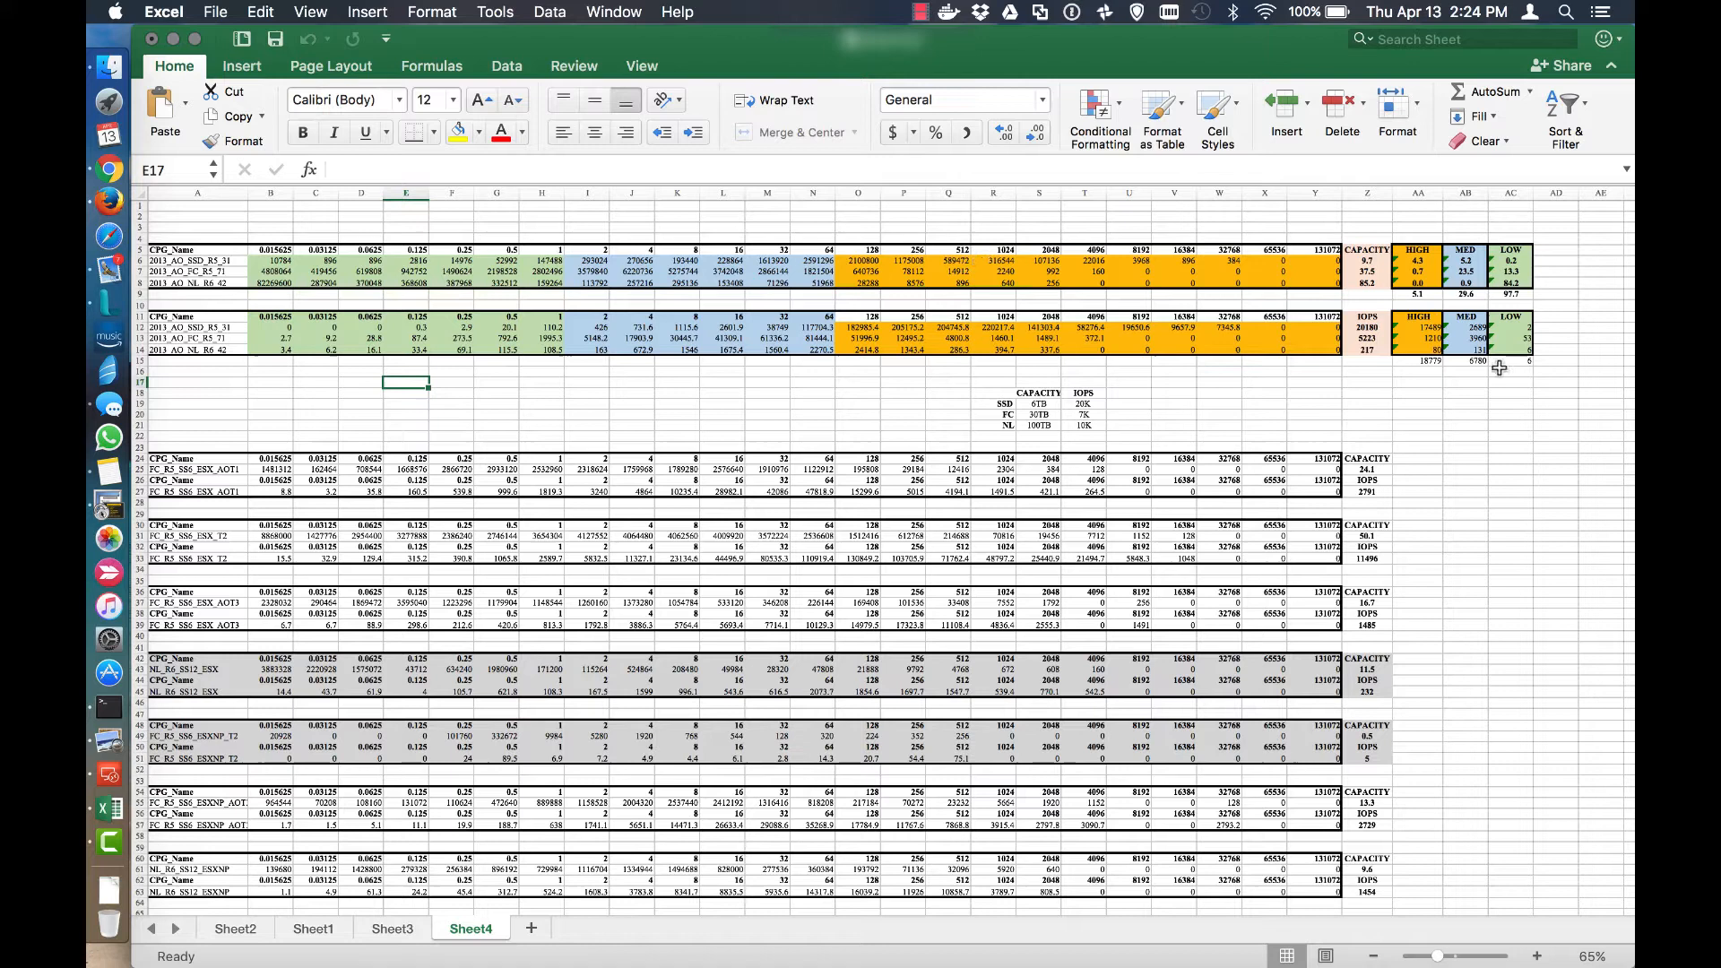
mouse_move(1108, 236)
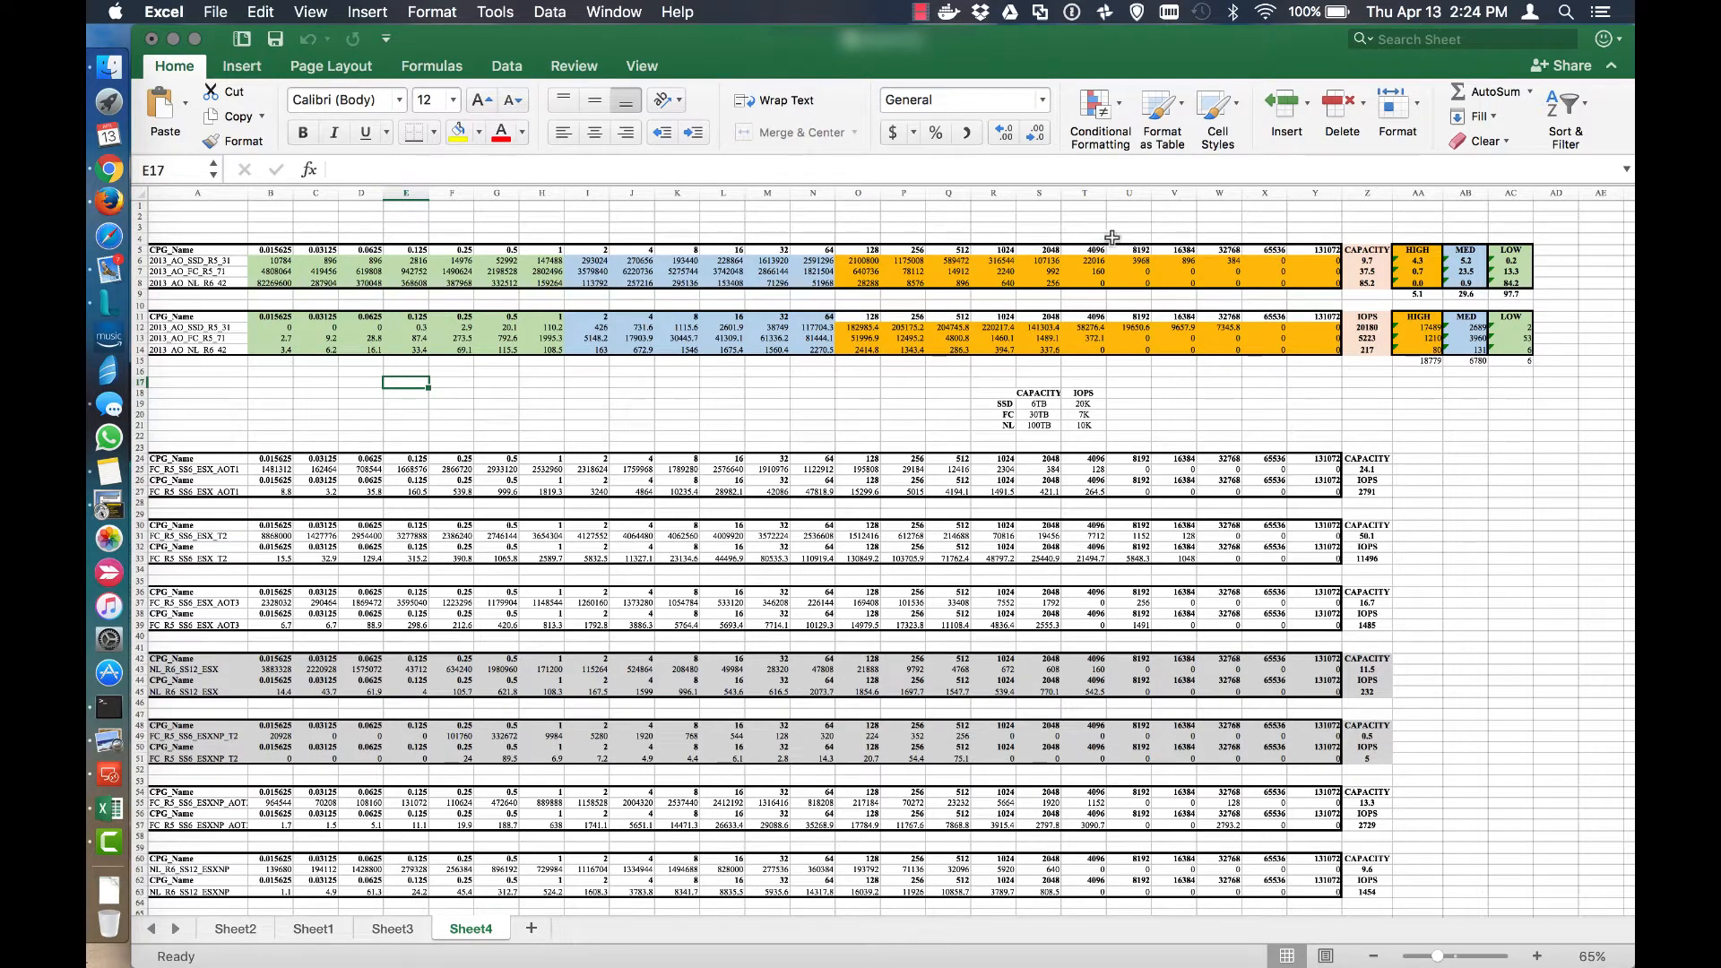
mouse_move(1158, 269)
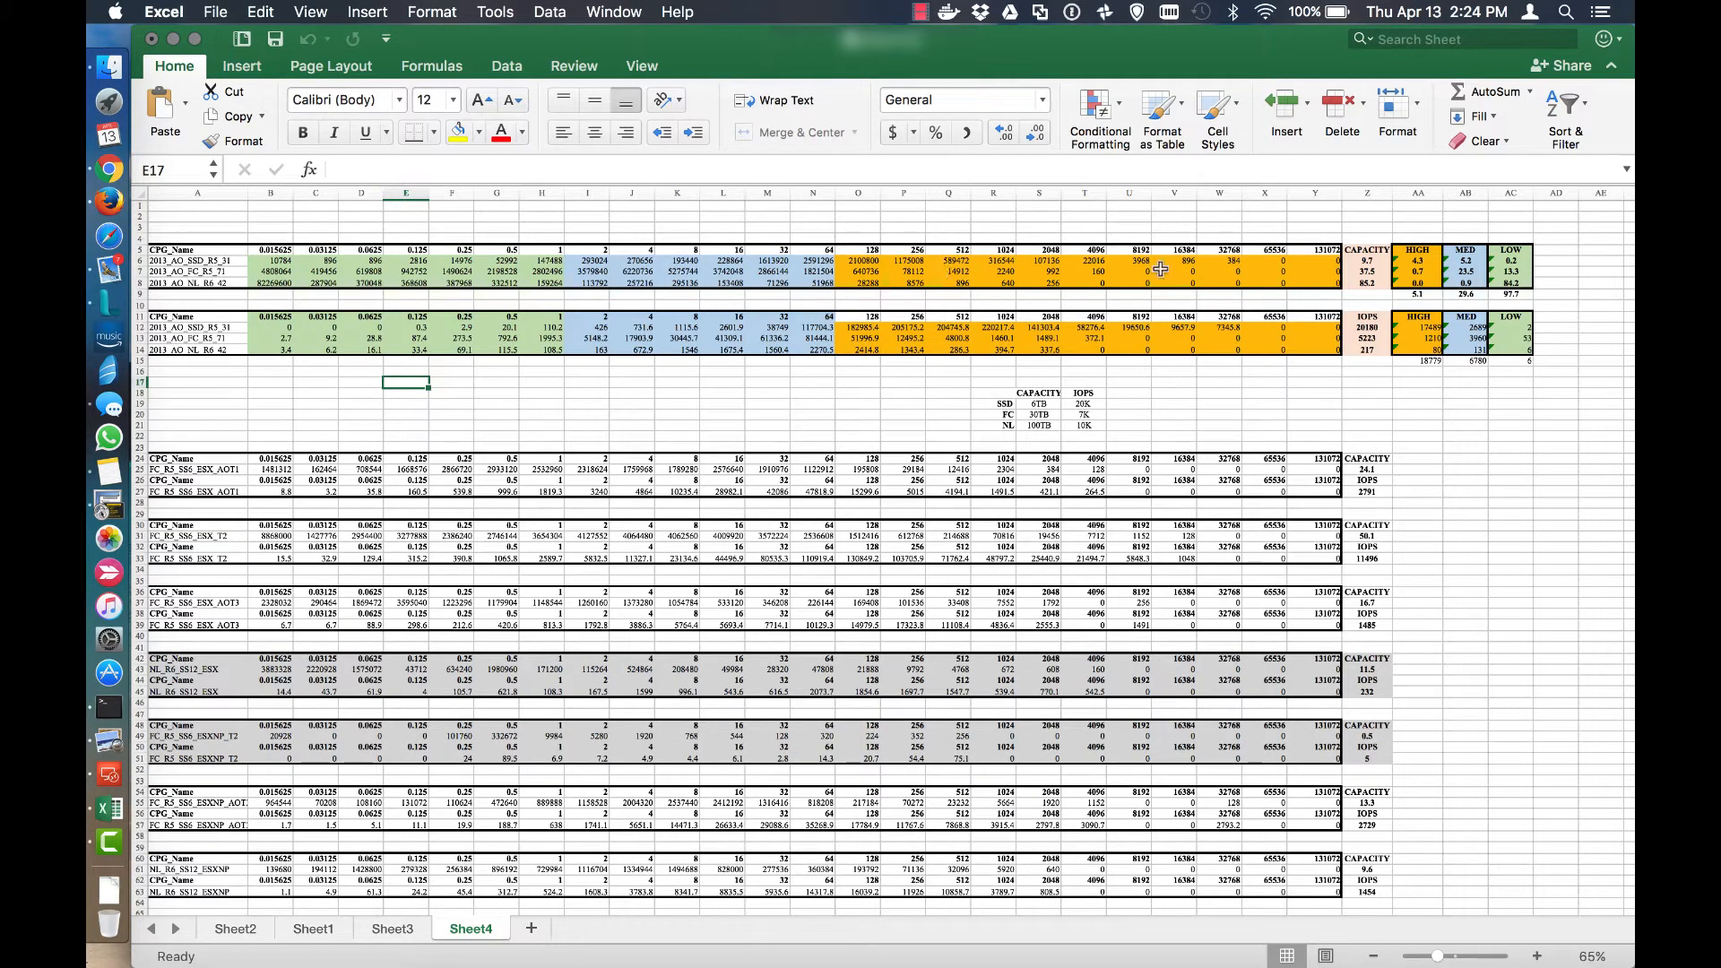
Review the capacity and IOPS total formulas in Z7, Z8 and Z12–Z14.
click(1368, 261)
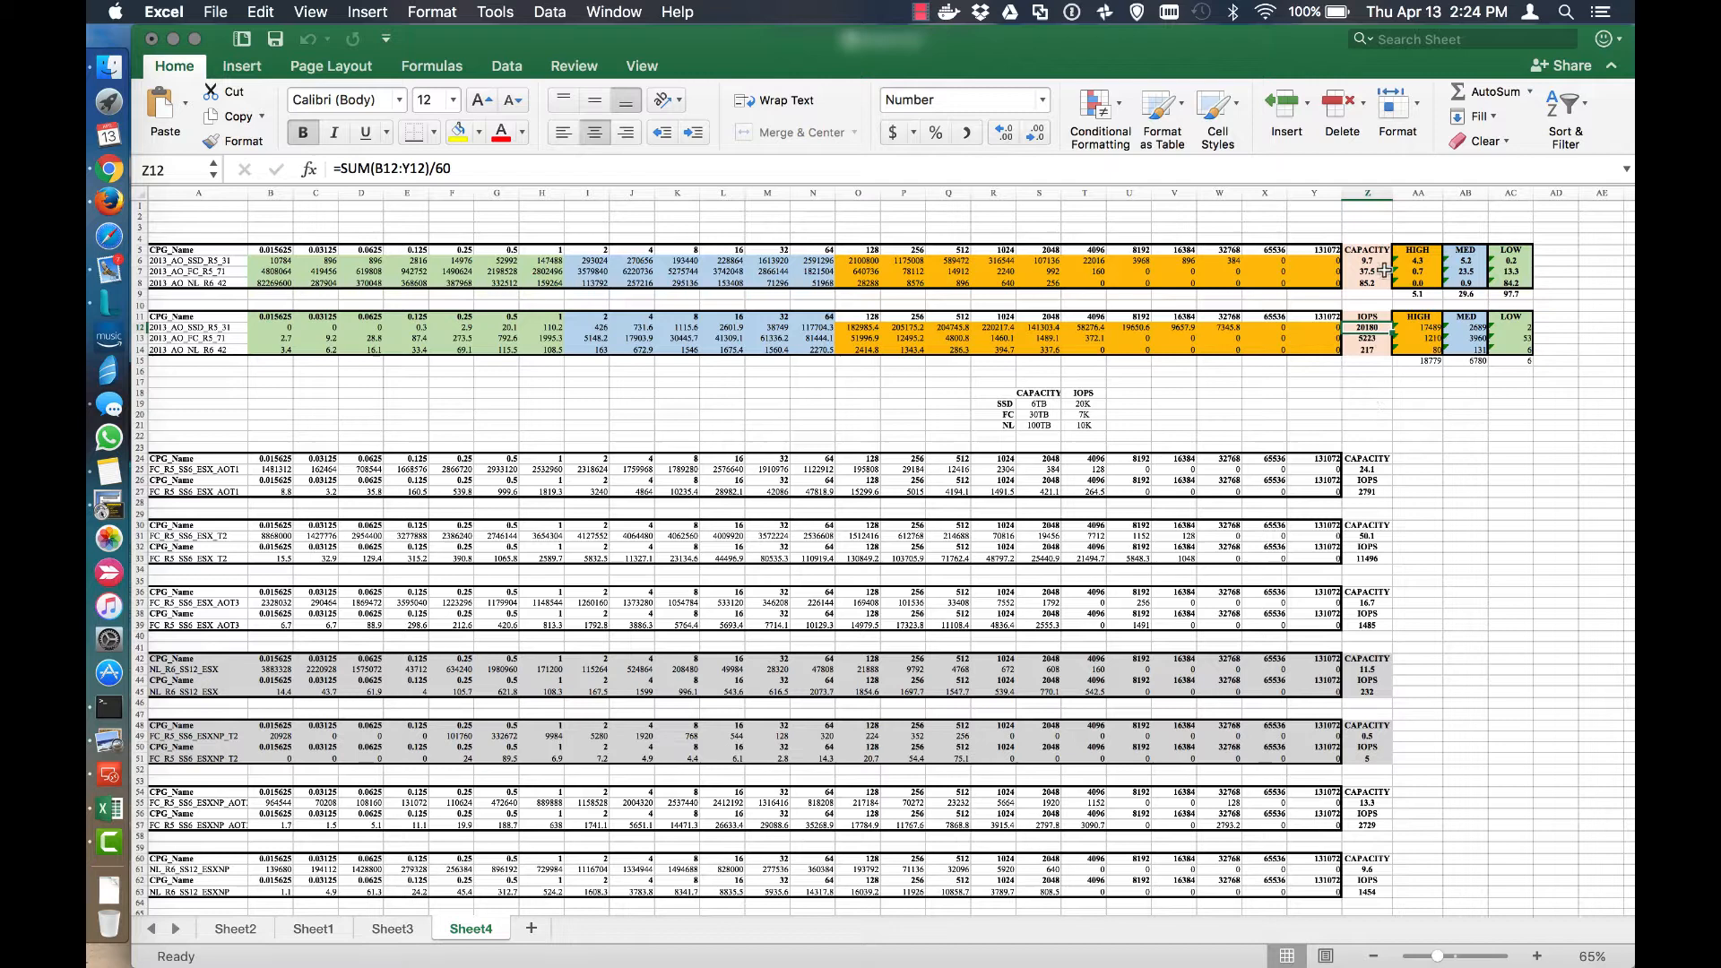
click(1365, 262)
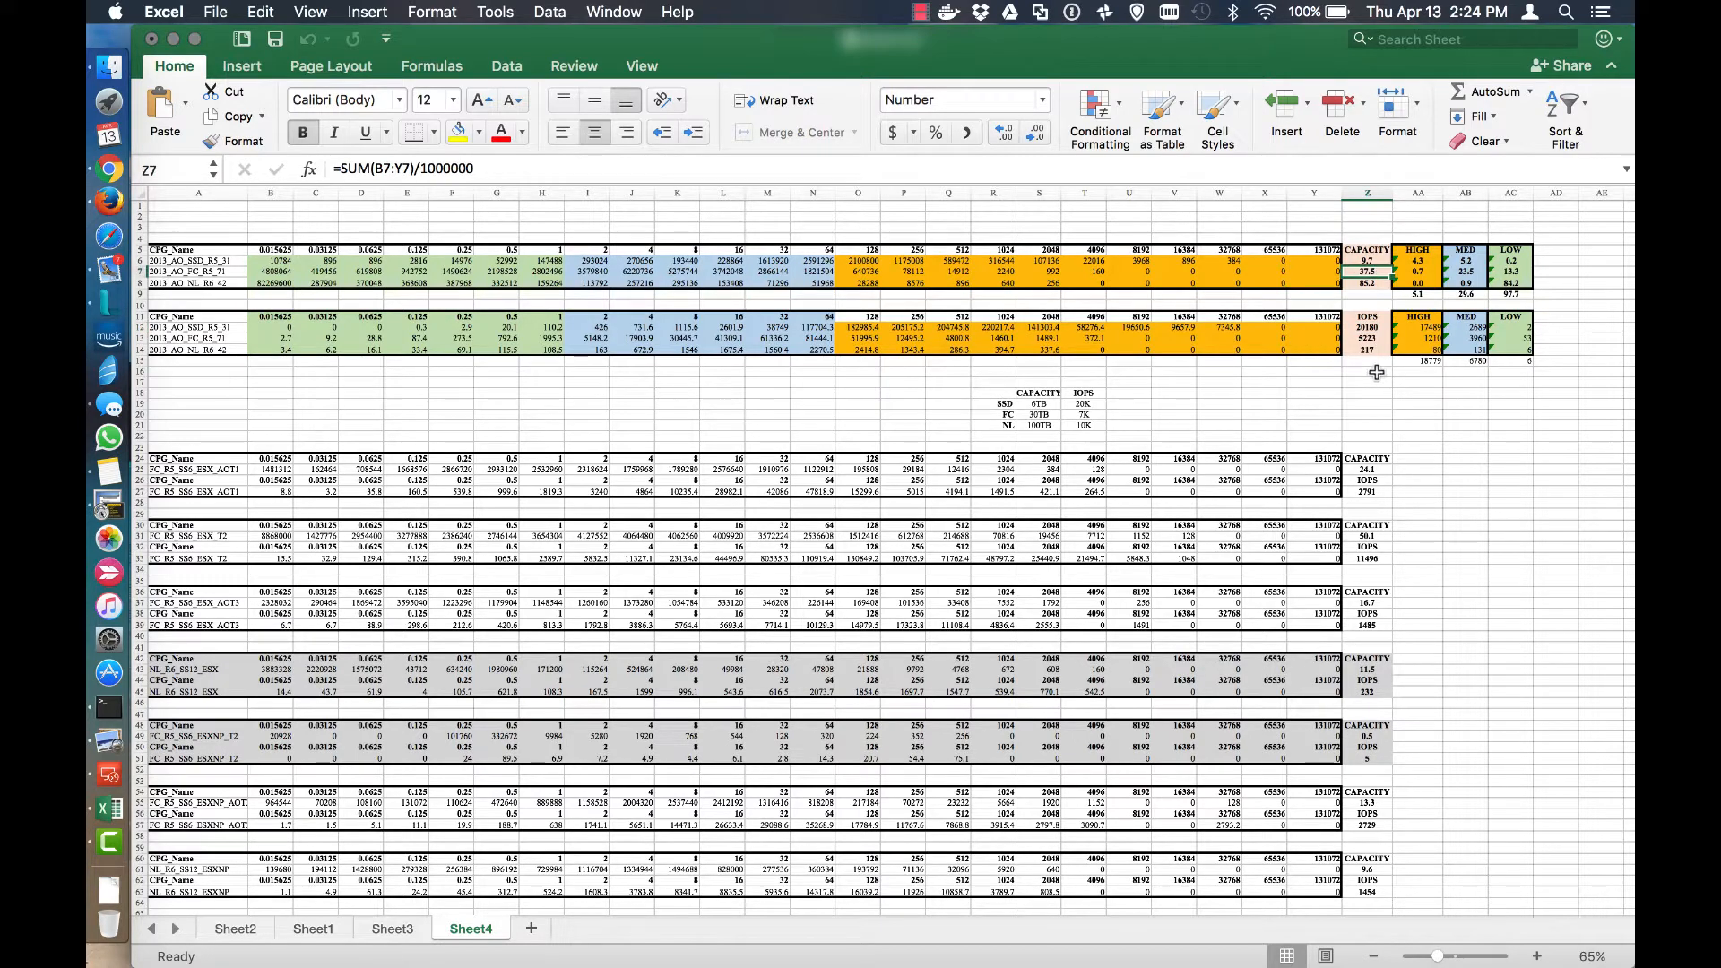
click(1367, 337)
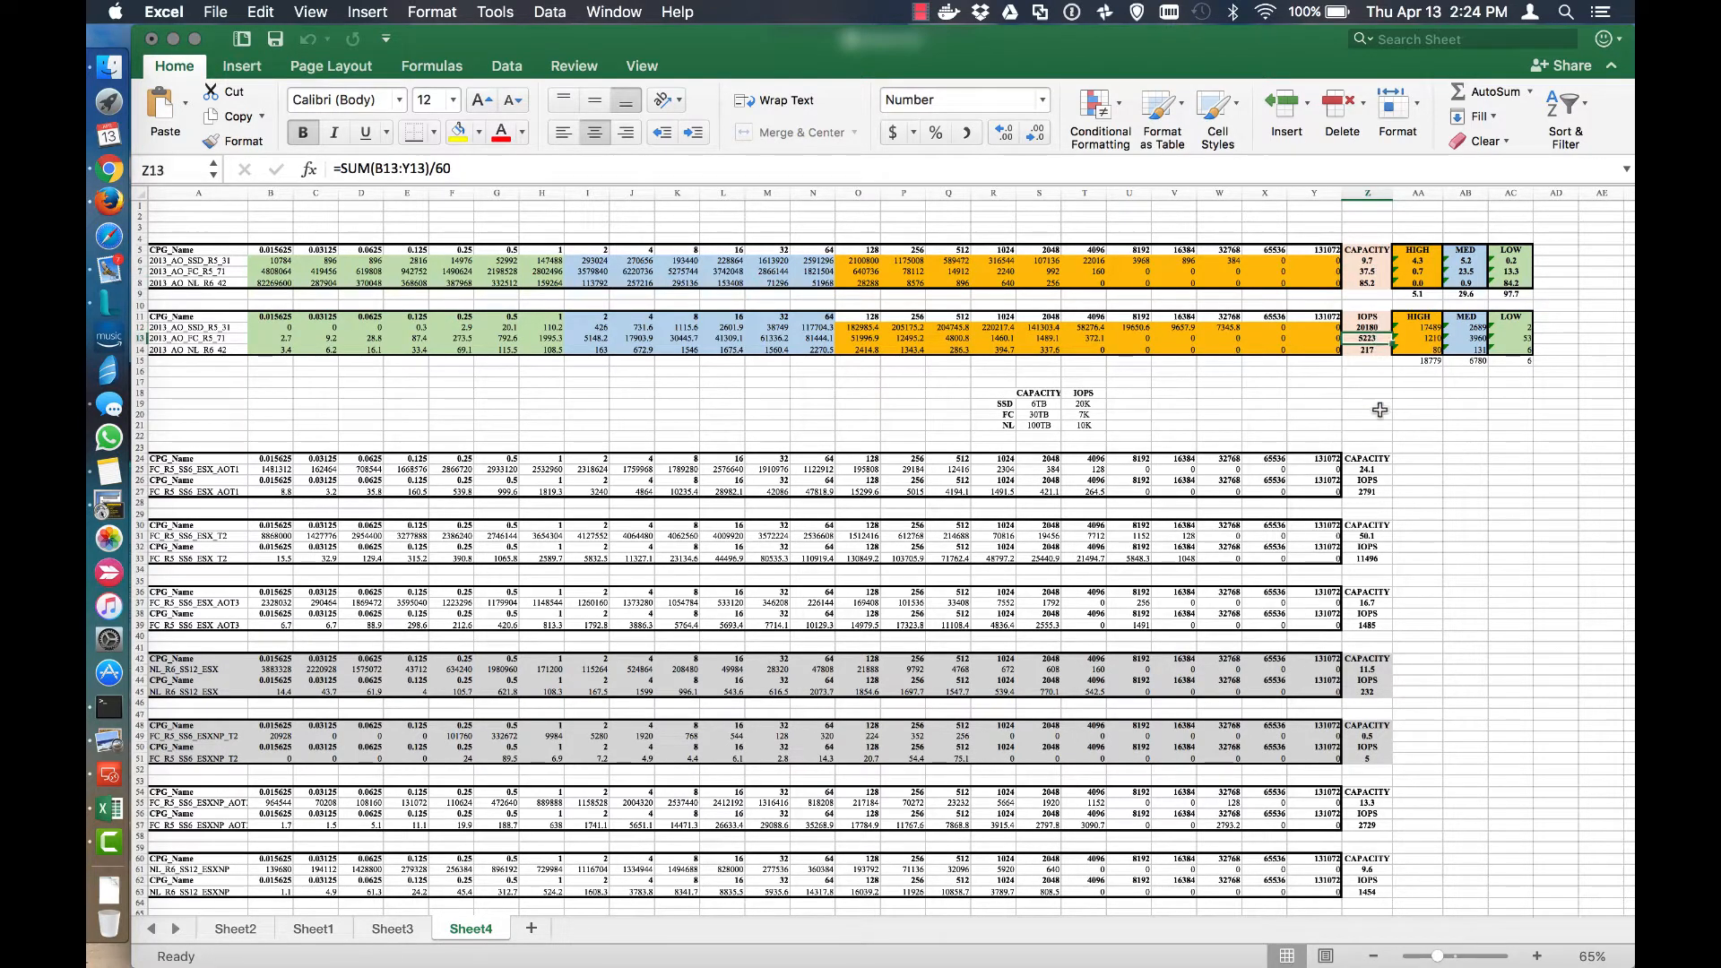
click(1365, 283)
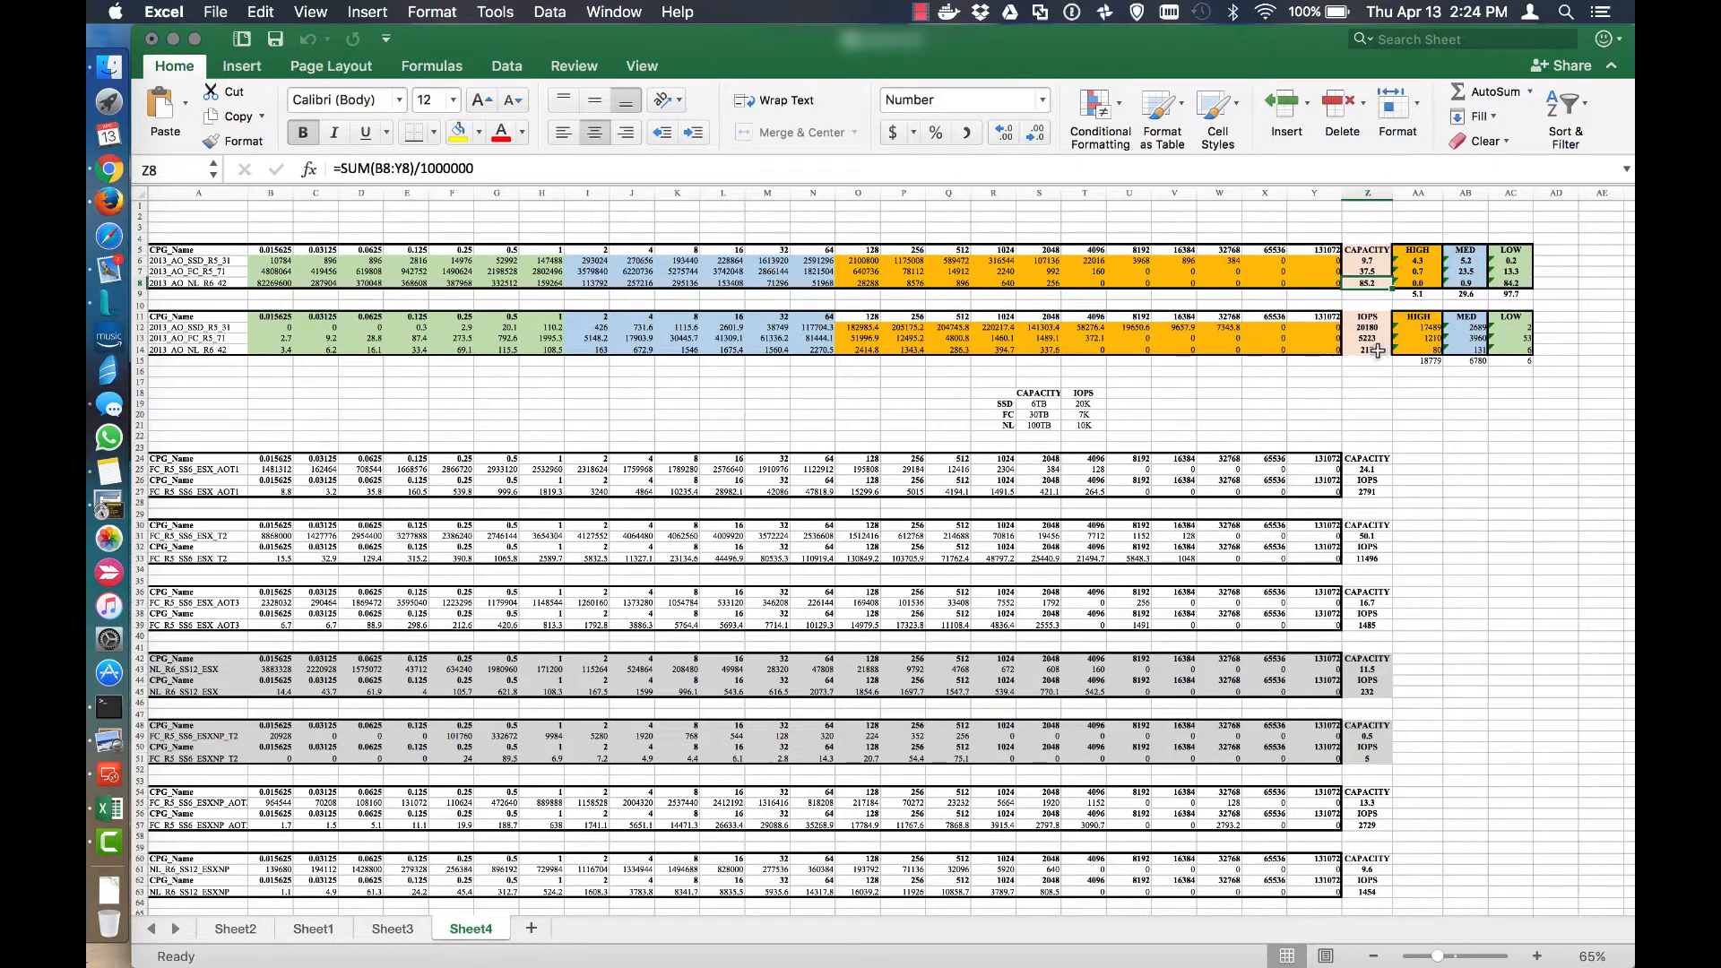
click(1368, 349)
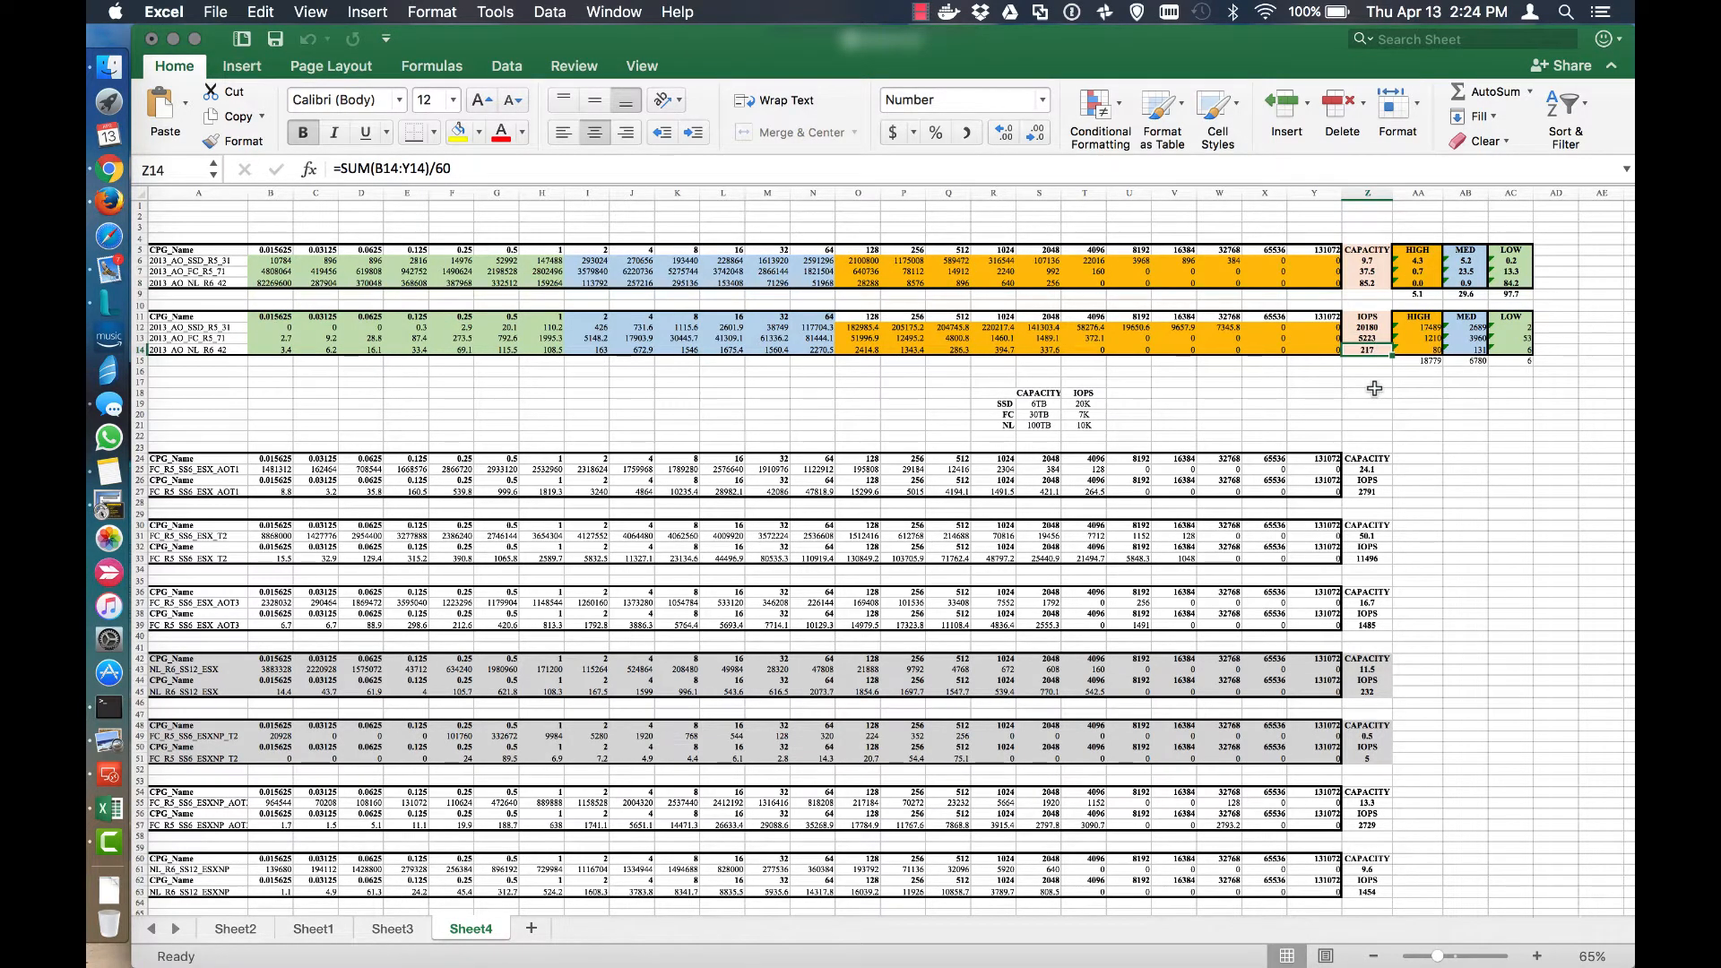
mouse_move(1258, 366)
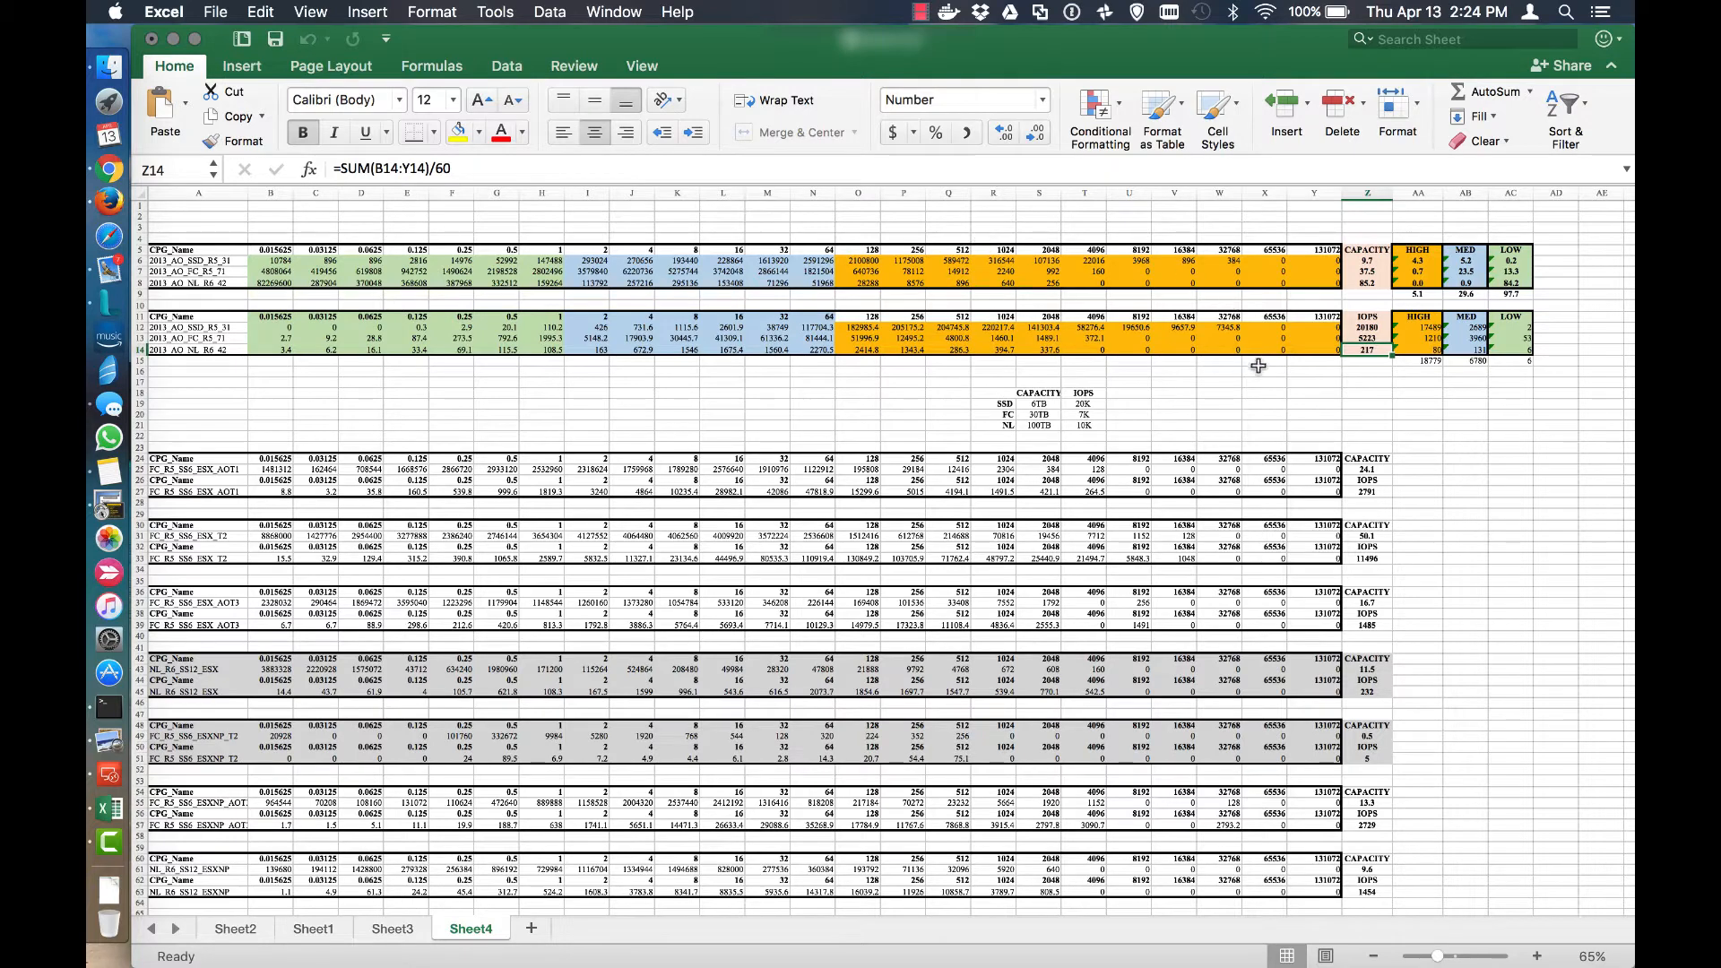
Select the CAPACITY/IOPS totals column Z5:Z14, then clear the selection.
click(1368, 383)
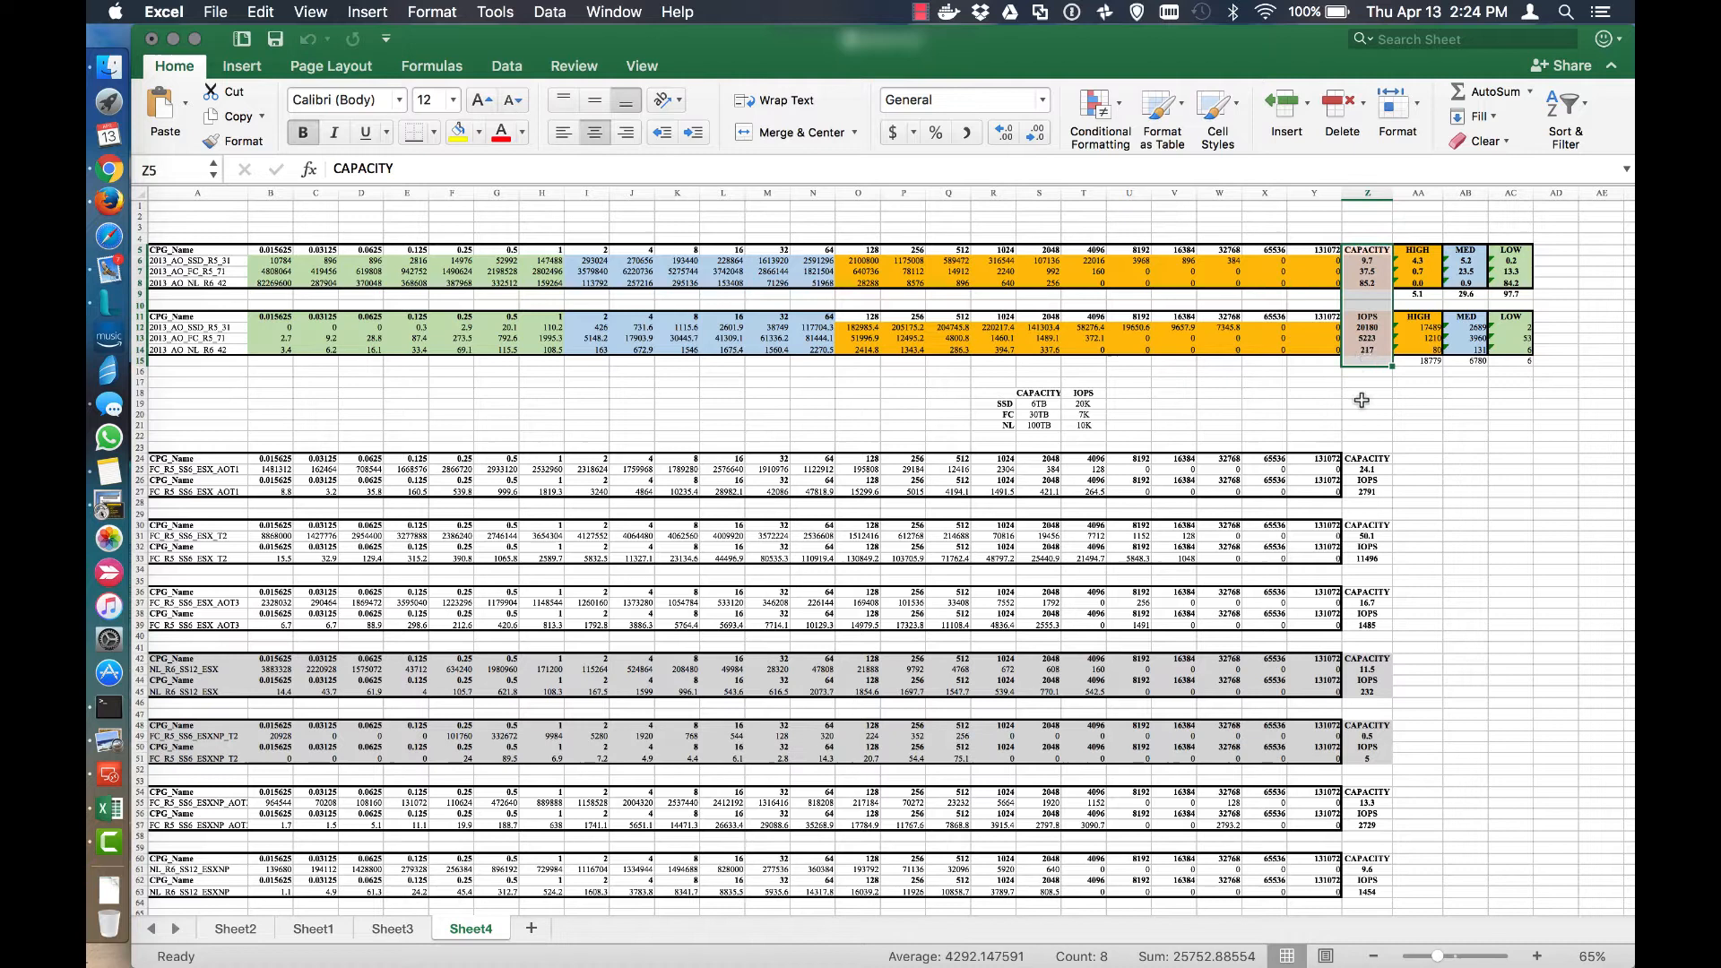
click(1314, 371)
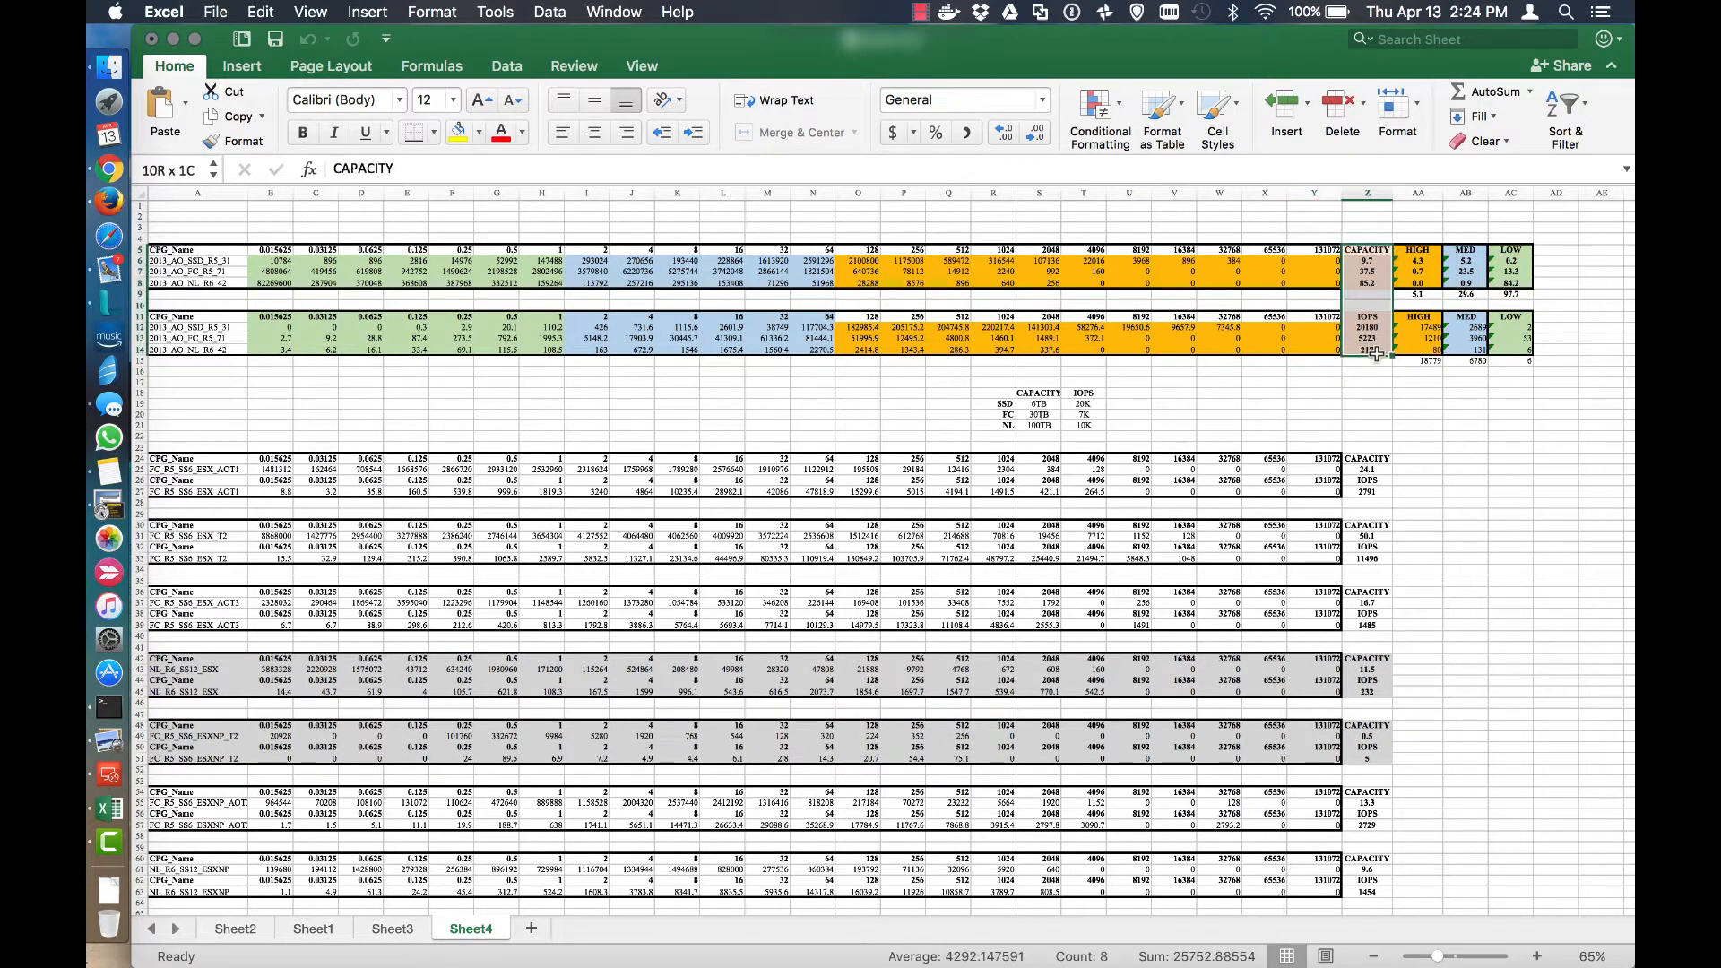
click(1367, 339)
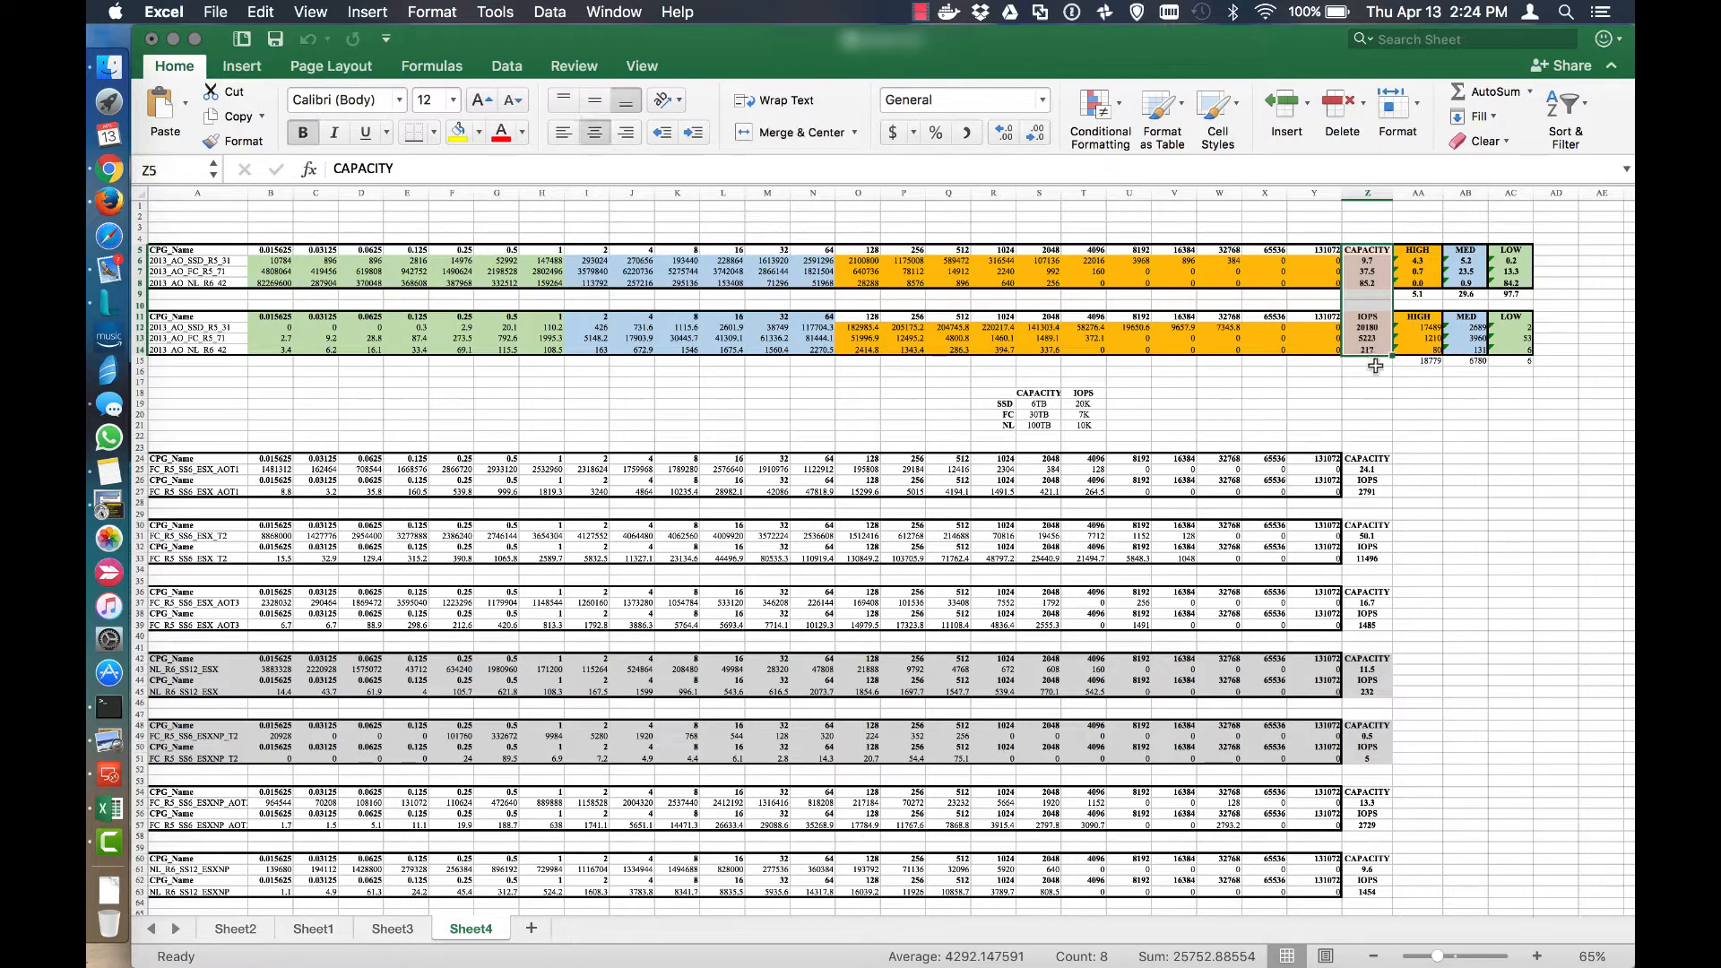
click(1368, 369)
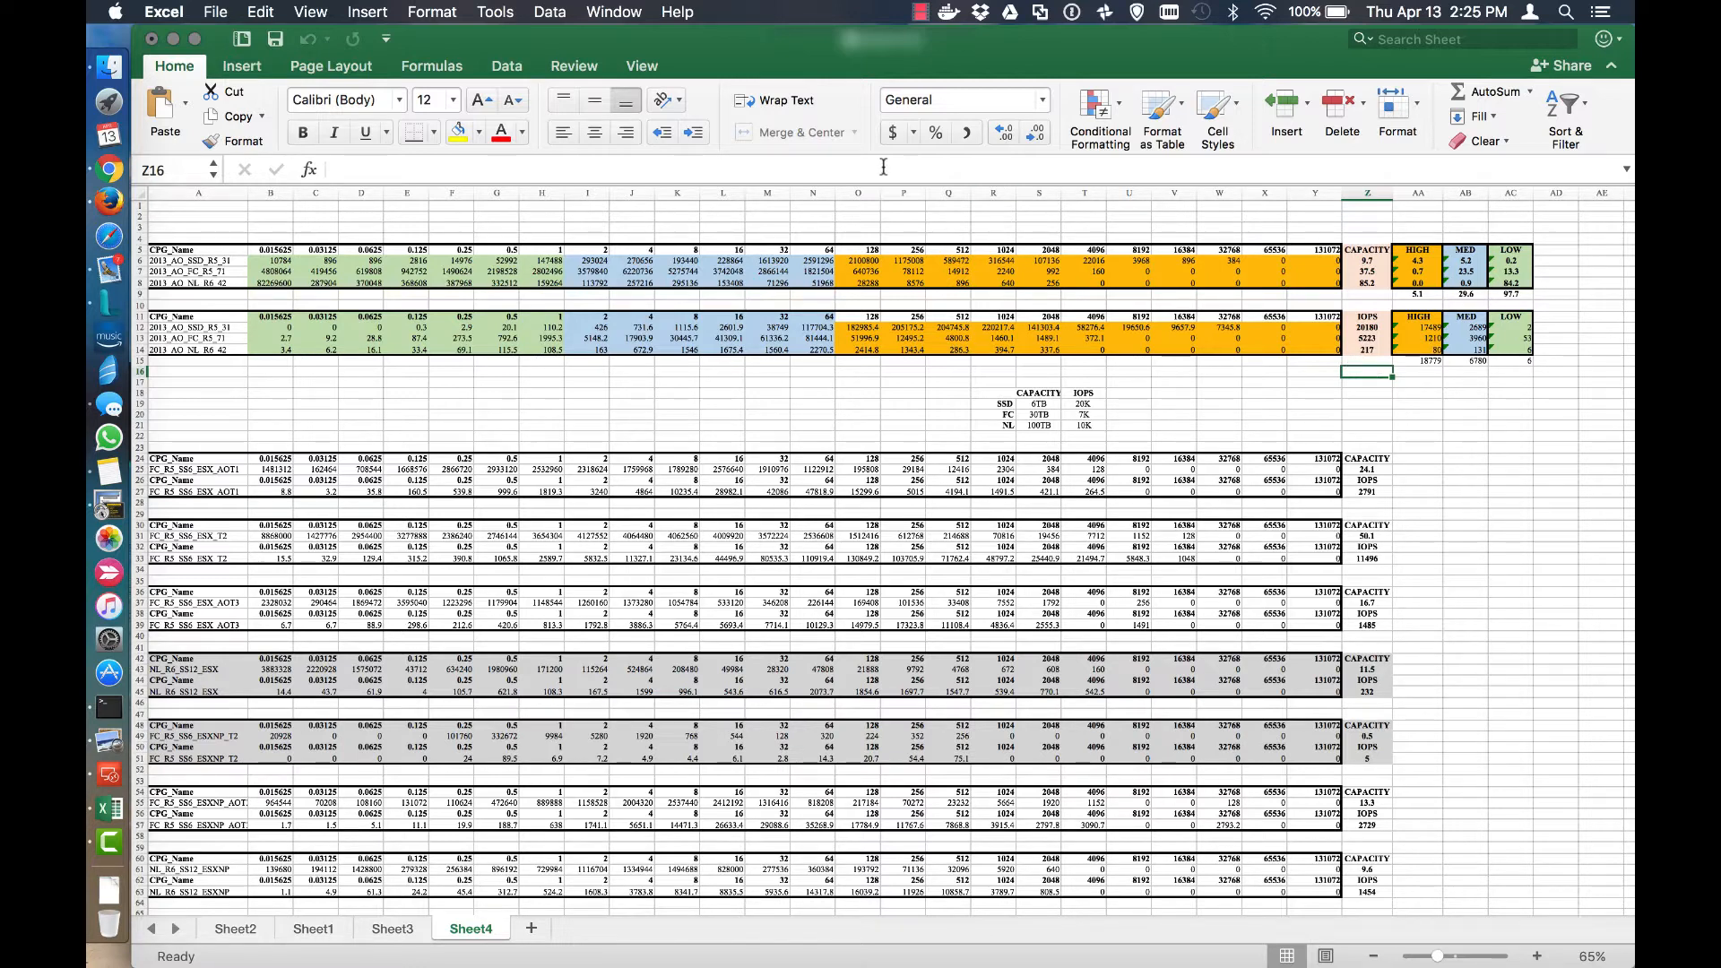
mouse_move(685, 434)
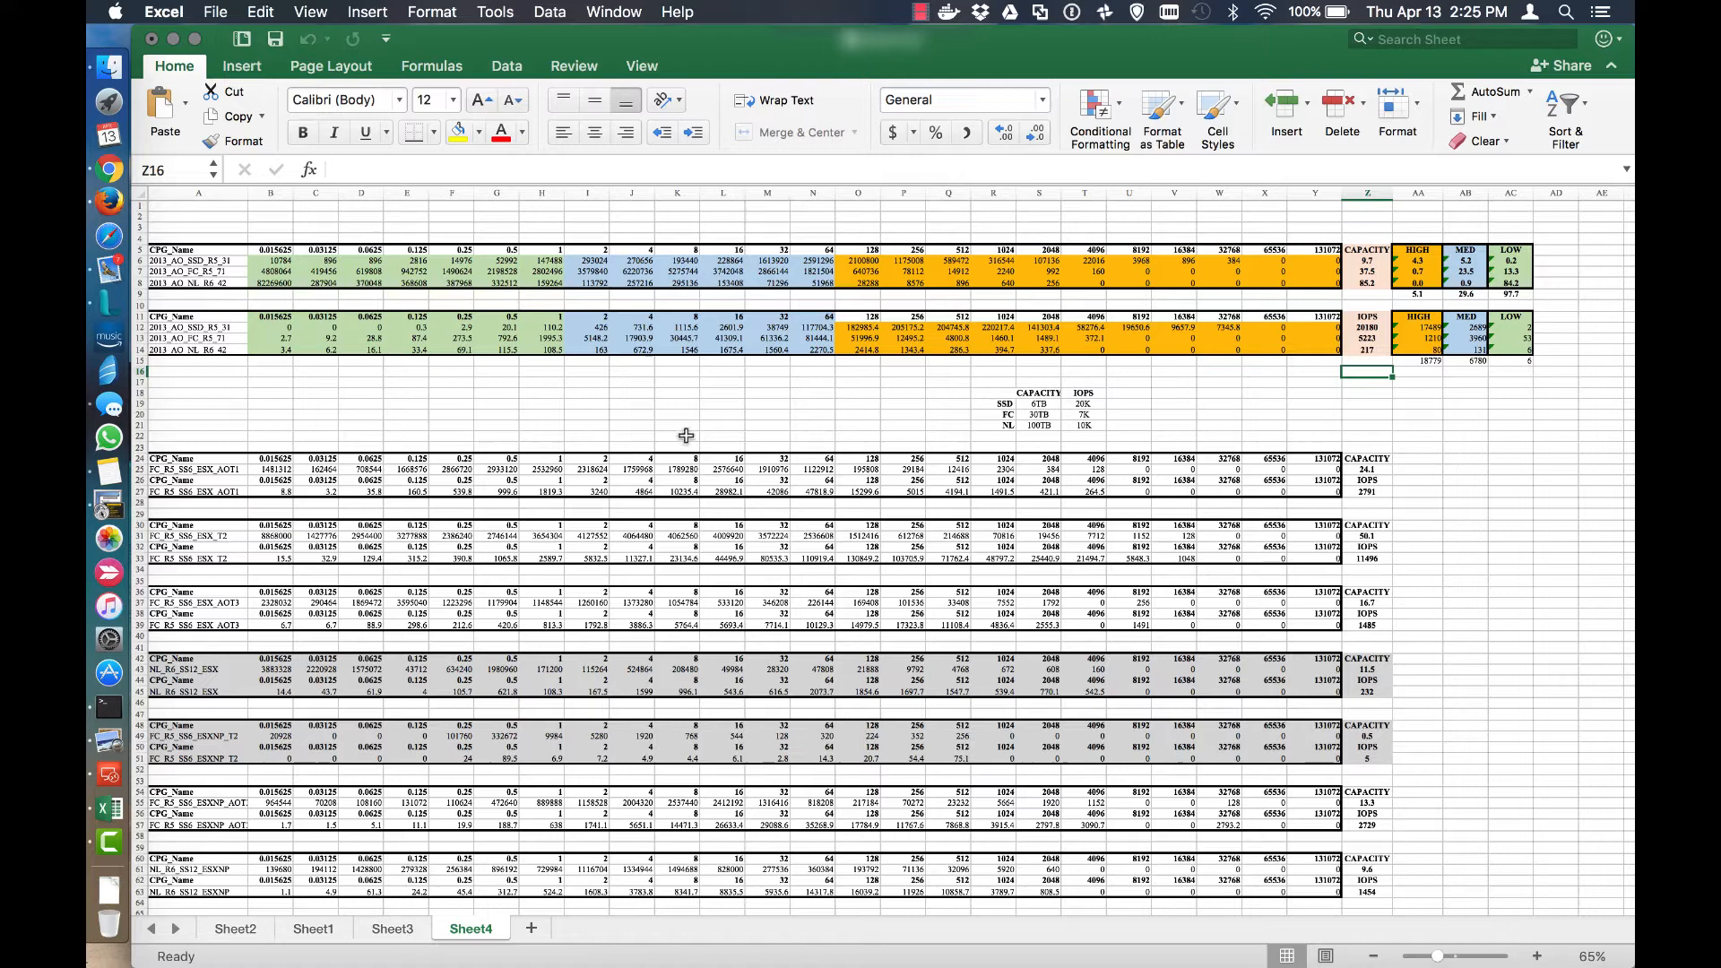
mouse_move(692, 412)
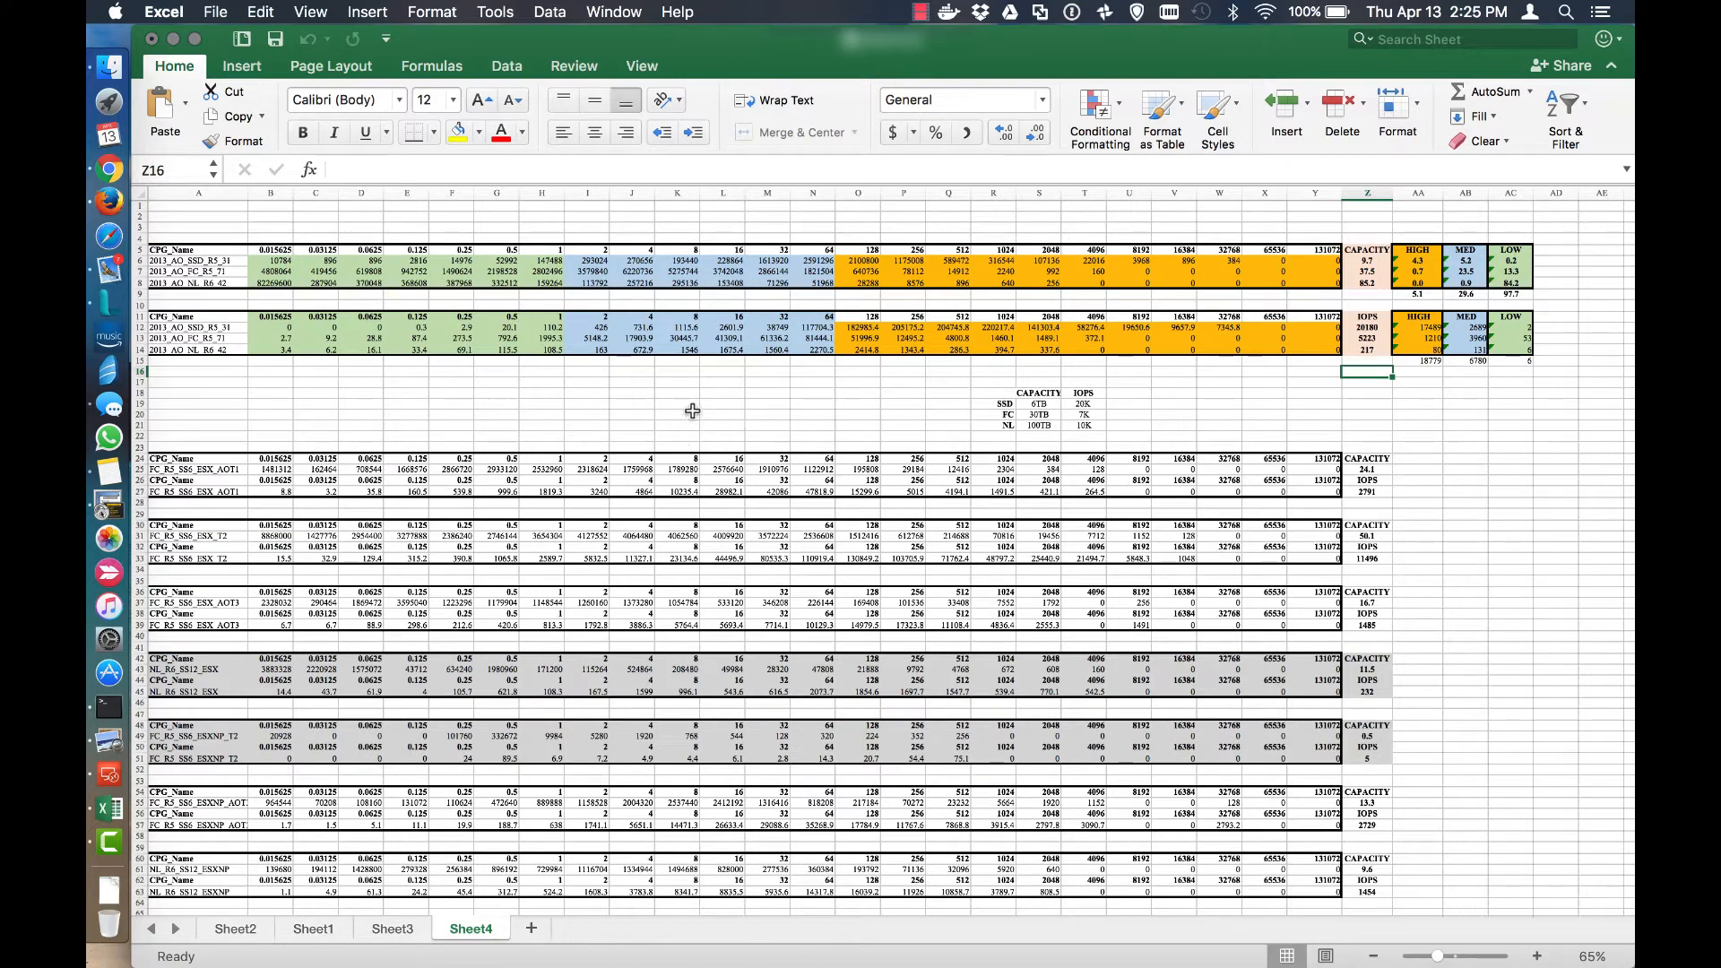
mouse_move(665, 395)
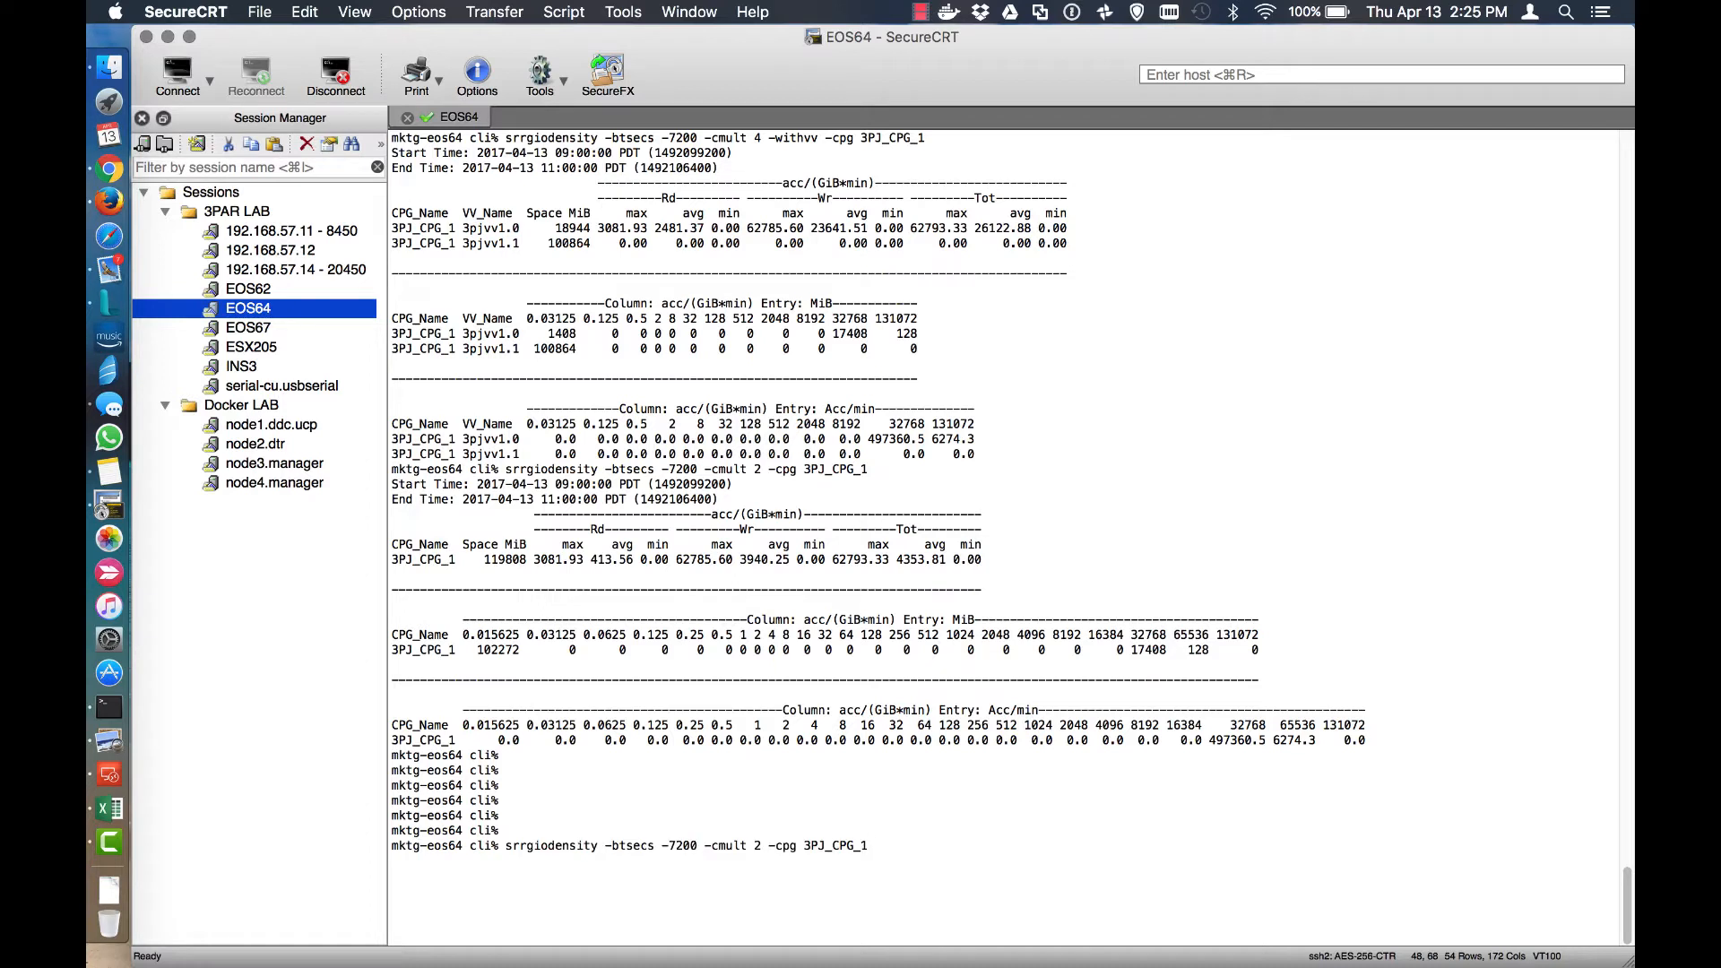
mouse_move(559, 858)
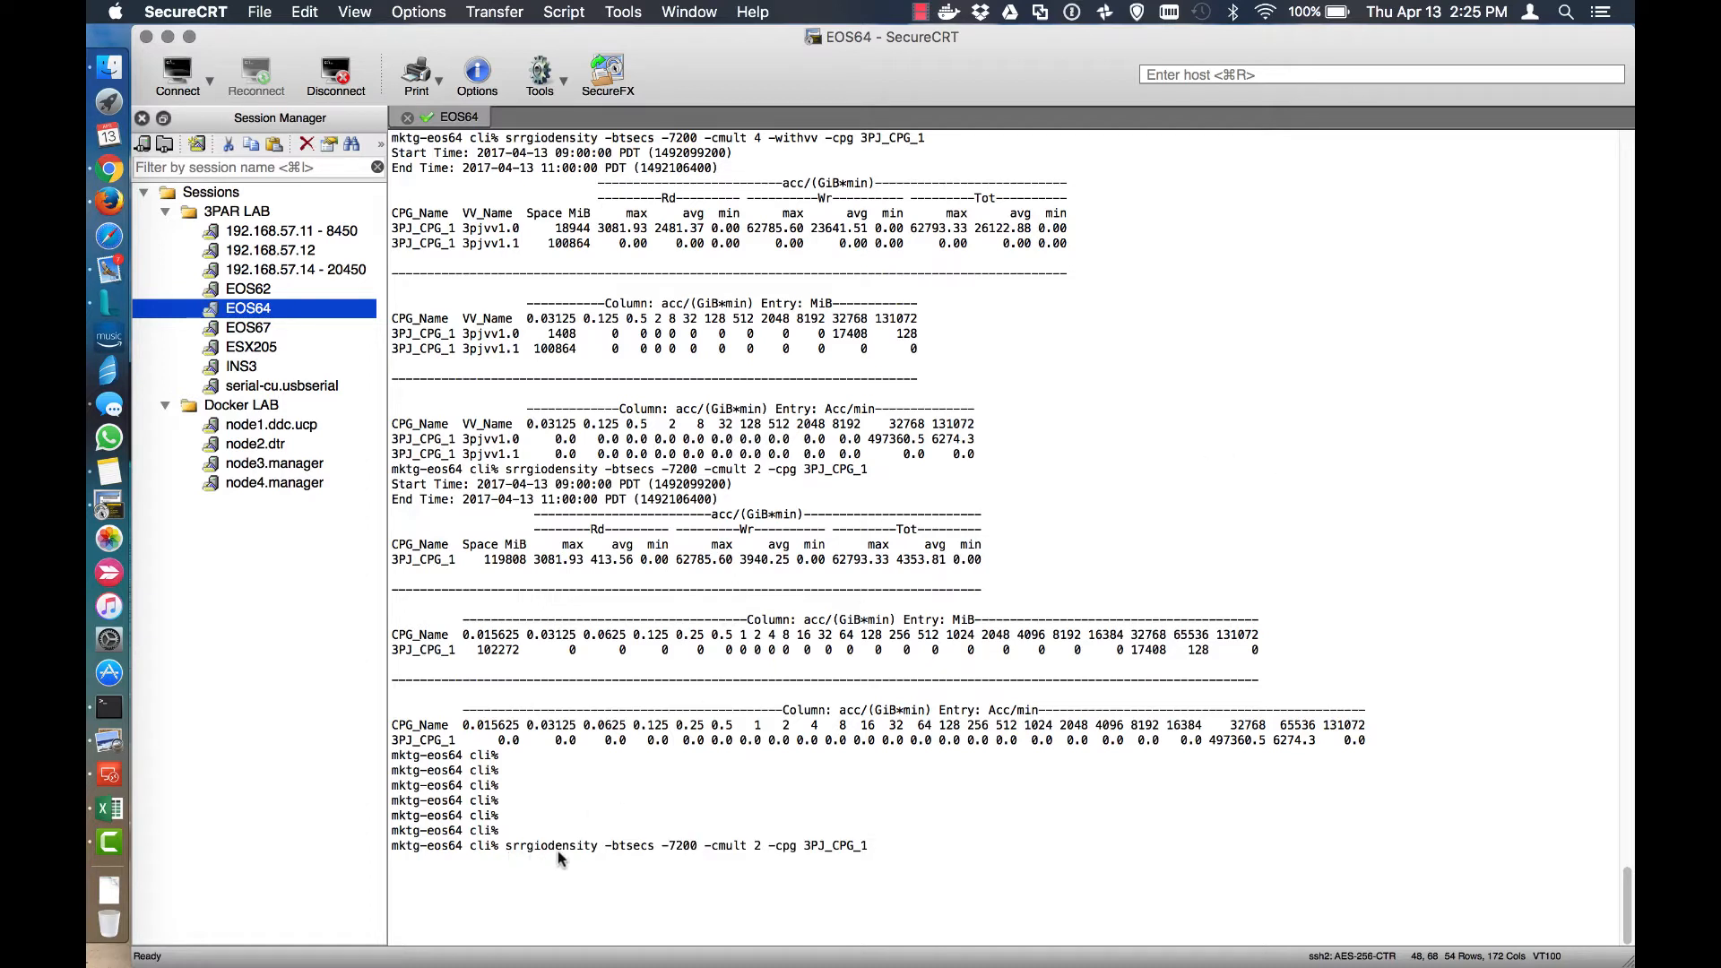
mouse_move(683, 859)
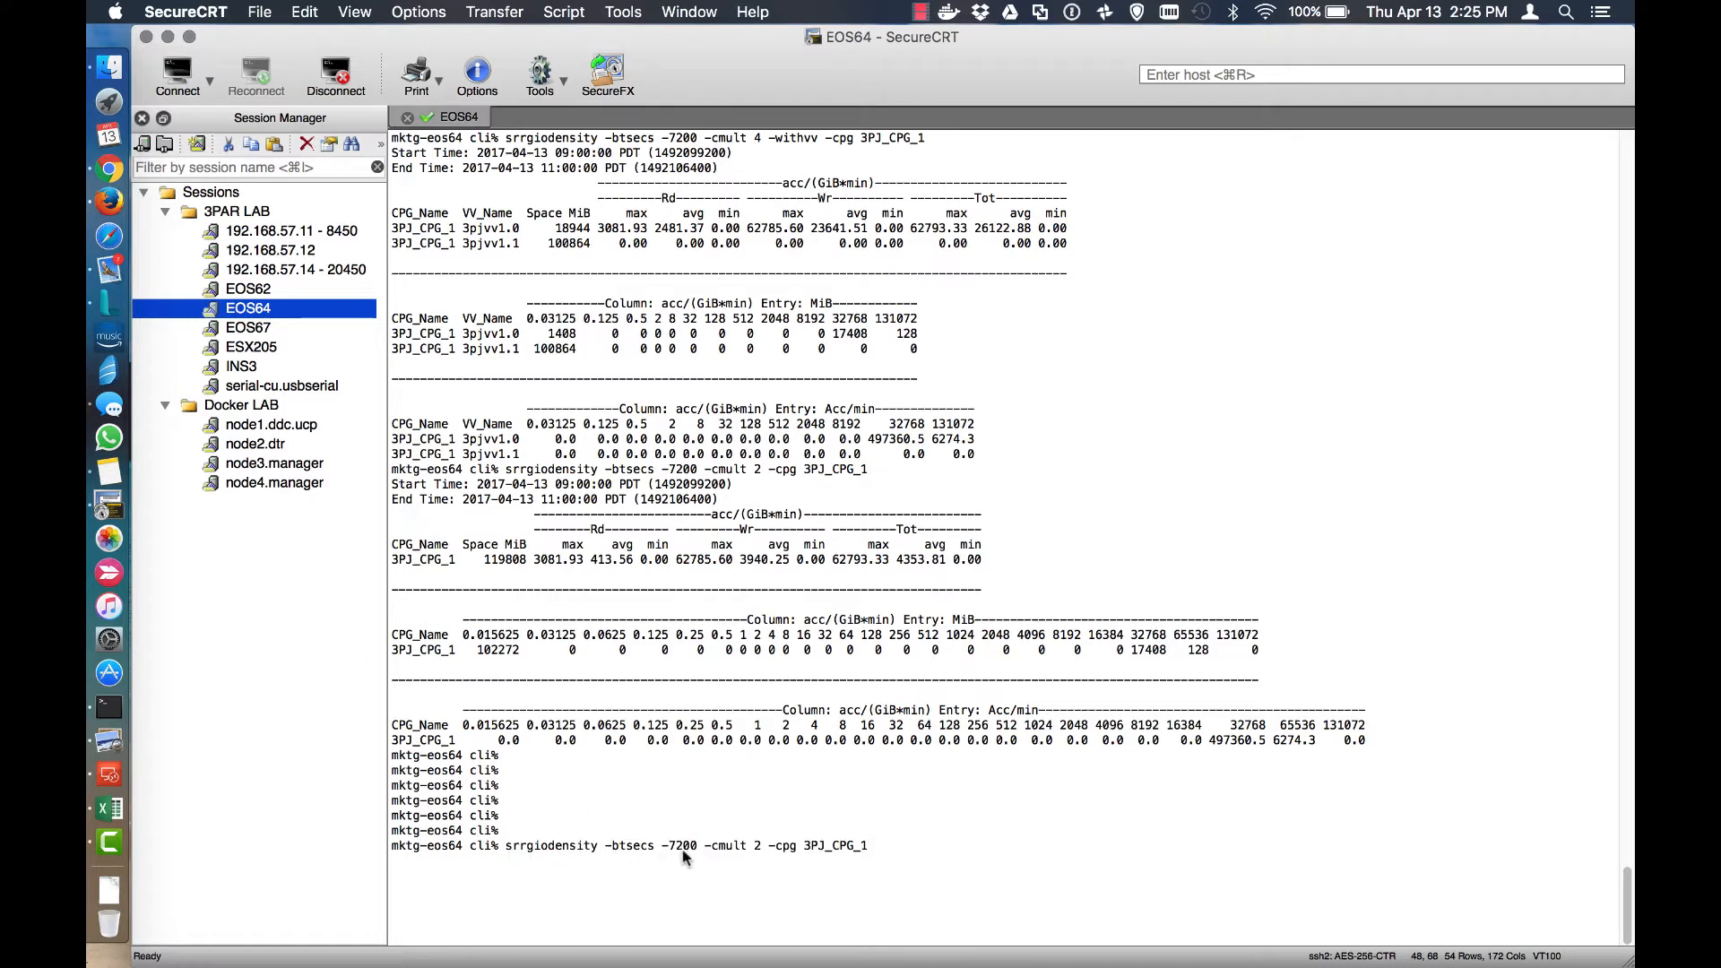
mouse_move(746, 853)
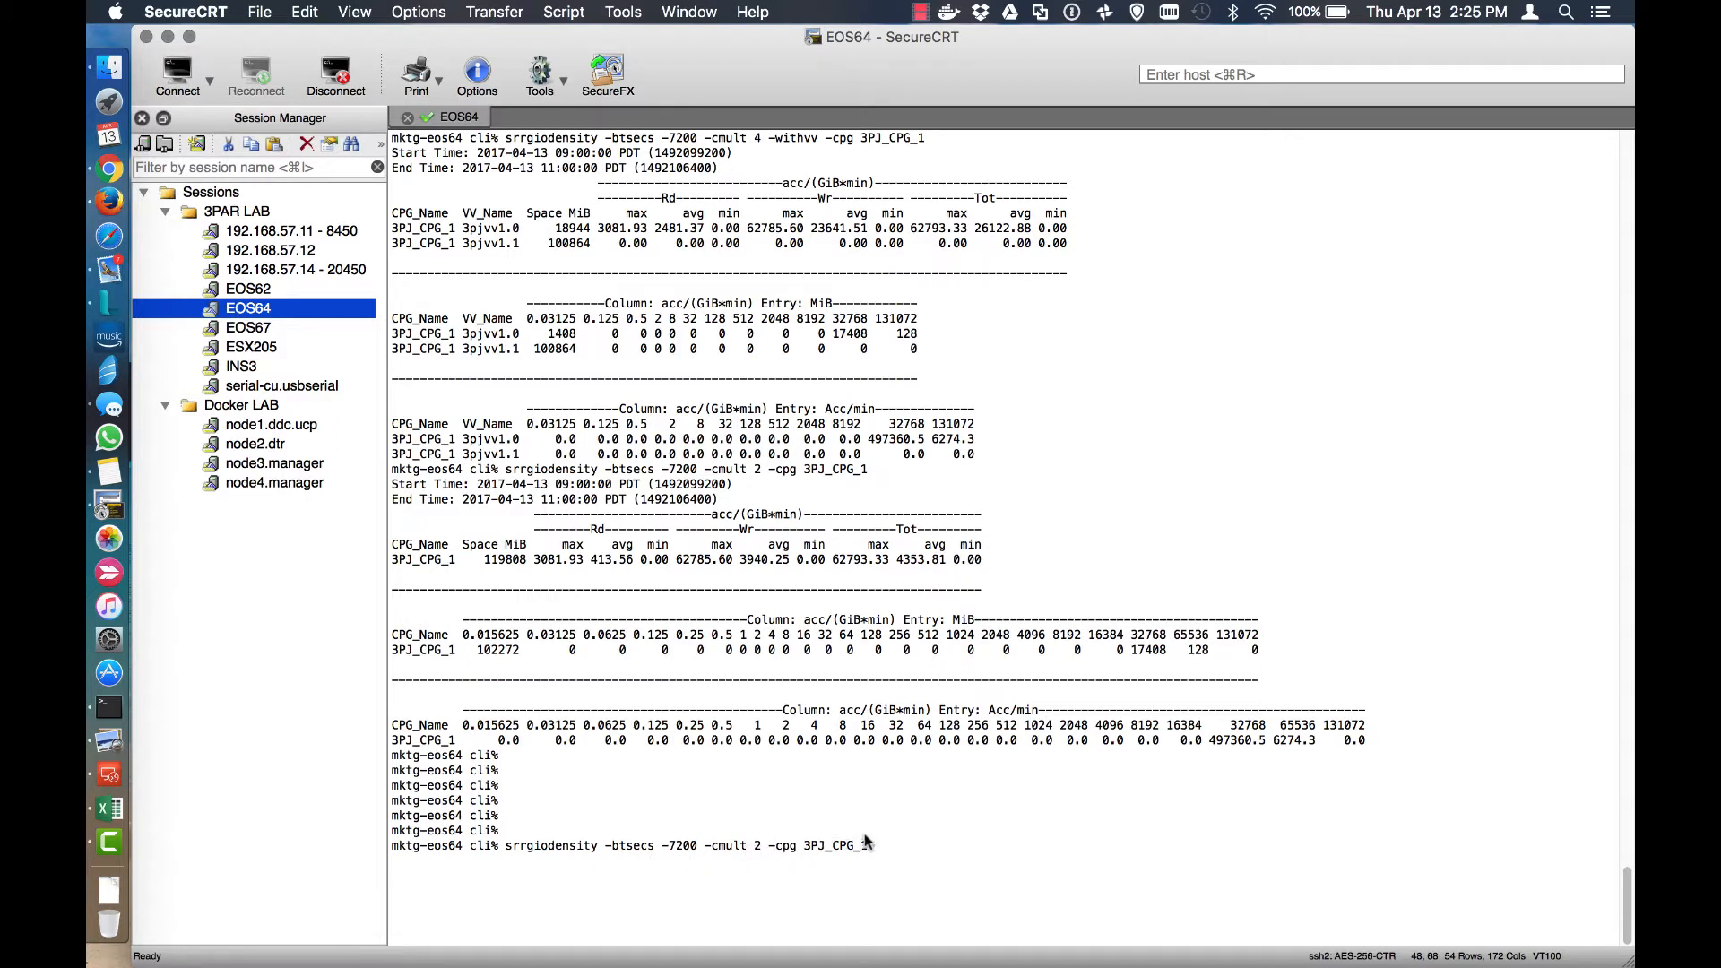
mouse_move(936, 837)
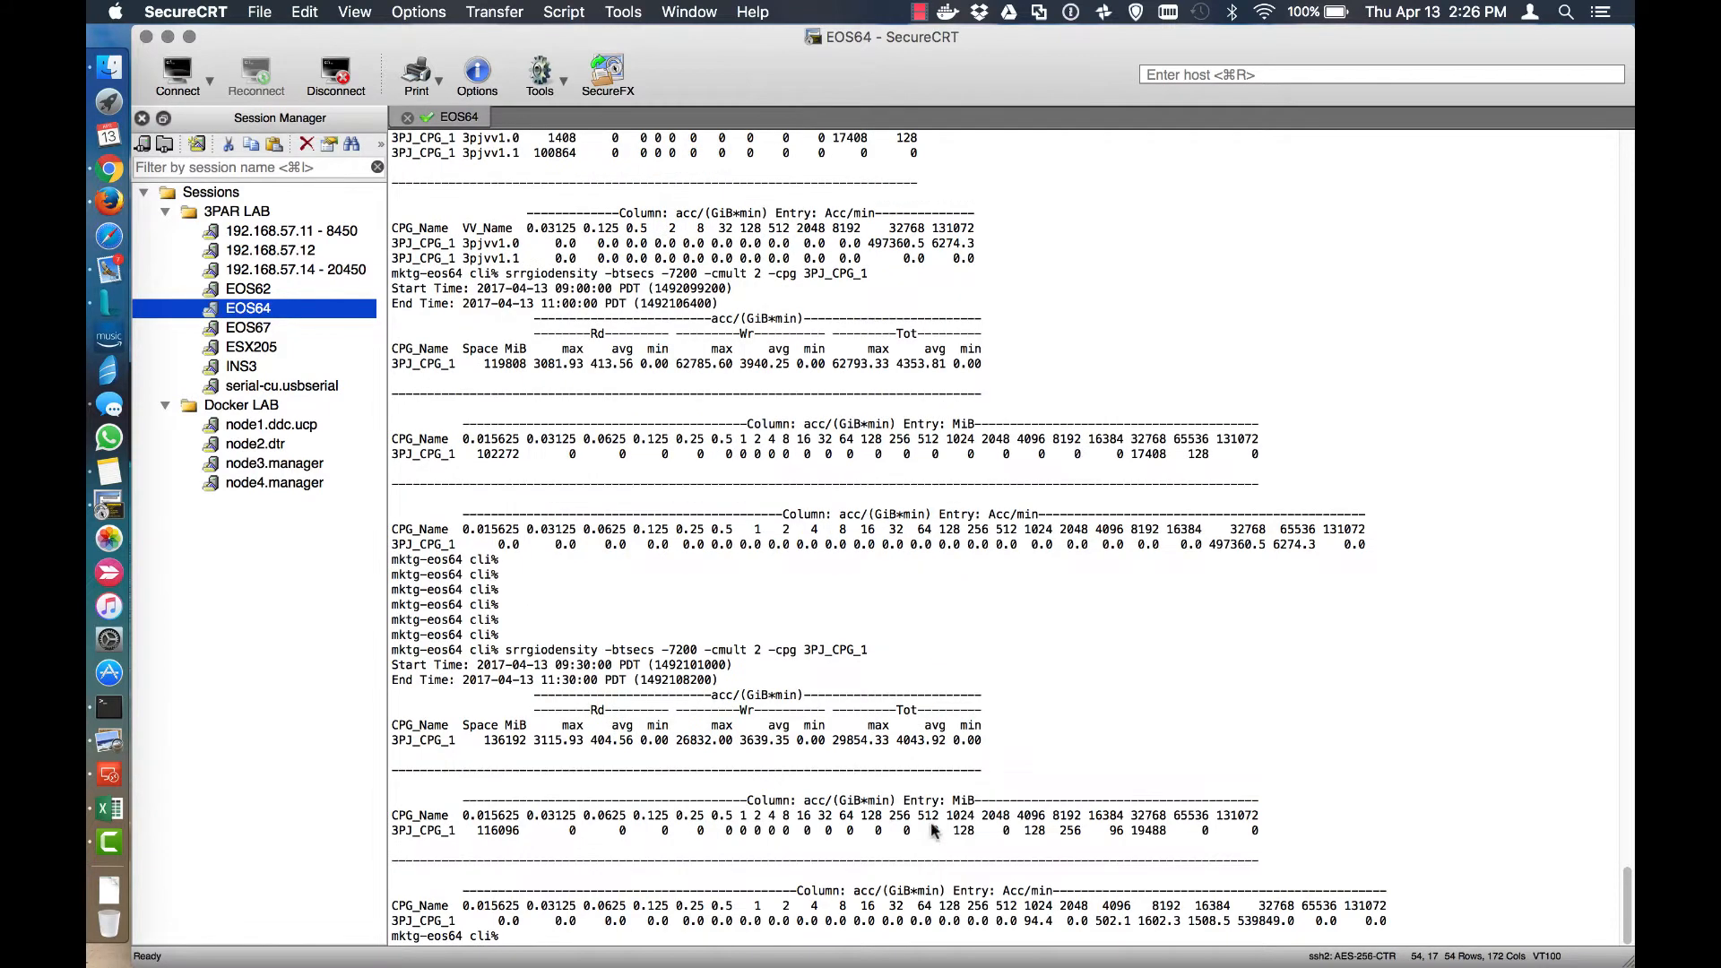
mouse_move(1398, 926)
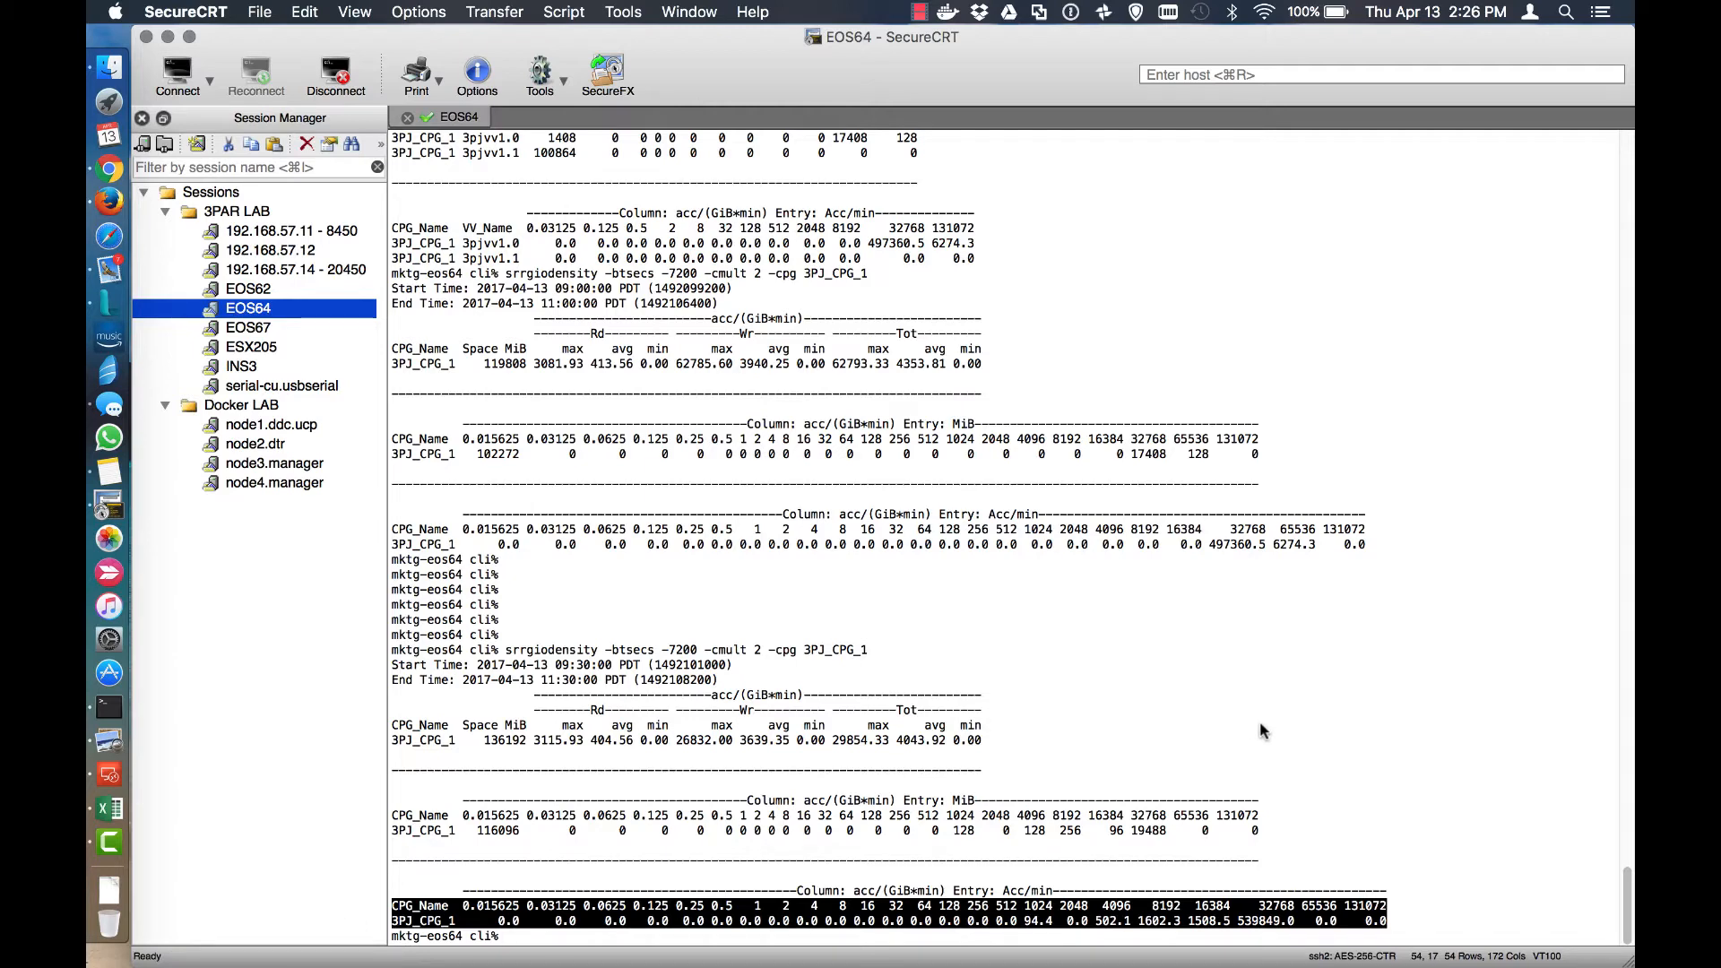
mouse_move(1086, 737)
text(srrgiodensity -btsecs -7200 -cmult 2 -withvv -cpg 3PJ_CPG_1)
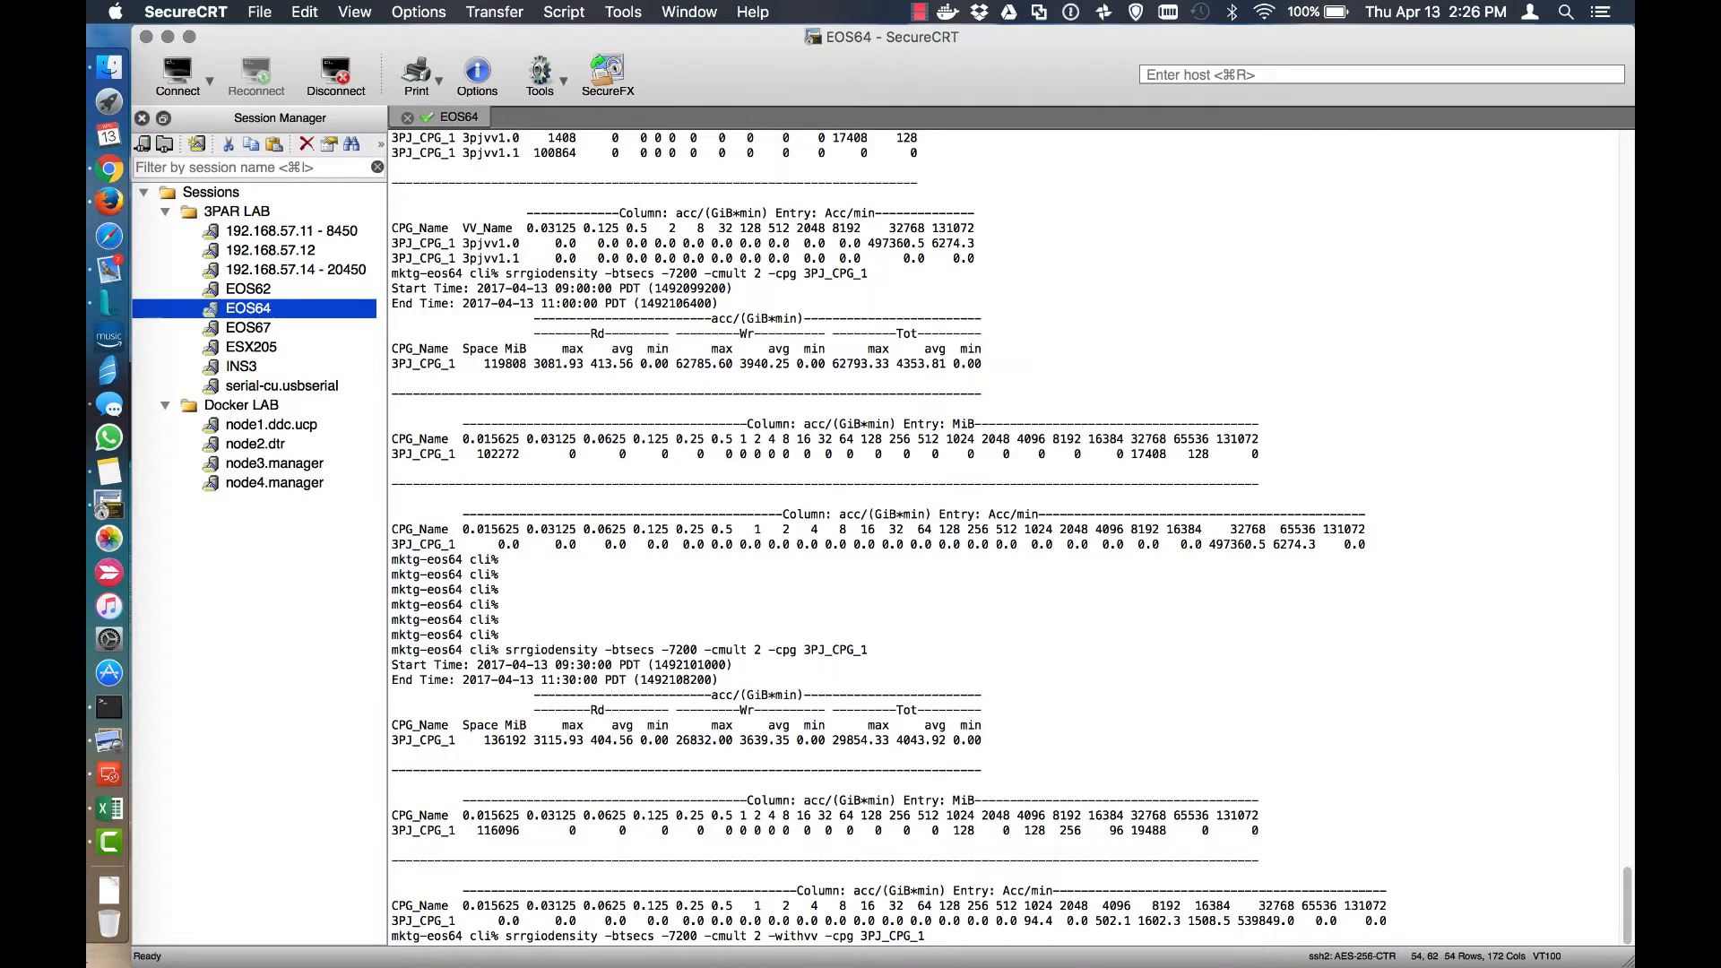
Scroll the terminal output down to the per-VV MiB region-density rows.
scroll(down, 3)
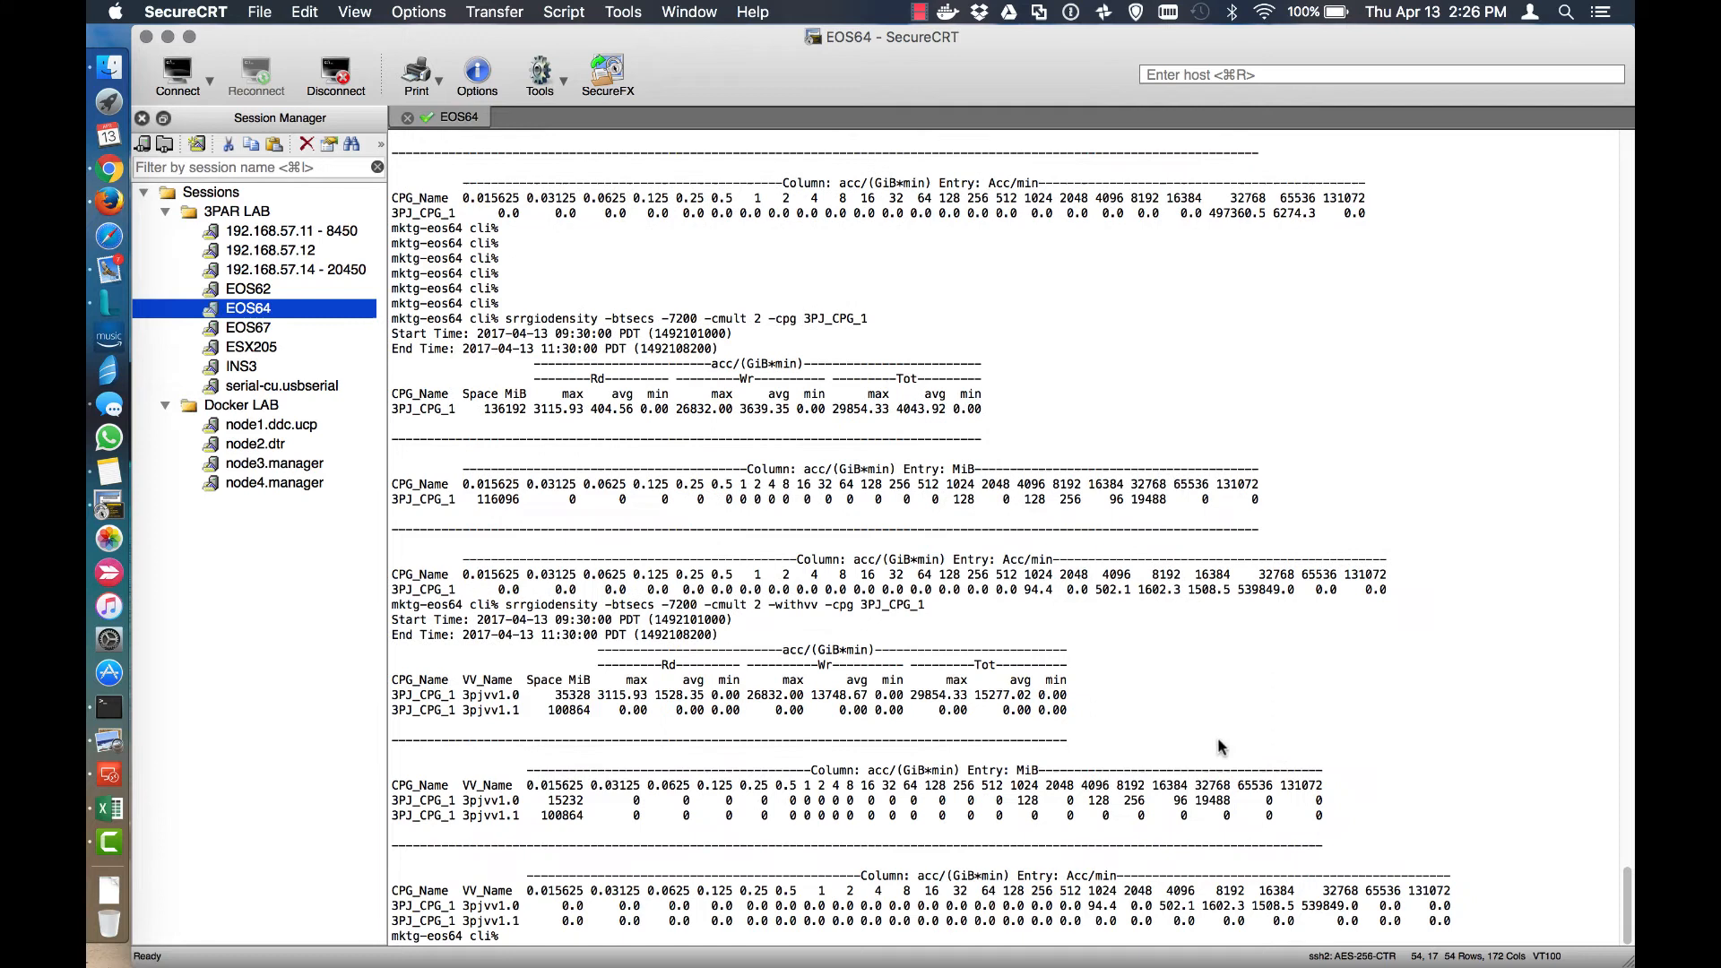
mouse_move(1459, 925)
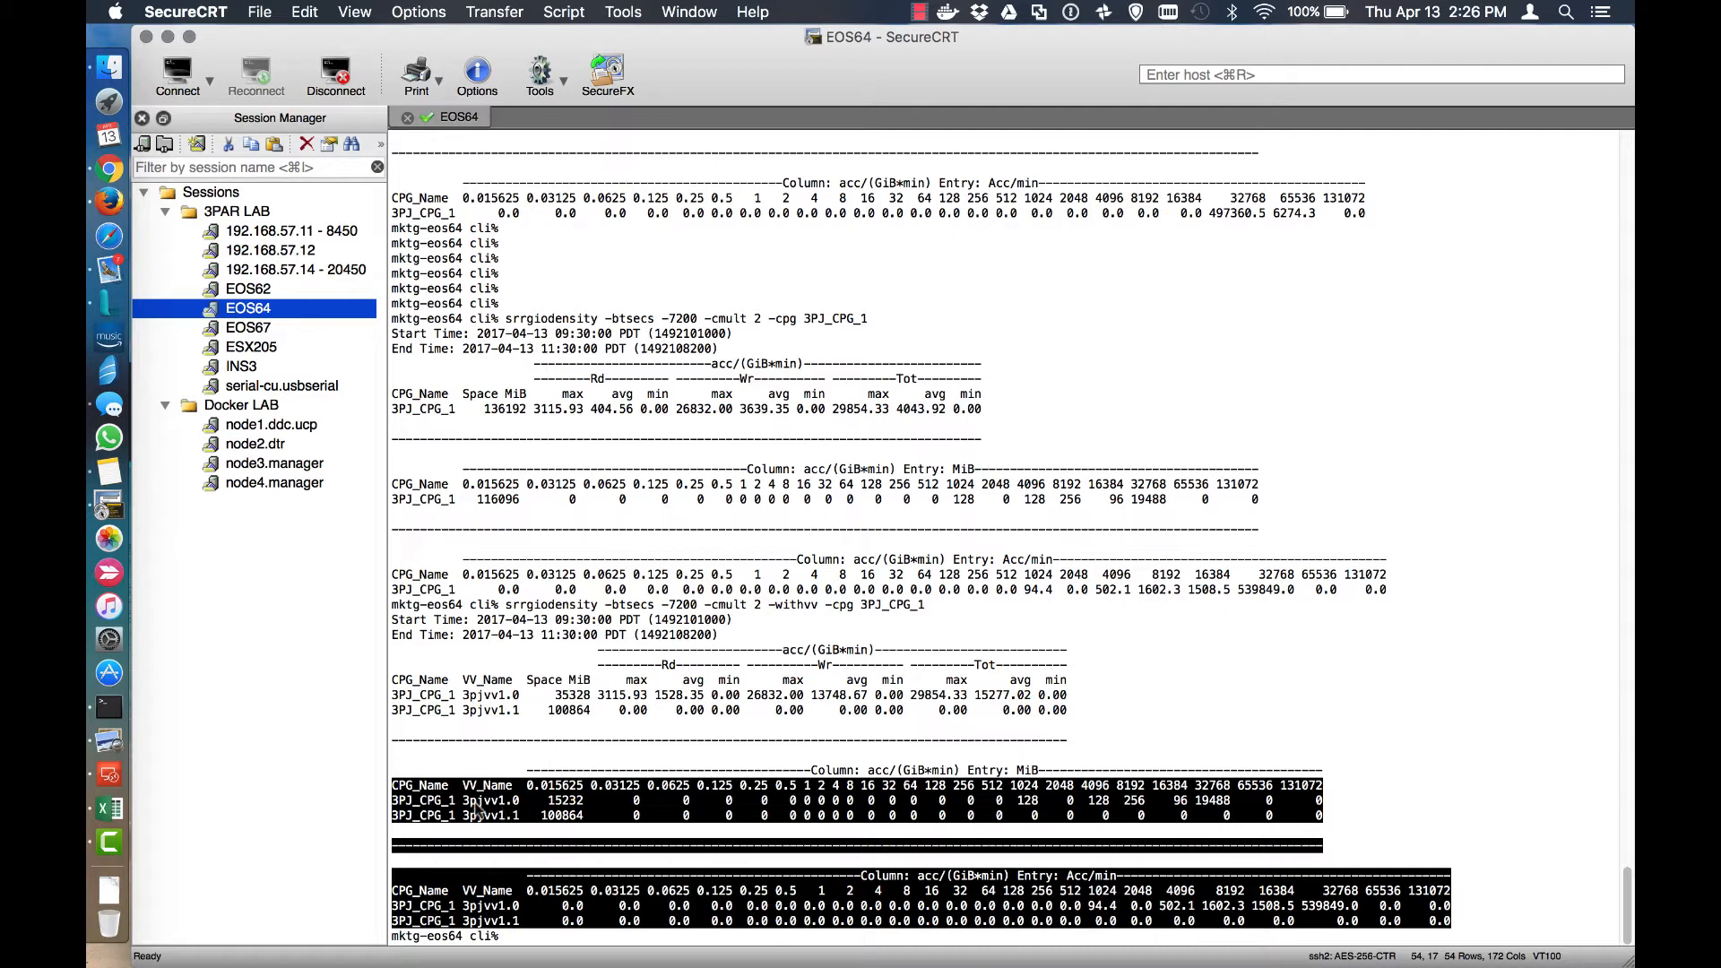
mouse_move(674, 799)
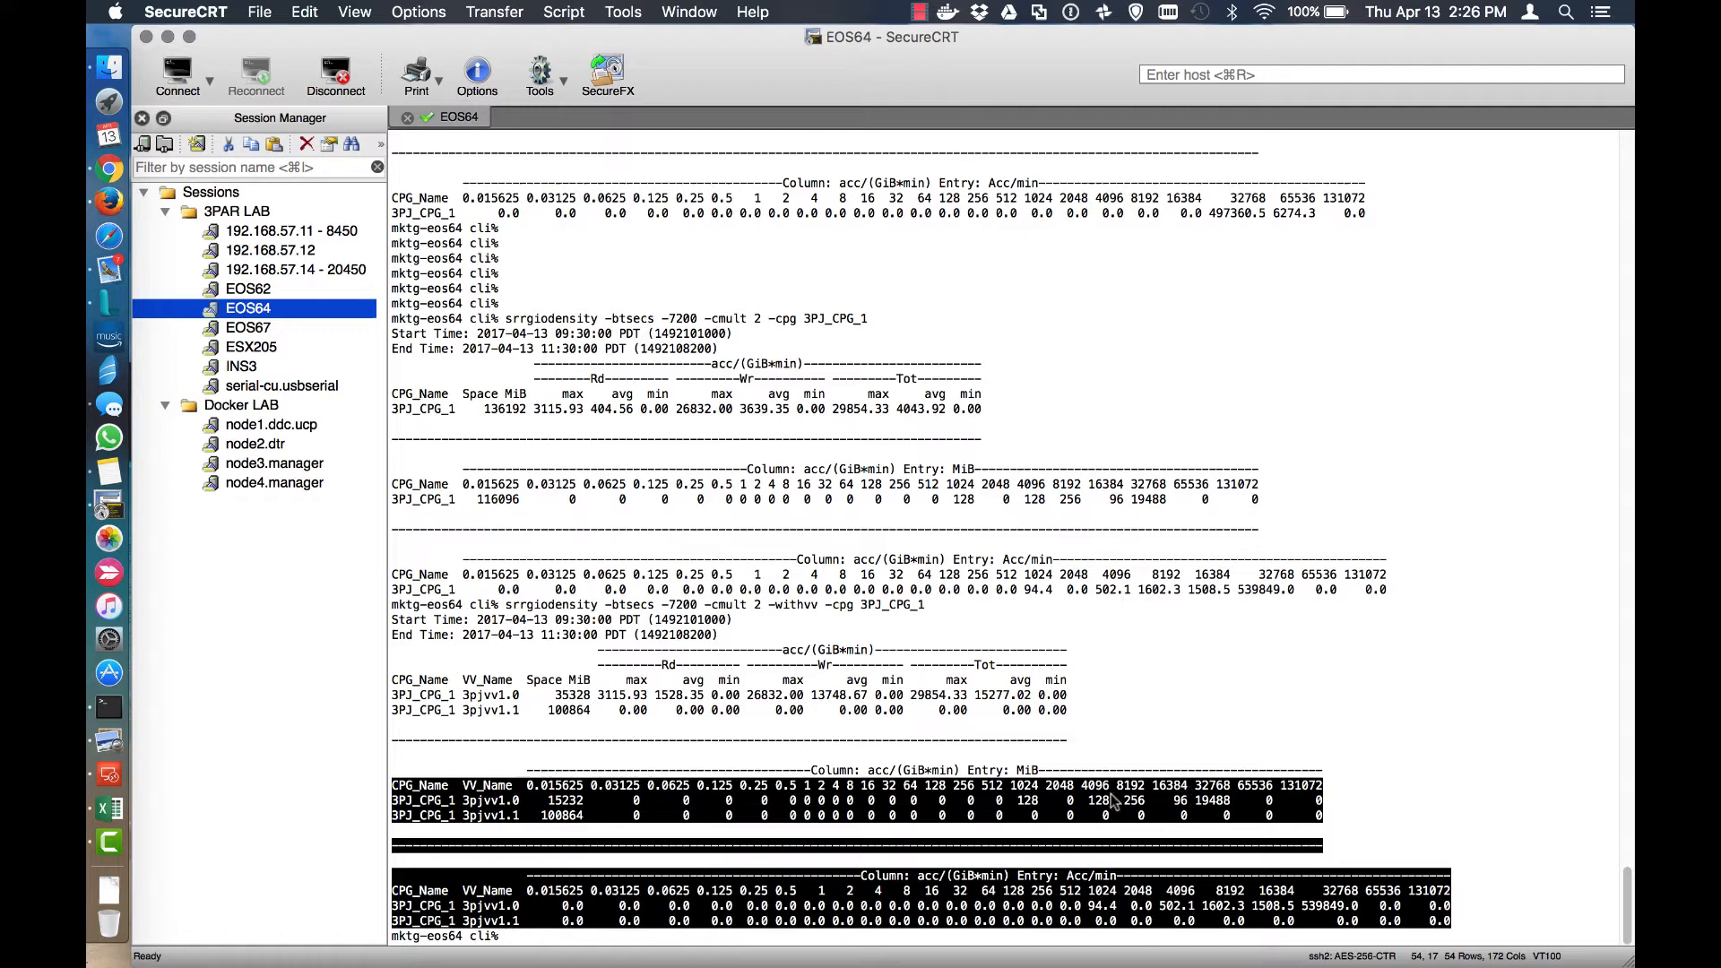
mouse_move(849, 803)
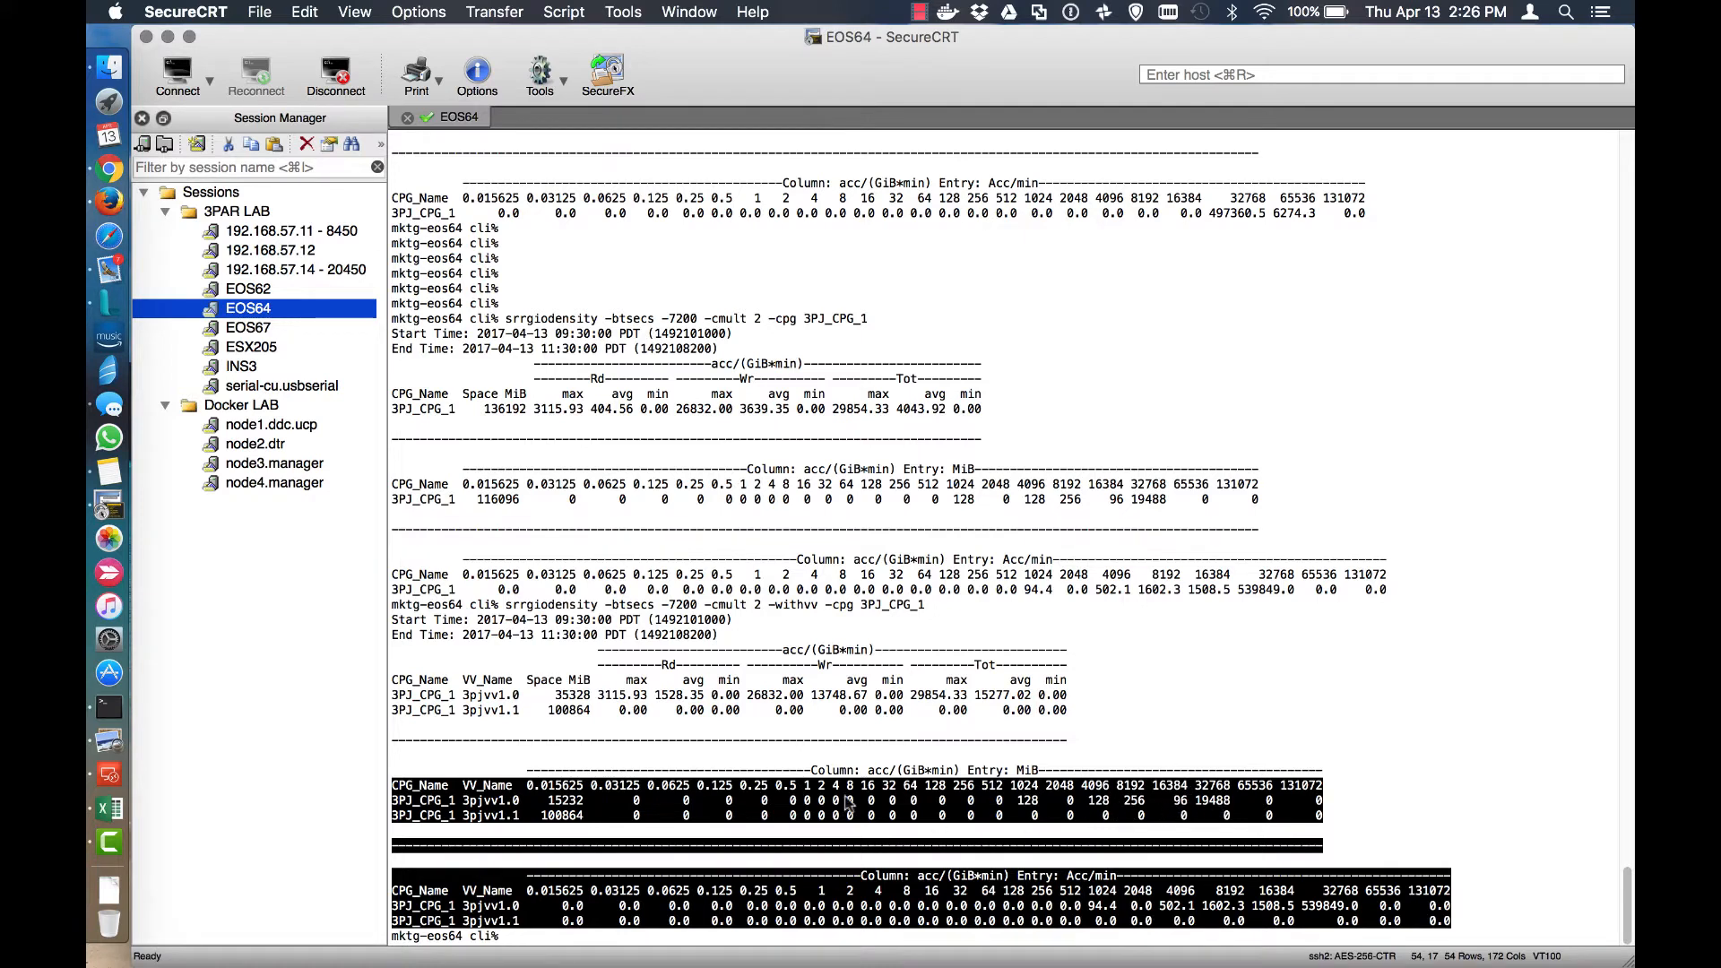
mouse_move(1416, 842)
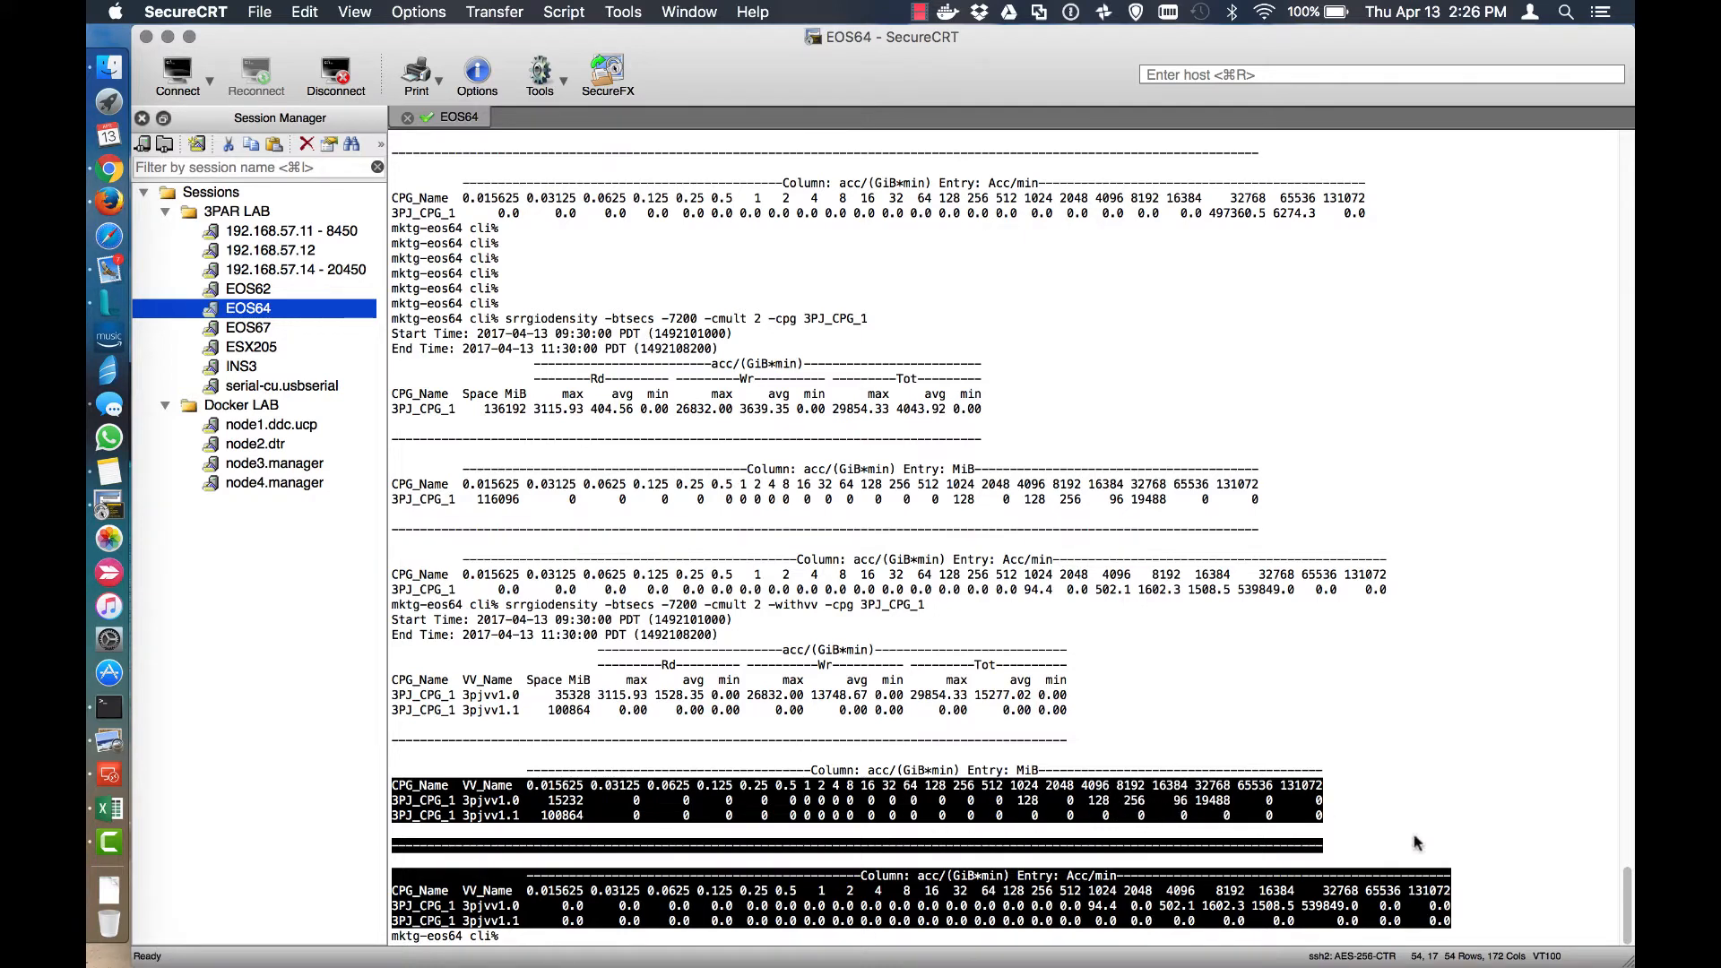
mouse_move(947, 868)
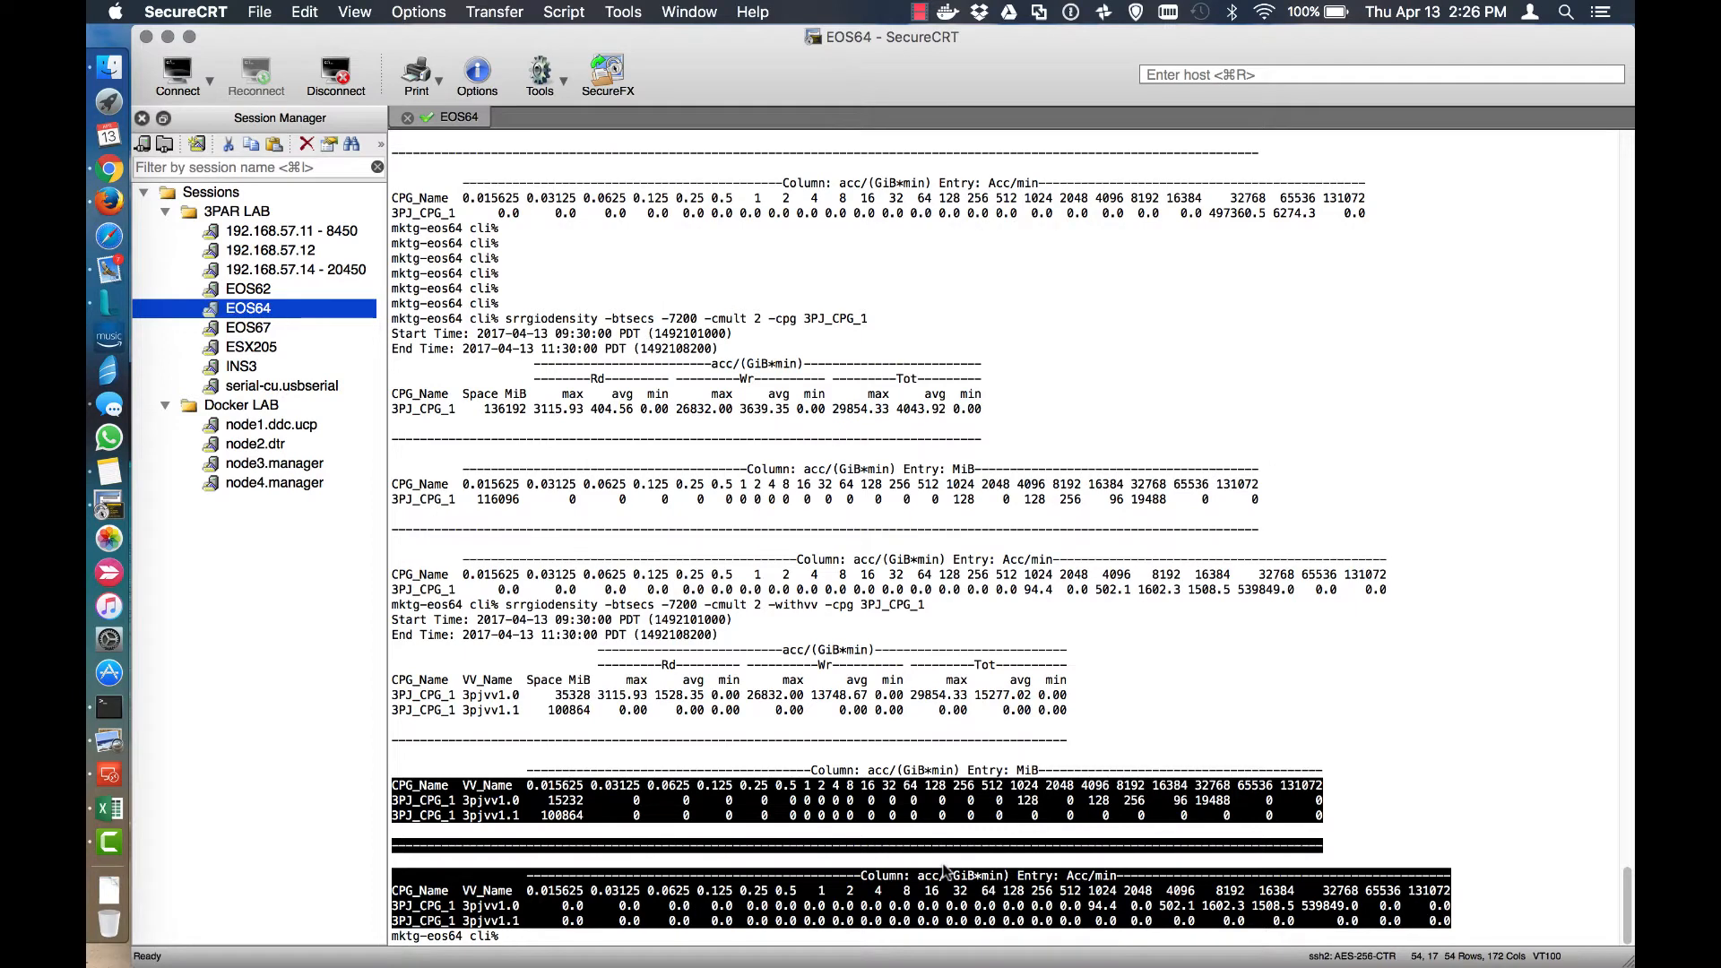
mouse_move(584, 686)
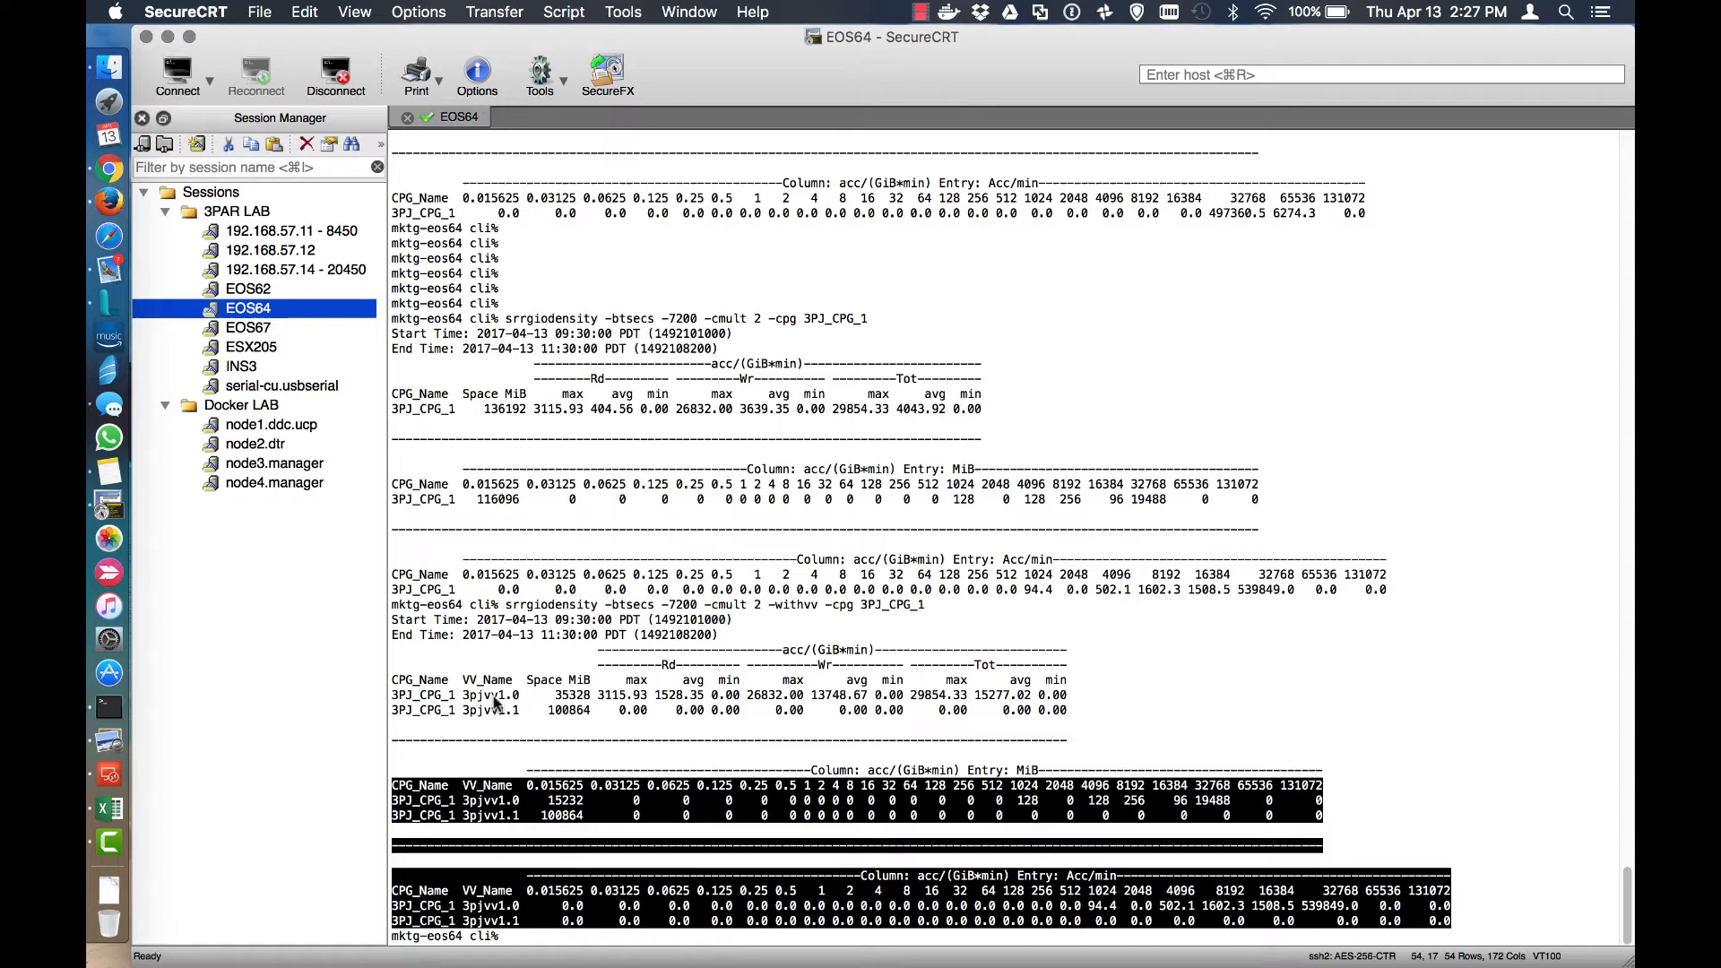
mouse_move(744, 735)
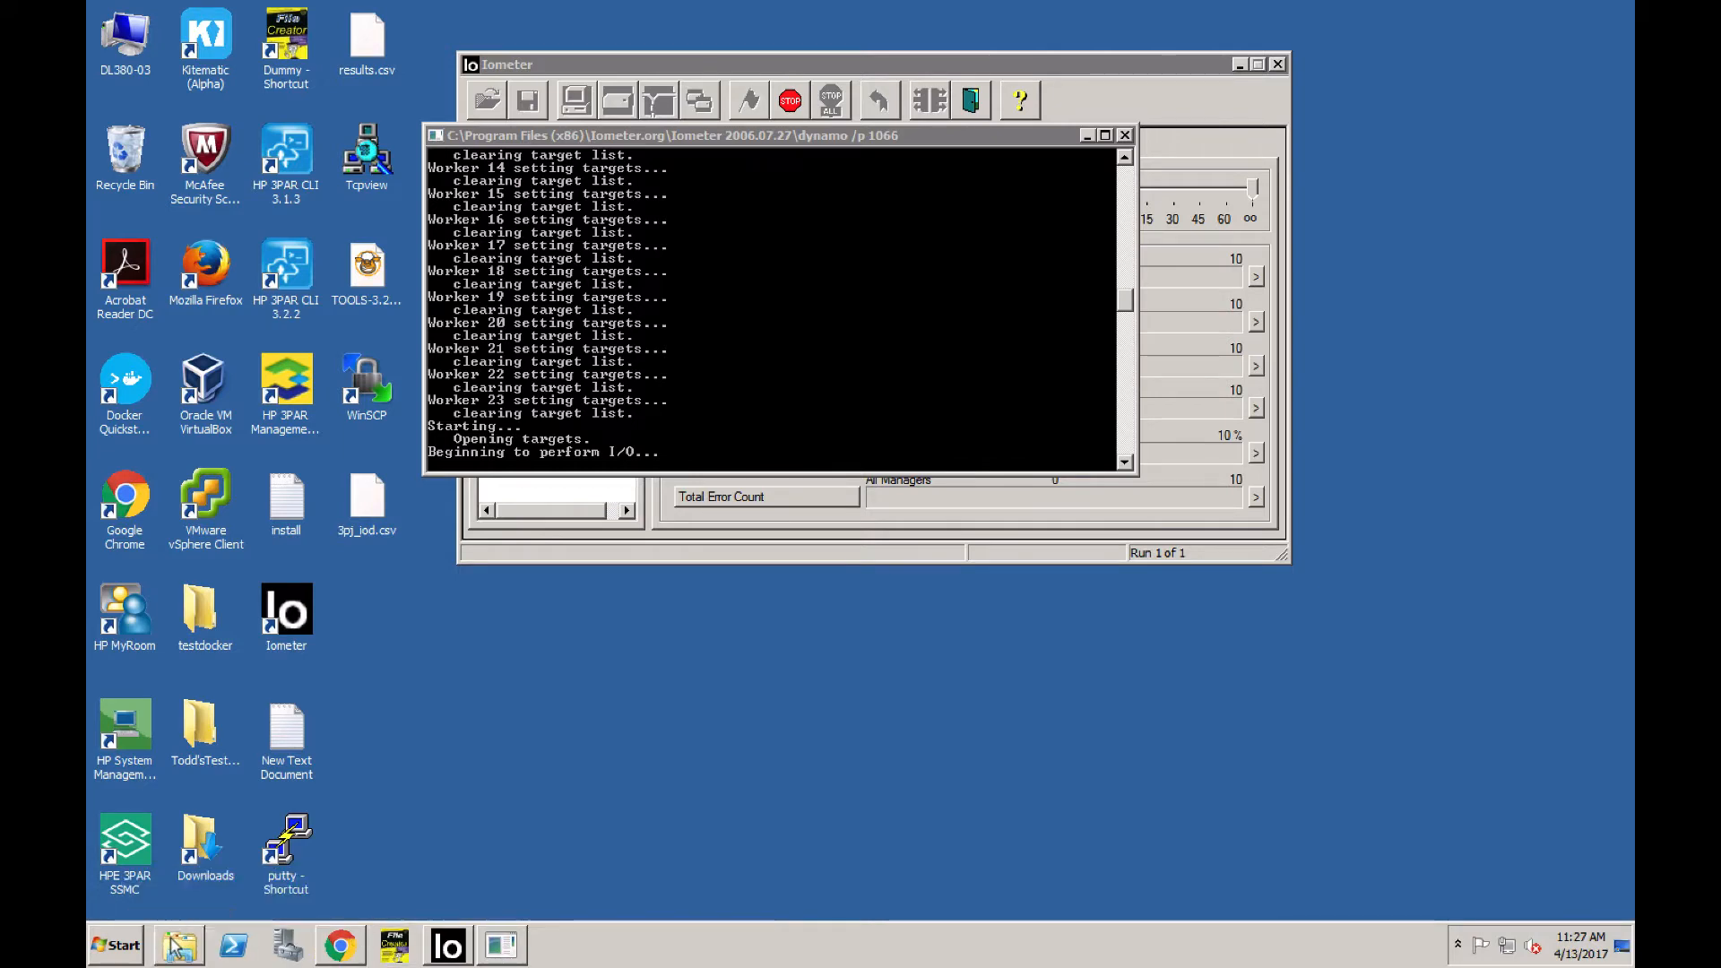
Read used/free space from Properties of the 3pjvv1.0 and 3pjvv1.1 drives on DL380-03.
click(178, 945)
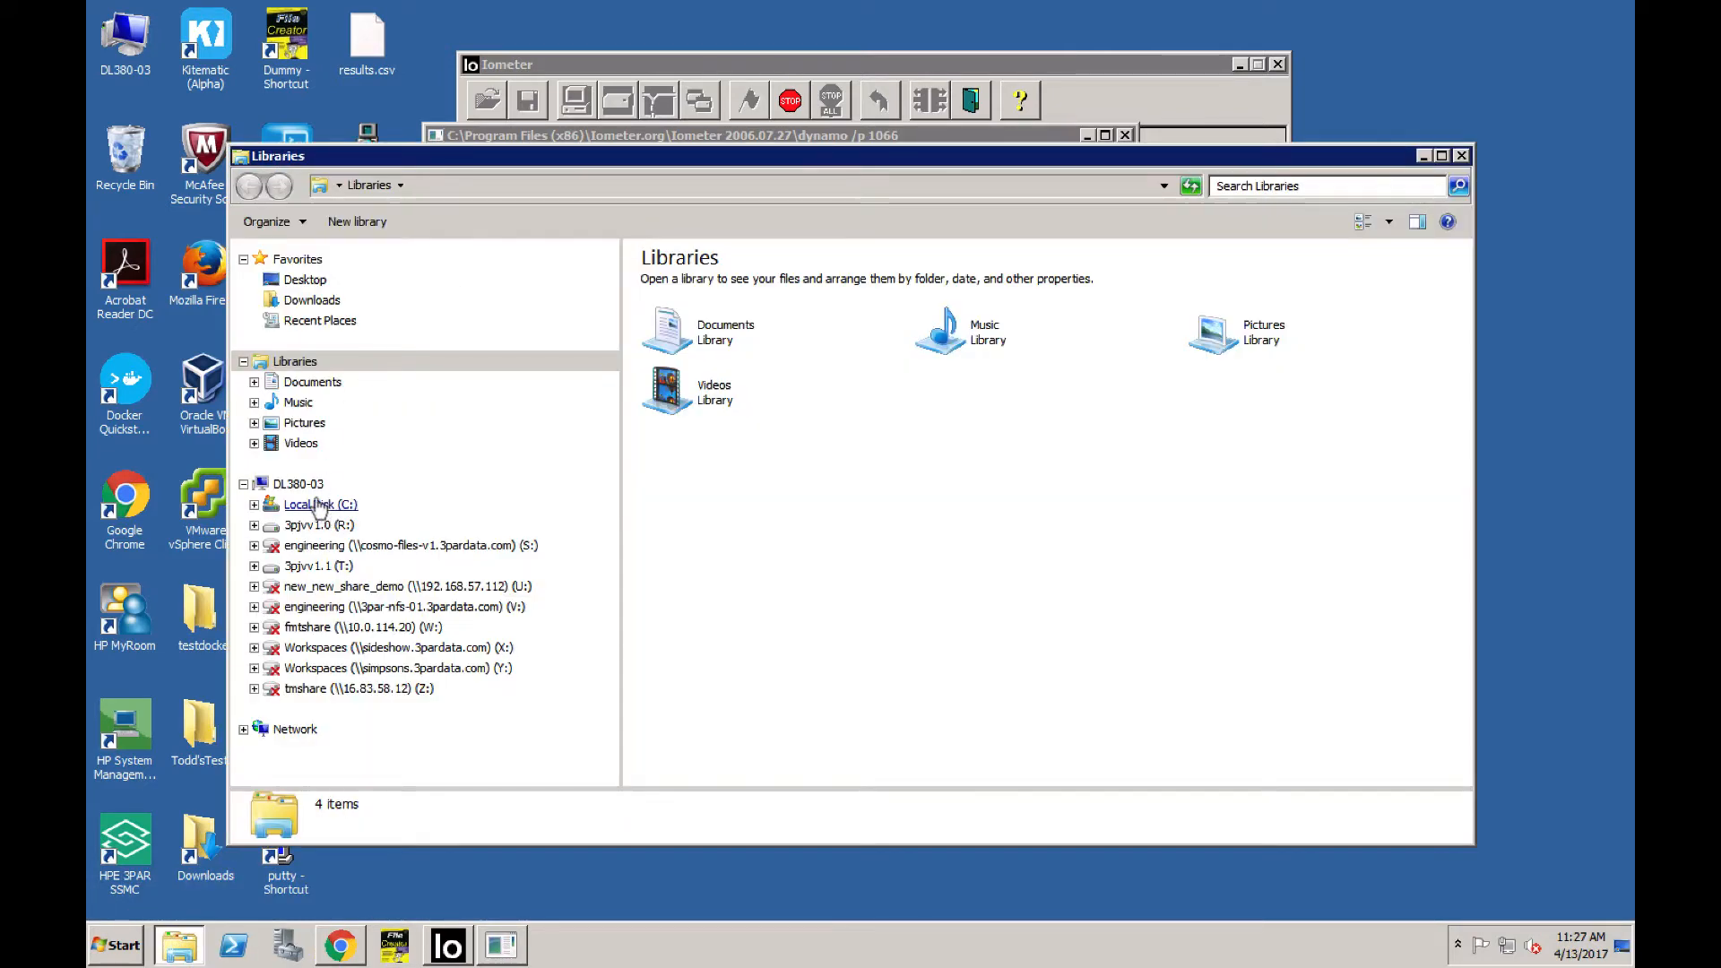
click(296, 482)
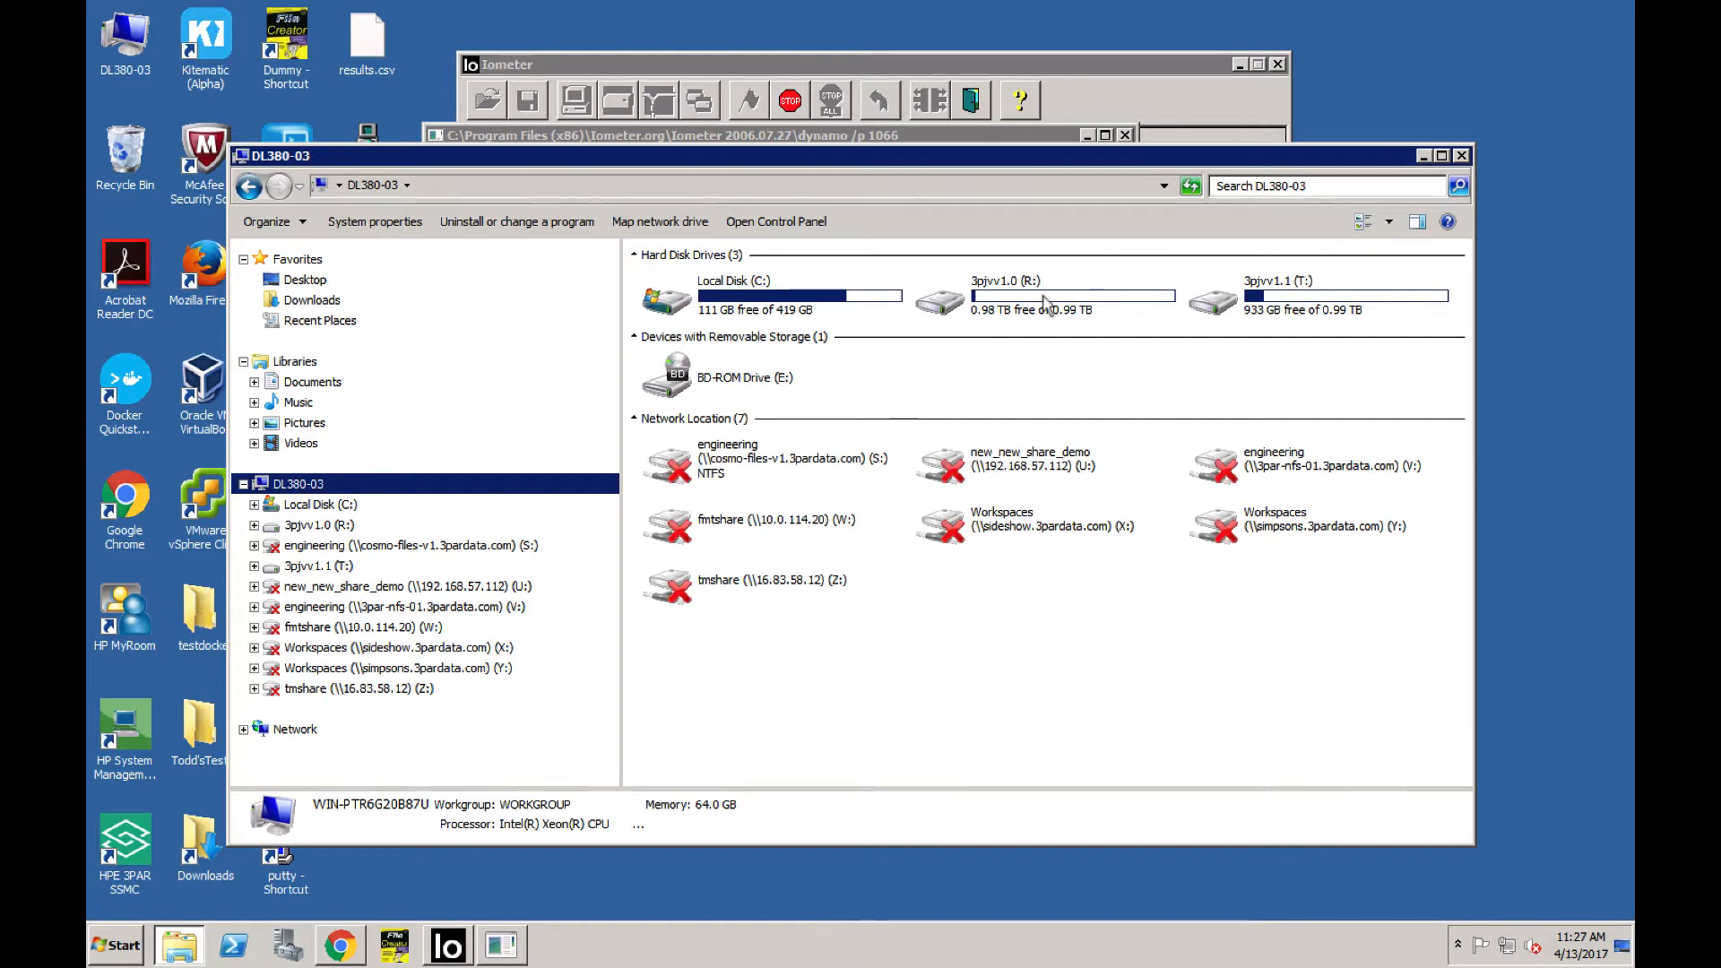
right_click(1074, 296)
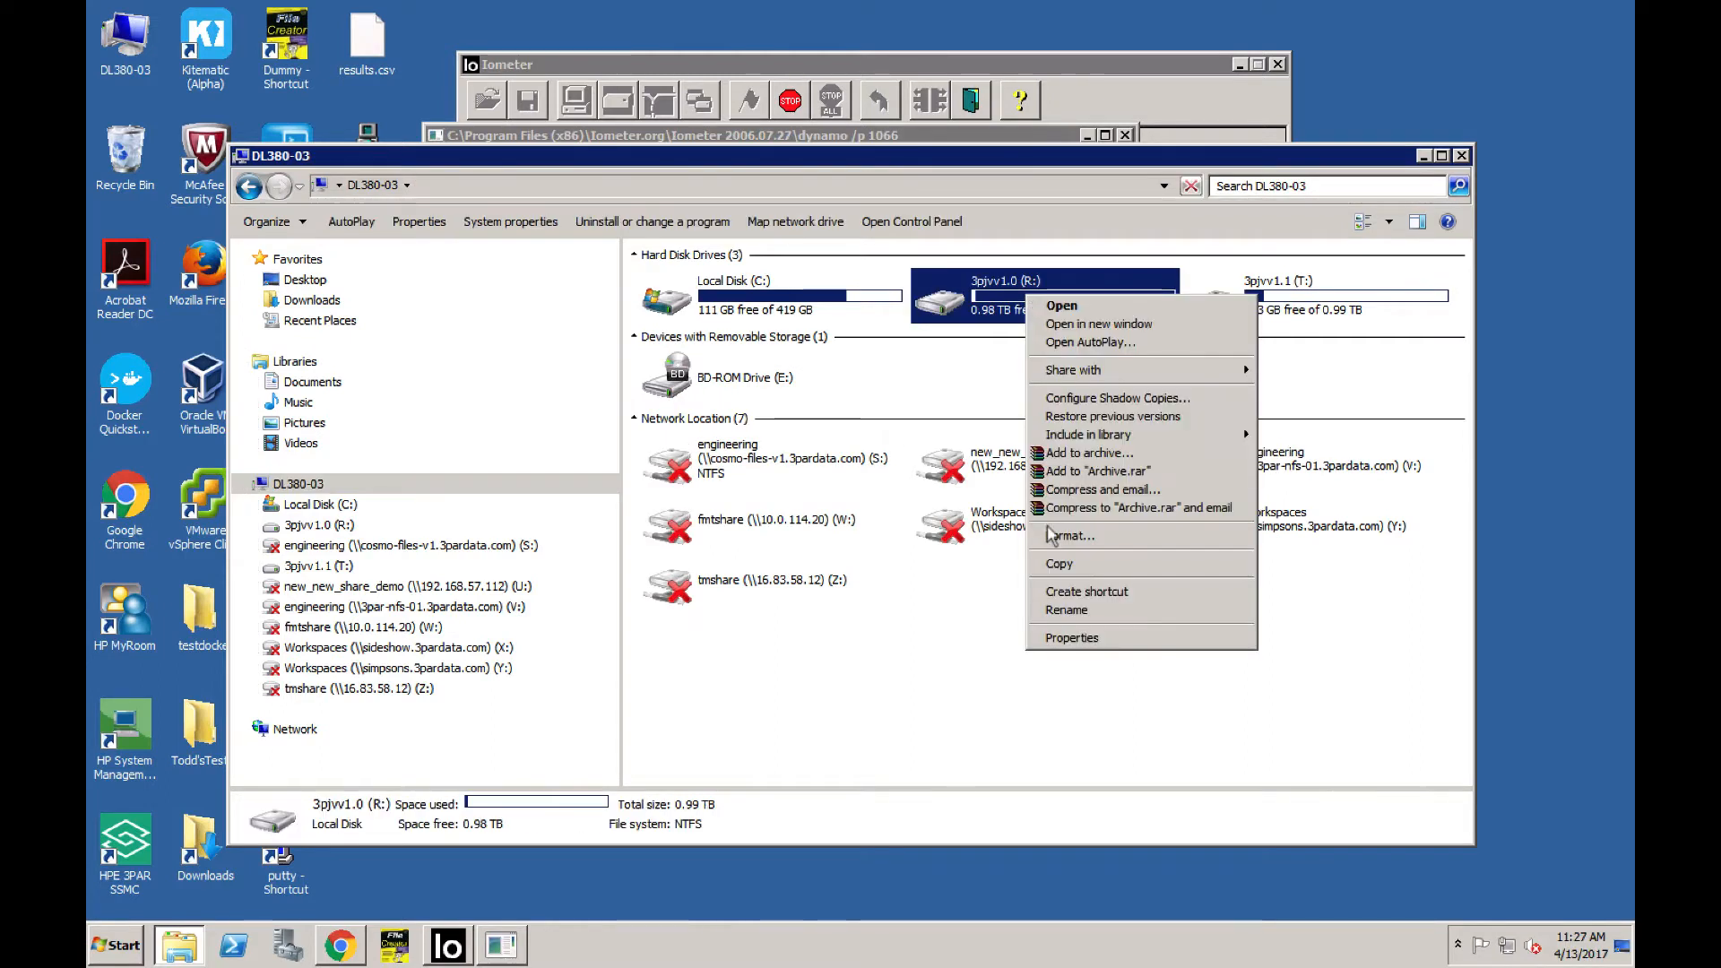
click(1070, 636)
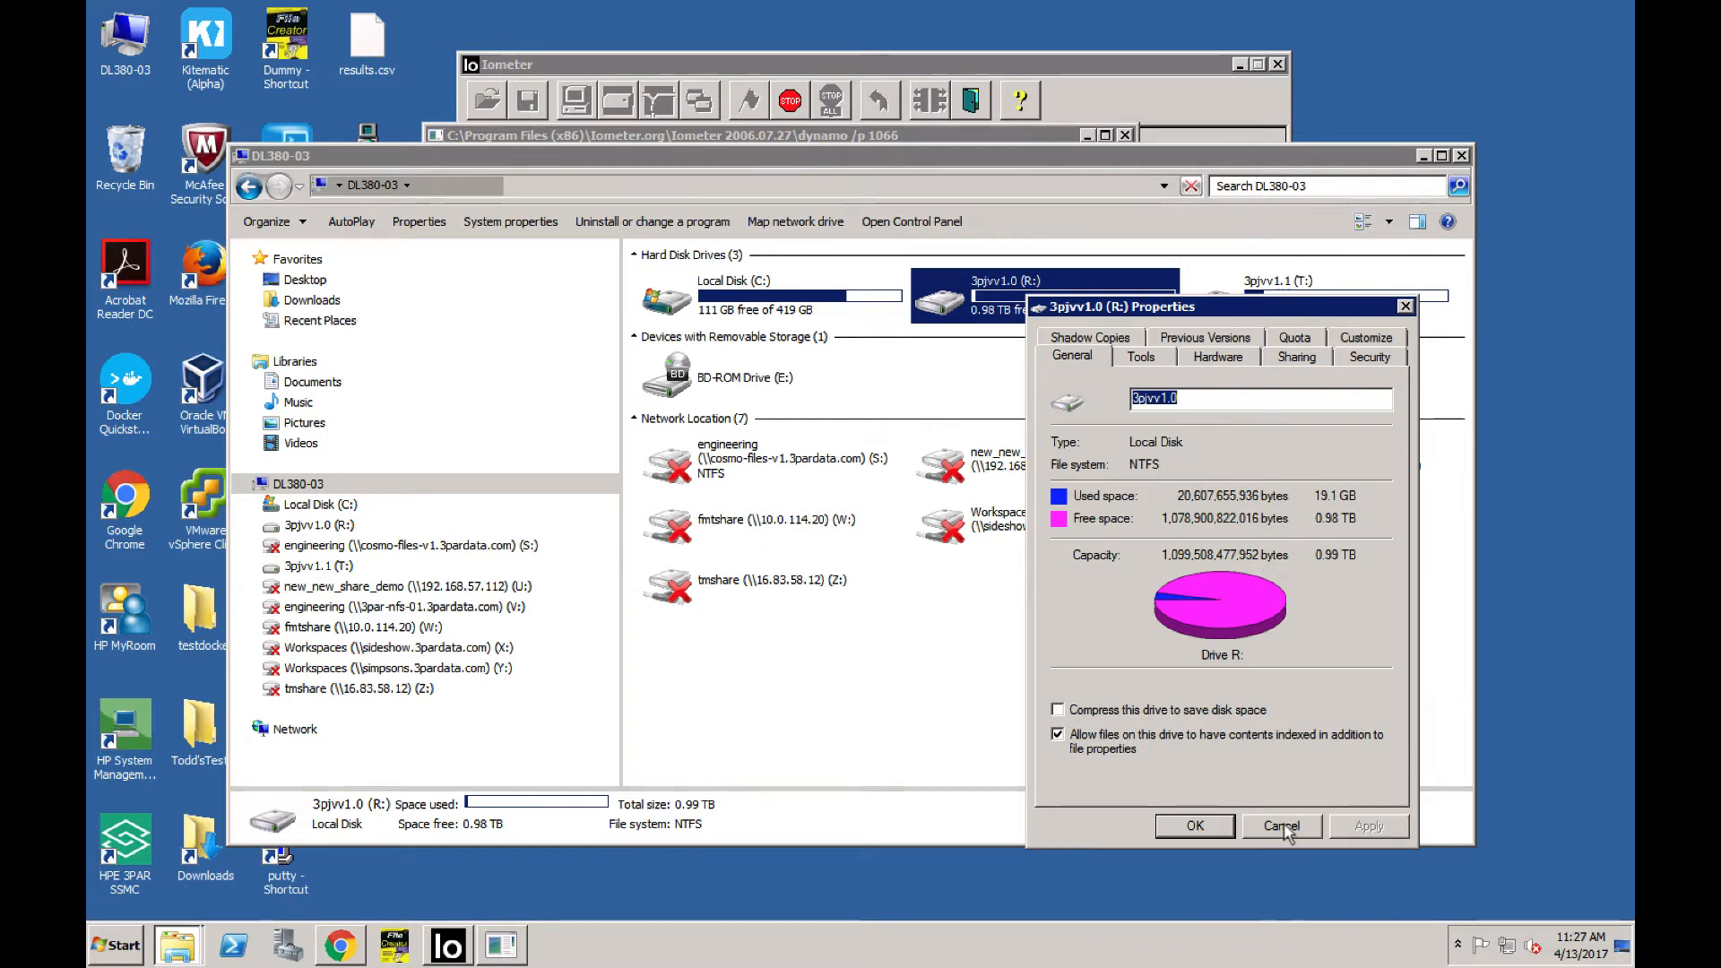
click(1280, 824)
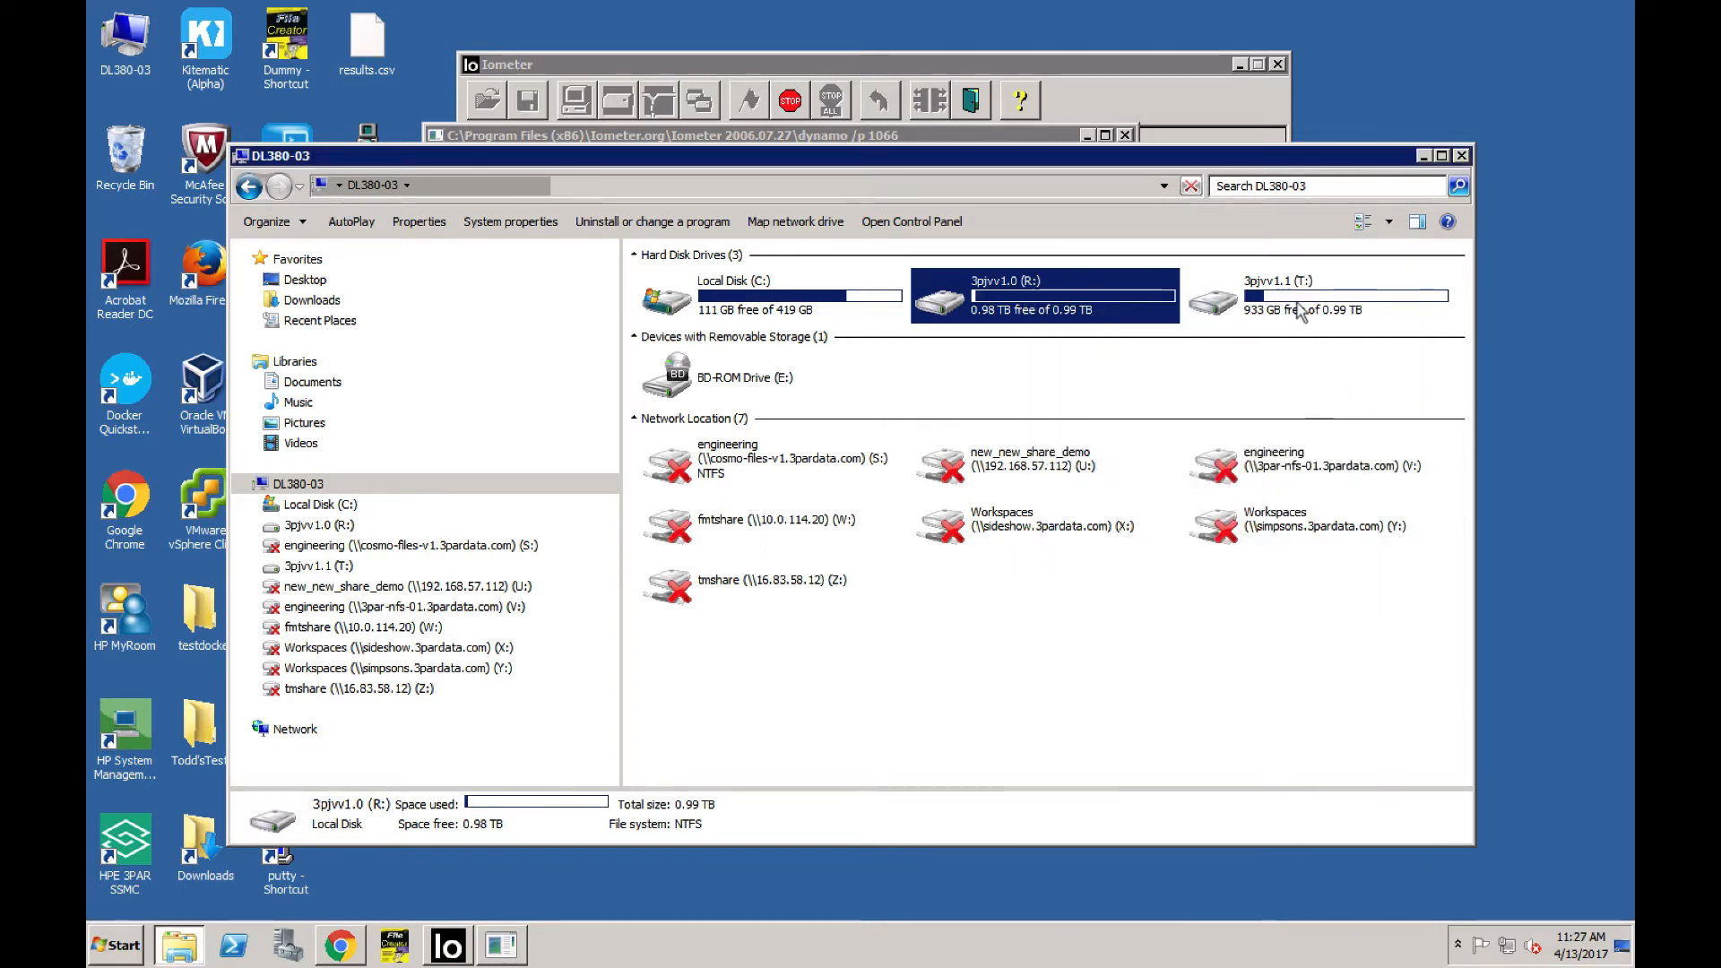
right_click(1317, 294)
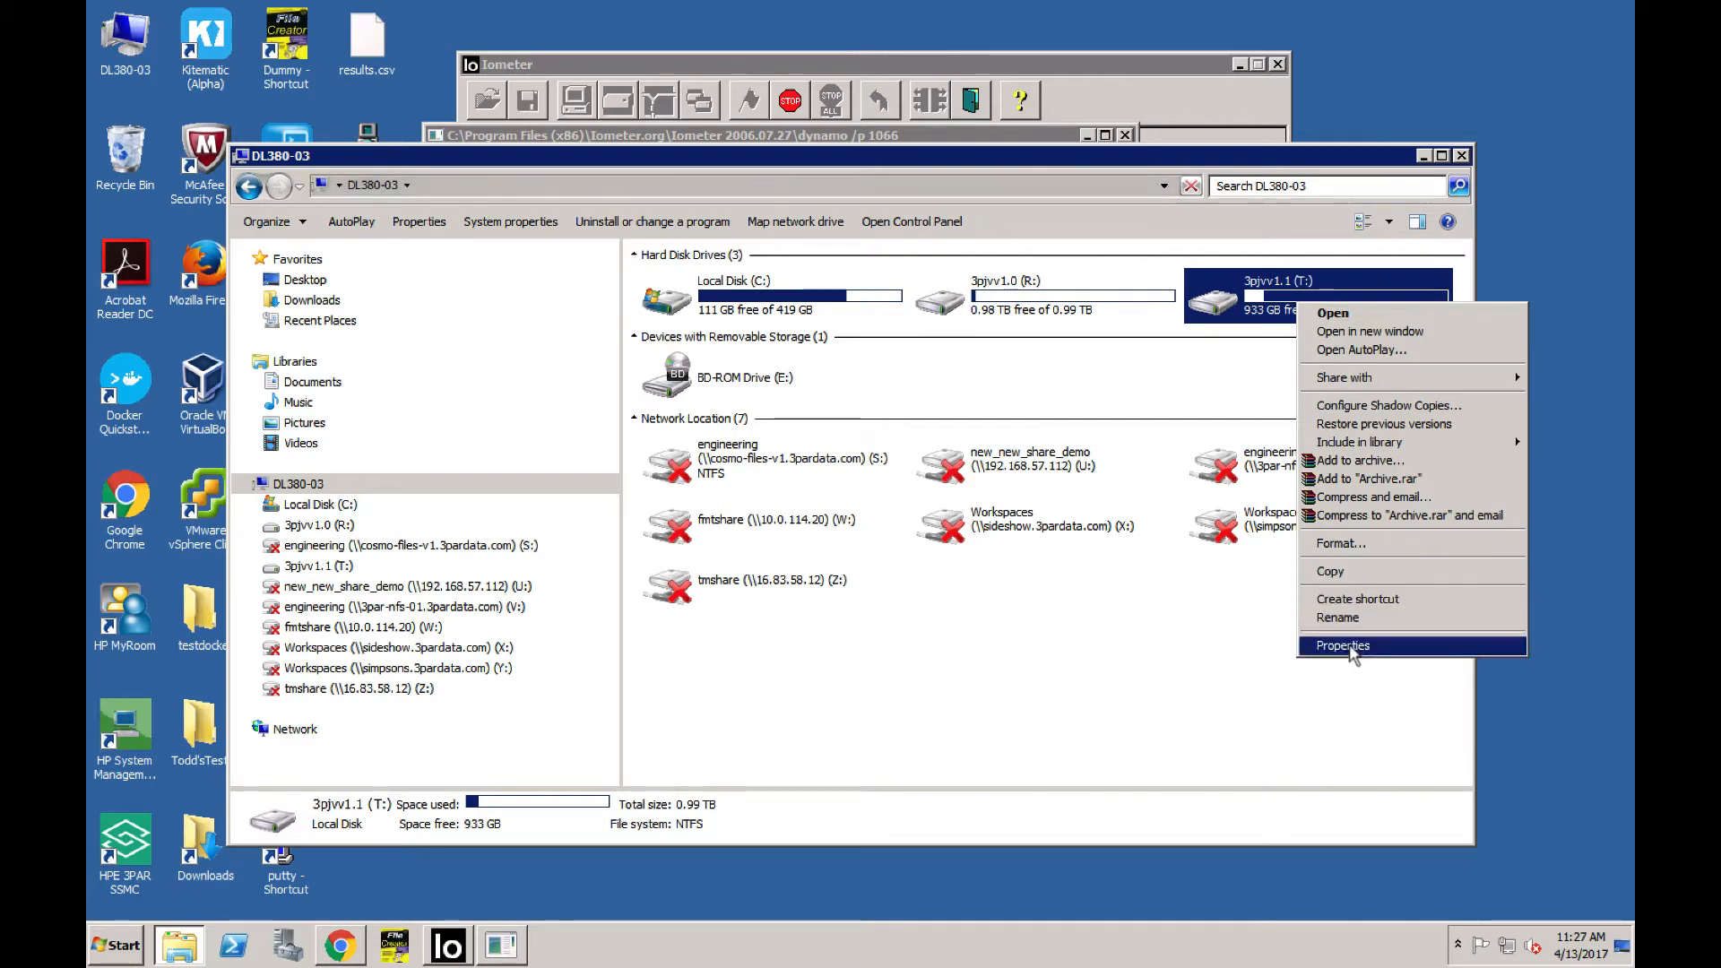
click(1341, 645)
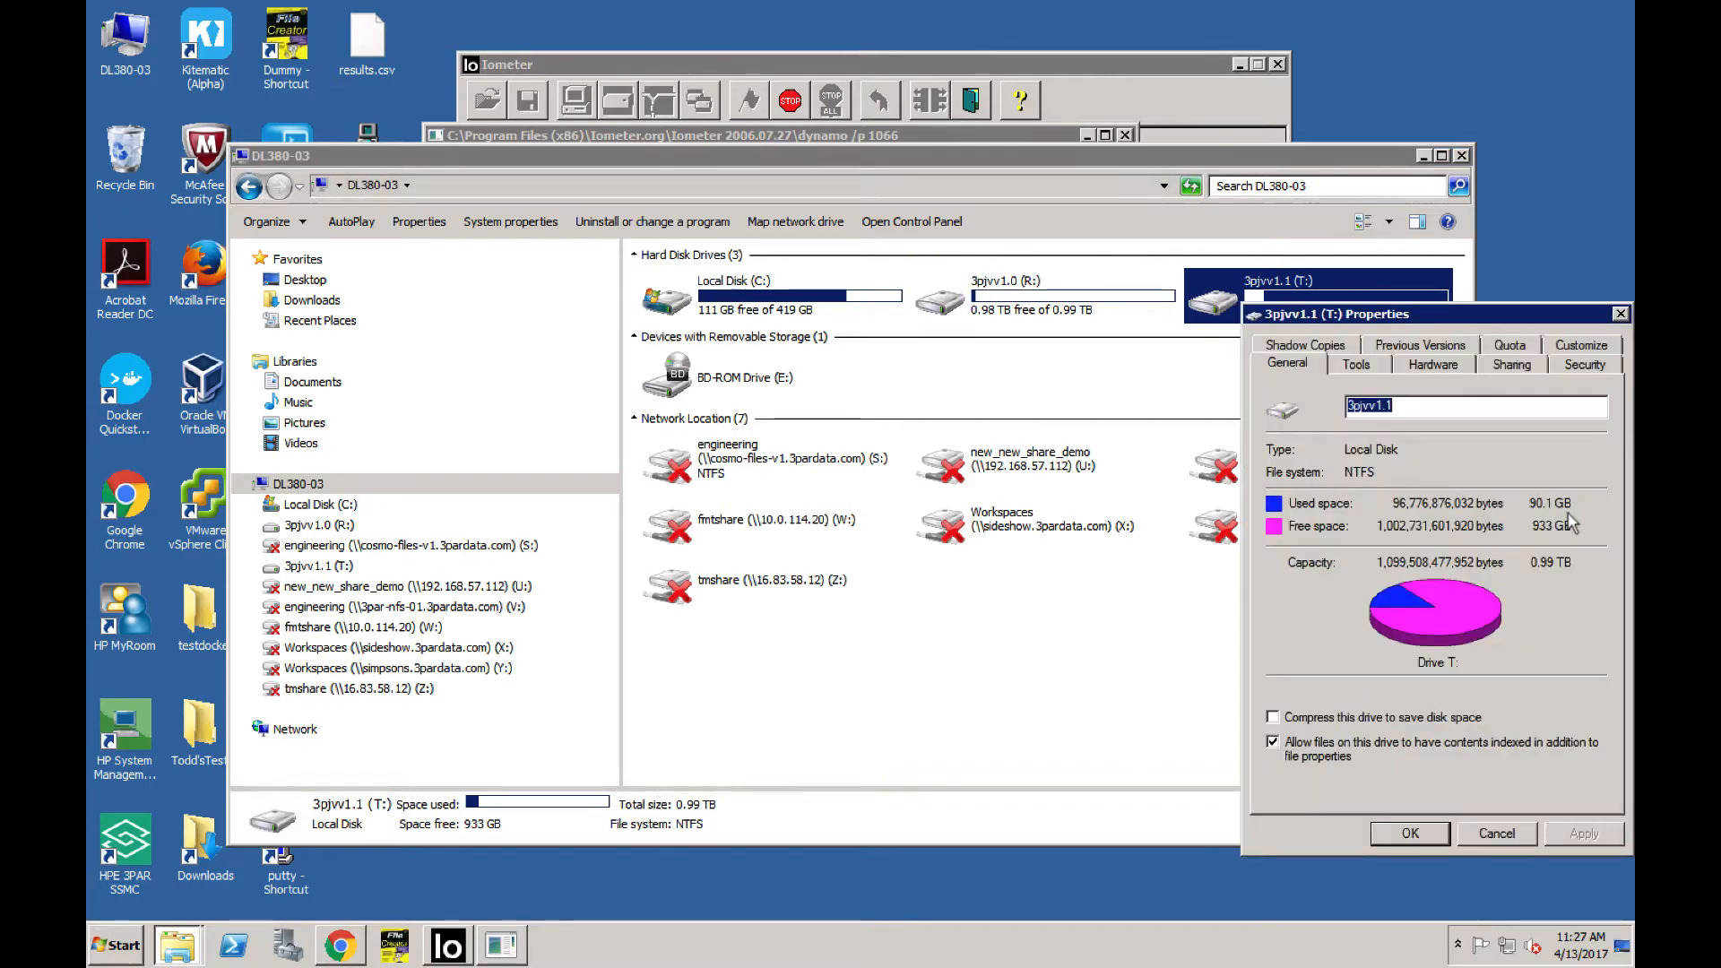
click(1494, 834)
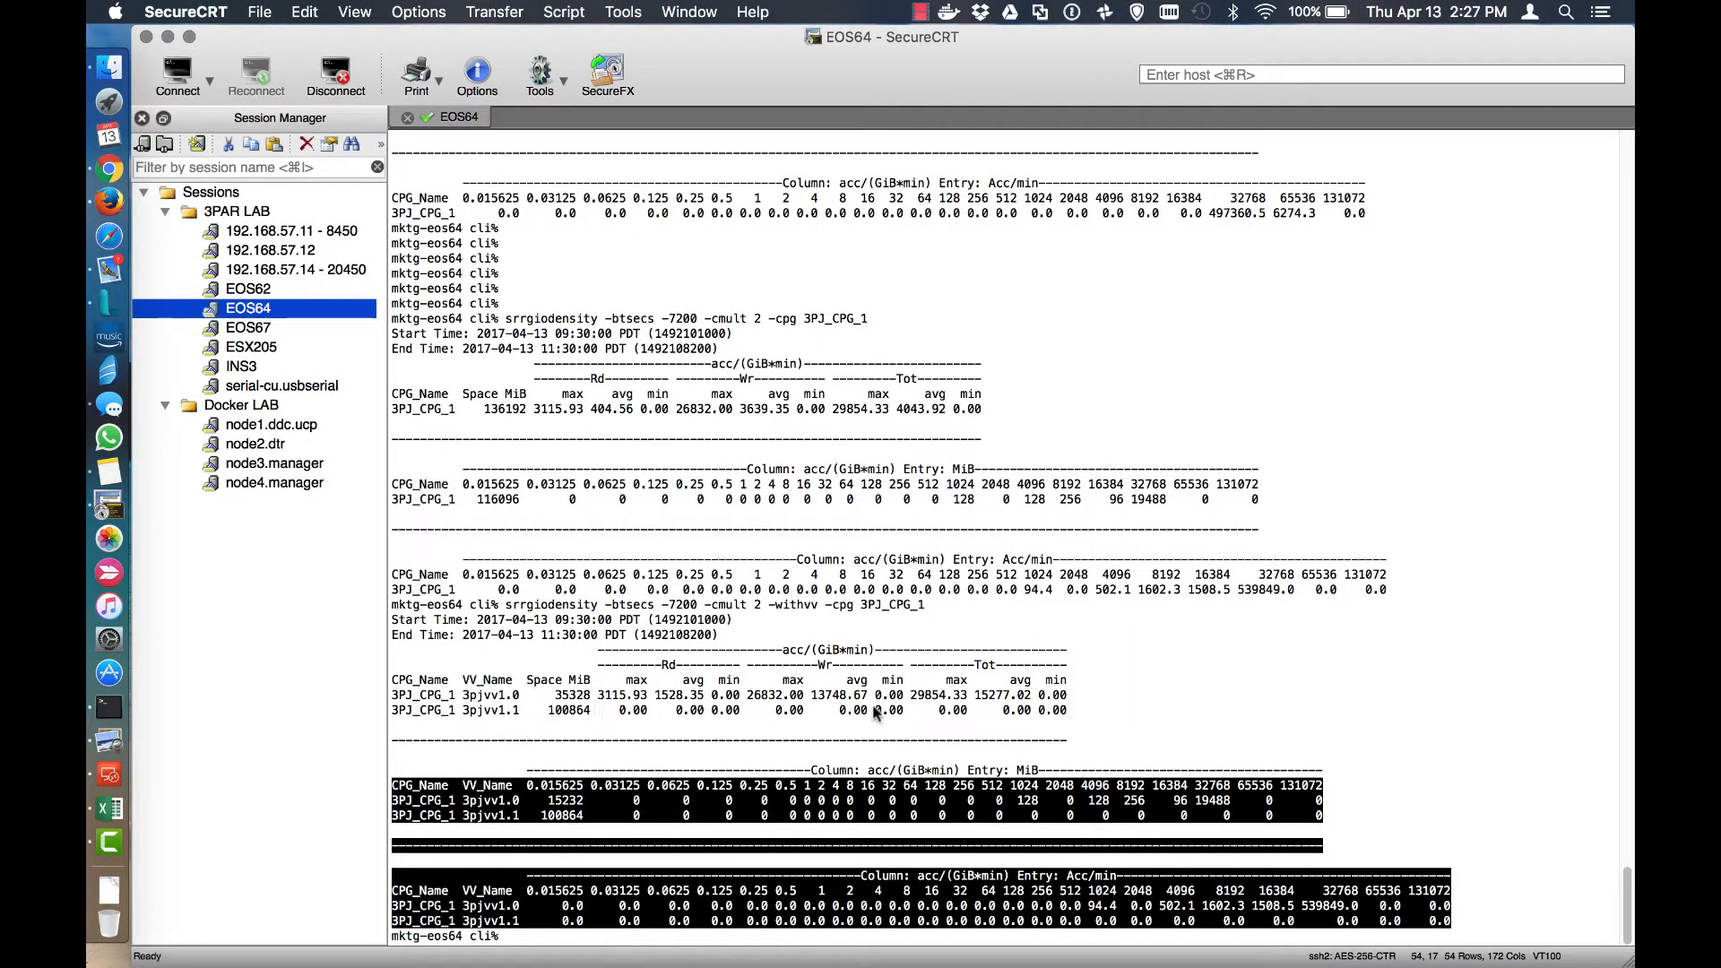
mouse_move(1341, 726)
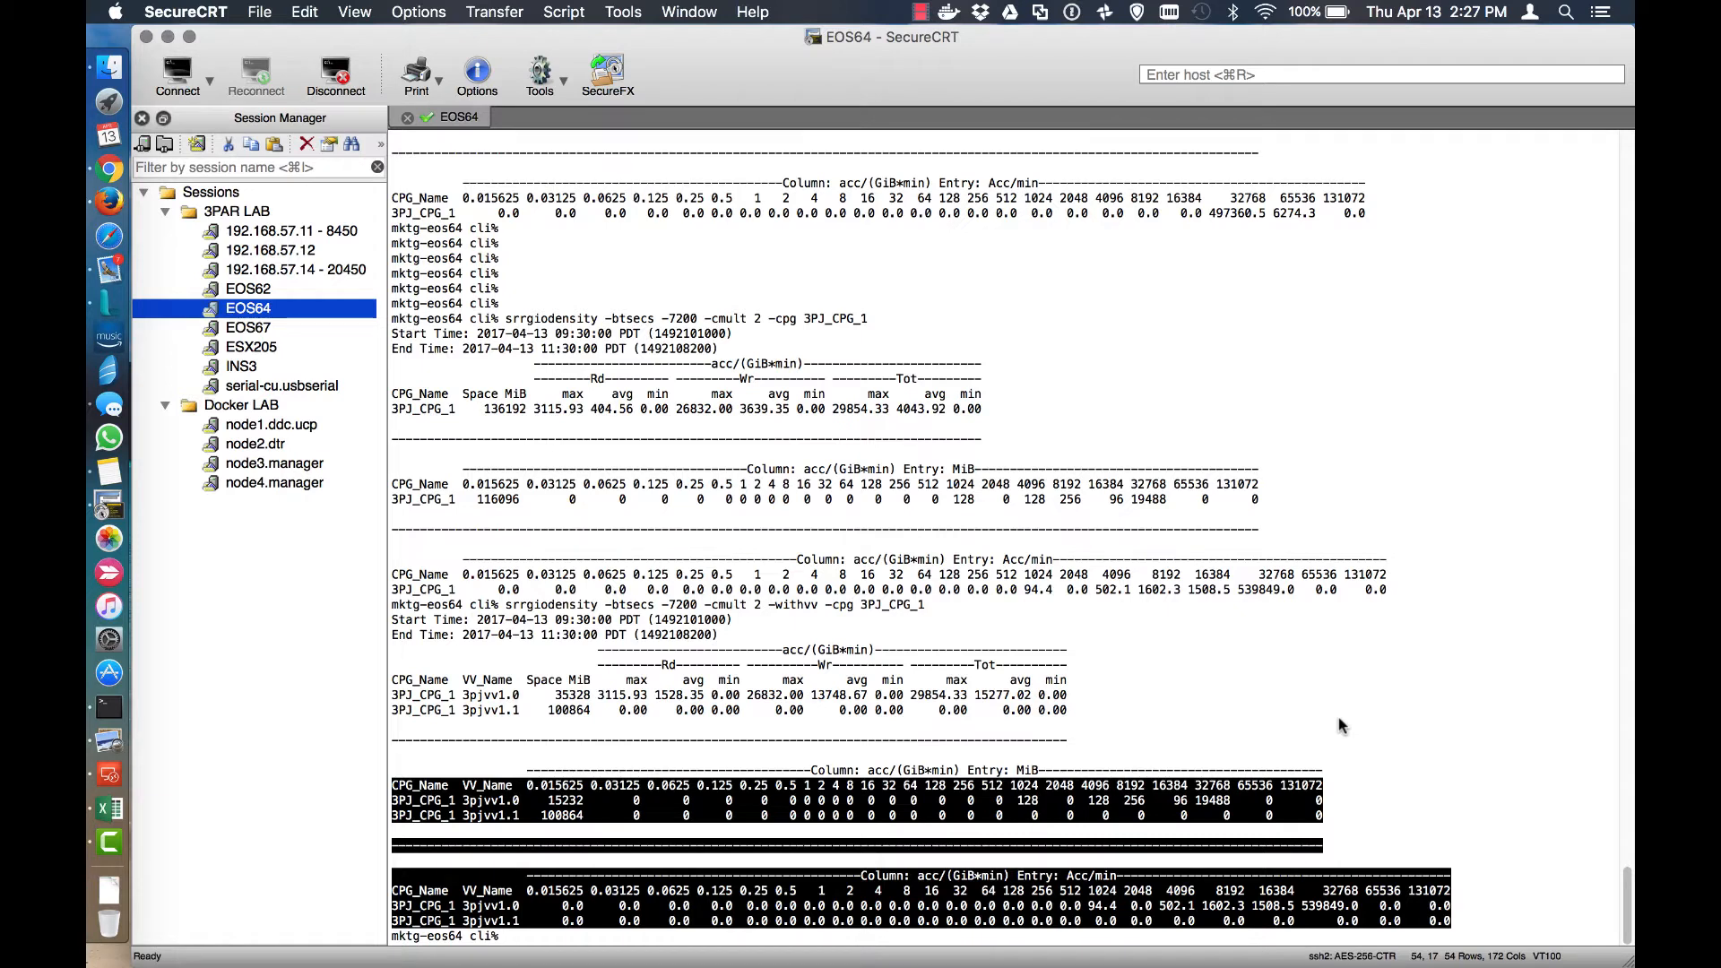
mouse_move(1133, 891)
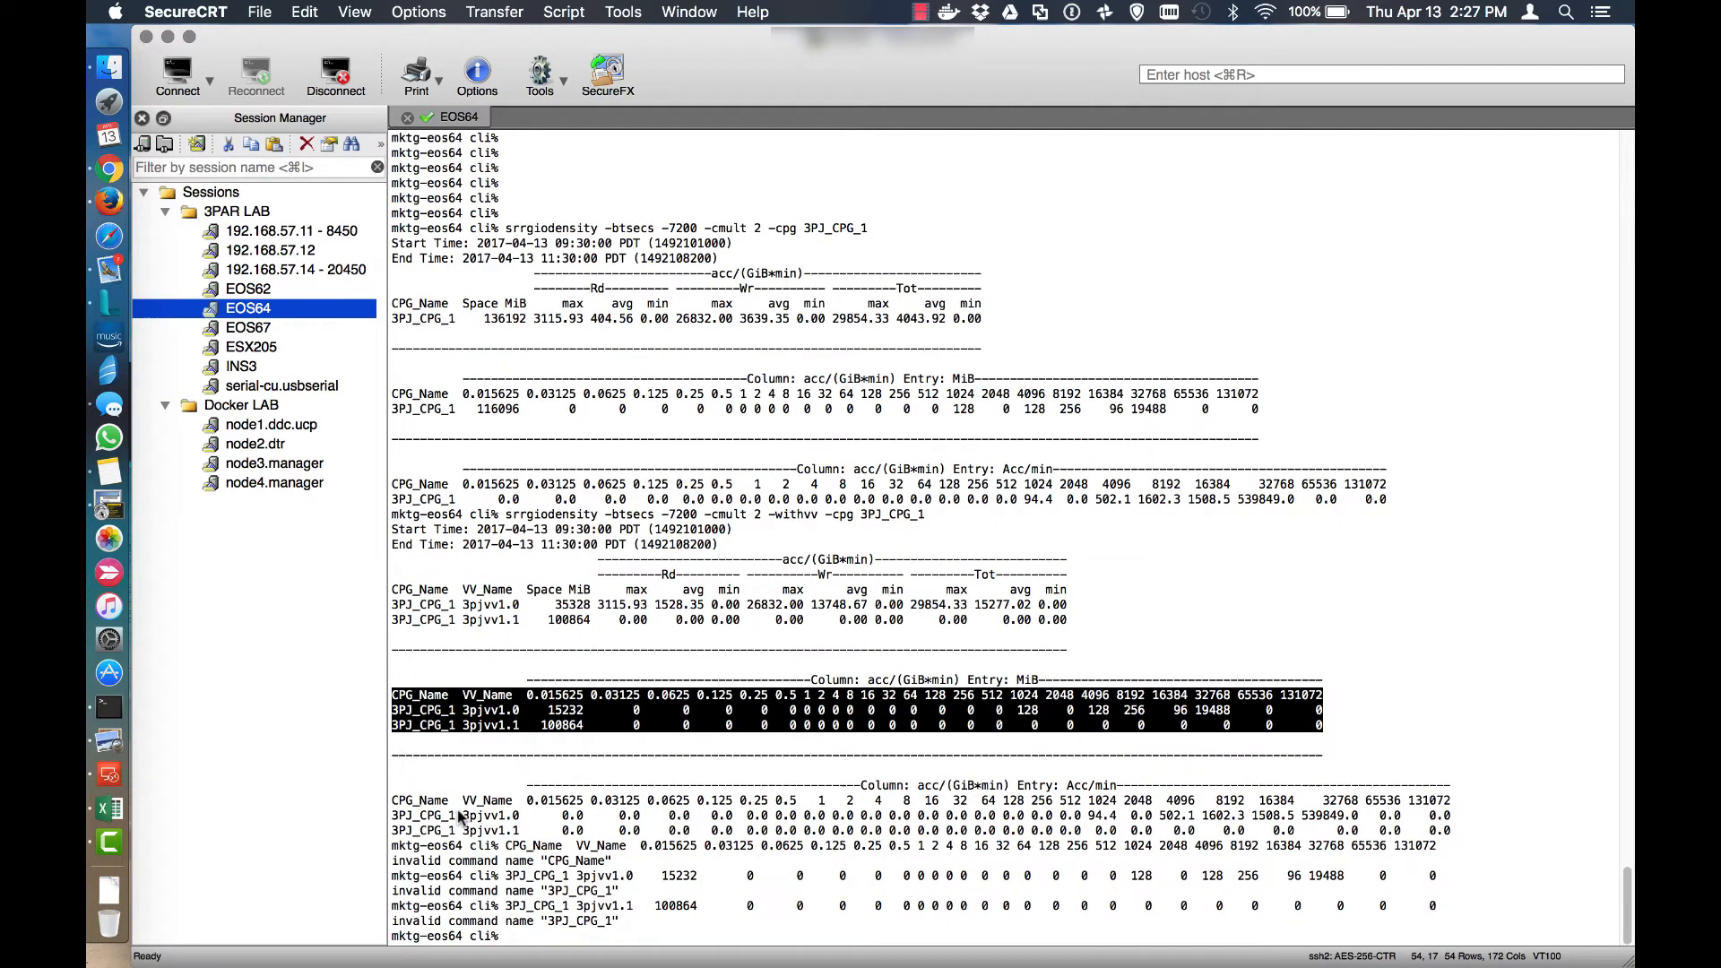
Switch to Excel Sheet5 to paste the copied per-VV MiB rows at A1.
click(117, 891)
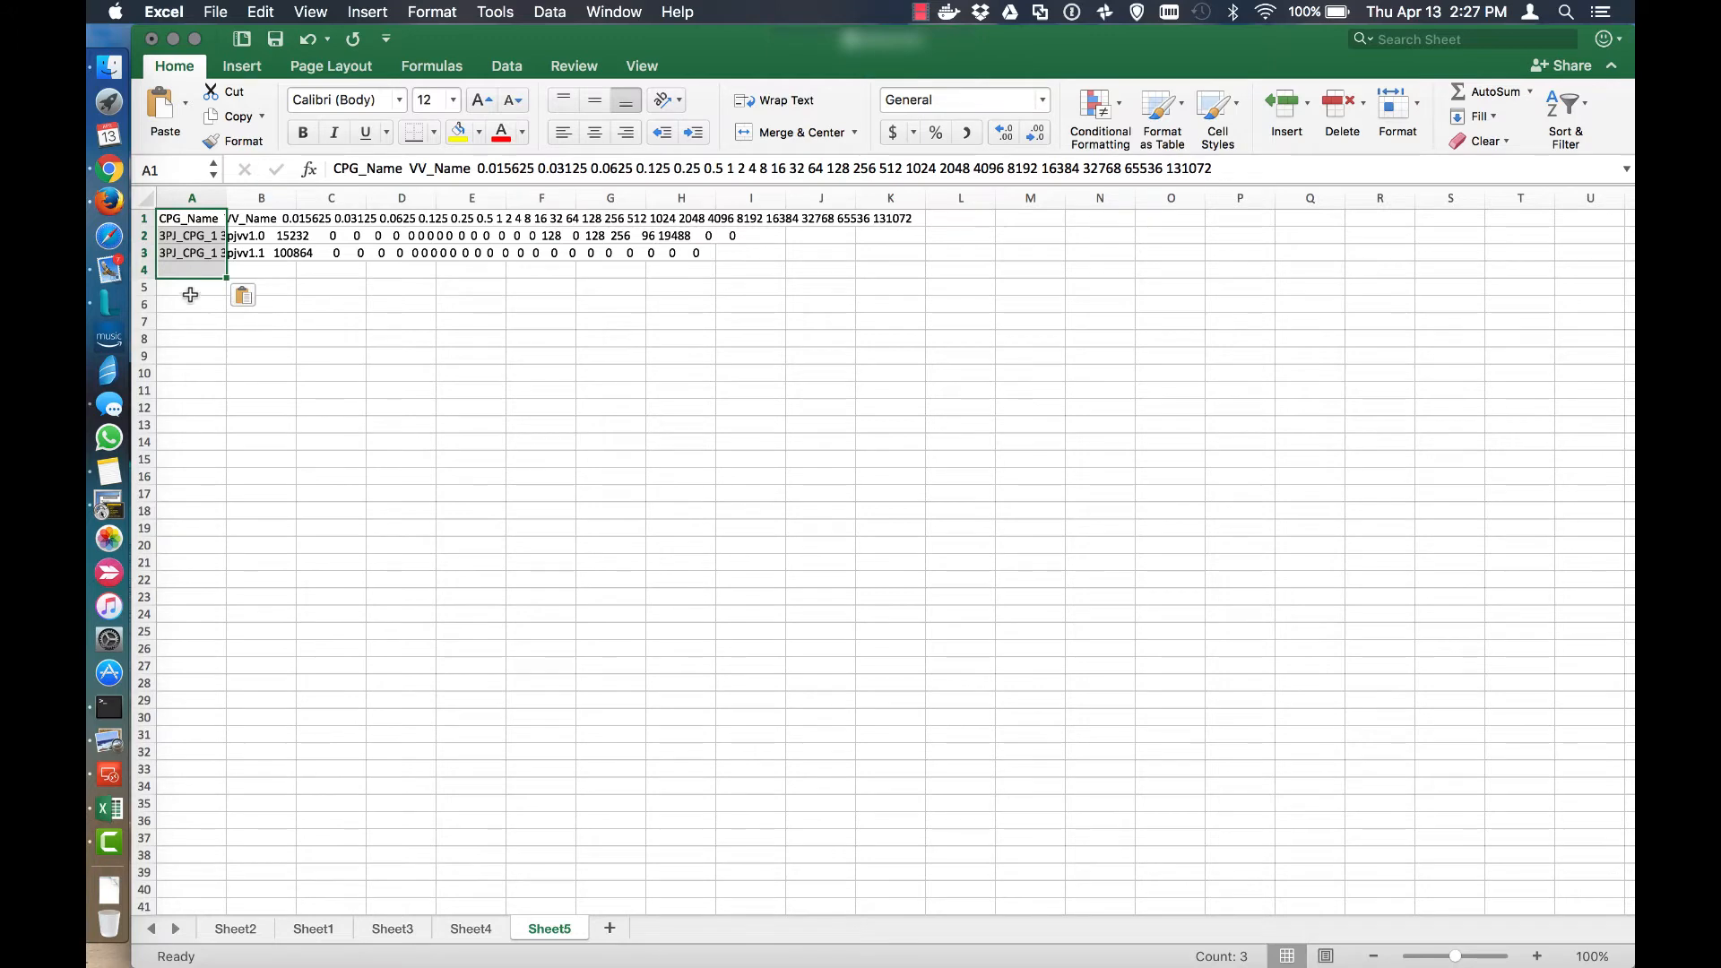
Paste the per-VV Acc/min rows at A5 and select the pasted rows A1:A7.
click(193, 286)
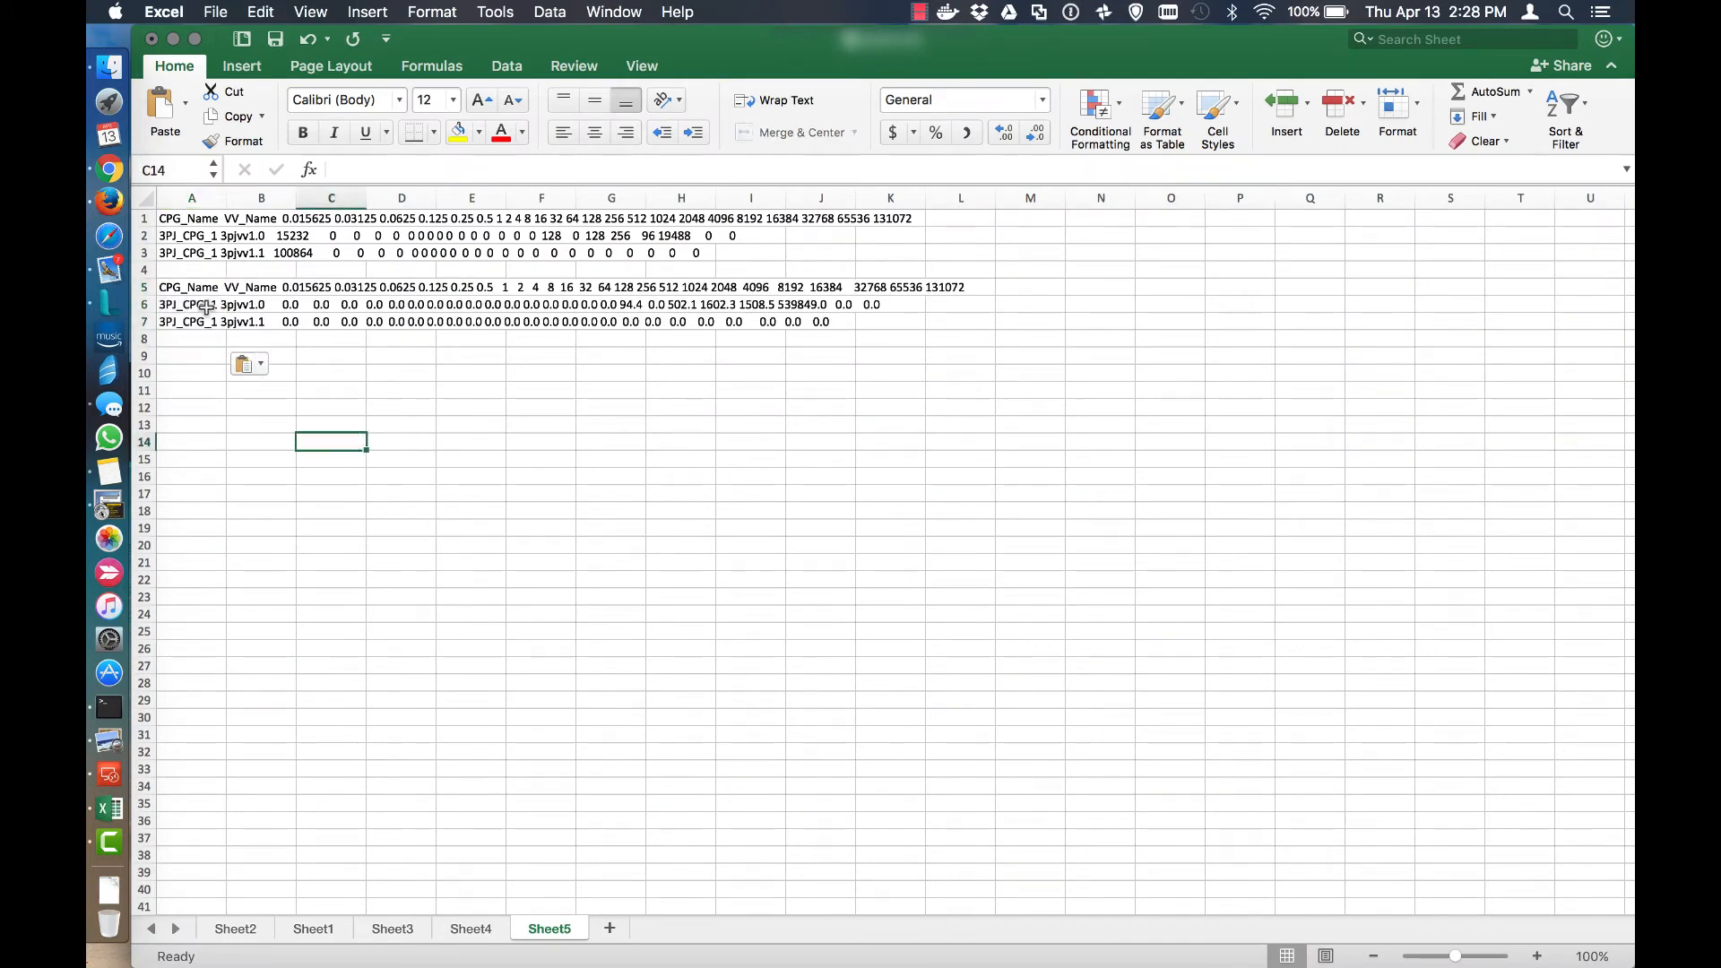
mouse_move(181, 232)
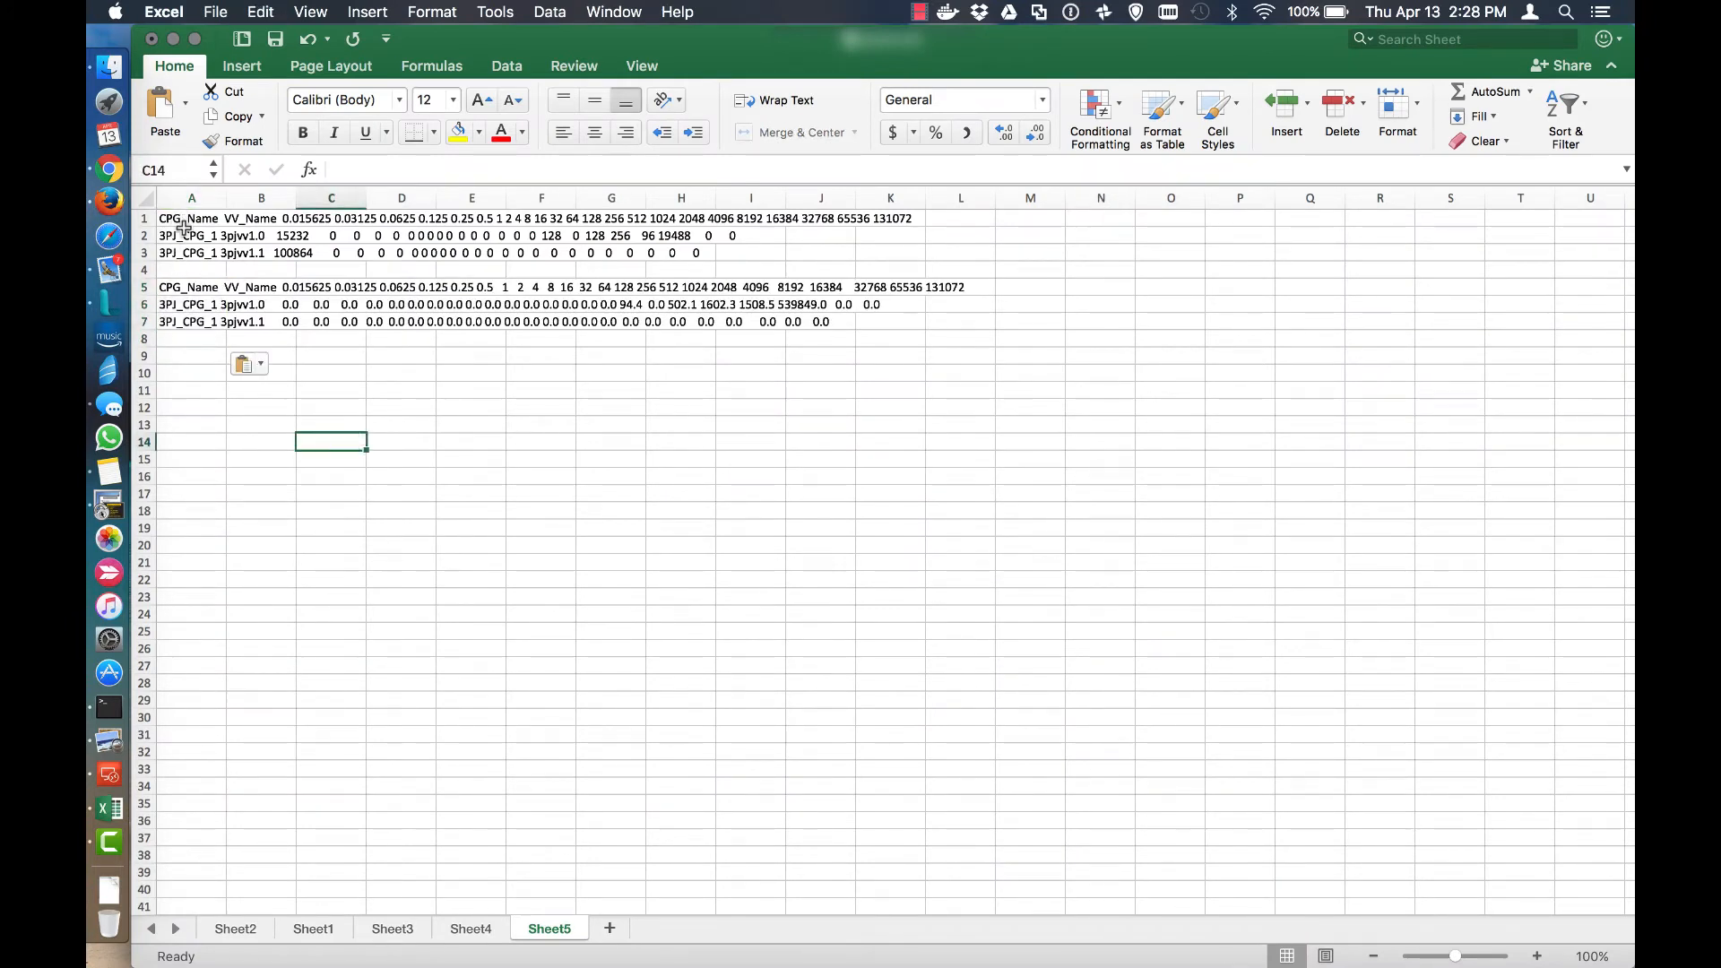
click(192, 197)
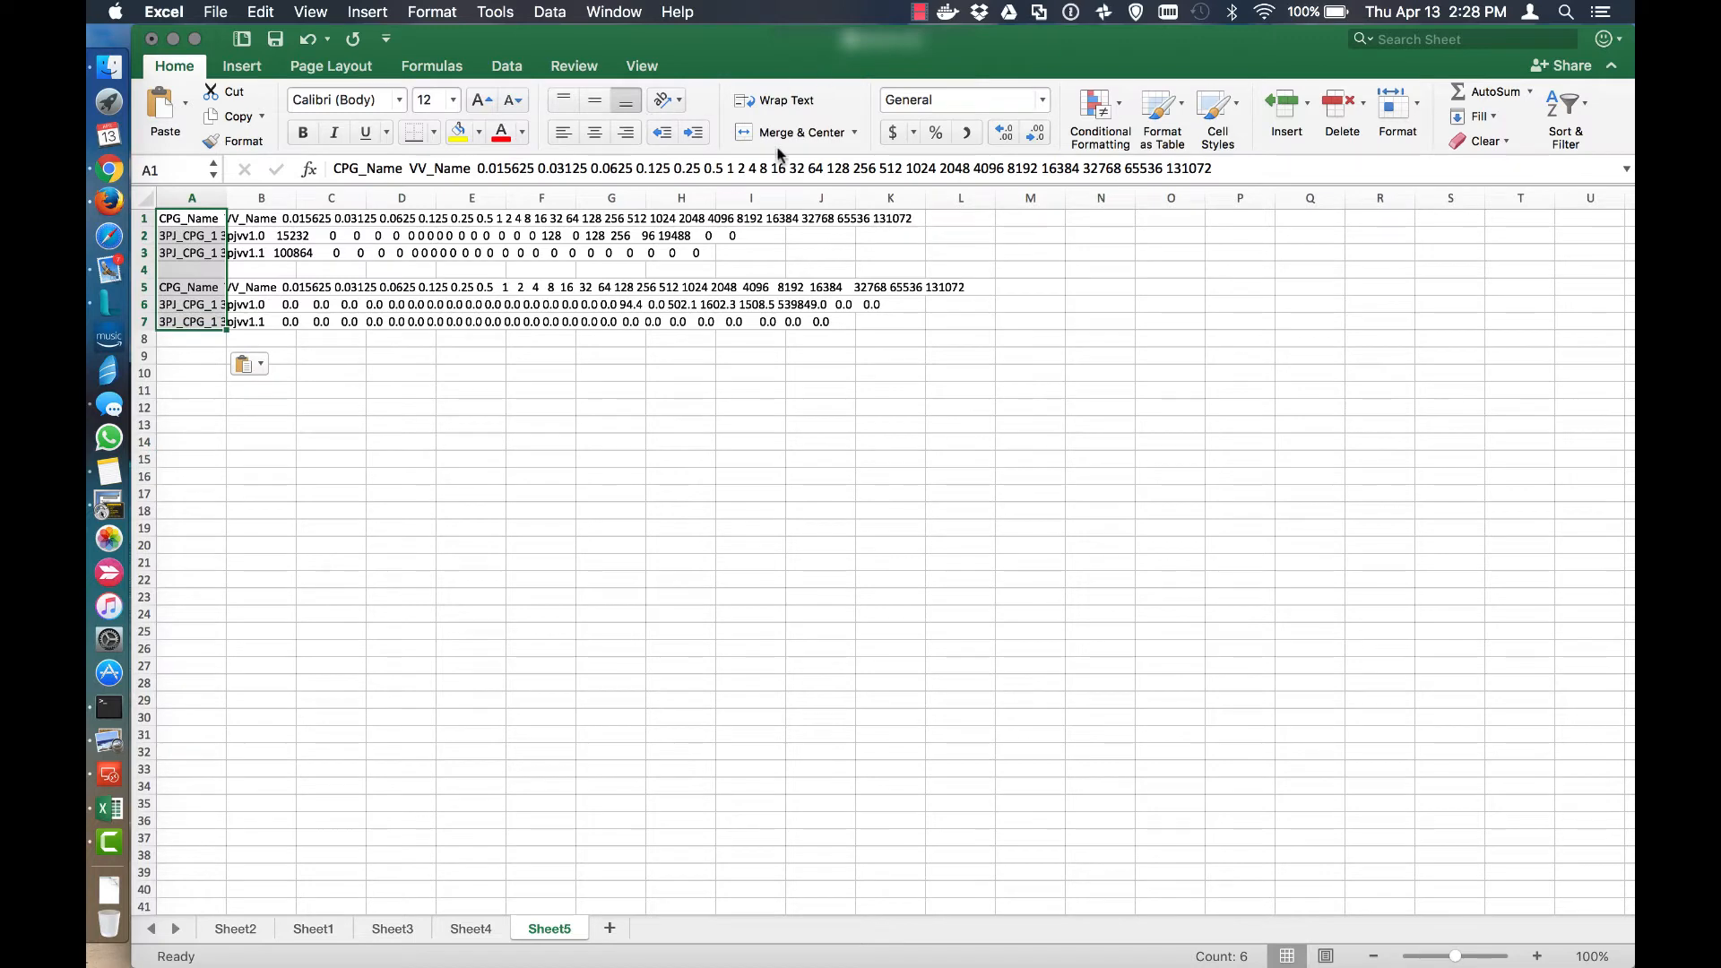
mouse_move(559, 87)
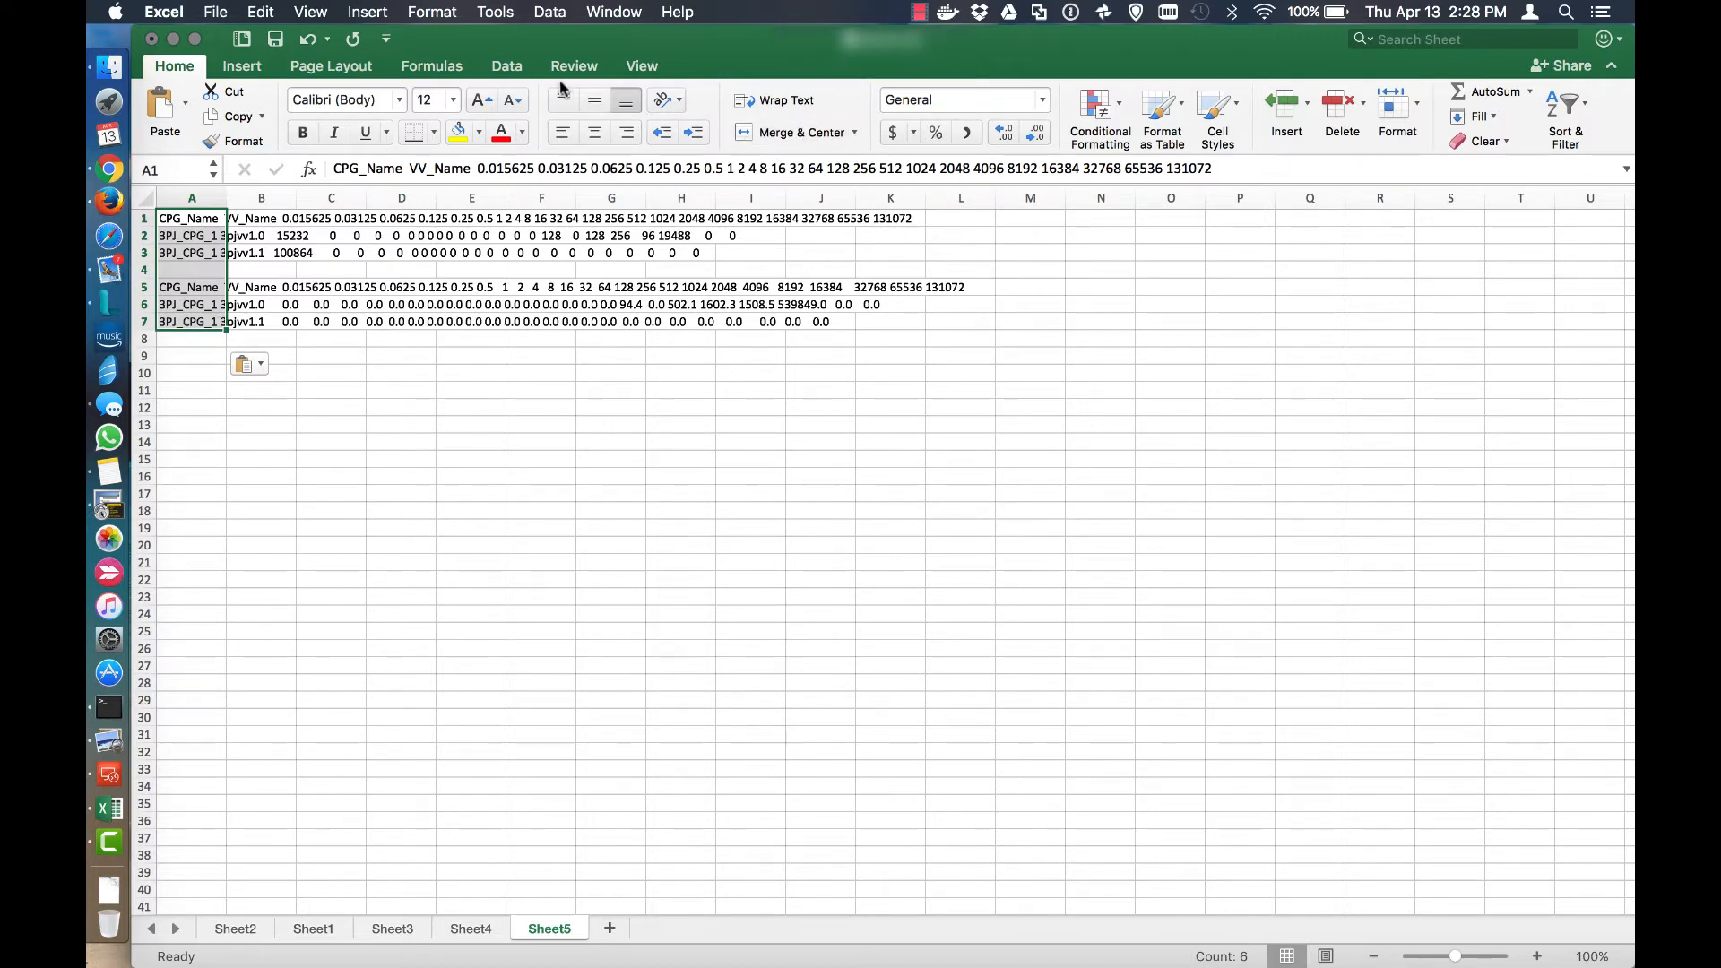
Split the pasted rows into separate columns with Text to Columns, delimited on spaces.
click(505, 65)
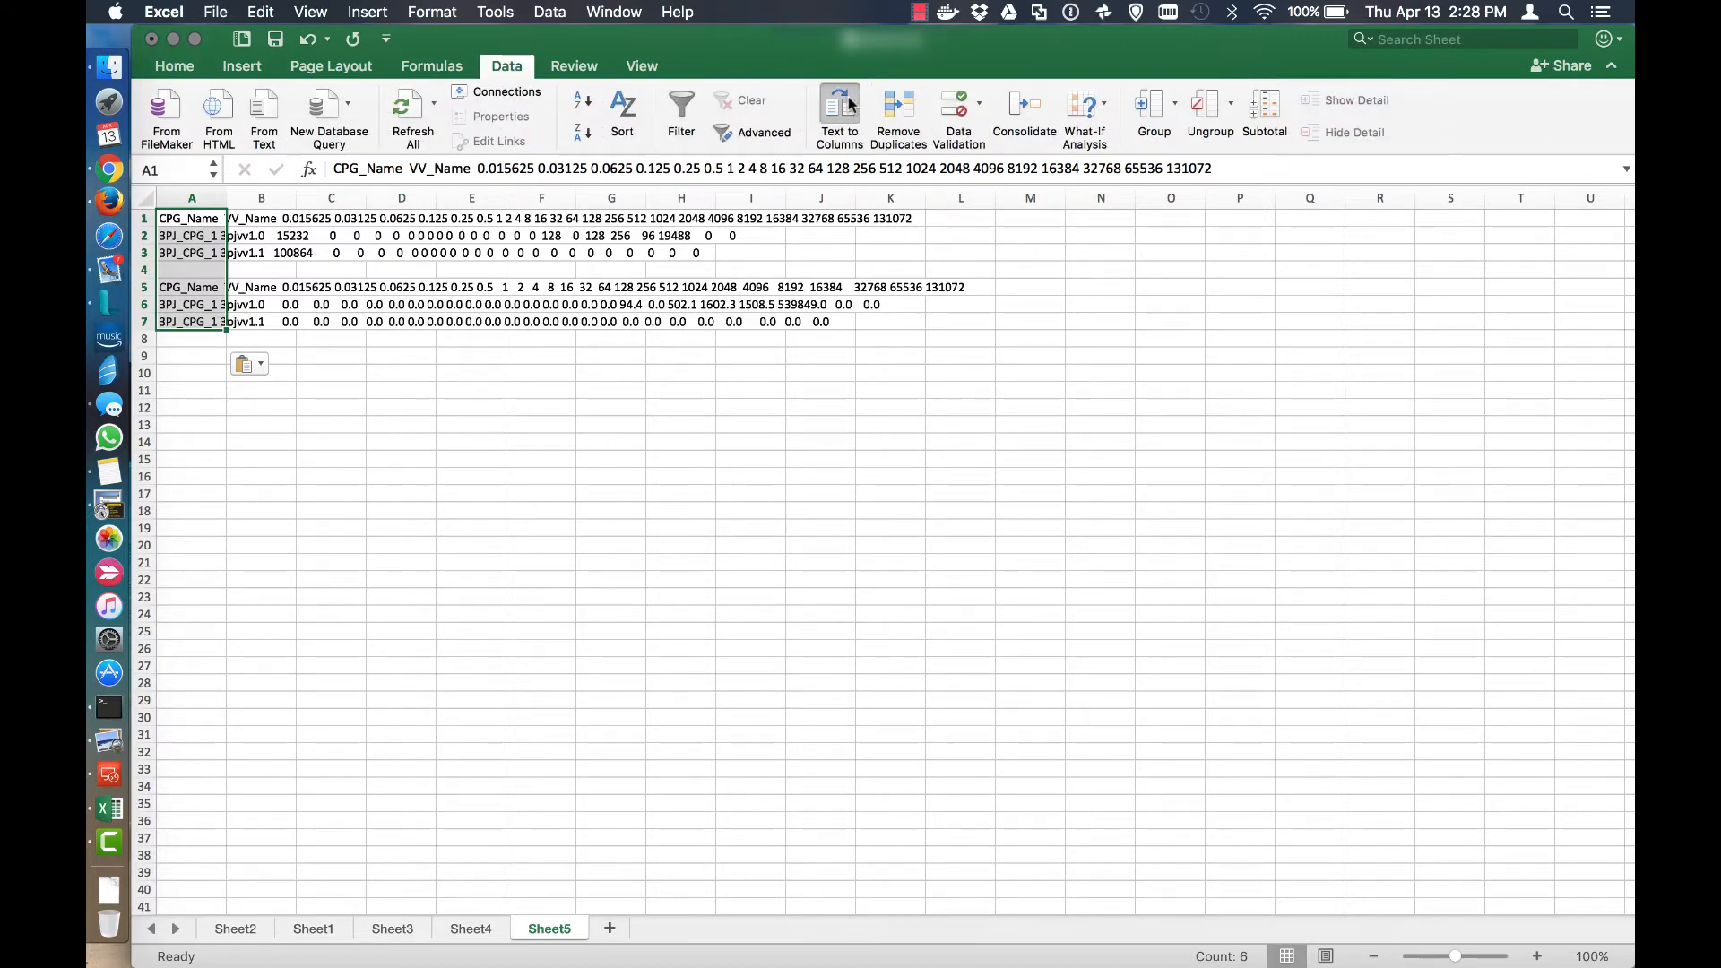
click(839, 115)
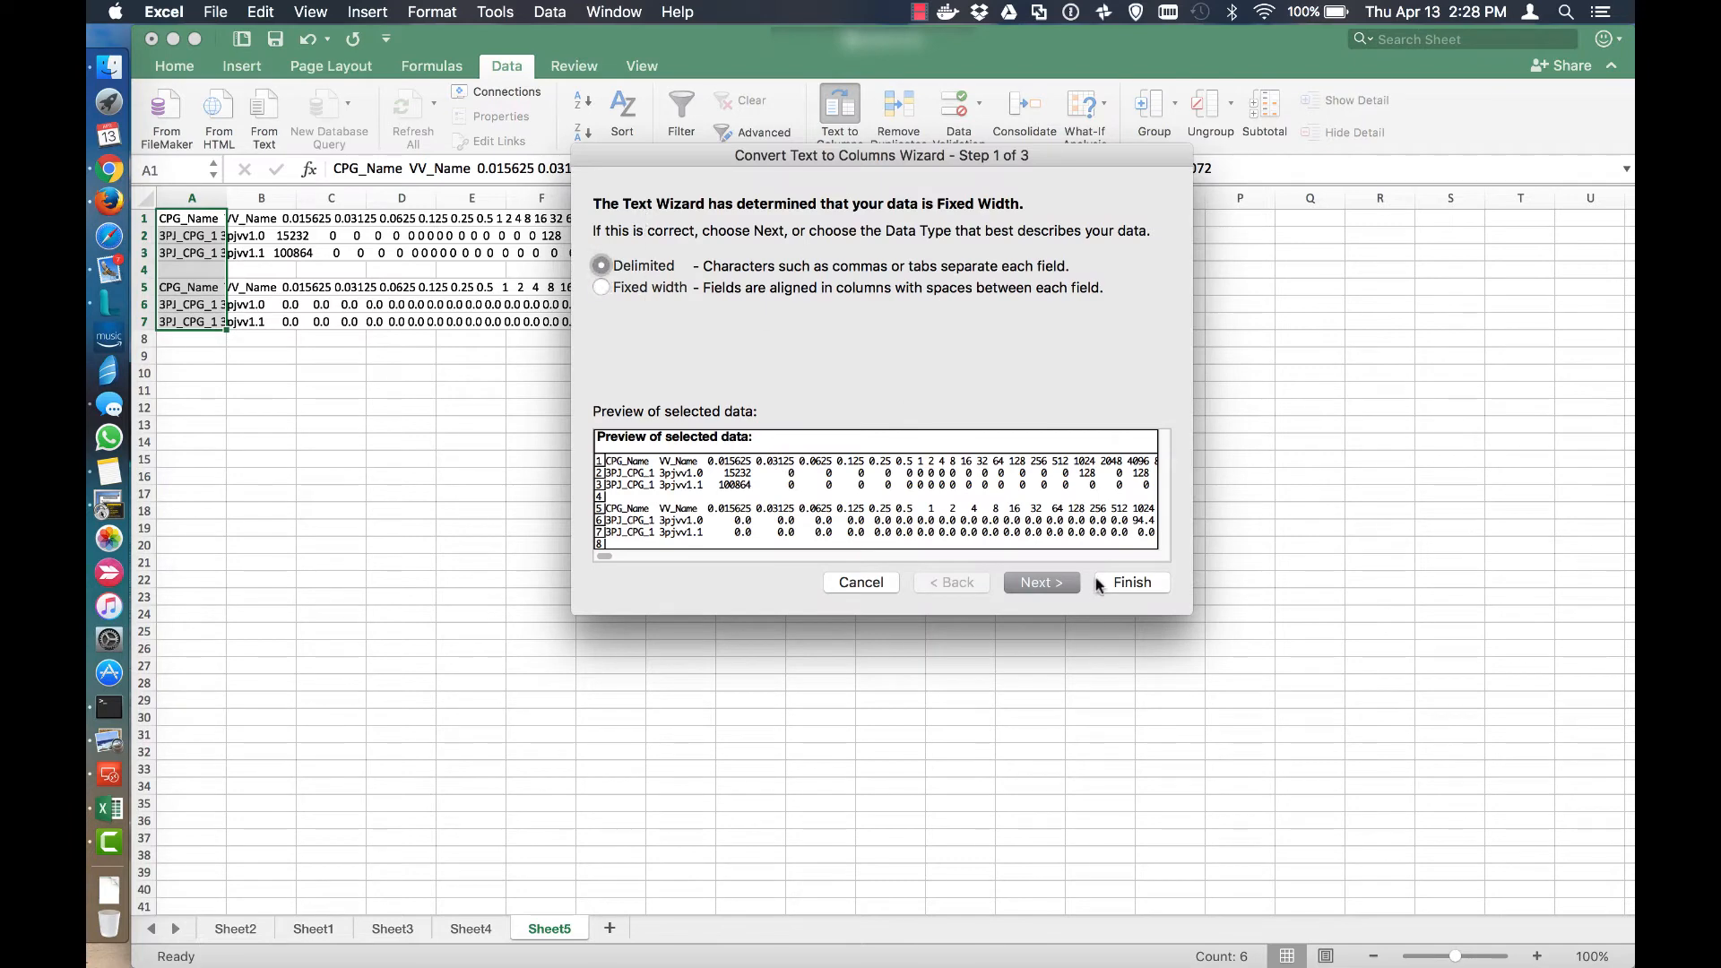
click(1040, 581)
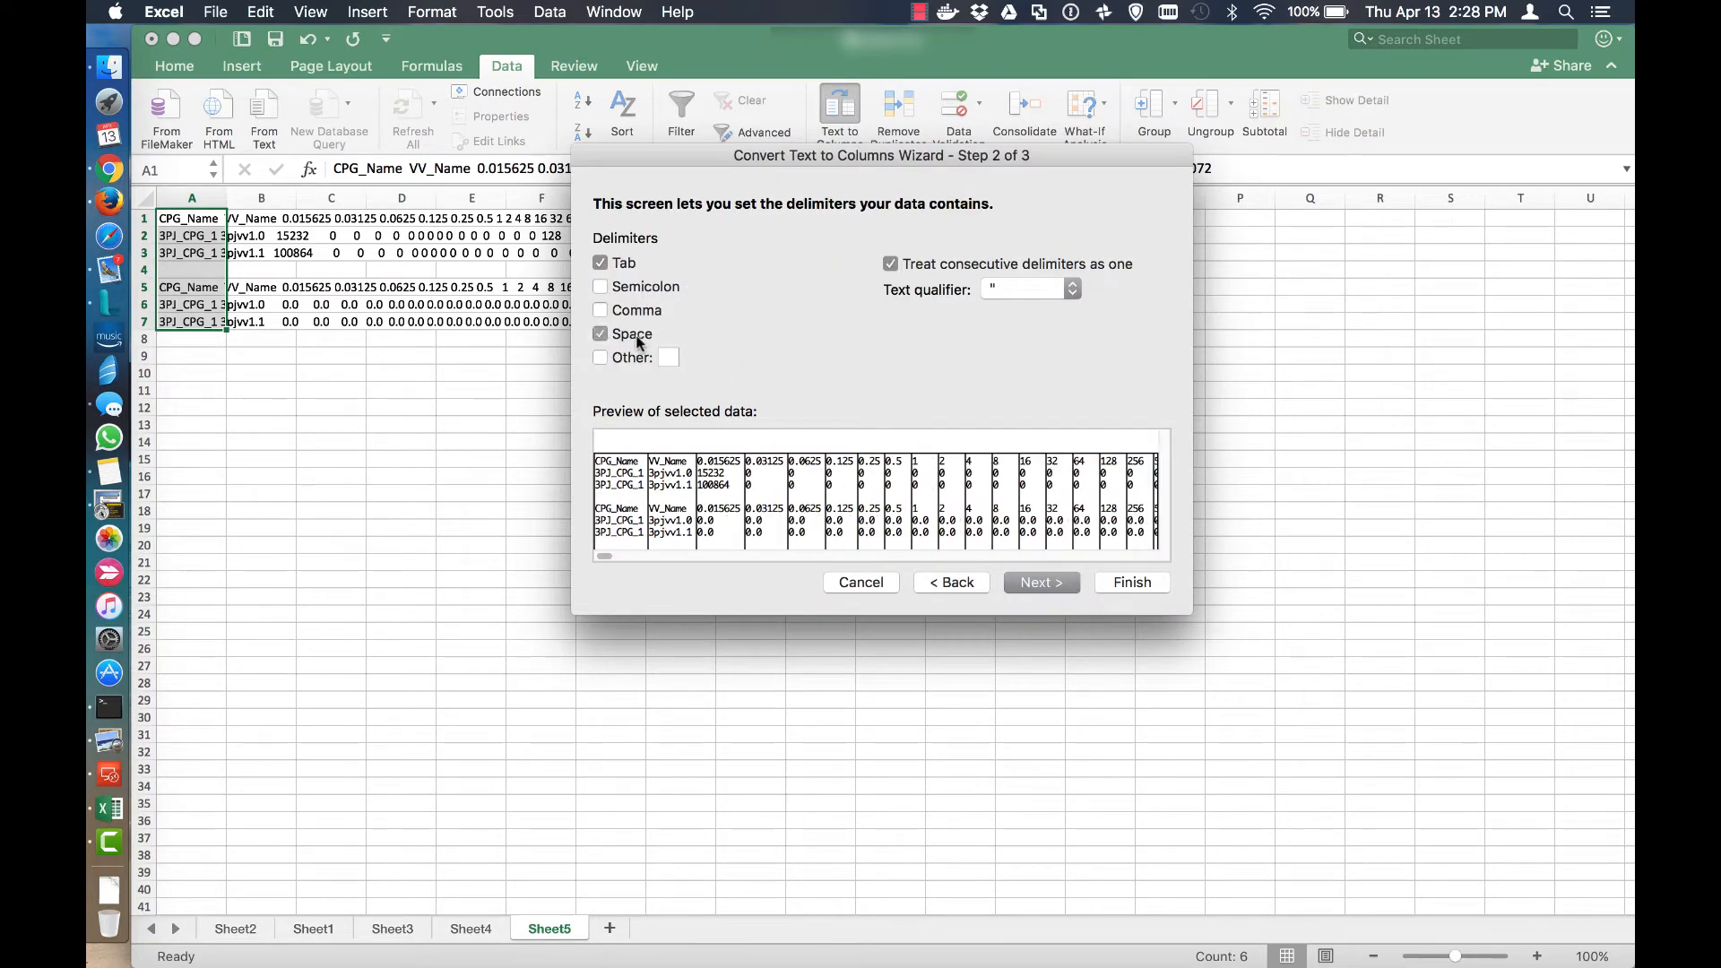
click(1129, 581)
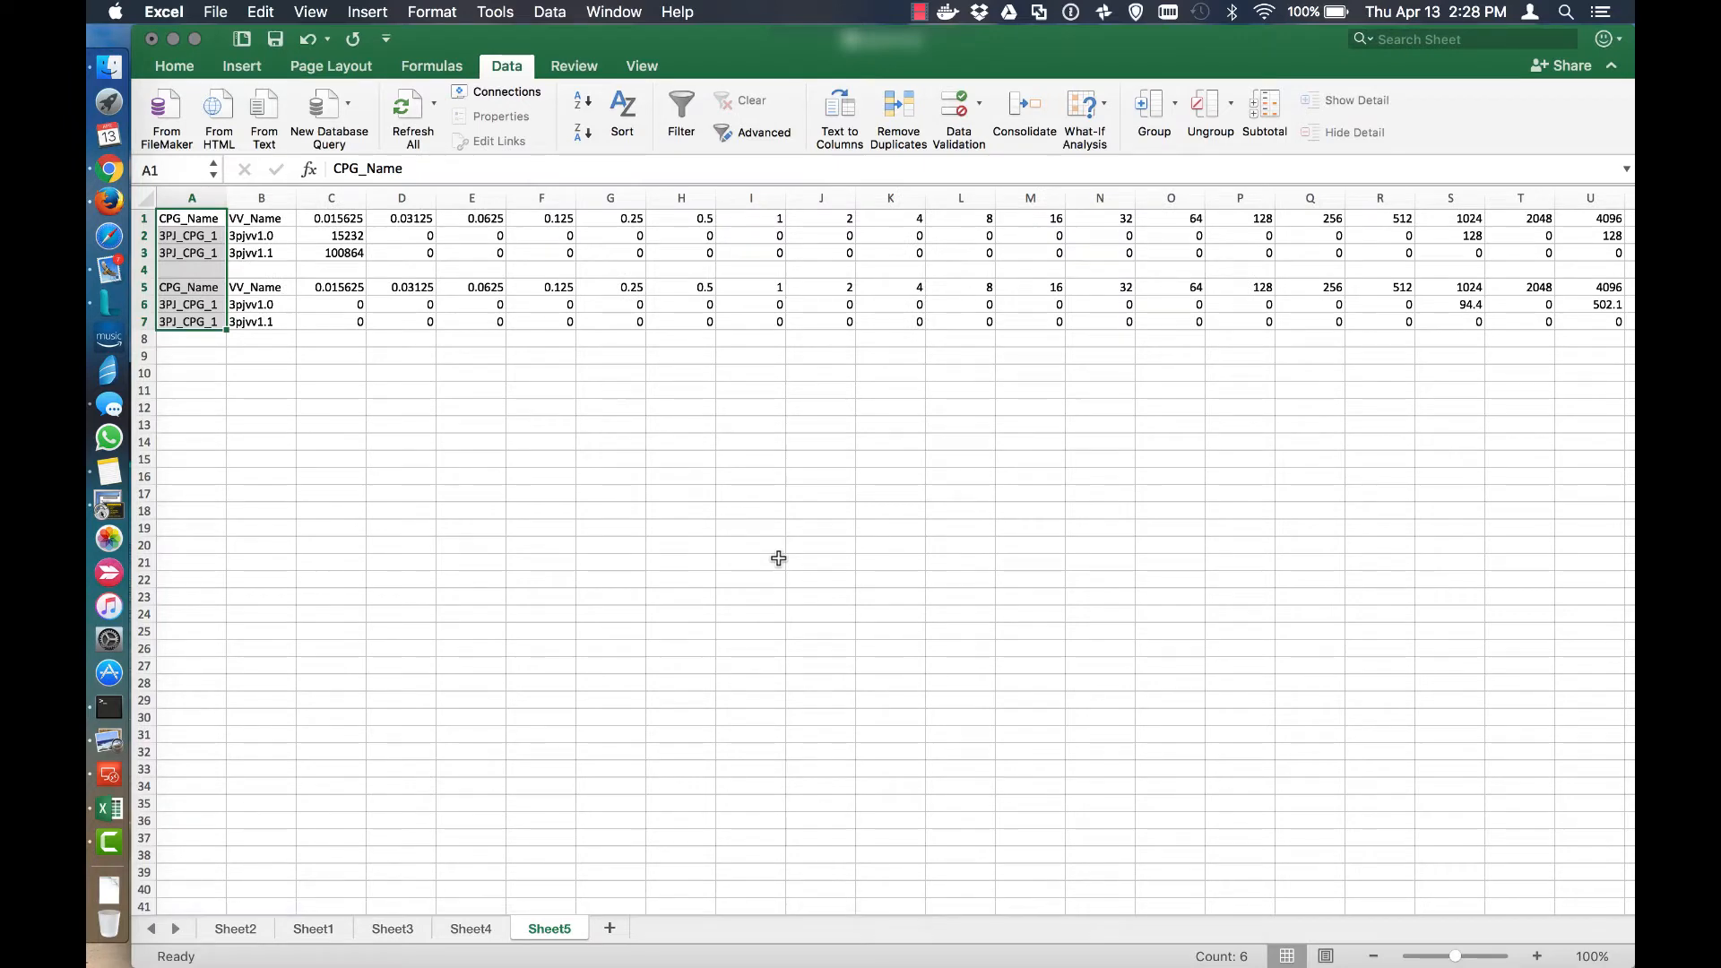
click(751, 561)
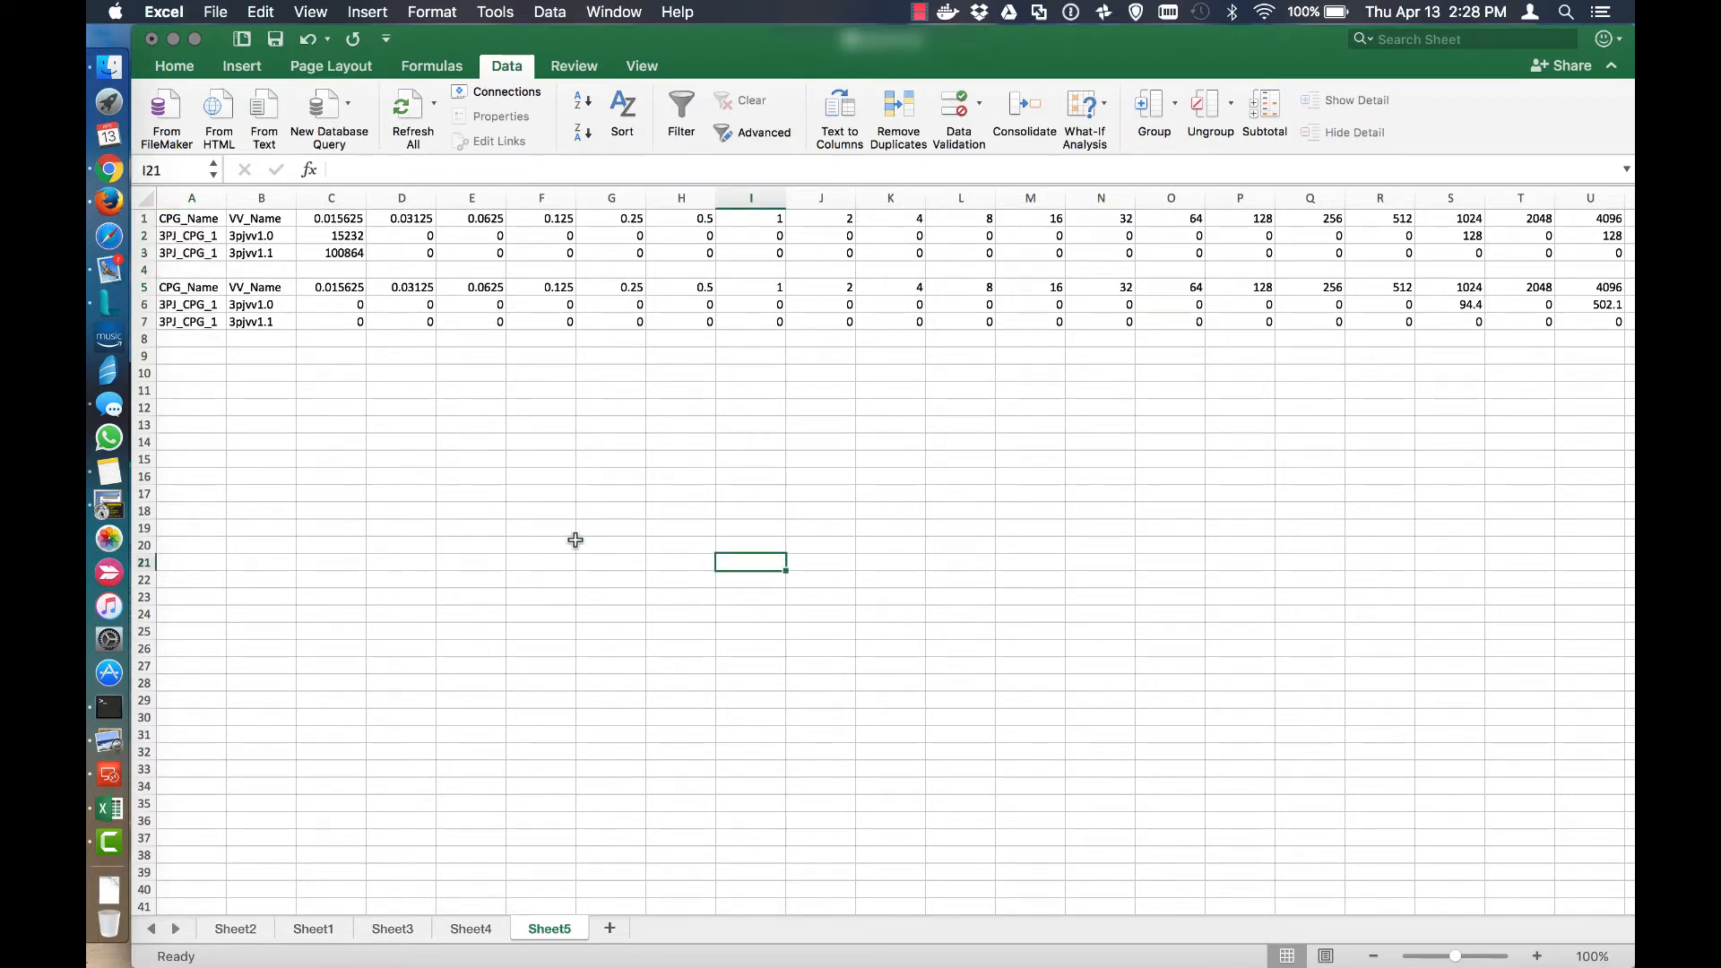
click(539, 545)
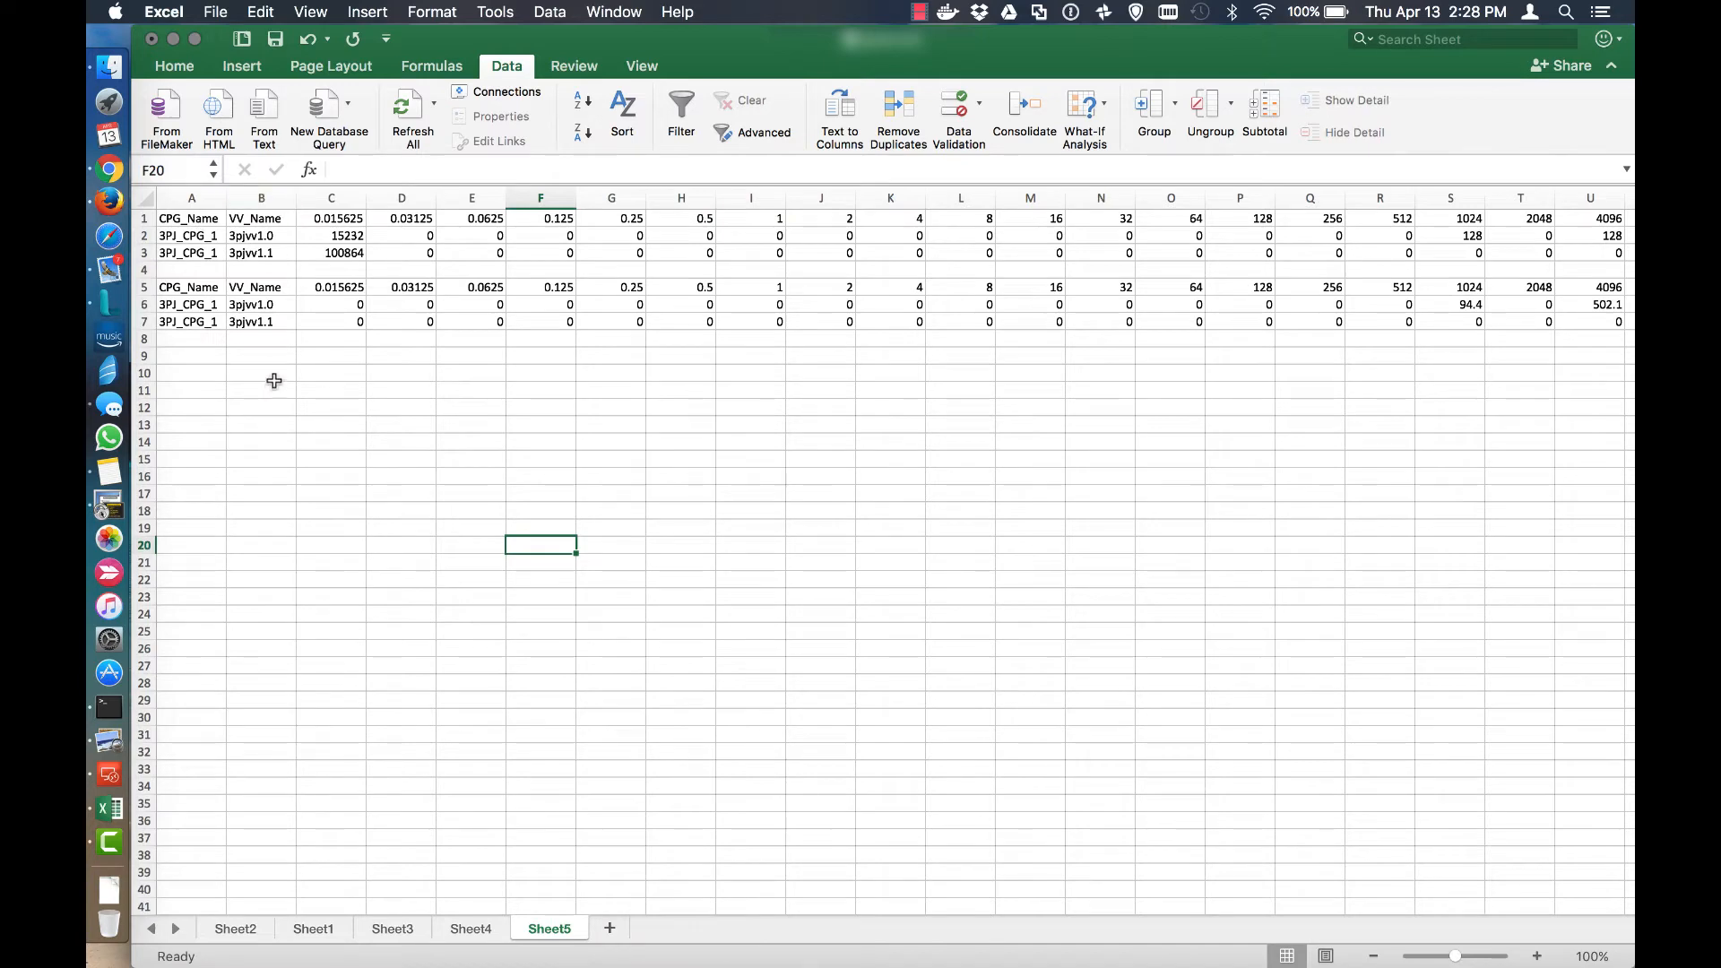
mouse_move(825, 409)
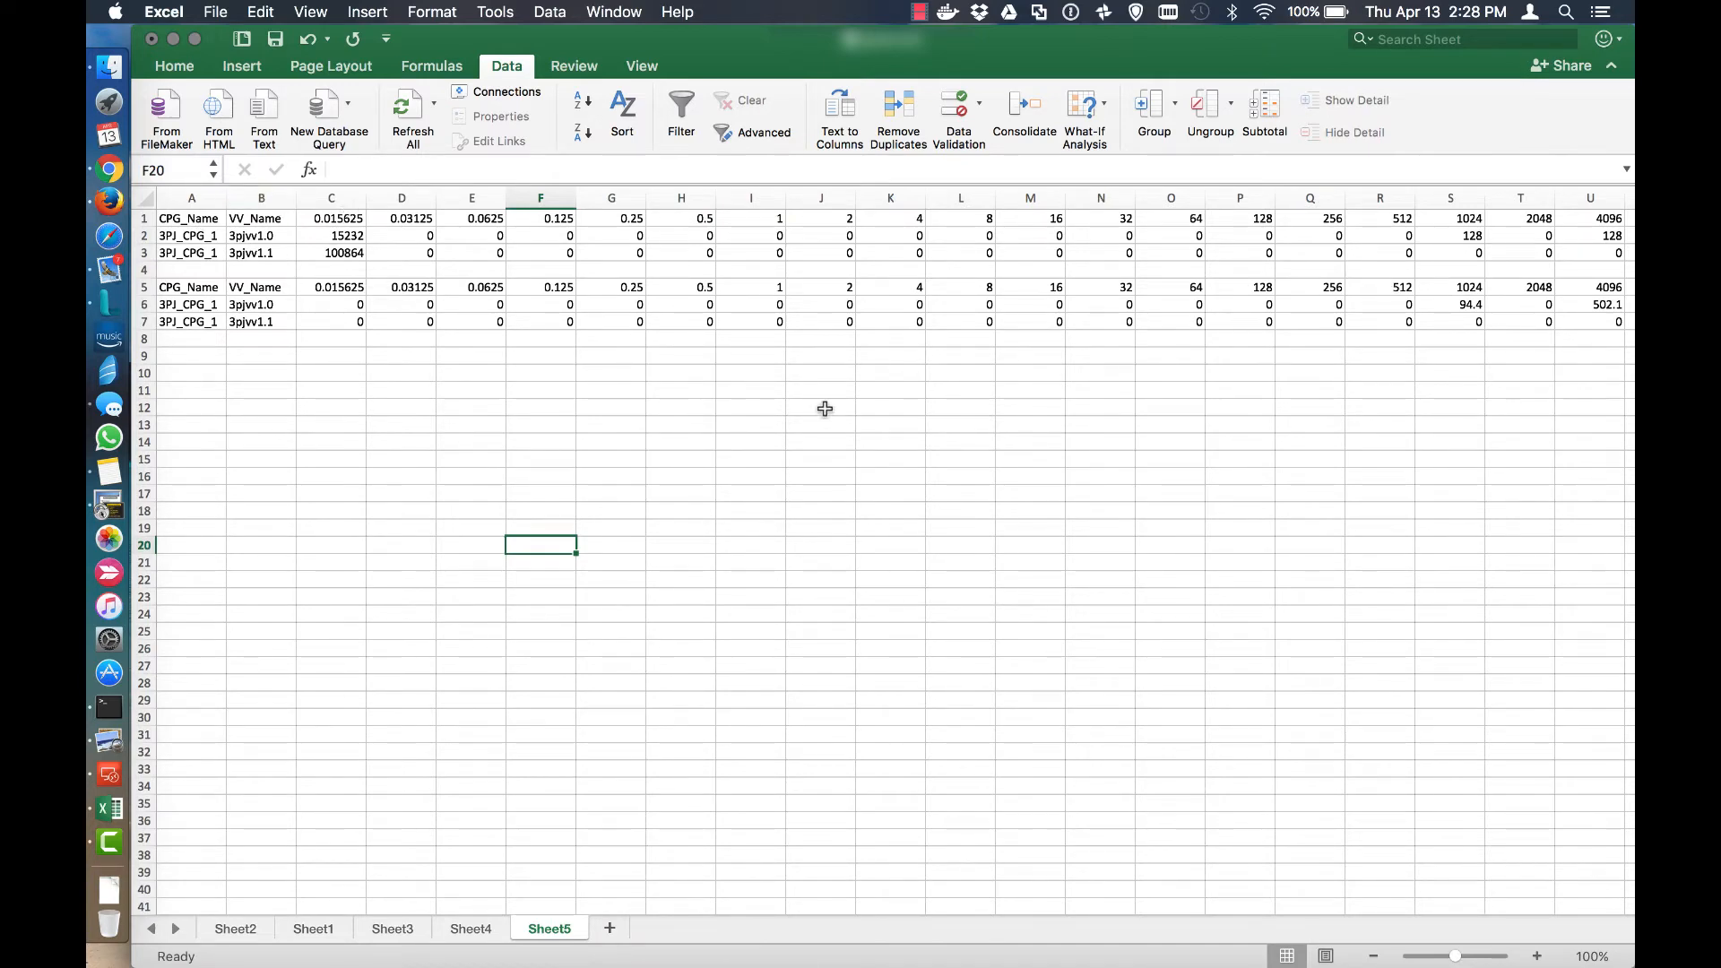
click(1375, 956)
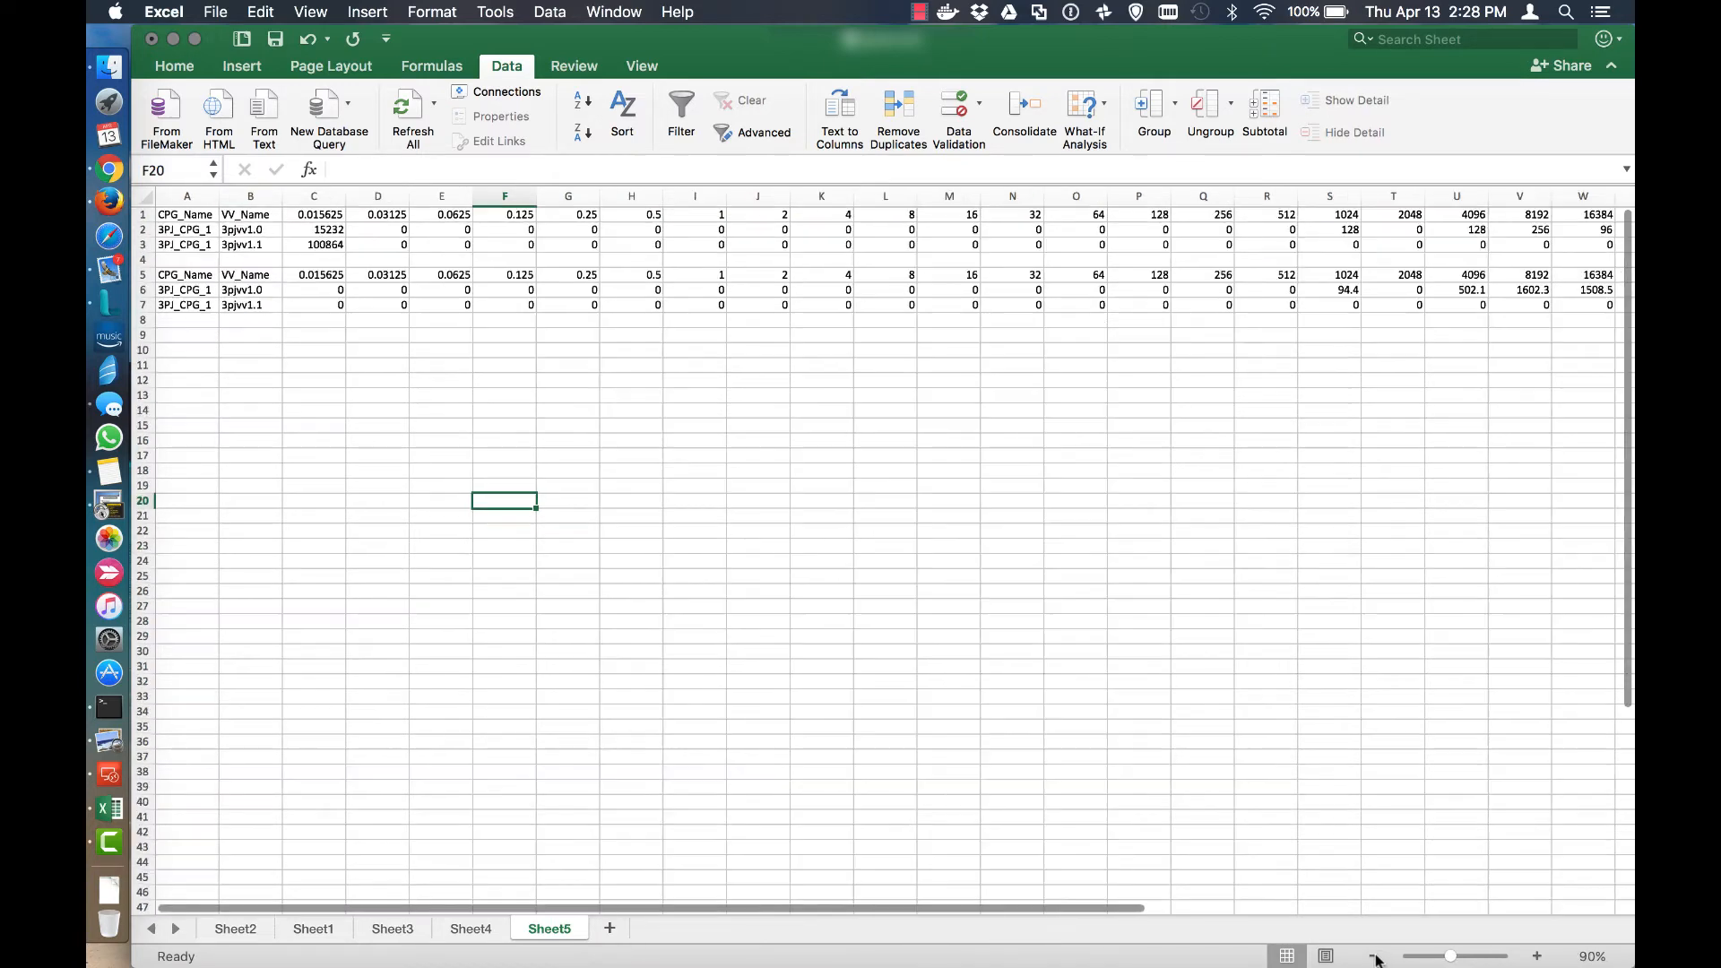
click(1375, 956)
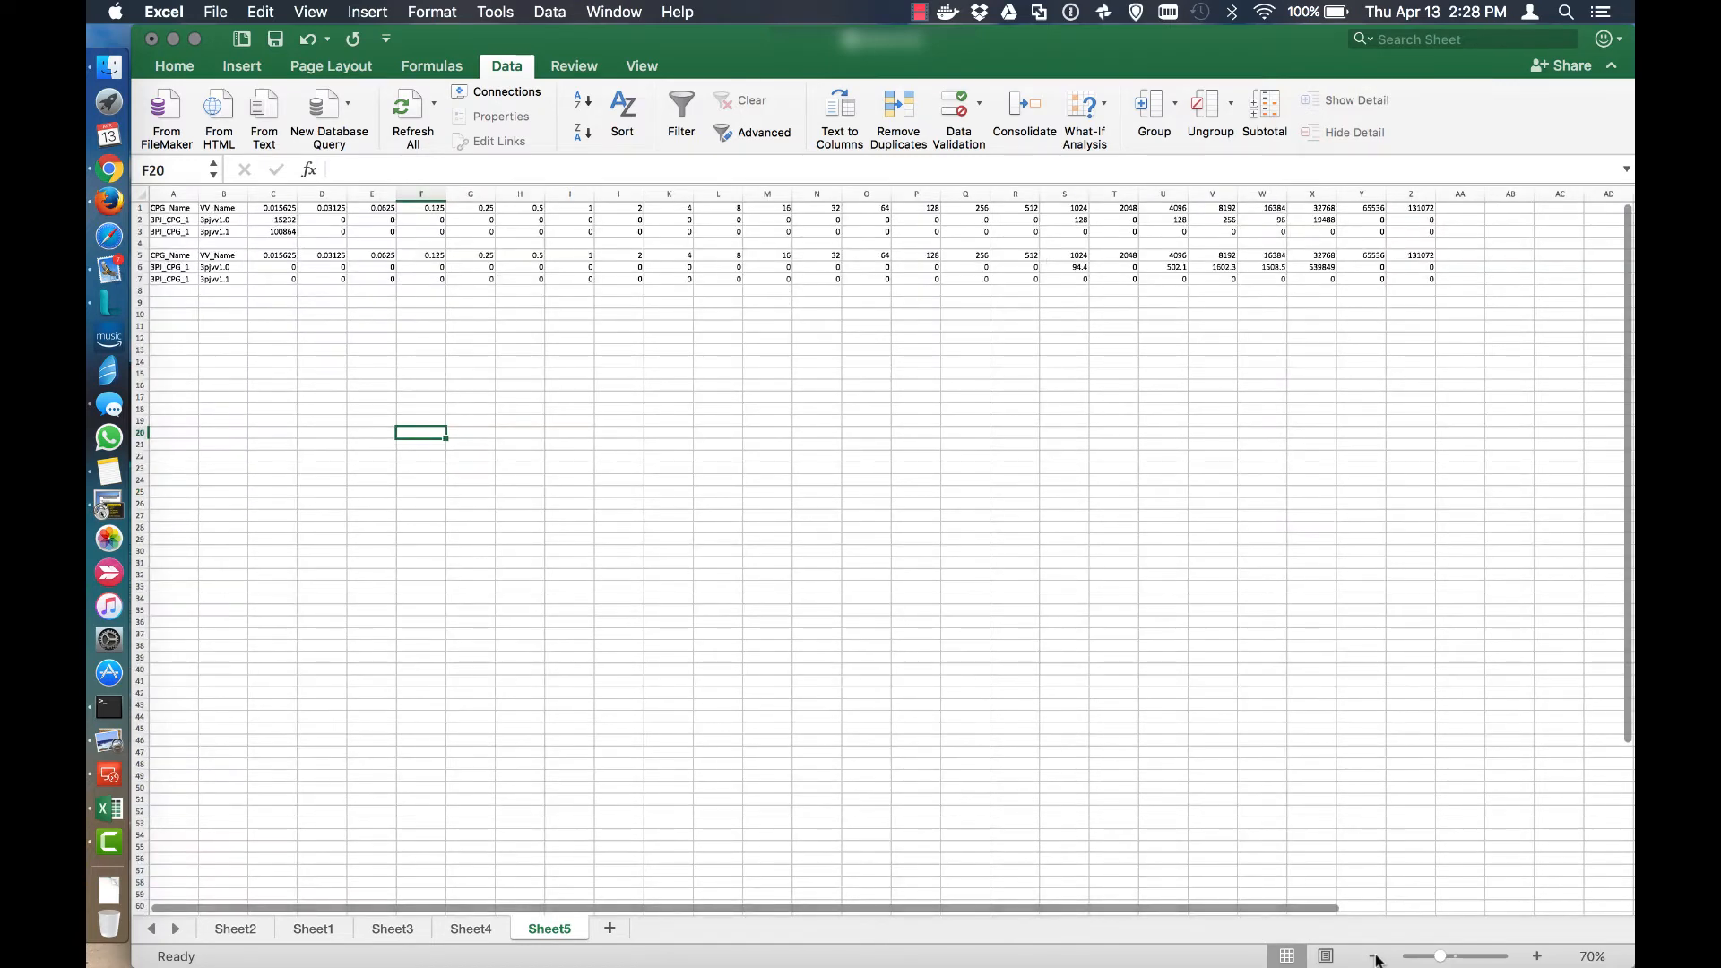
click(1373, 955)
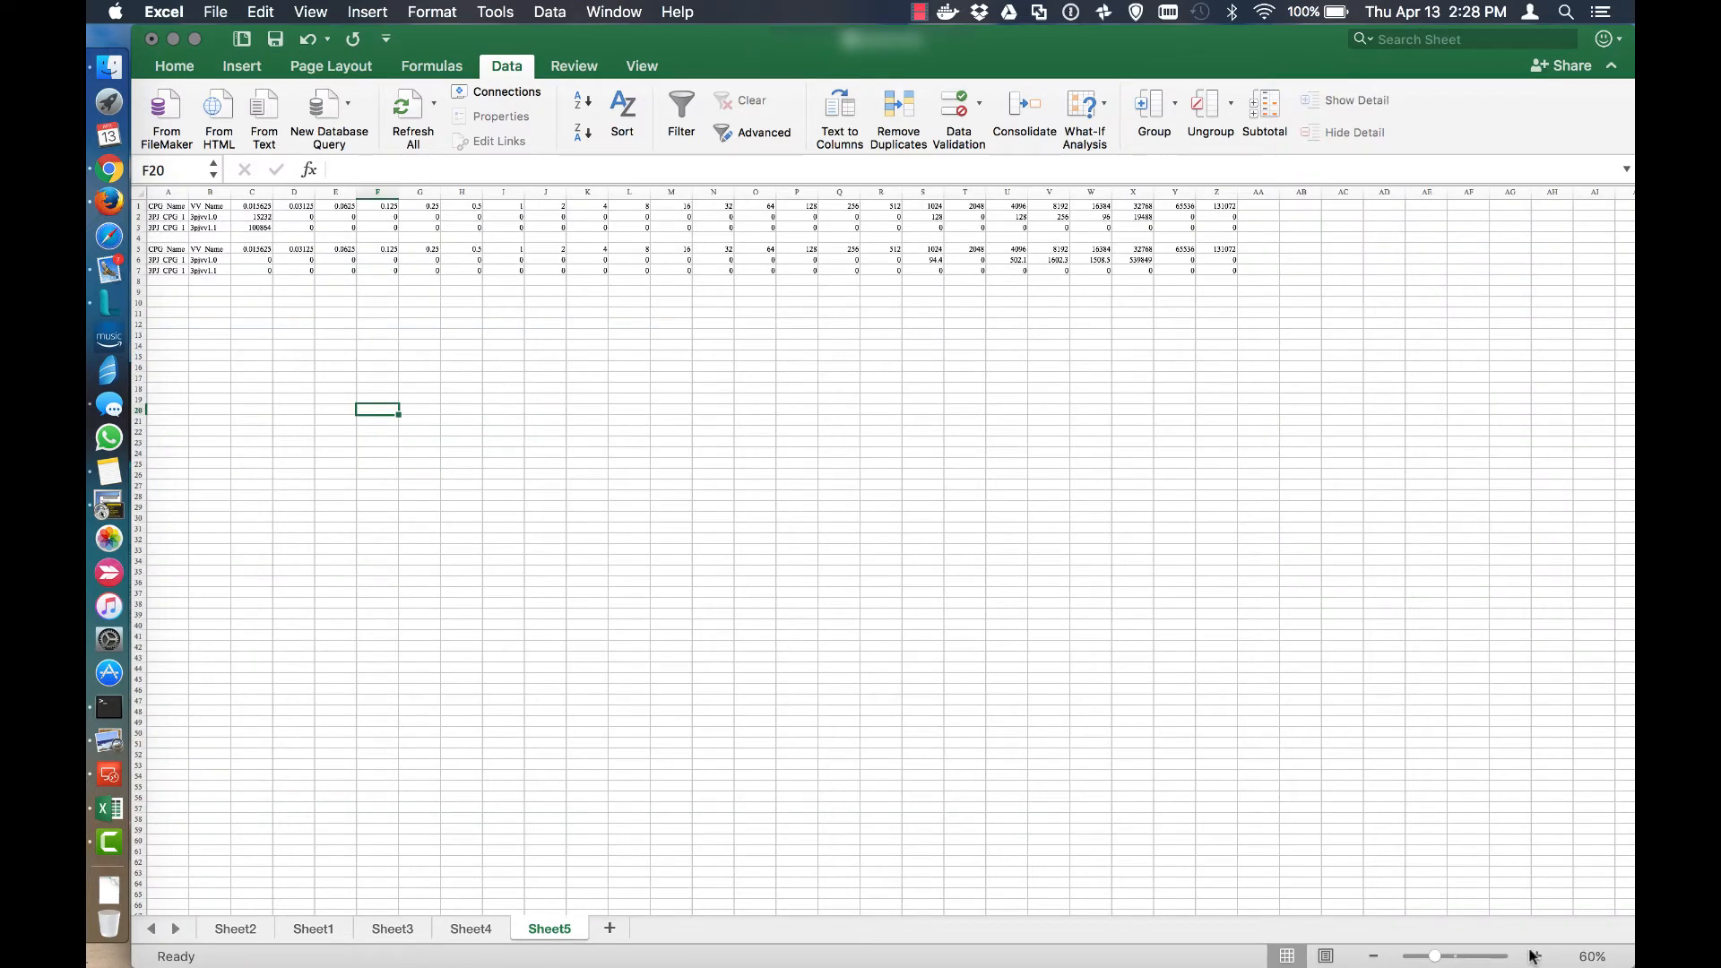
click(1536, 955)
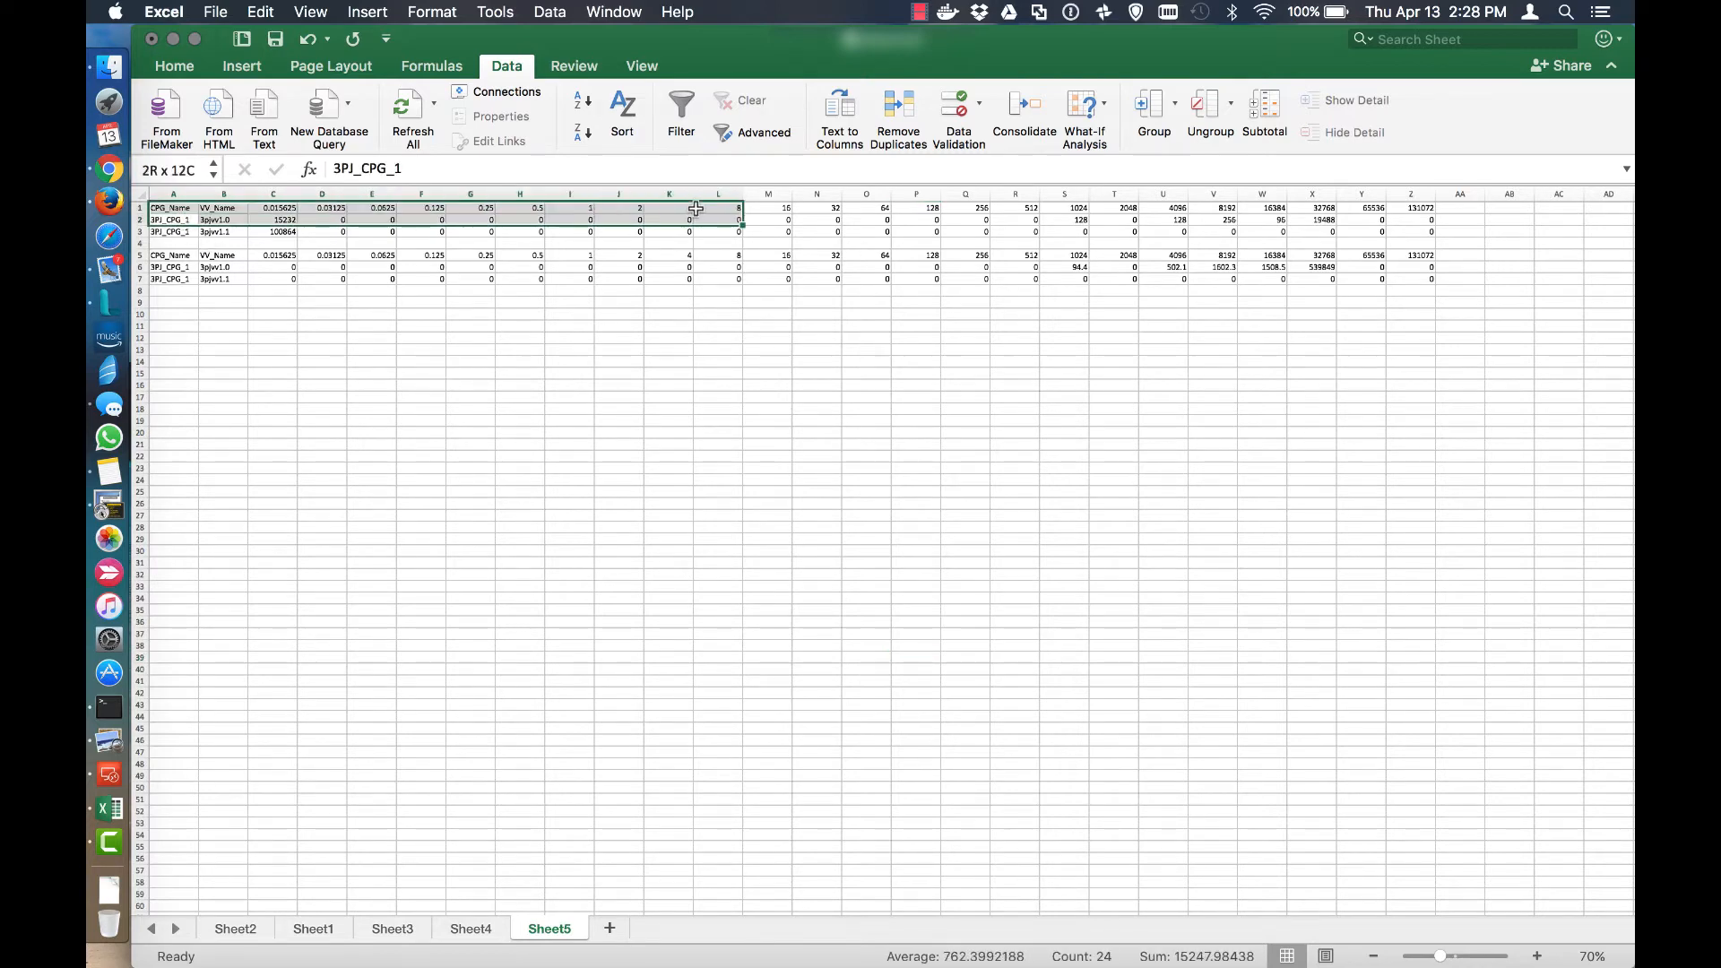
click(172, 219)
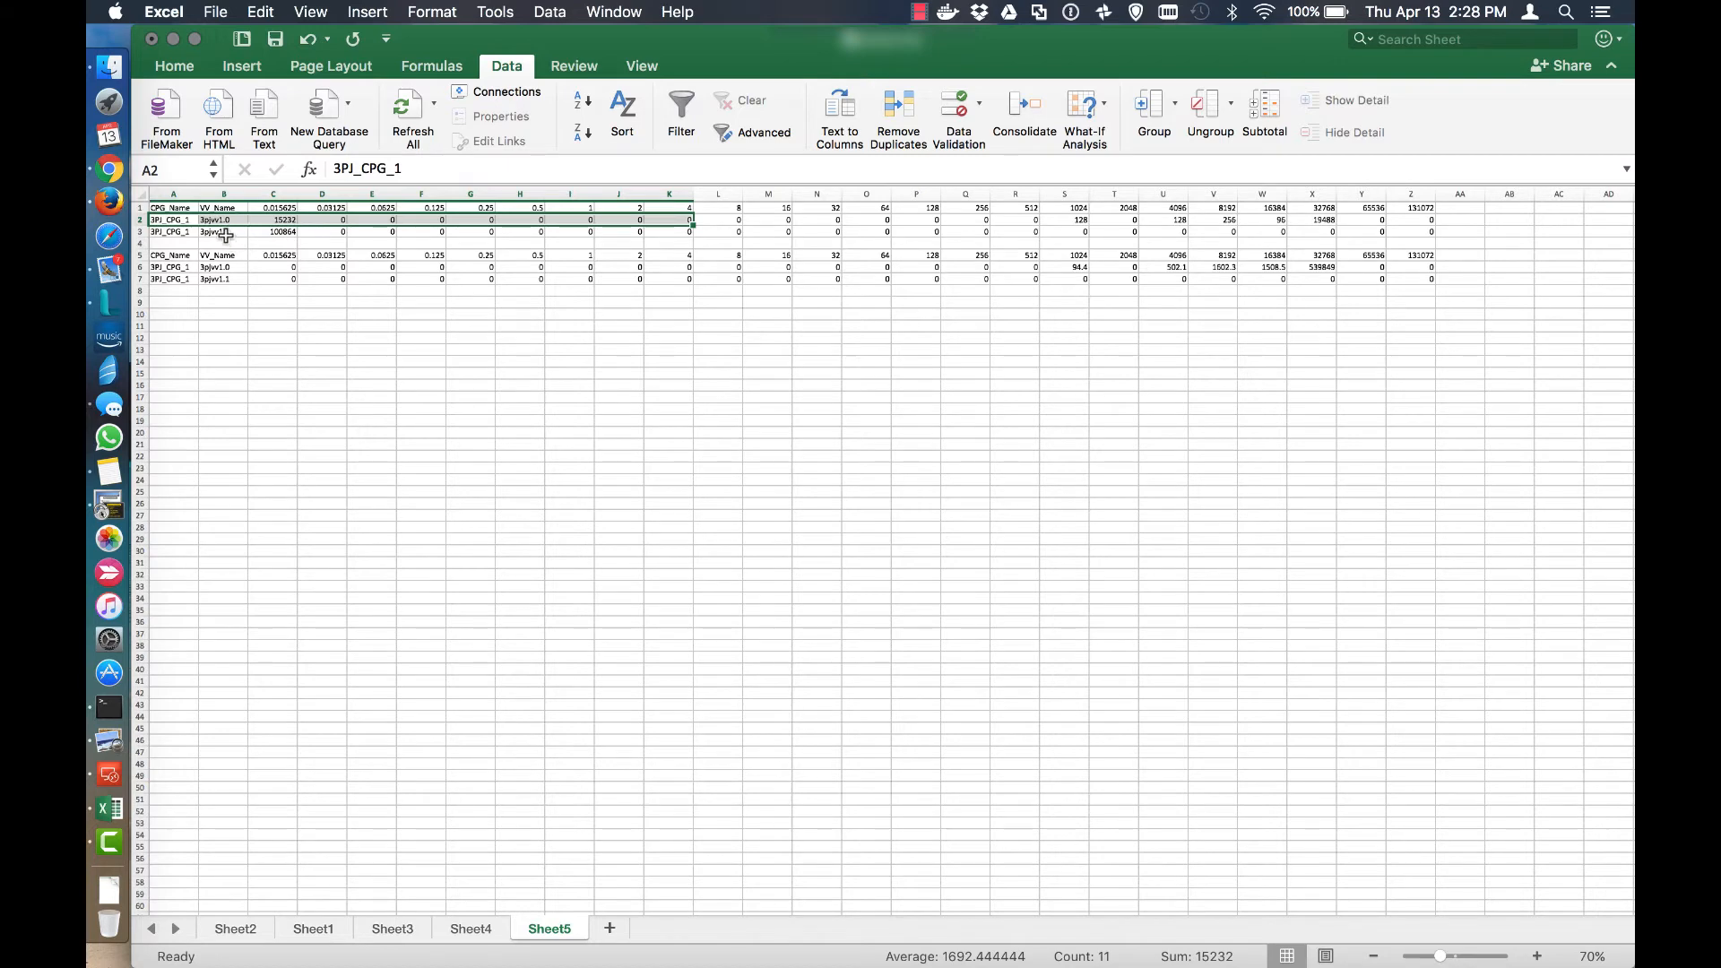
click(224, 231)
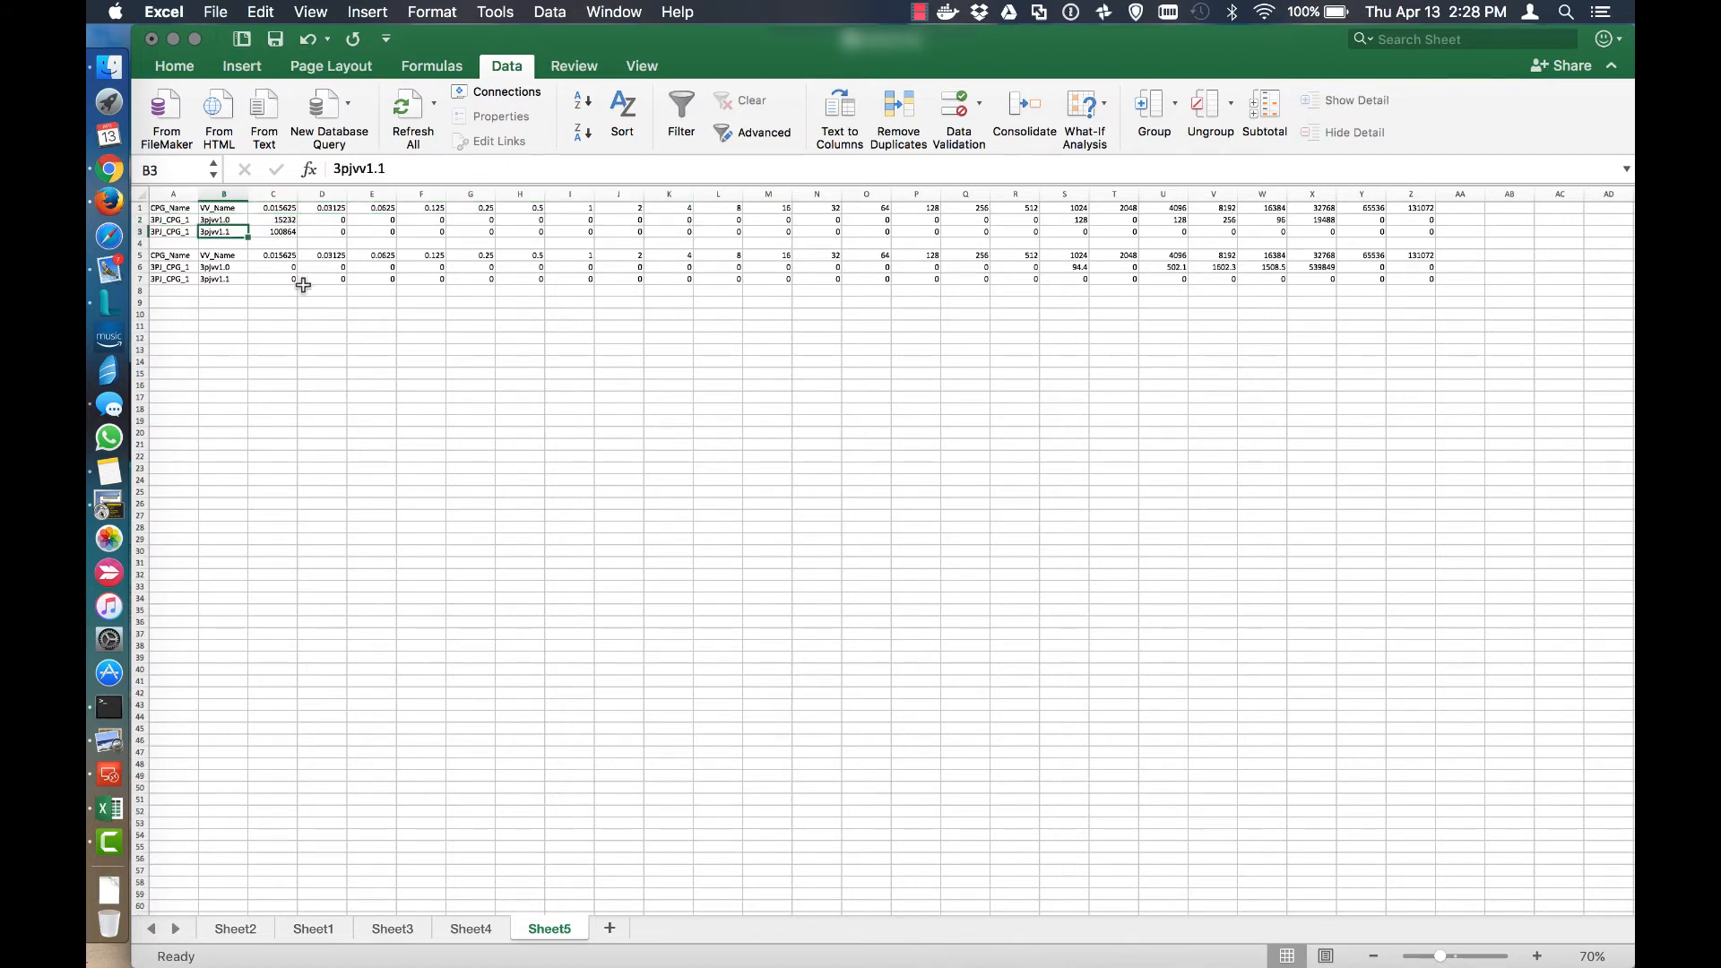
mouse_move(1402, 233)
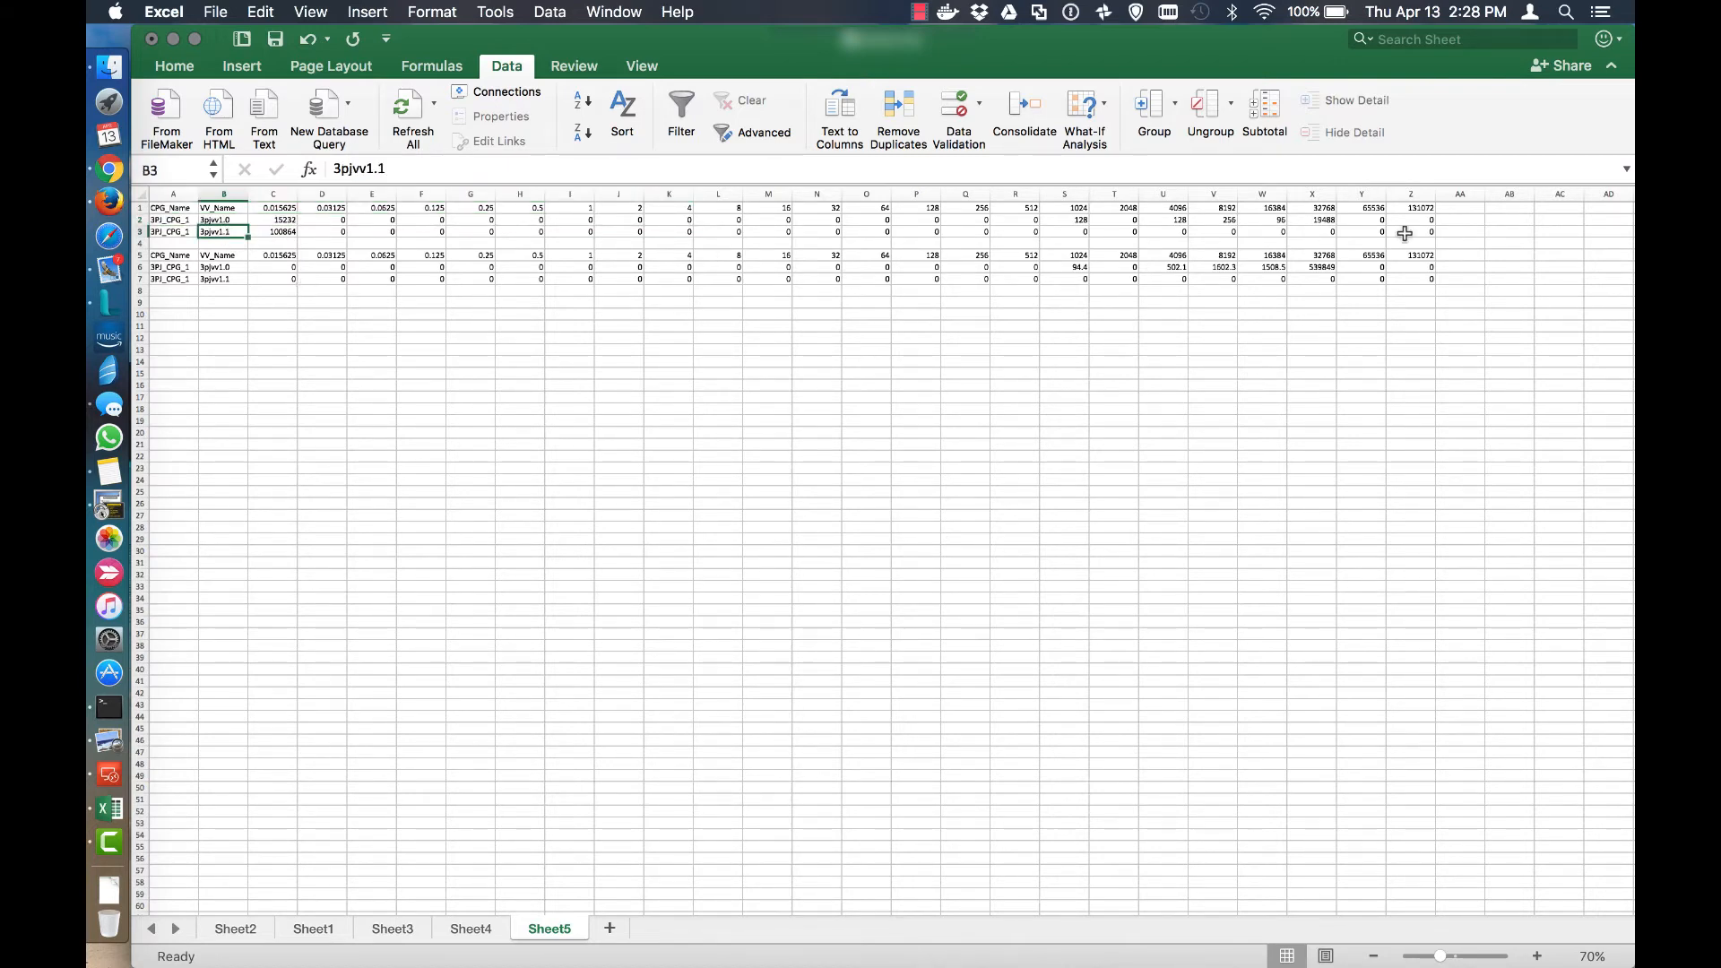
Enter the row total =SUM(C2:Z2) in AA2.
click(1459, 219)
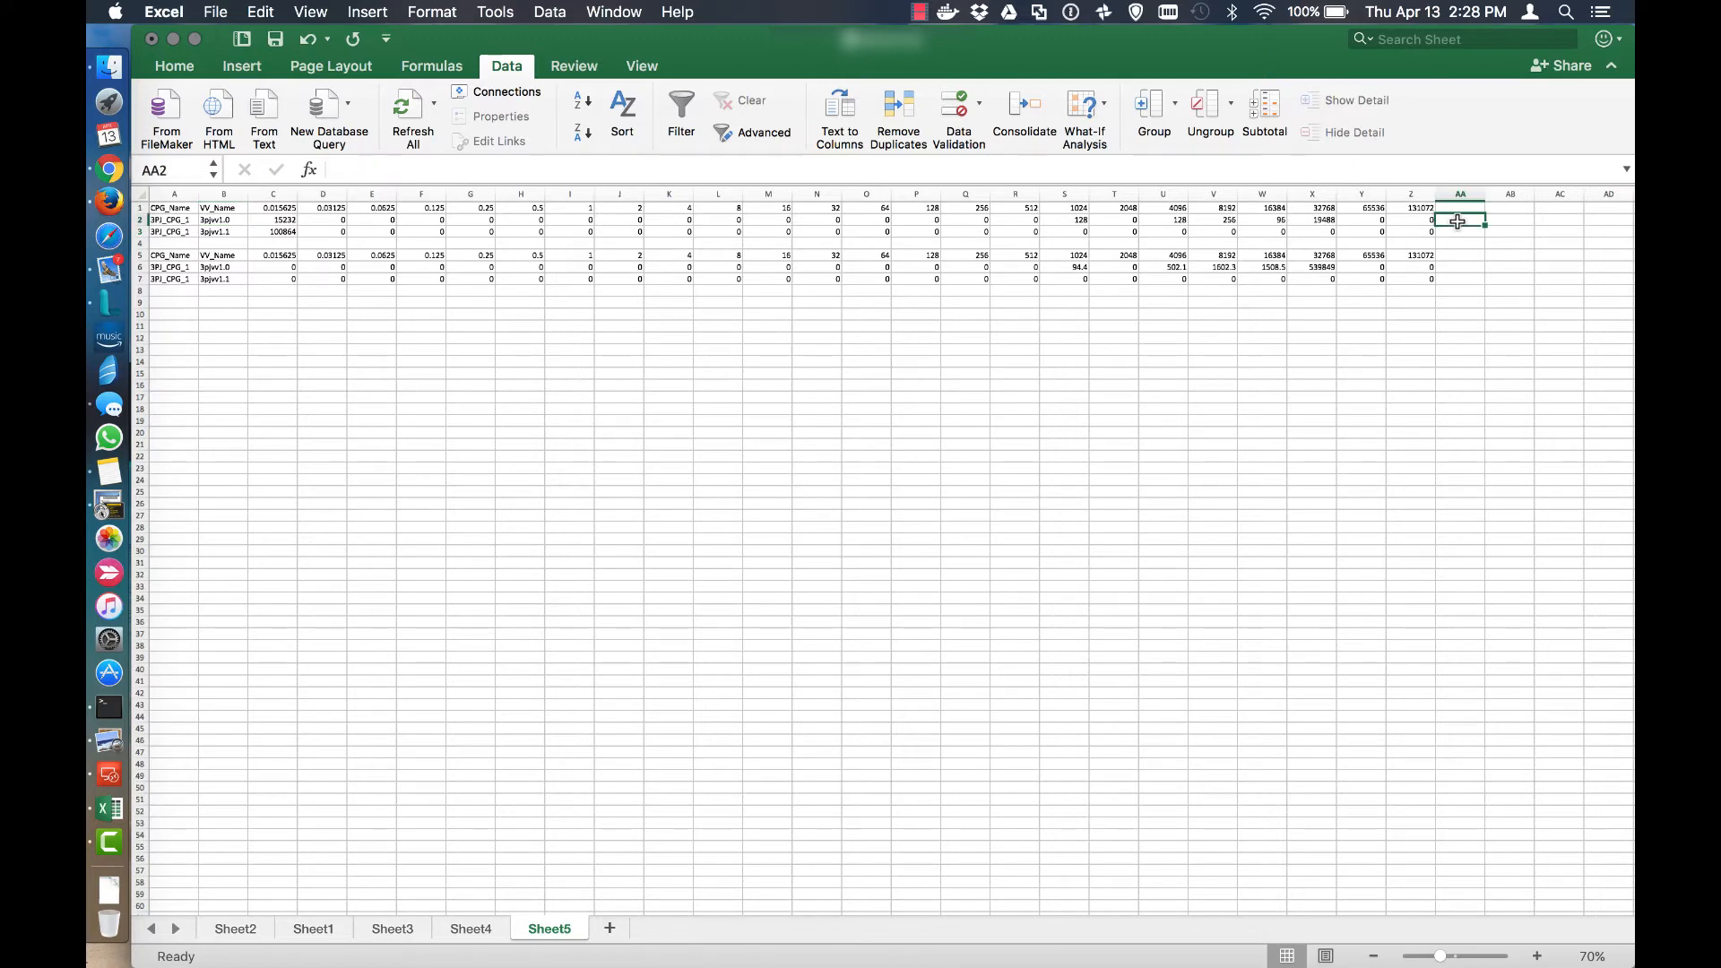
text(=)
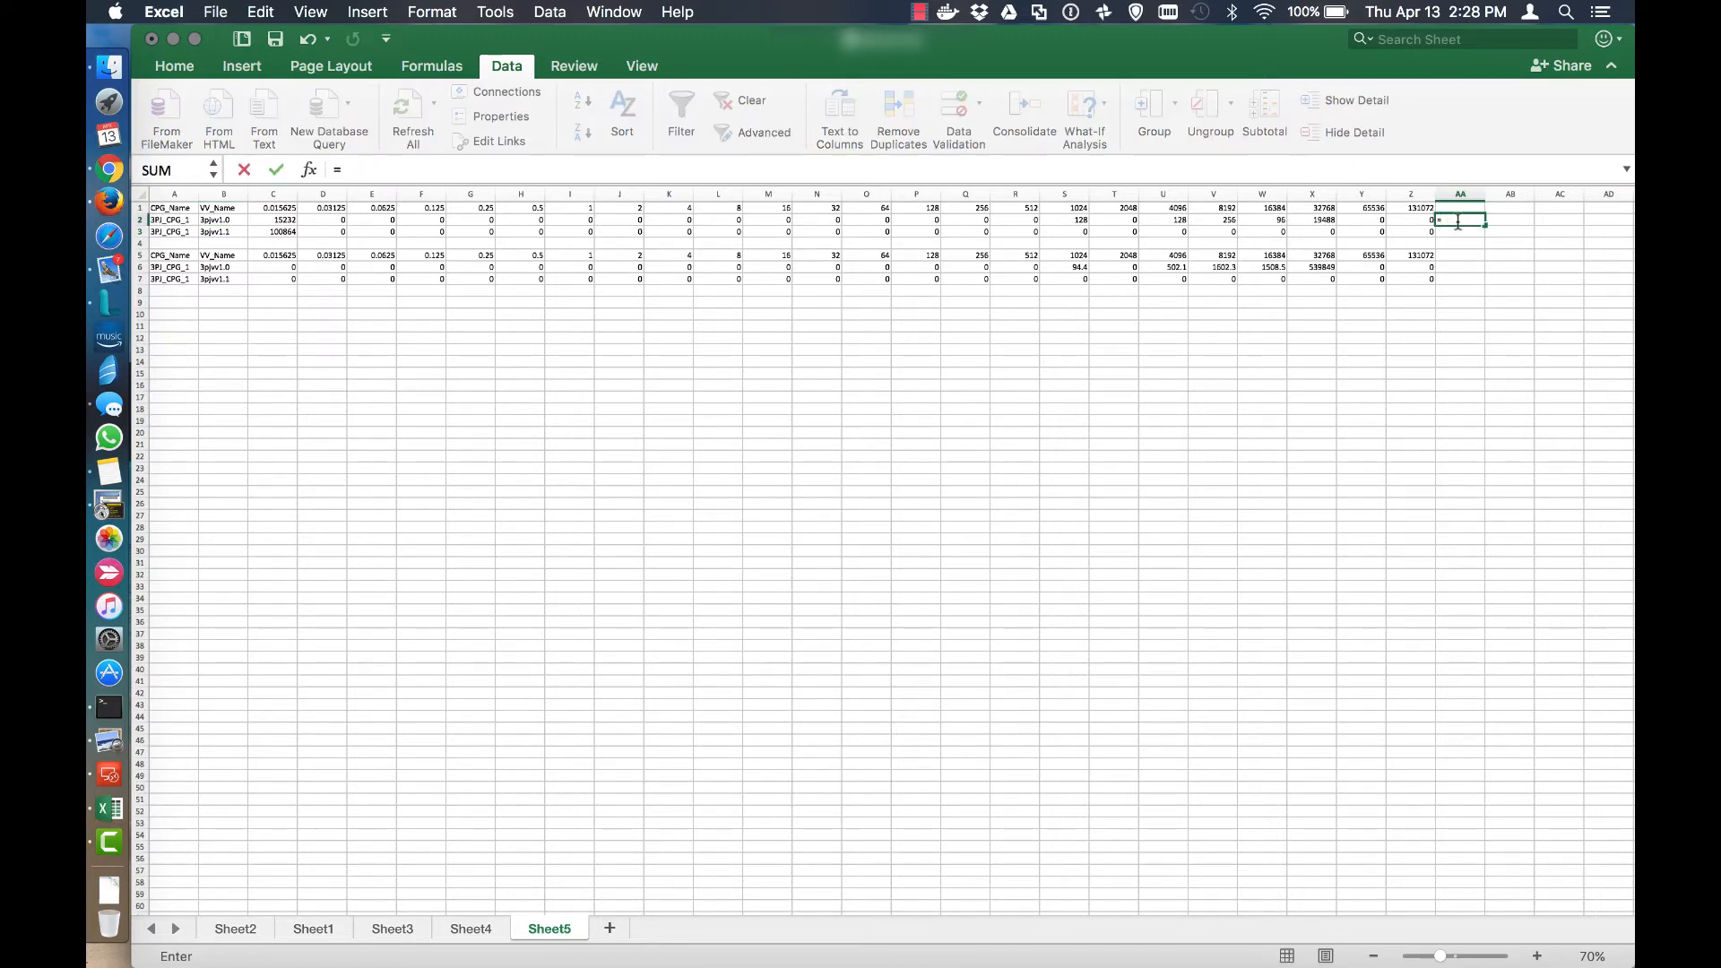
text(=sum(C2:Z2)
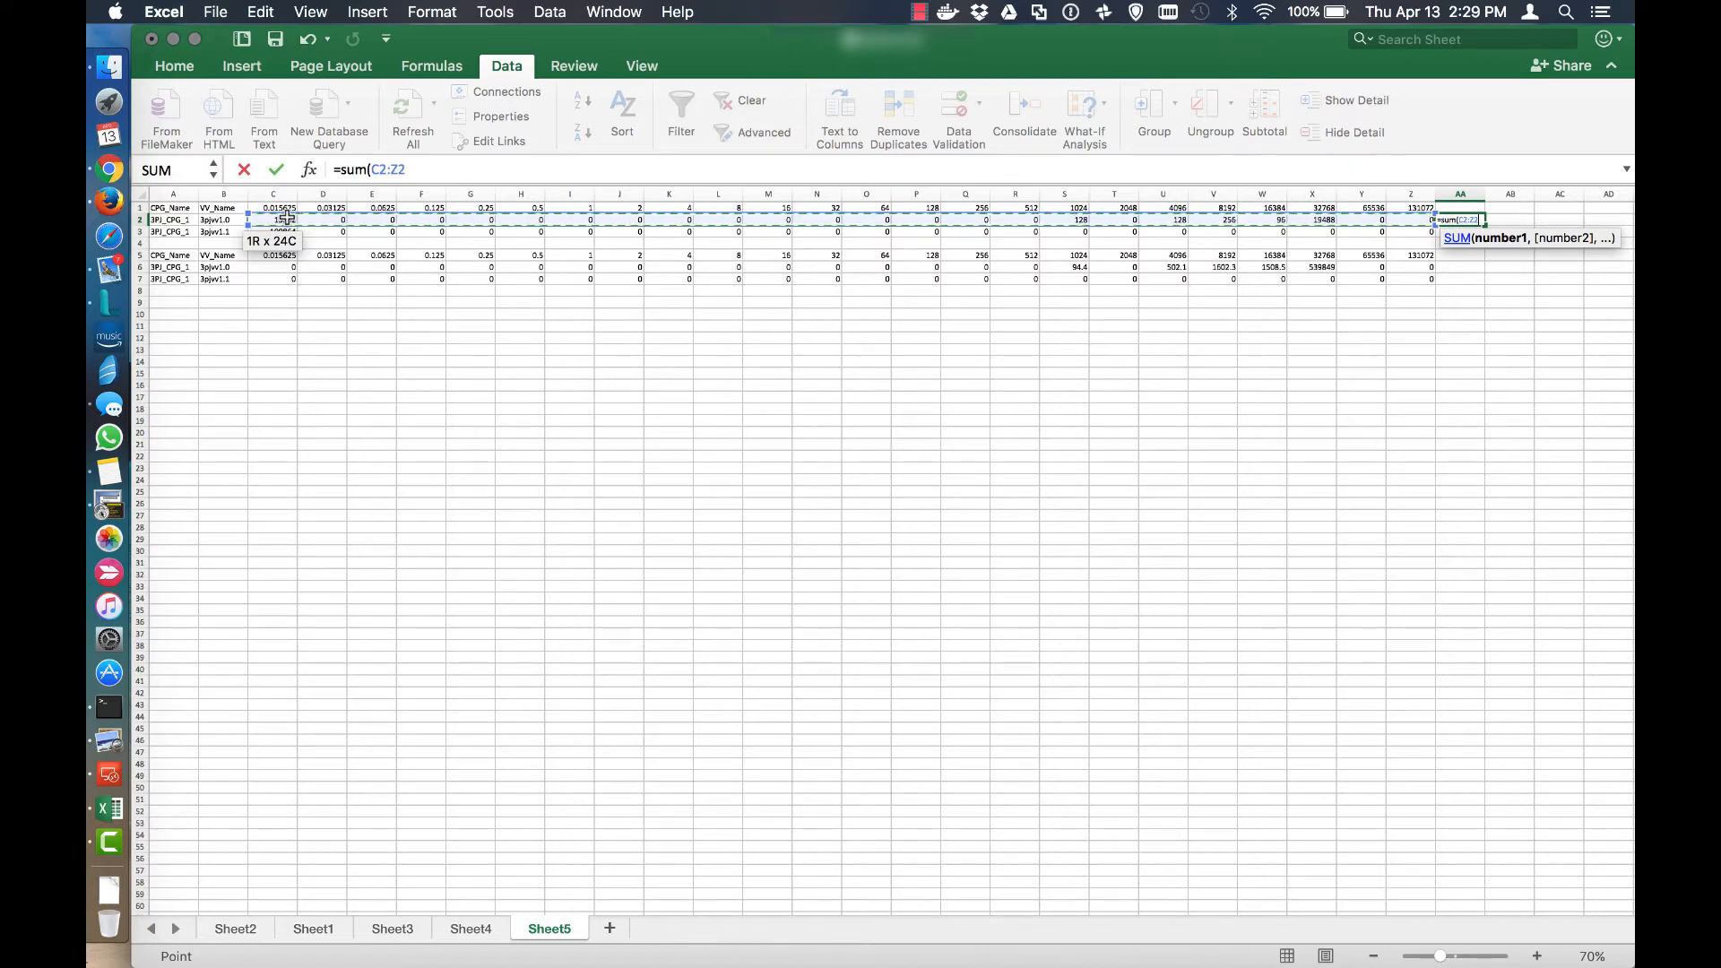
key(Return)
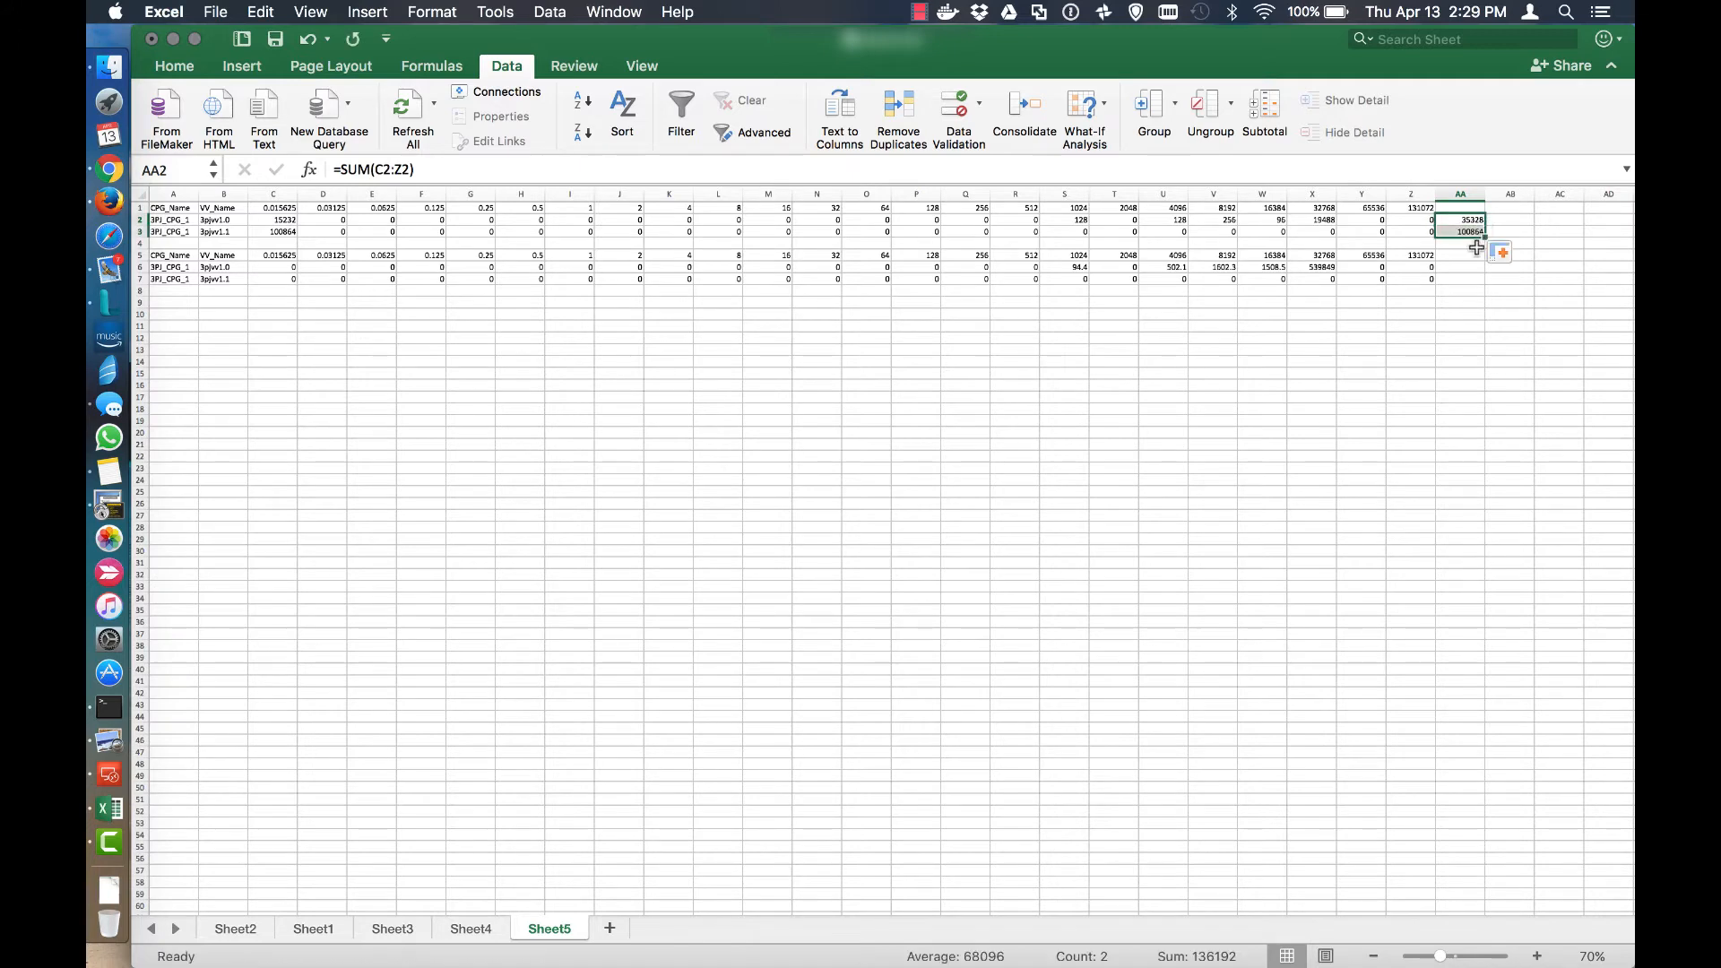
Copy the total formula to AA3, AA6 and AA7 and verify it.
click(1459, 267)
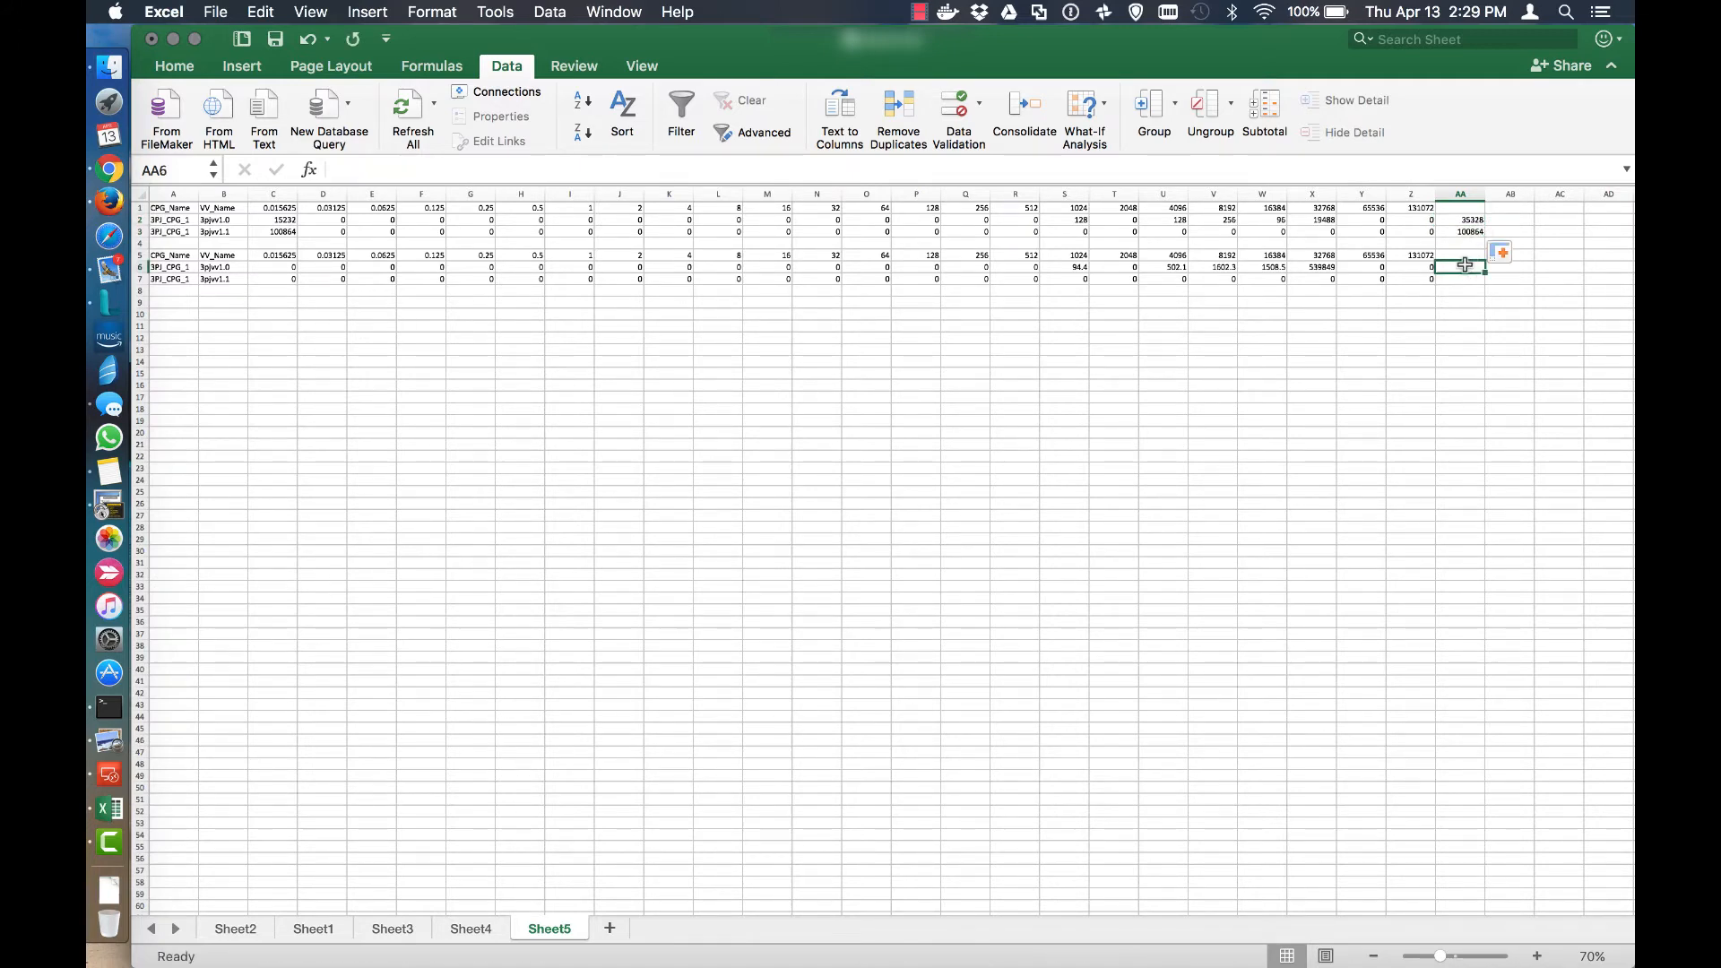
click(1459, 231)
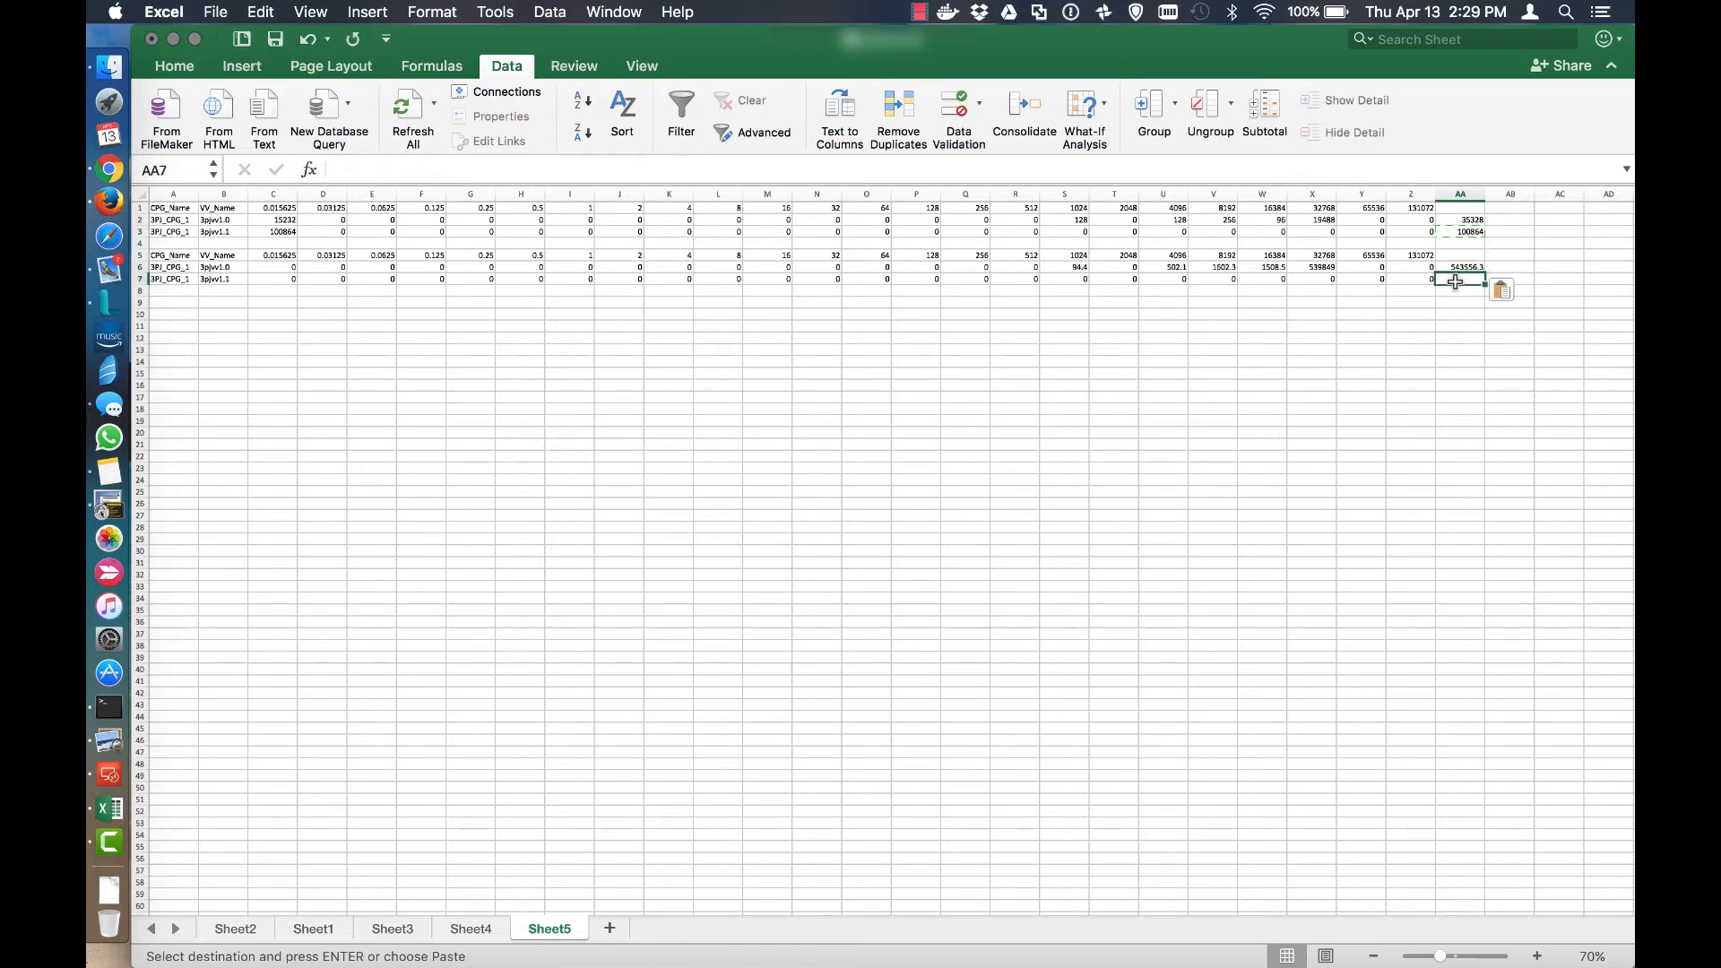
click(1459, 267)
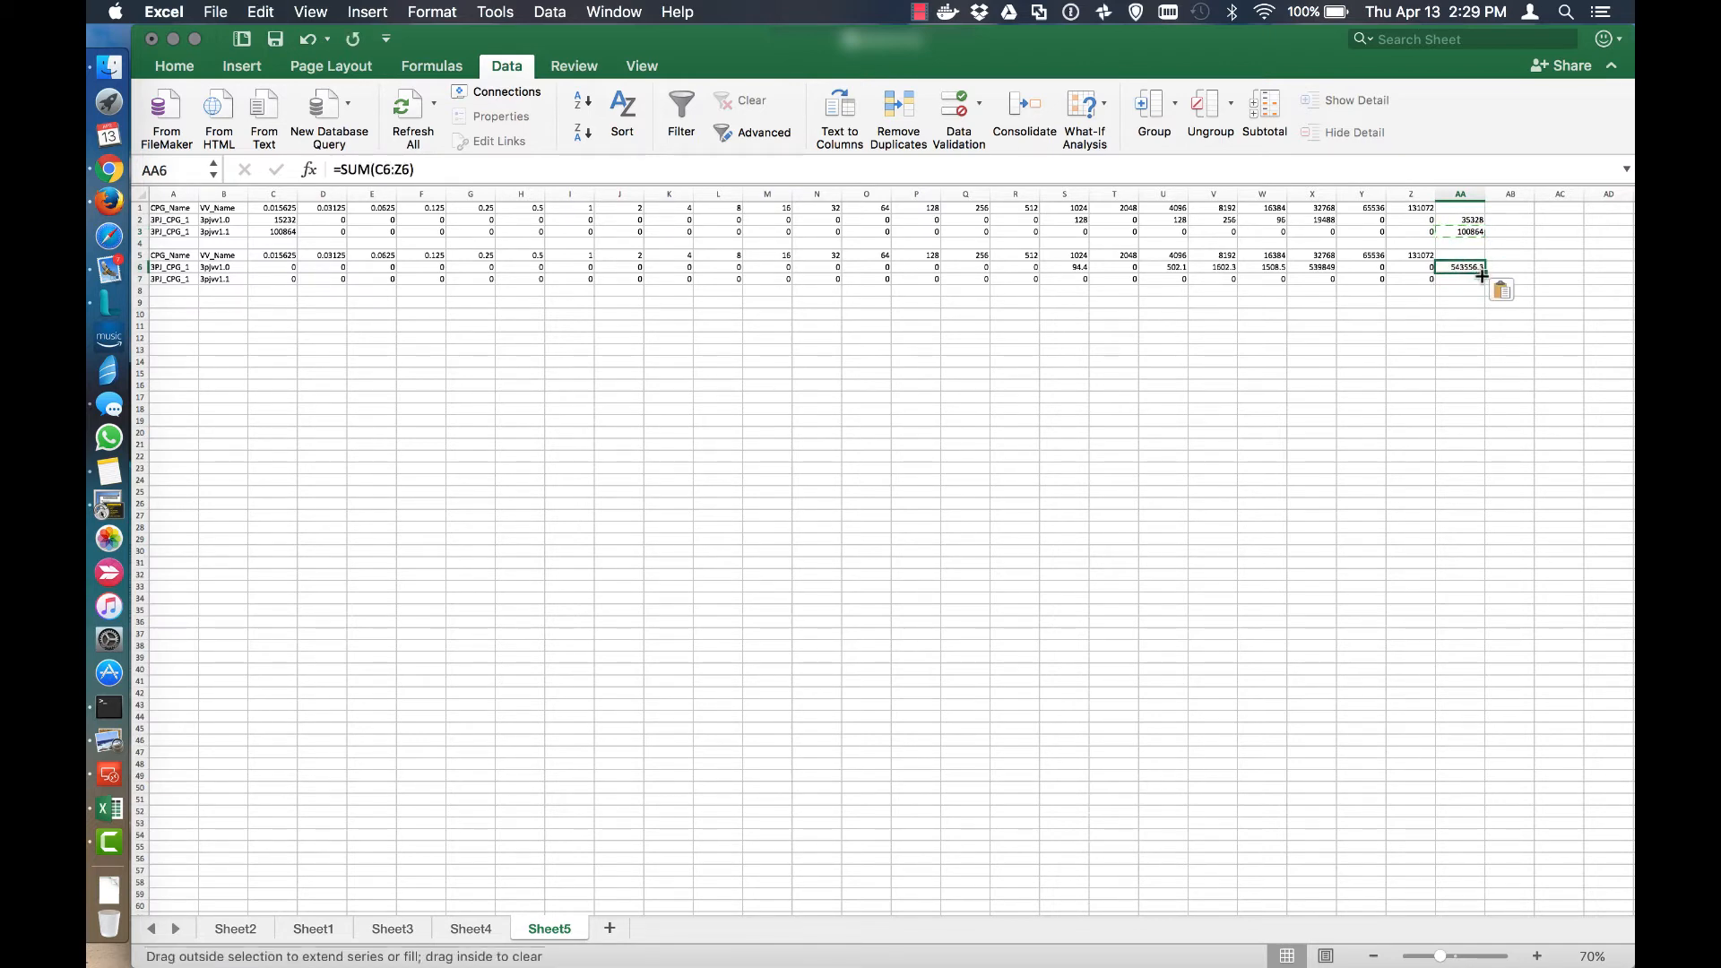
click(1459, 315)
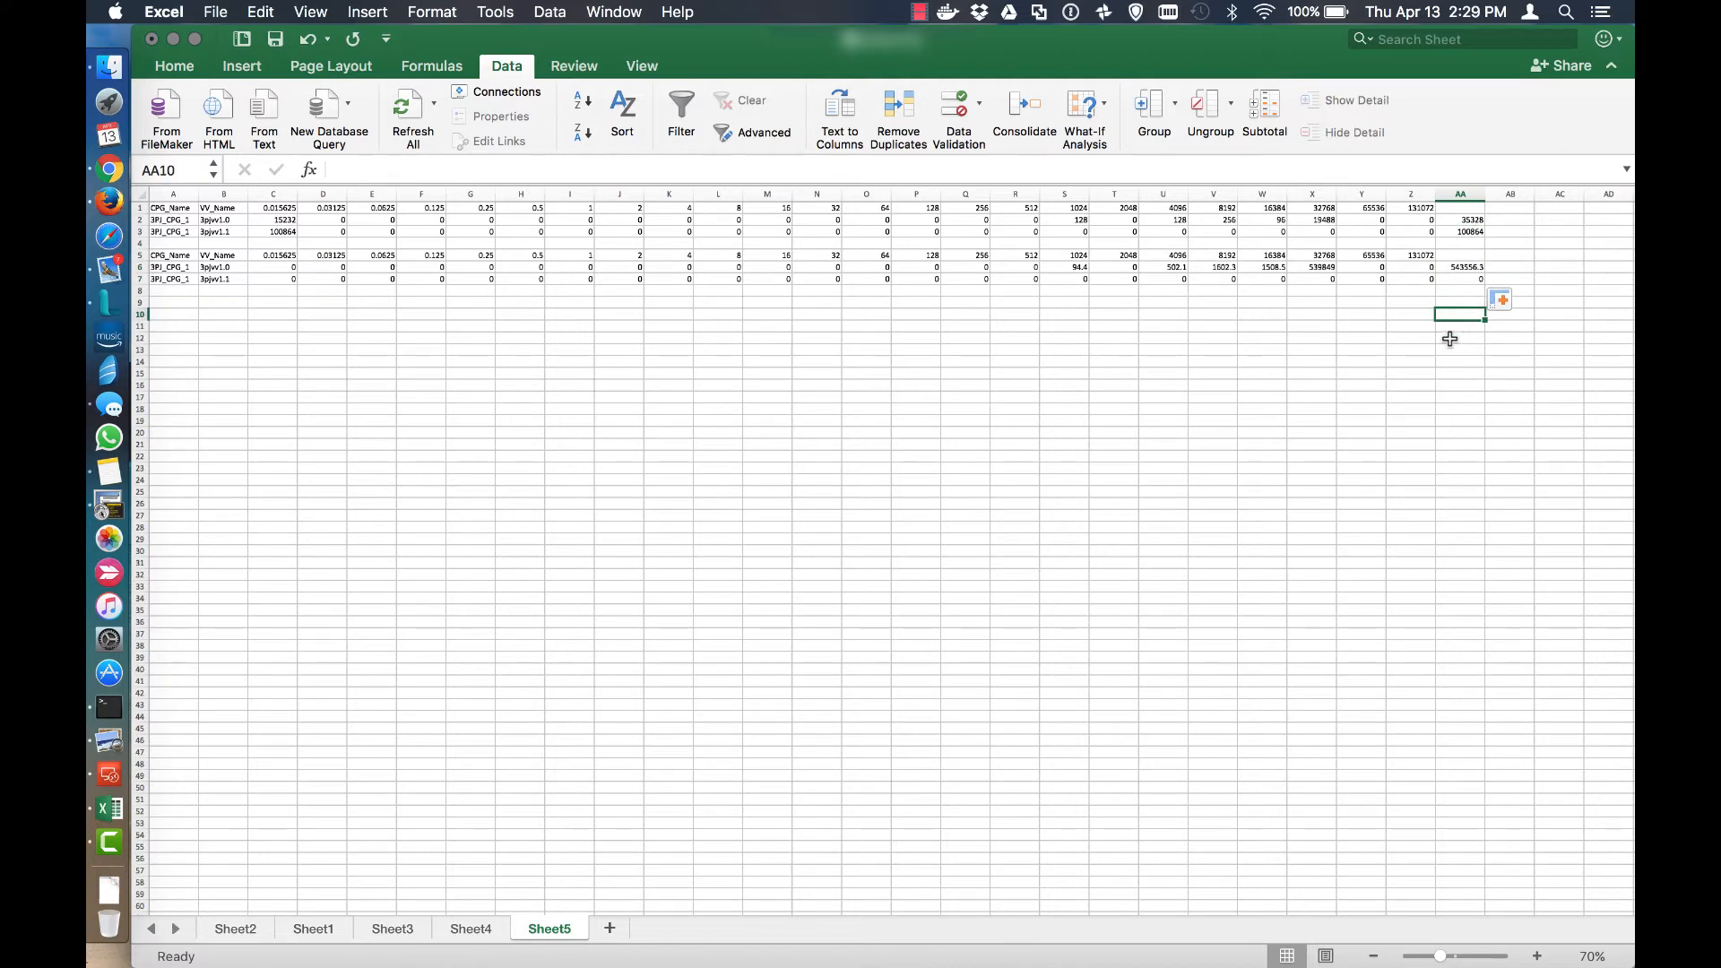
mouse_move(1459, 219)
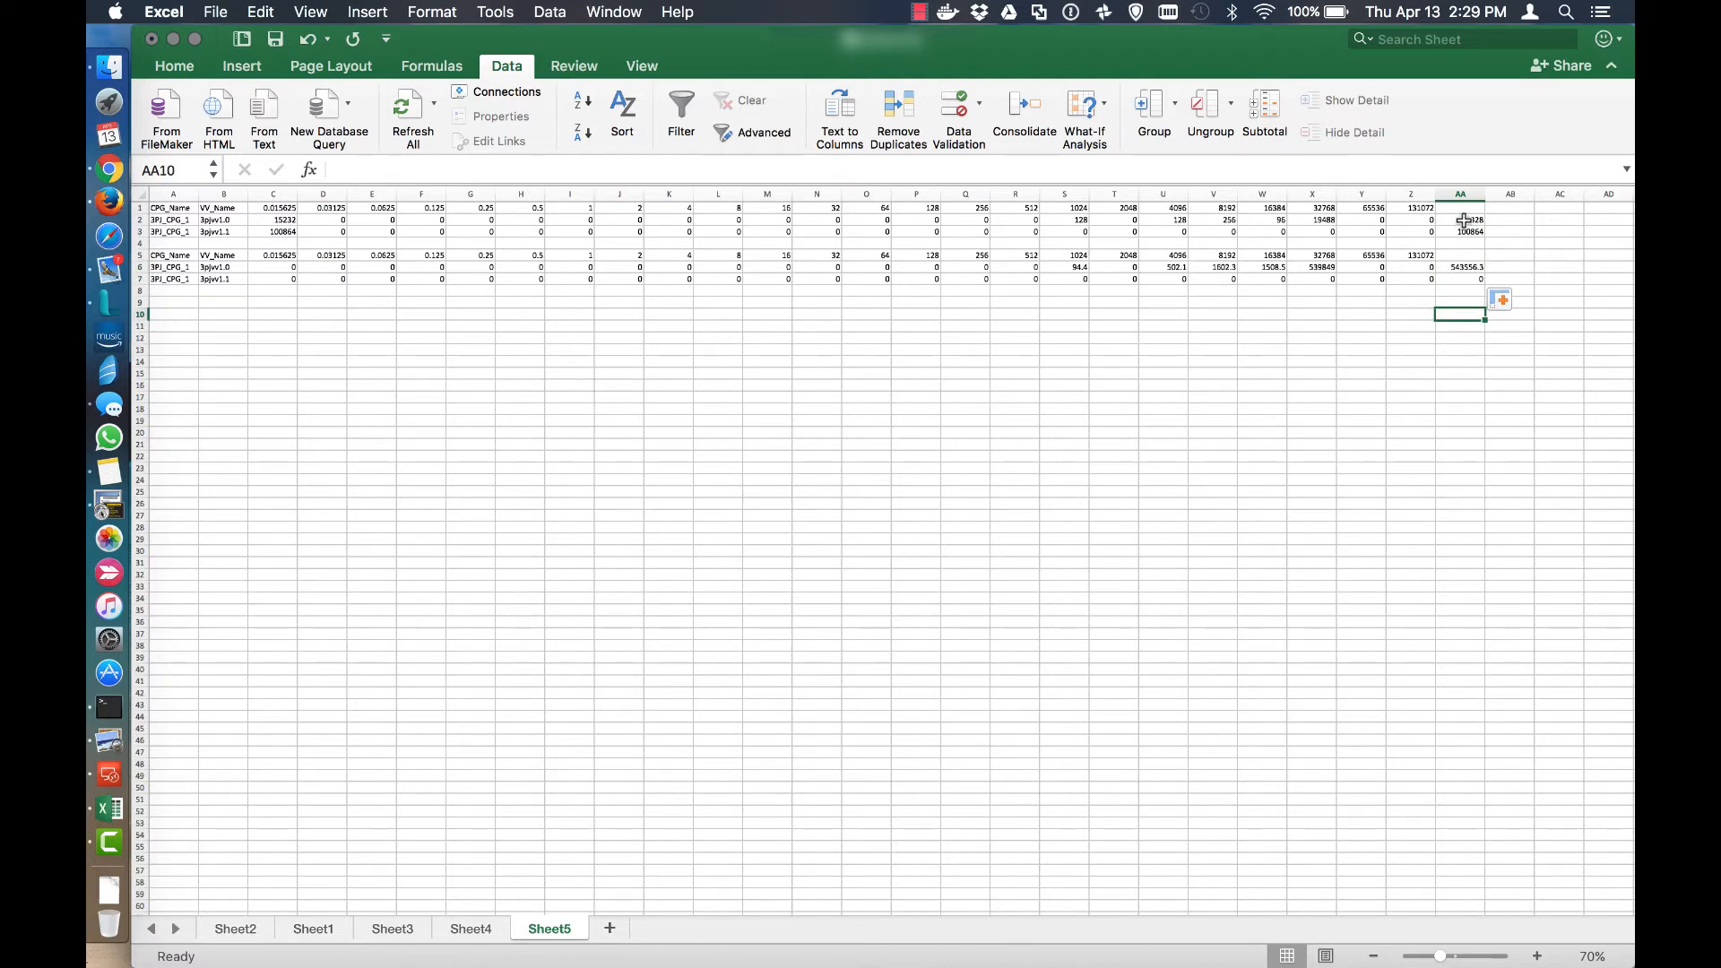
click(1459, 231)
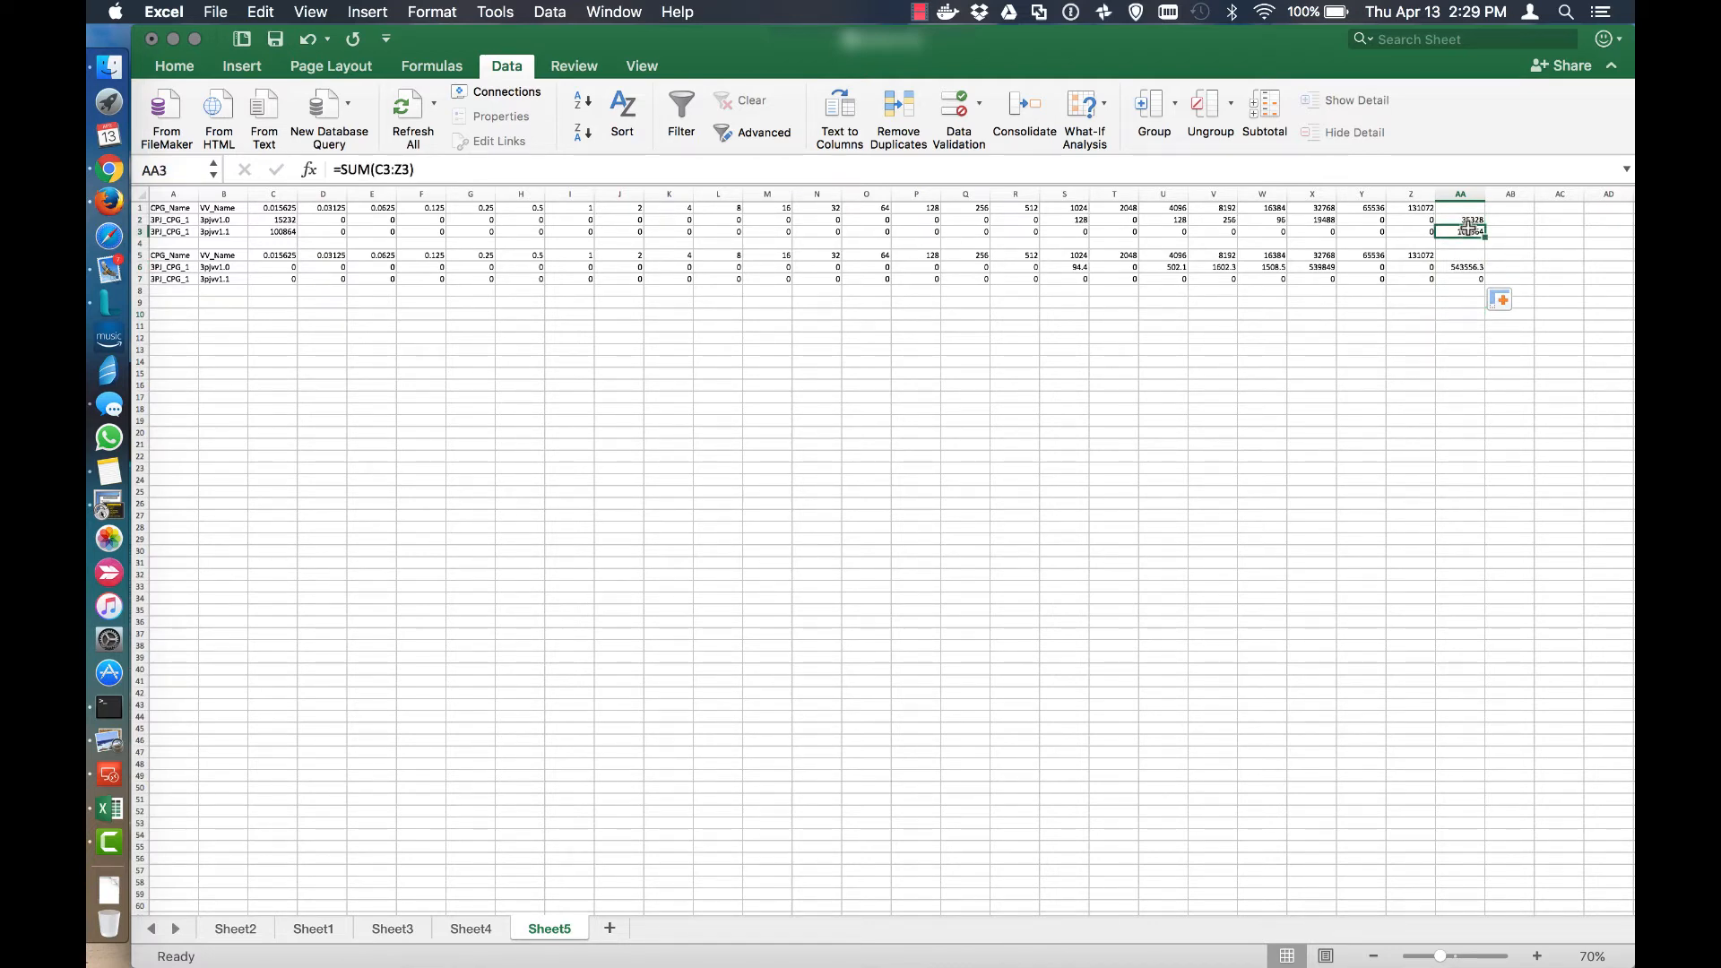
click(1459, 268)
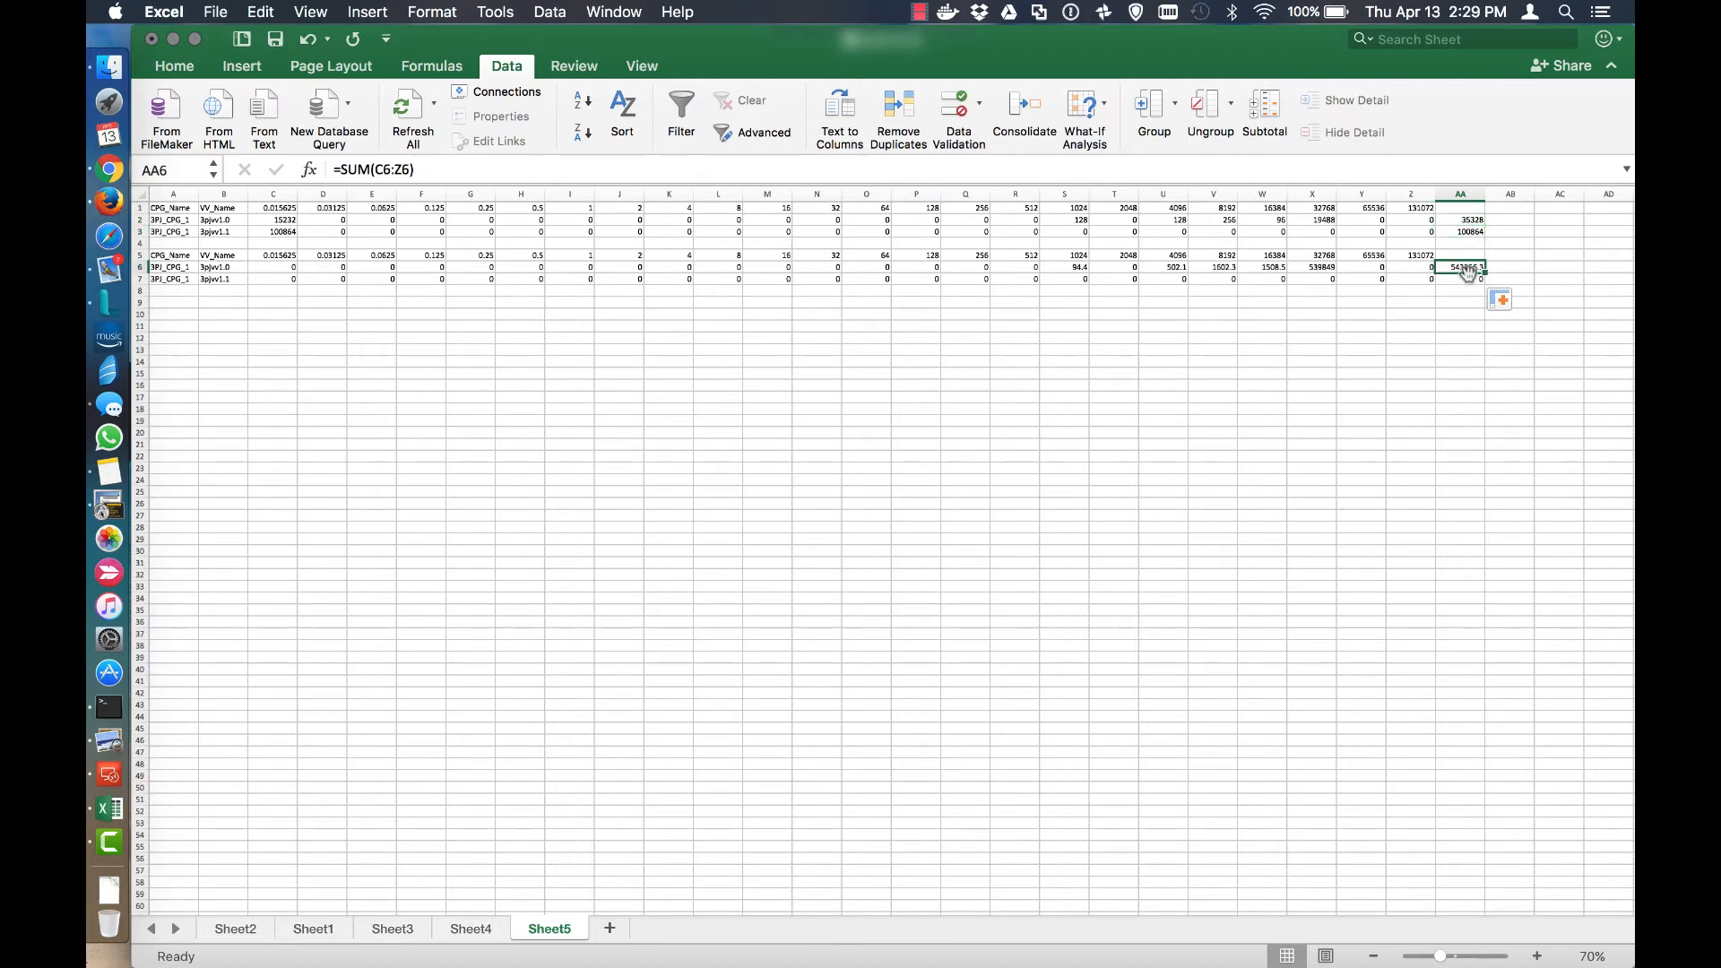
Head column AA with CAPACITY in AA1 and IOPS in AA5, both bold.
click(1459, 208)
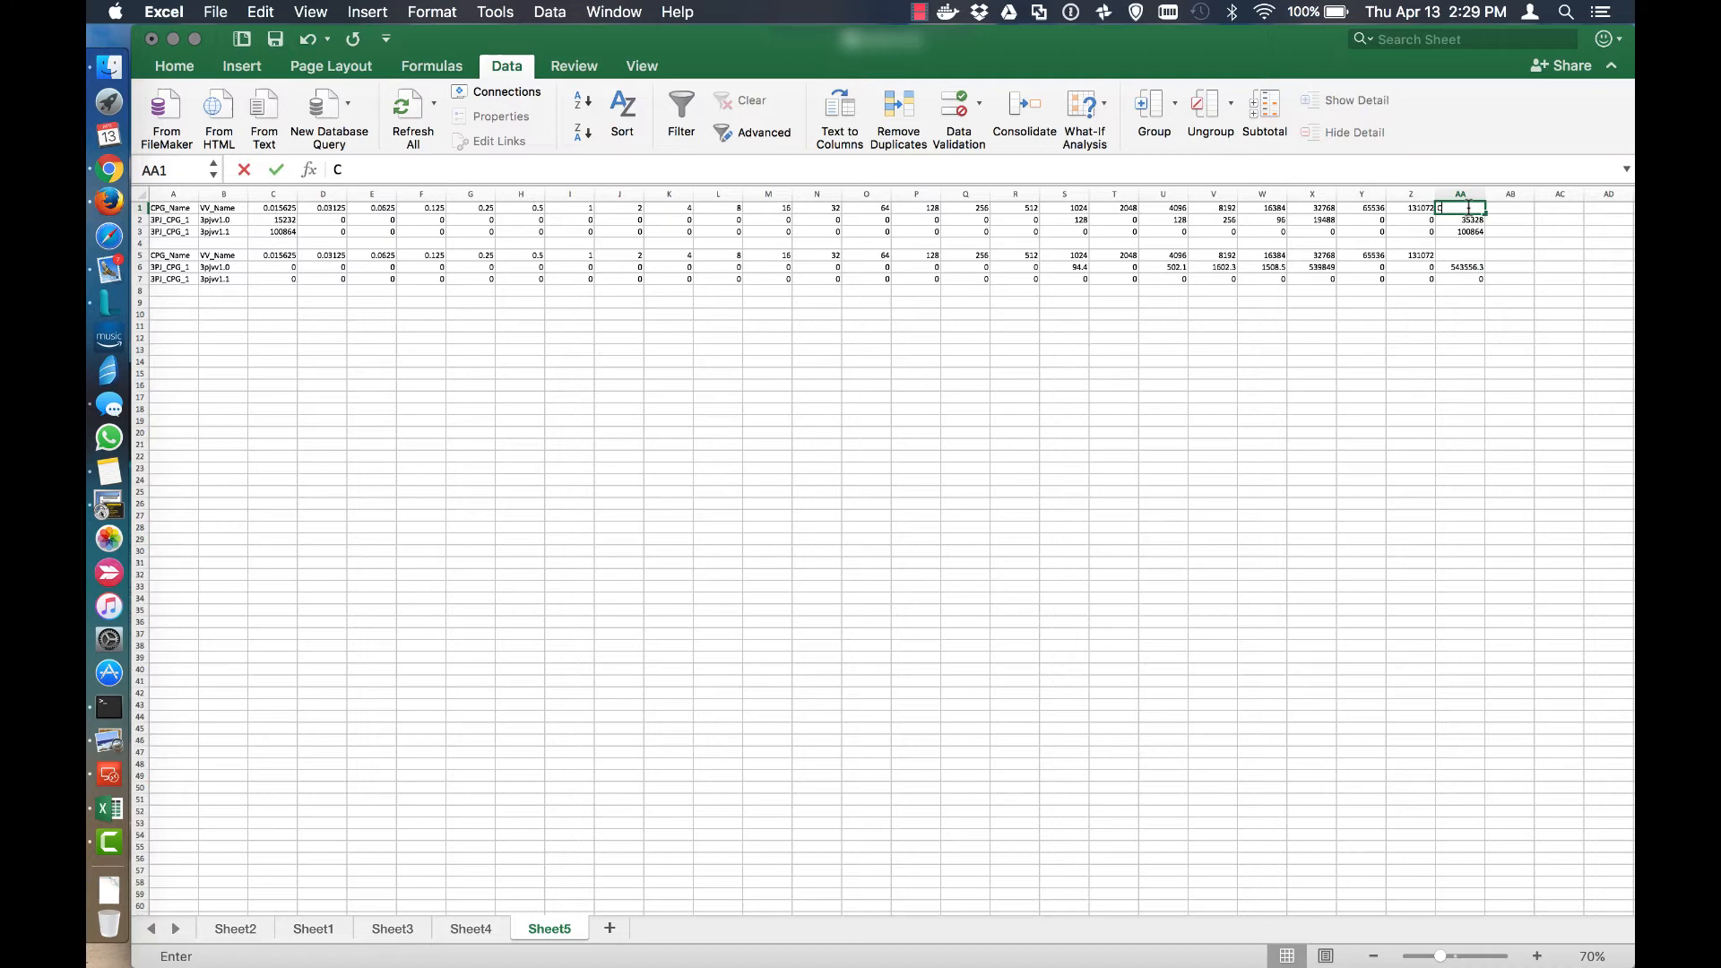
text(APACITY)
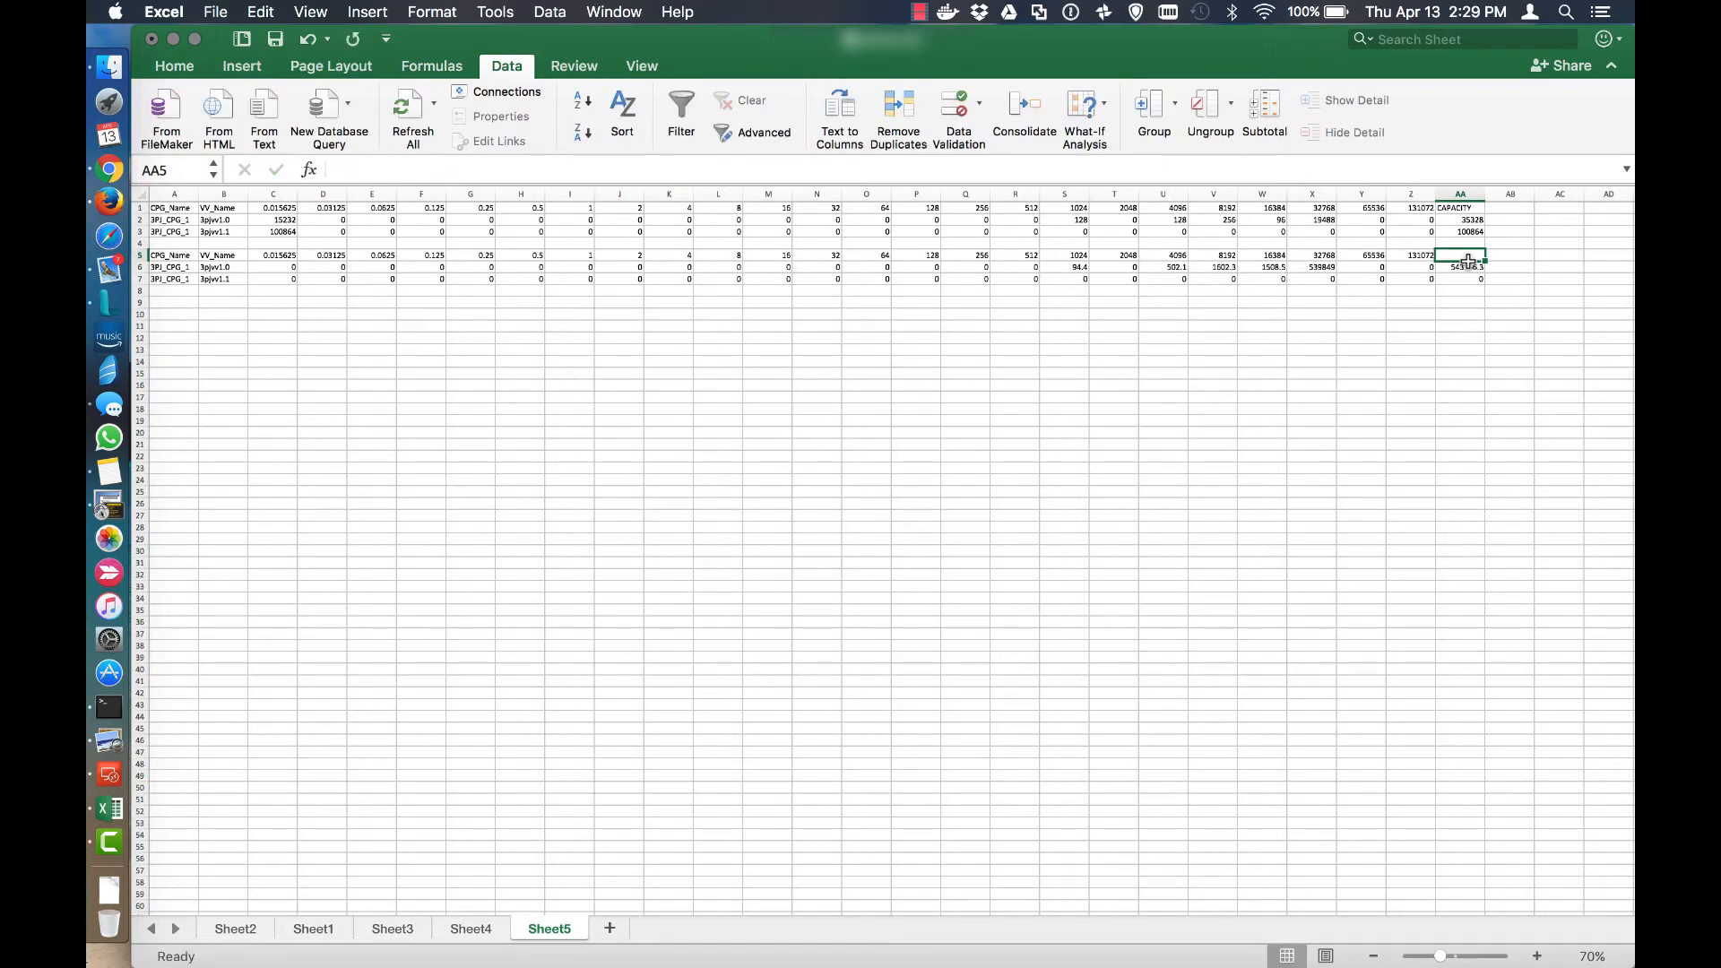
text(IOPS)
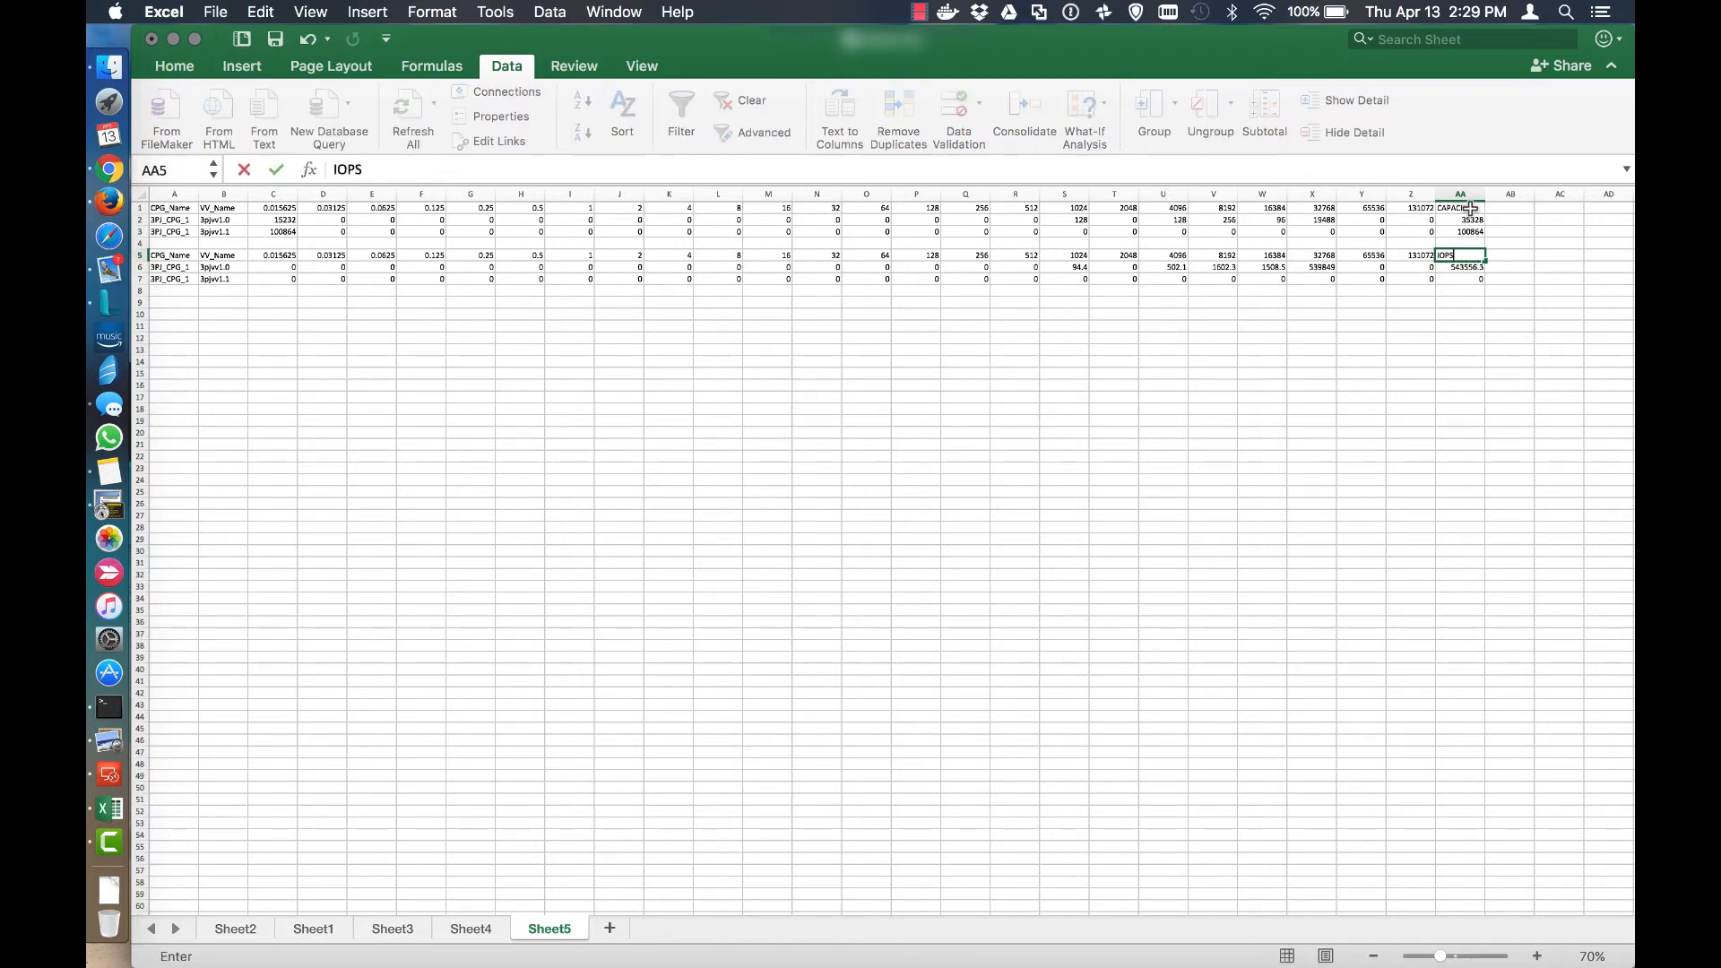
click(1459, 208)
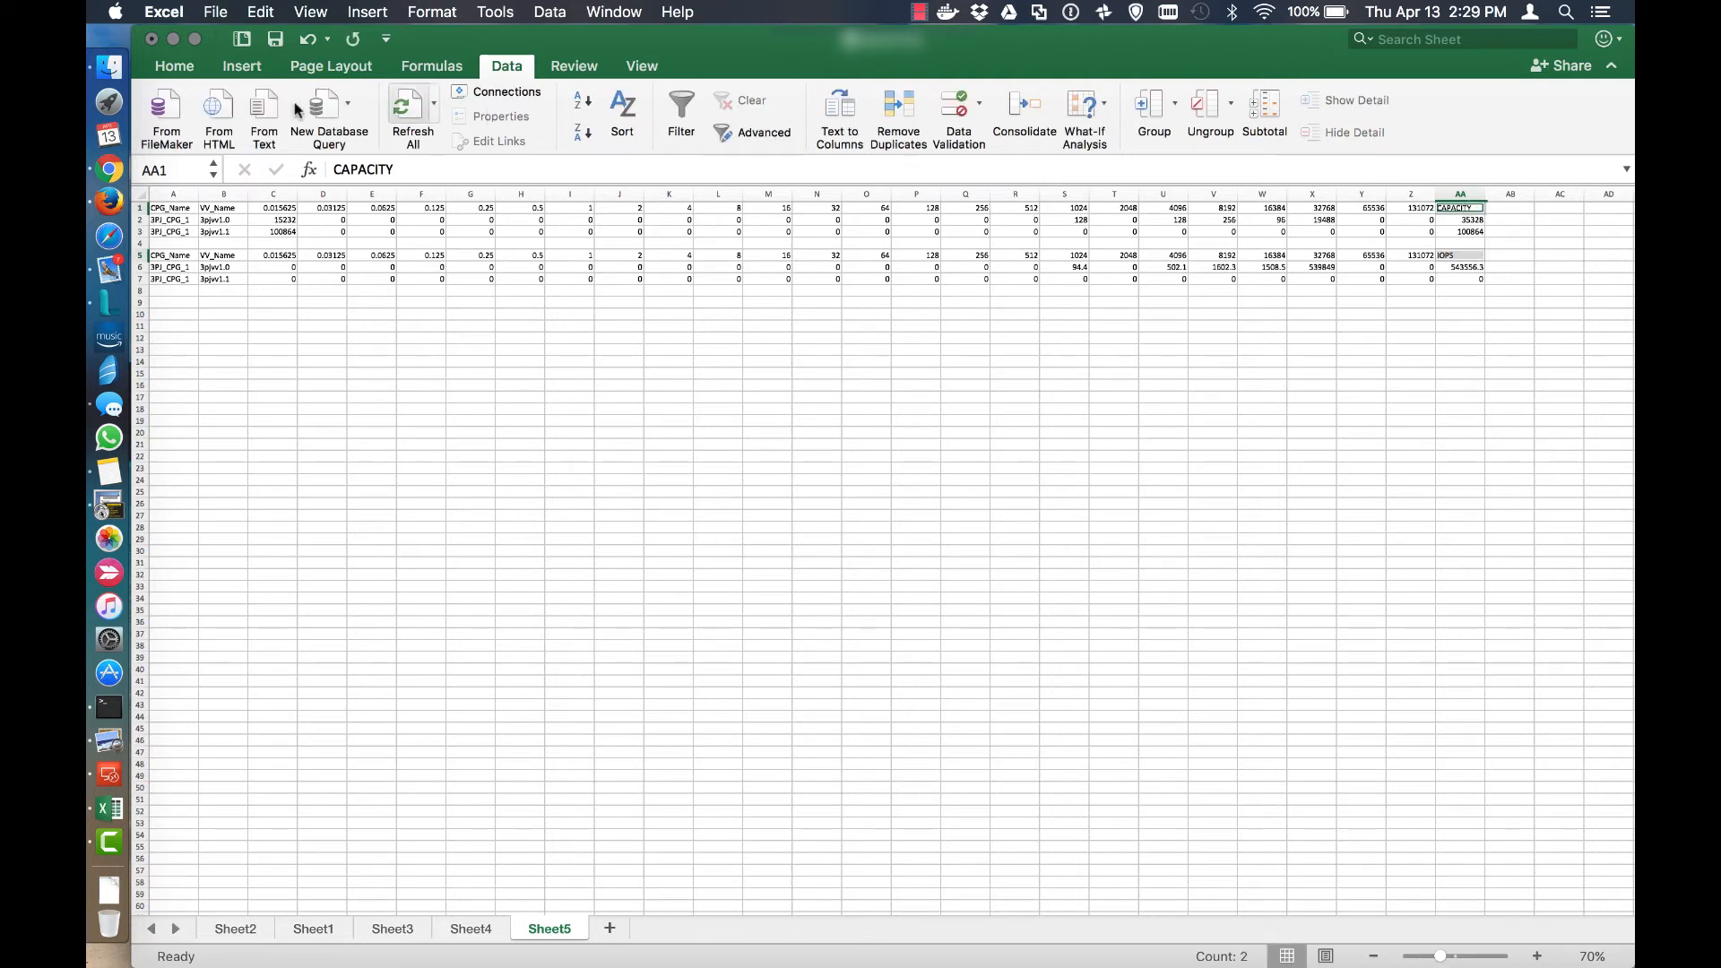
click(174, 67)
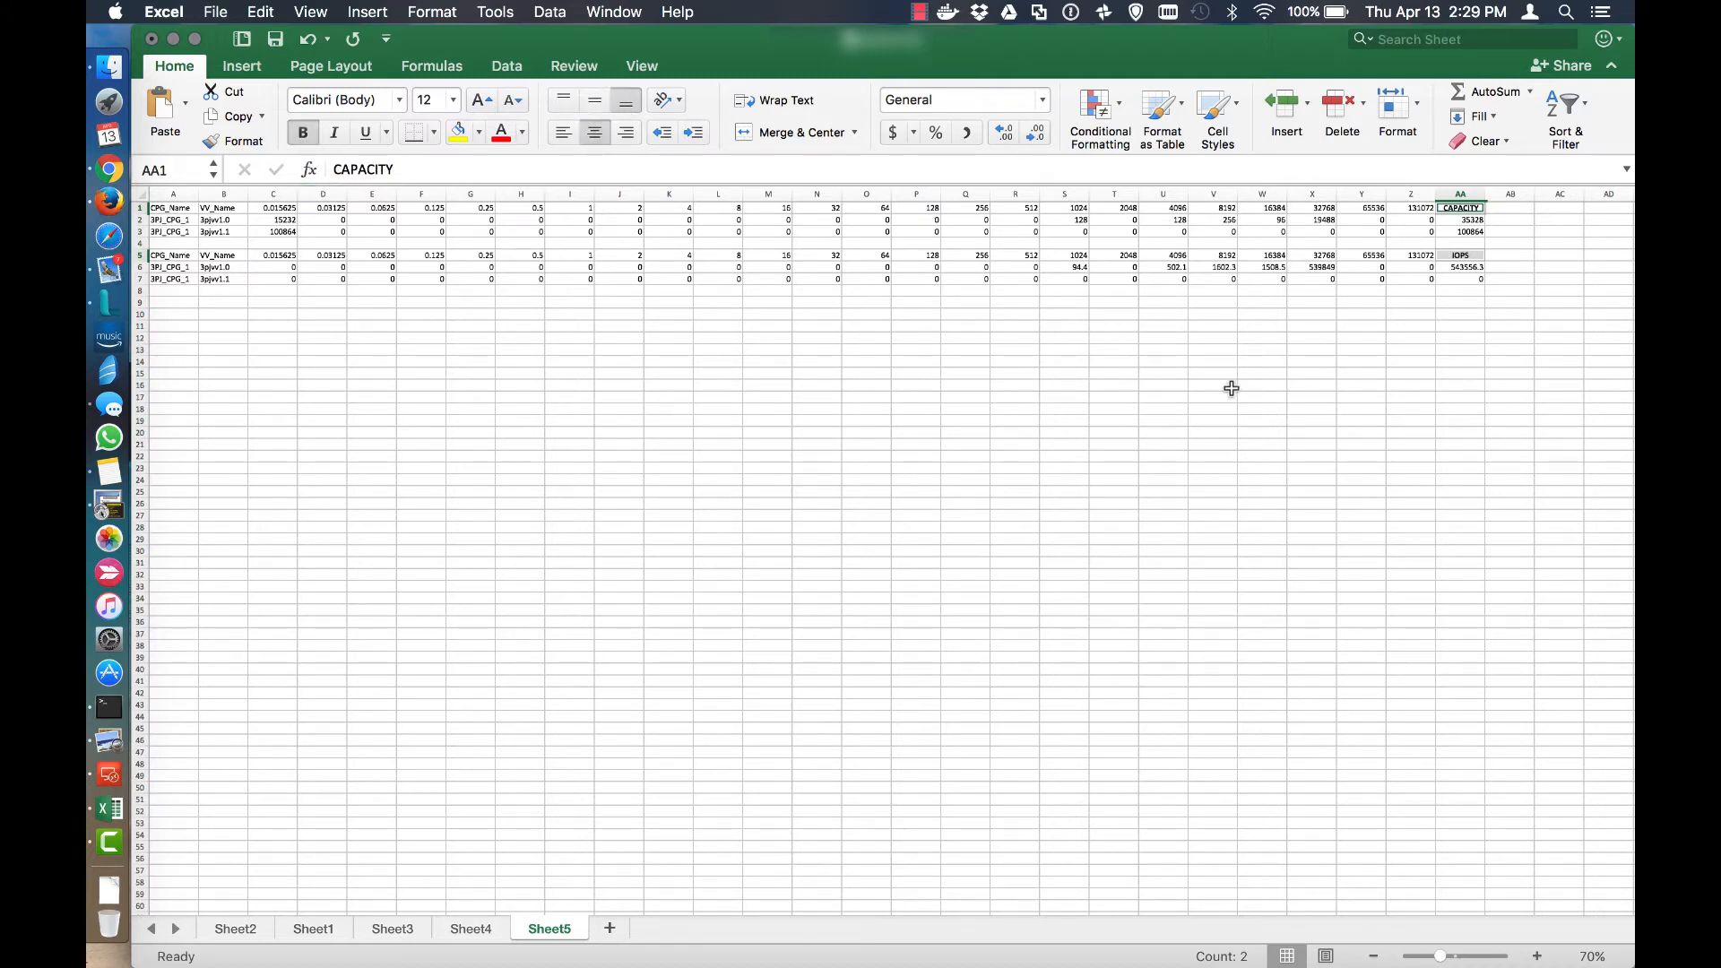
click(1459, 468)
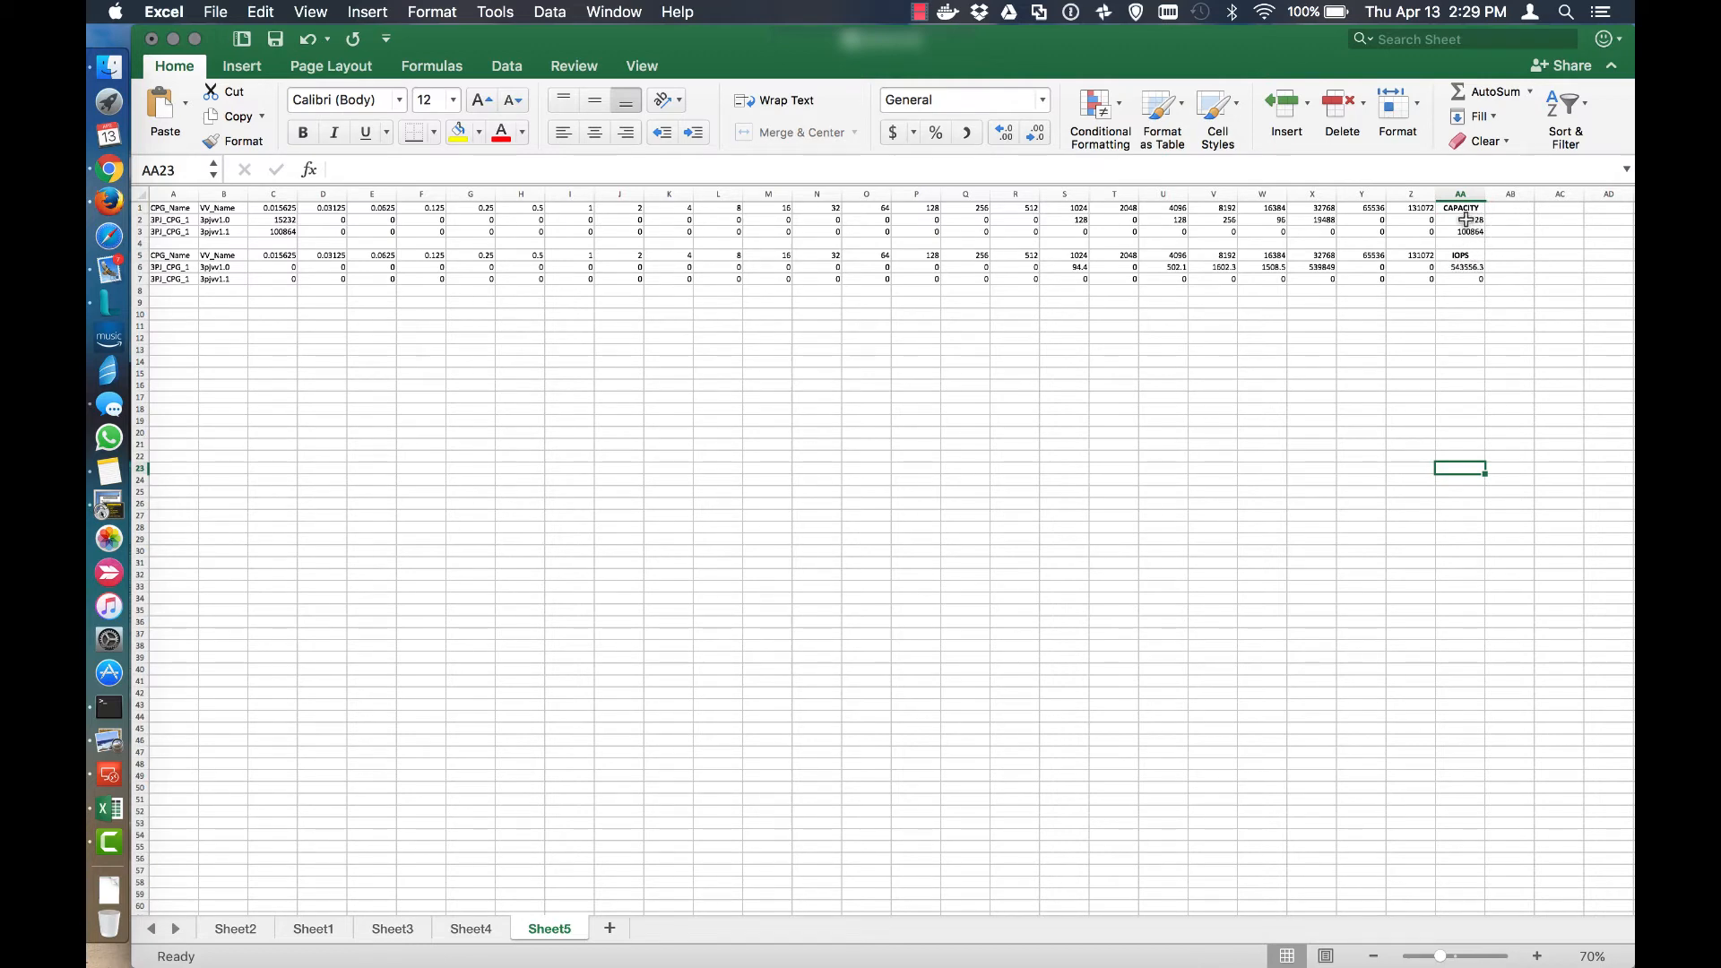
Divide the capacity row sums by 1,000,000, giving 0.035328 and 0.100864.
text(=SUM(C2:Z2))
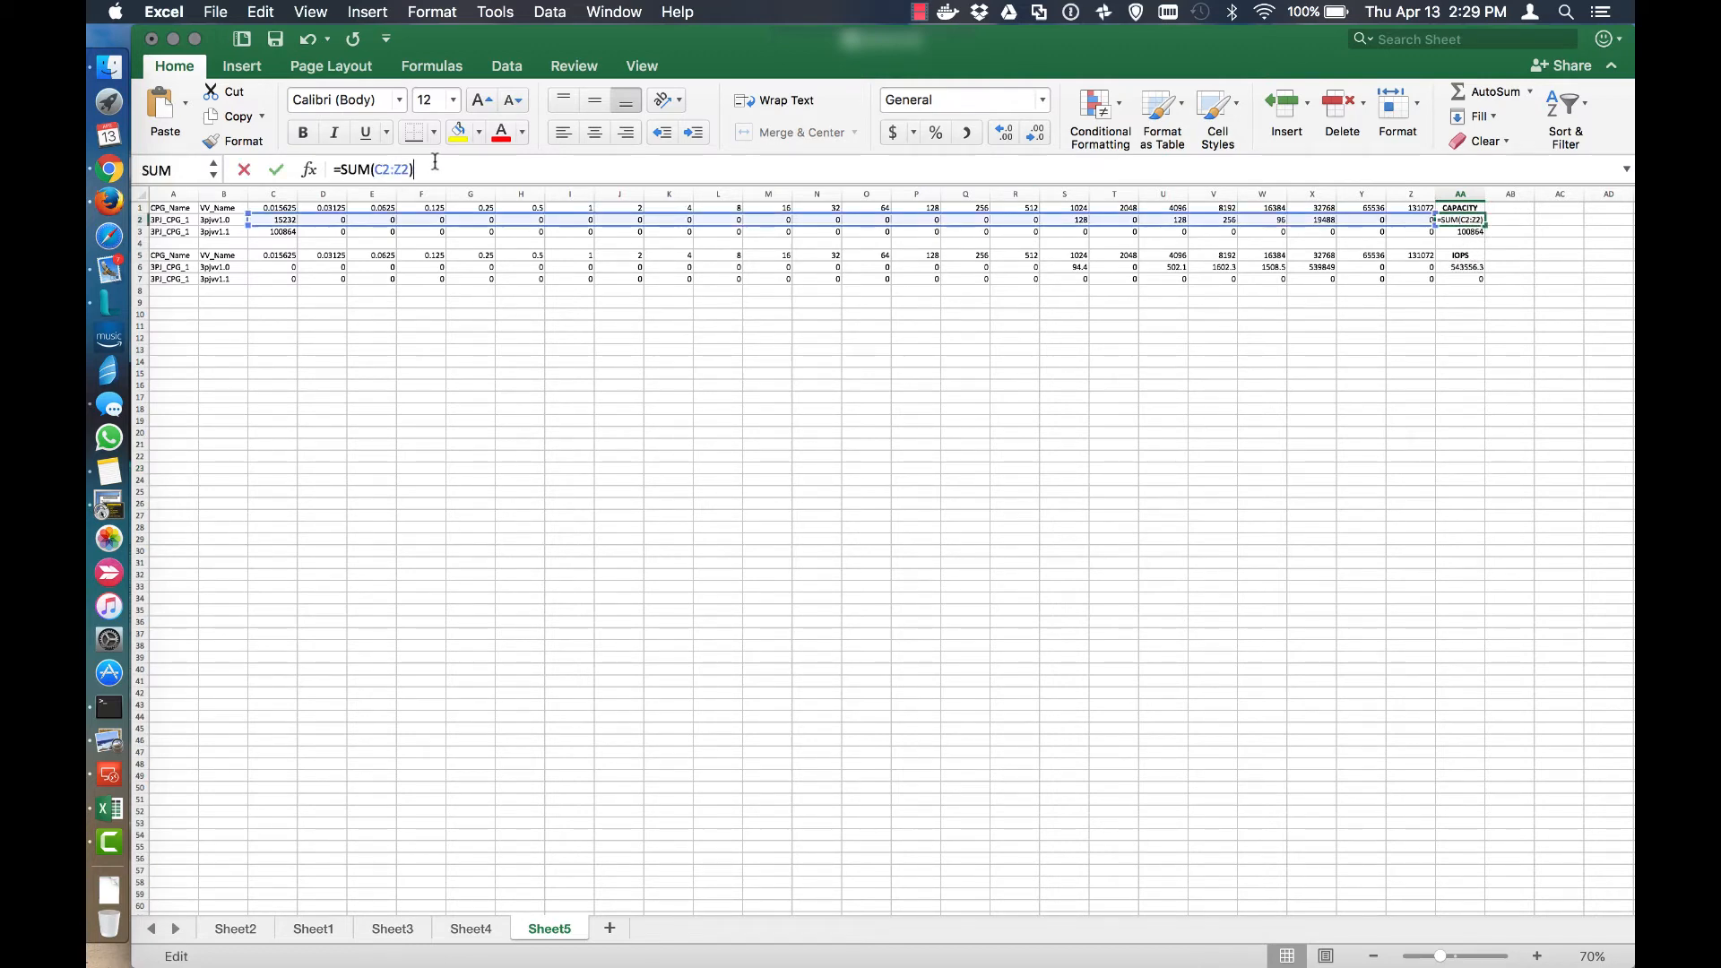
text(/60)
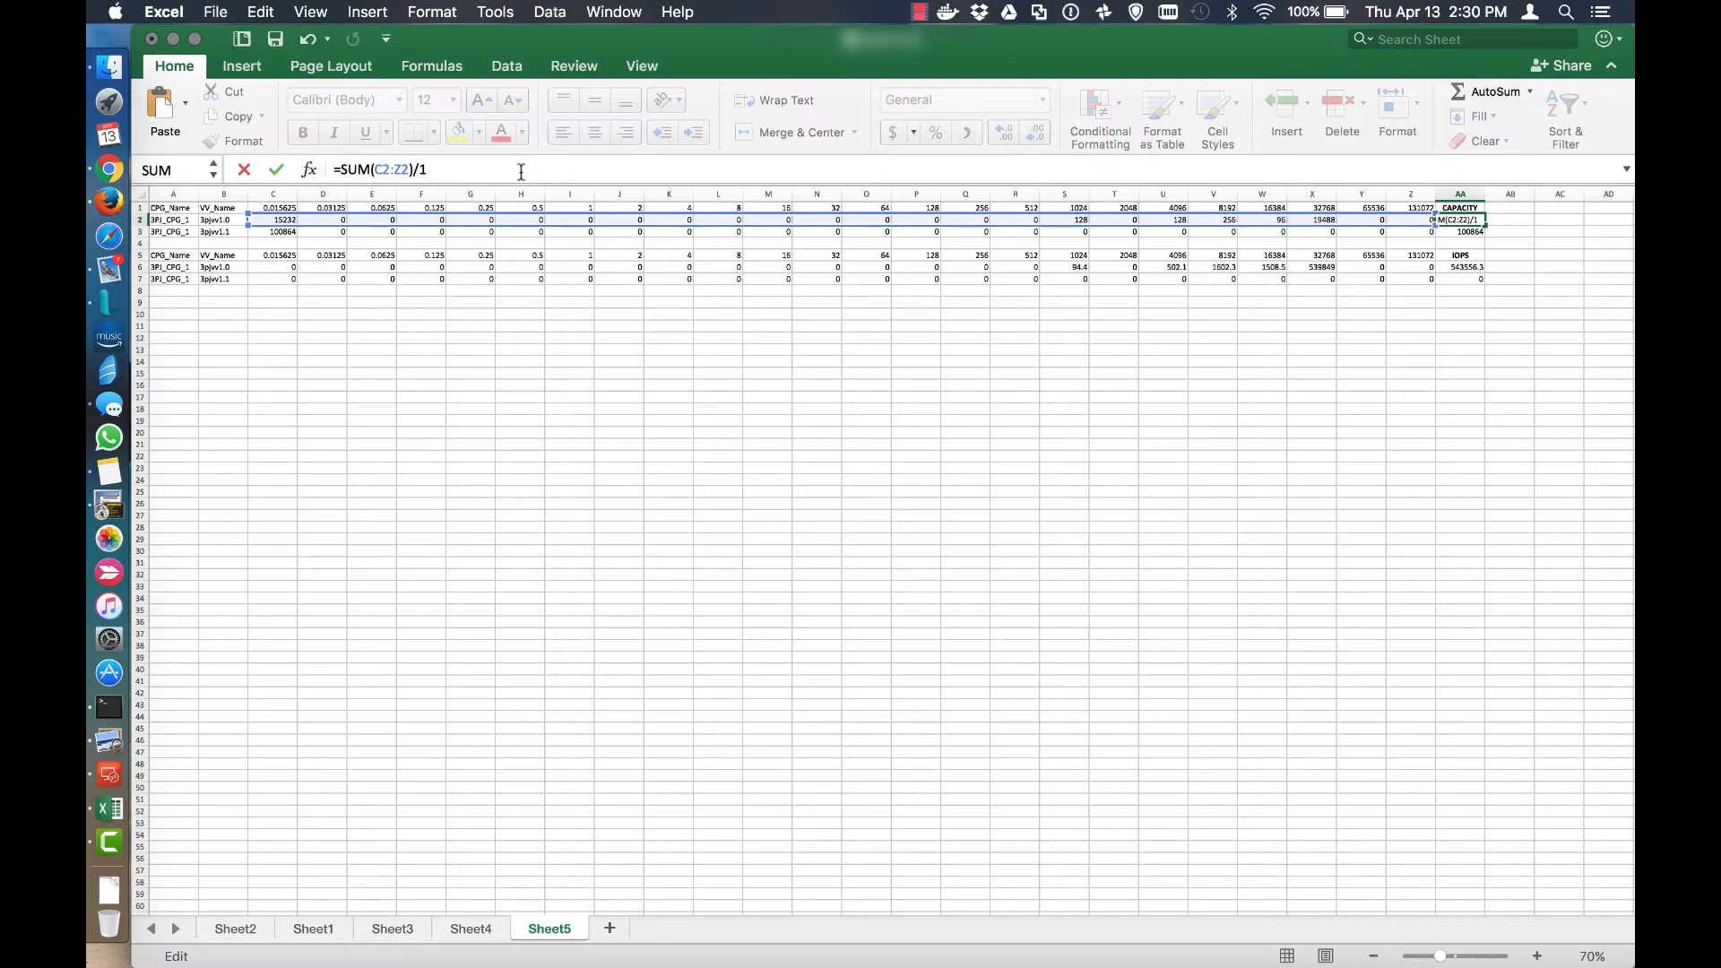
text(00000)
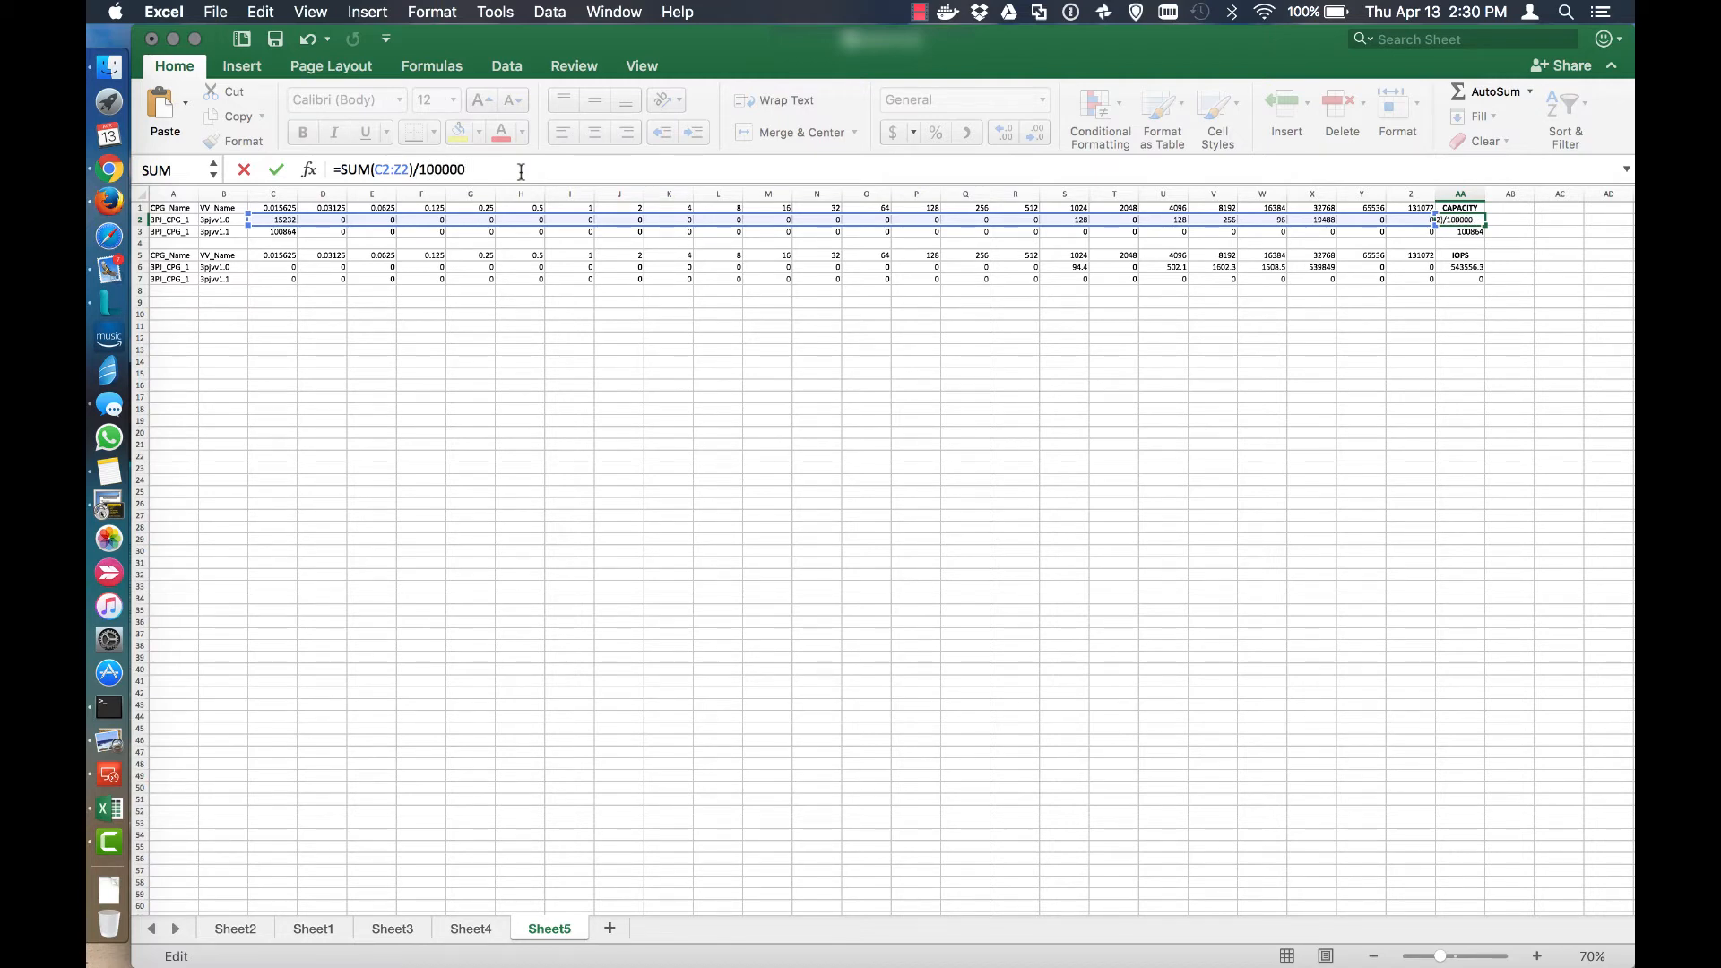
key(Return)
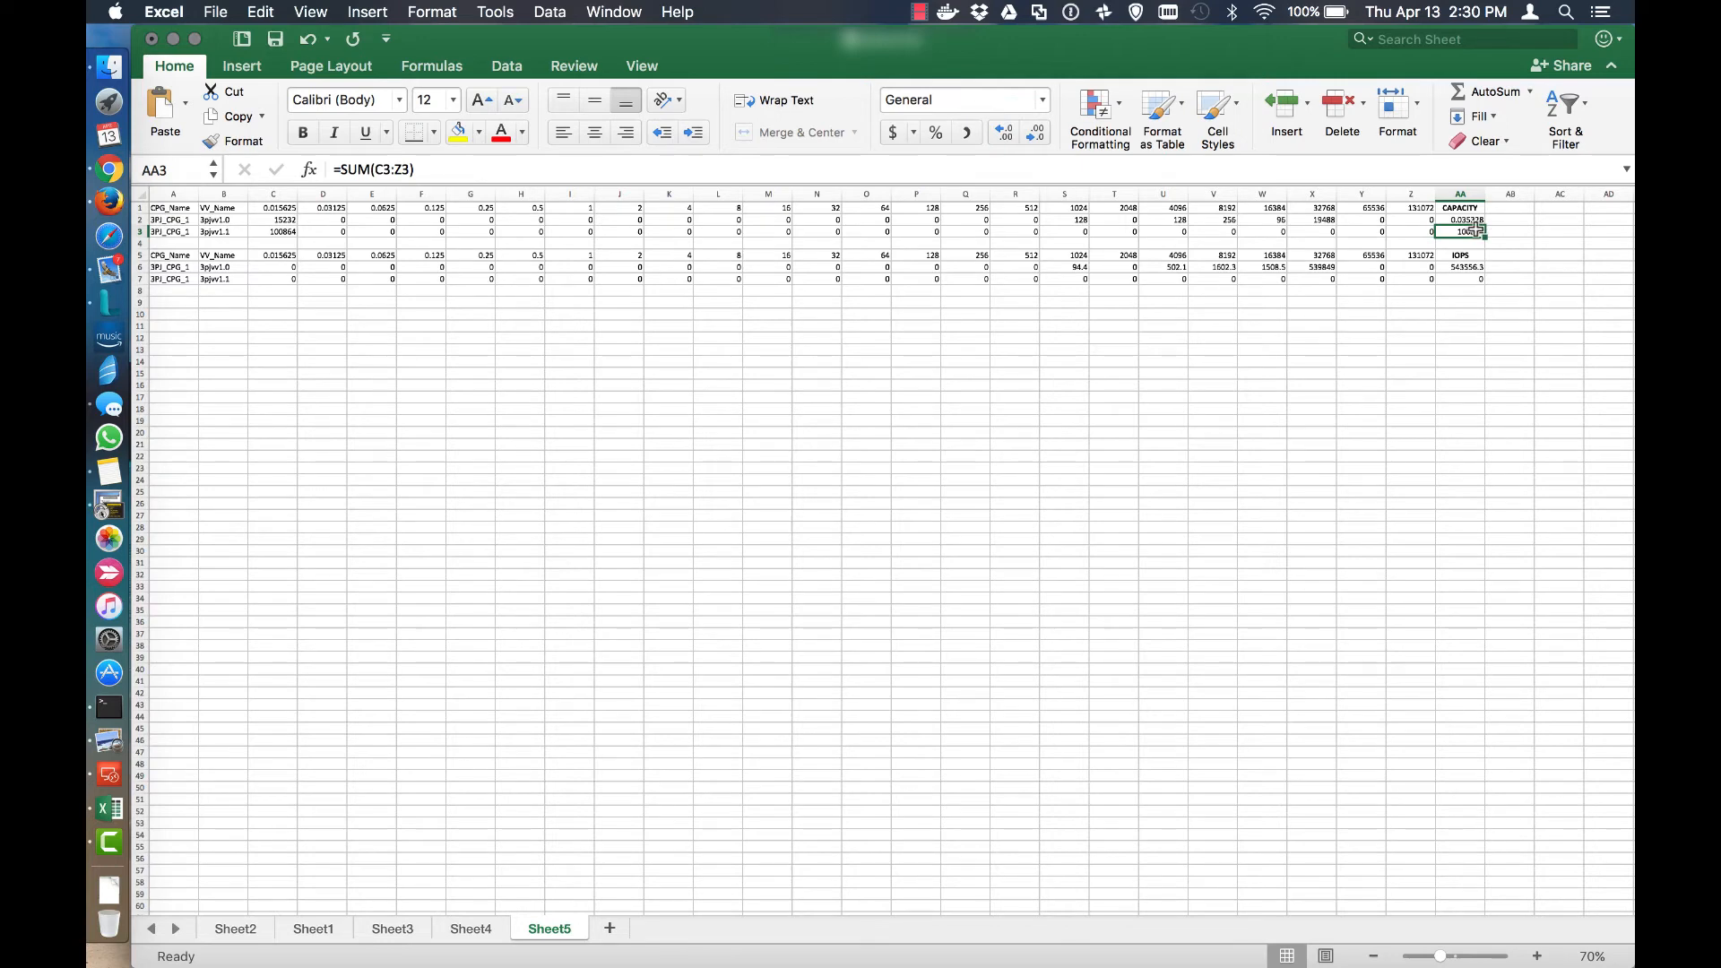
text(/)
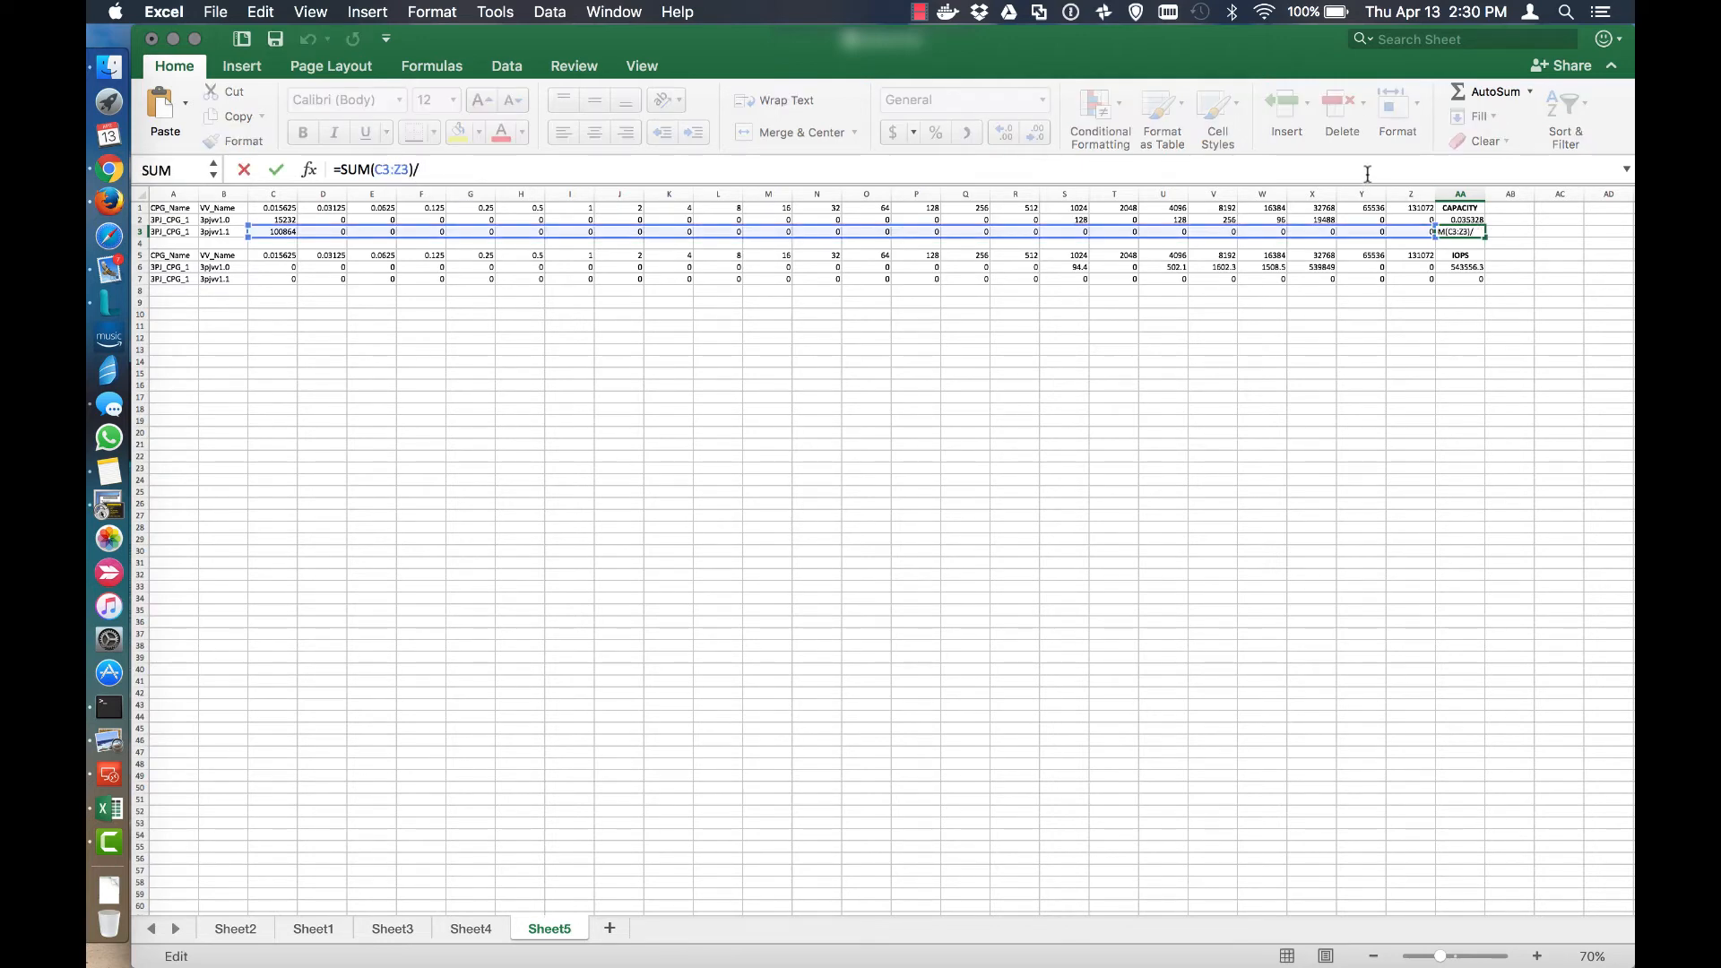
text(1000000)
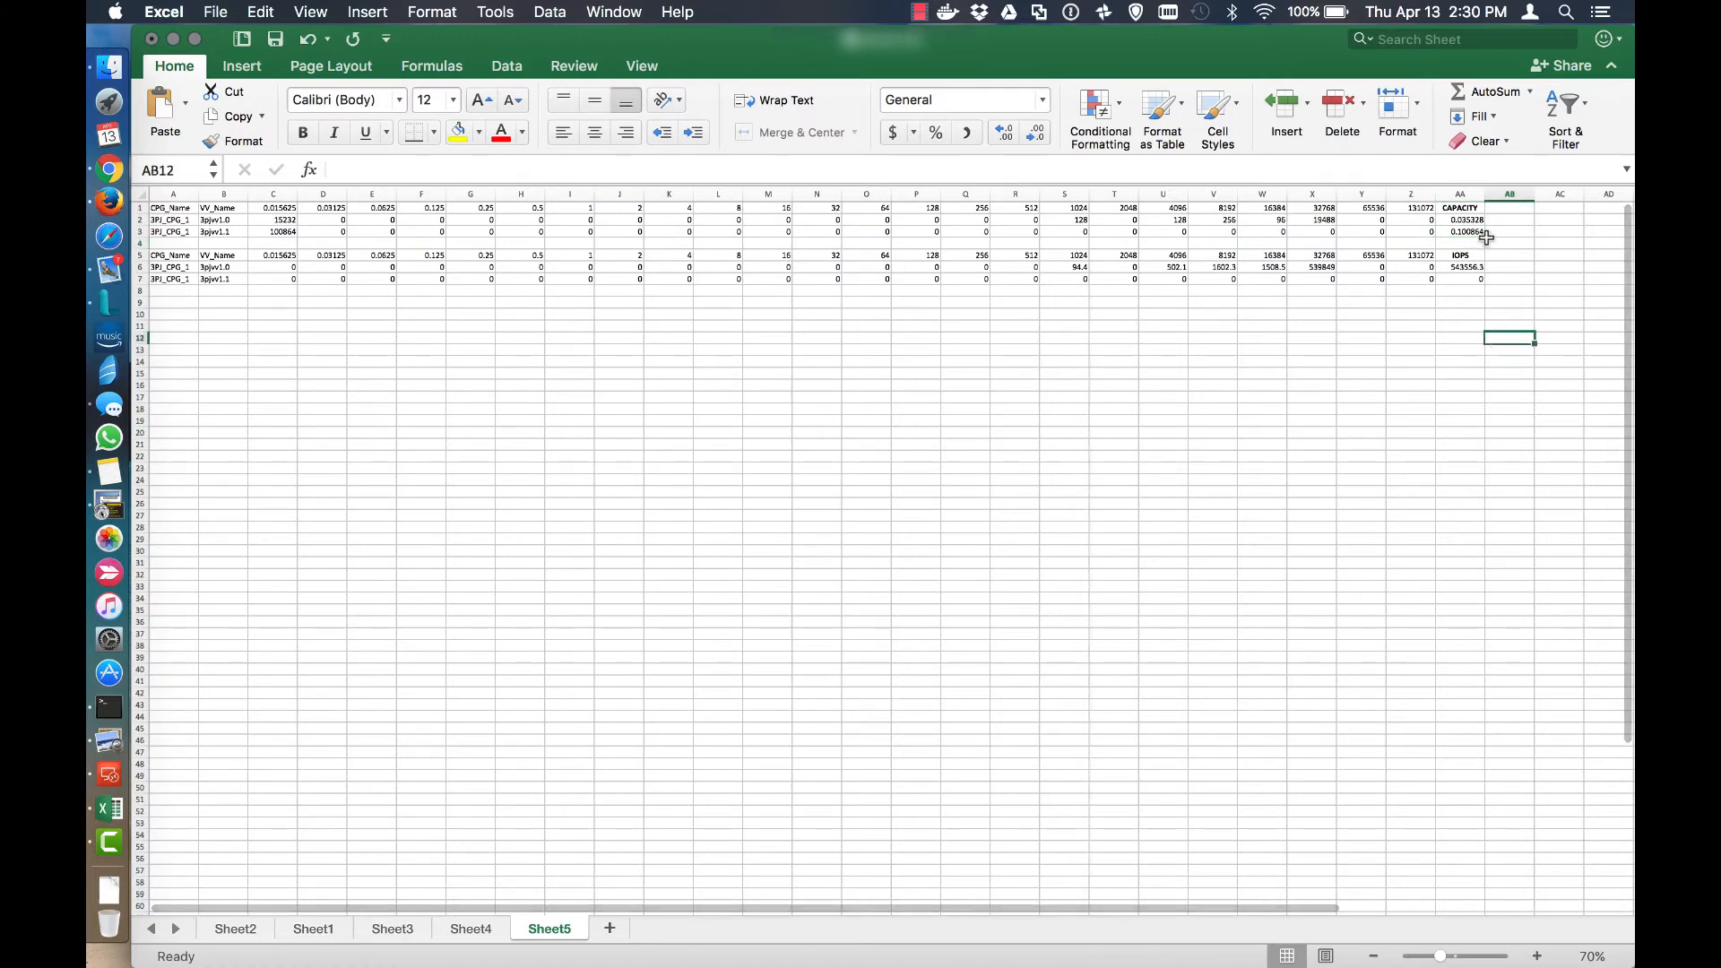
Divide the AA6 IOPS row sum by 60, giving 9059.27167, and check the formula.
click(1468, 232)
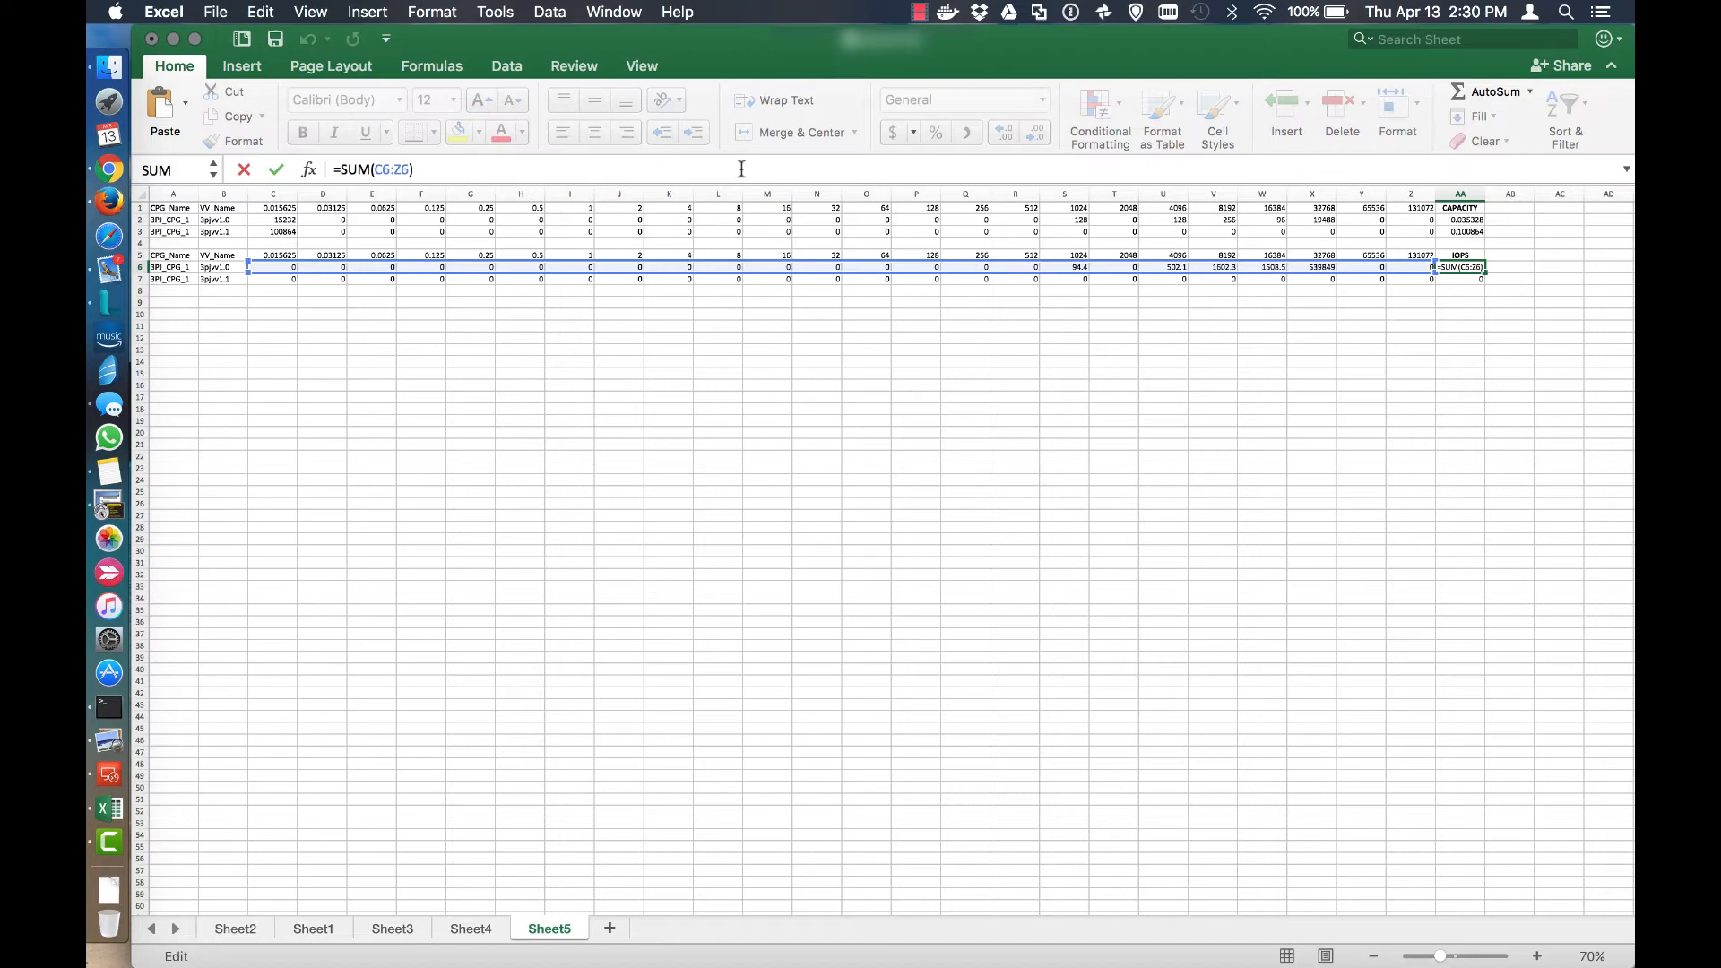
text(/6)
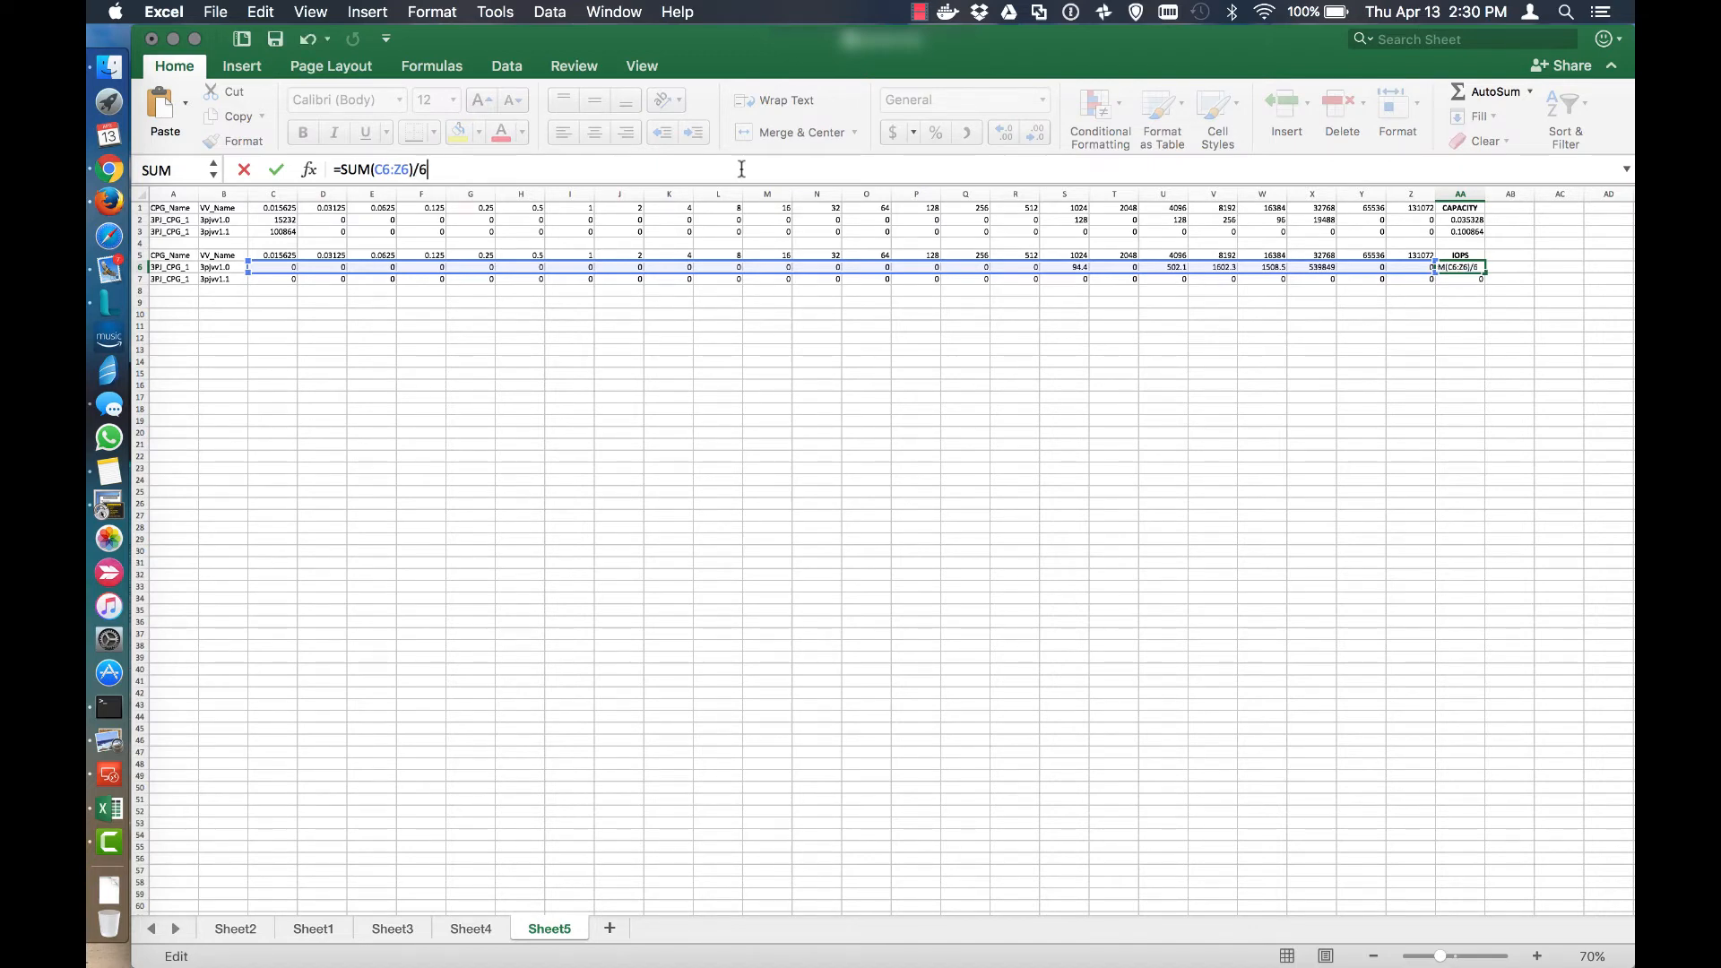
key(Return)
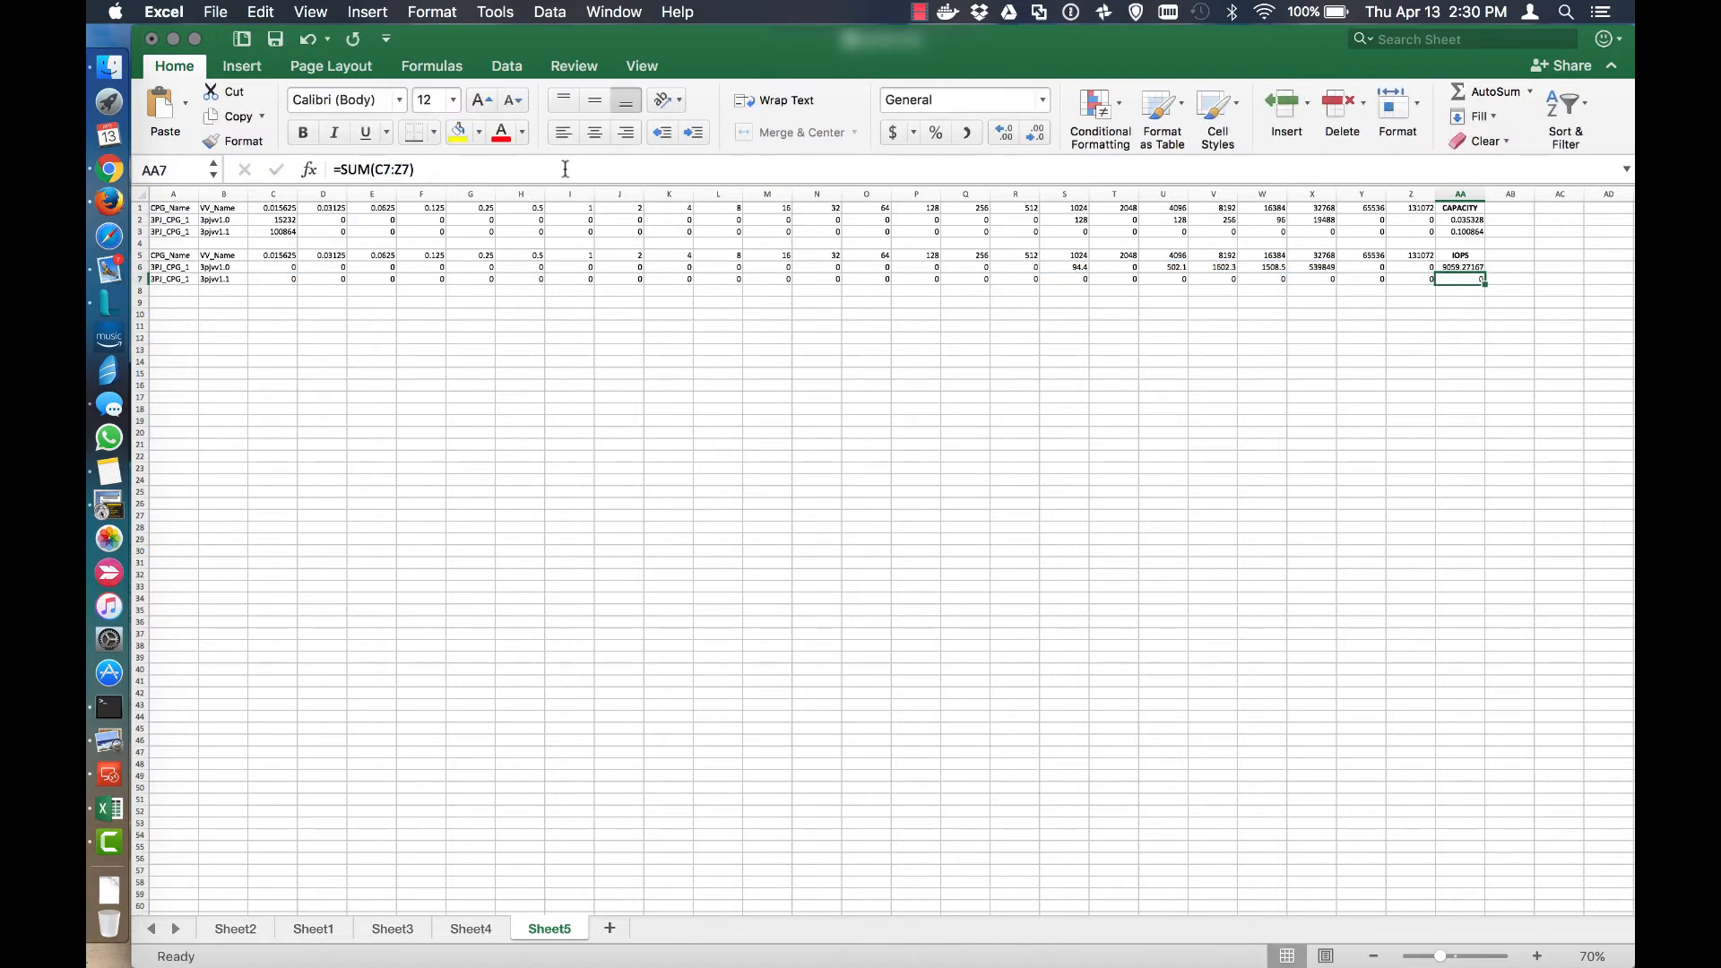
text(/)
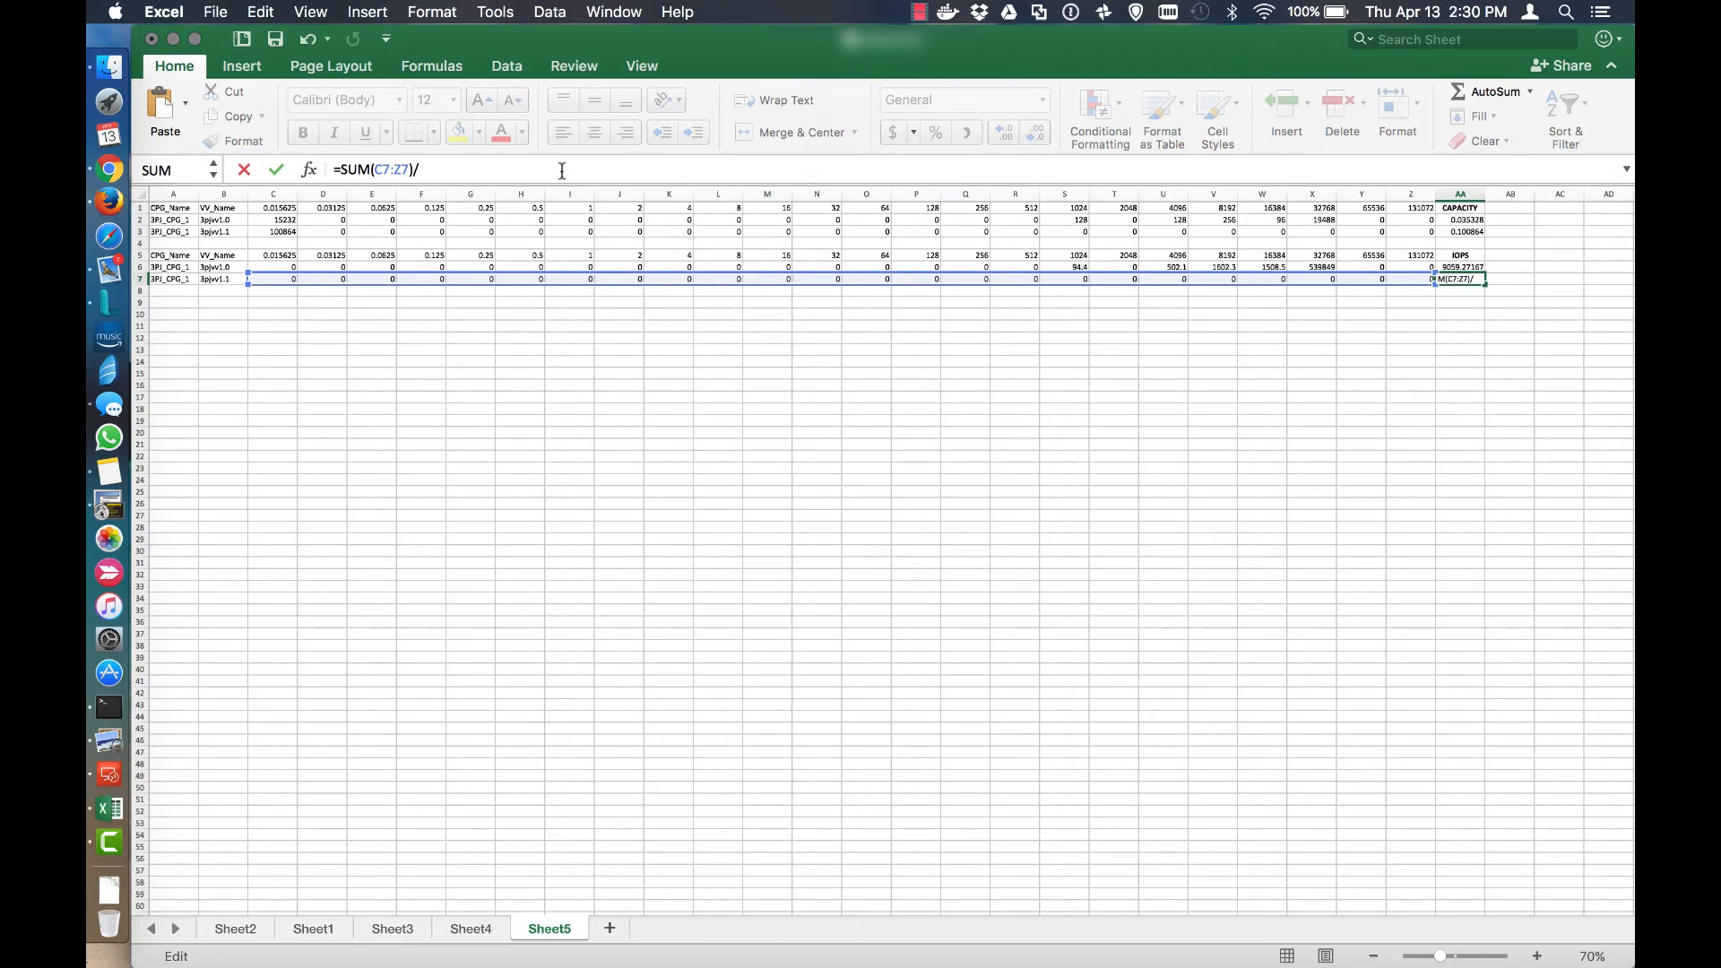
key(Escape)
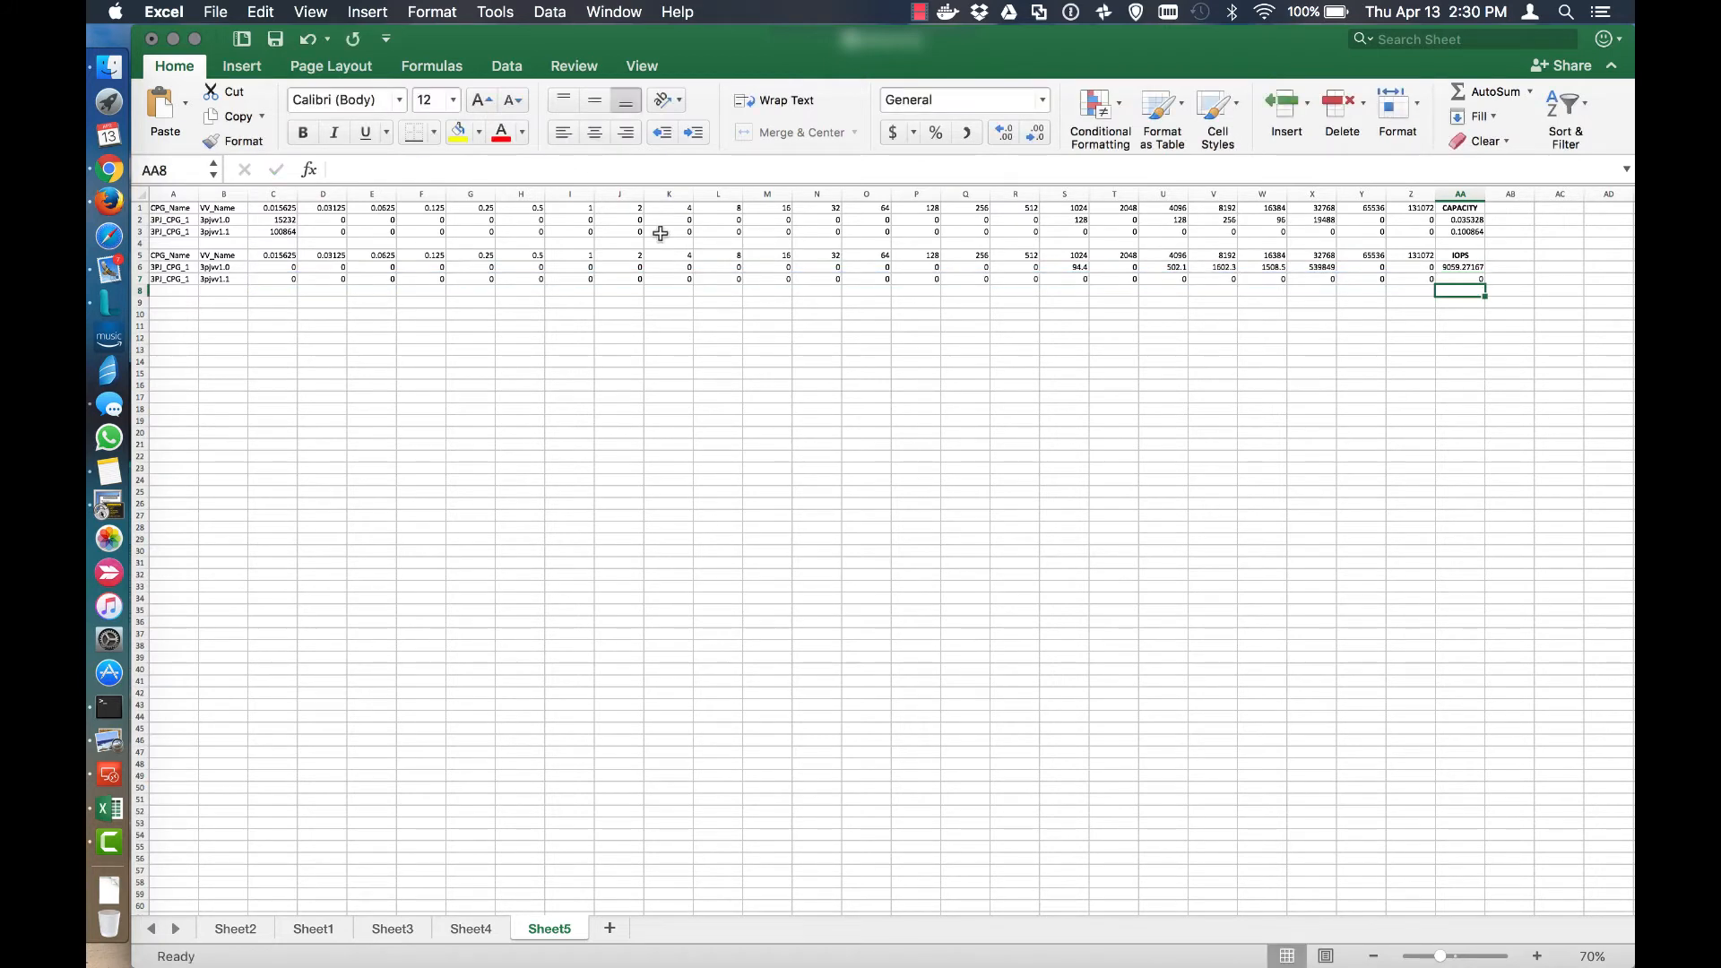
click(1161, 420)
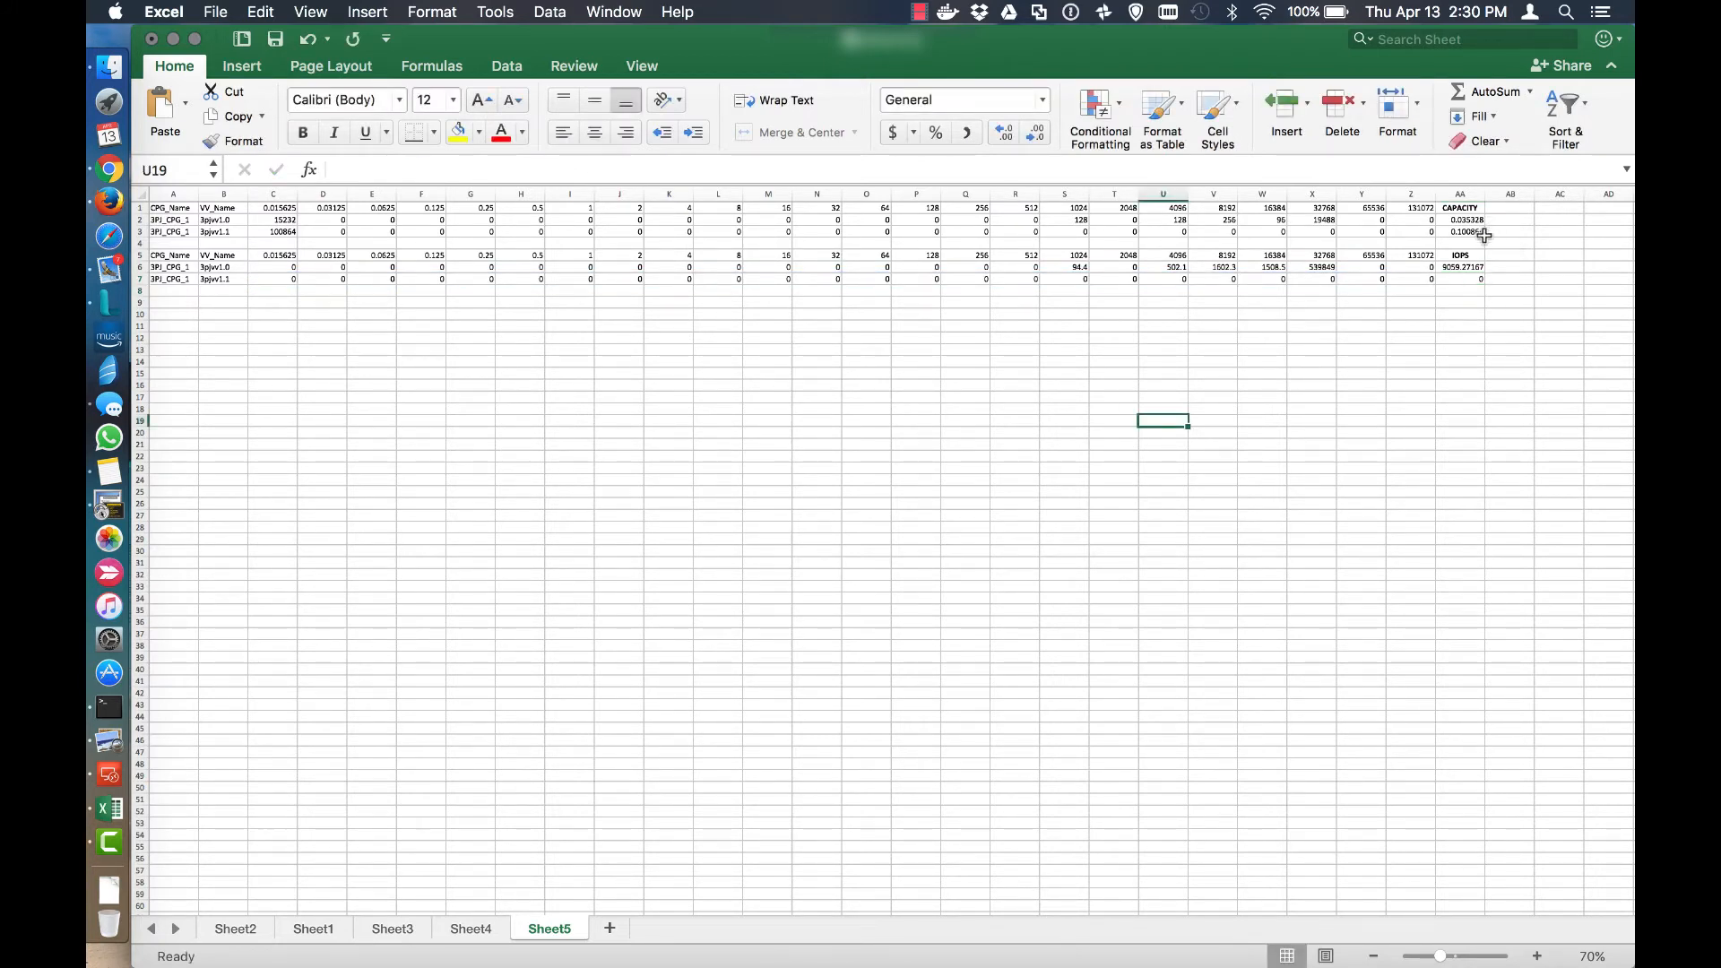
click(1459, 267)
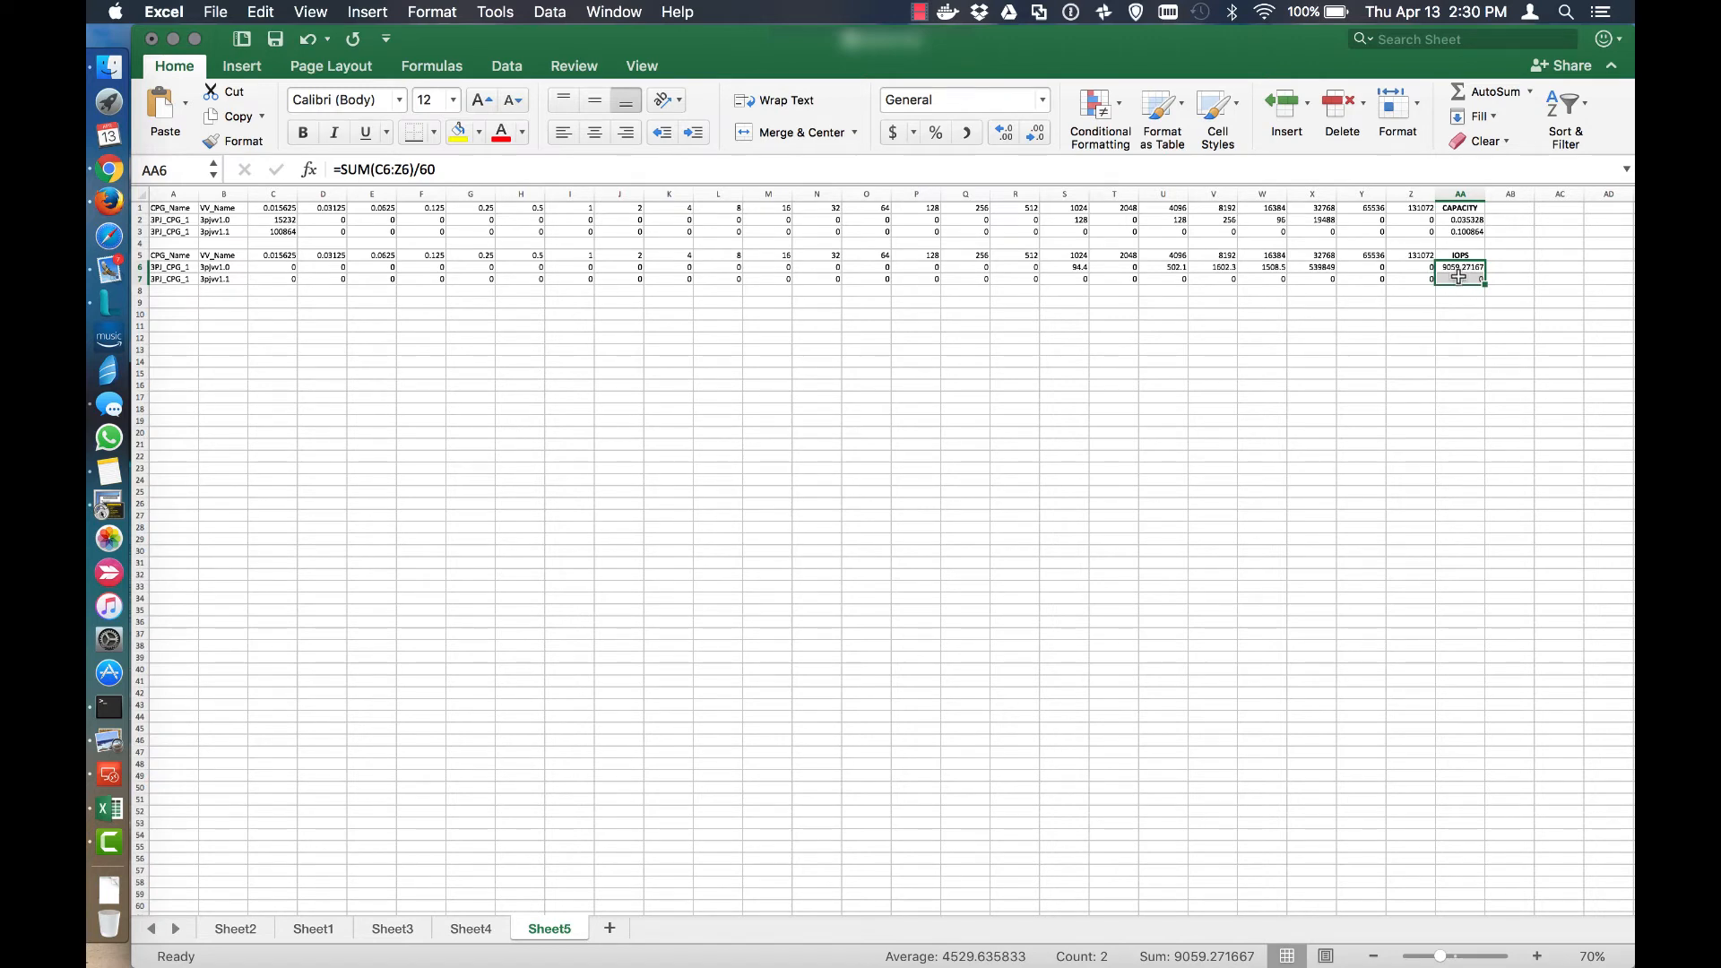
Format the IOPS totals AA6:AA7 as numbers with one decimal place (9059.3, 0.0).
right_click(1459, 267)
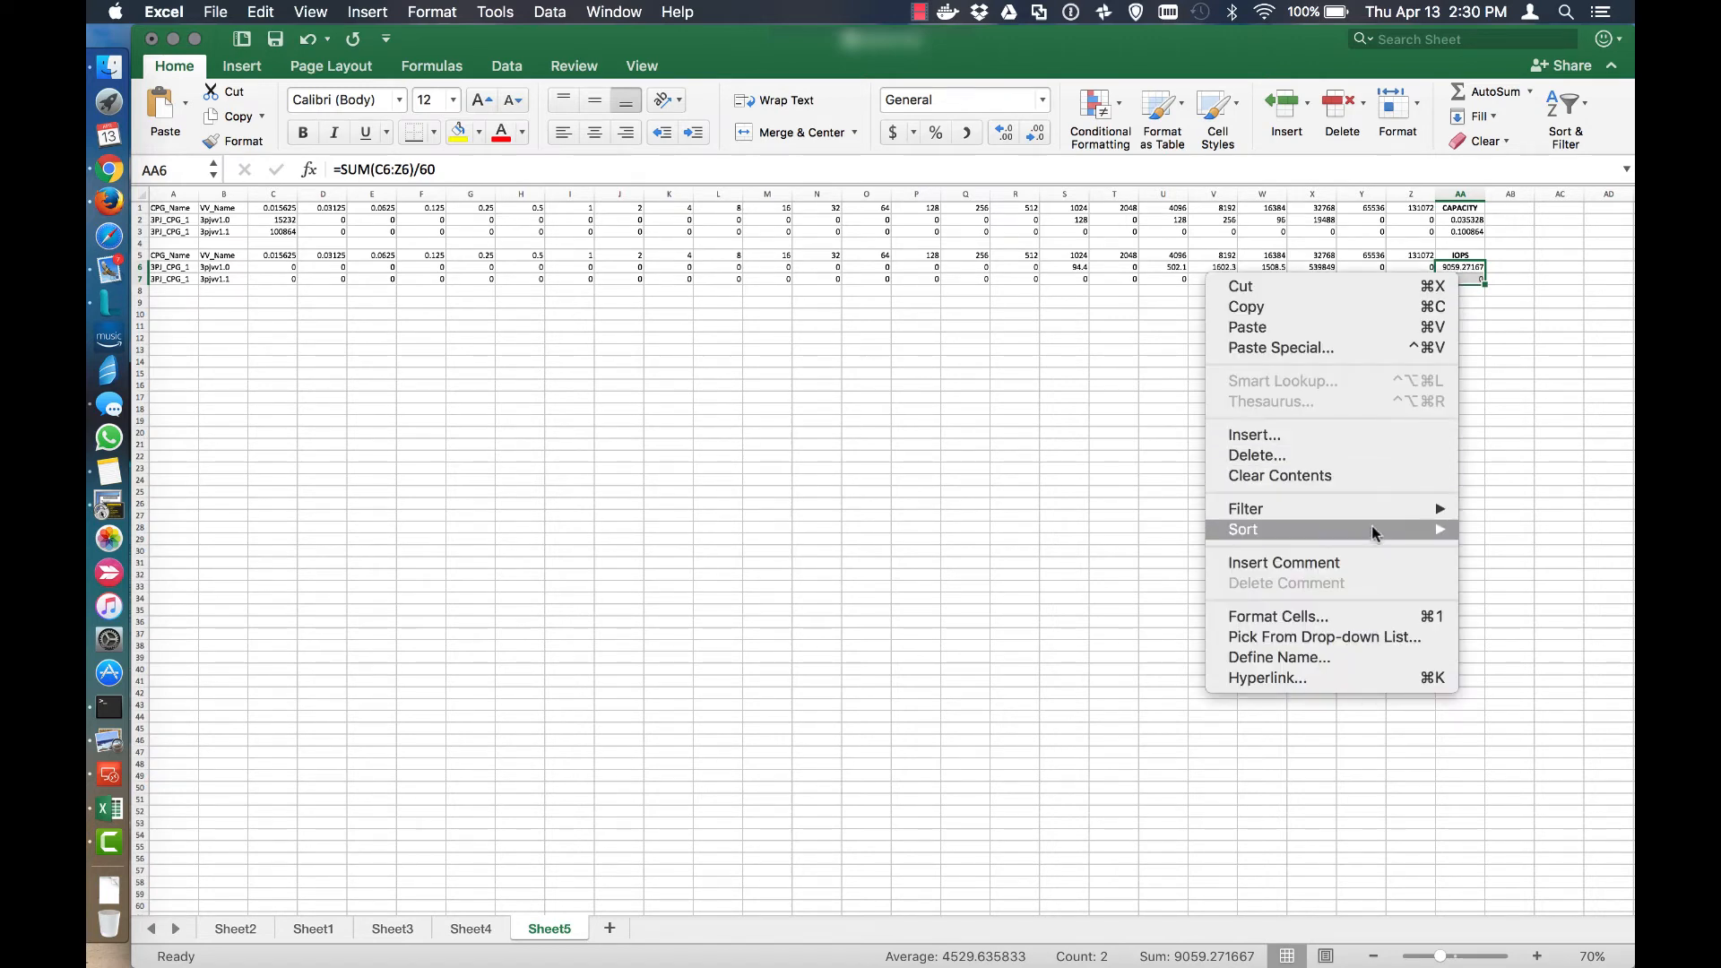
mouse_move(1276, 614)
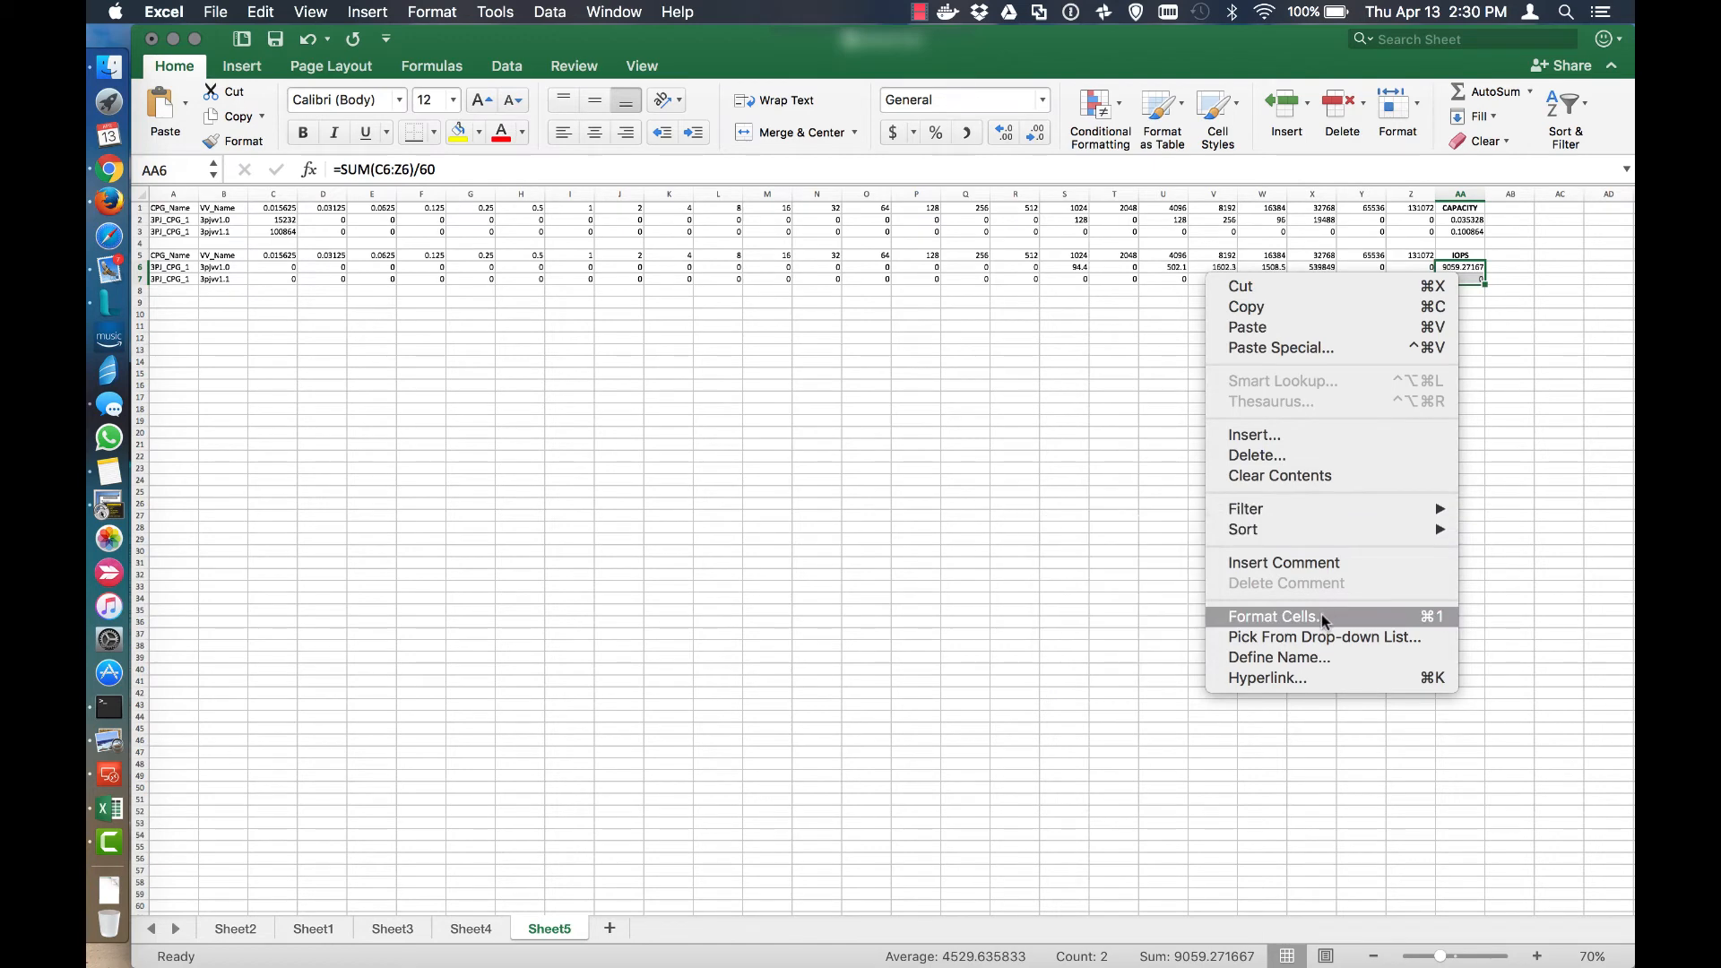
click(1274, 615)
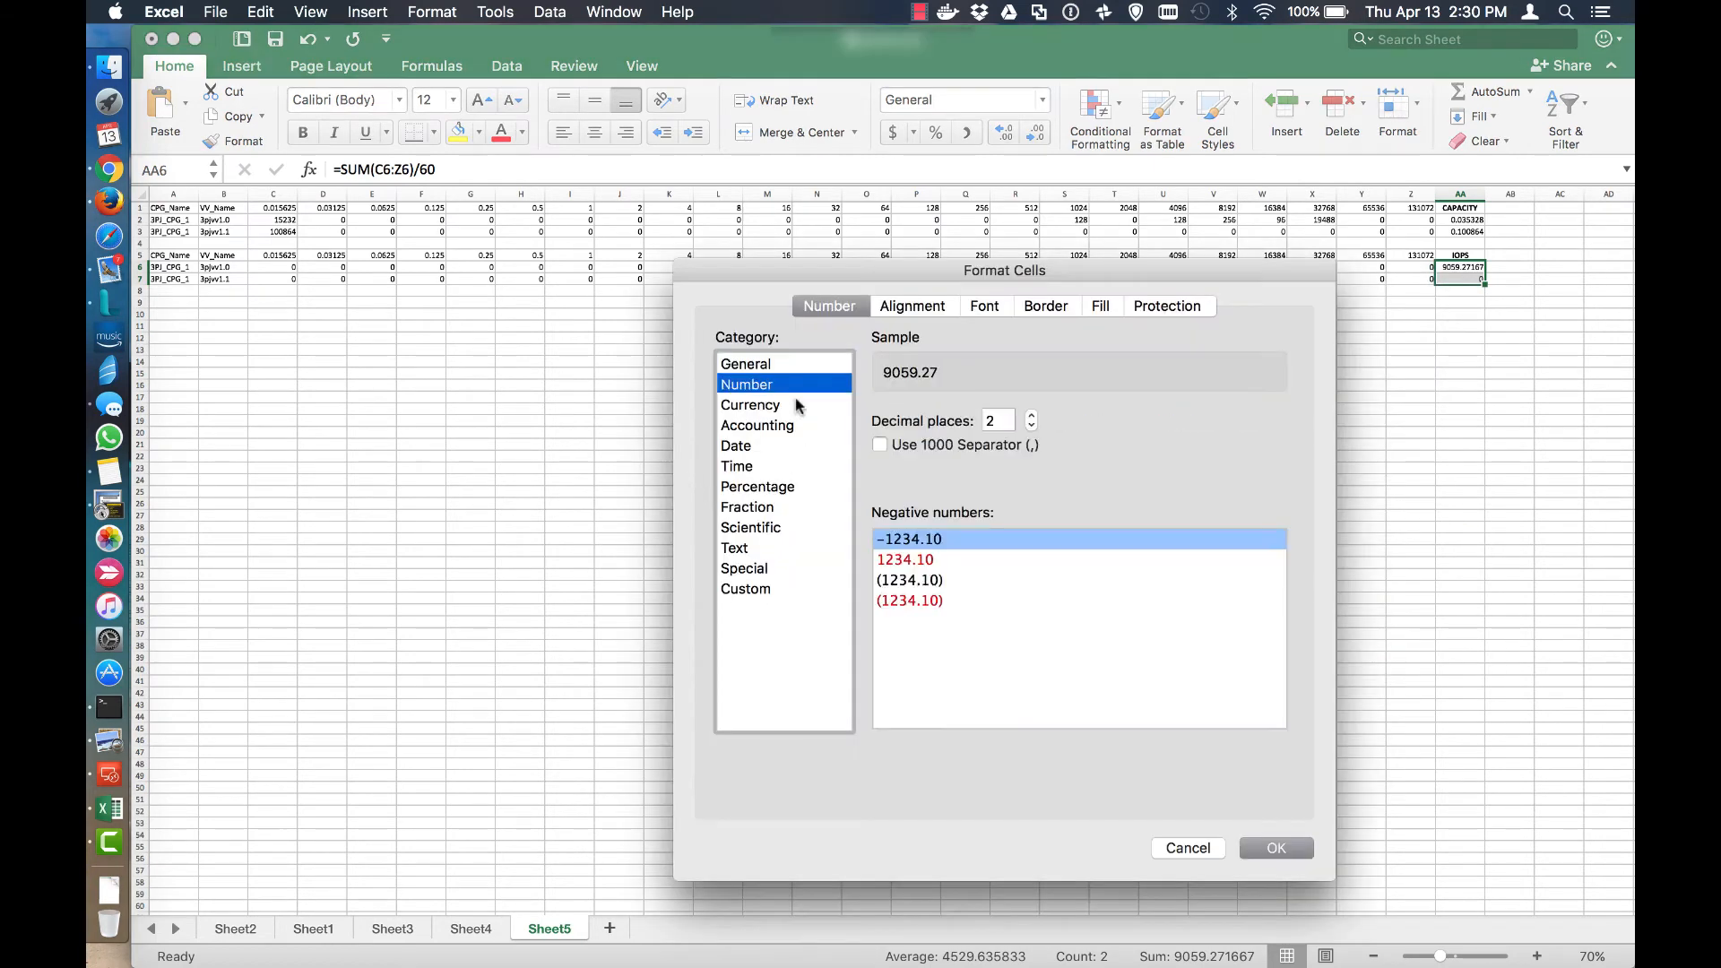
click(1029, 426)
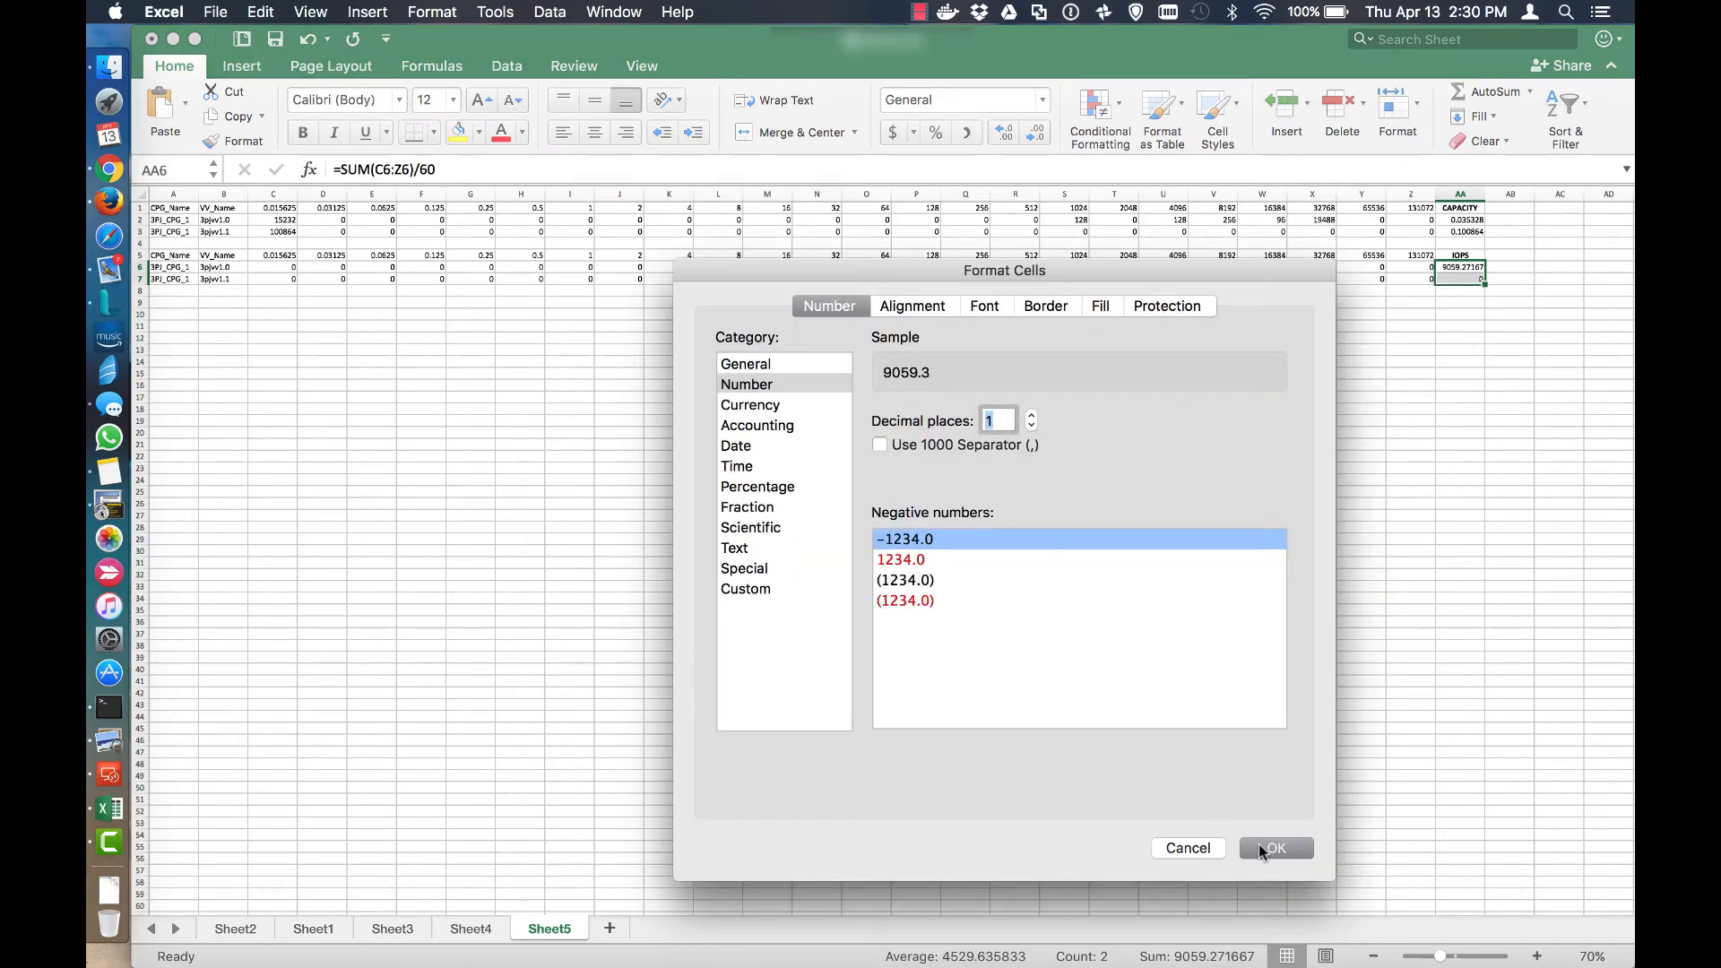
click(1274, 848)
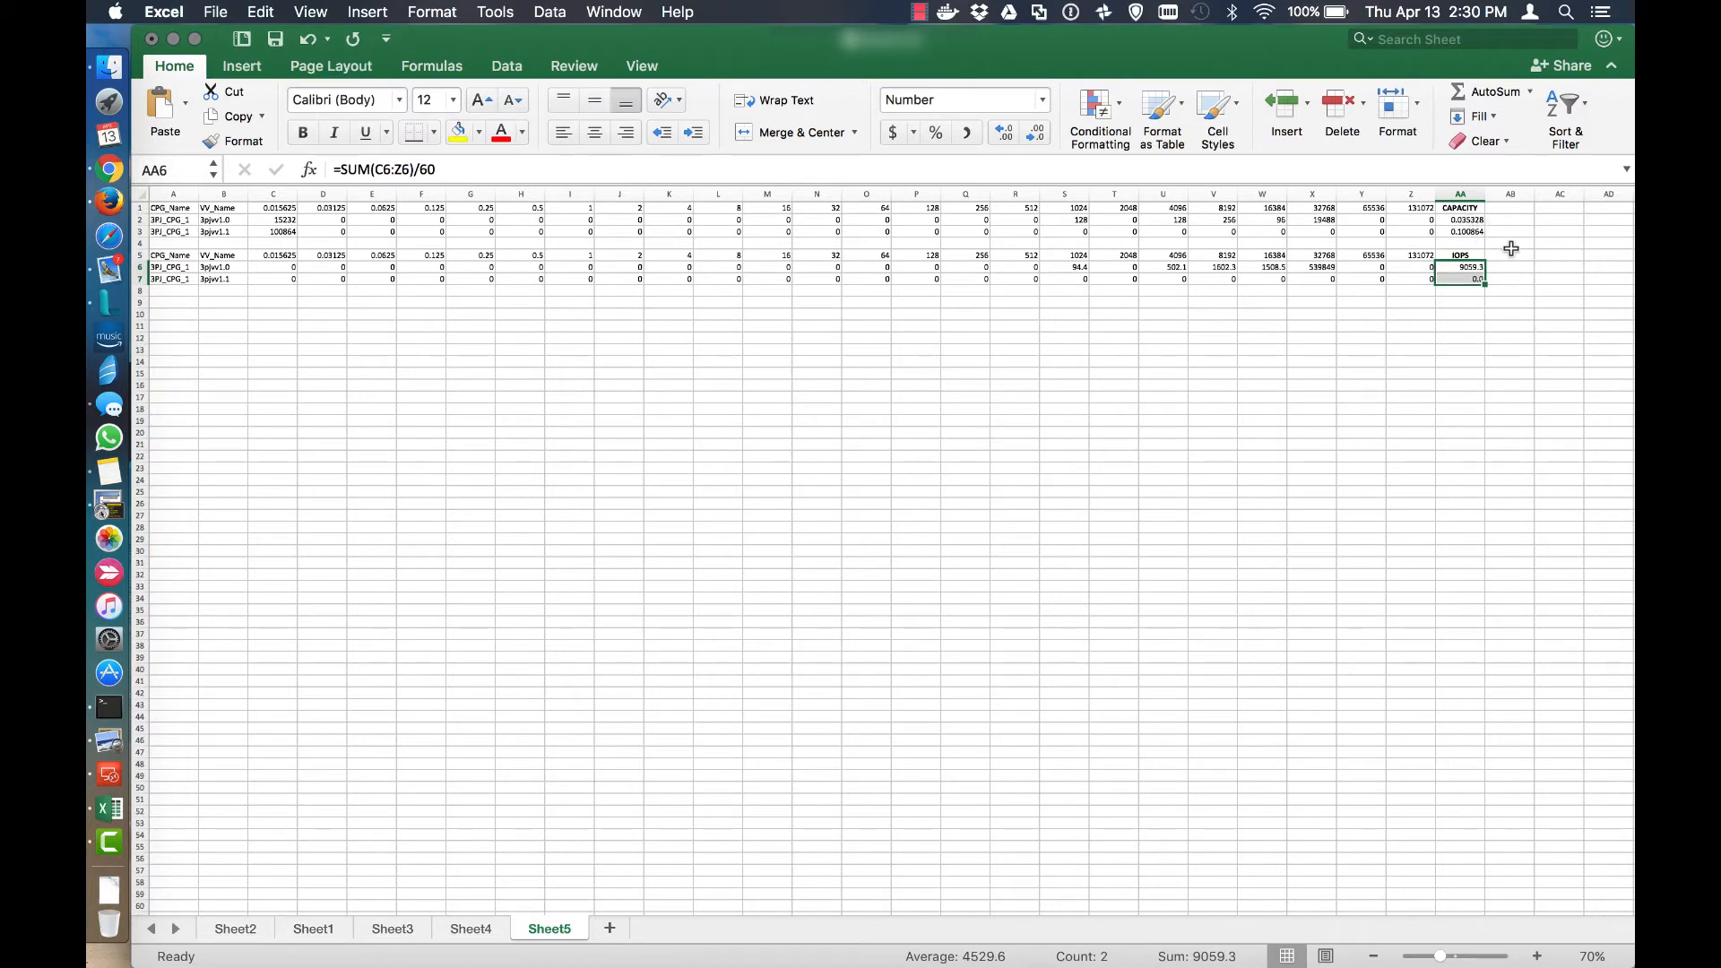
click(1459, 219)
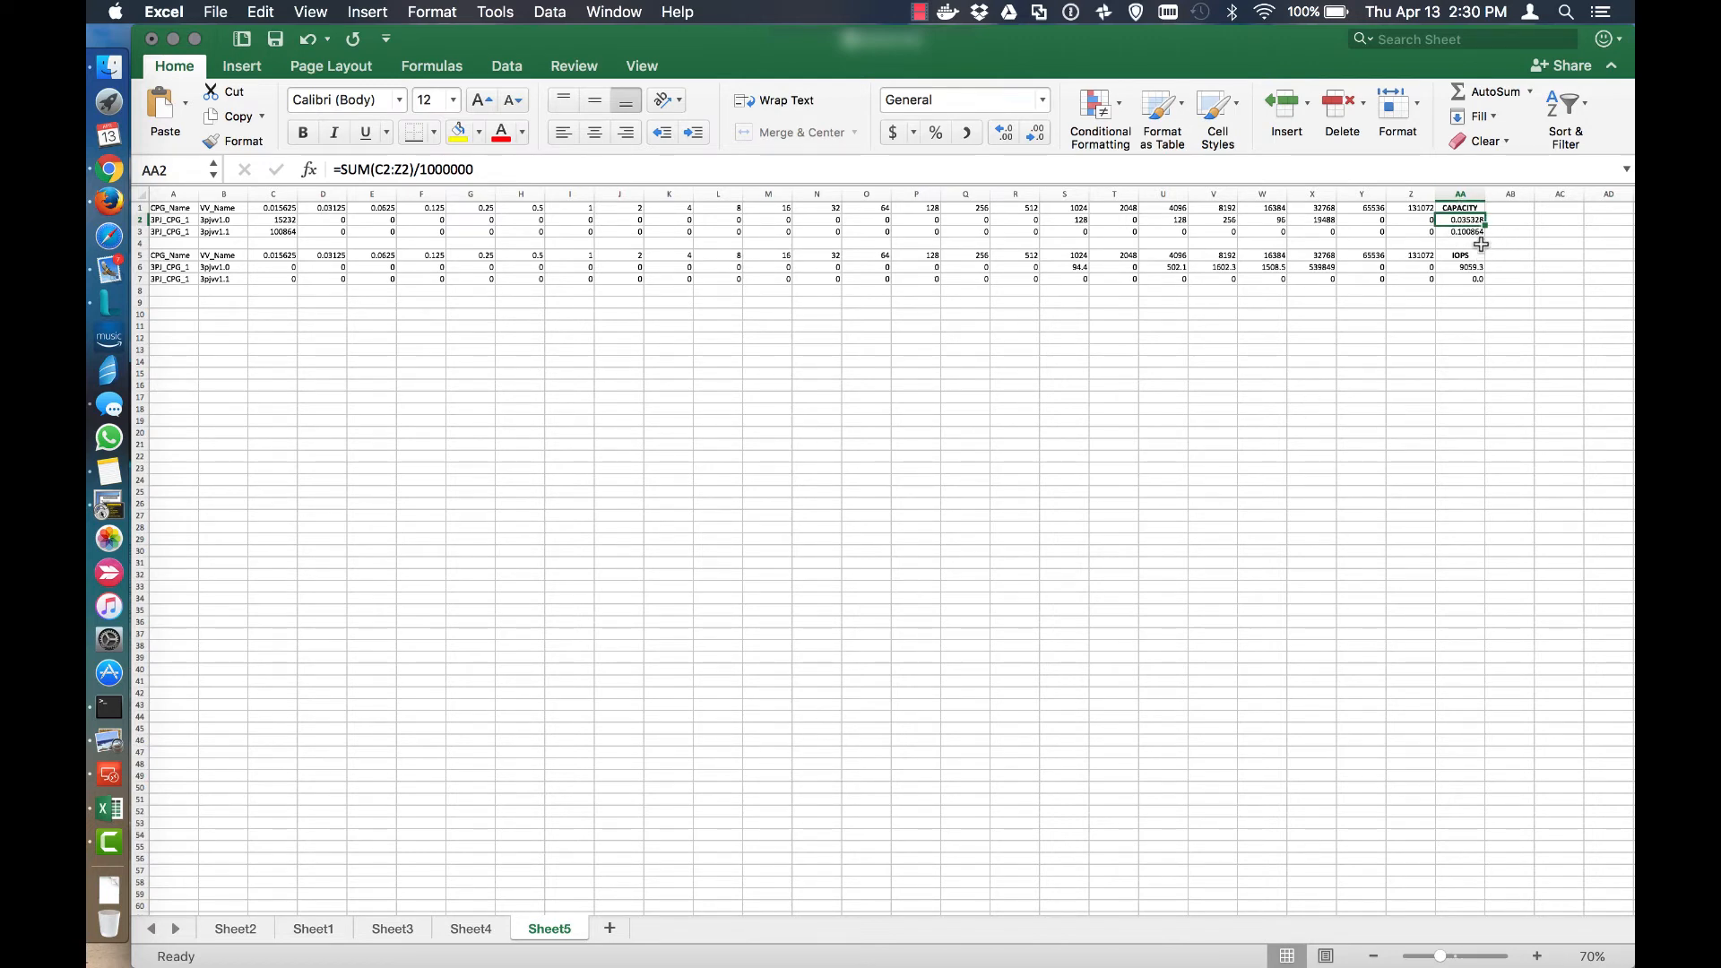
click(1459, 232)
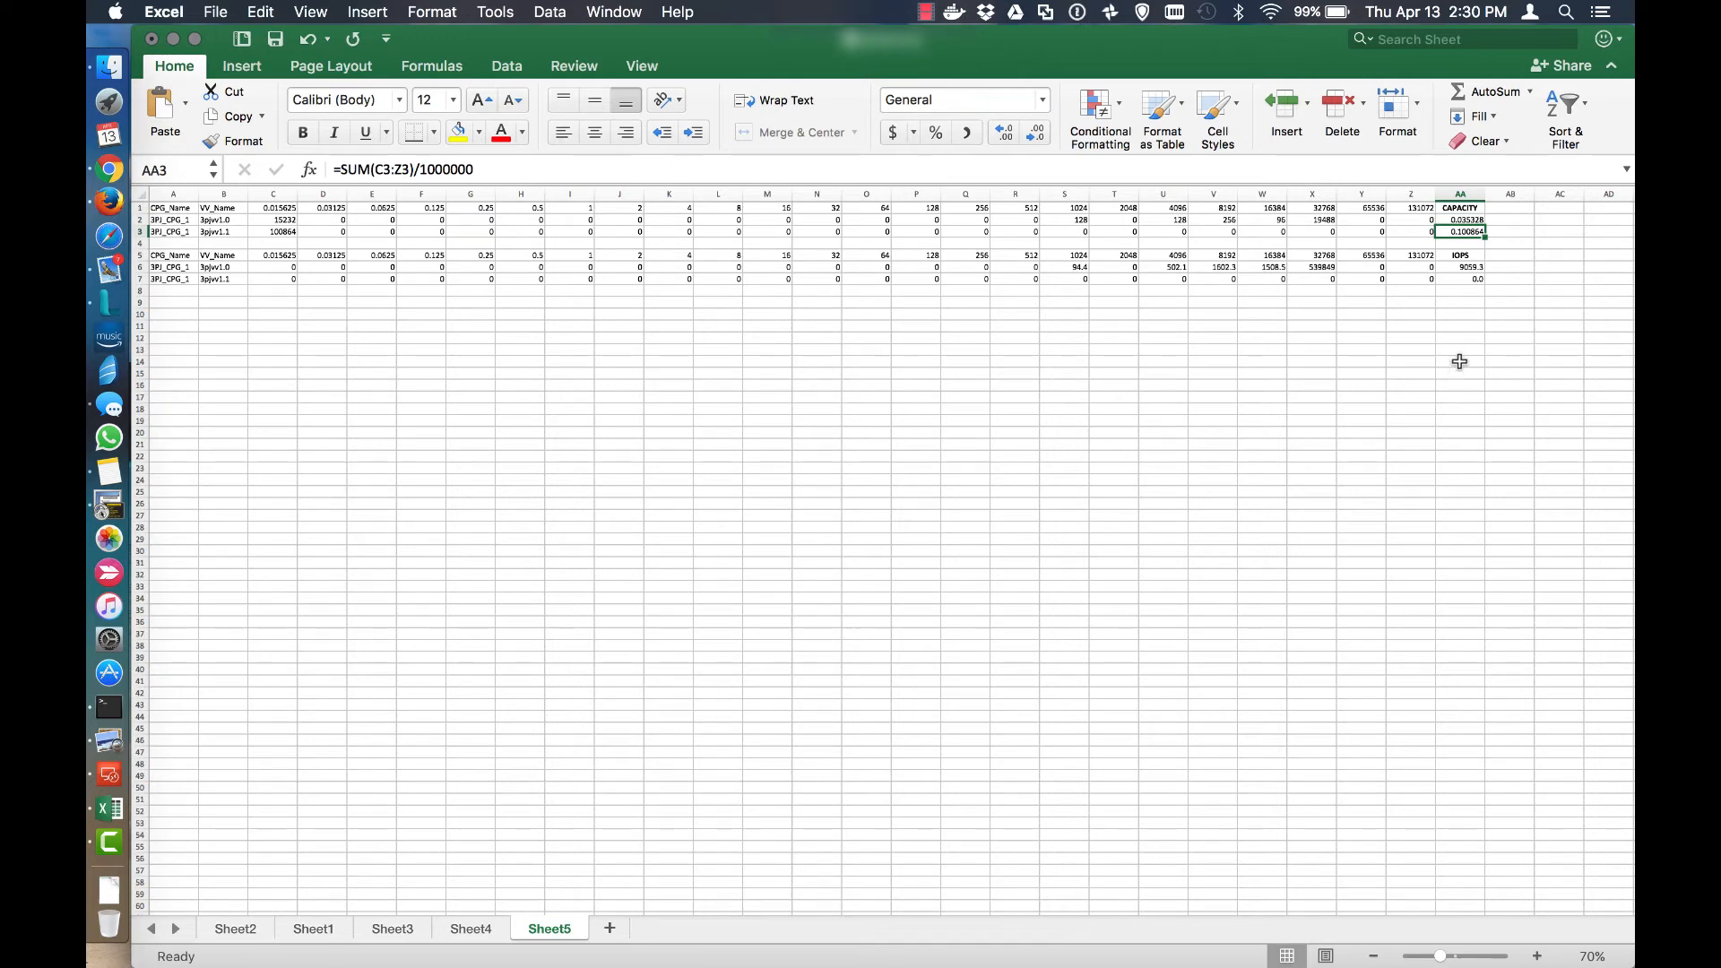
mouse_move(1488, 242)
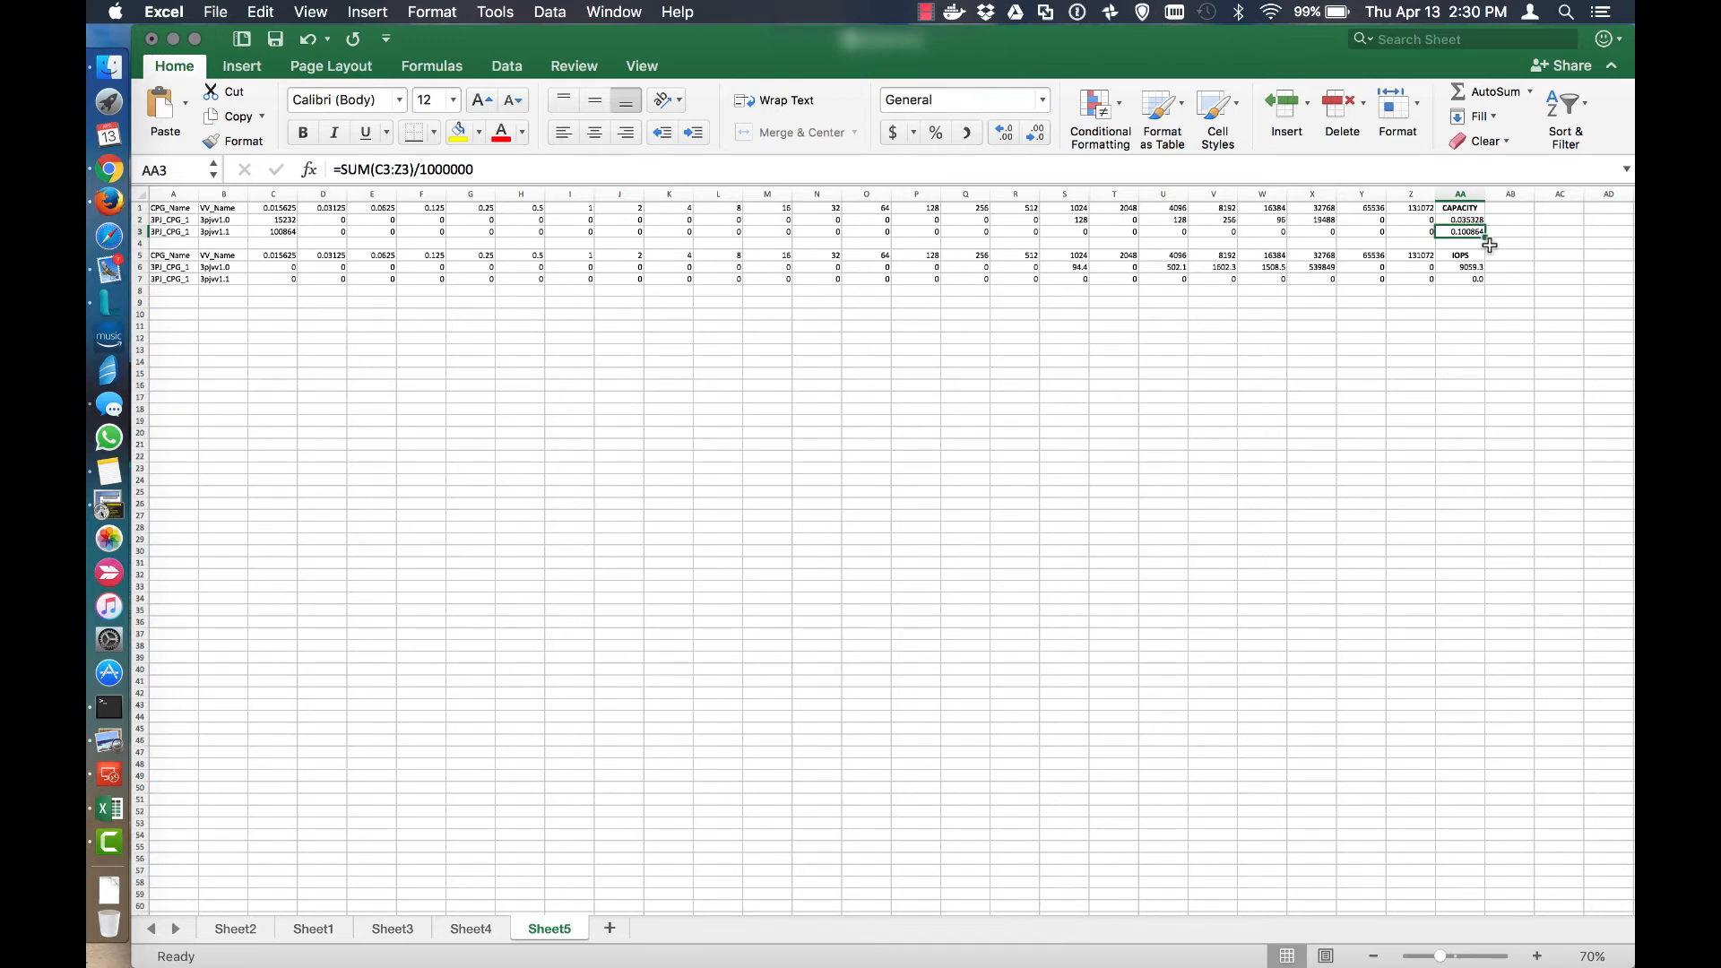
click(1113, 514)
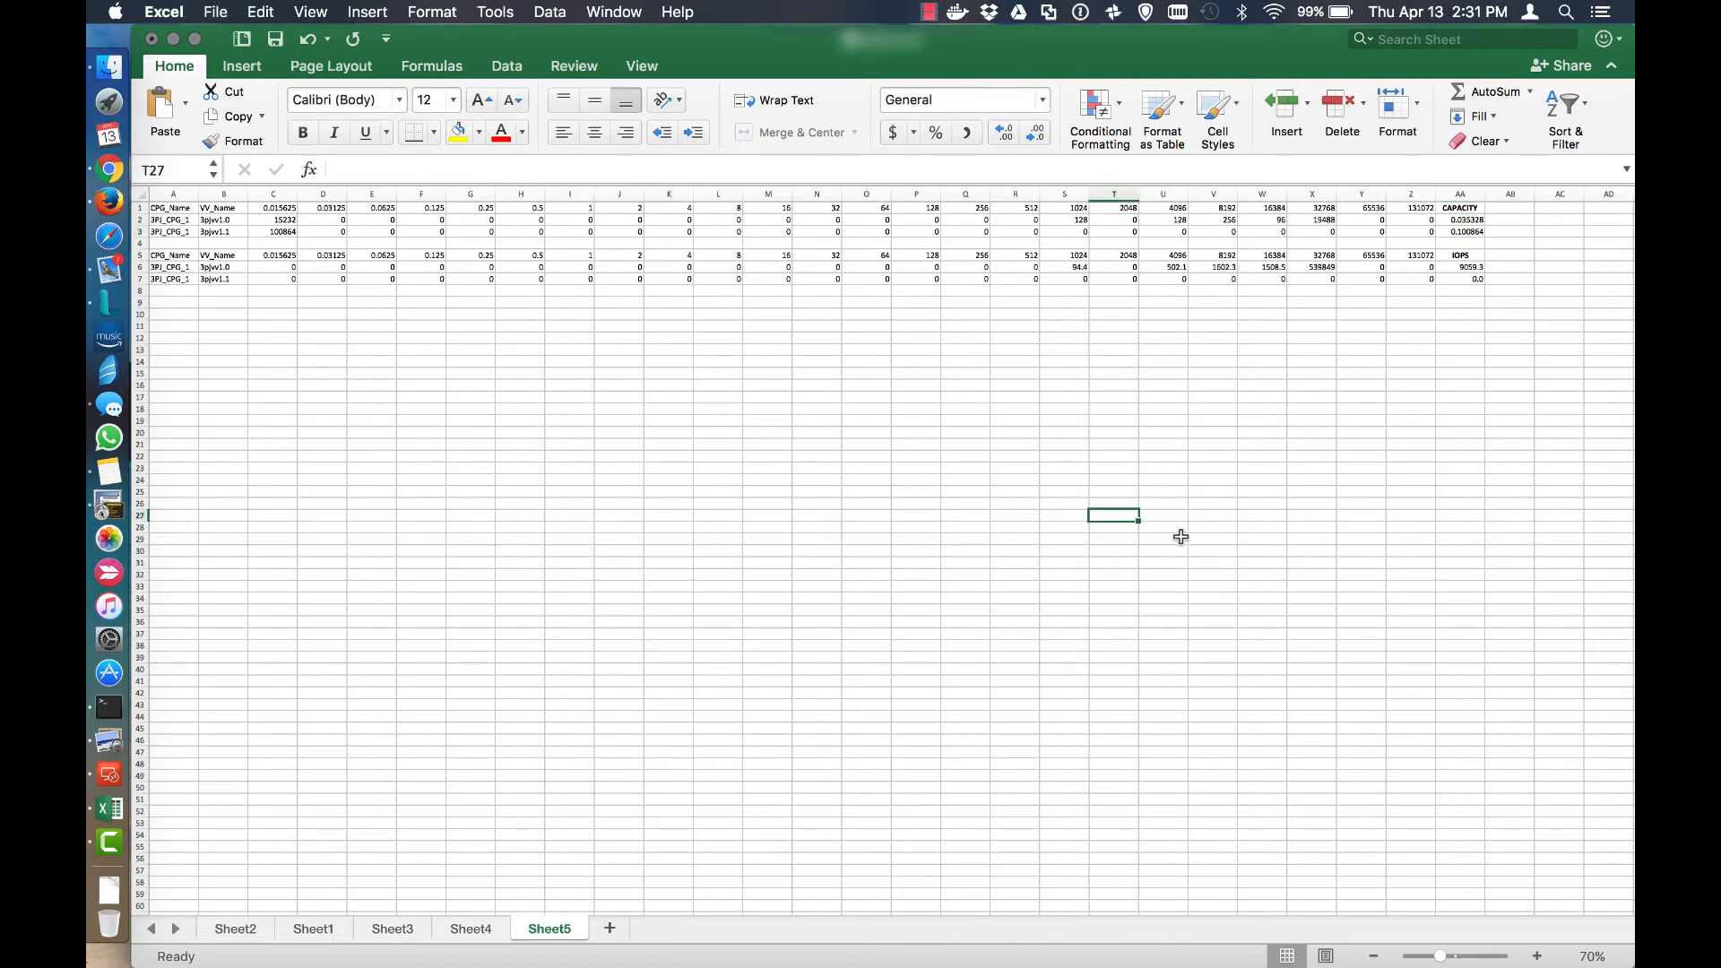
click(1468, 231)
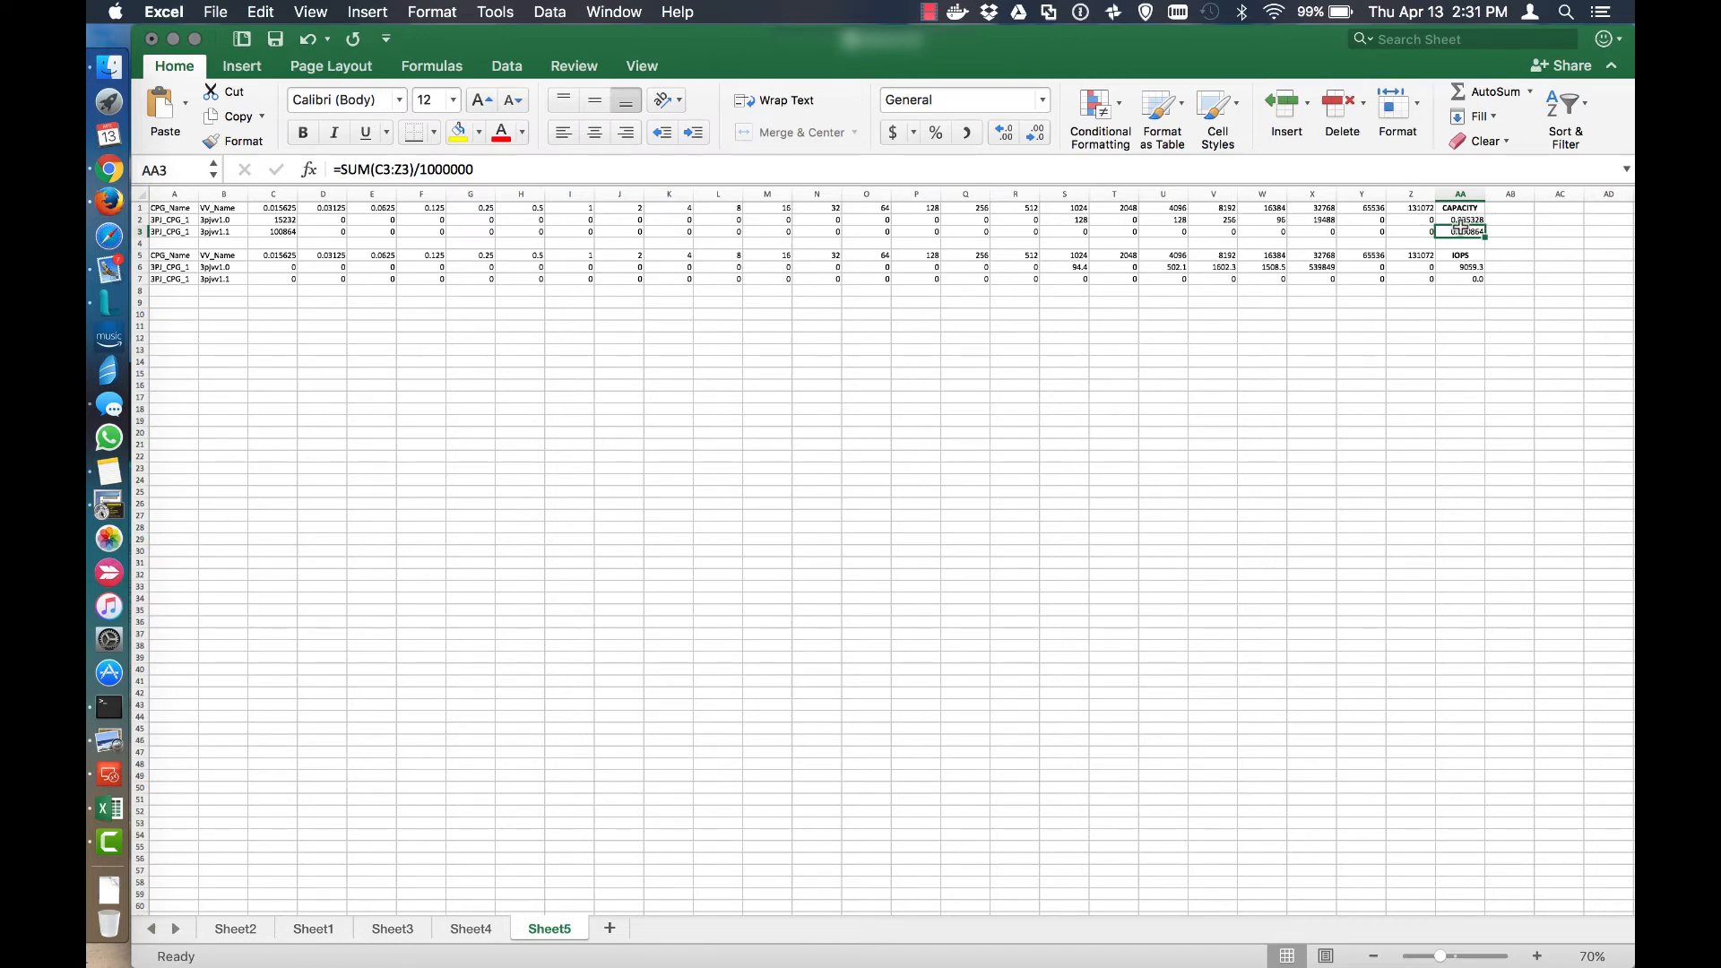
mouse_move(1294, 448)
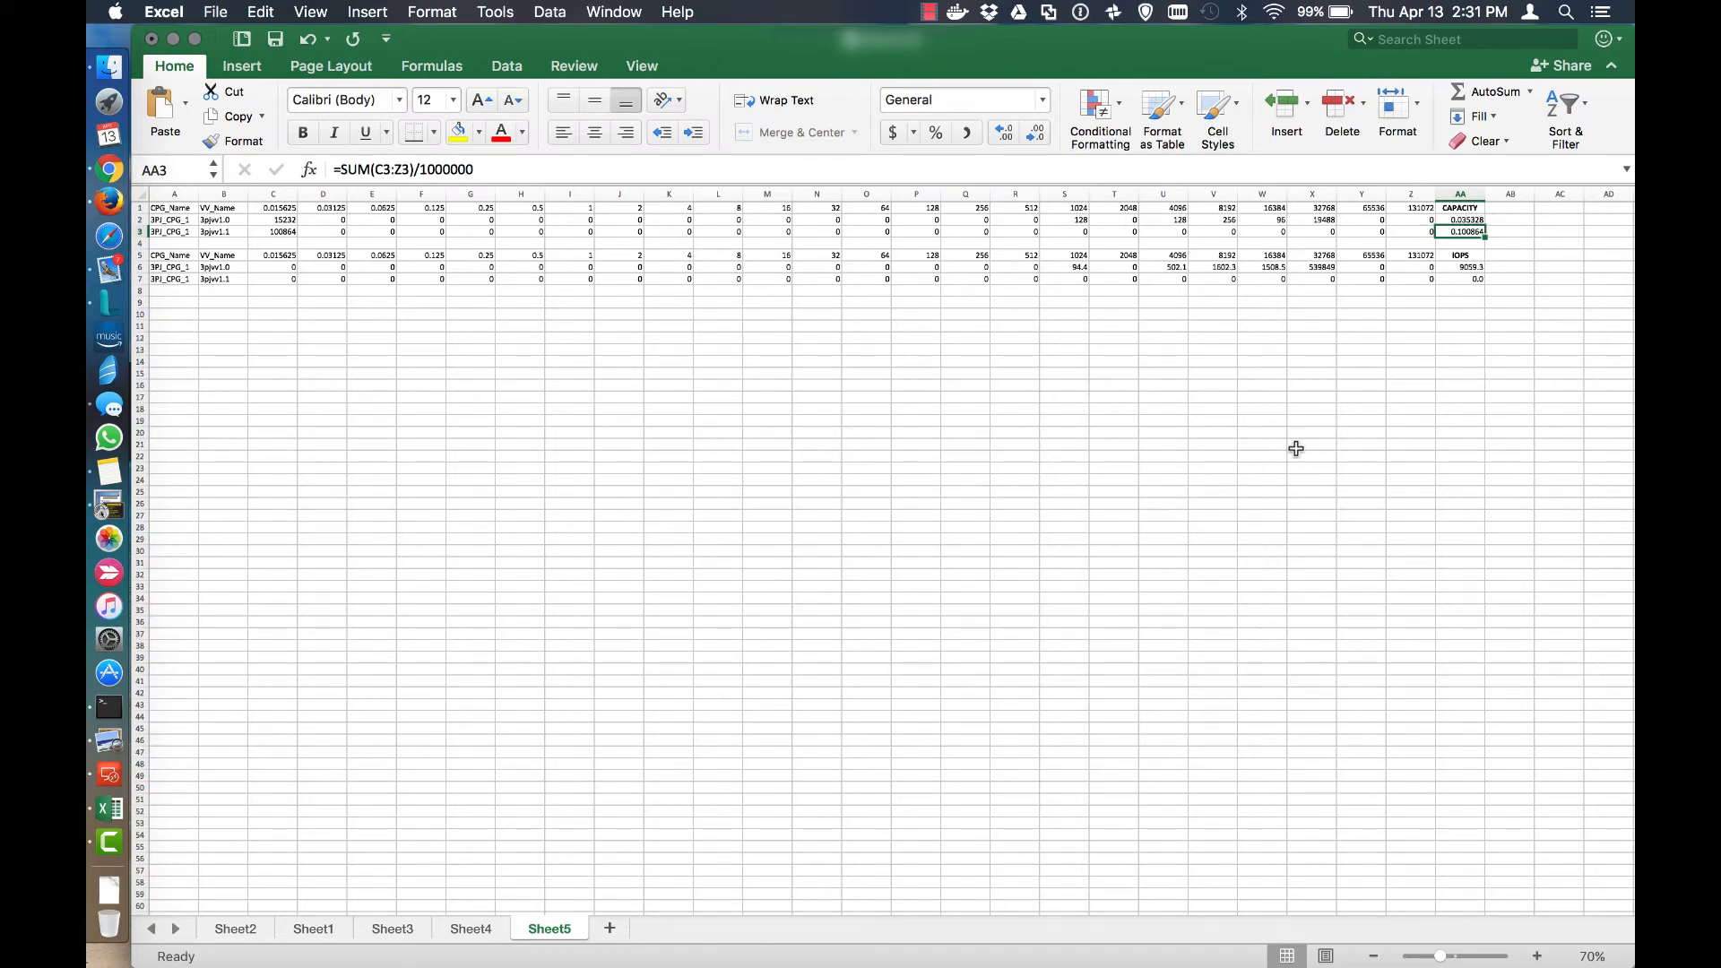
mouse_move(1415, 316)
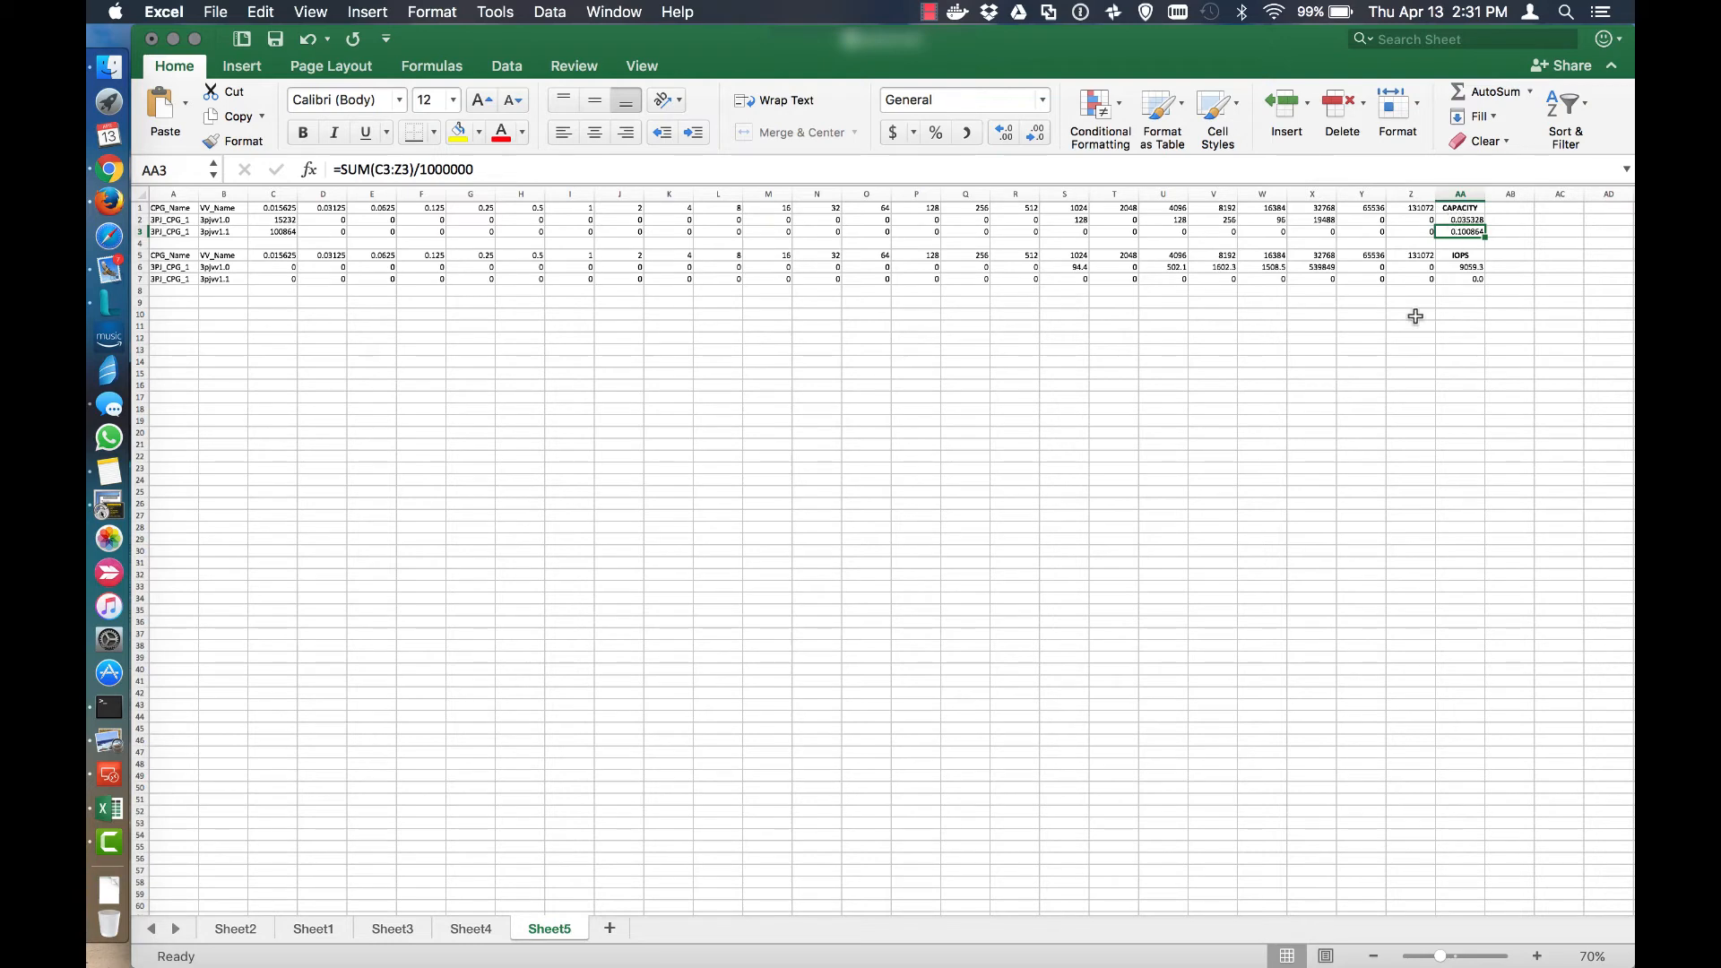
click(964, 398)
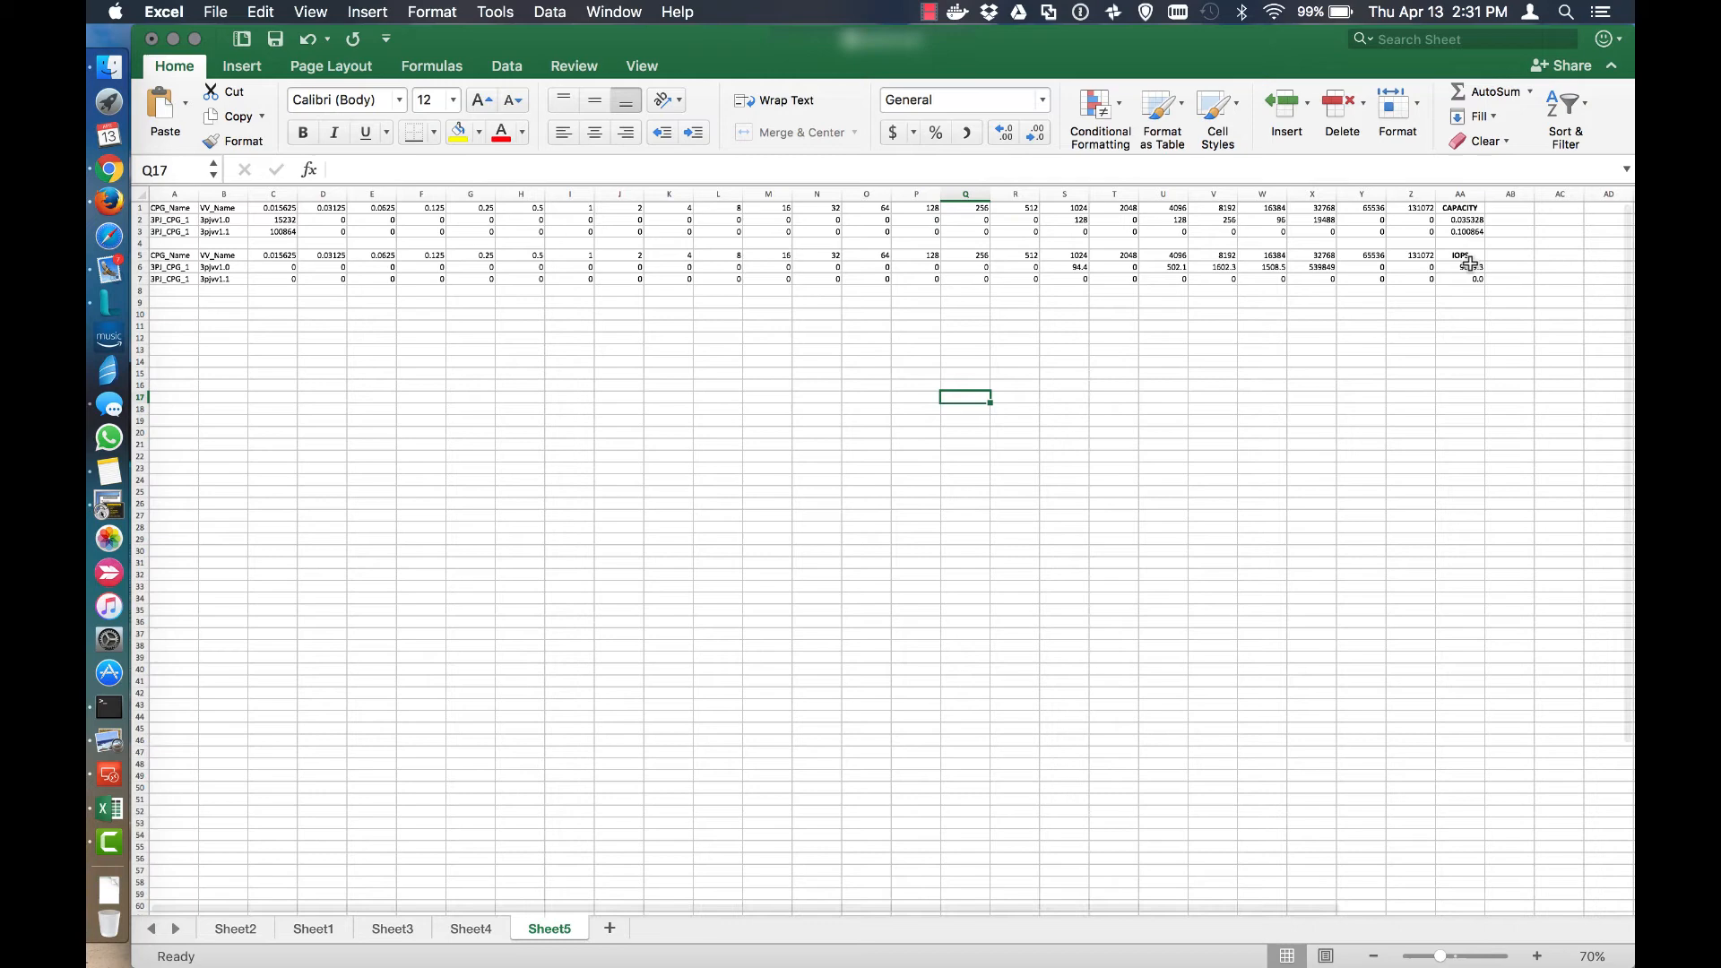
mouse_move(740, 292)
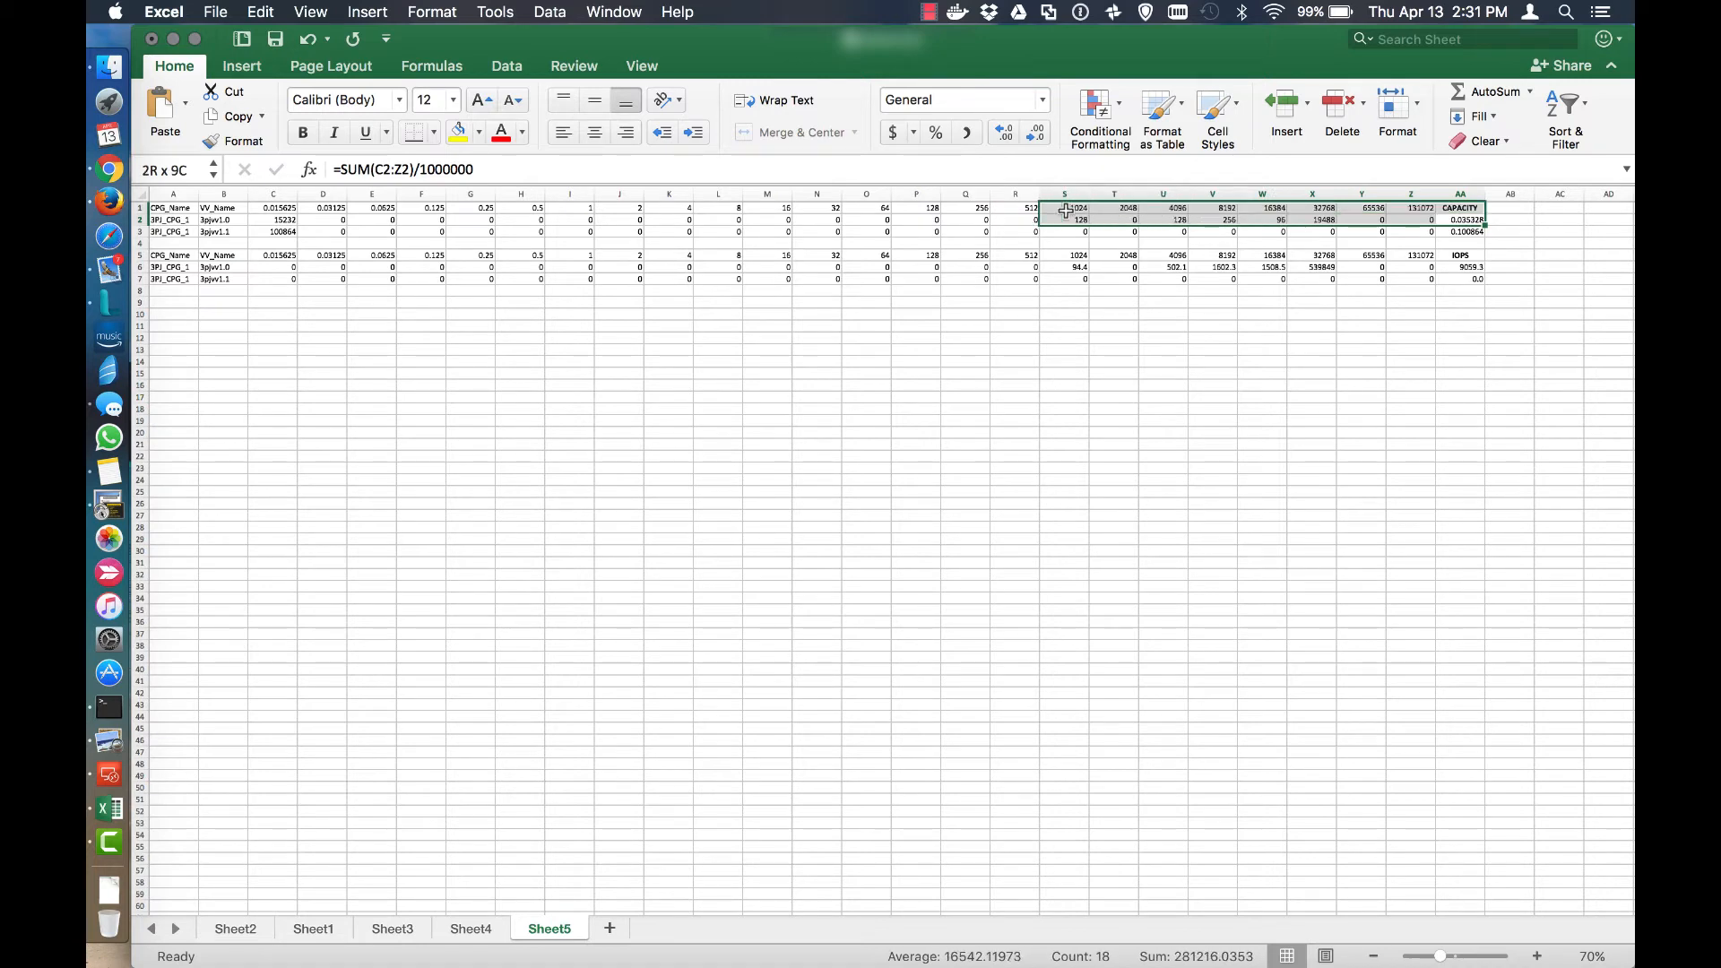
Fill row 2 from column O to the total yellow, then cells I2:N2 light green.
click(866, 219)
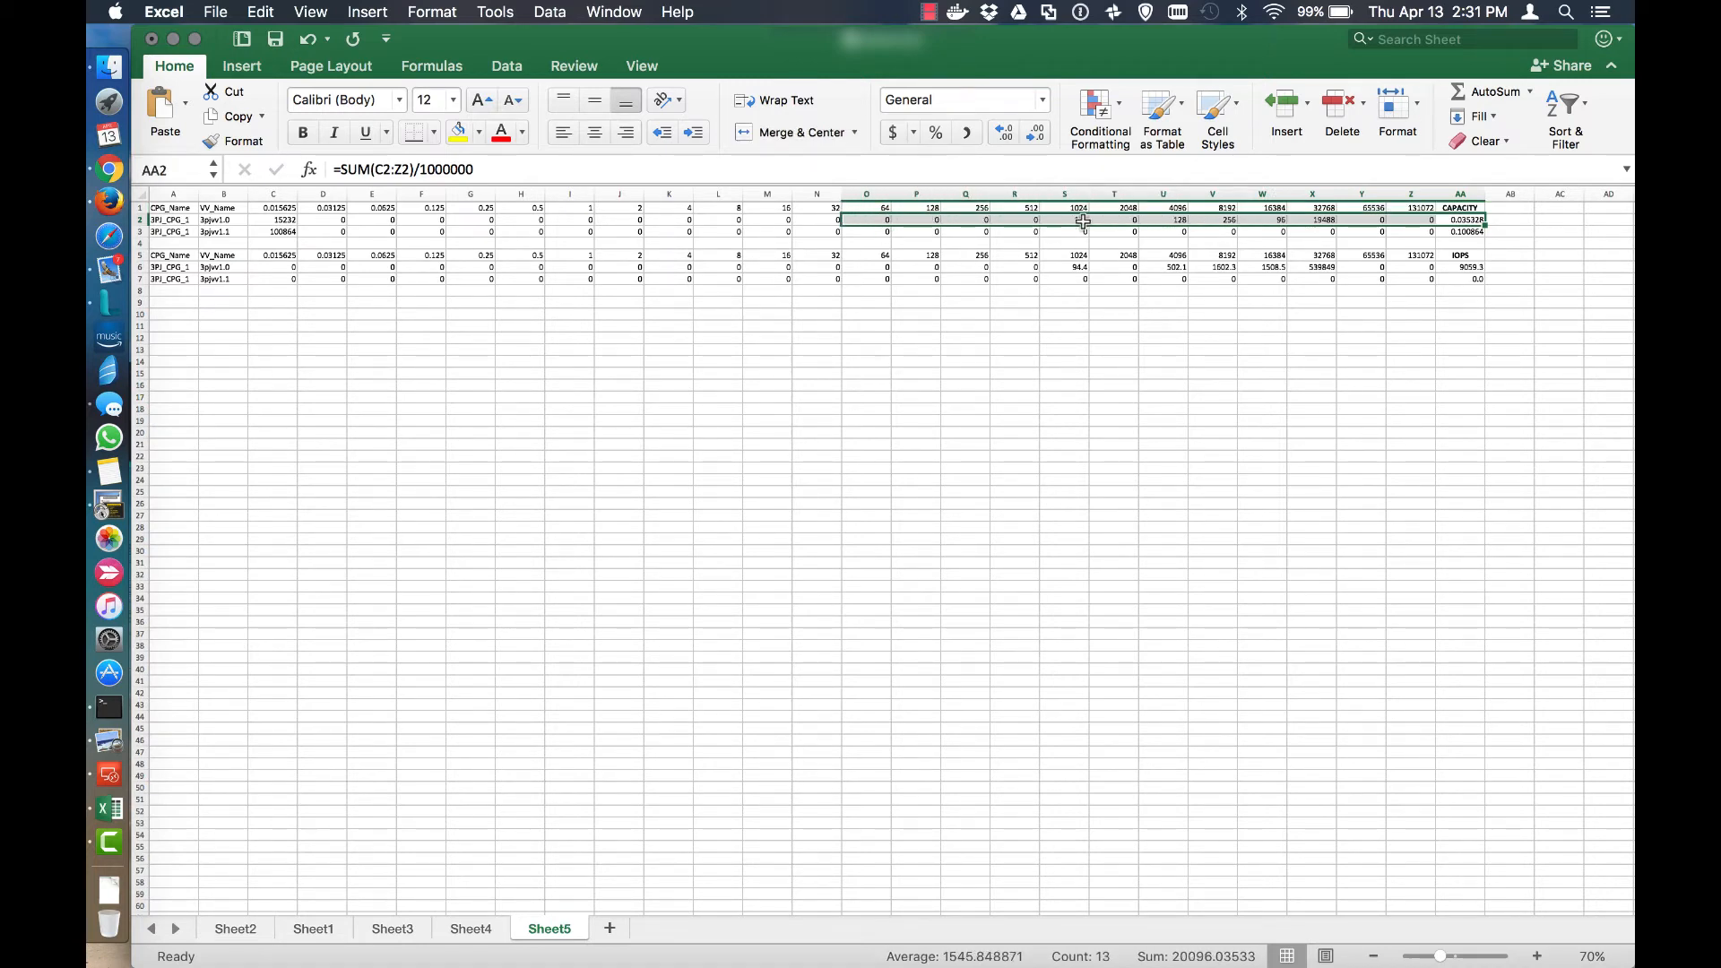
mouse_move(966, 213)
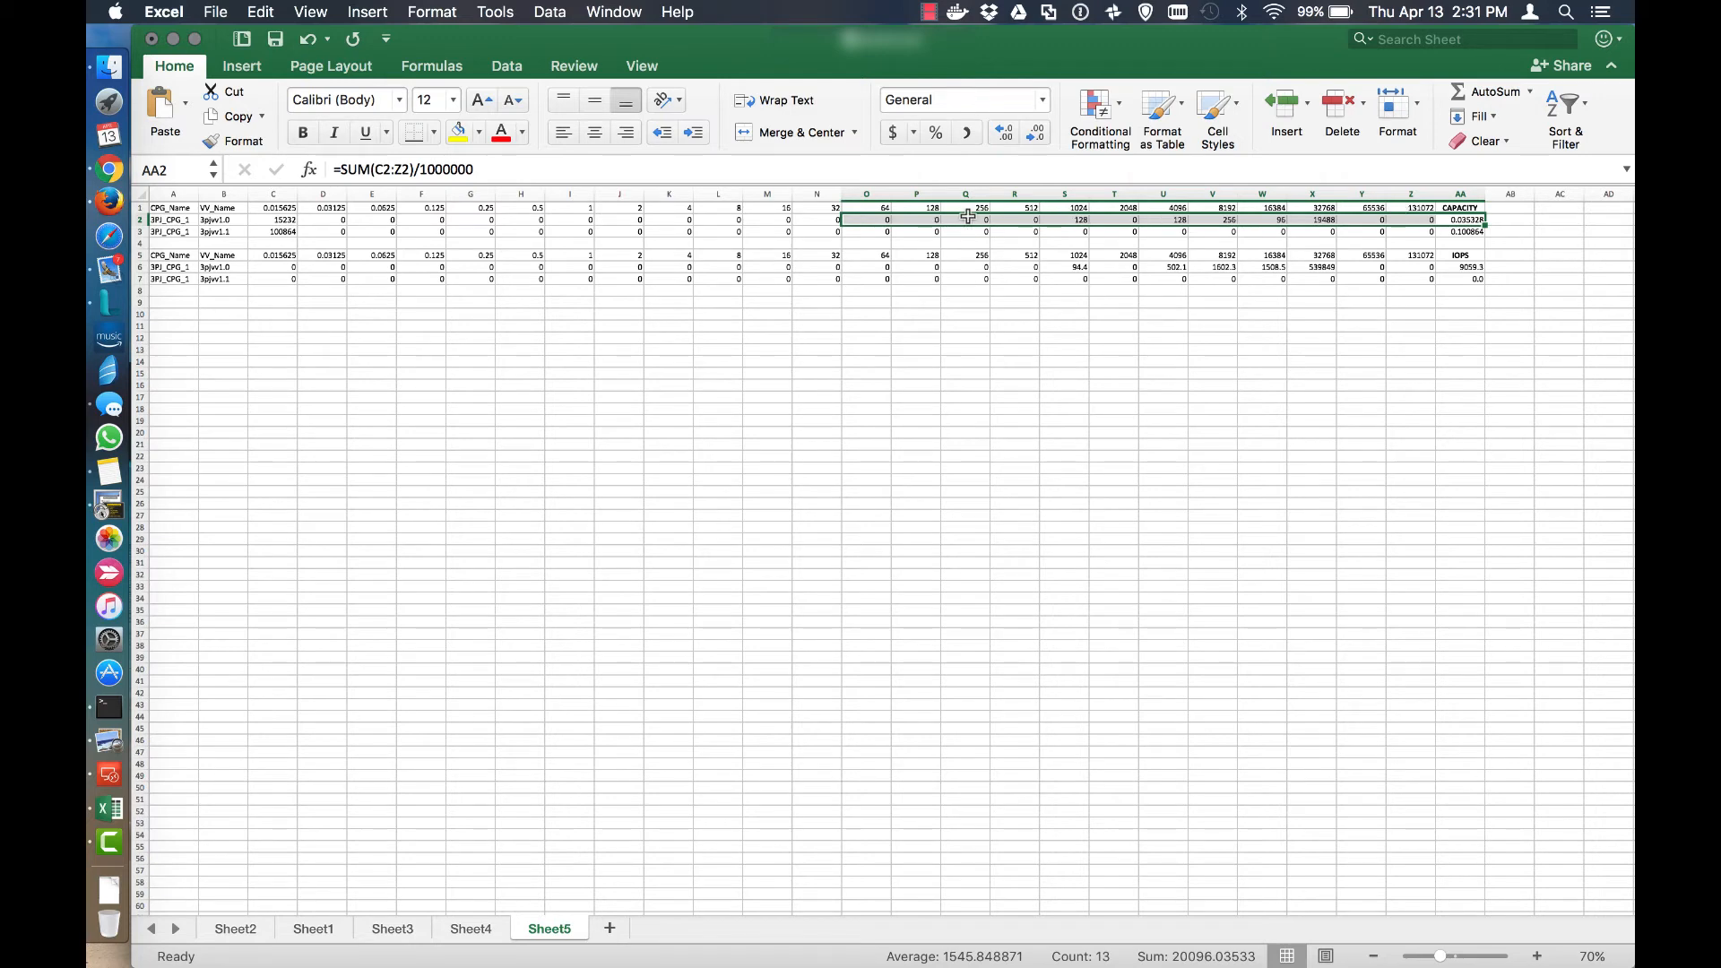
mouse_move(871, 219)
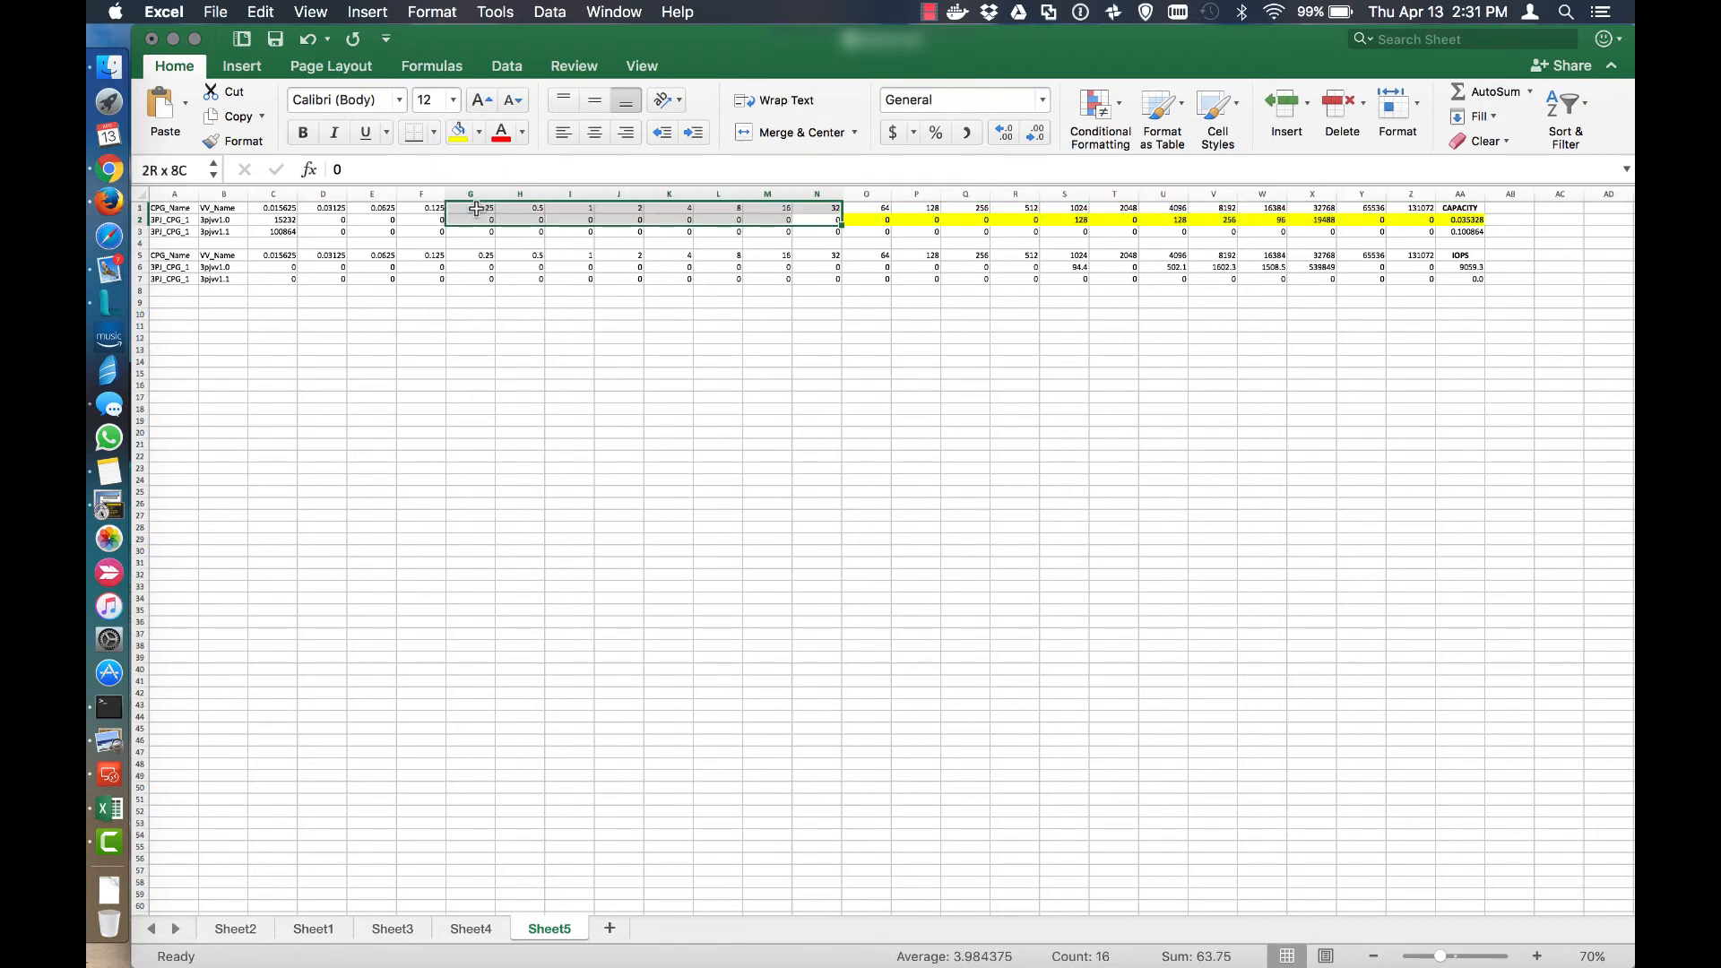
click(321, 219)
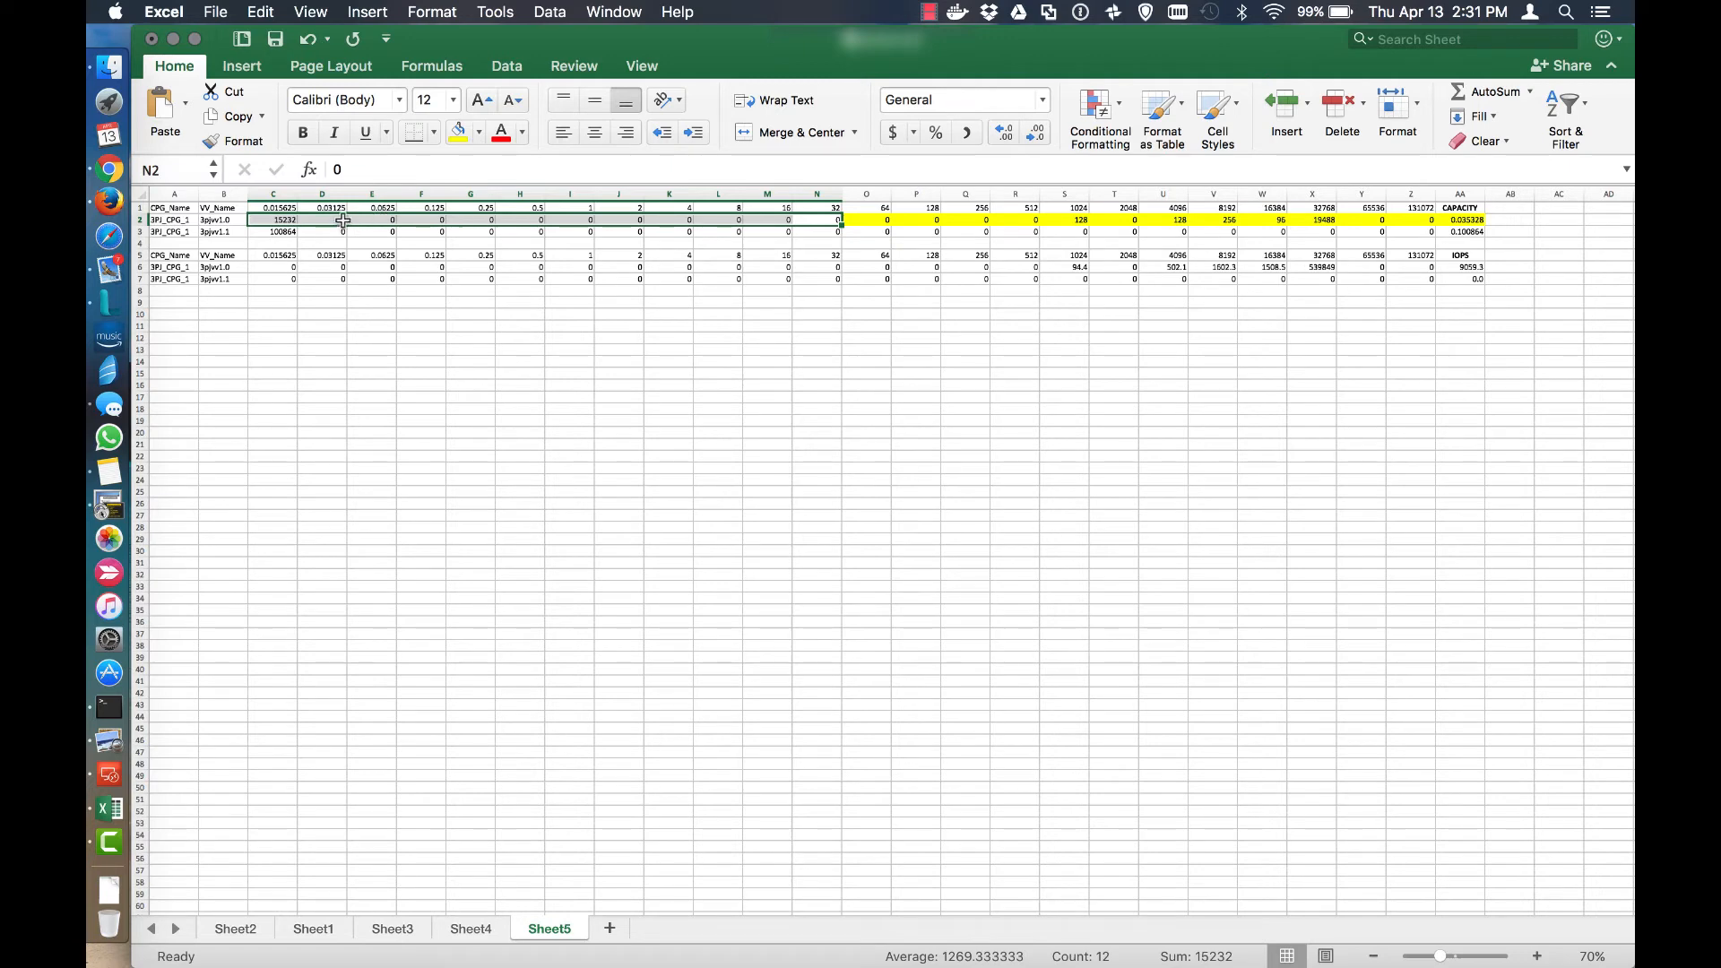
click(668, 315)
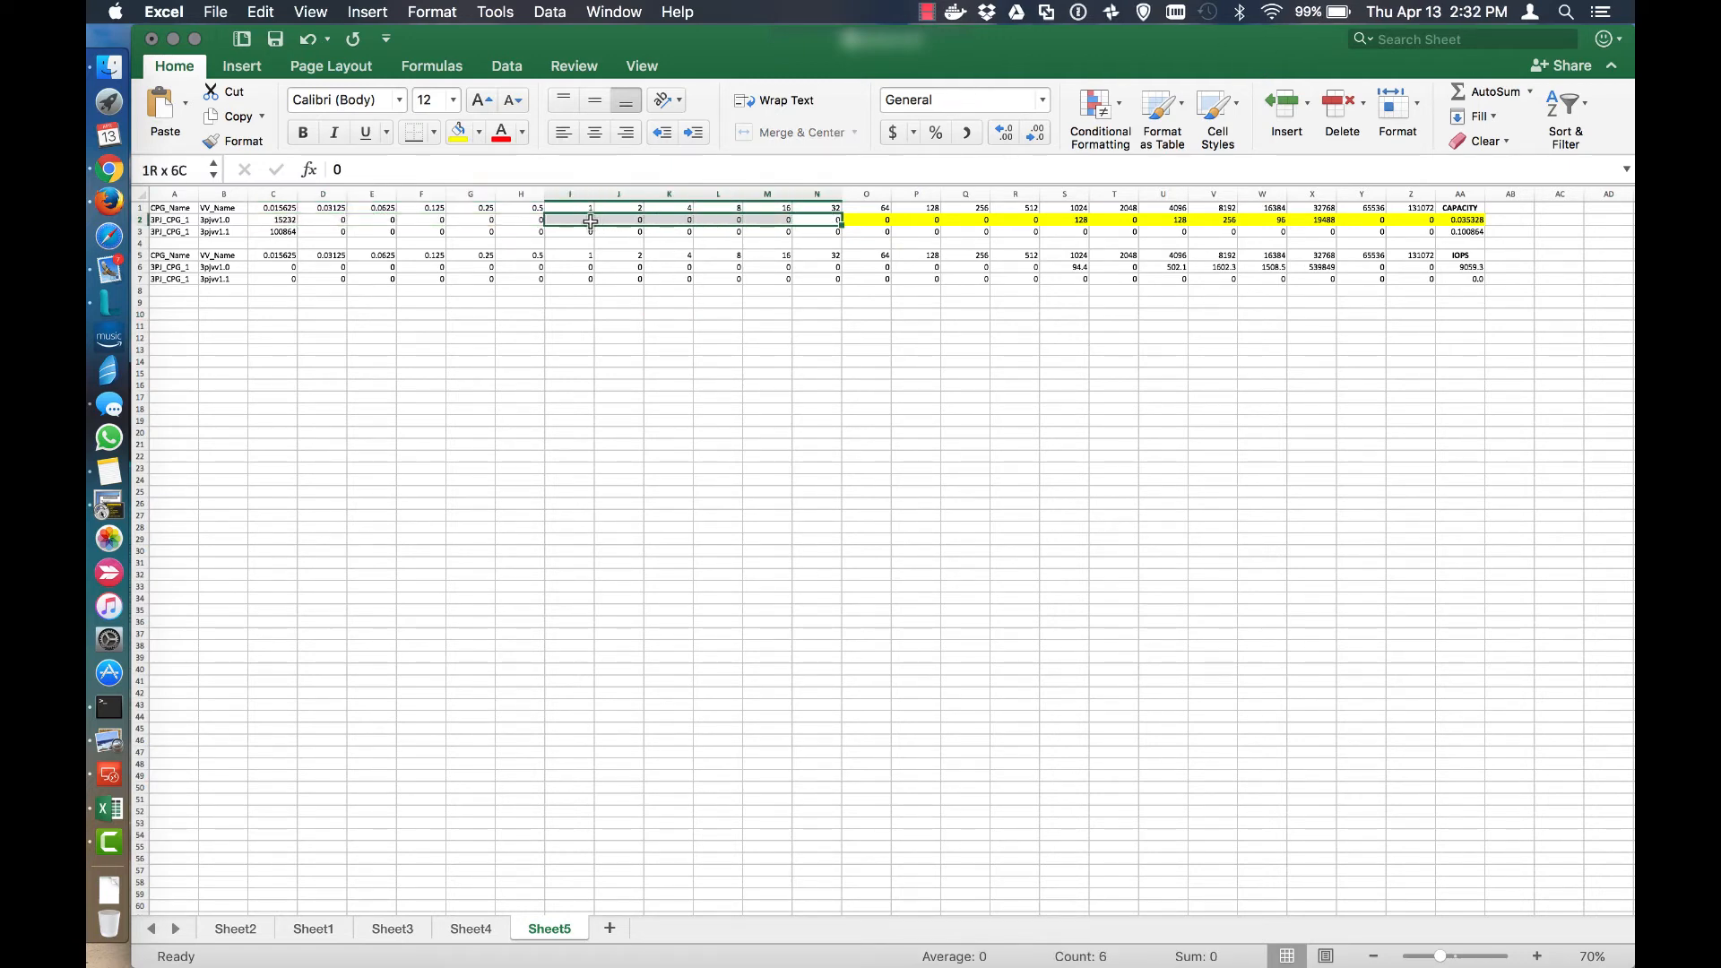
click(835, 219)
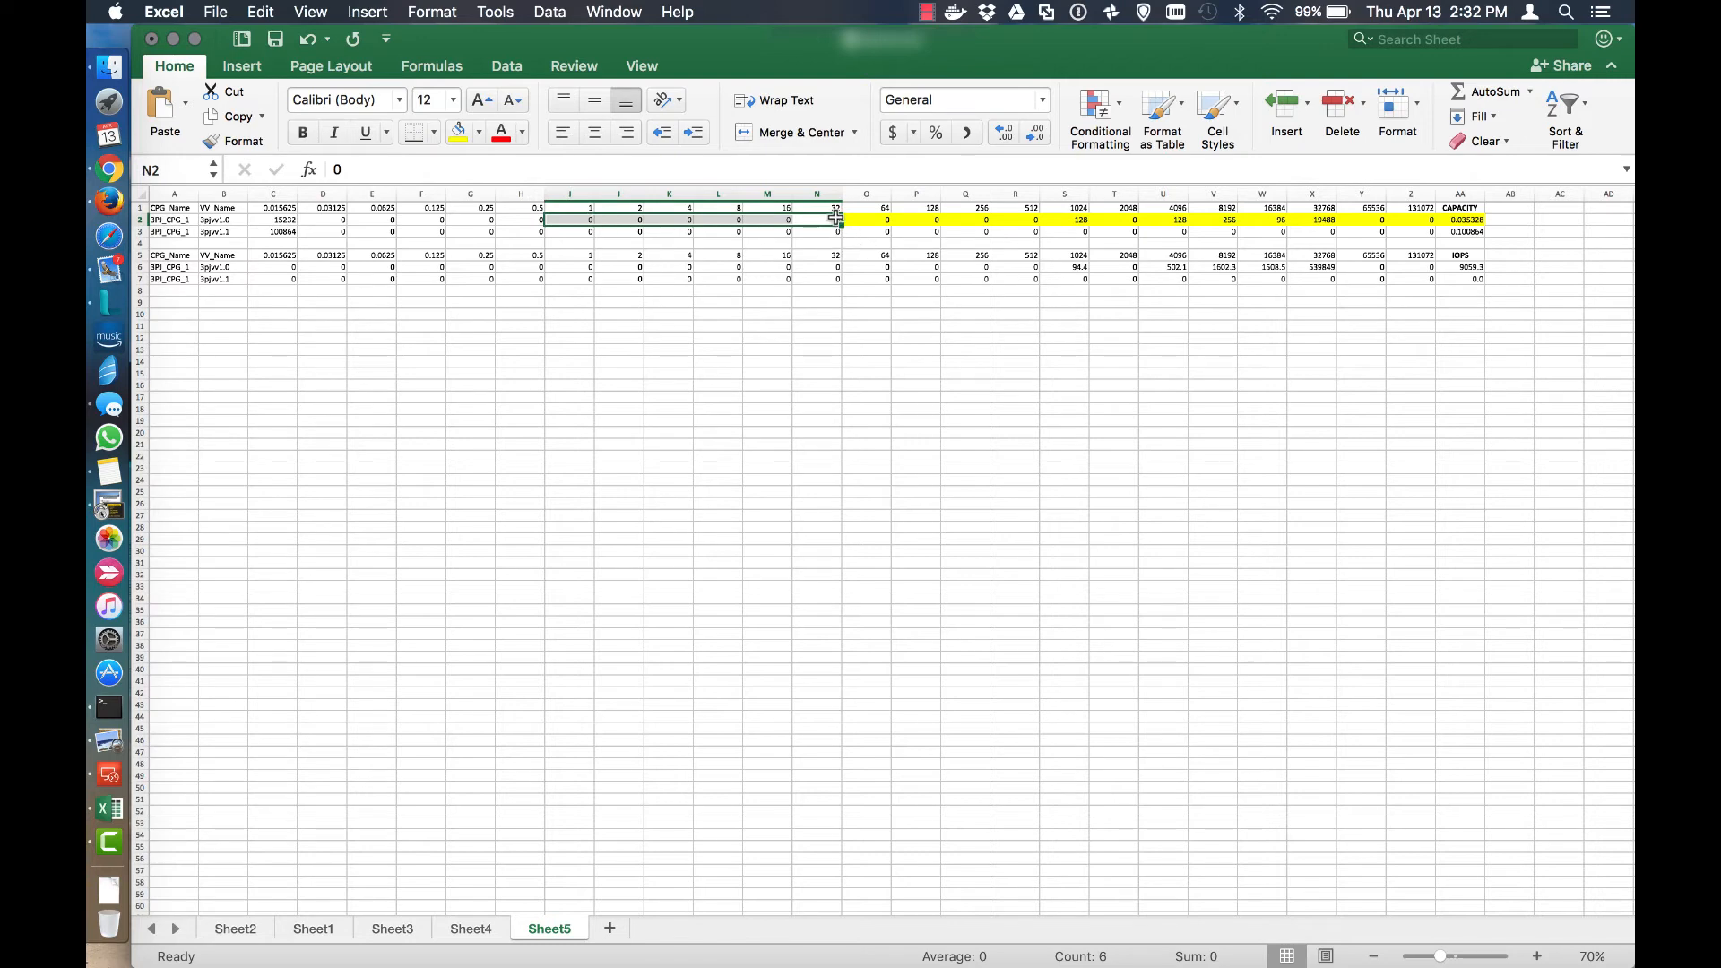
click(473, 130)
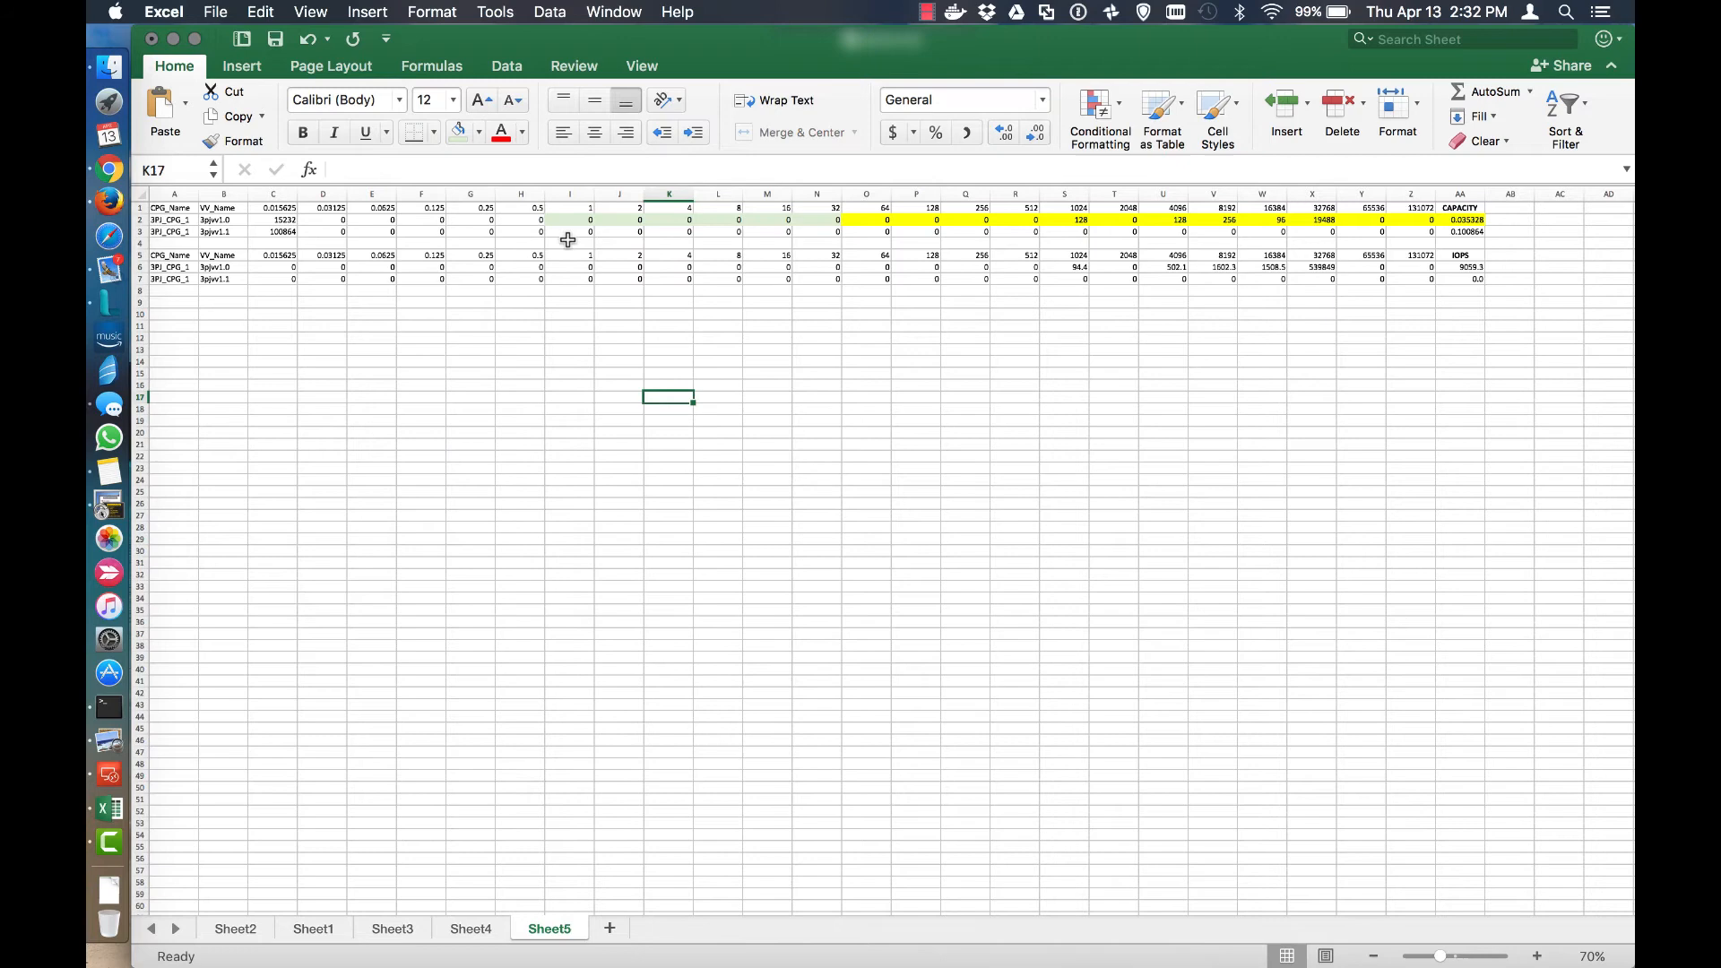
Fill cells C2:H2 light blue and check the capacity value in C2.
drag(273, 219, 539, 219)
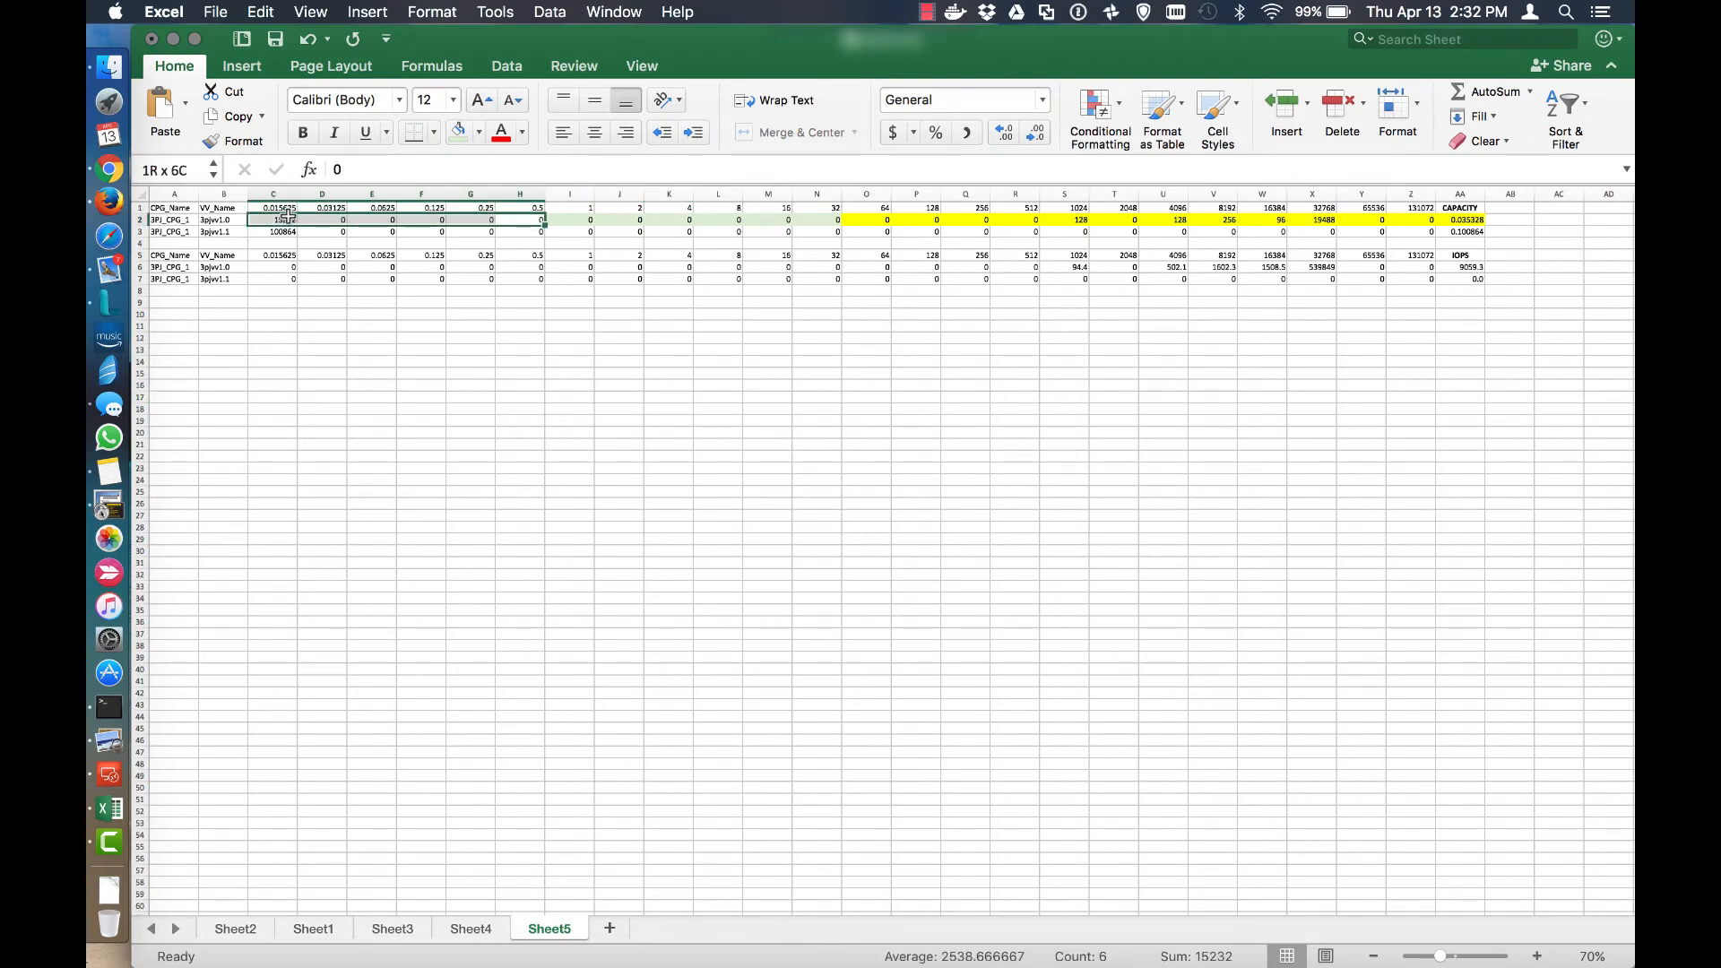
click(478, 130)
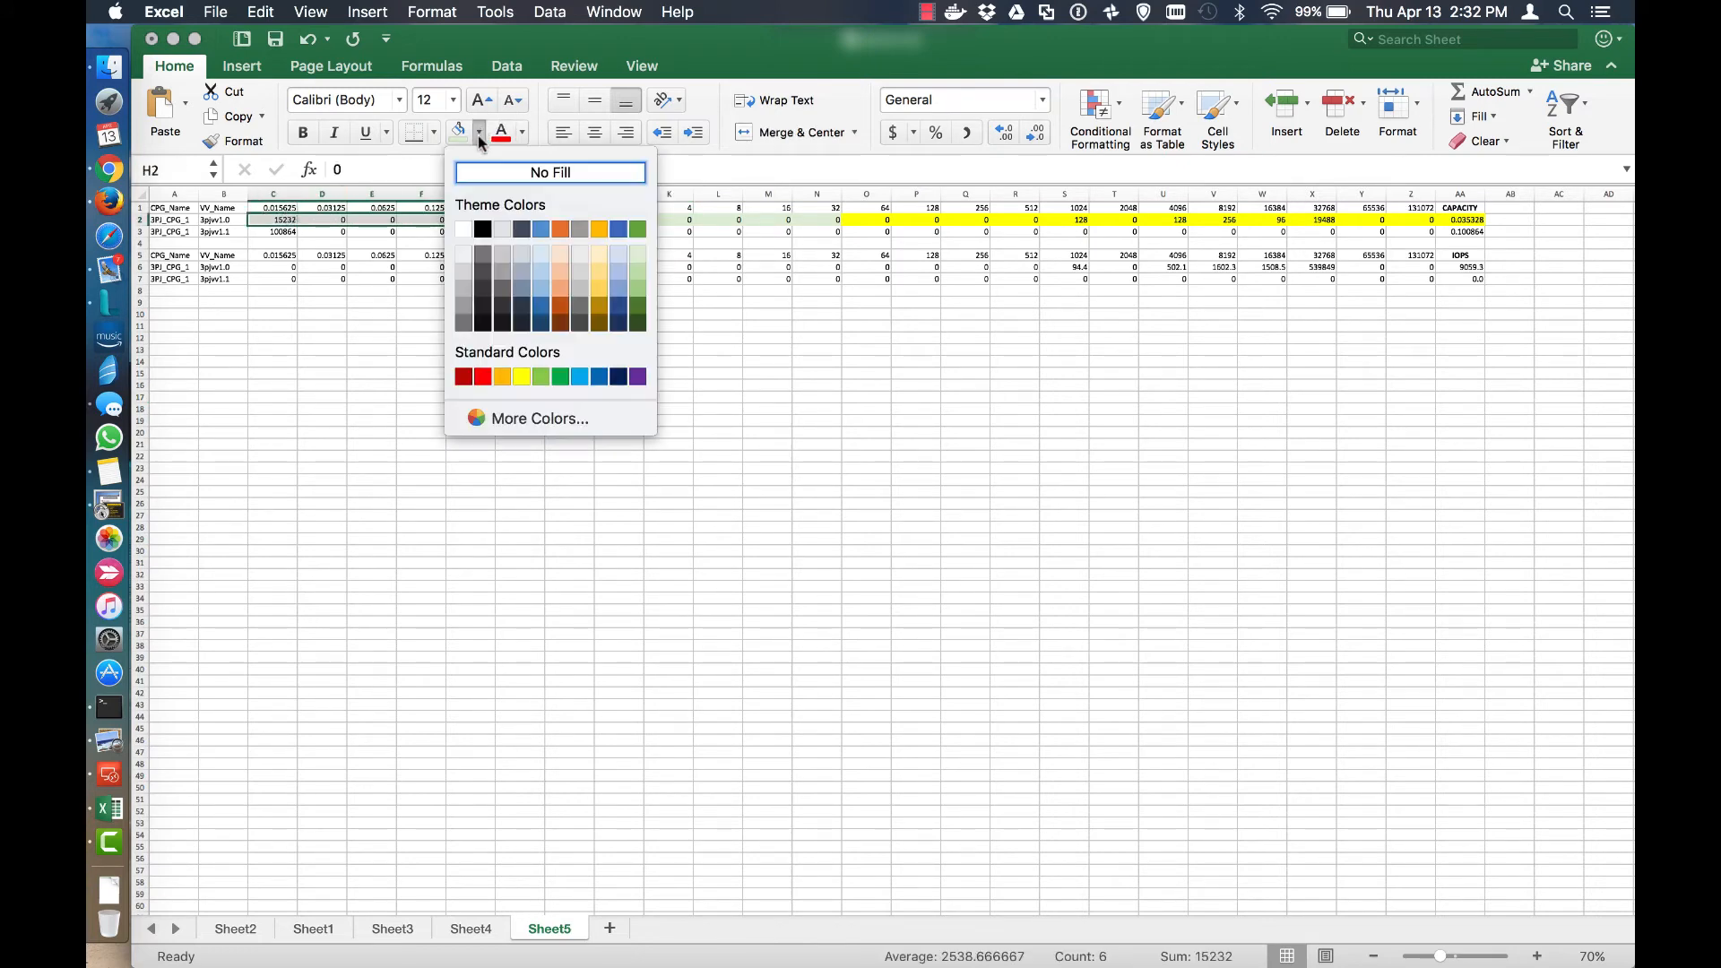
click(550, 172)
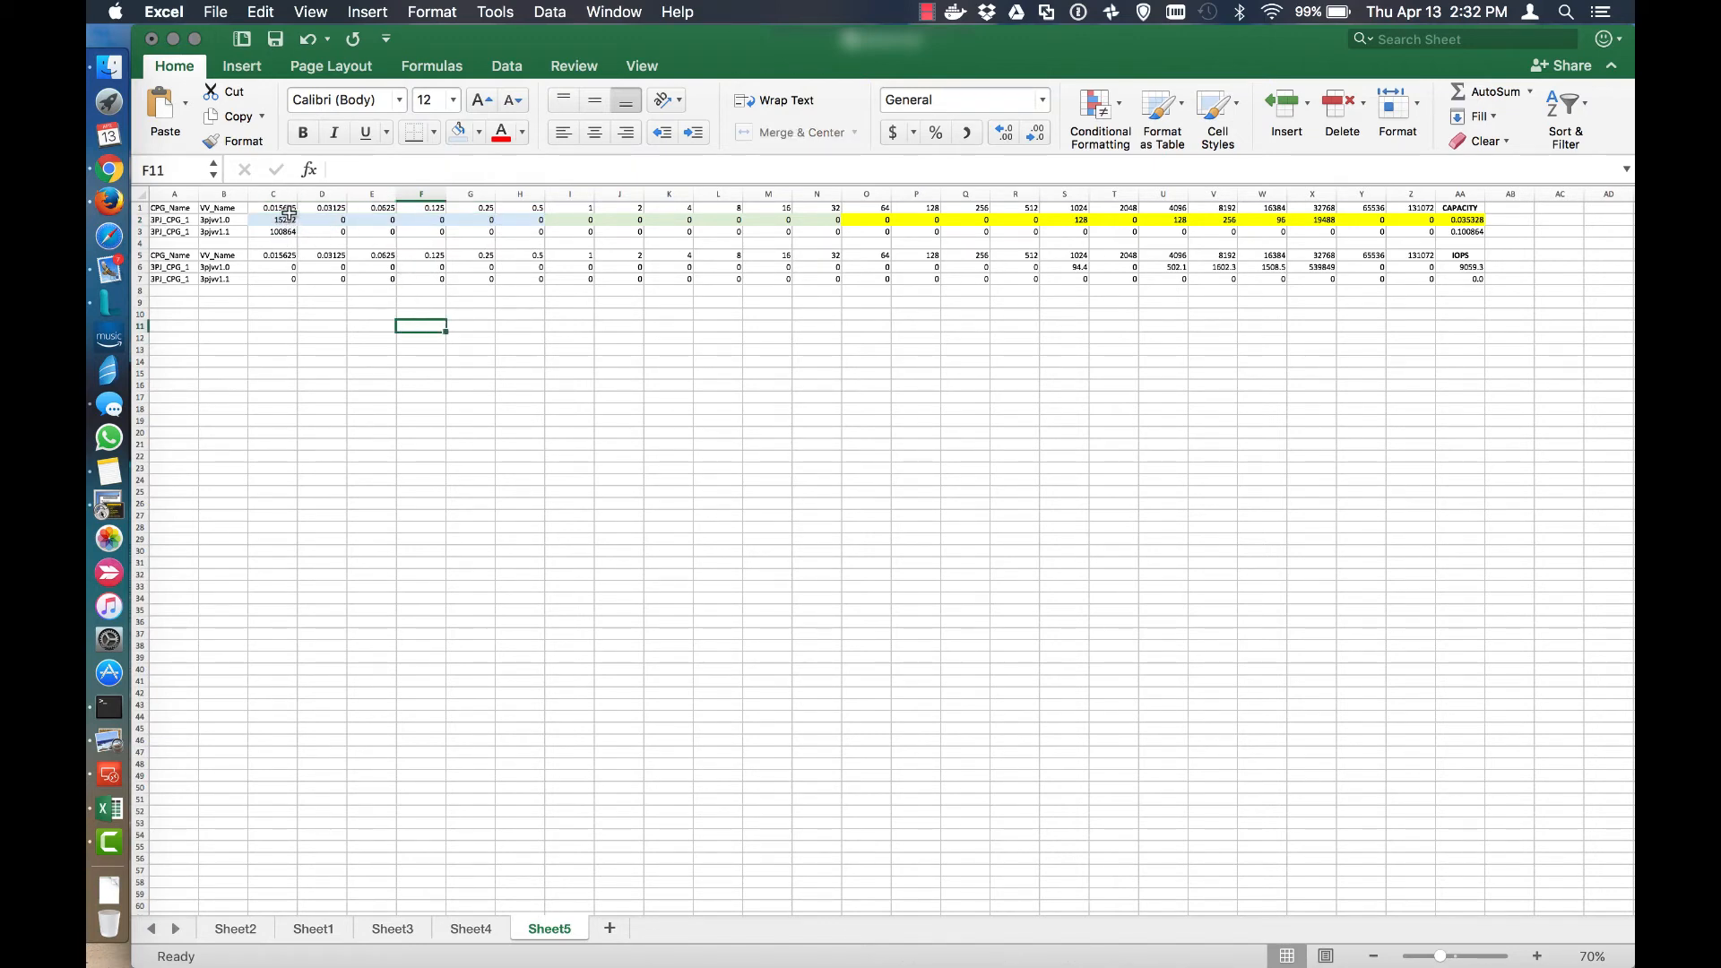
click(273, 218)
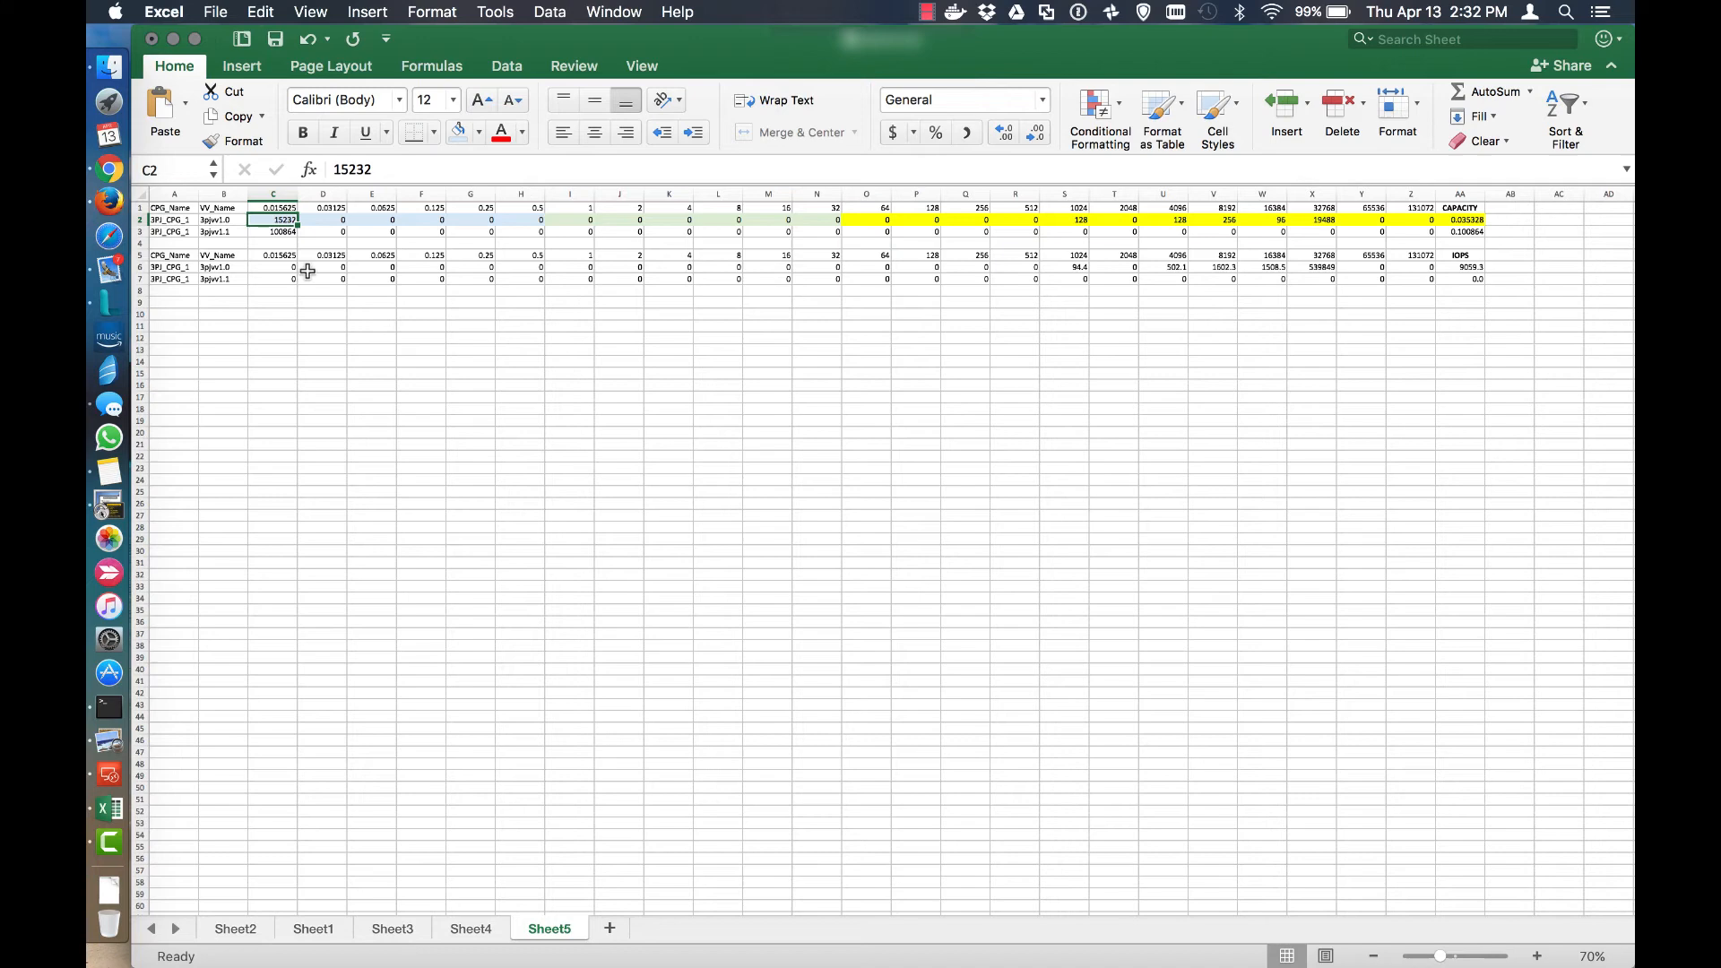
mouse_move(810, 624)
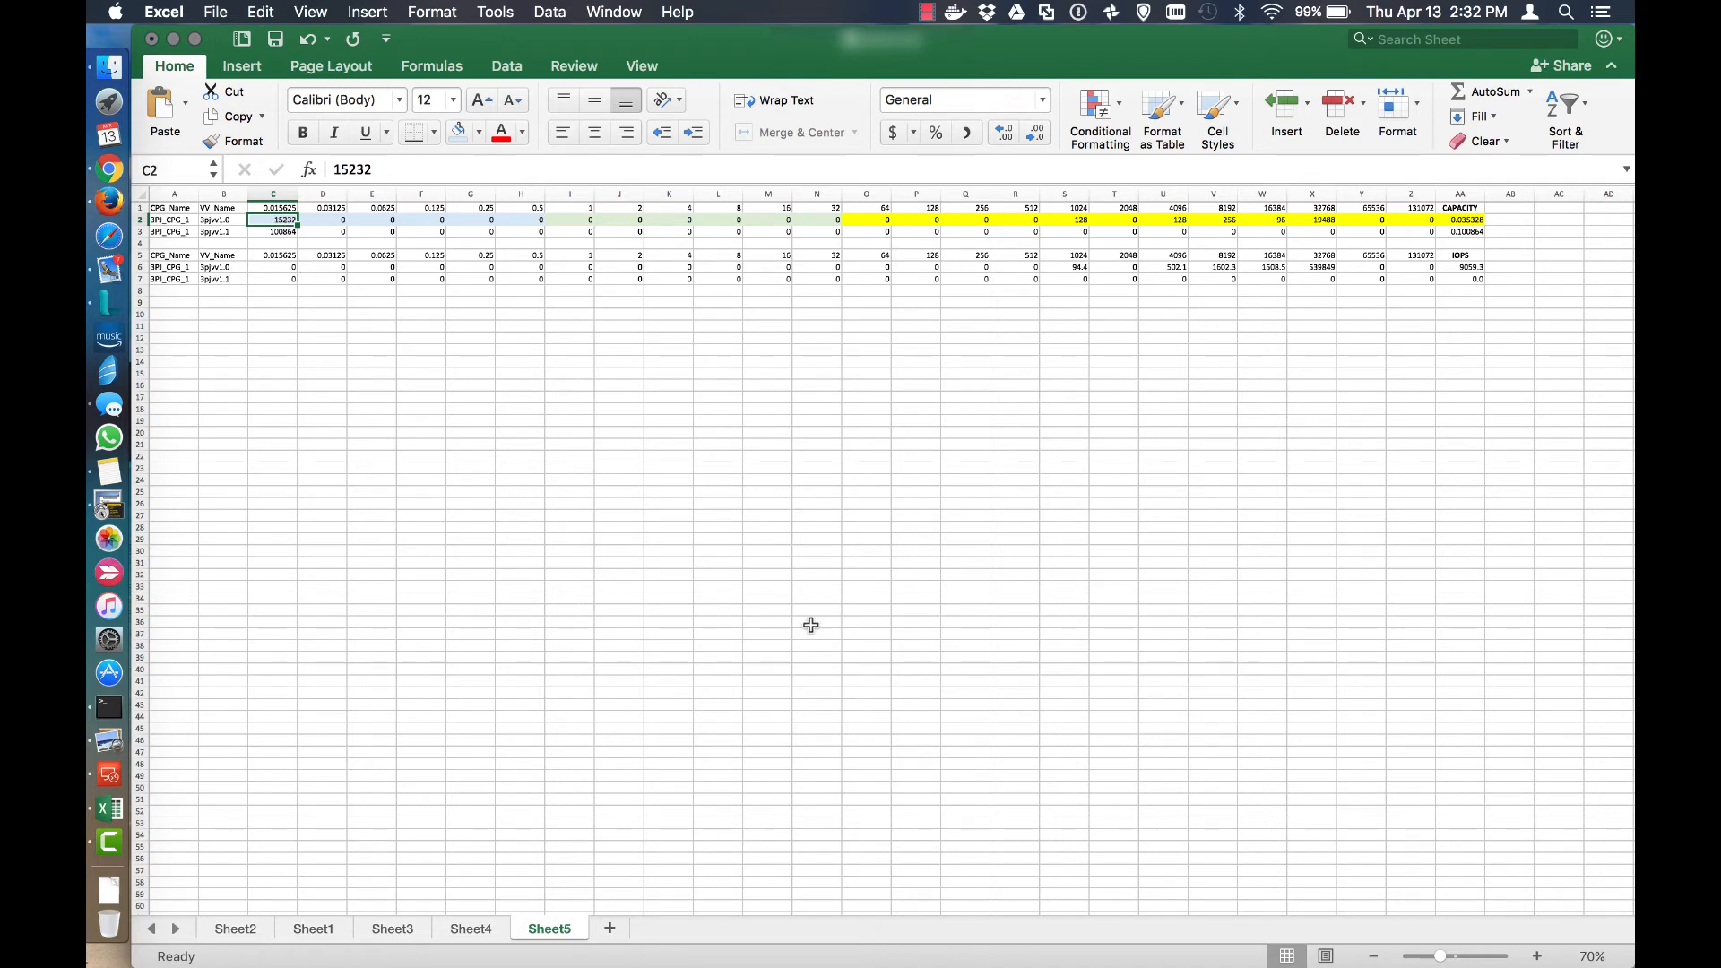
mouse_move(363, 279)
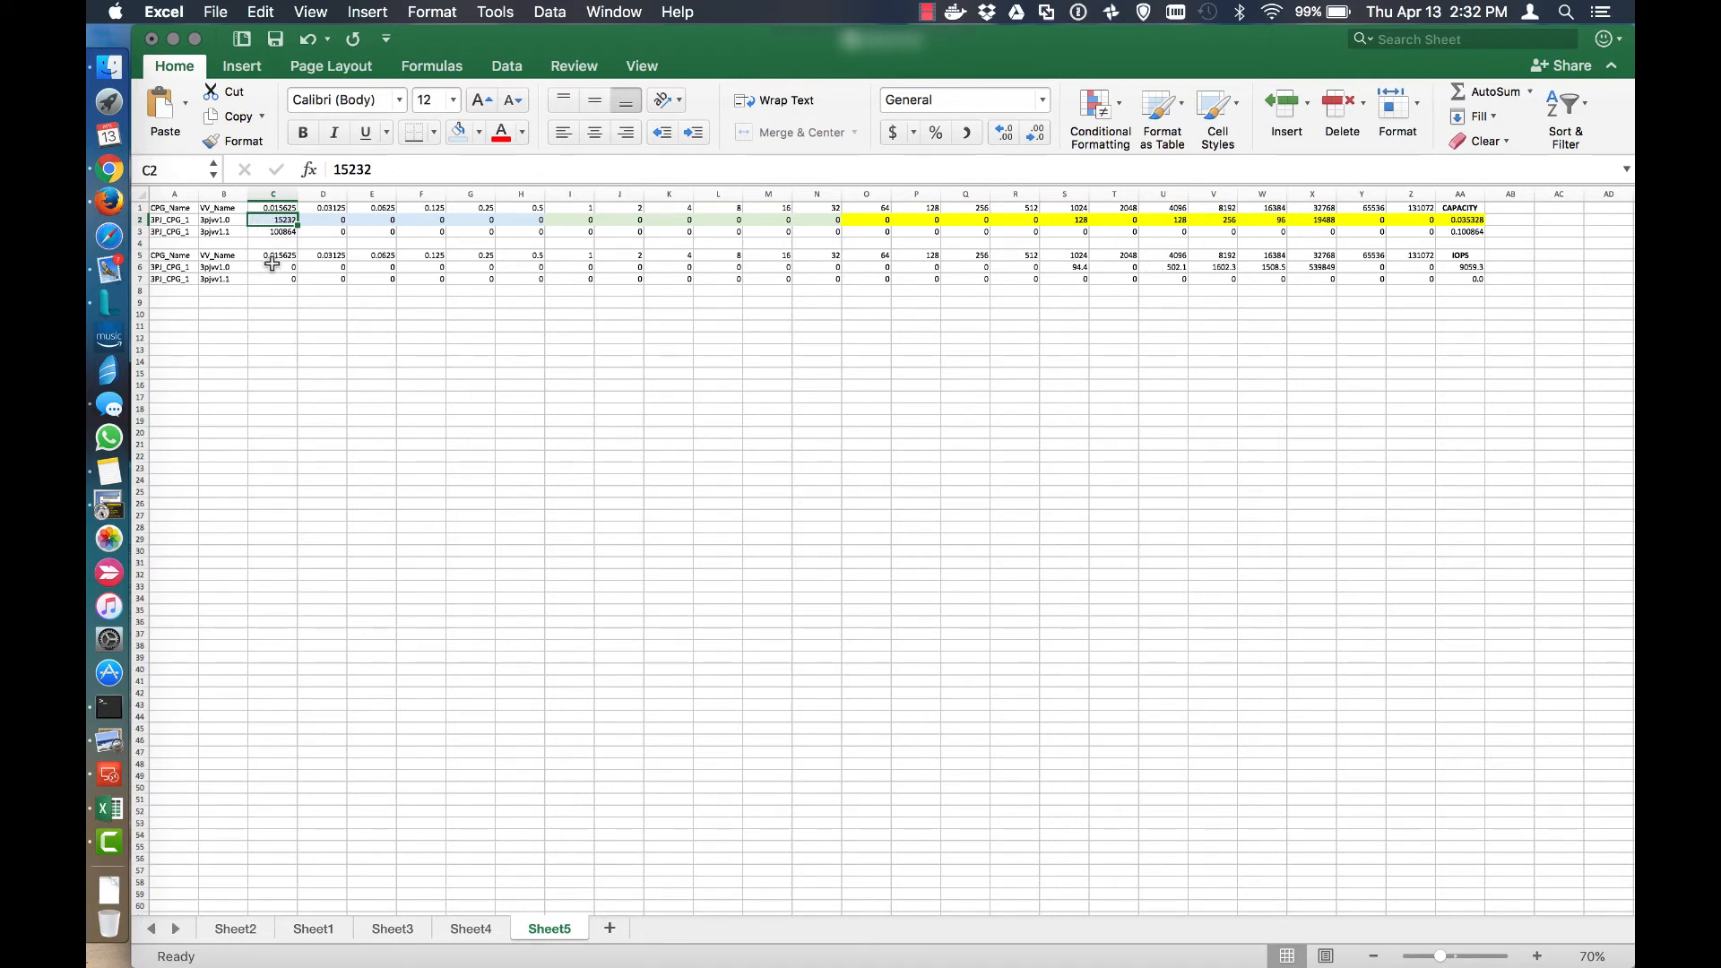
Fill the upper table's O1:Z3 block light orange.
drag(273, 231, 520, 231)
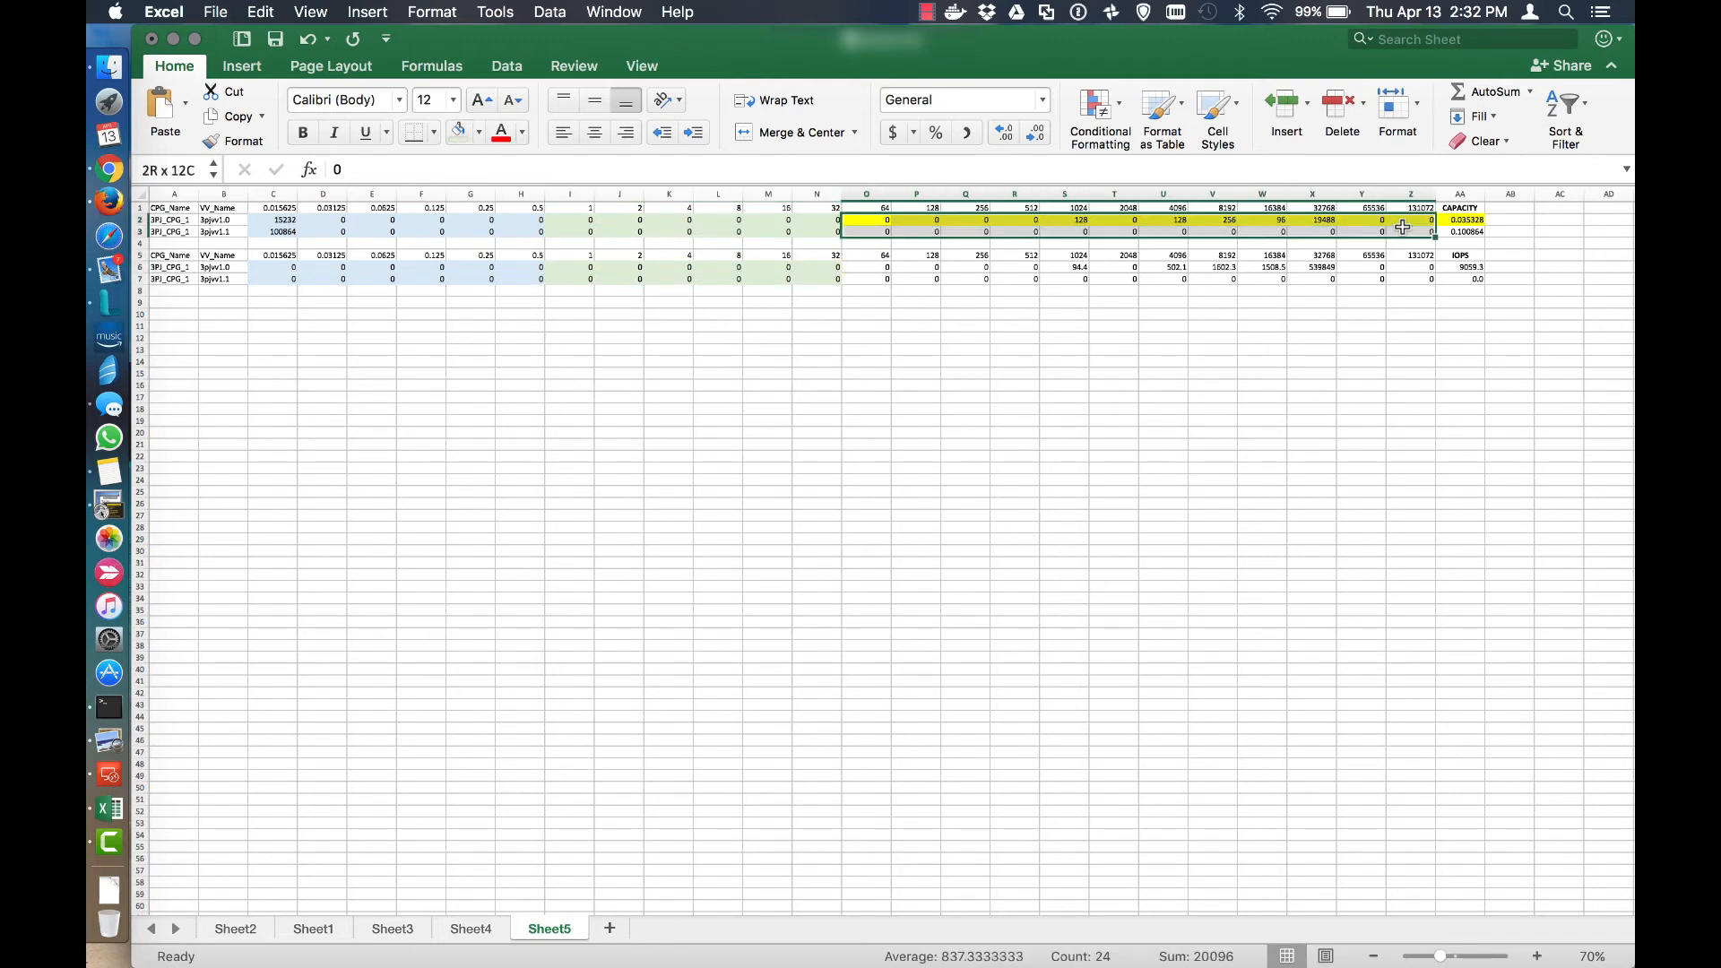
click(475, 131)
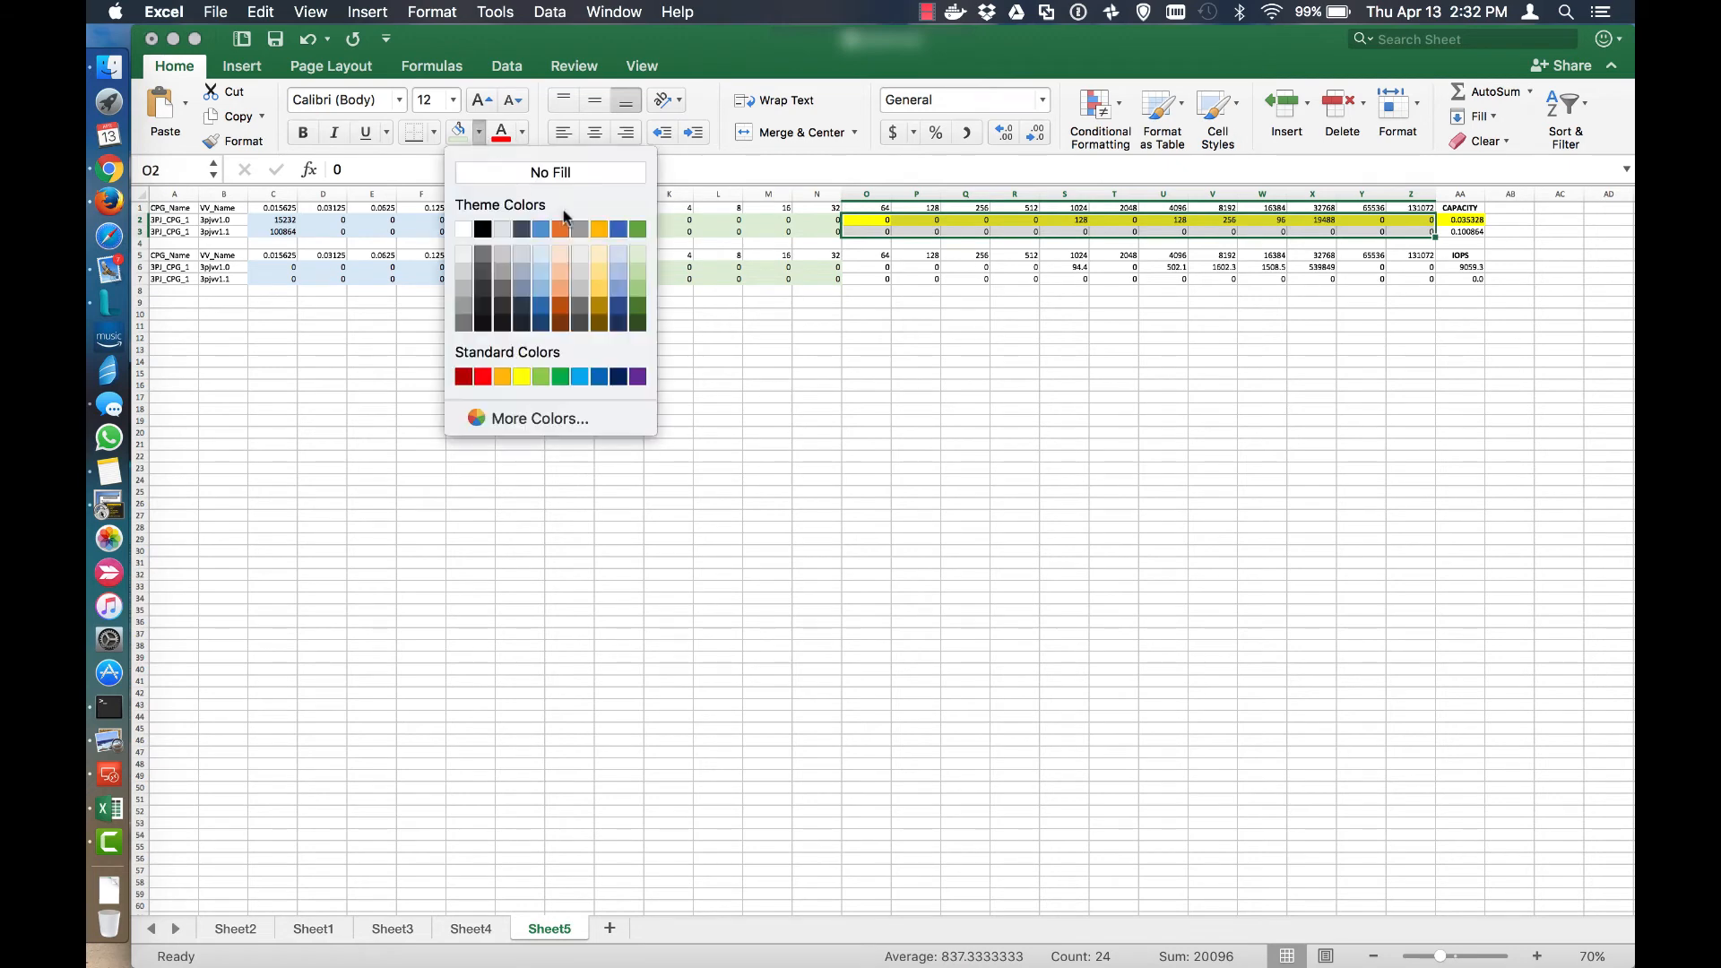
click(551, 172)
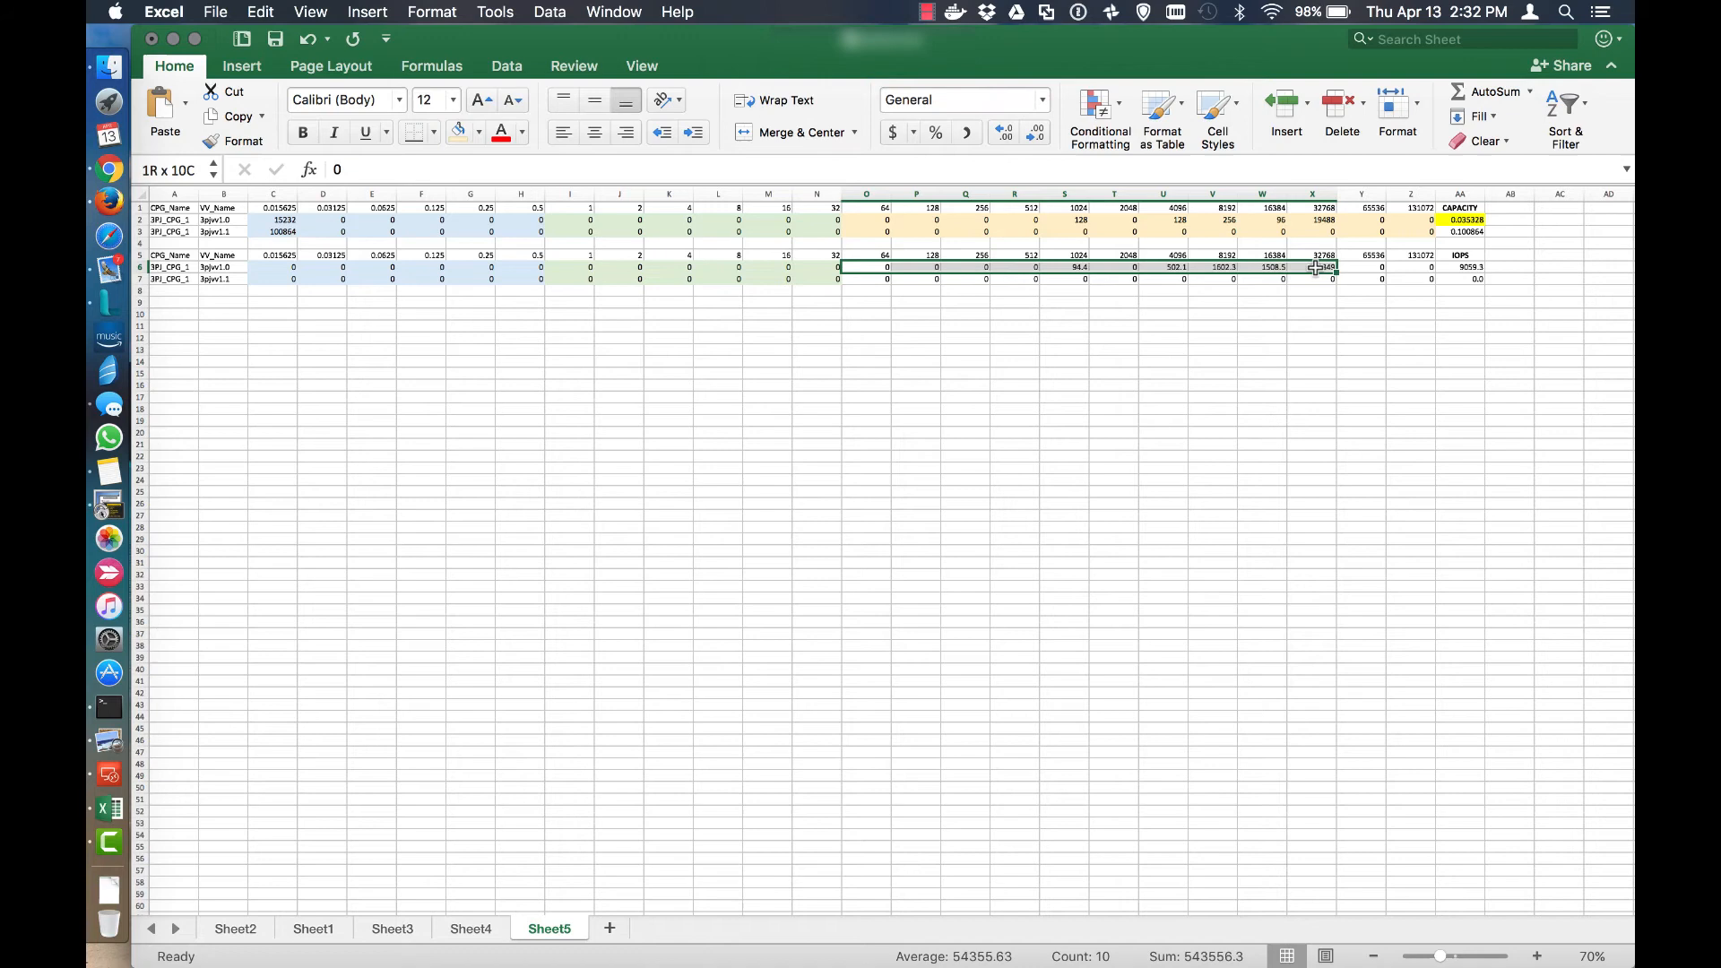
Apply the same light orange fill to O5:Z7 and check the values in X6 and X2.
click(865, 267)
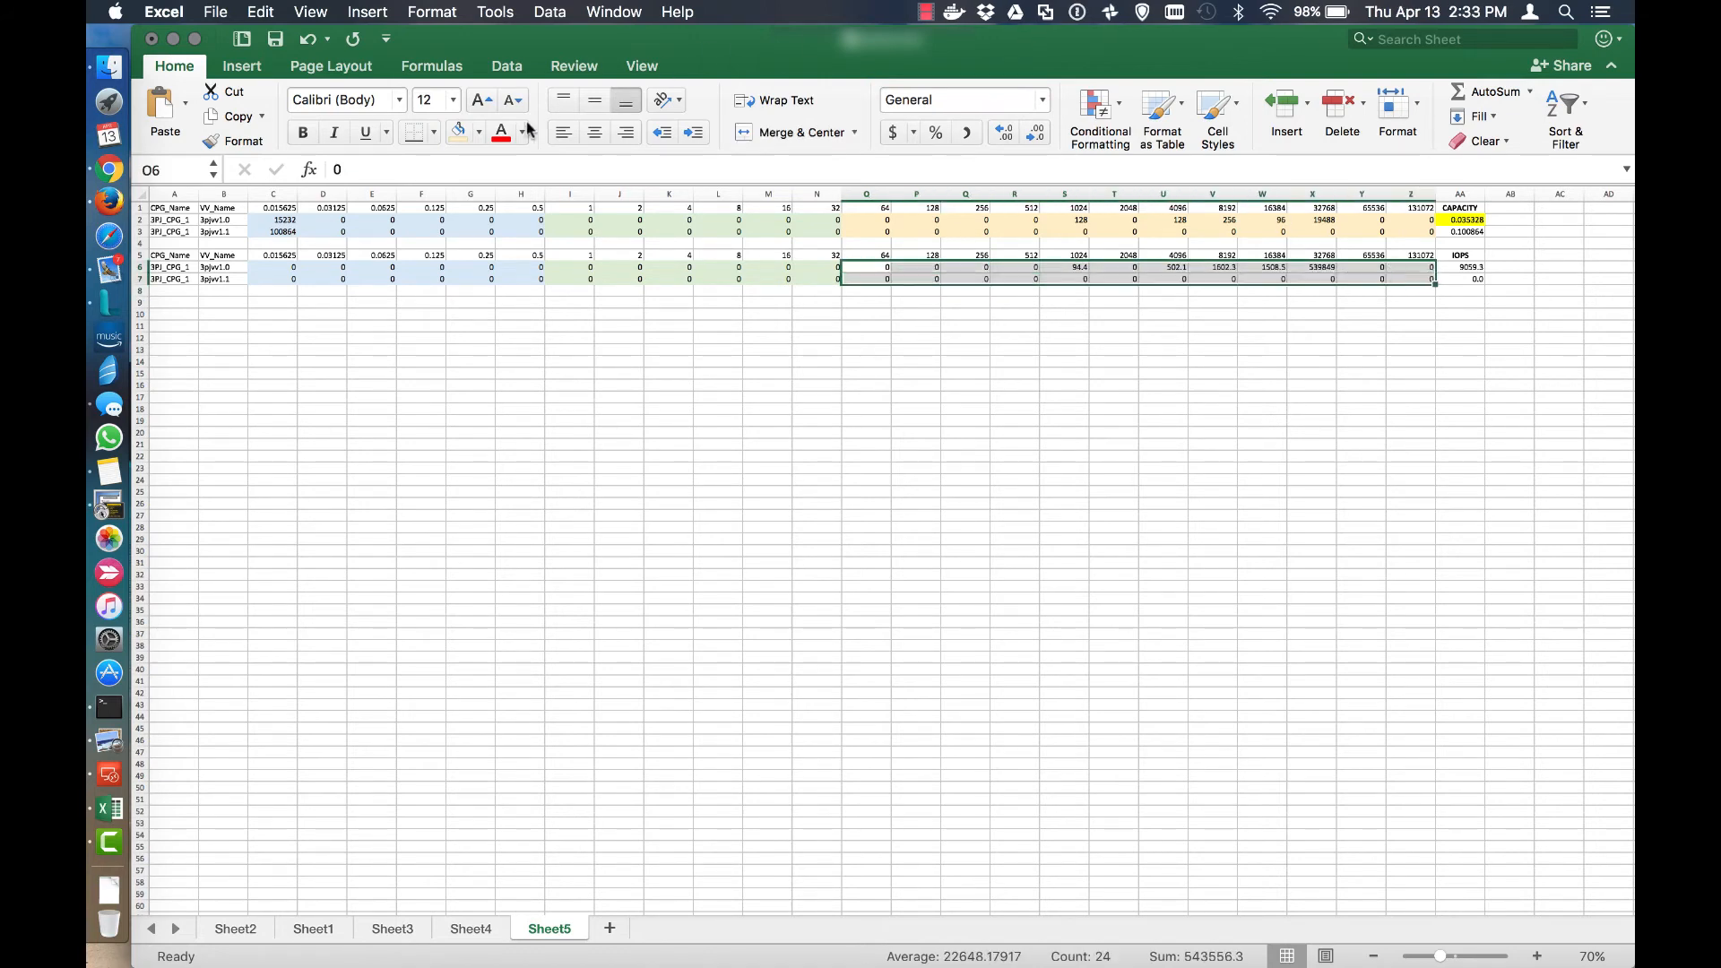
click(765, 396)
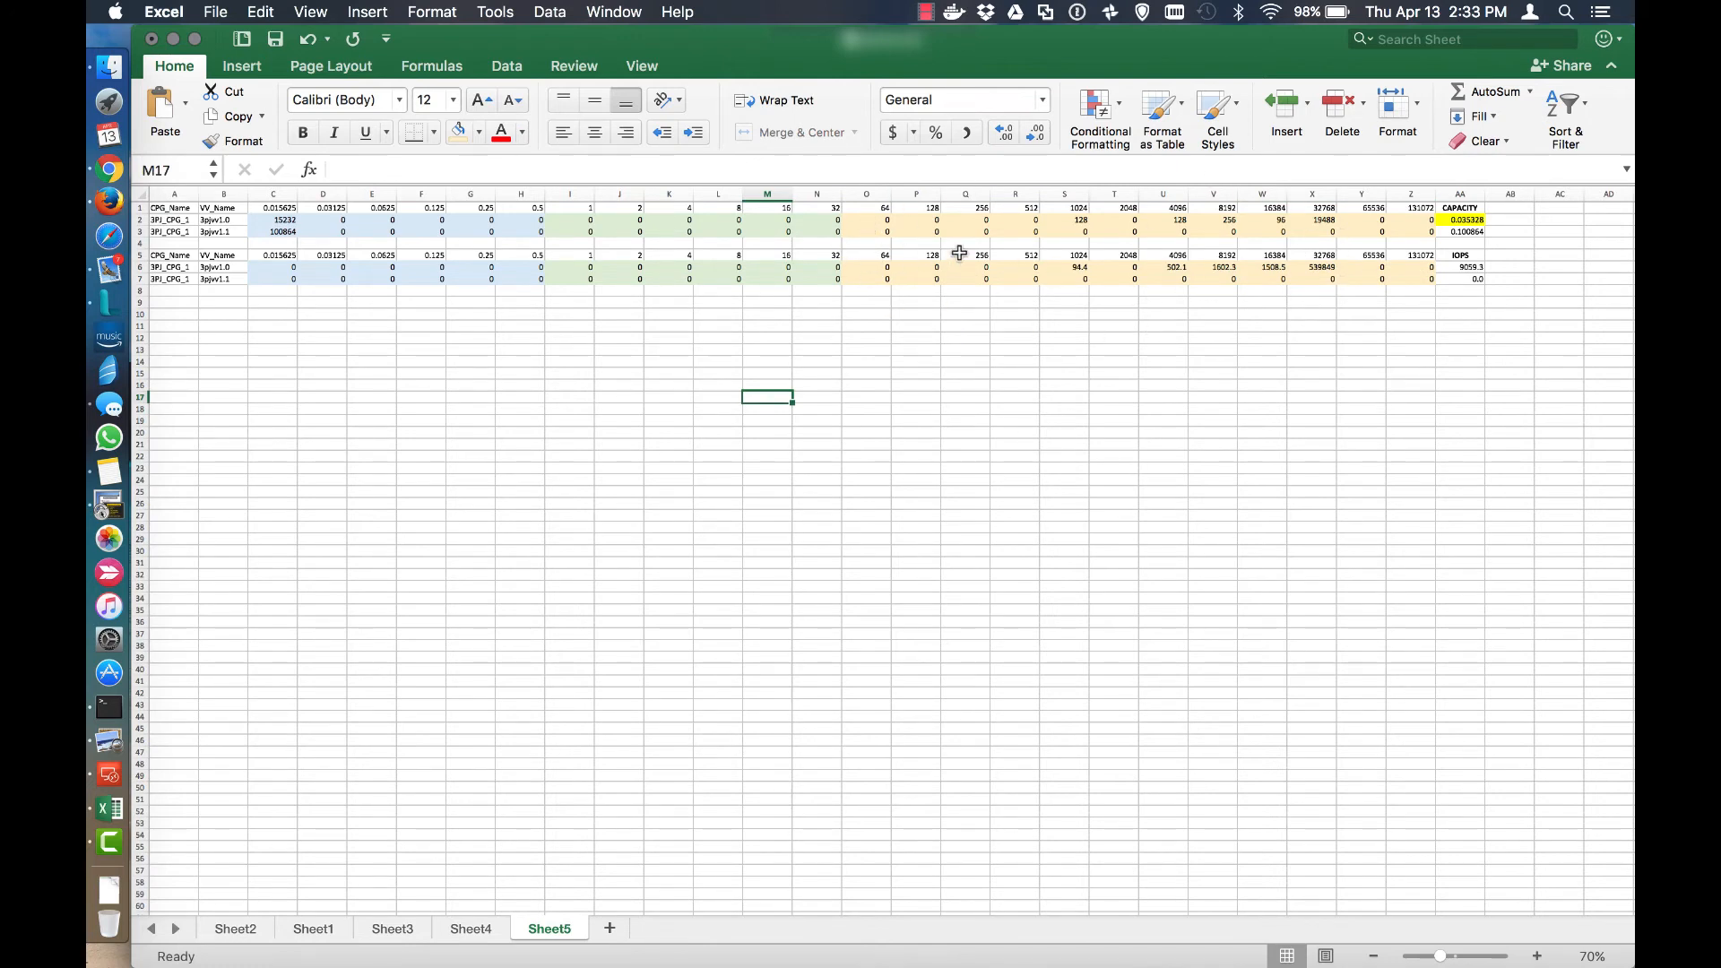
click(1312, 267)
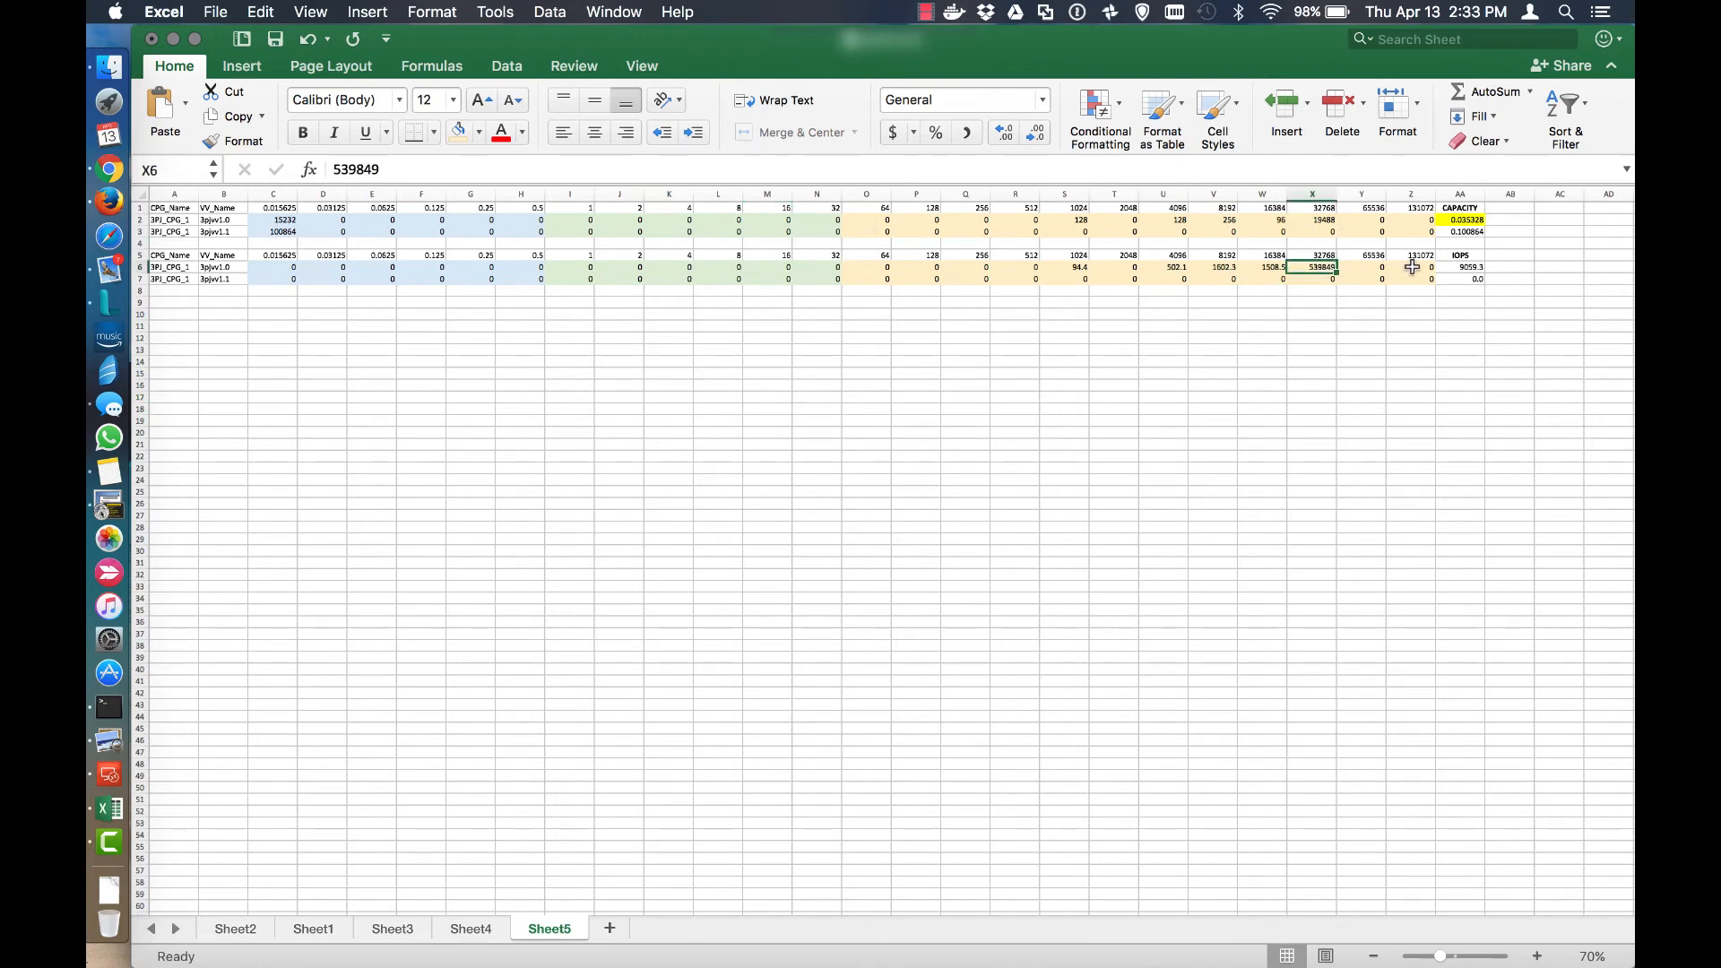
click(1312, 219)
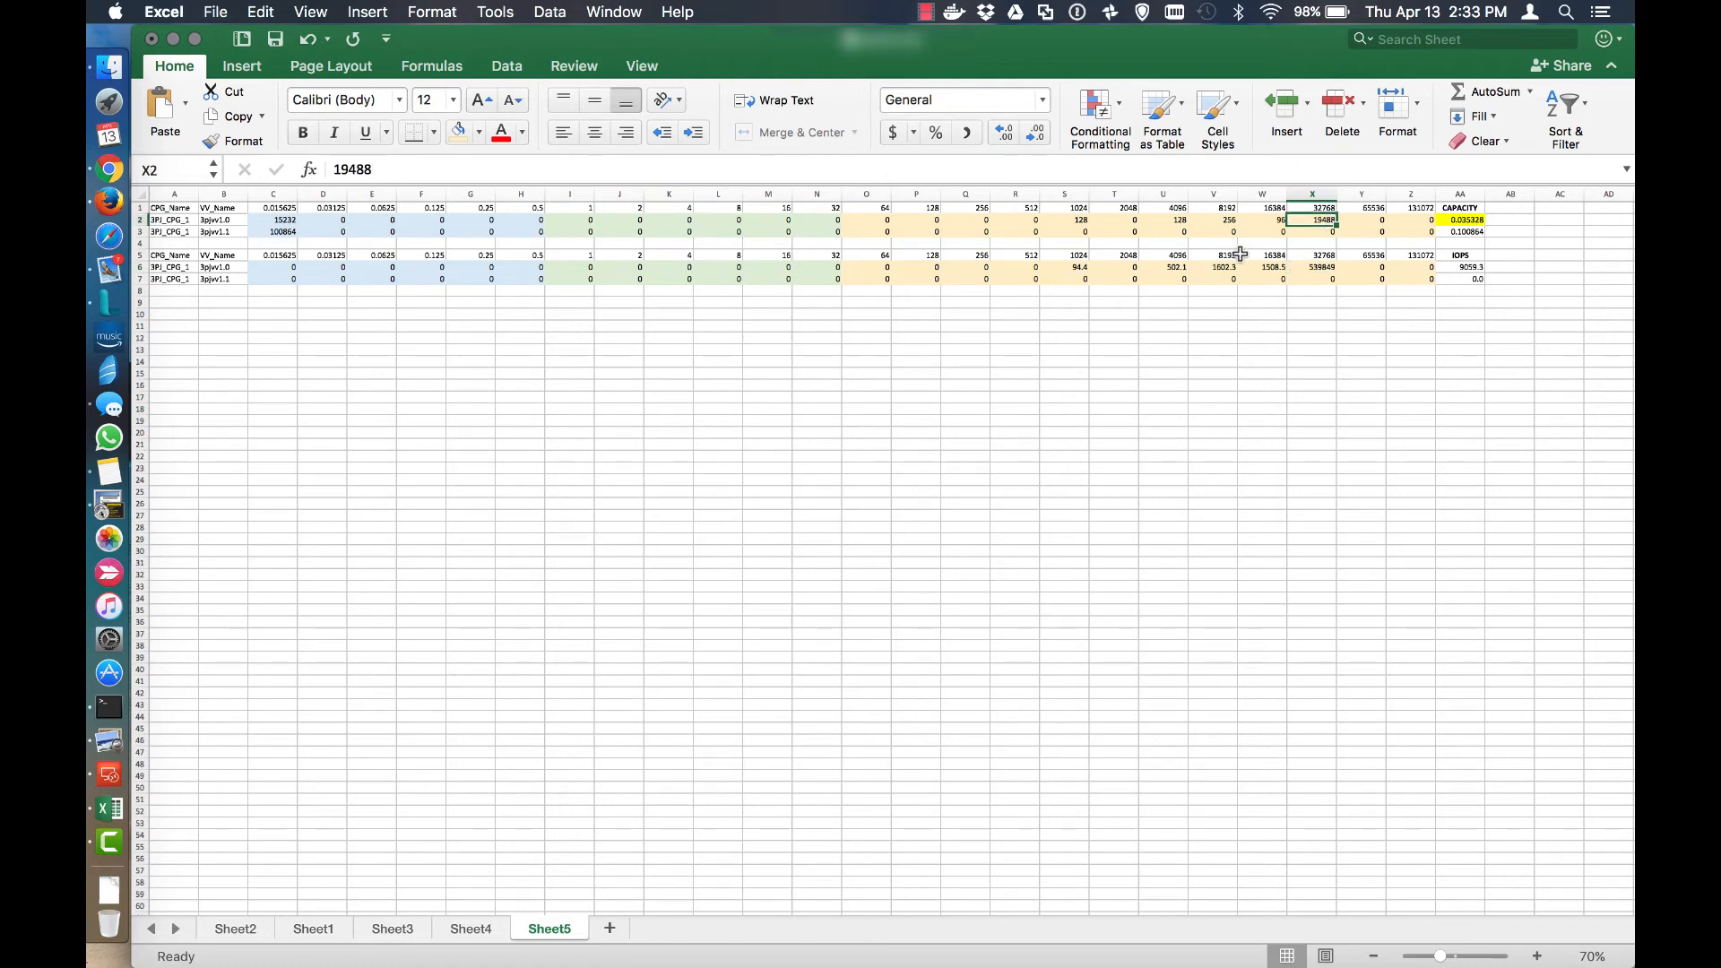
click(570, 219)
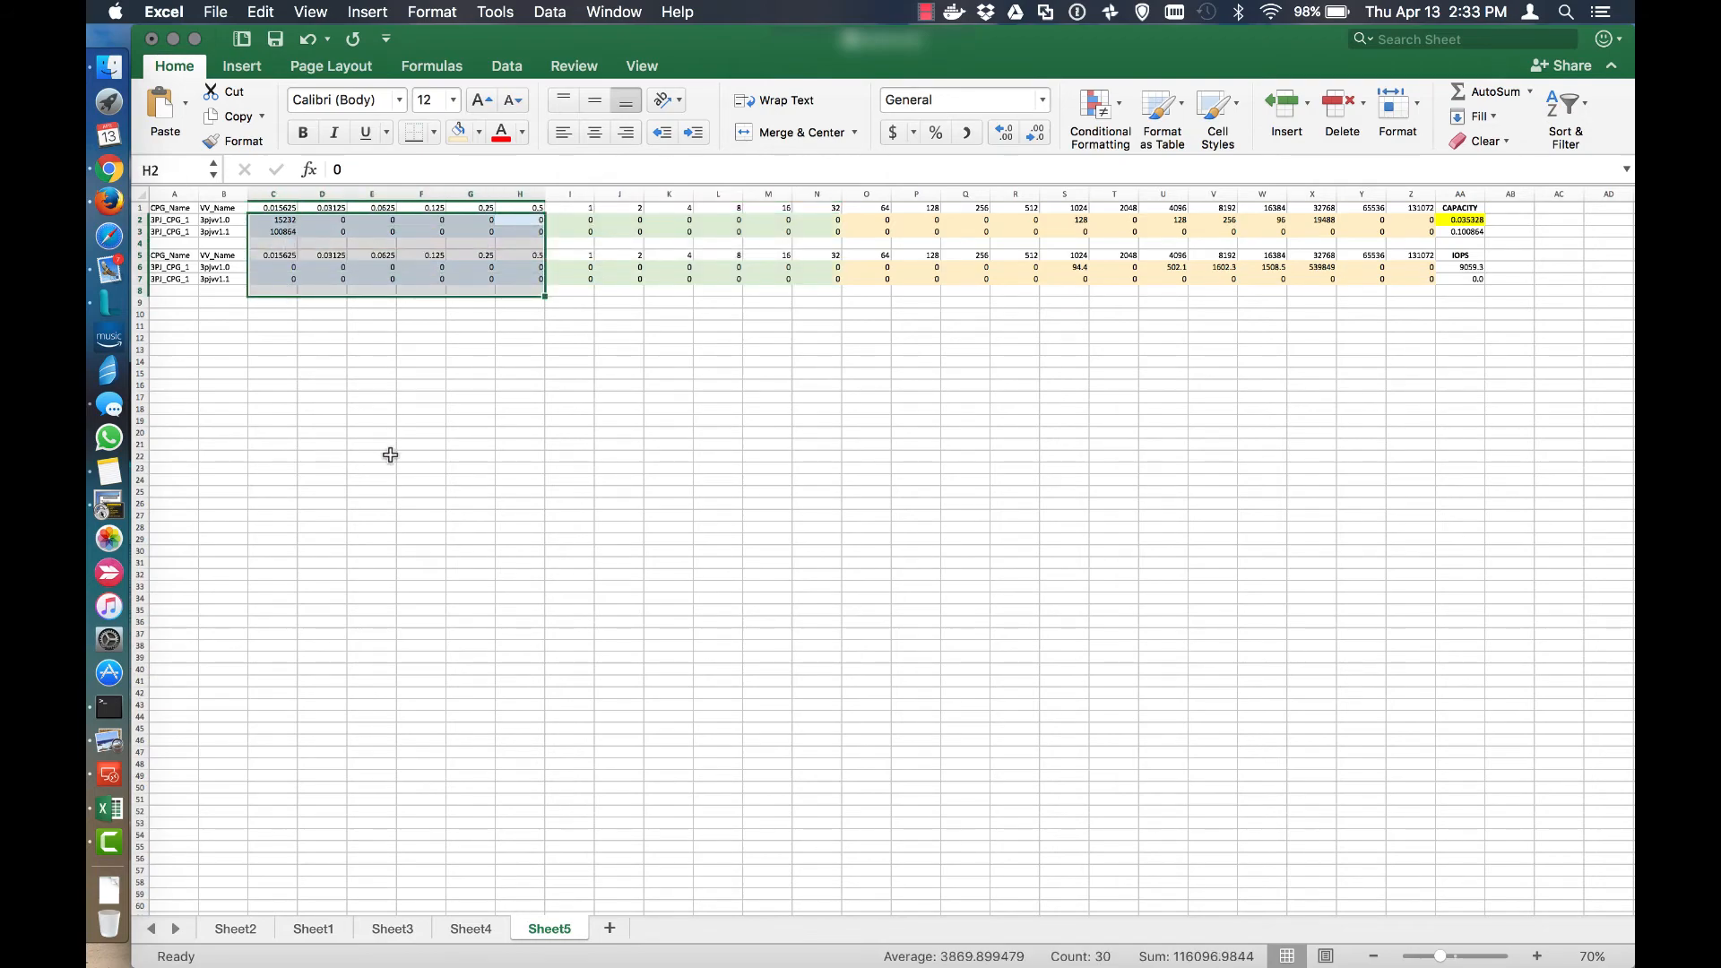
click(371, 456)
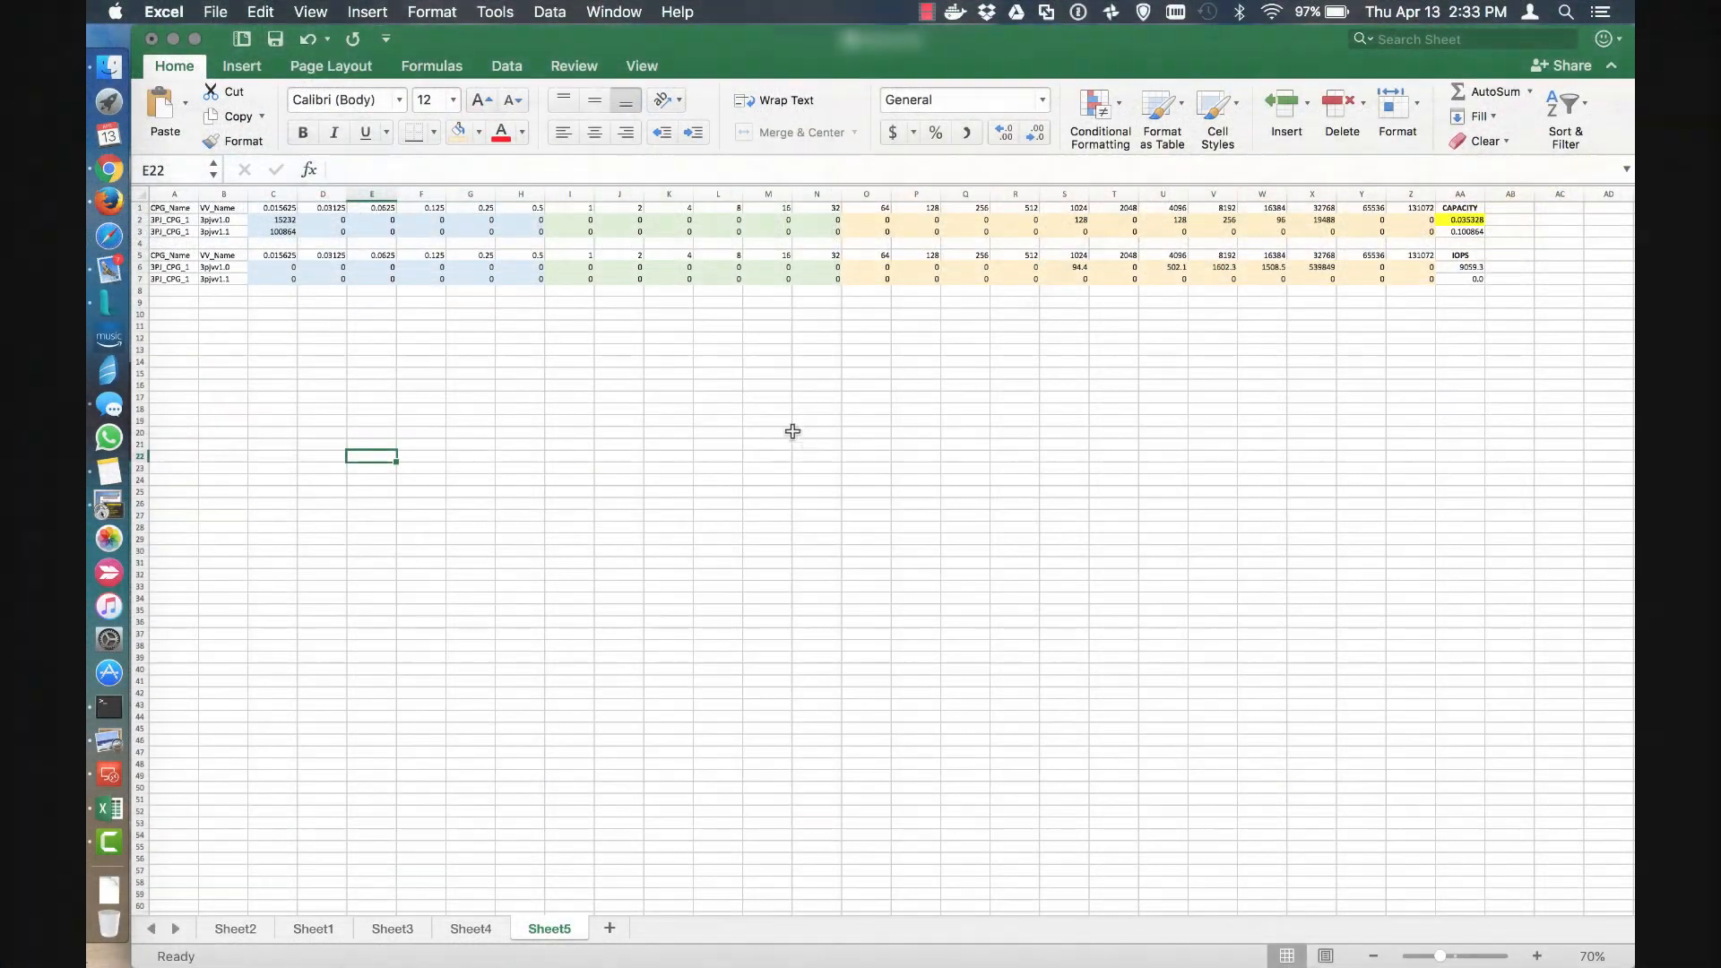
click(273, 316)
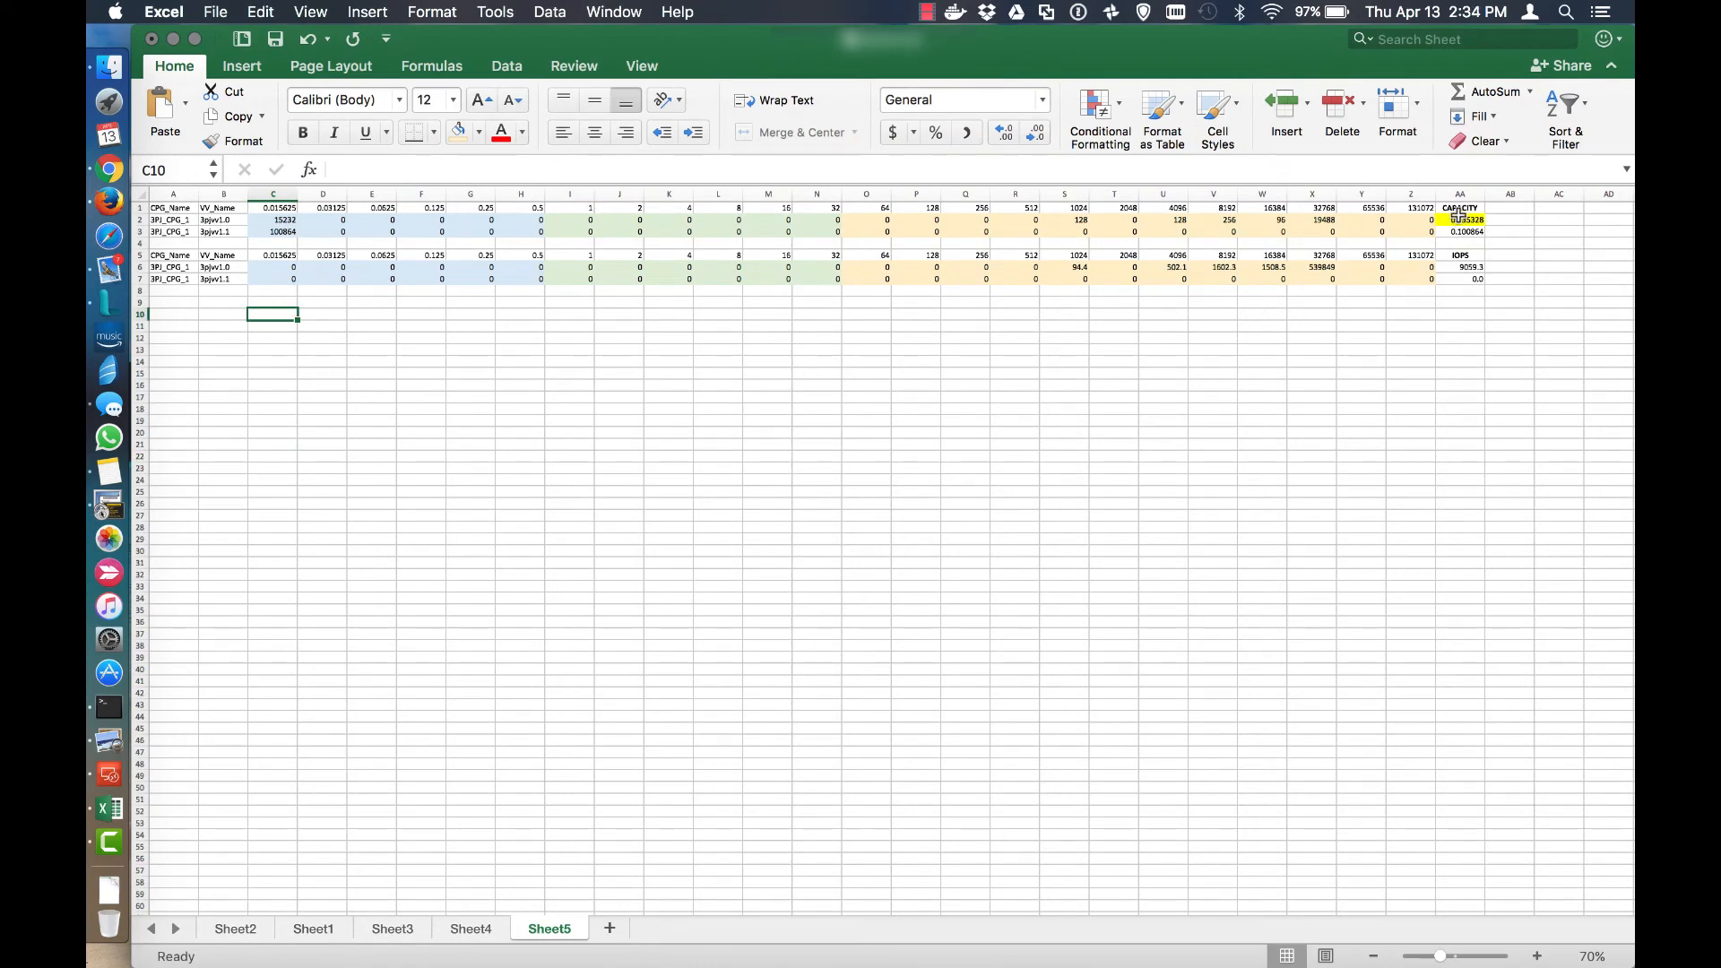
click(1162, 337)
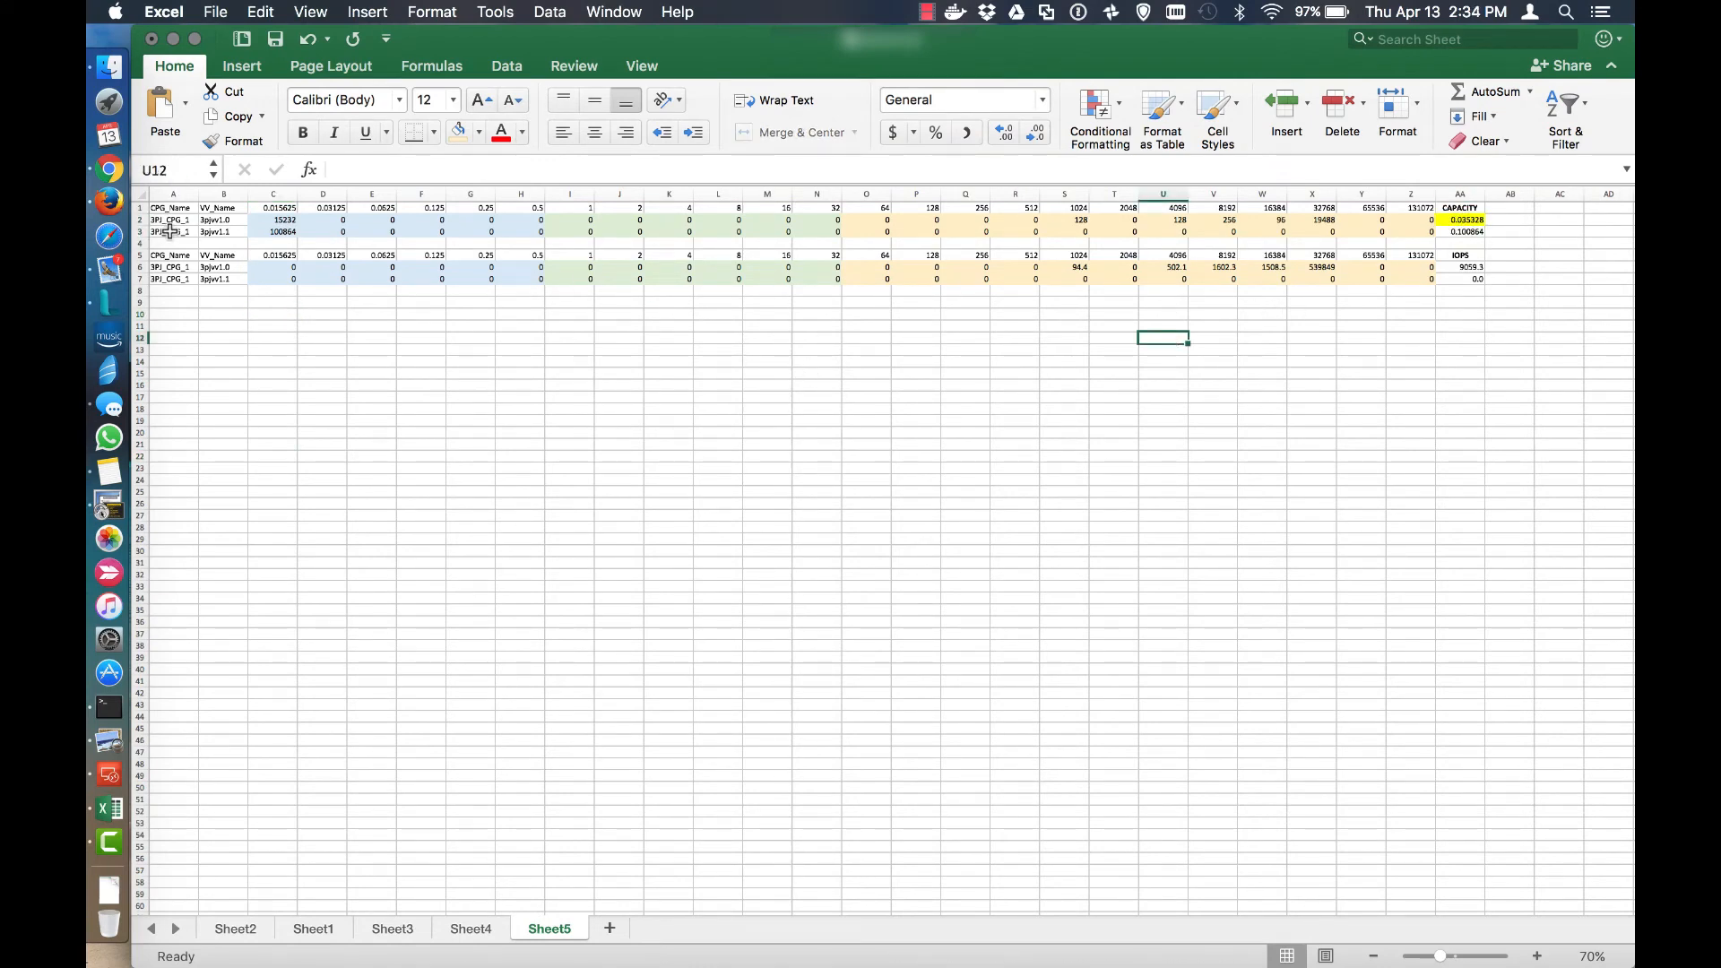
click(172, 219)
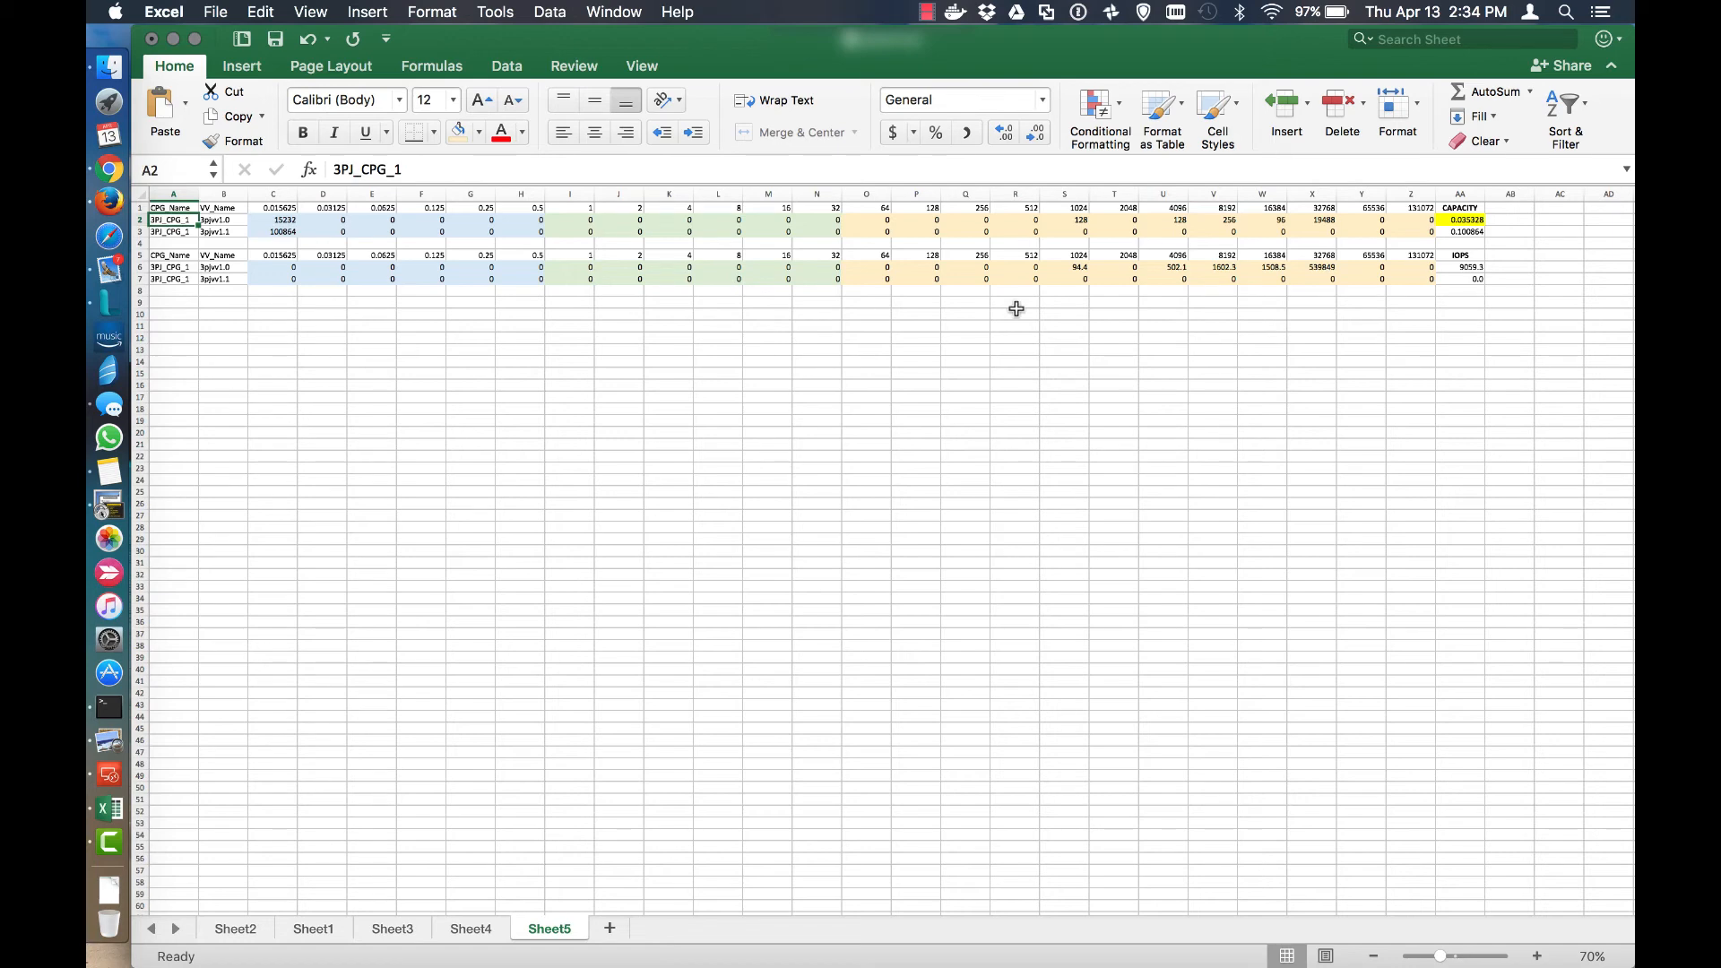
click(1065, 219)
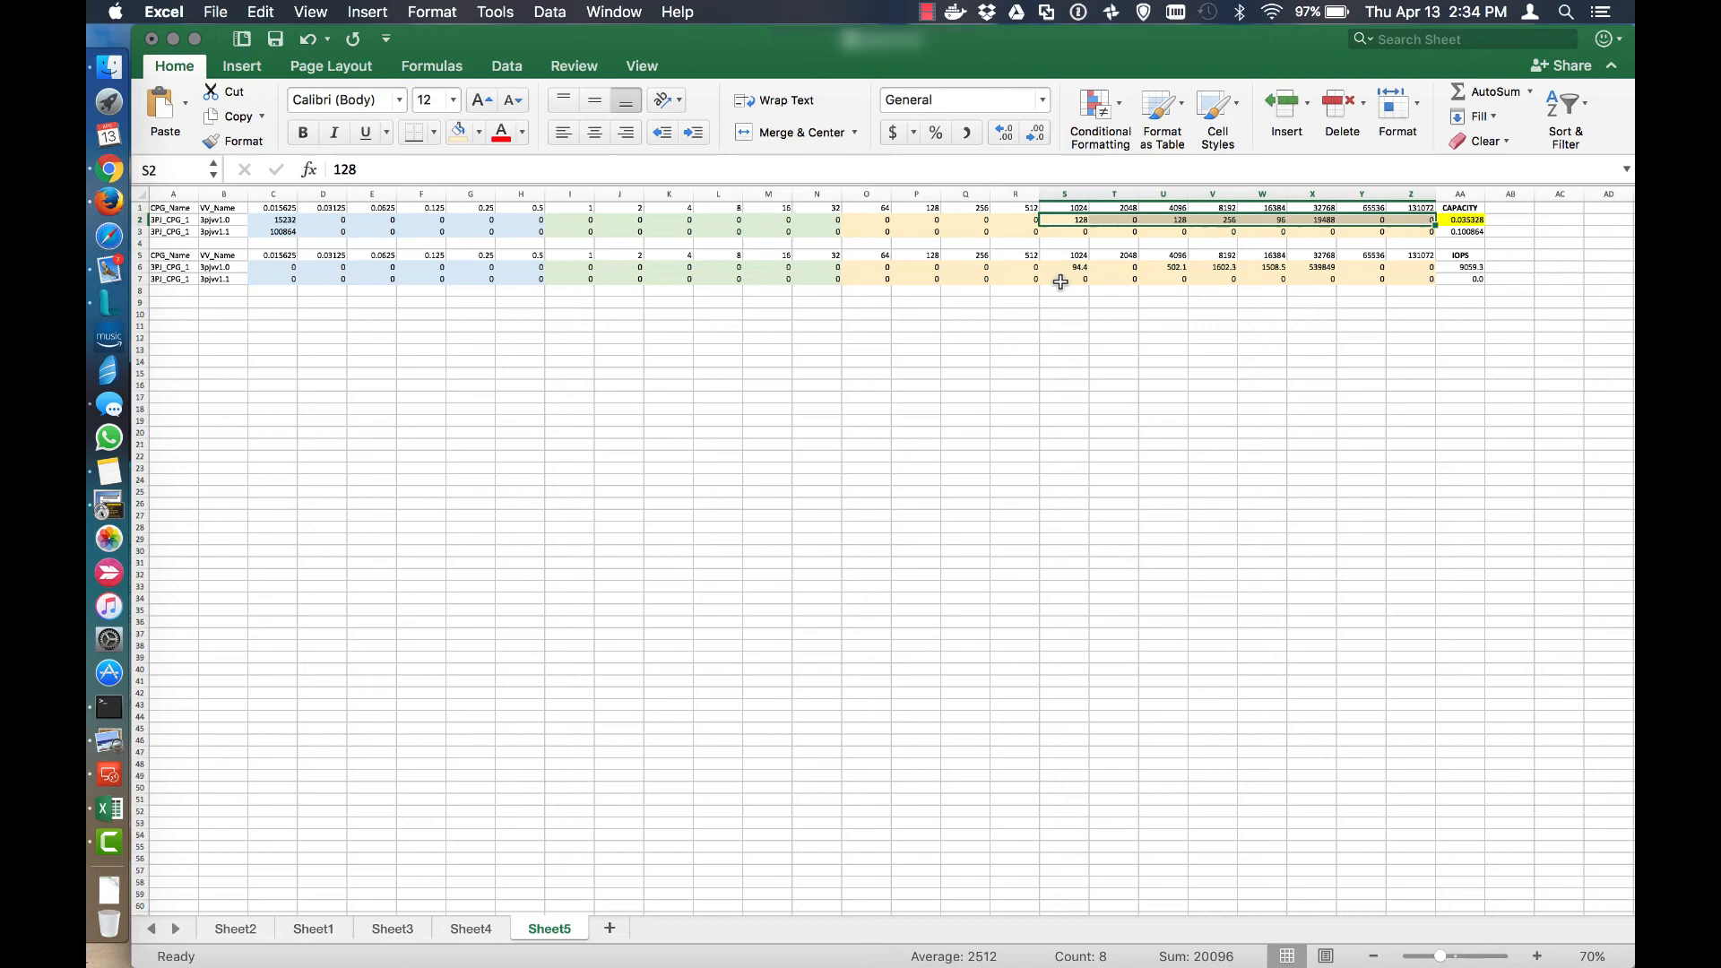
click(1063, 267)
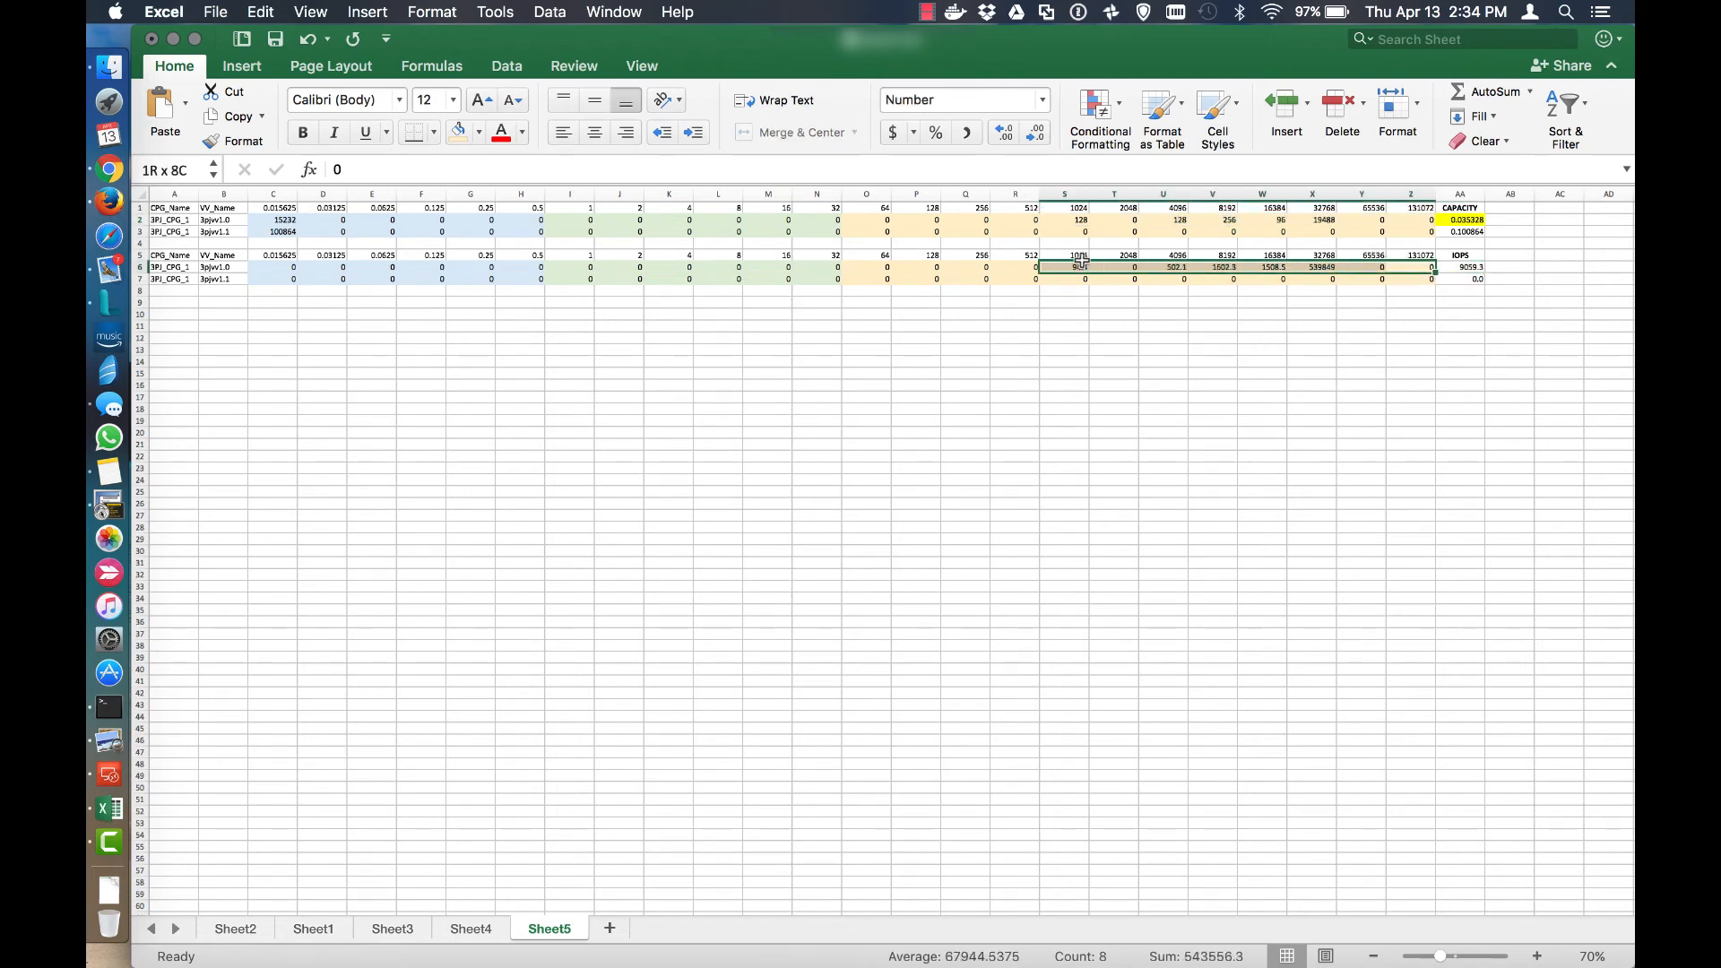
click(1312, 267)
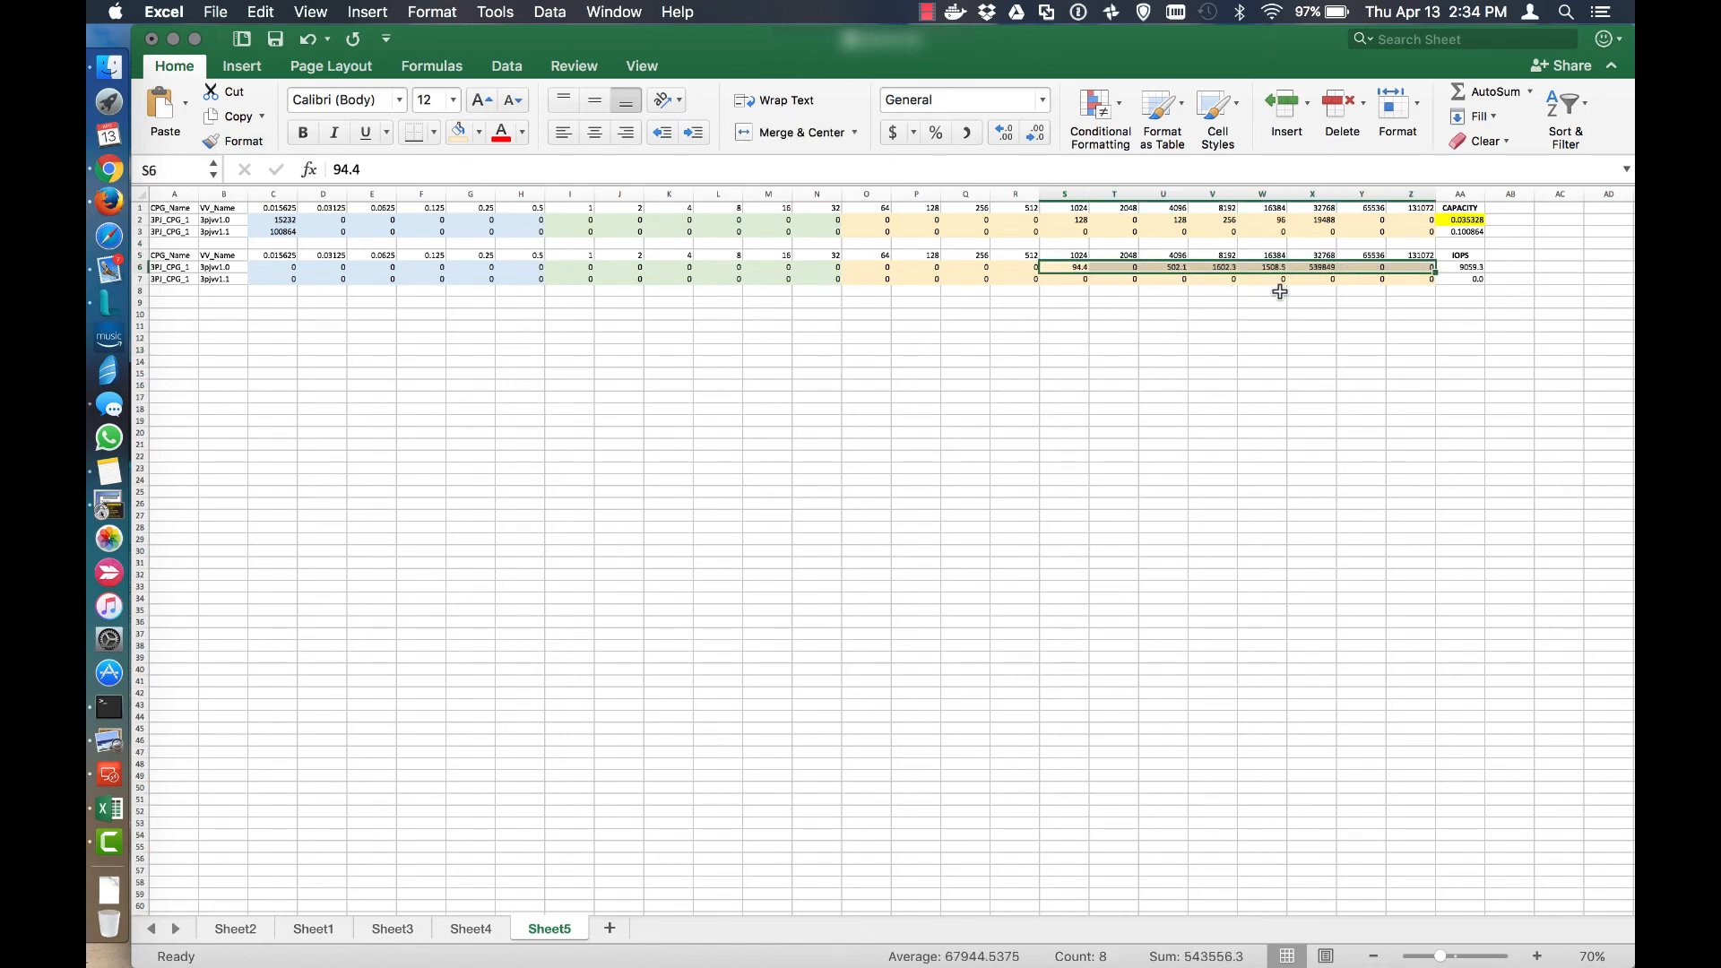
mouse_move(1504, 231)
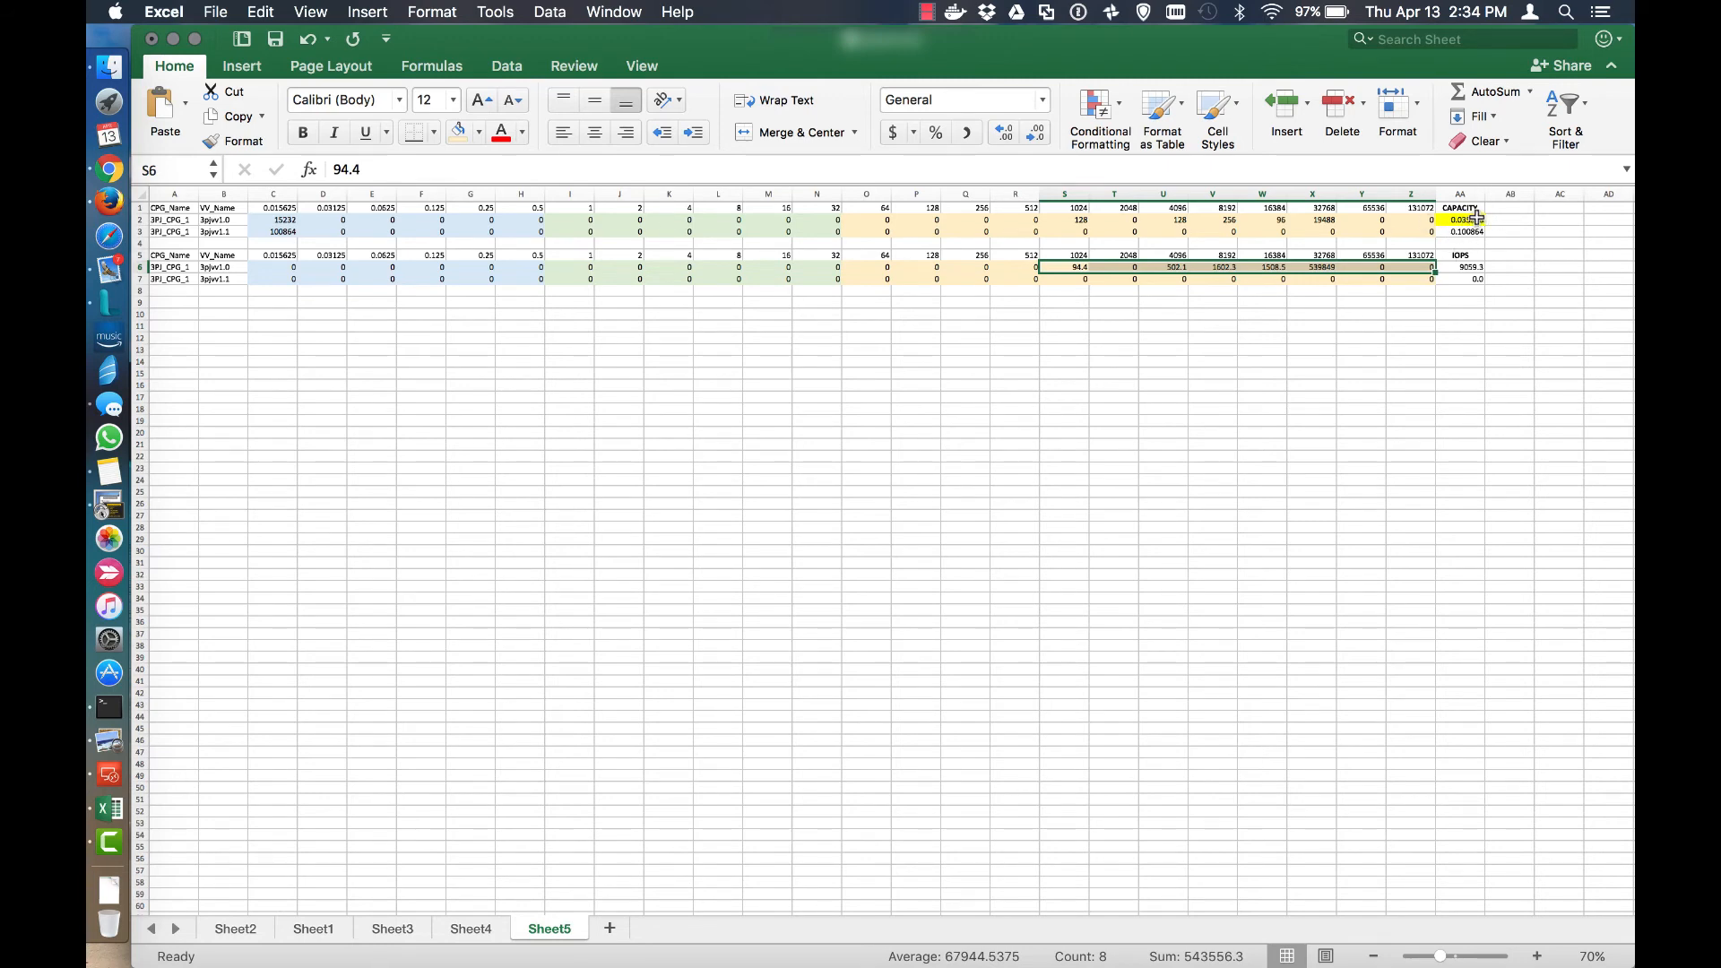
mouse_move(312, 249)
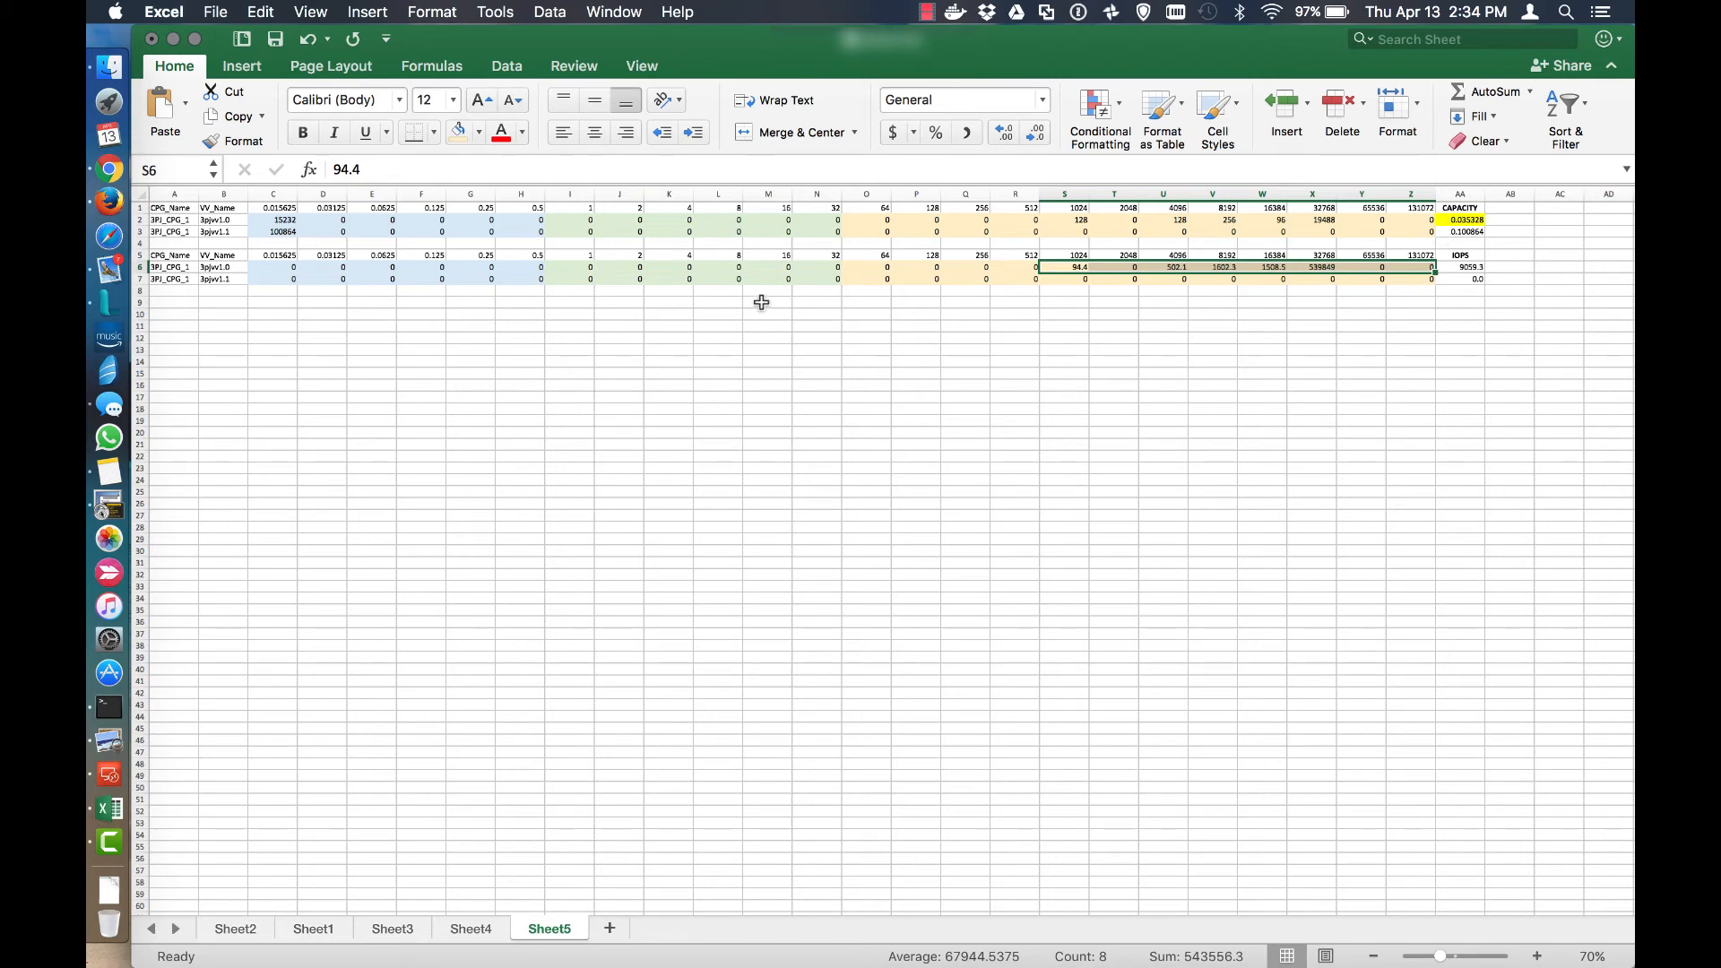
click(1459, 231)
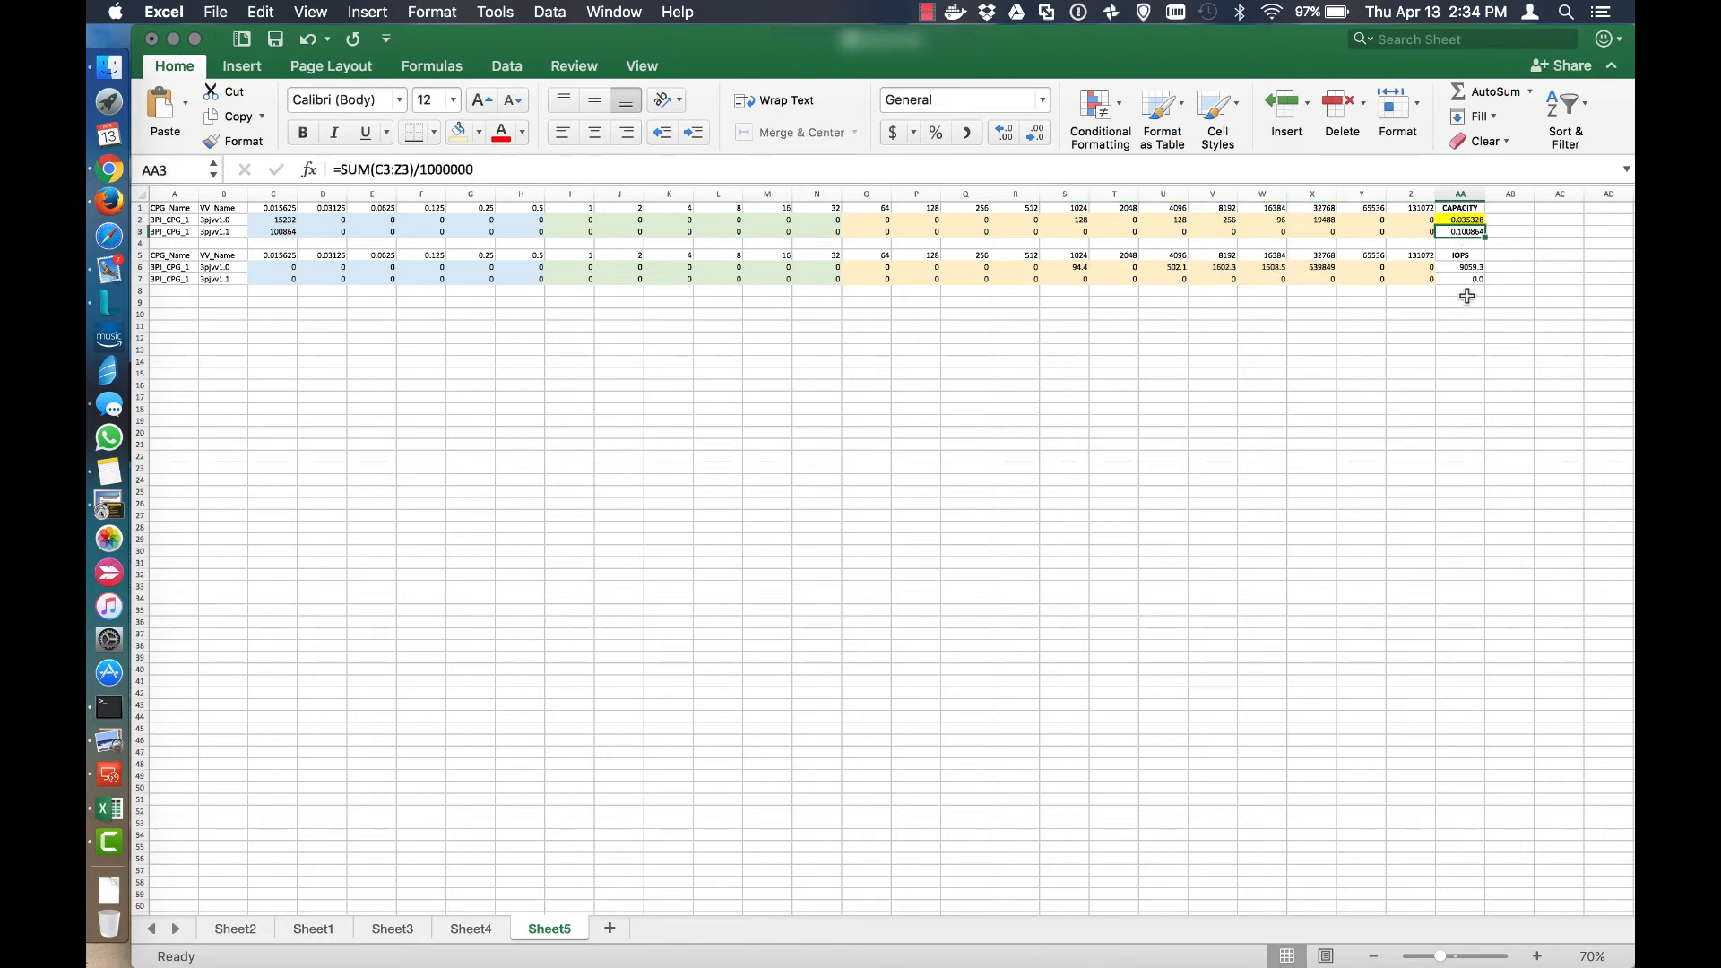
click(1459, 278)
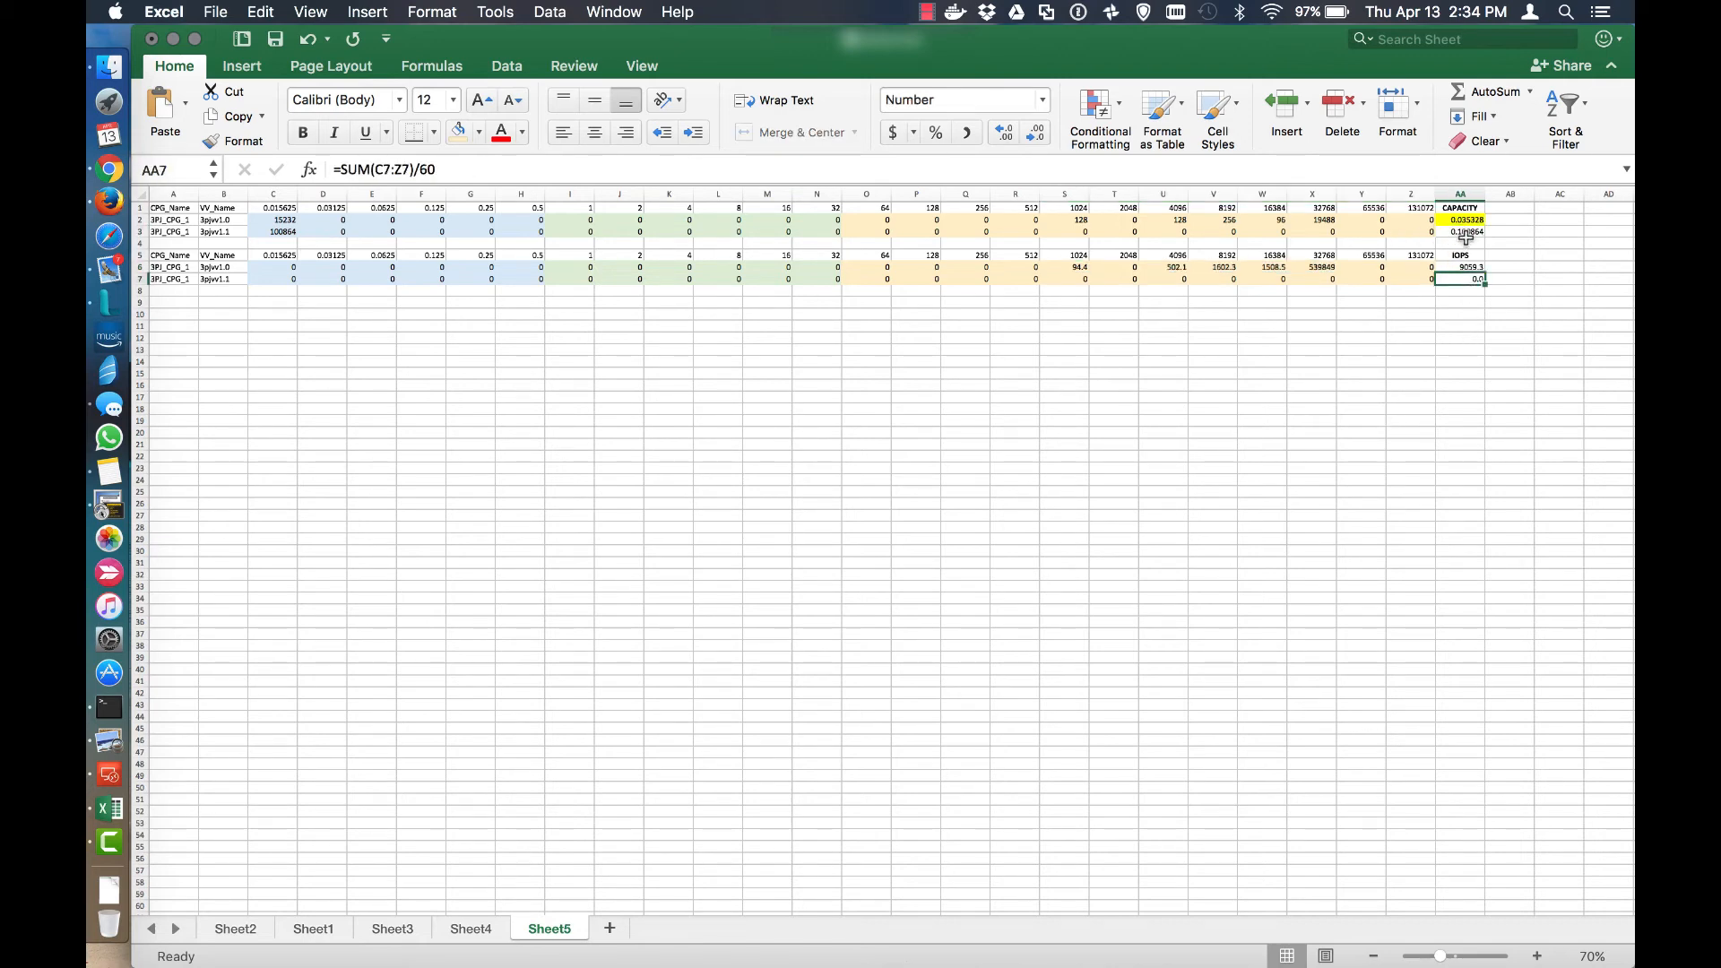
click(1459, 232)
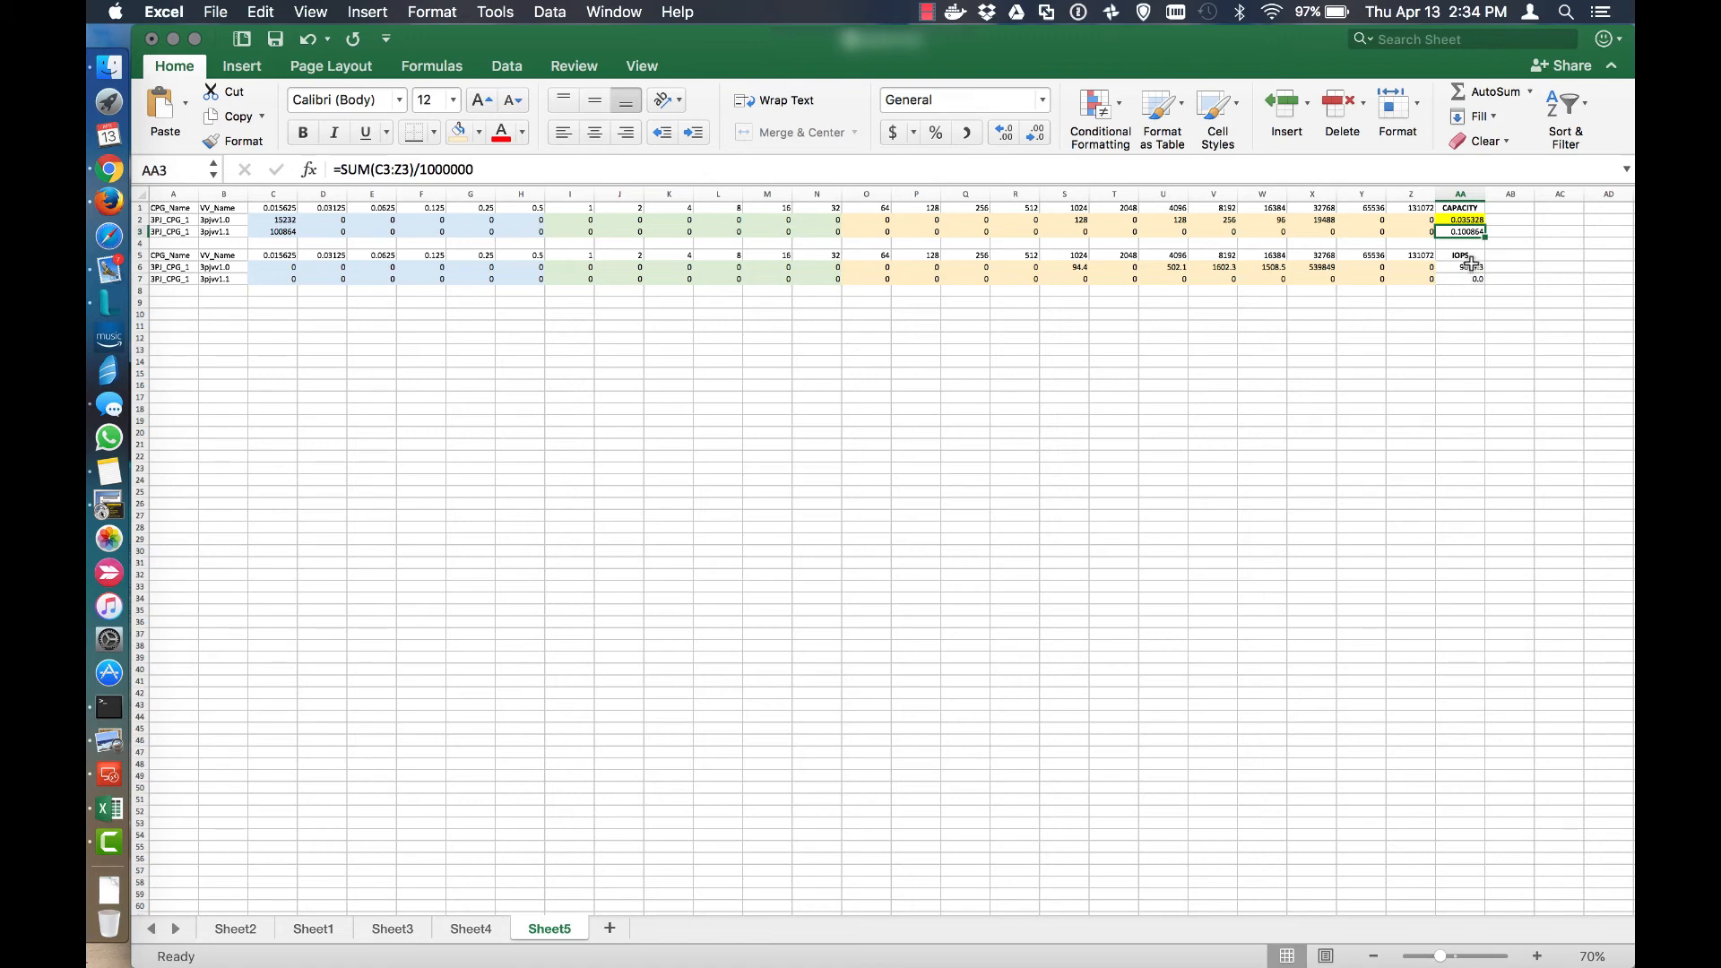
click(1459, 218)
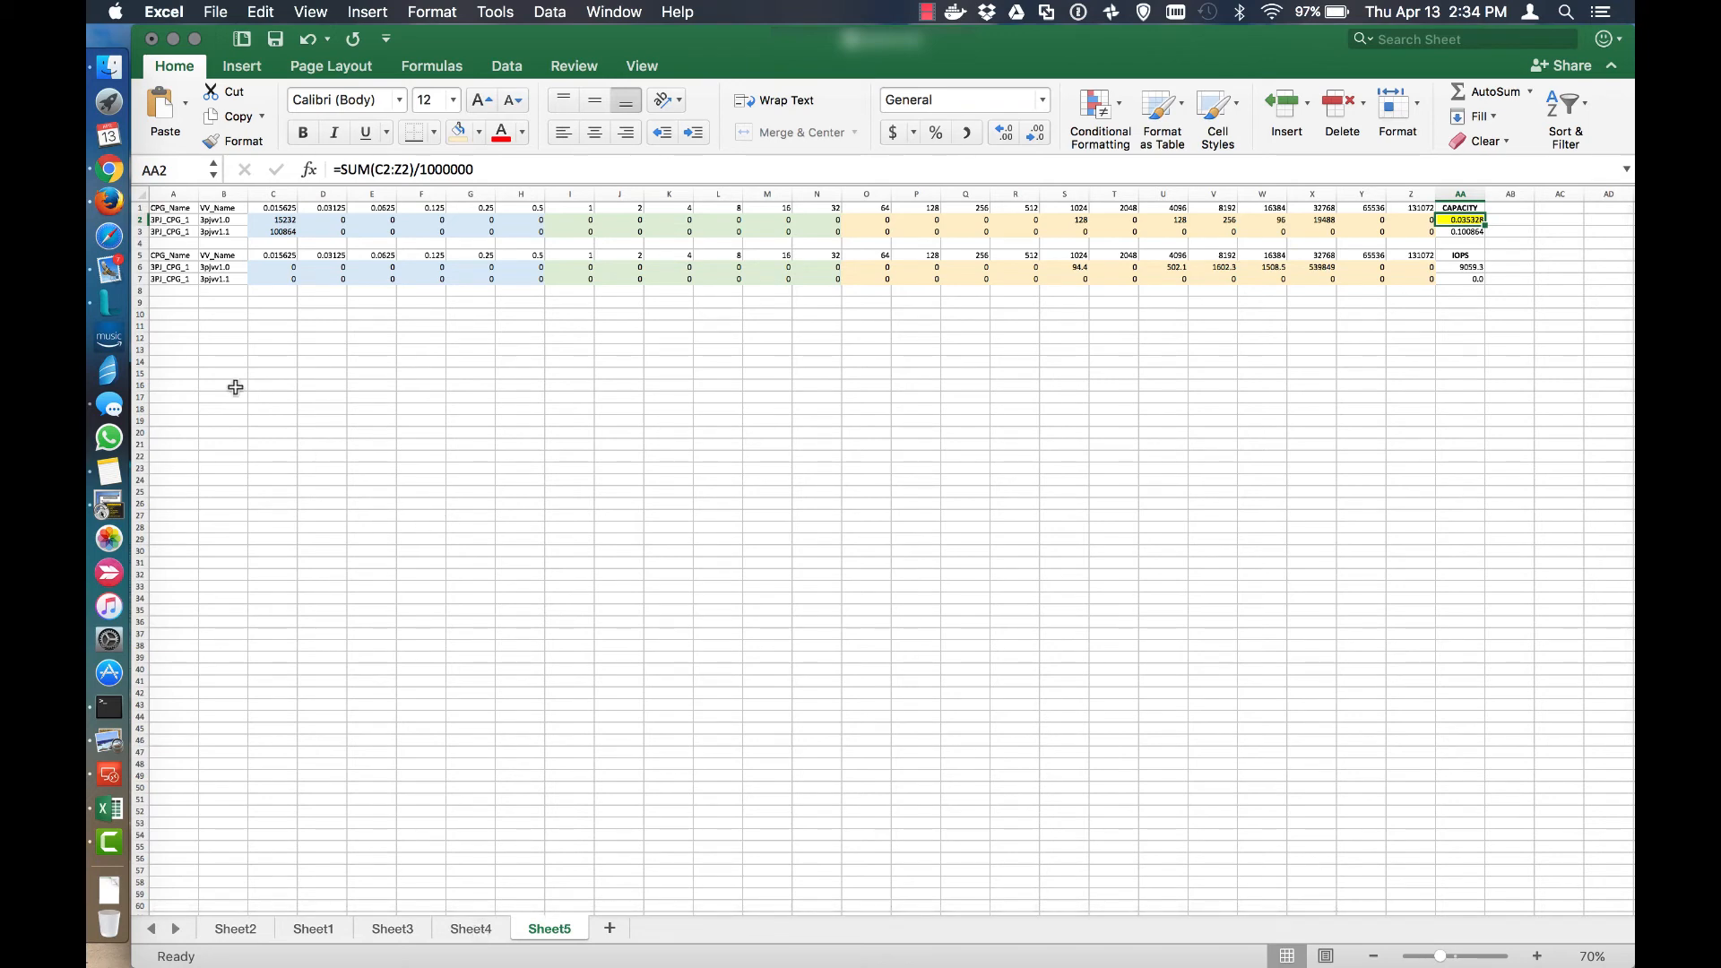
click(717, 432)
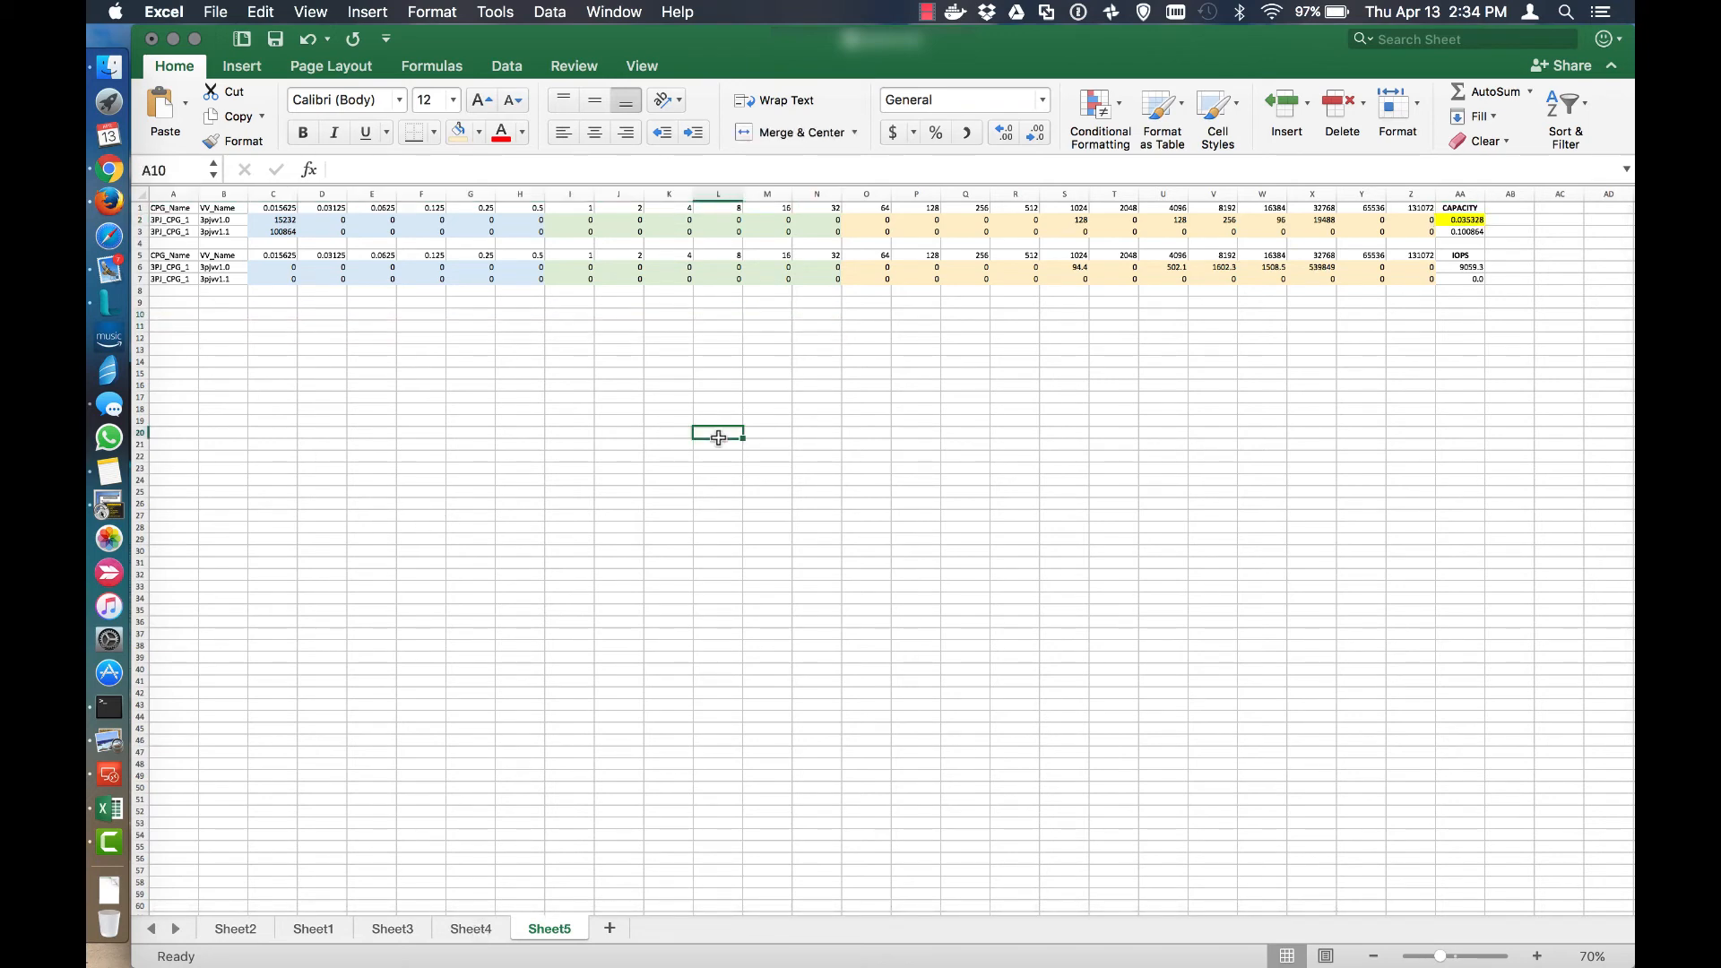
click(667, 574)
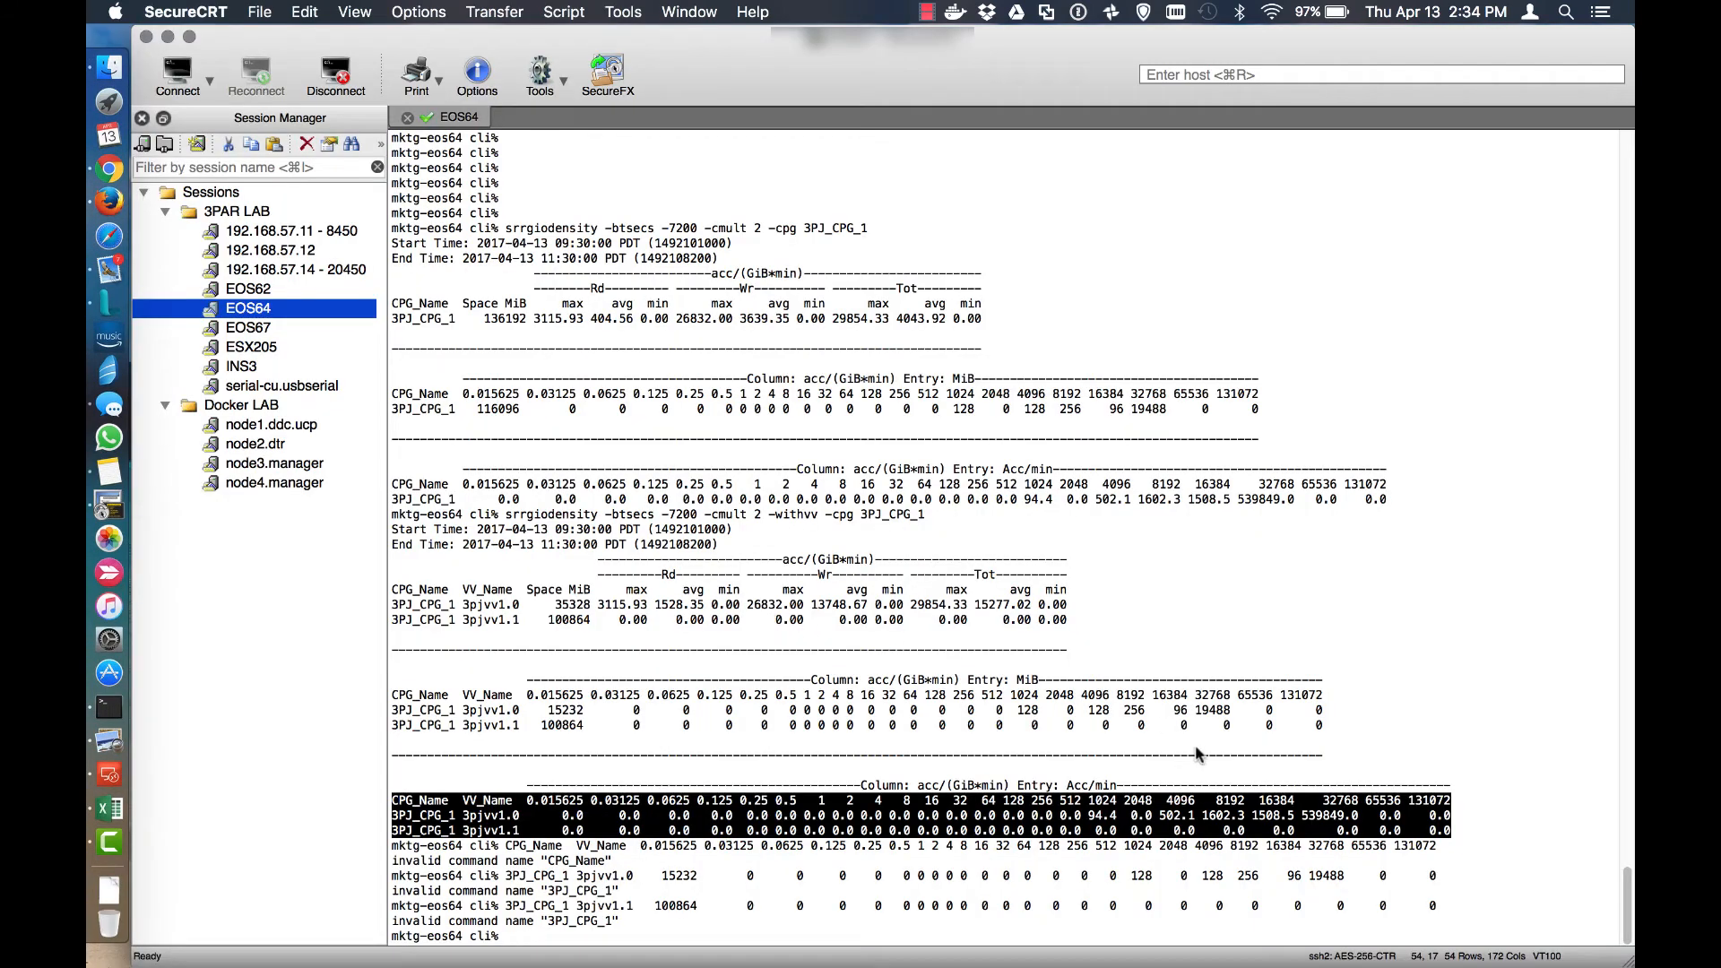
mouse_move(502, 488)
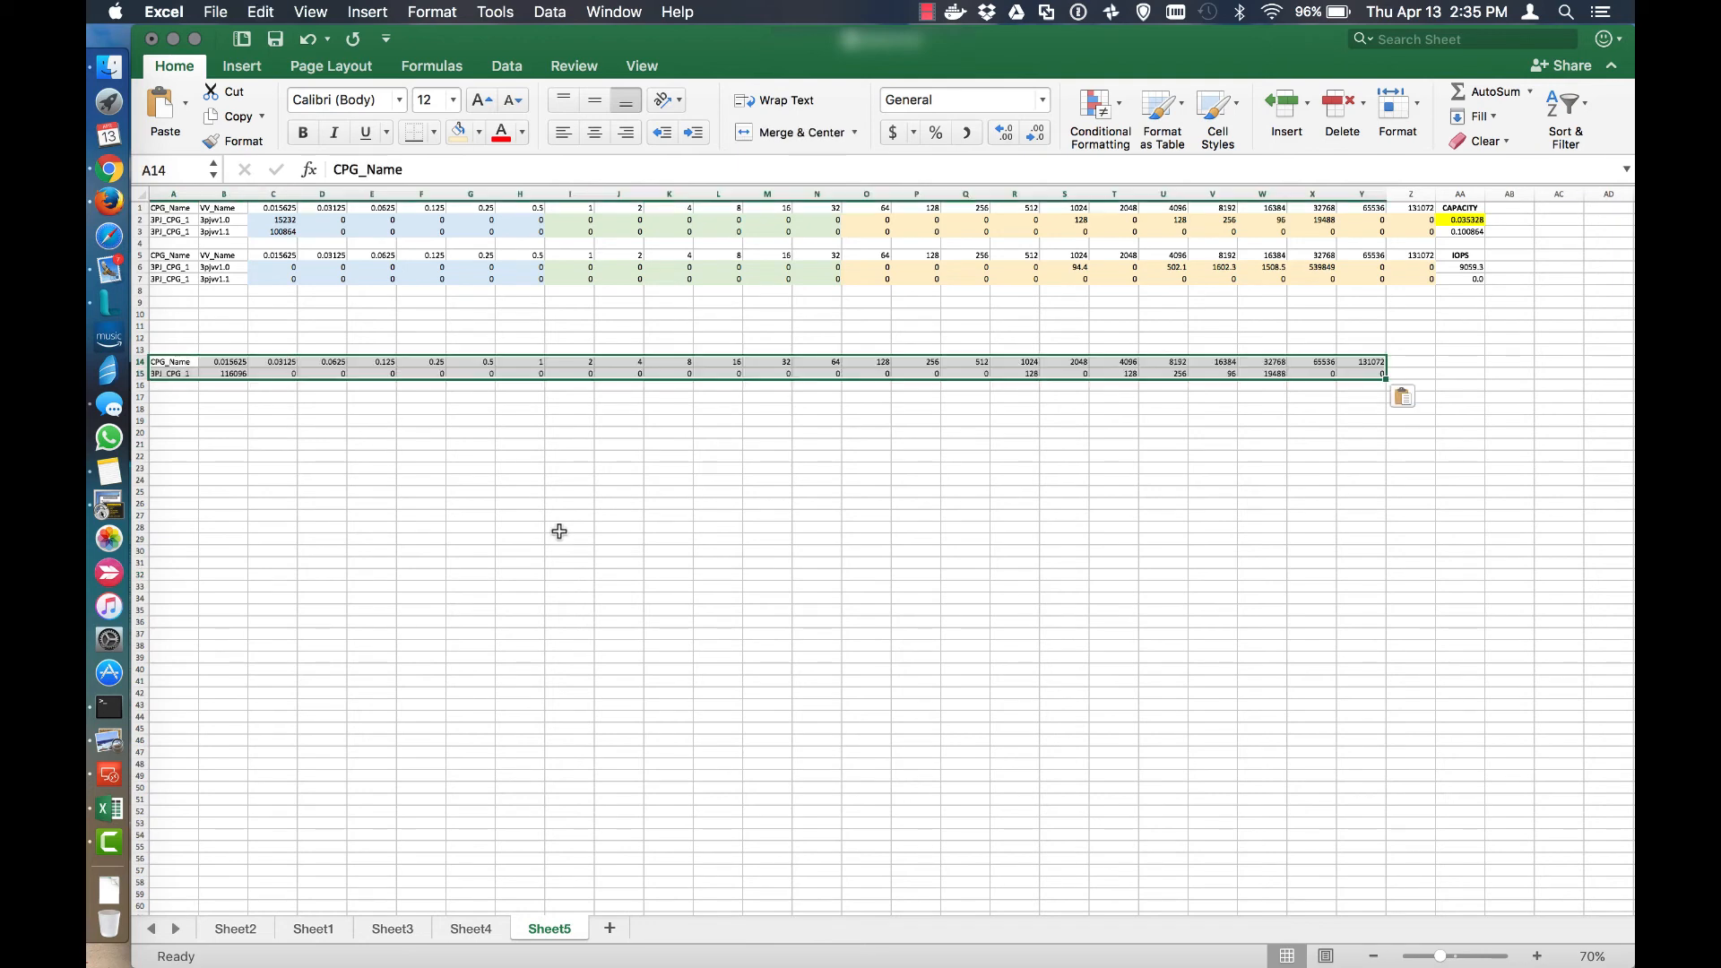
mouse_move(140, 764)
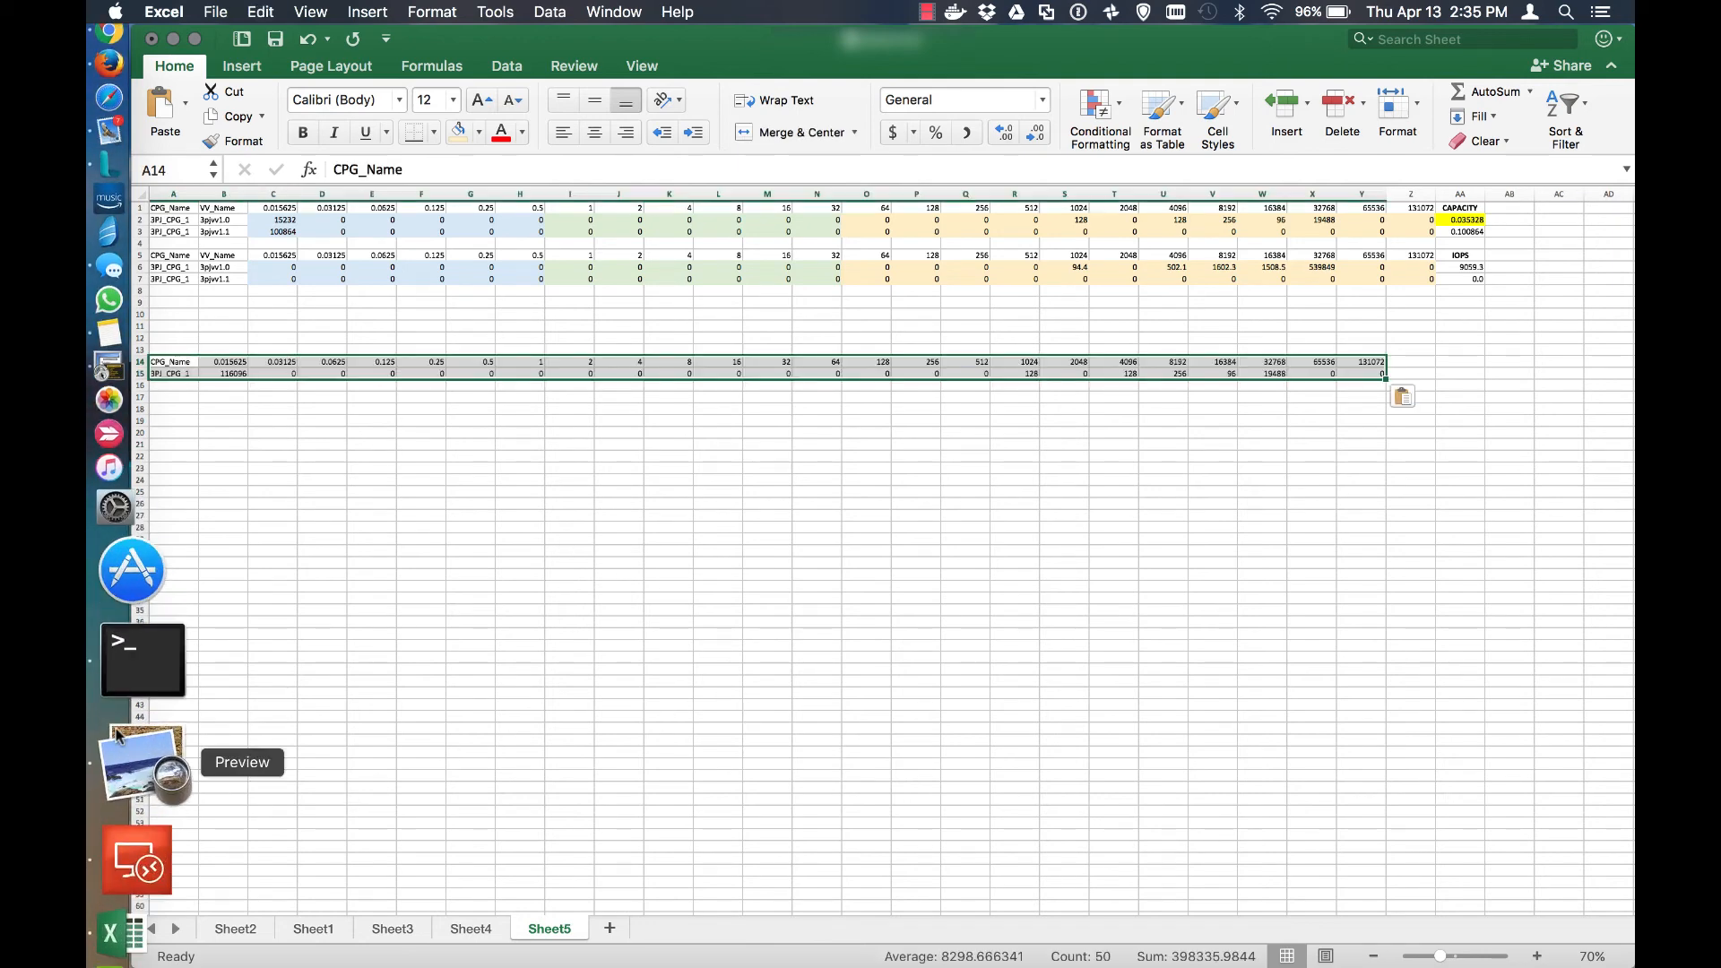
Copy the total formula from AA3 into Z15 and Z18 for the CPG capacity and IOPS rows.
click(129, 658)
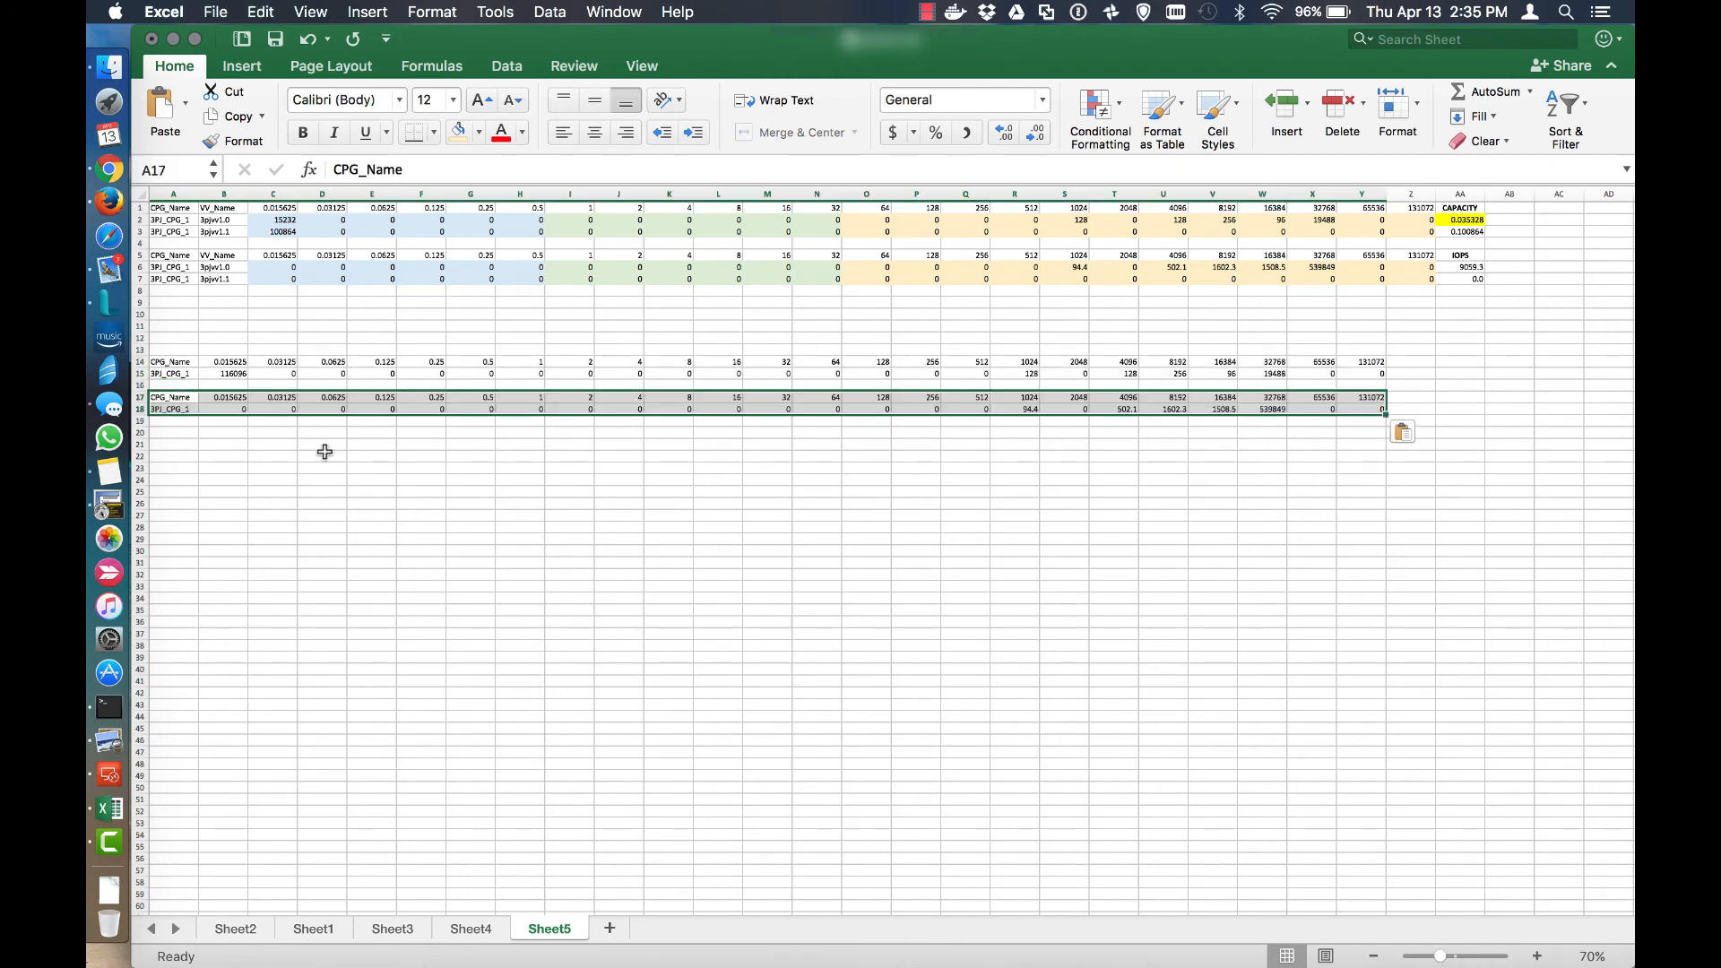
click(173, 218)
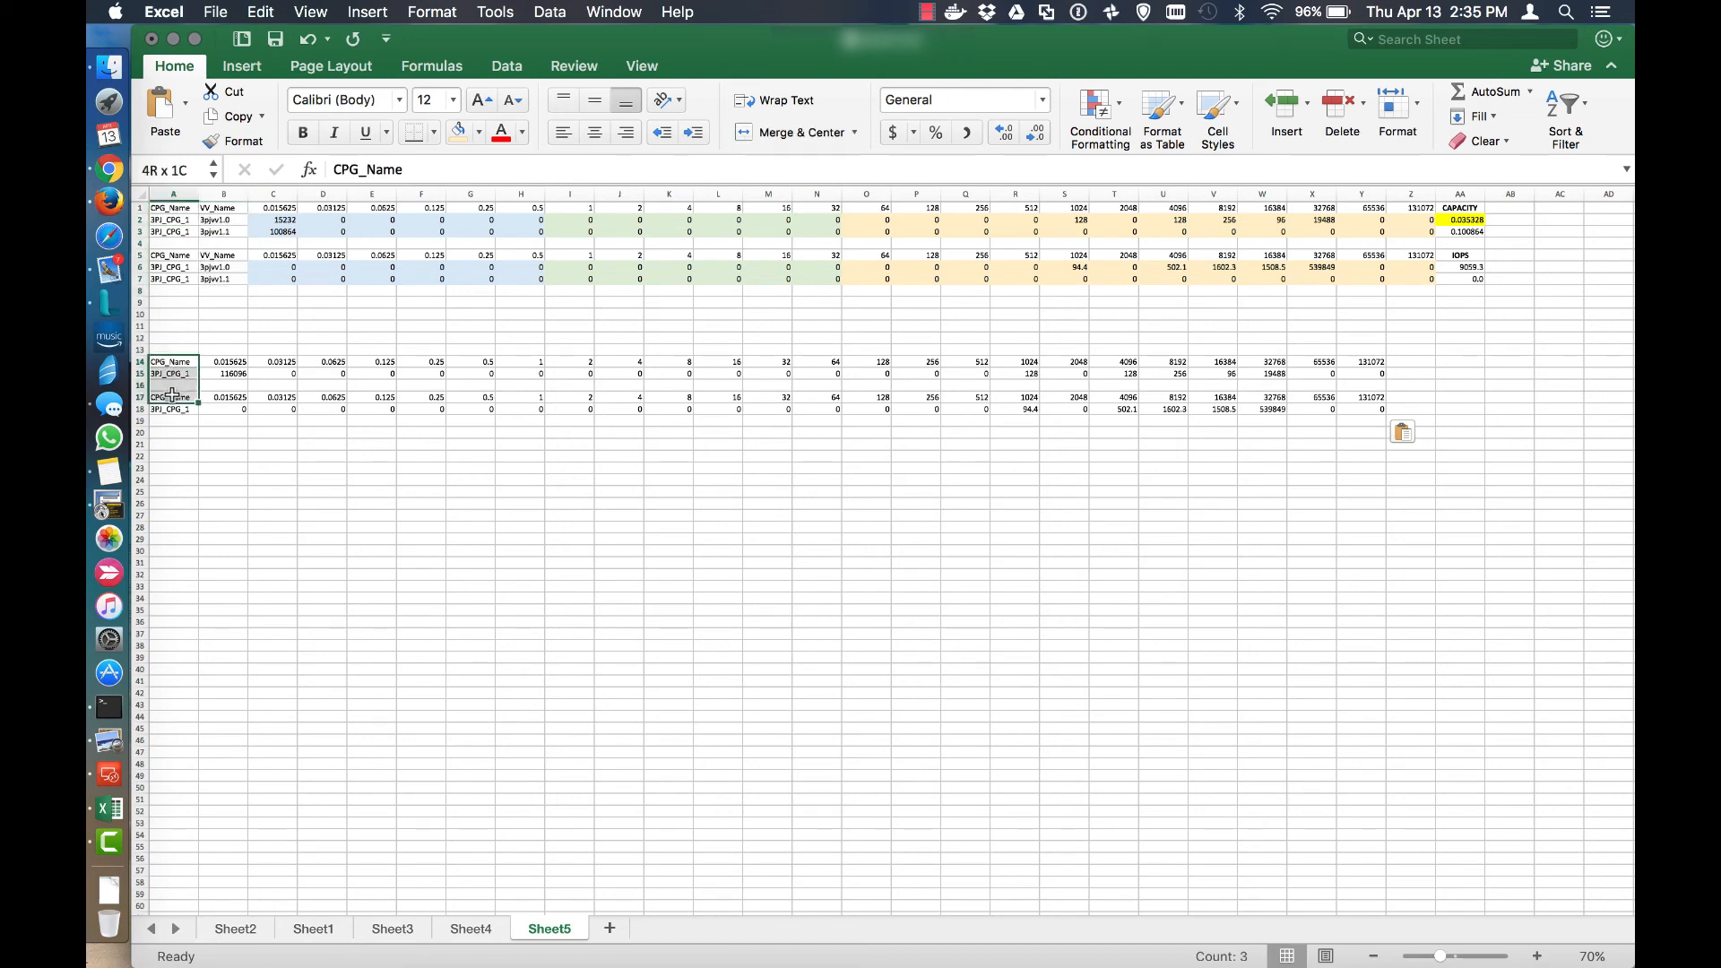
click(1459, 231)
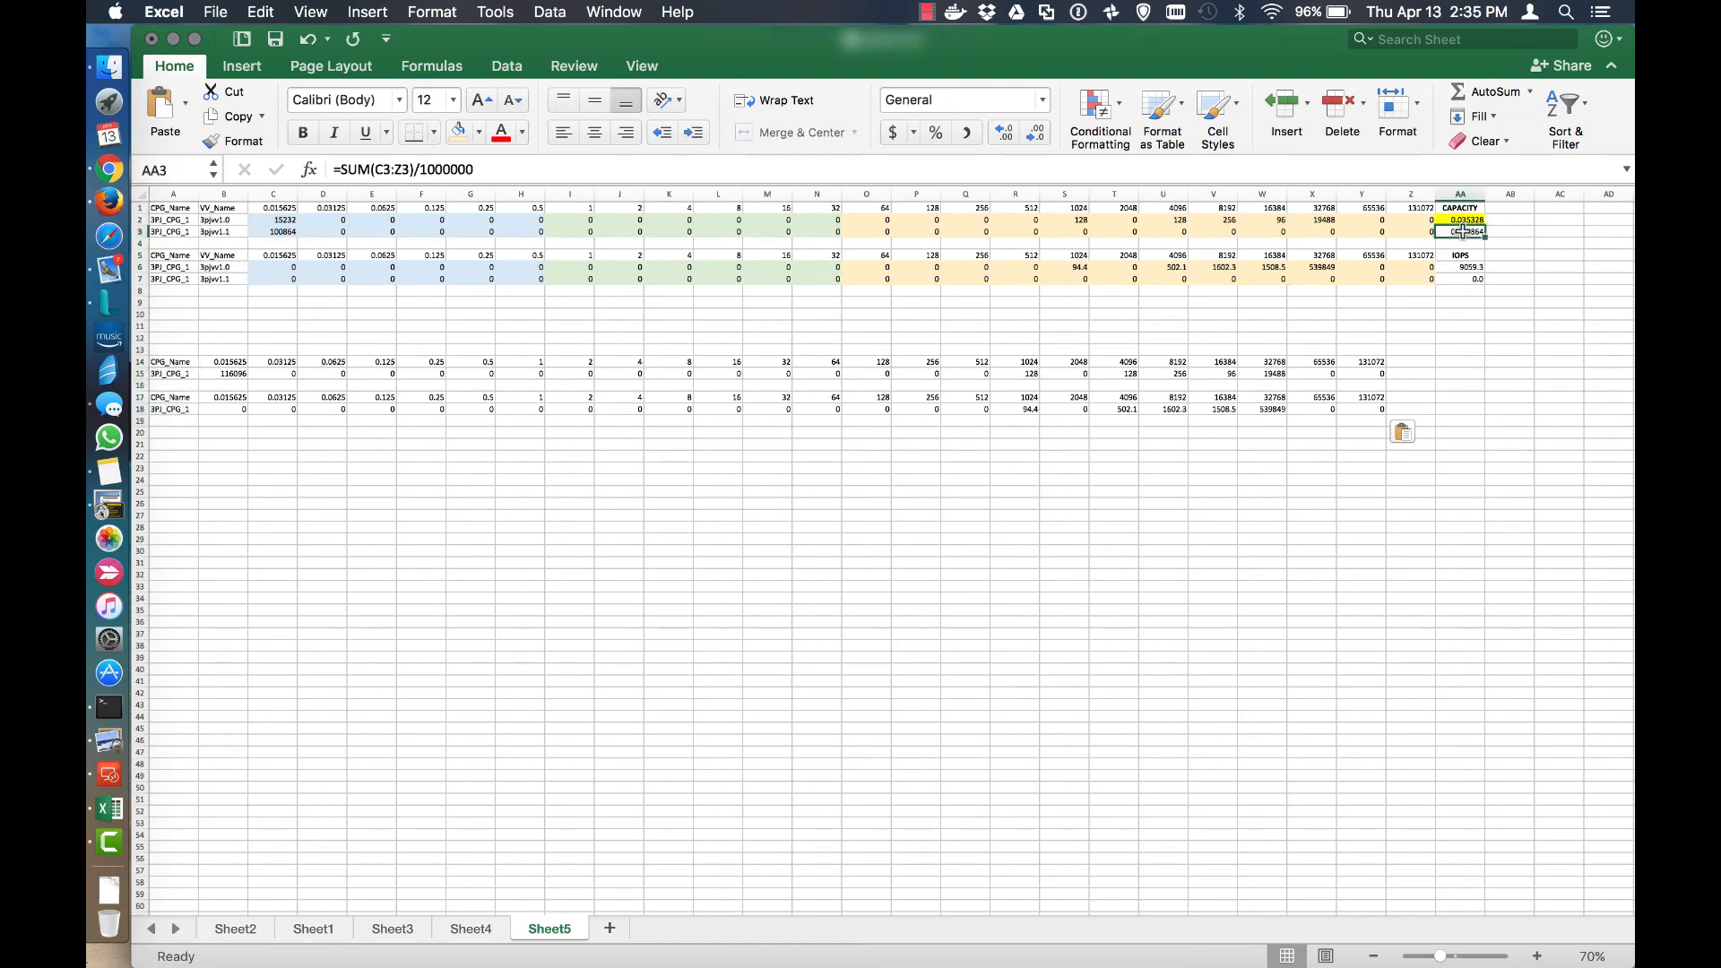
click(1409, 373)
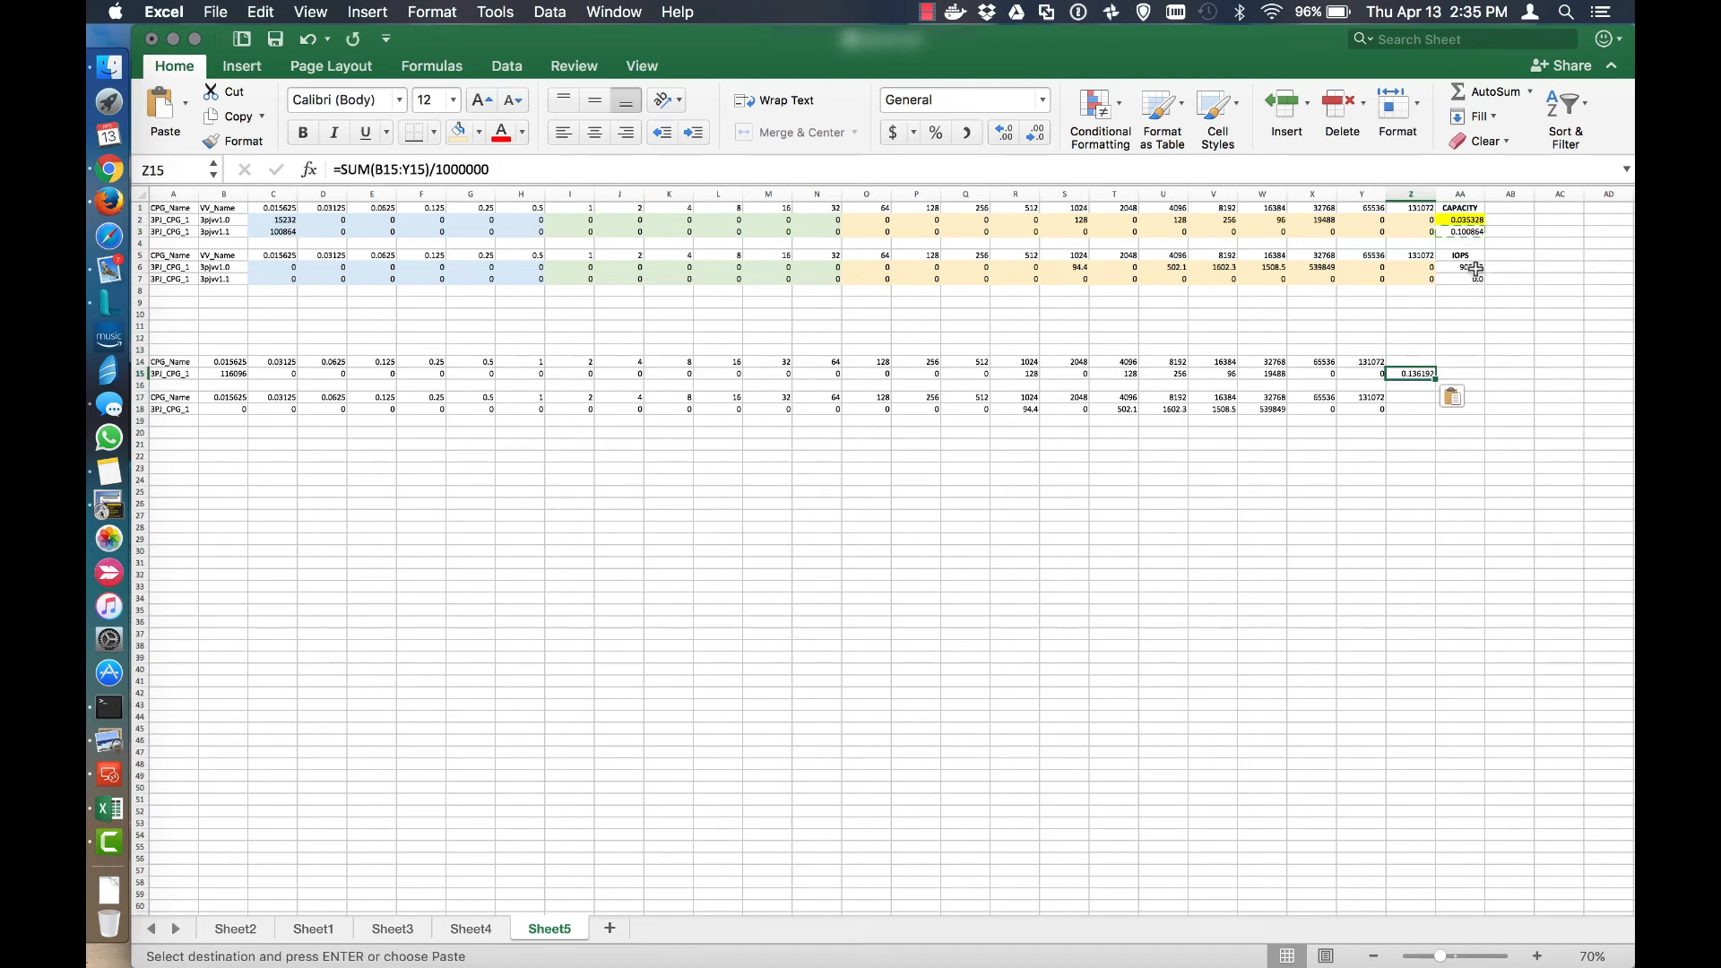
click(1459, 267)
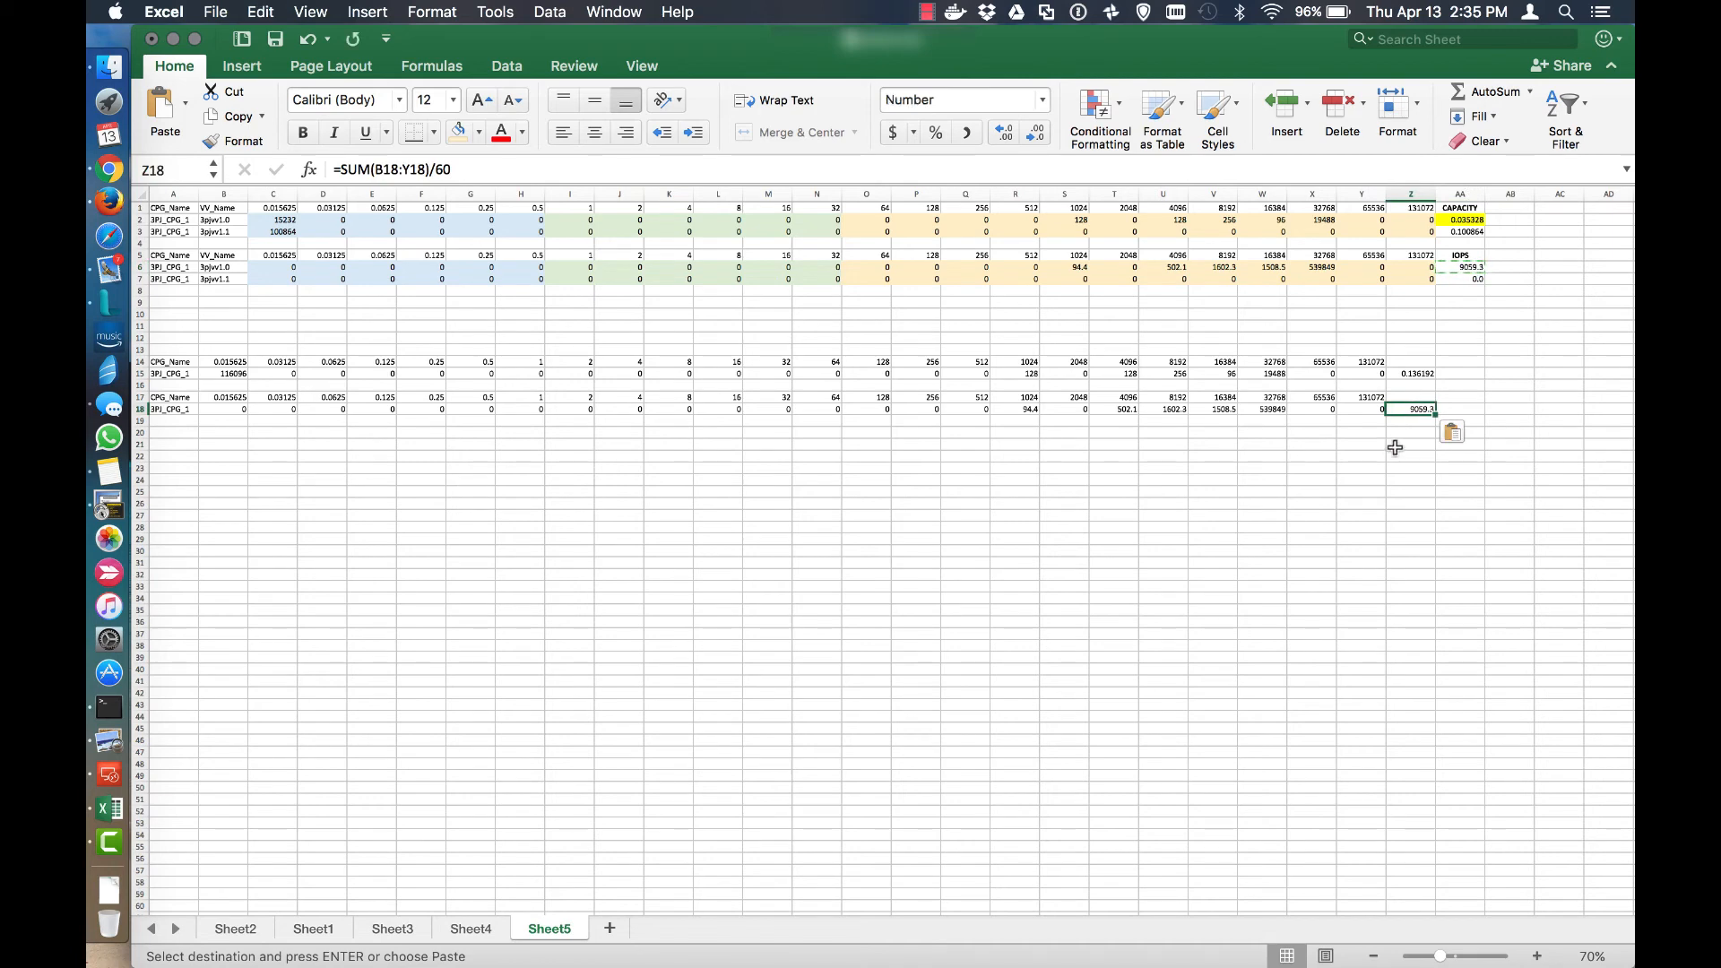
click(1411, 444)
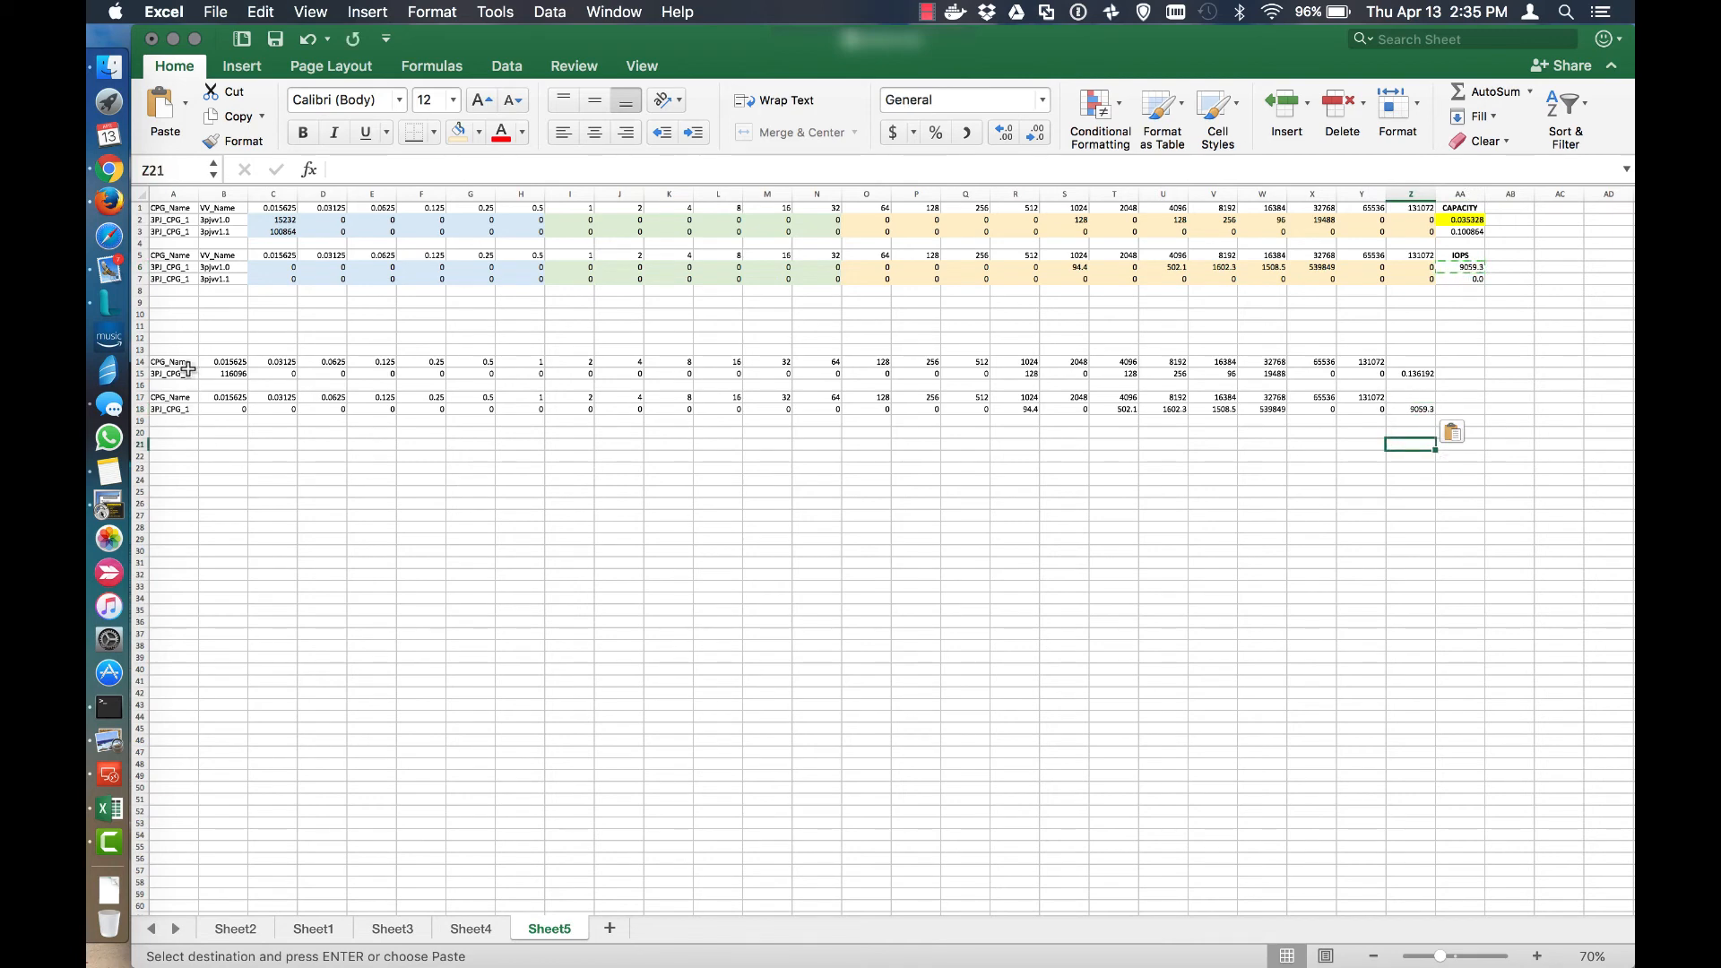
click(1411, 360)
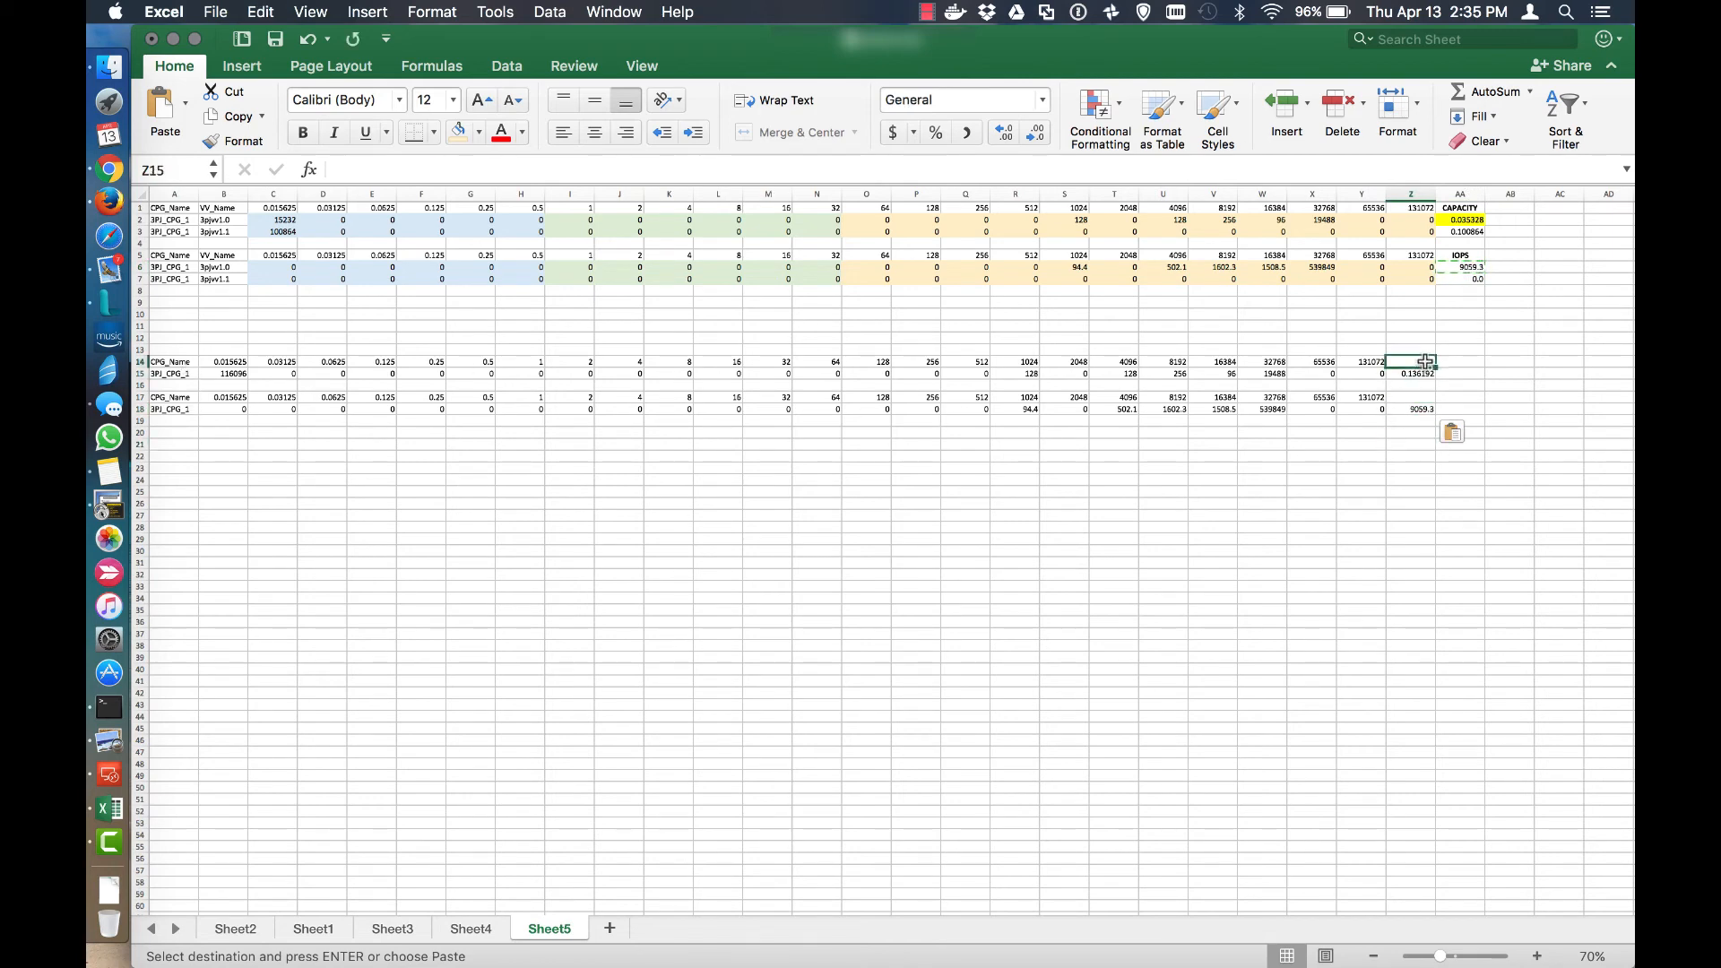
Enter CAPACITY and IOPS headings in column Z above the CPG totals and make them bold.
text(CAP)
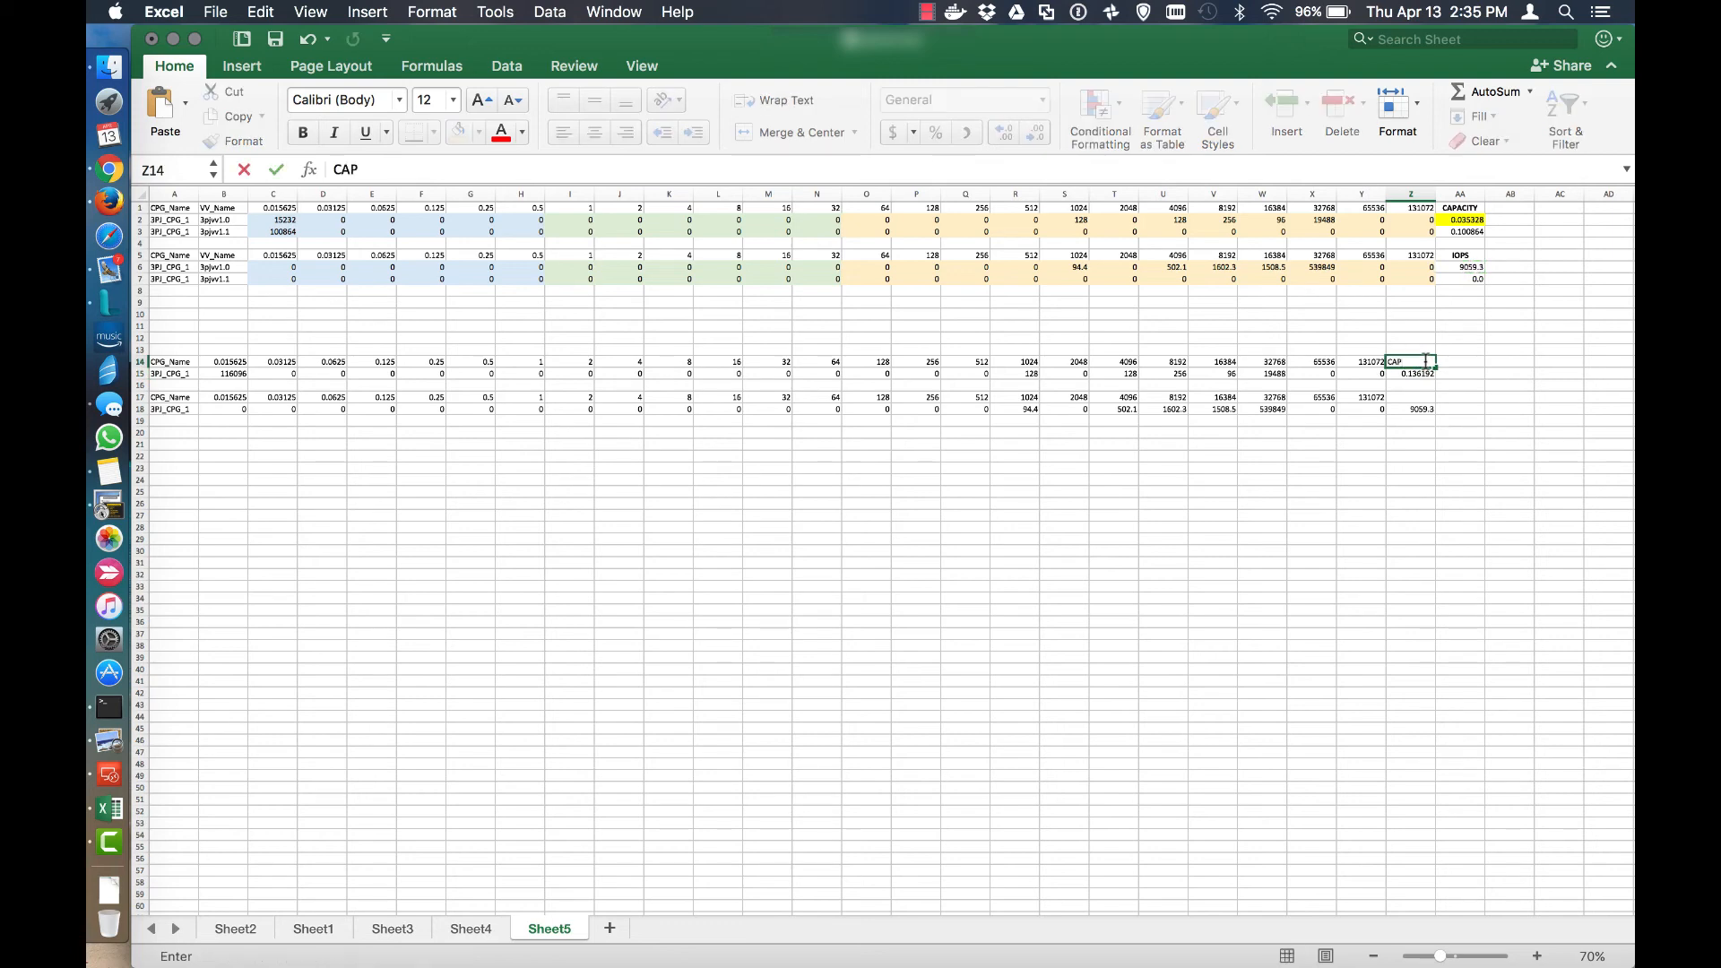
text(ACITY)
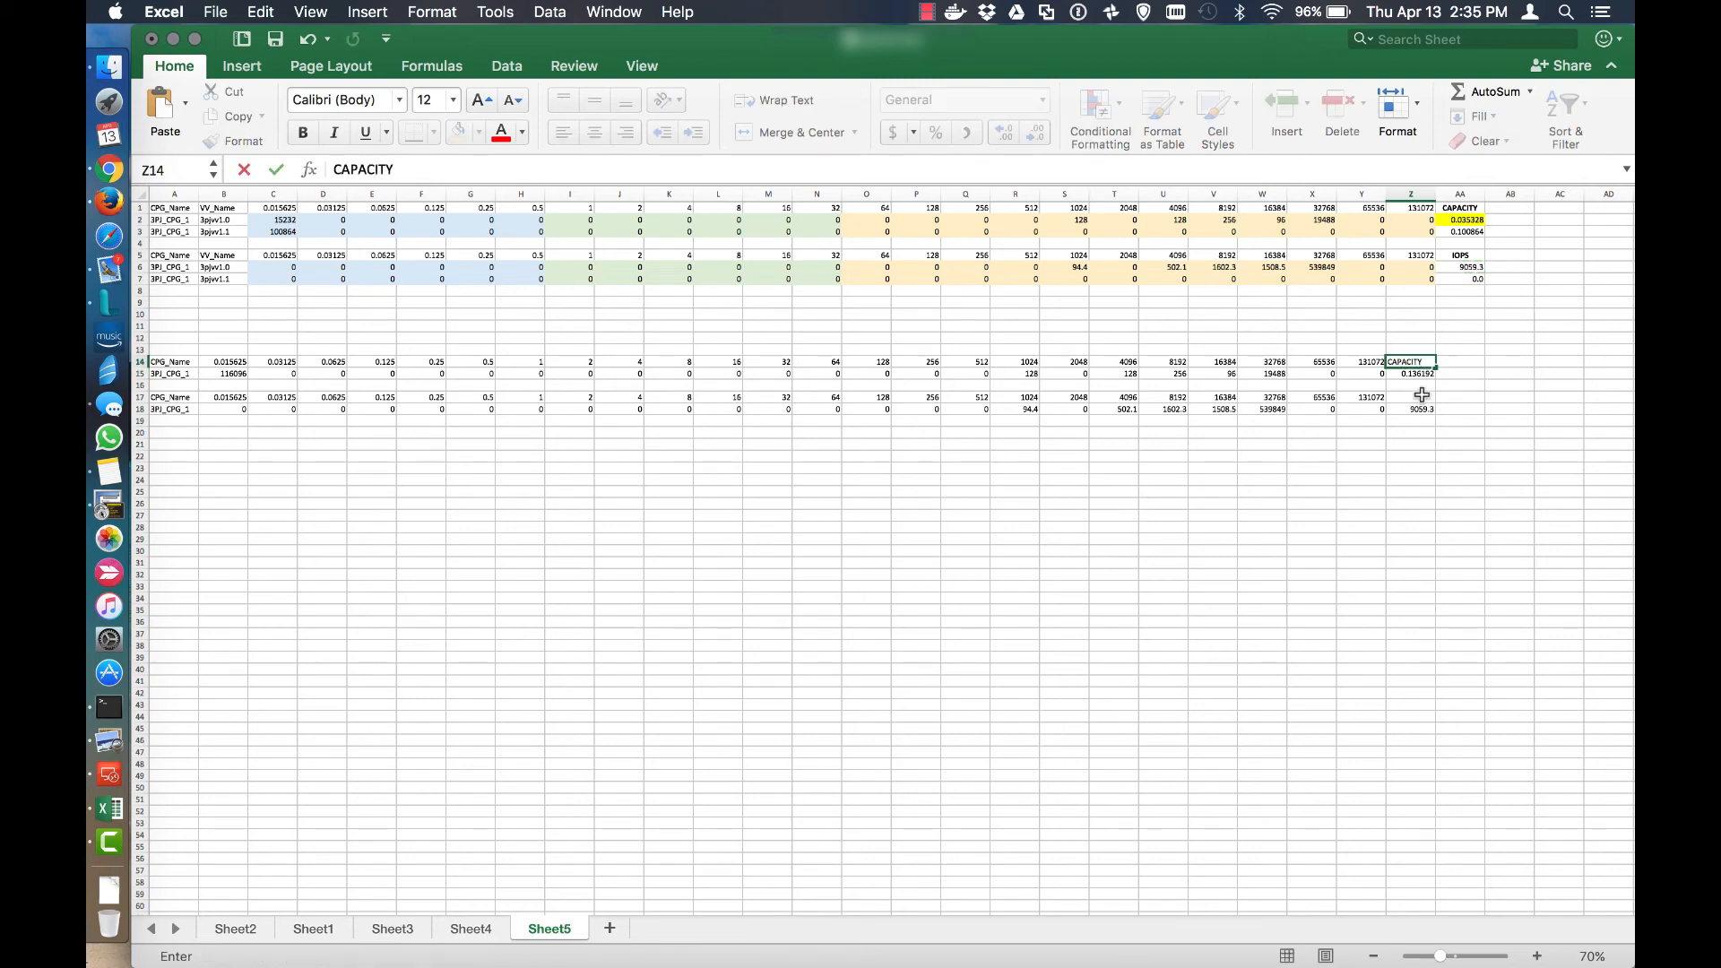
click(1411, 398)
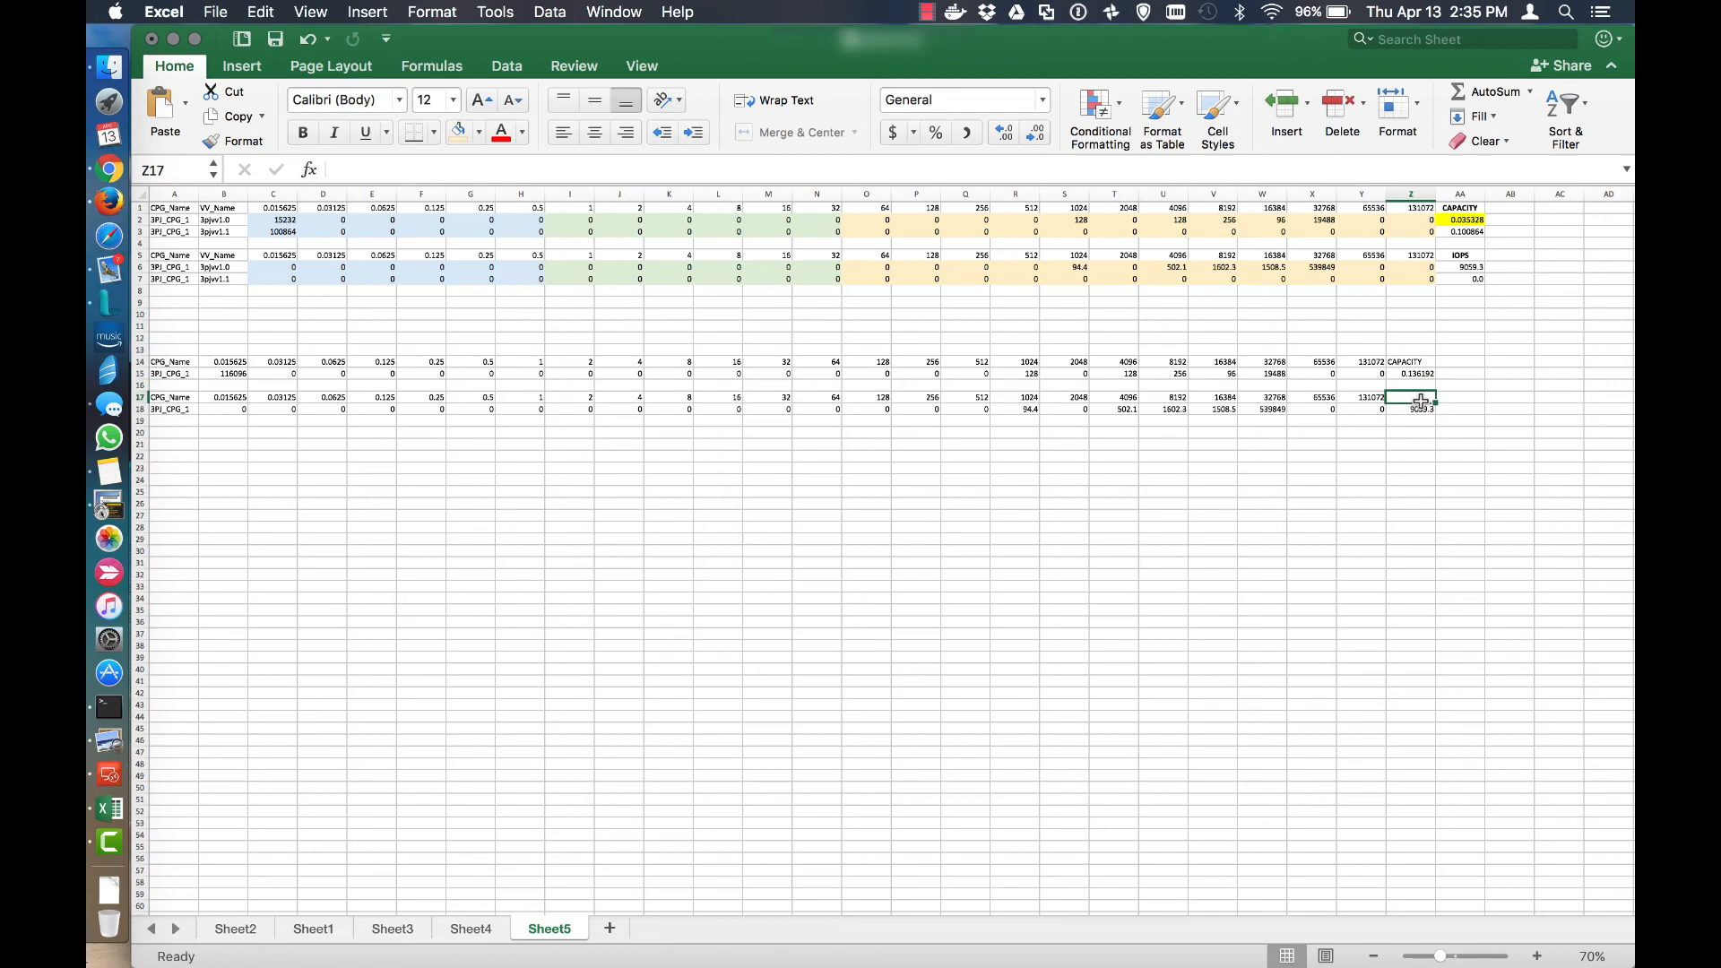
click(1410, 468)
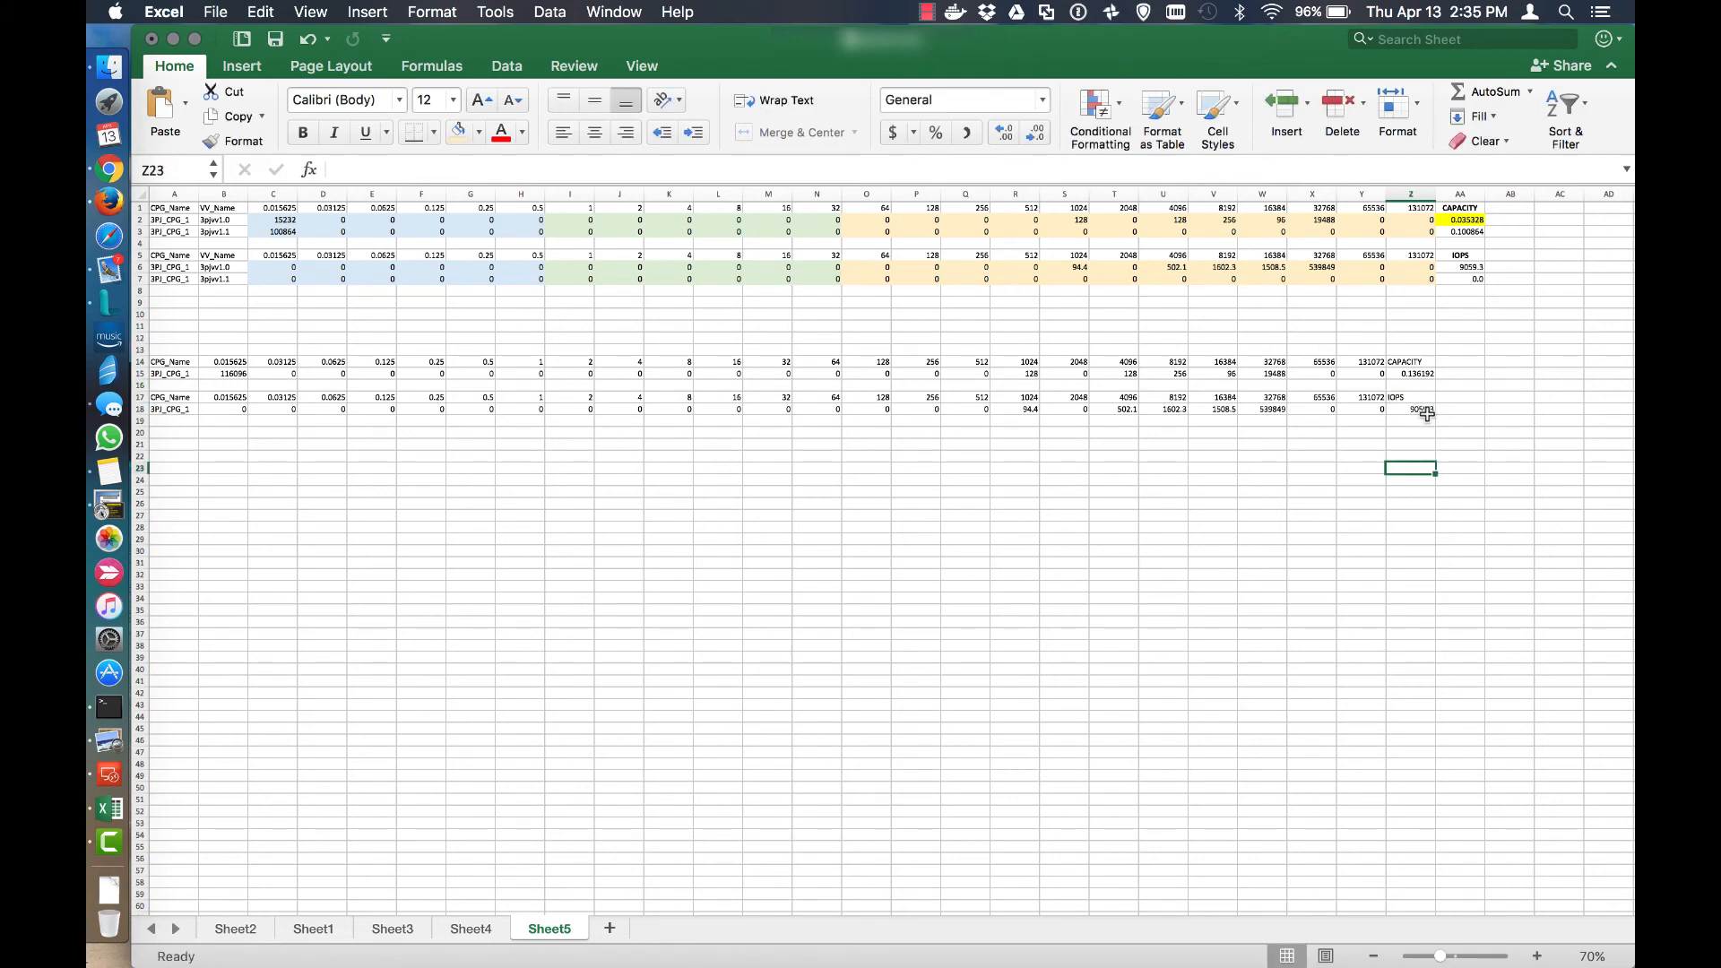
click(1405, 361)
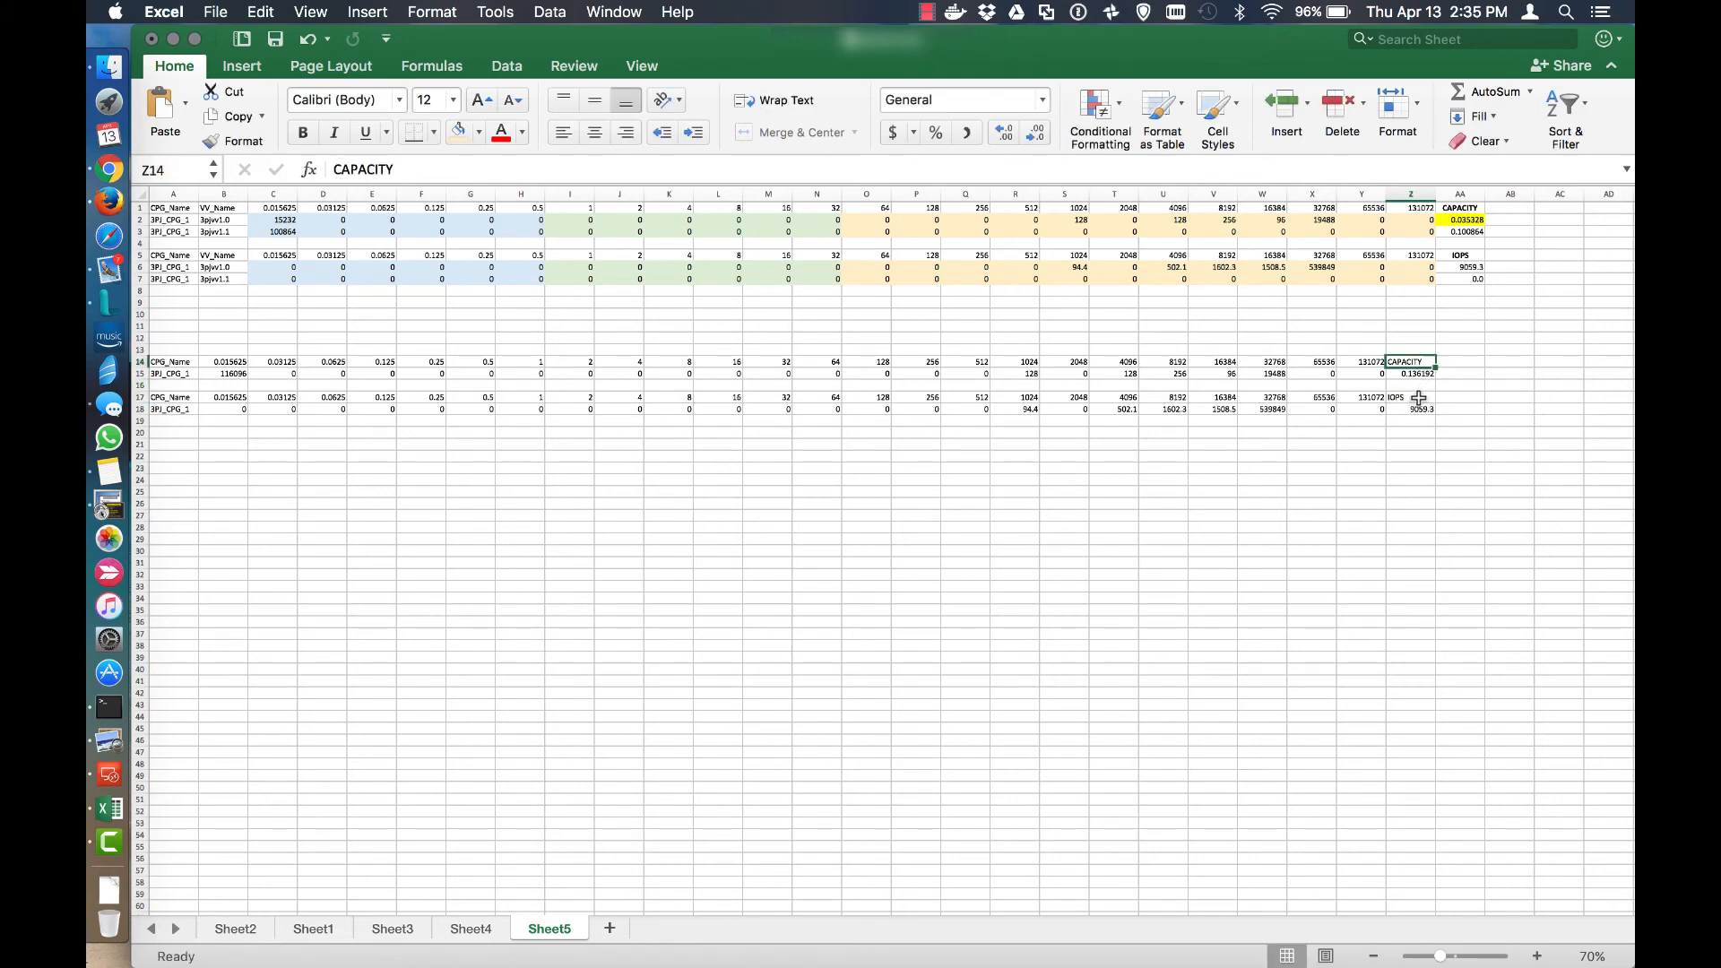
click(1409, 396)
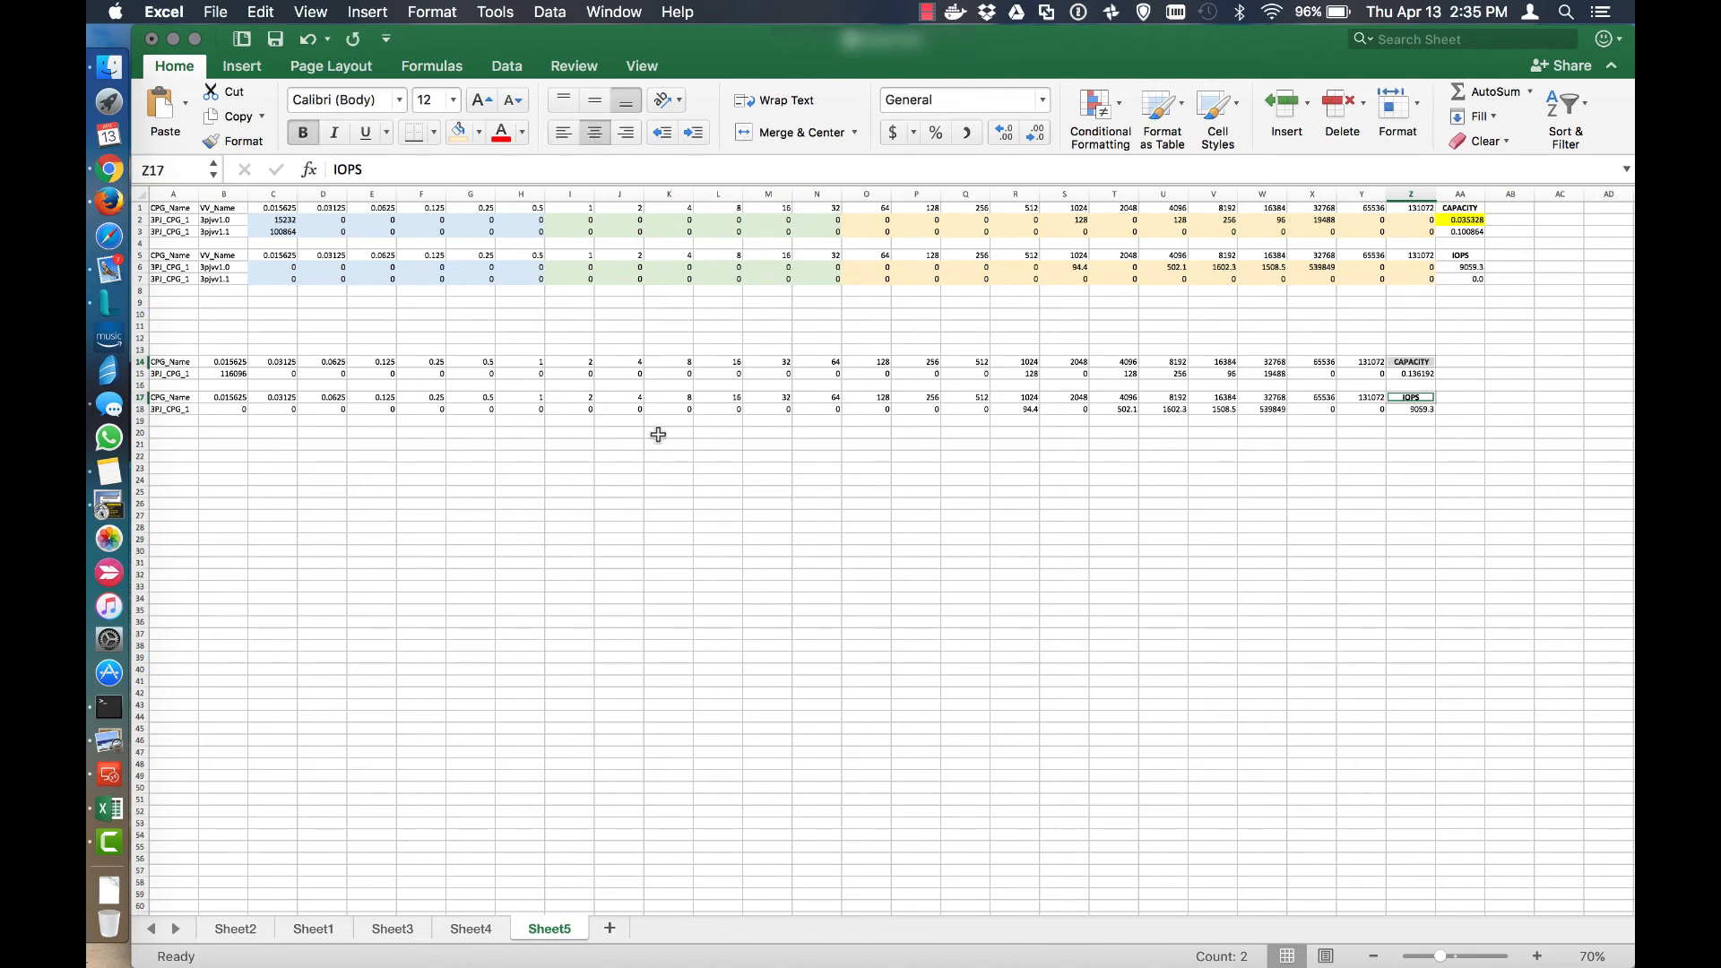
click(321, 481)
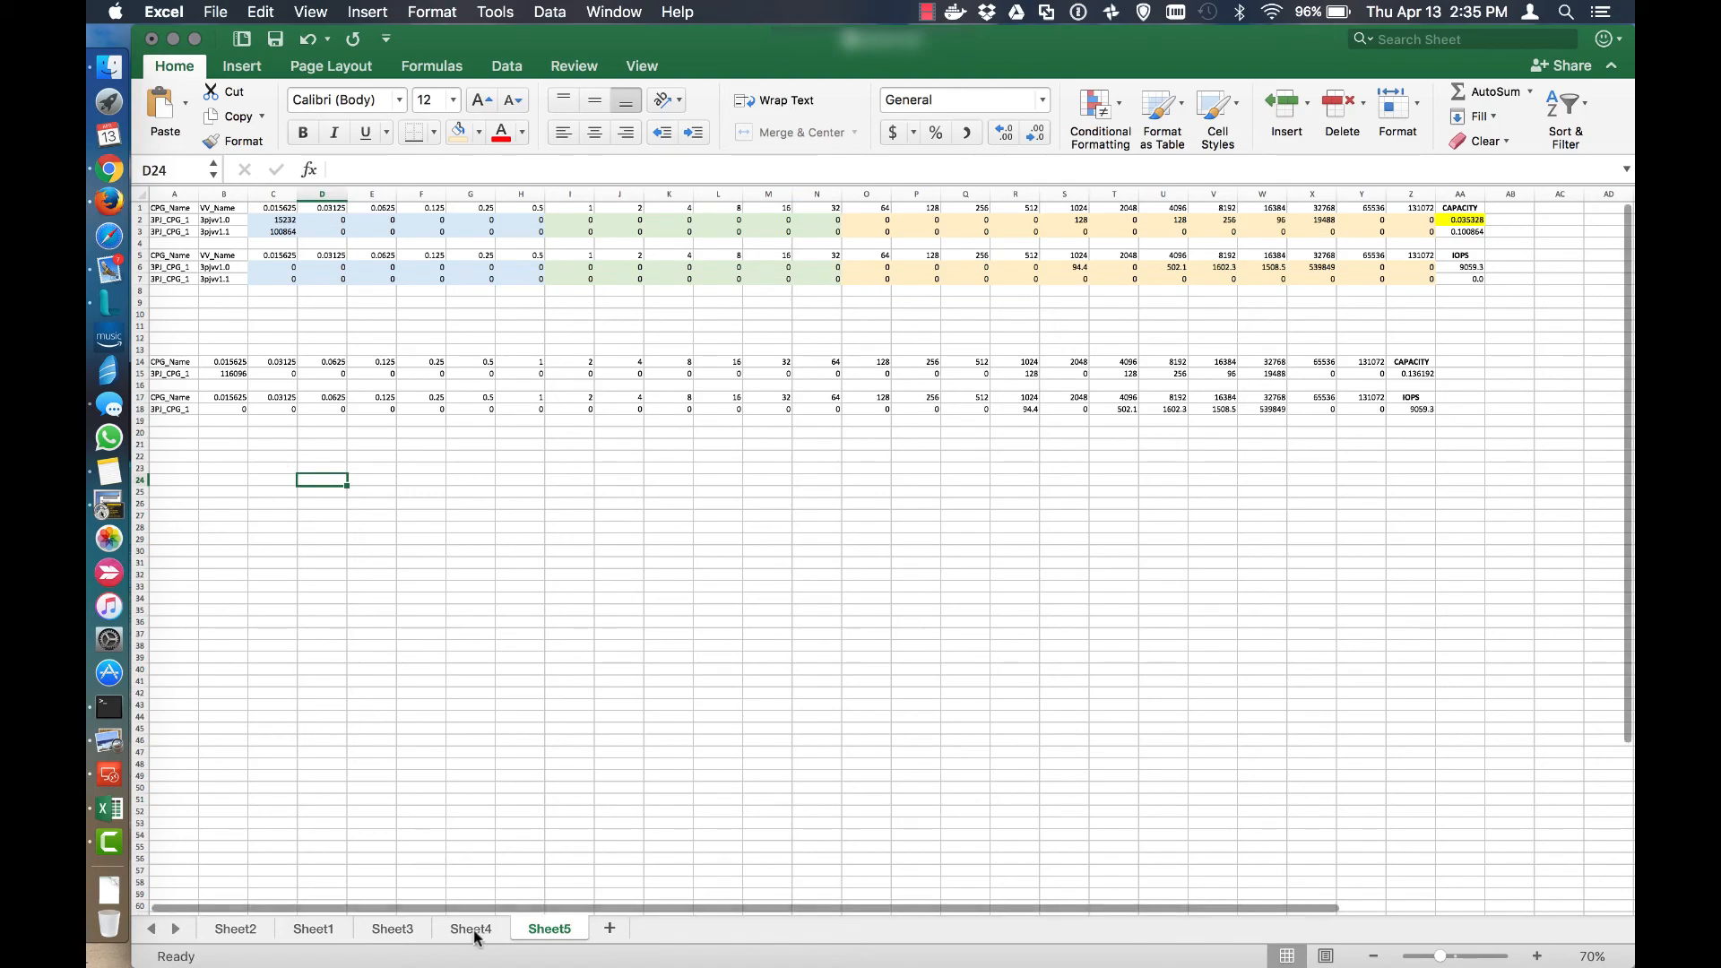
Switch to Sheet4 and inspect the first CPG's name and its capacity and IOPS total formulas.
click(471, 926)
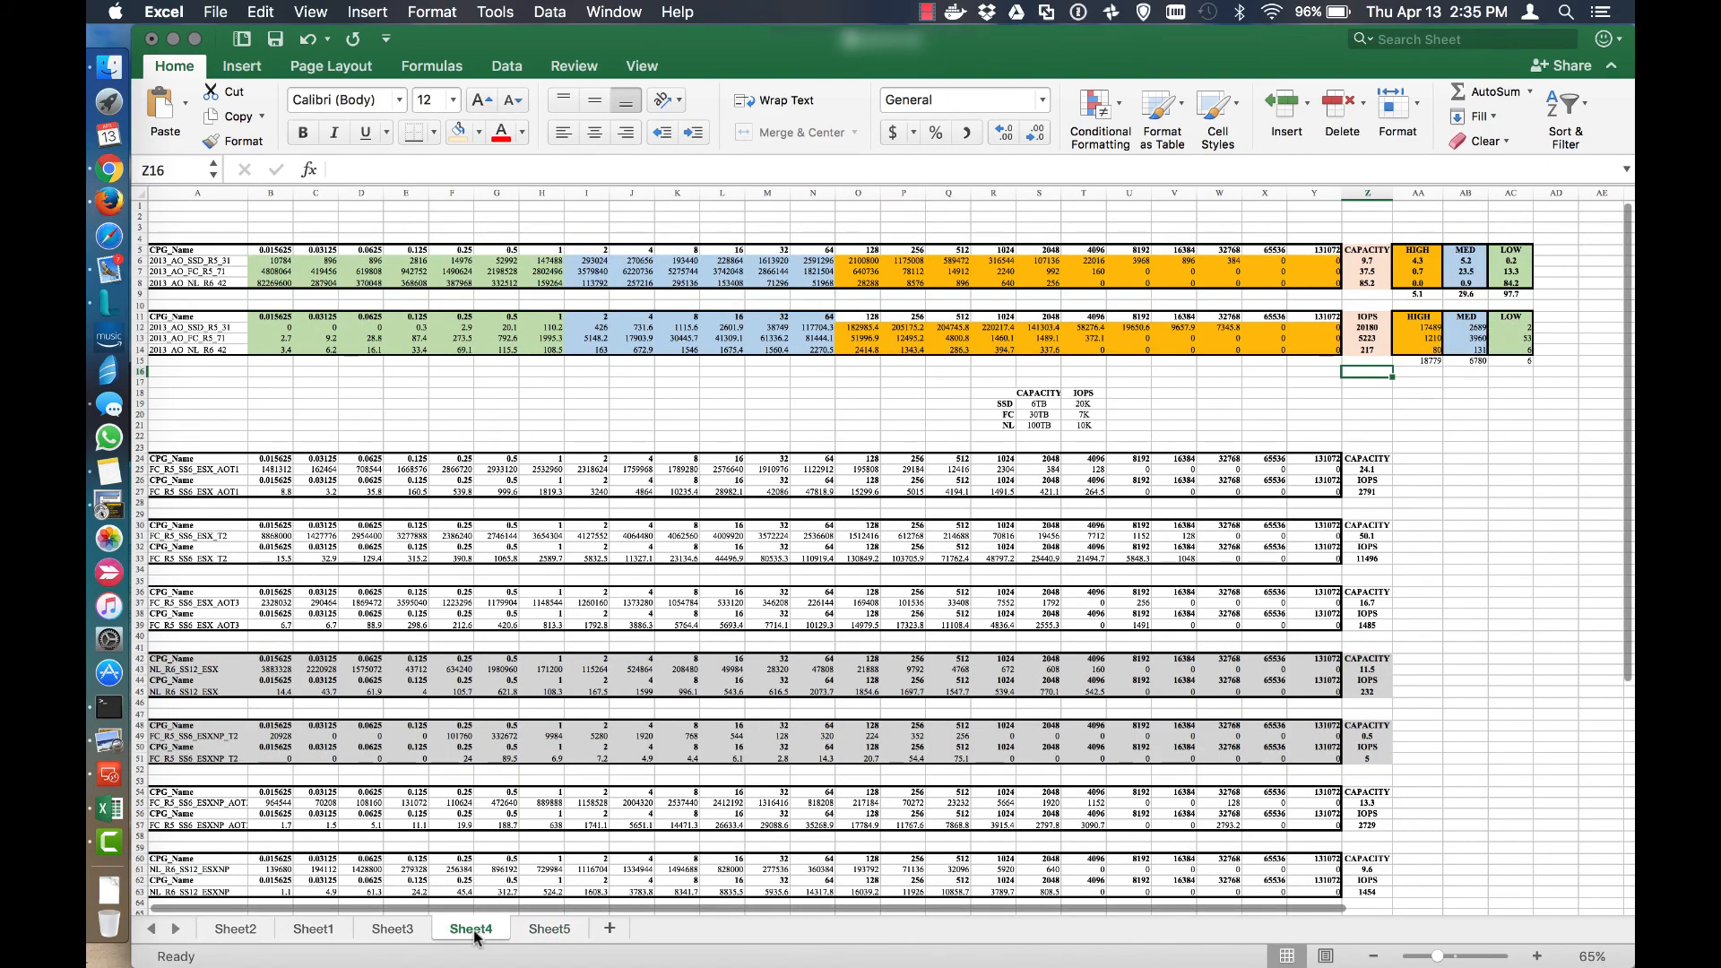
scroll(down, 3)
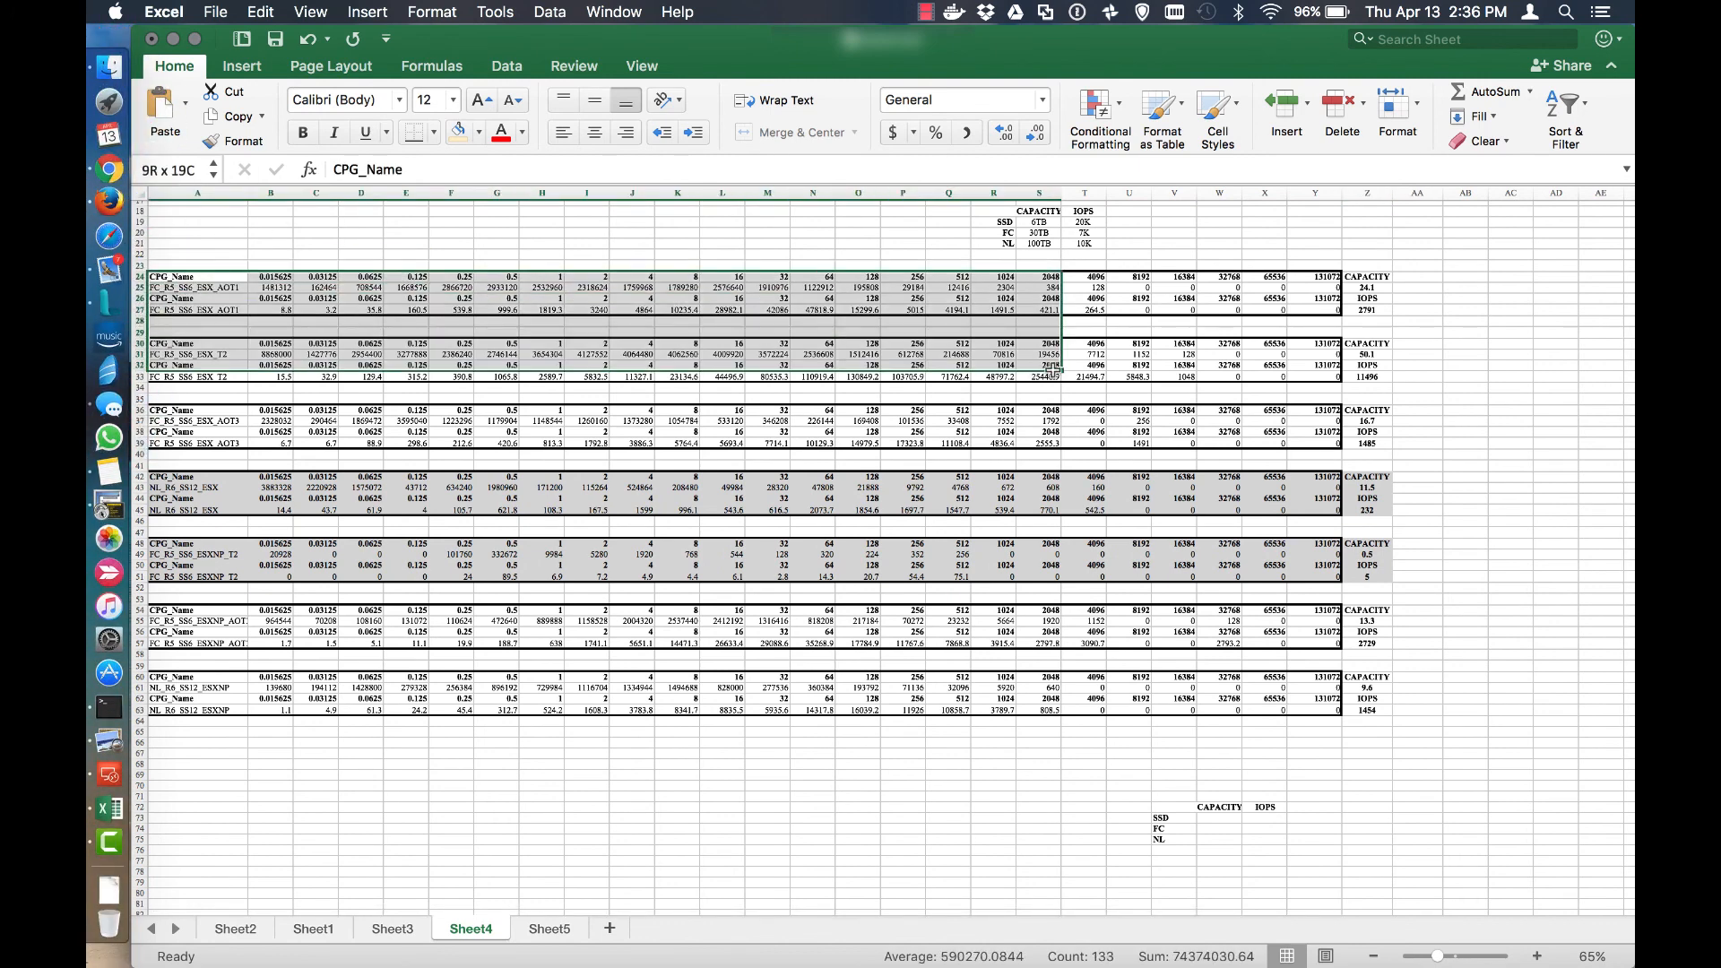
click(1082, 765)
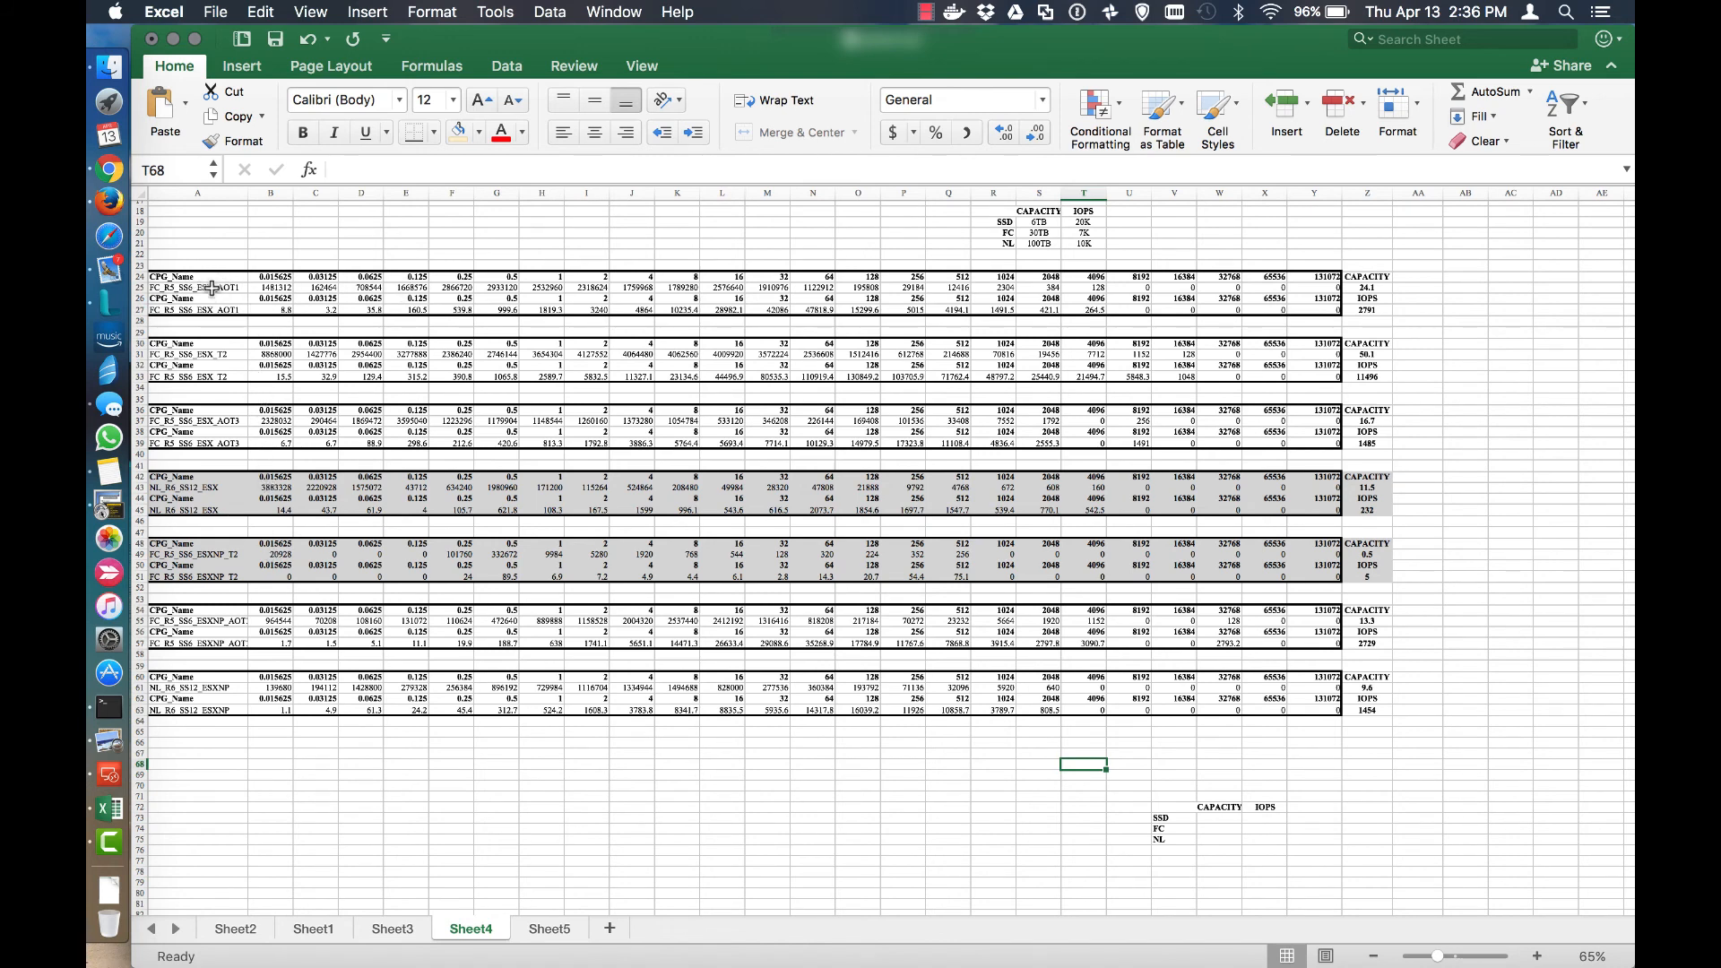
click(1366, 287)
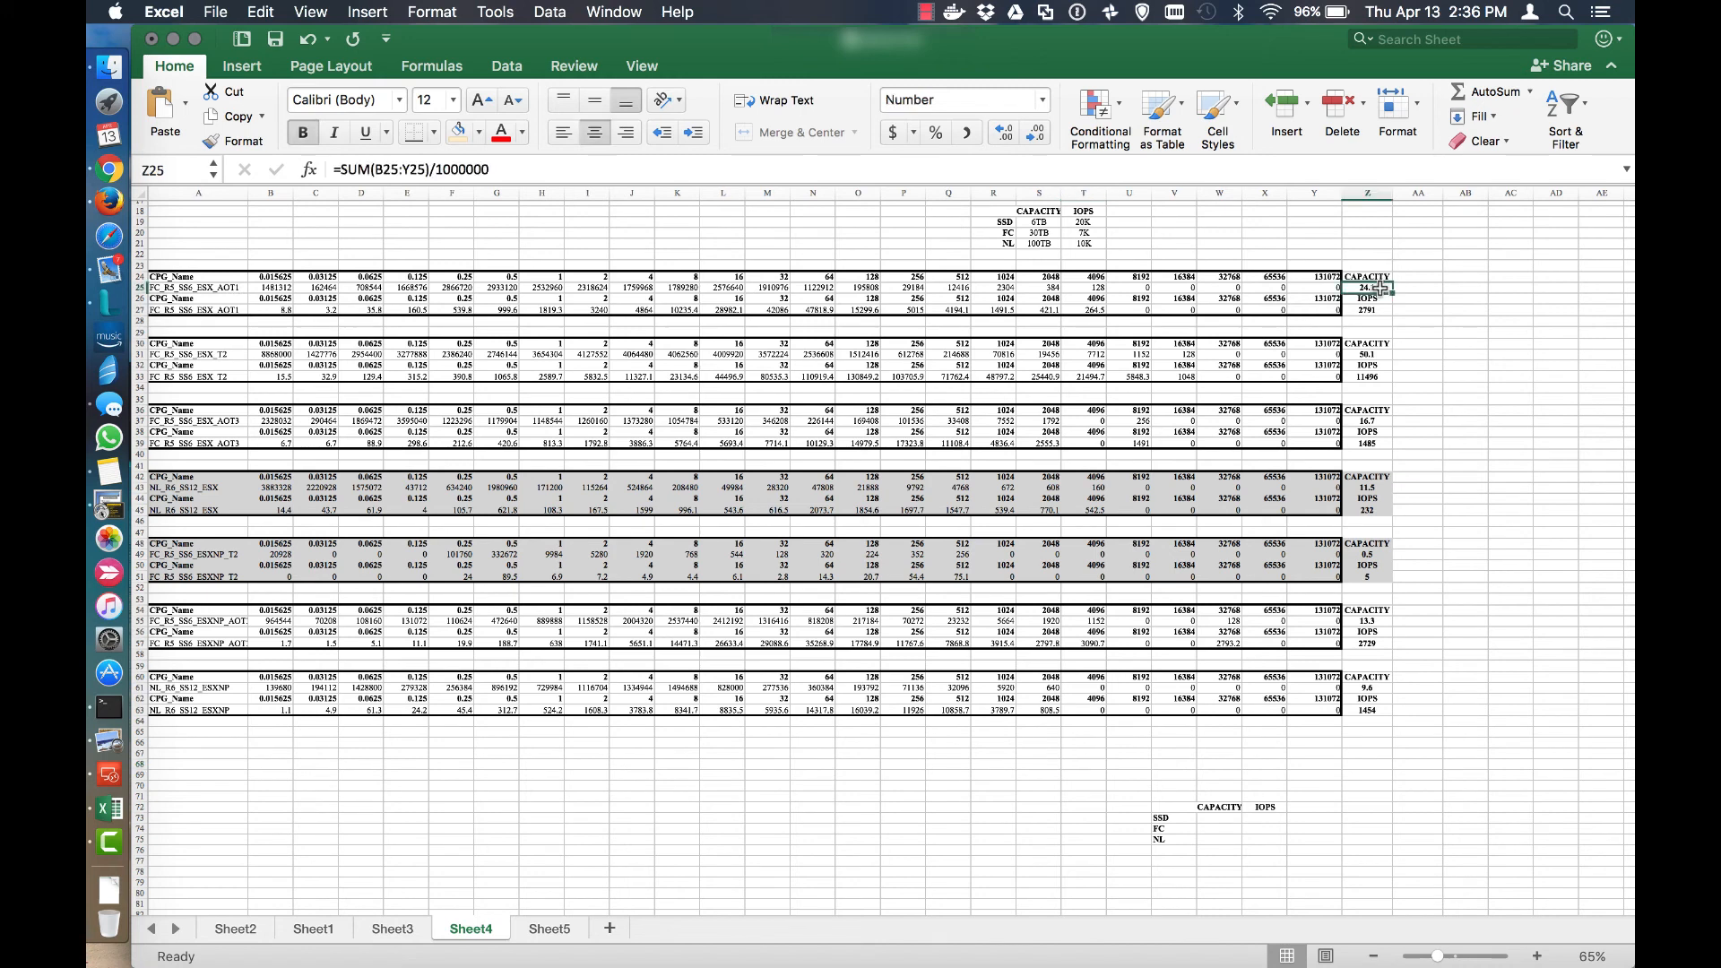
click(197, 287)
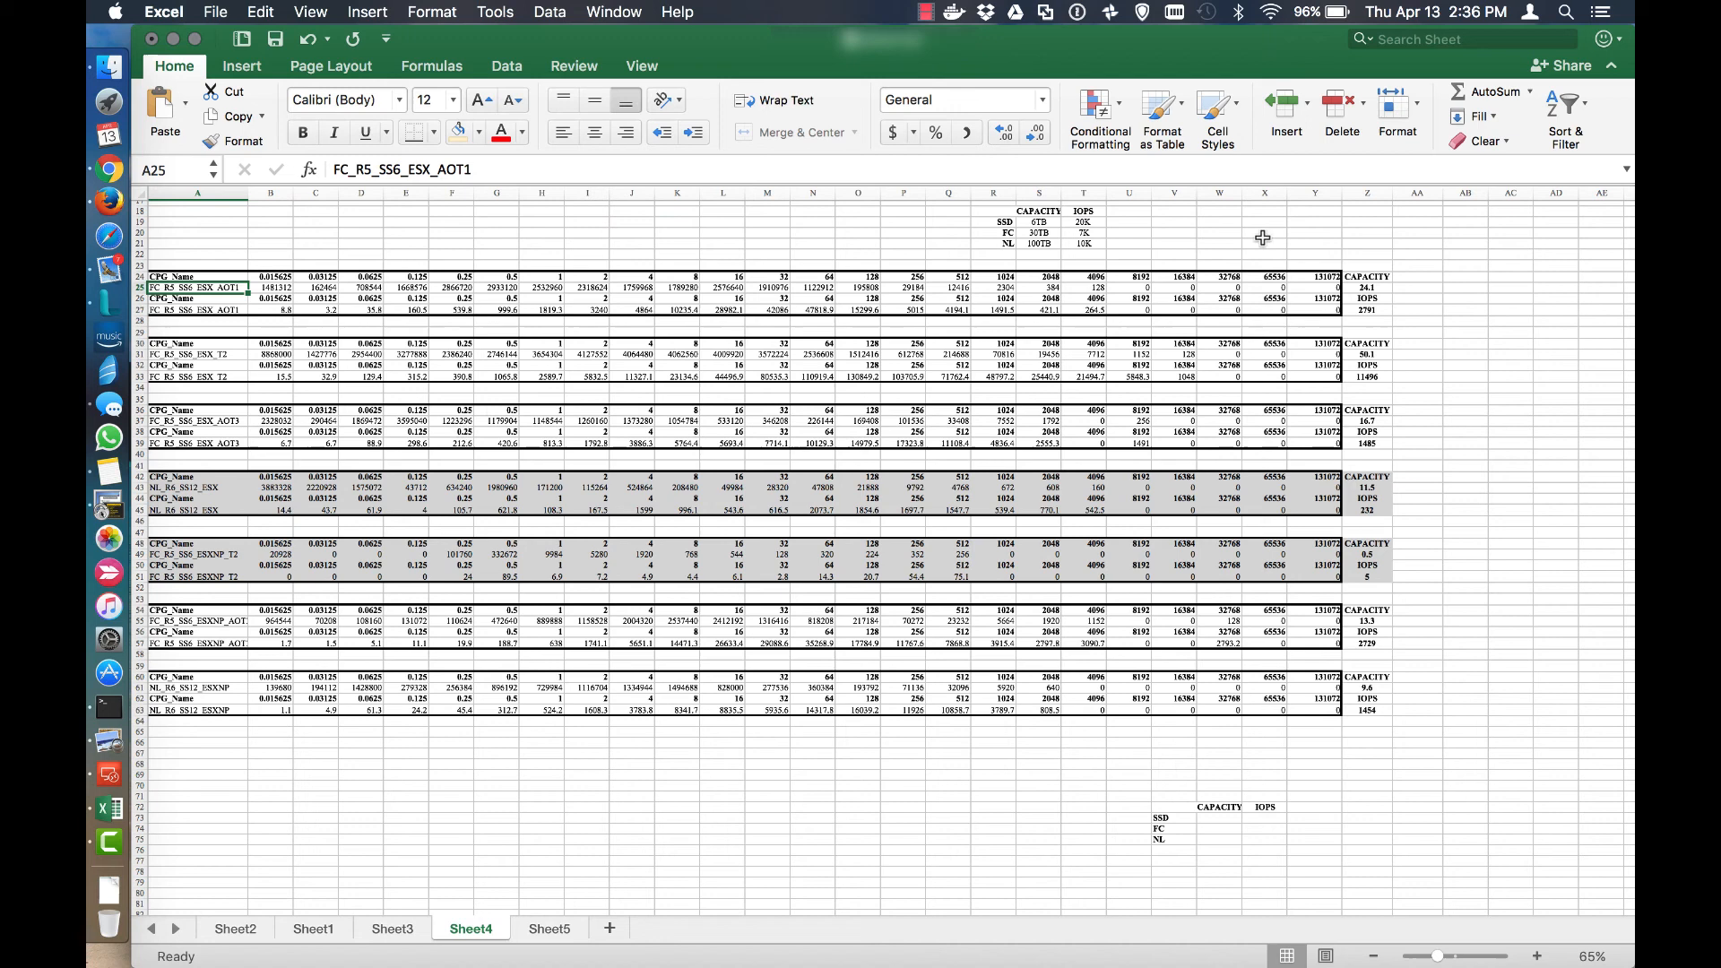
click(1367, 310)
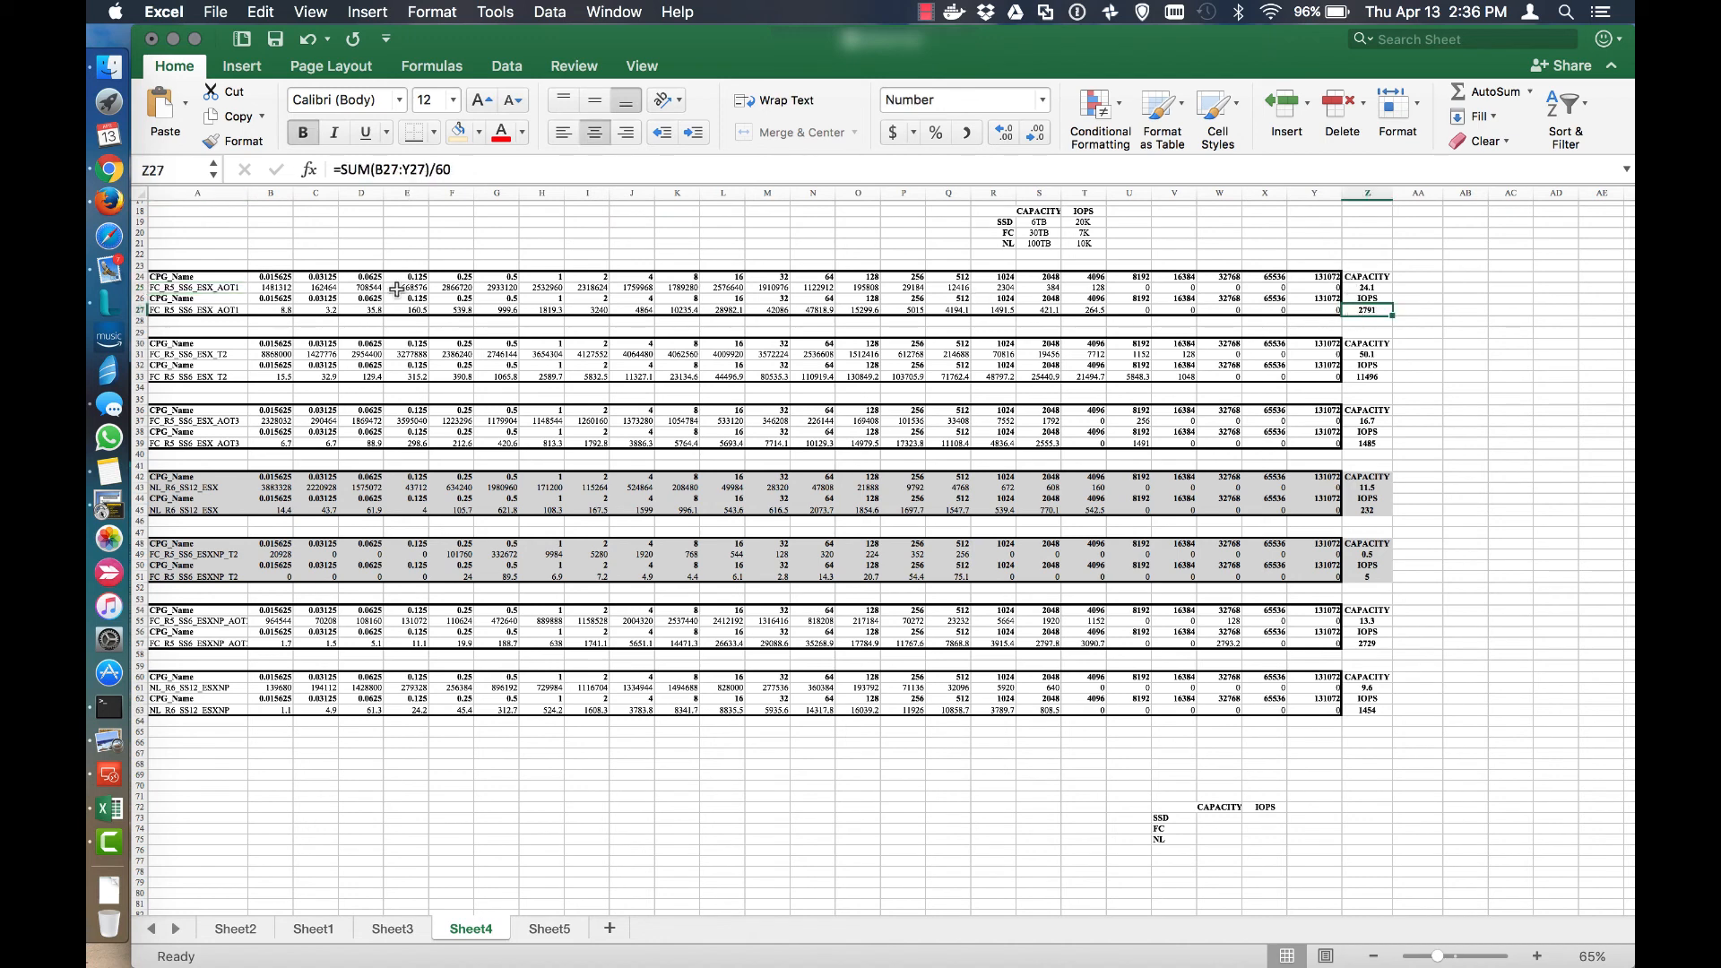
click(197, 310)
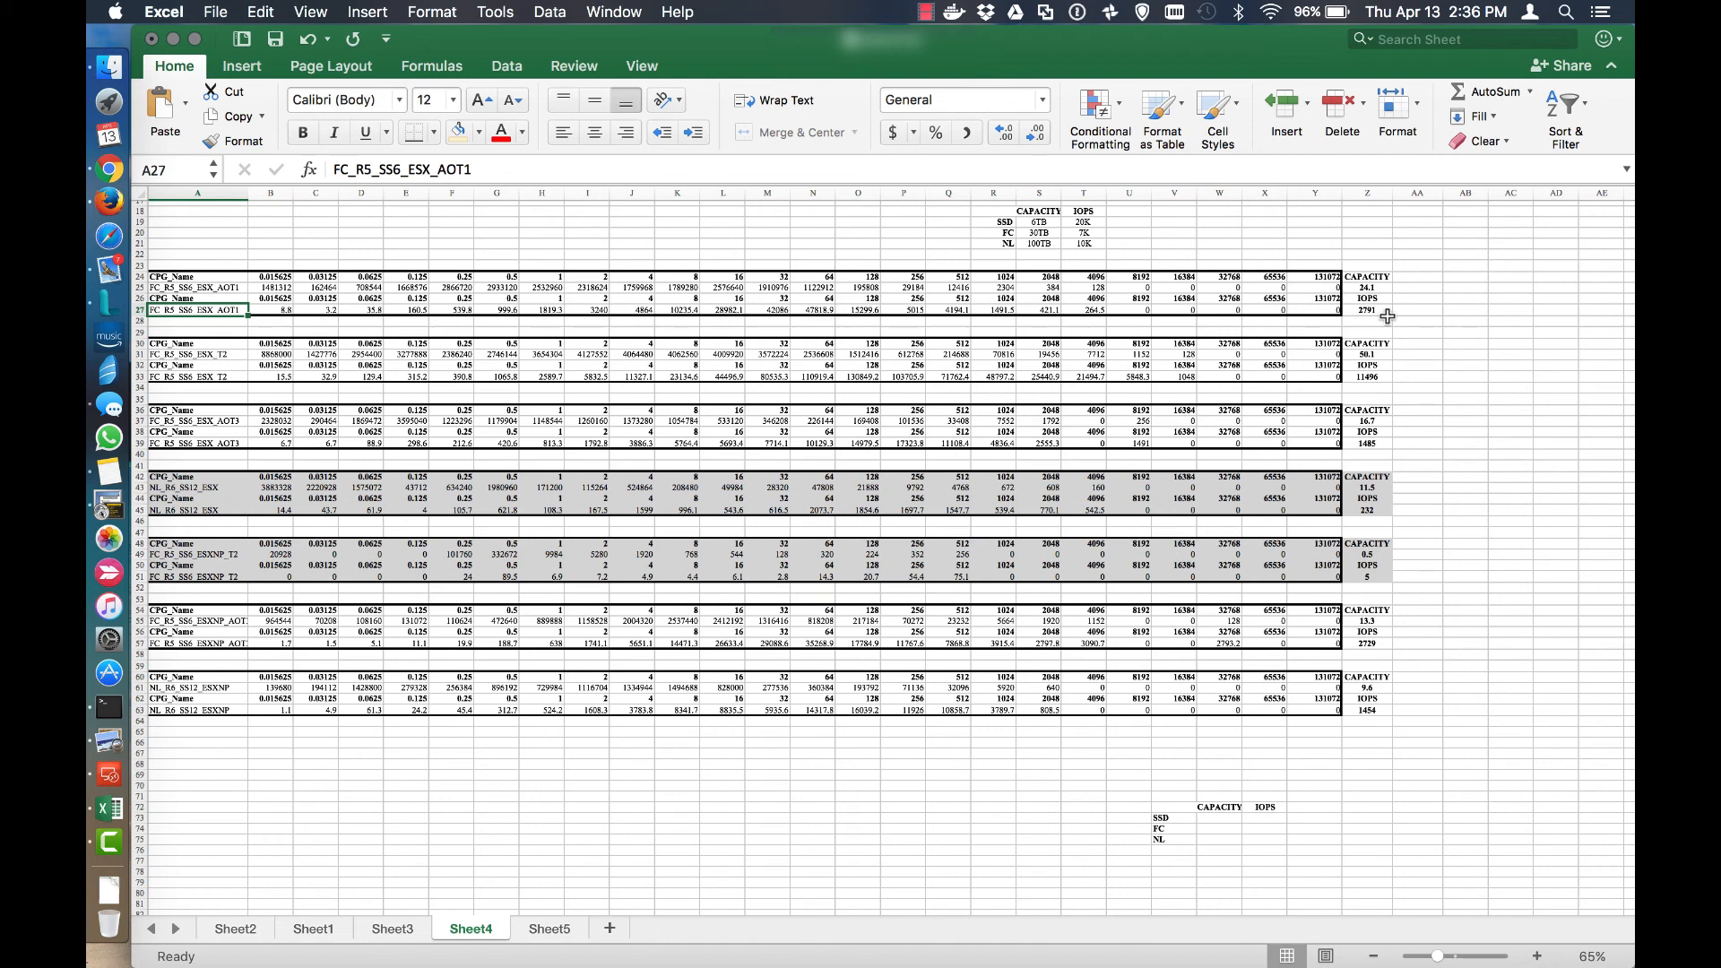
mouse_move(1380, 380)
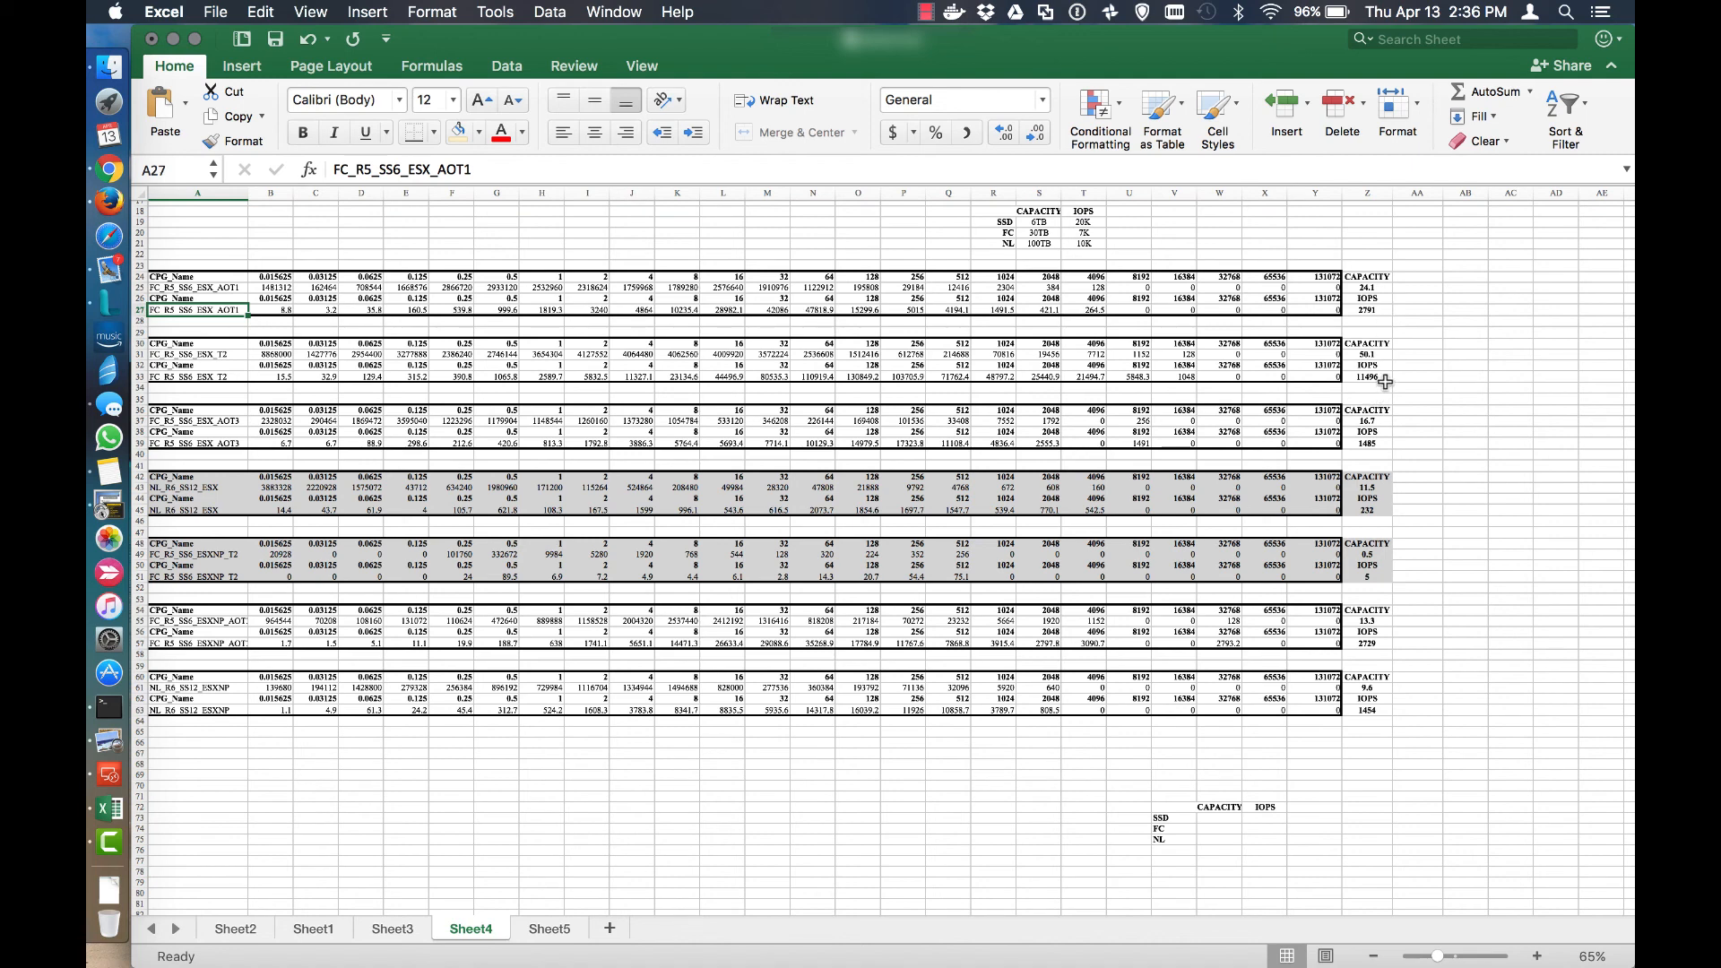
Inspect the IOPS total SUM/60 formulas of the lower CPG blocks in column Z.
click(1368, 454)
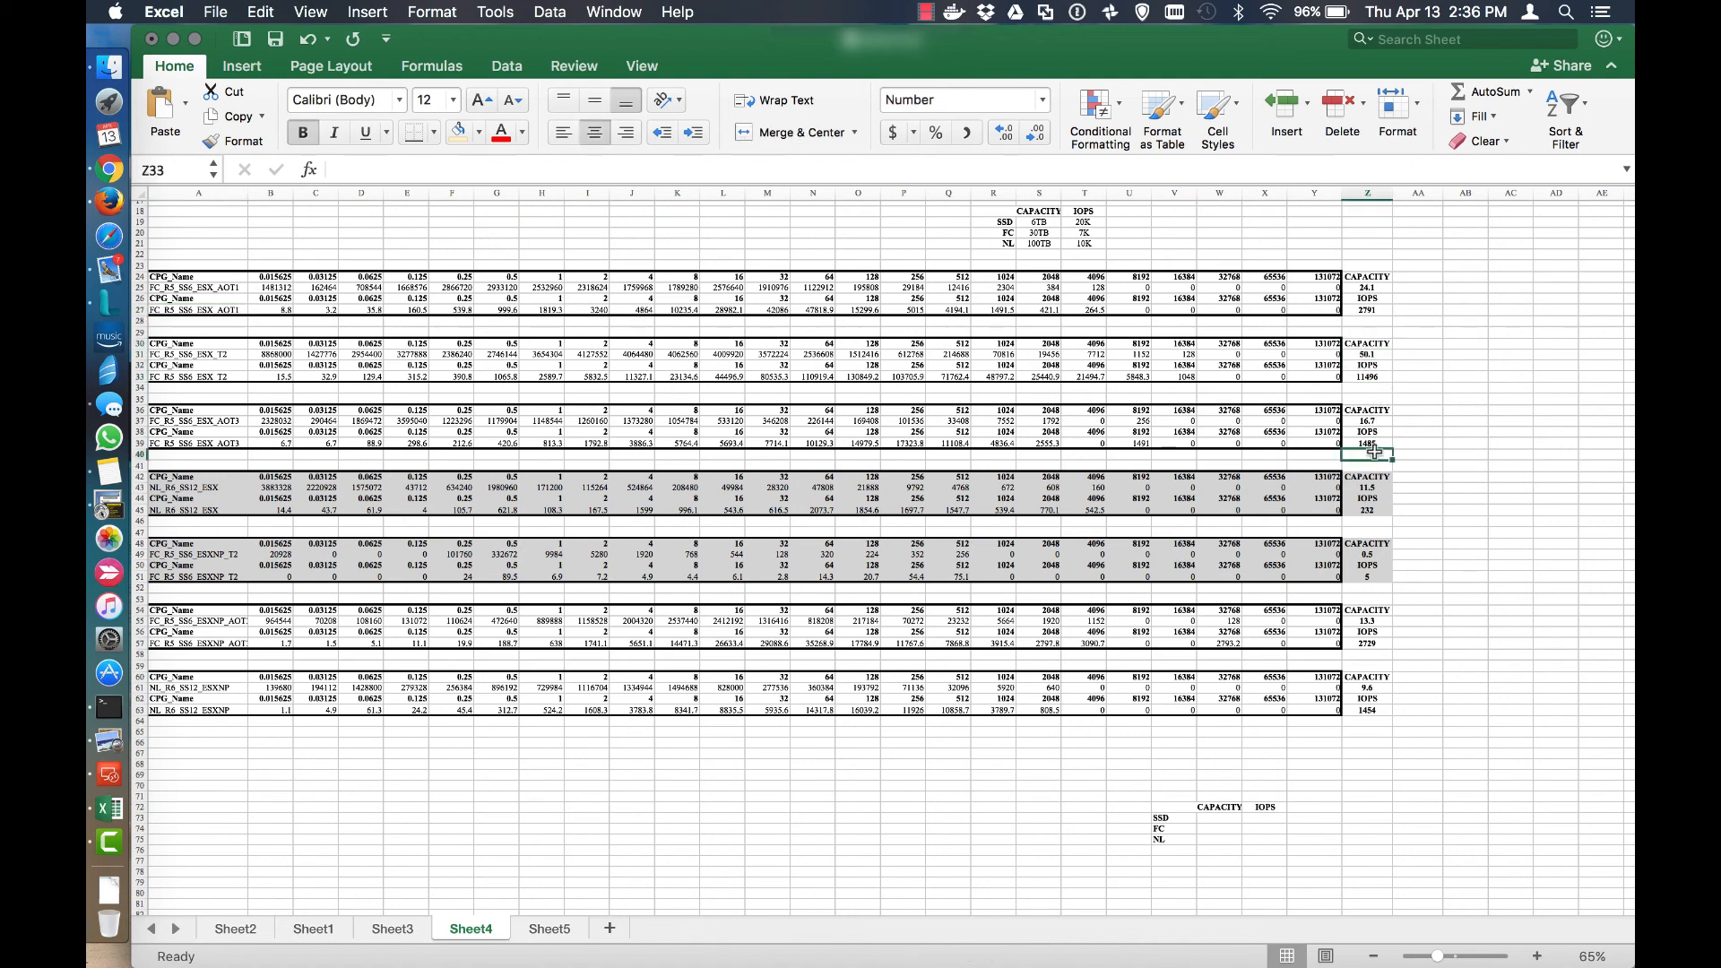
click(1368, 457)
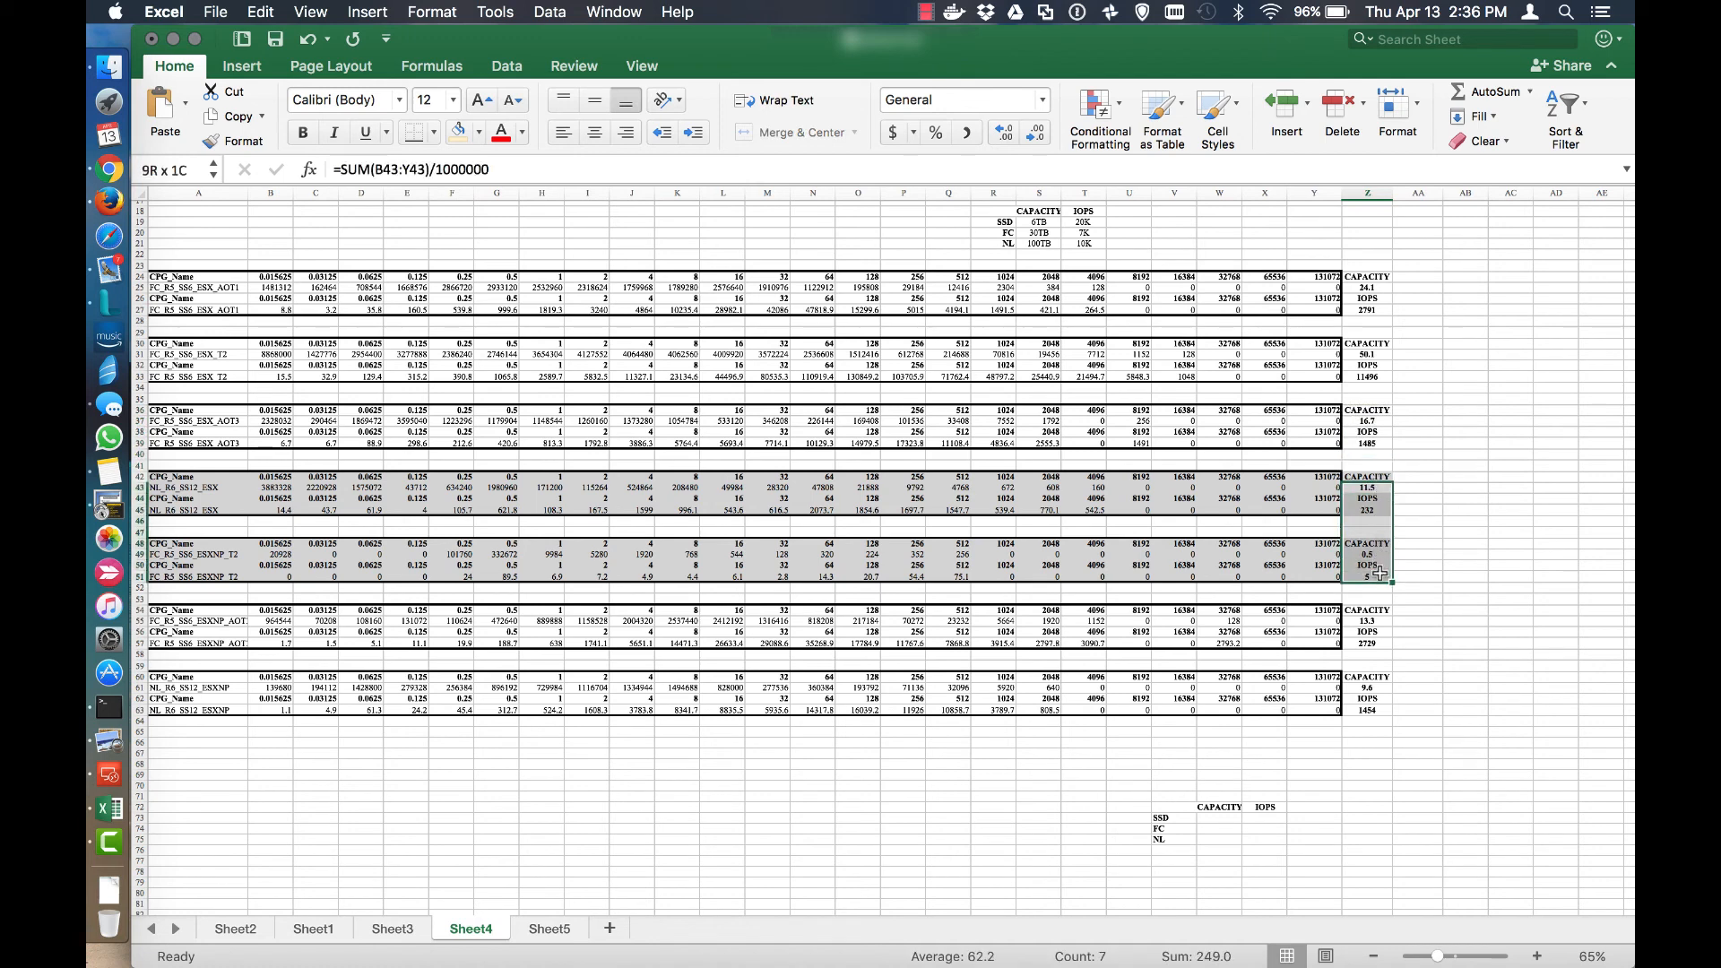
click(1509, 598)
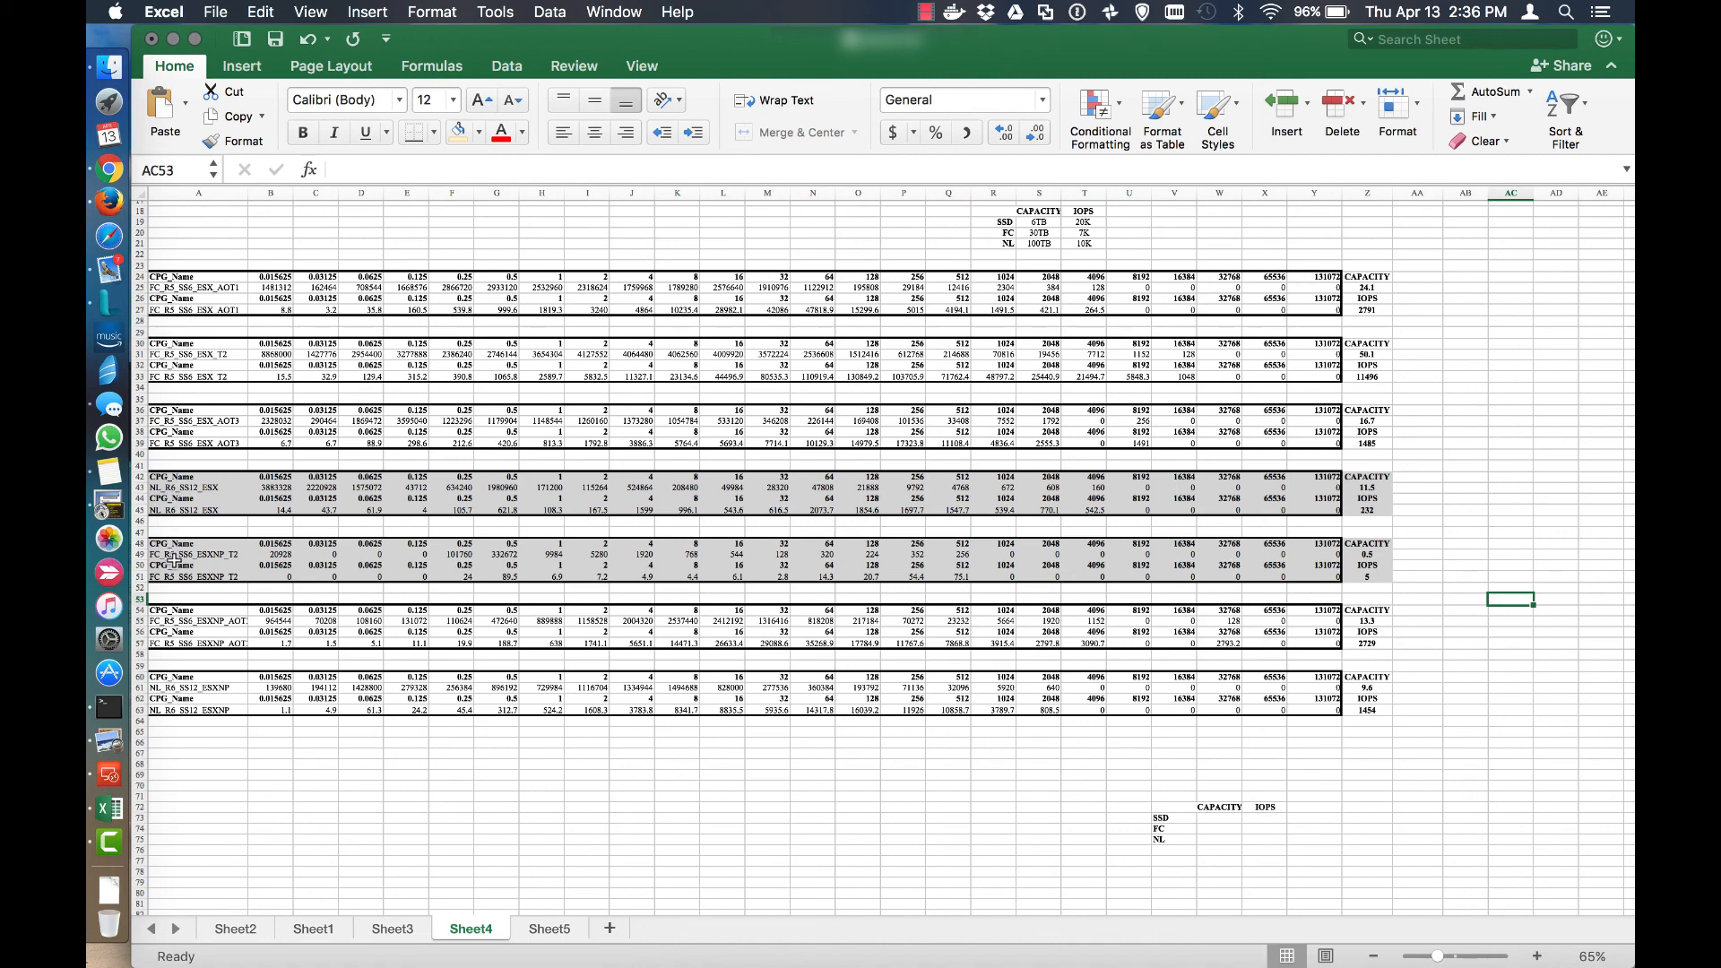
click(1368, 577)
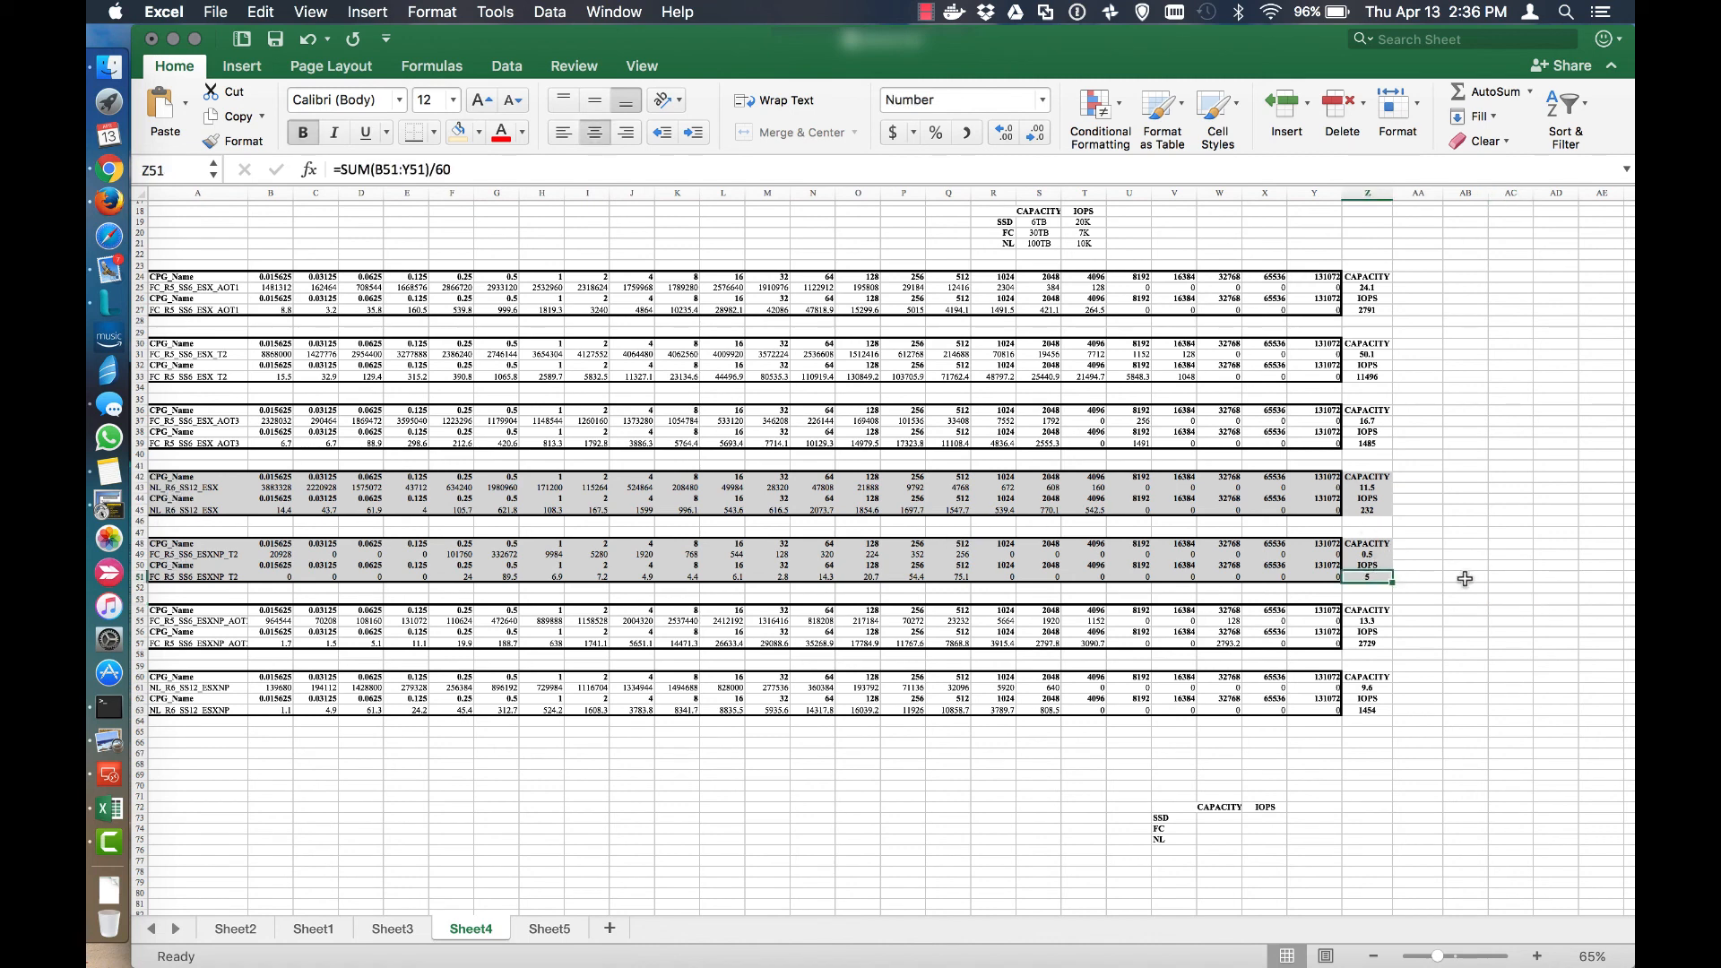
click(1367, 509)
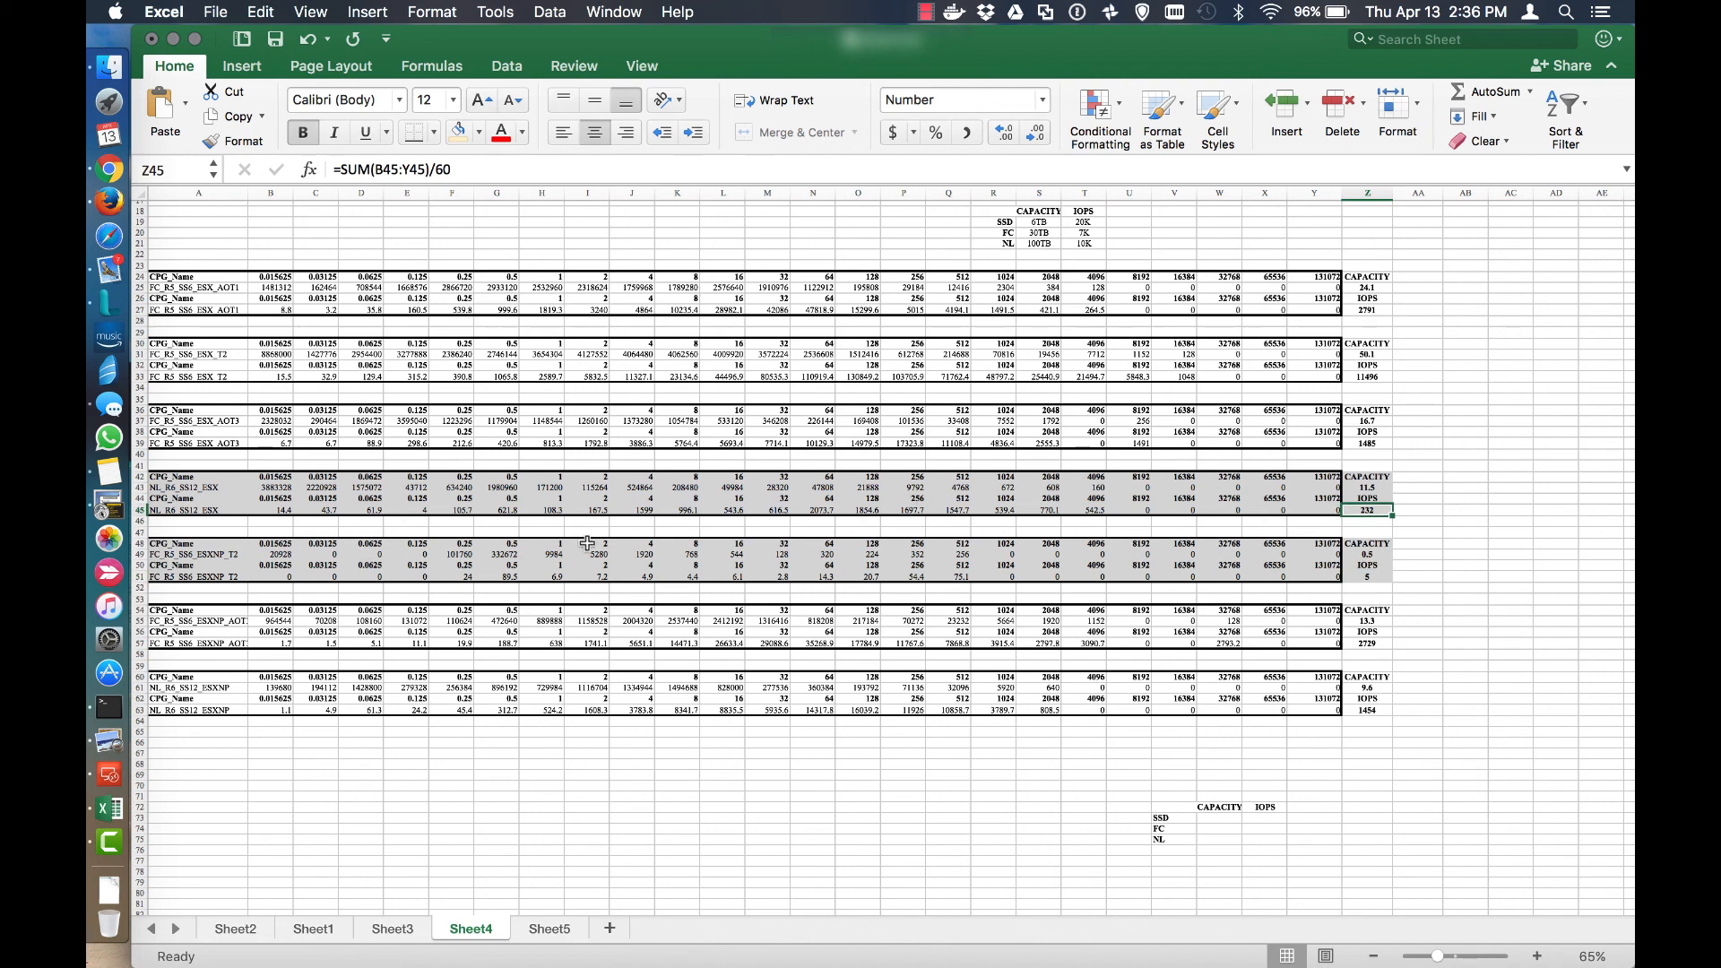
mouse_move(733, 540)
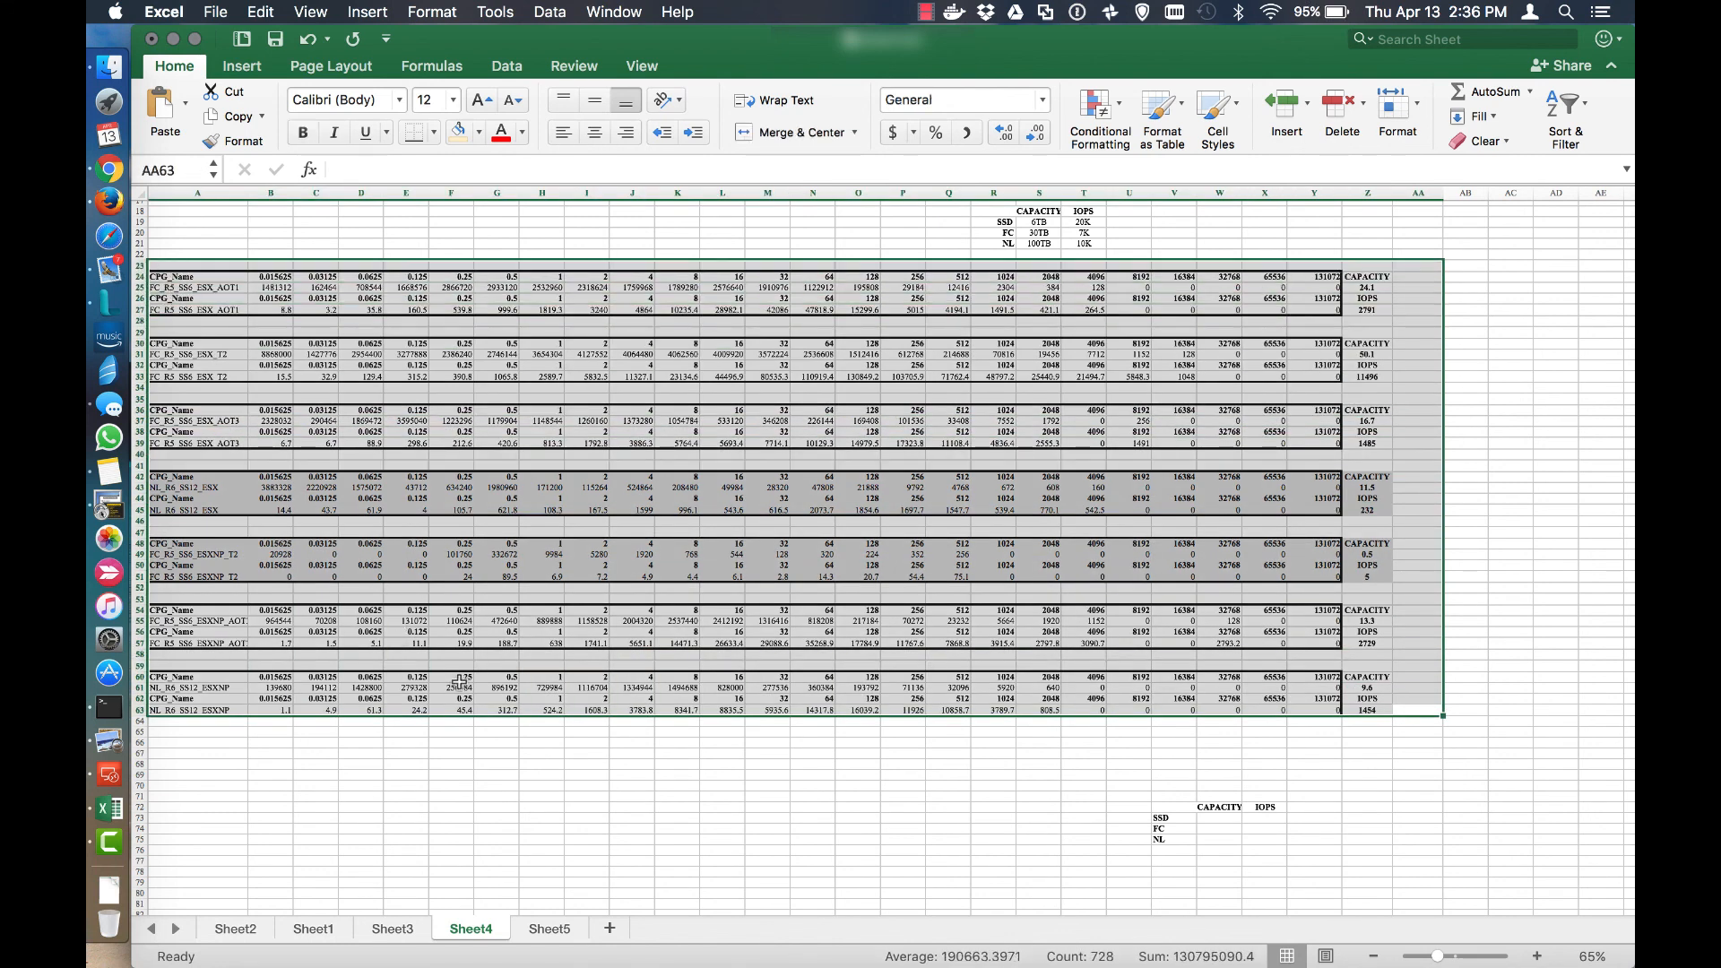
Review two CPGs' largest-region columns on Sheet4, then return to Sheet5.
click(539, 765)
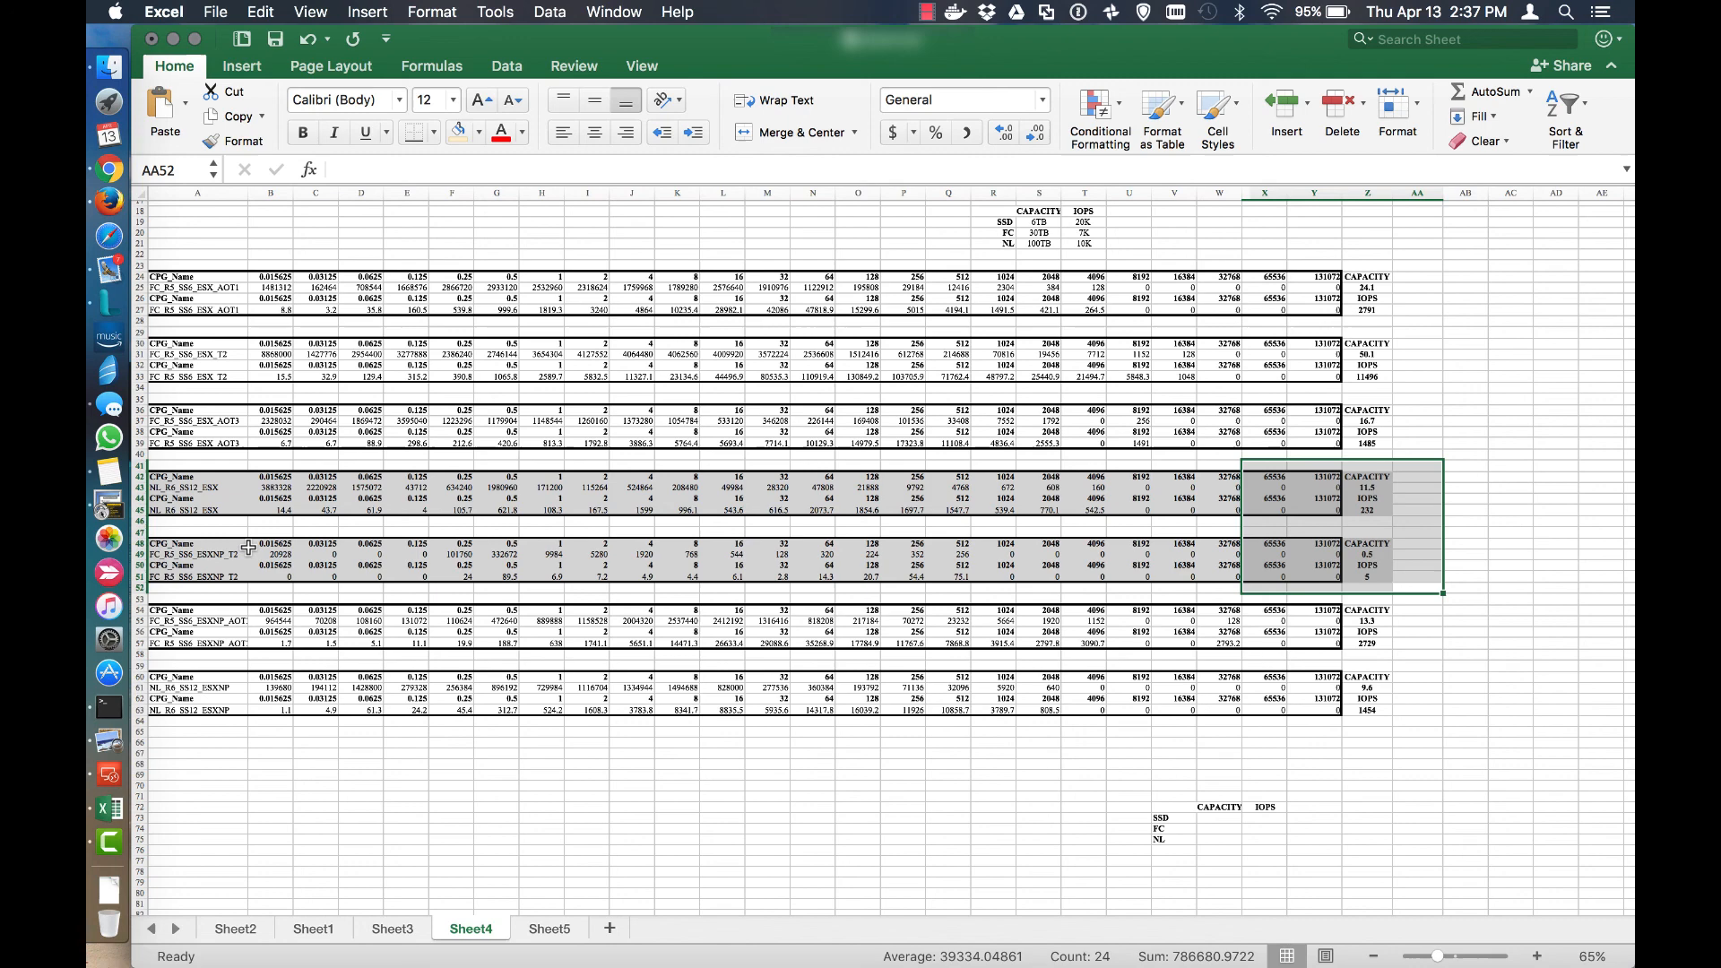
scroll(up, 3)
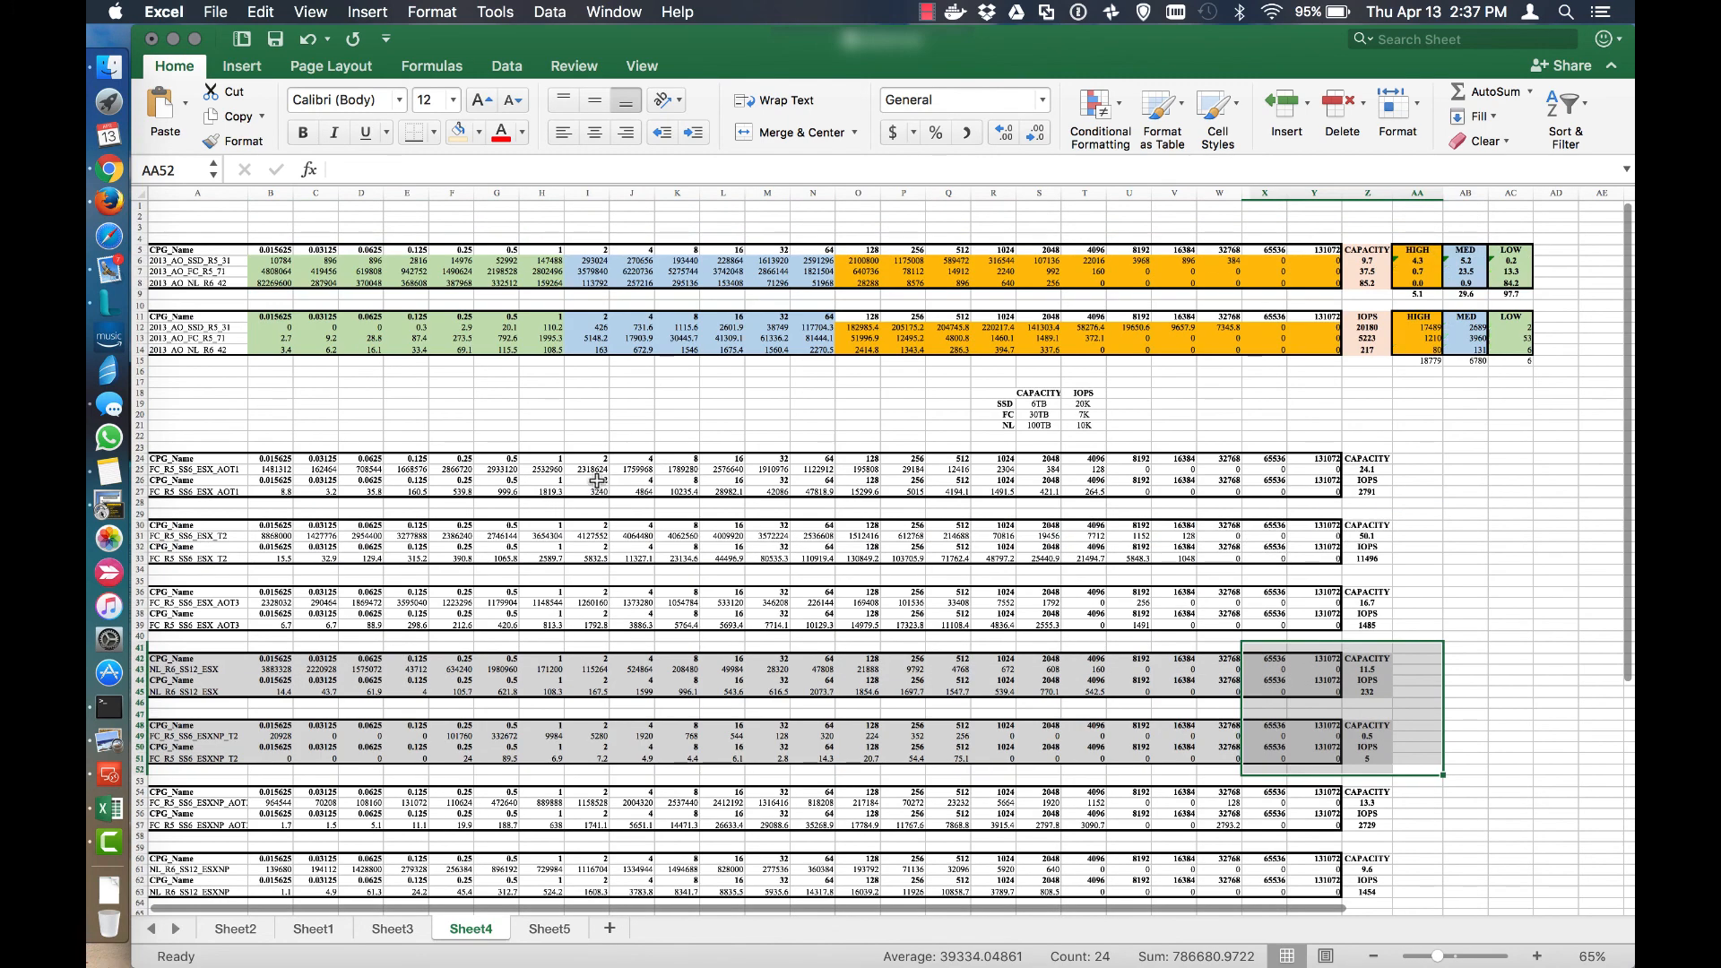
mouse_move(844, 428)
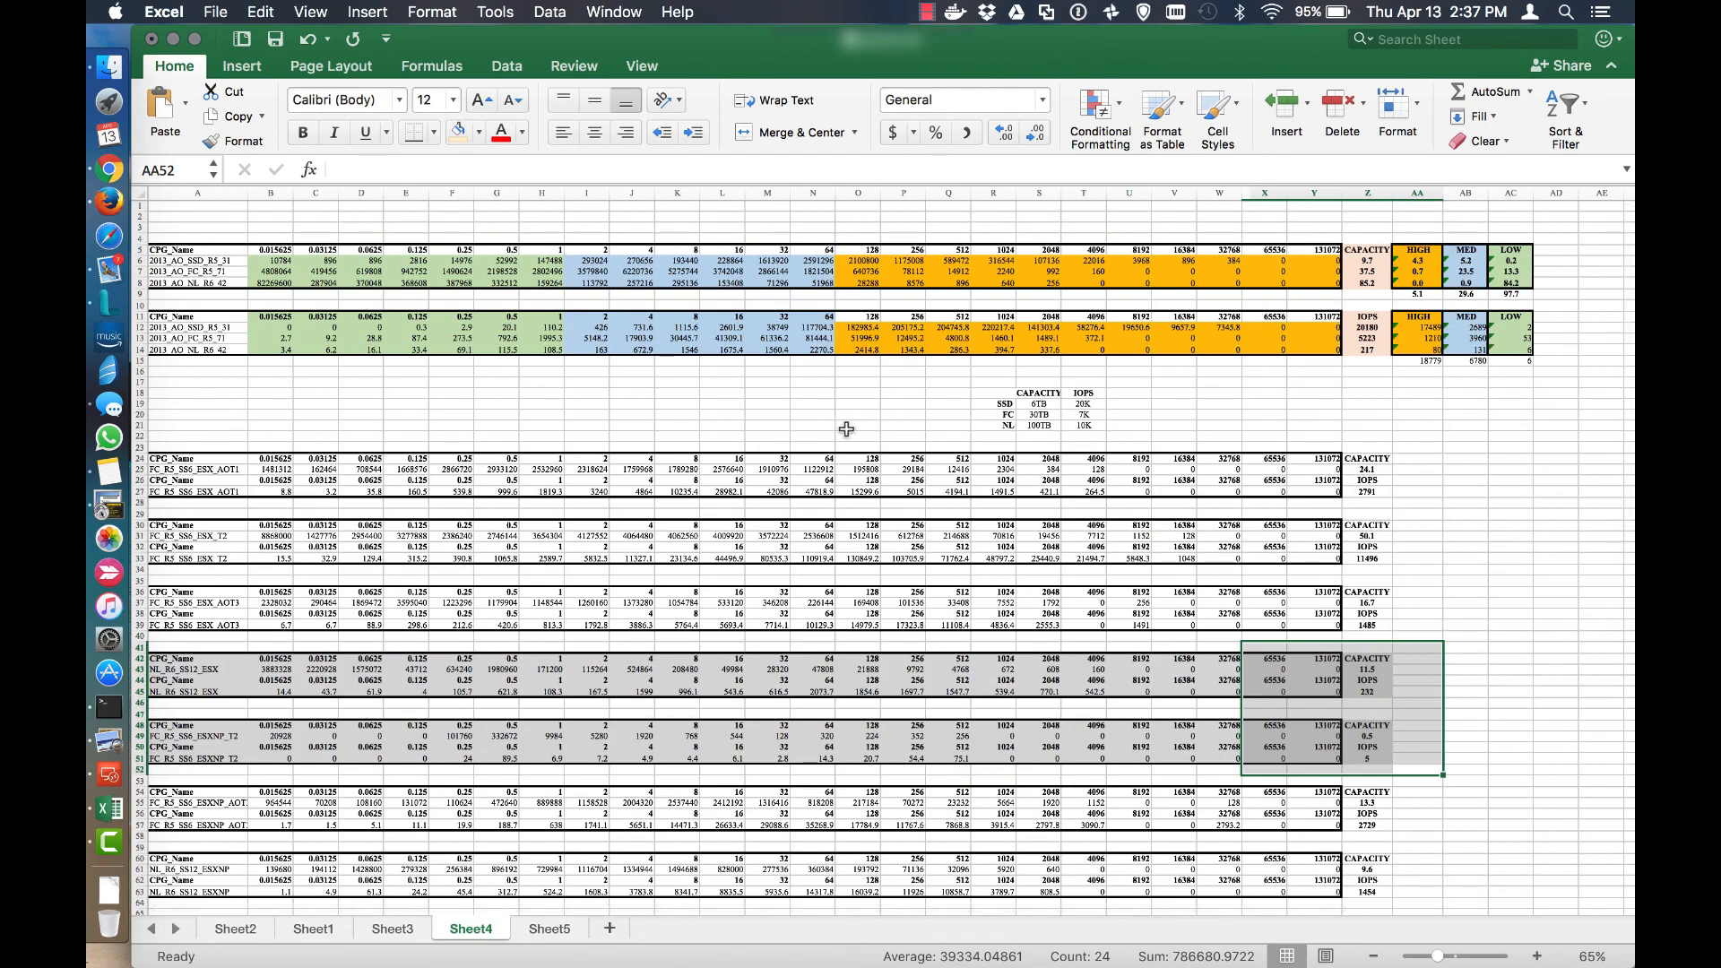
mouse_move(972, 477)
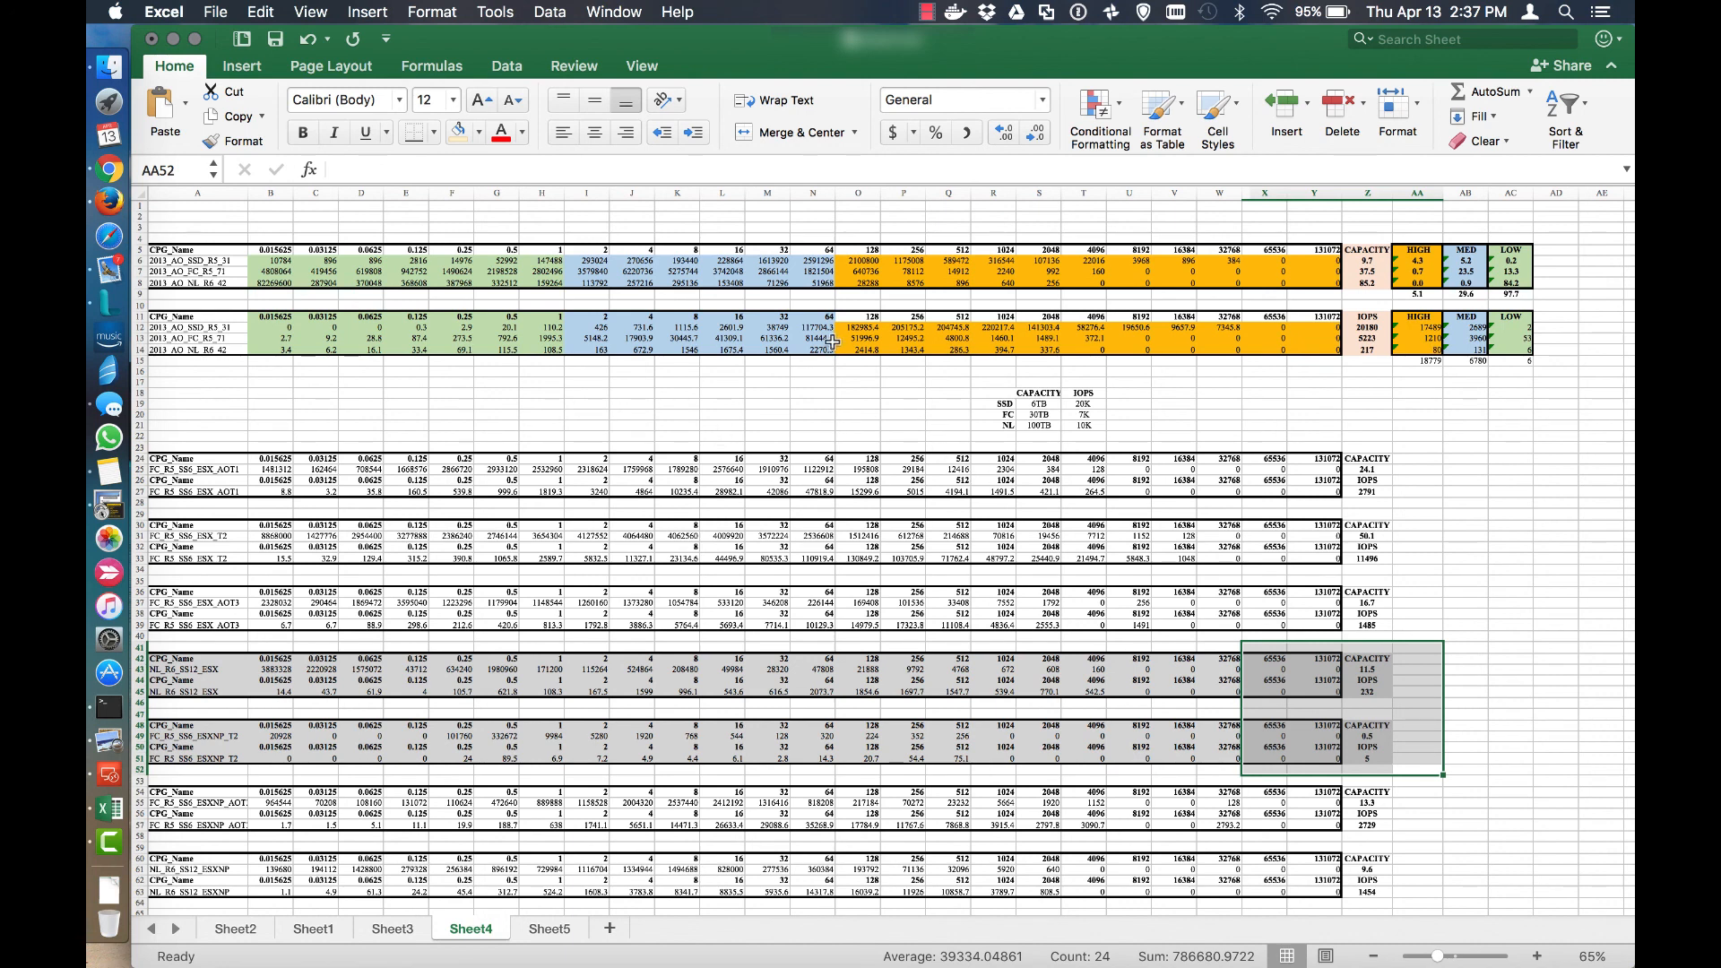
mouse_move(560, 922)
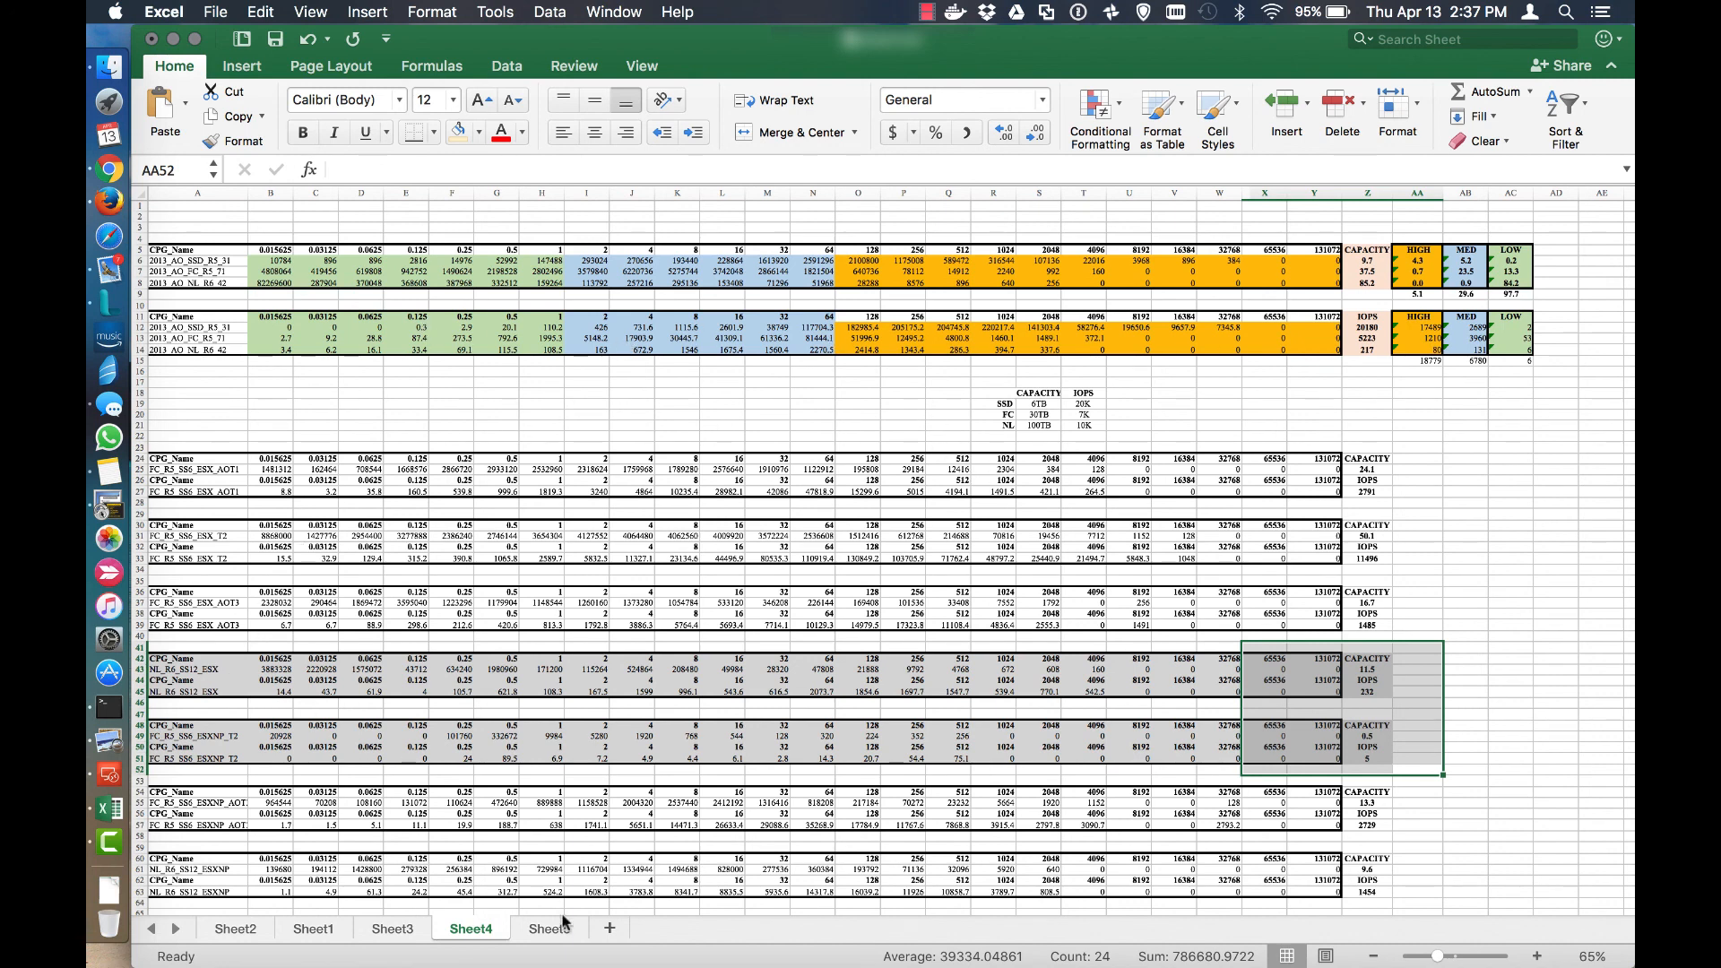
click(548, 926)
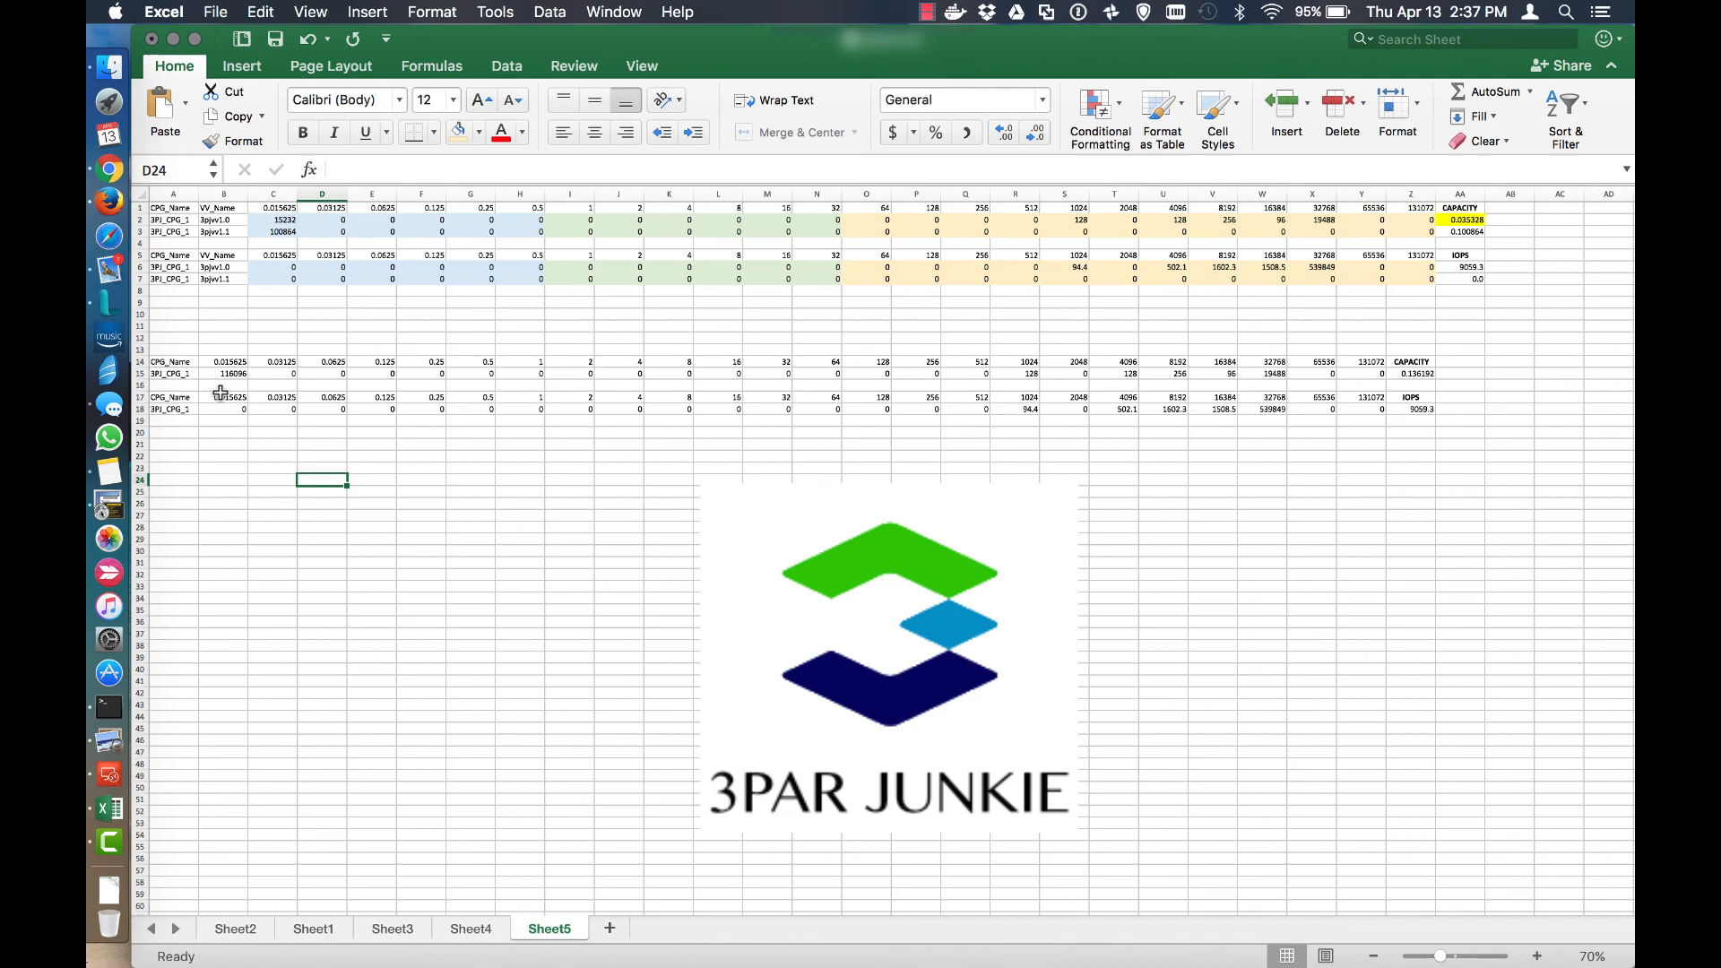
mouse_move(382, 755)
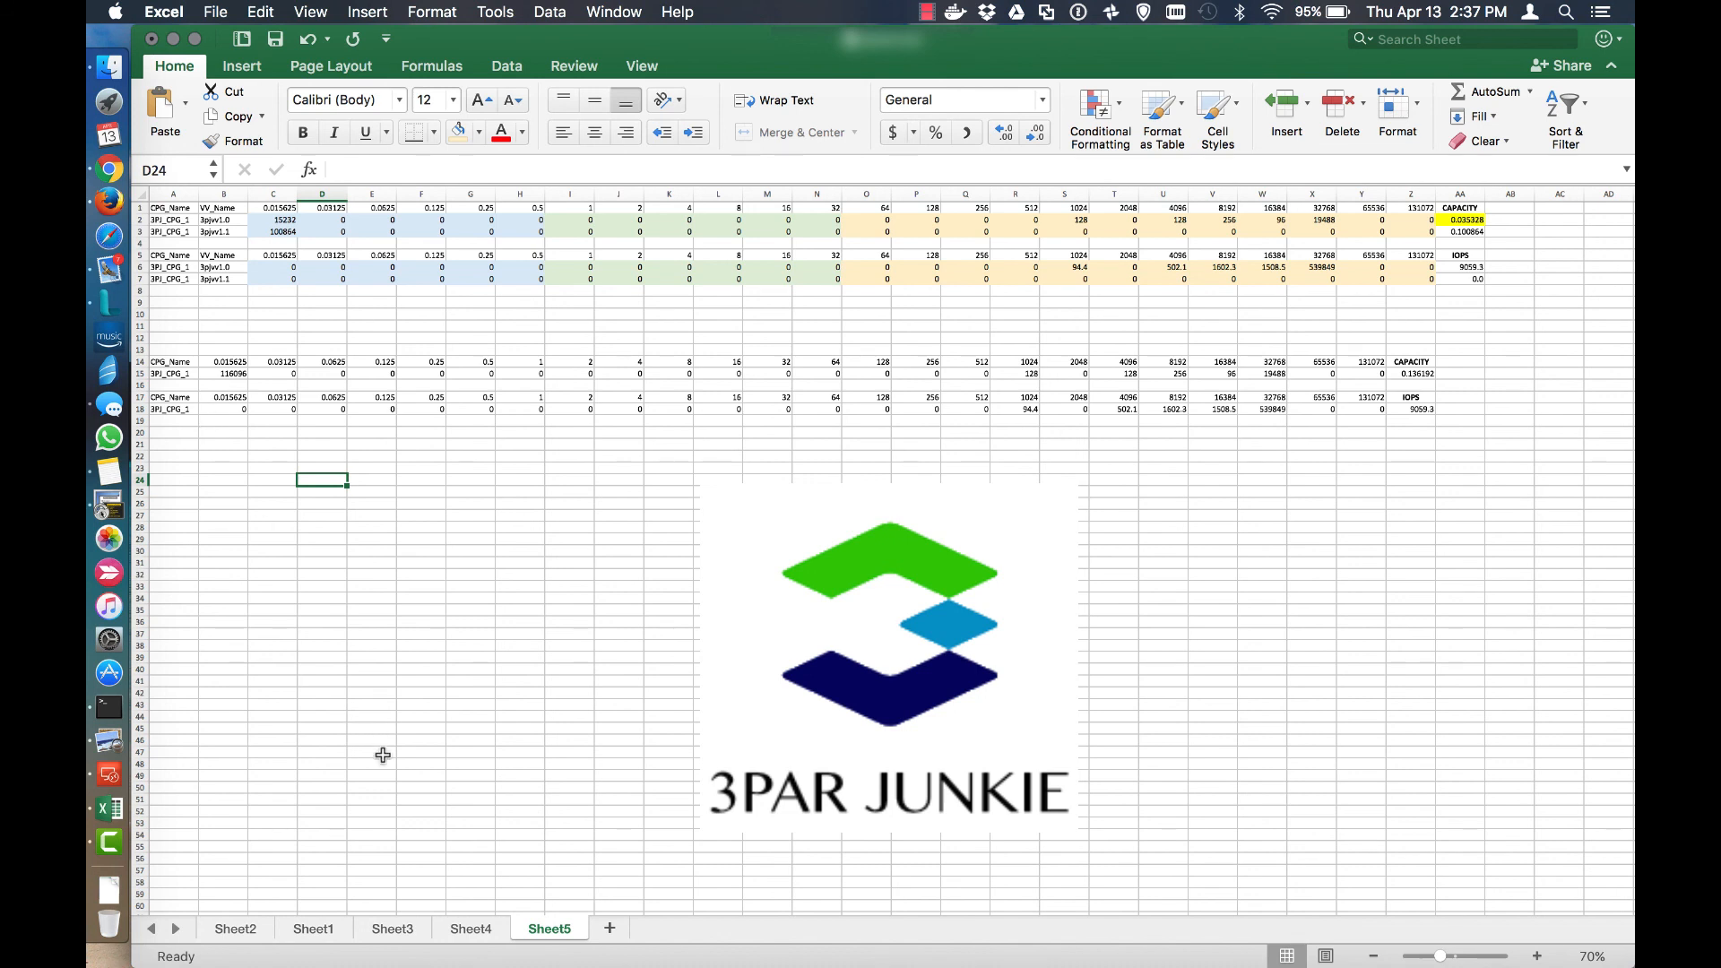